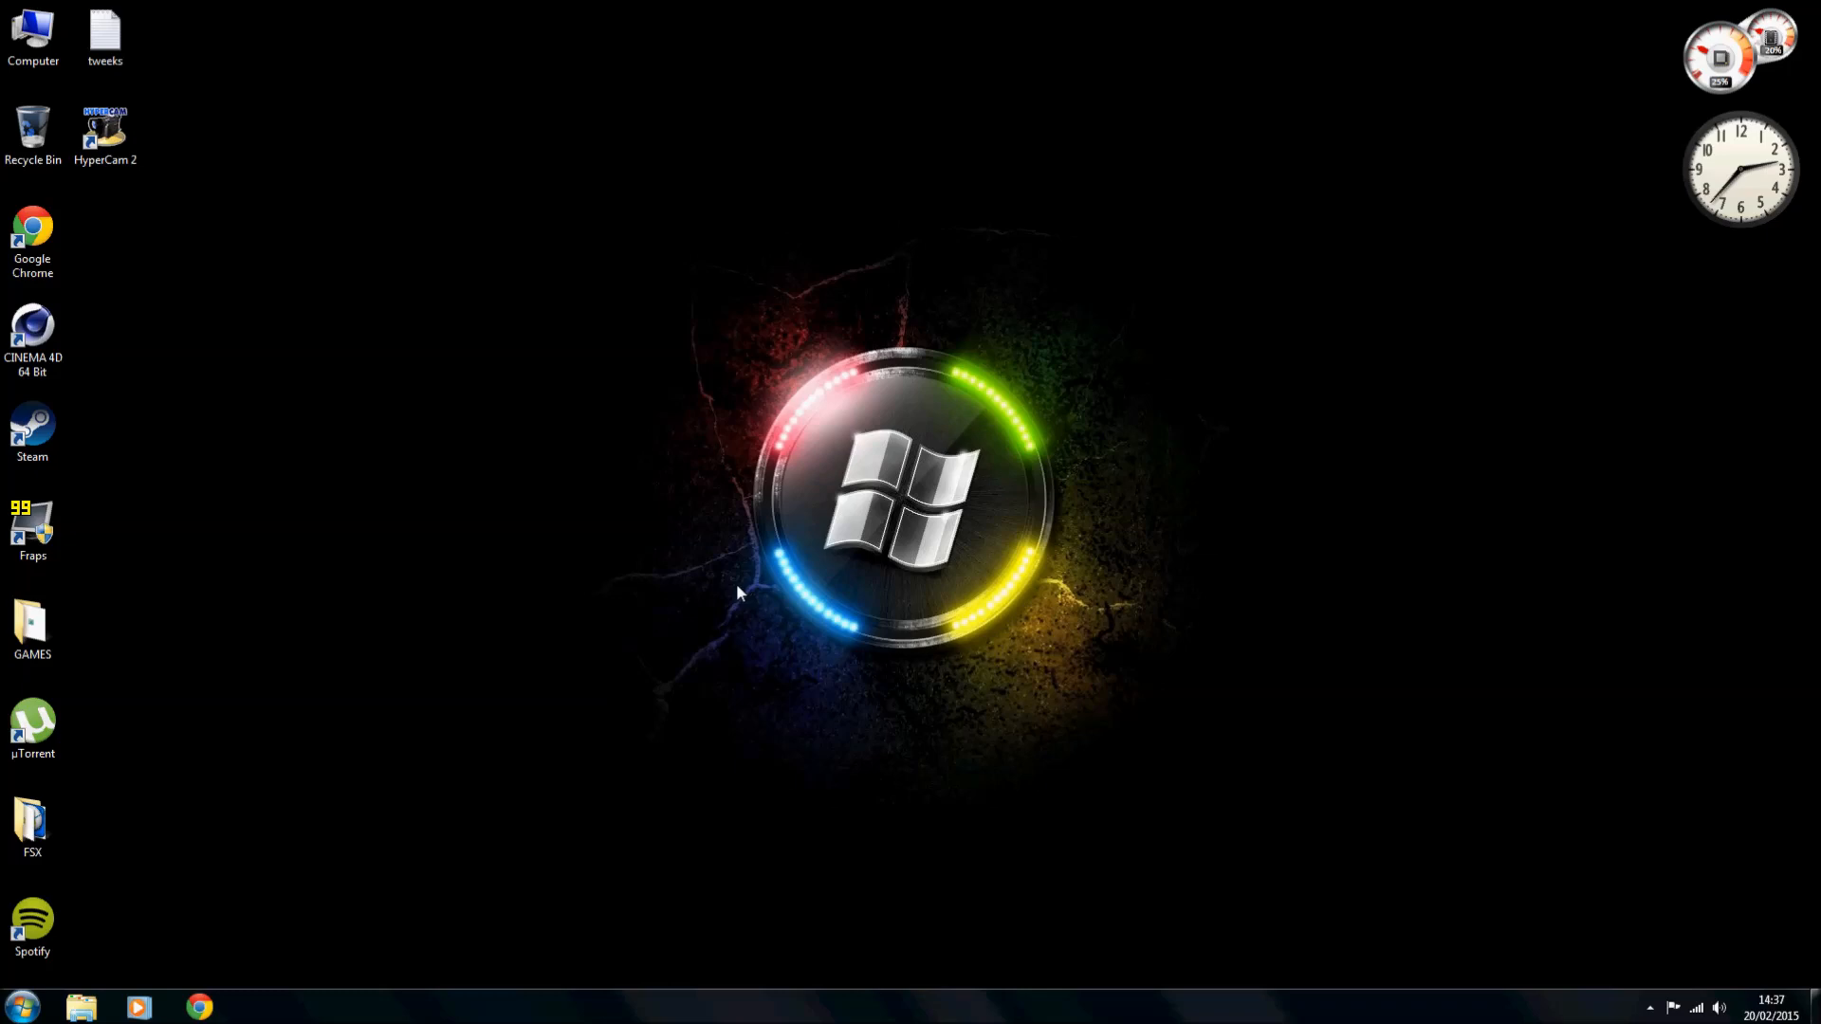
mouse_move(581, 476)
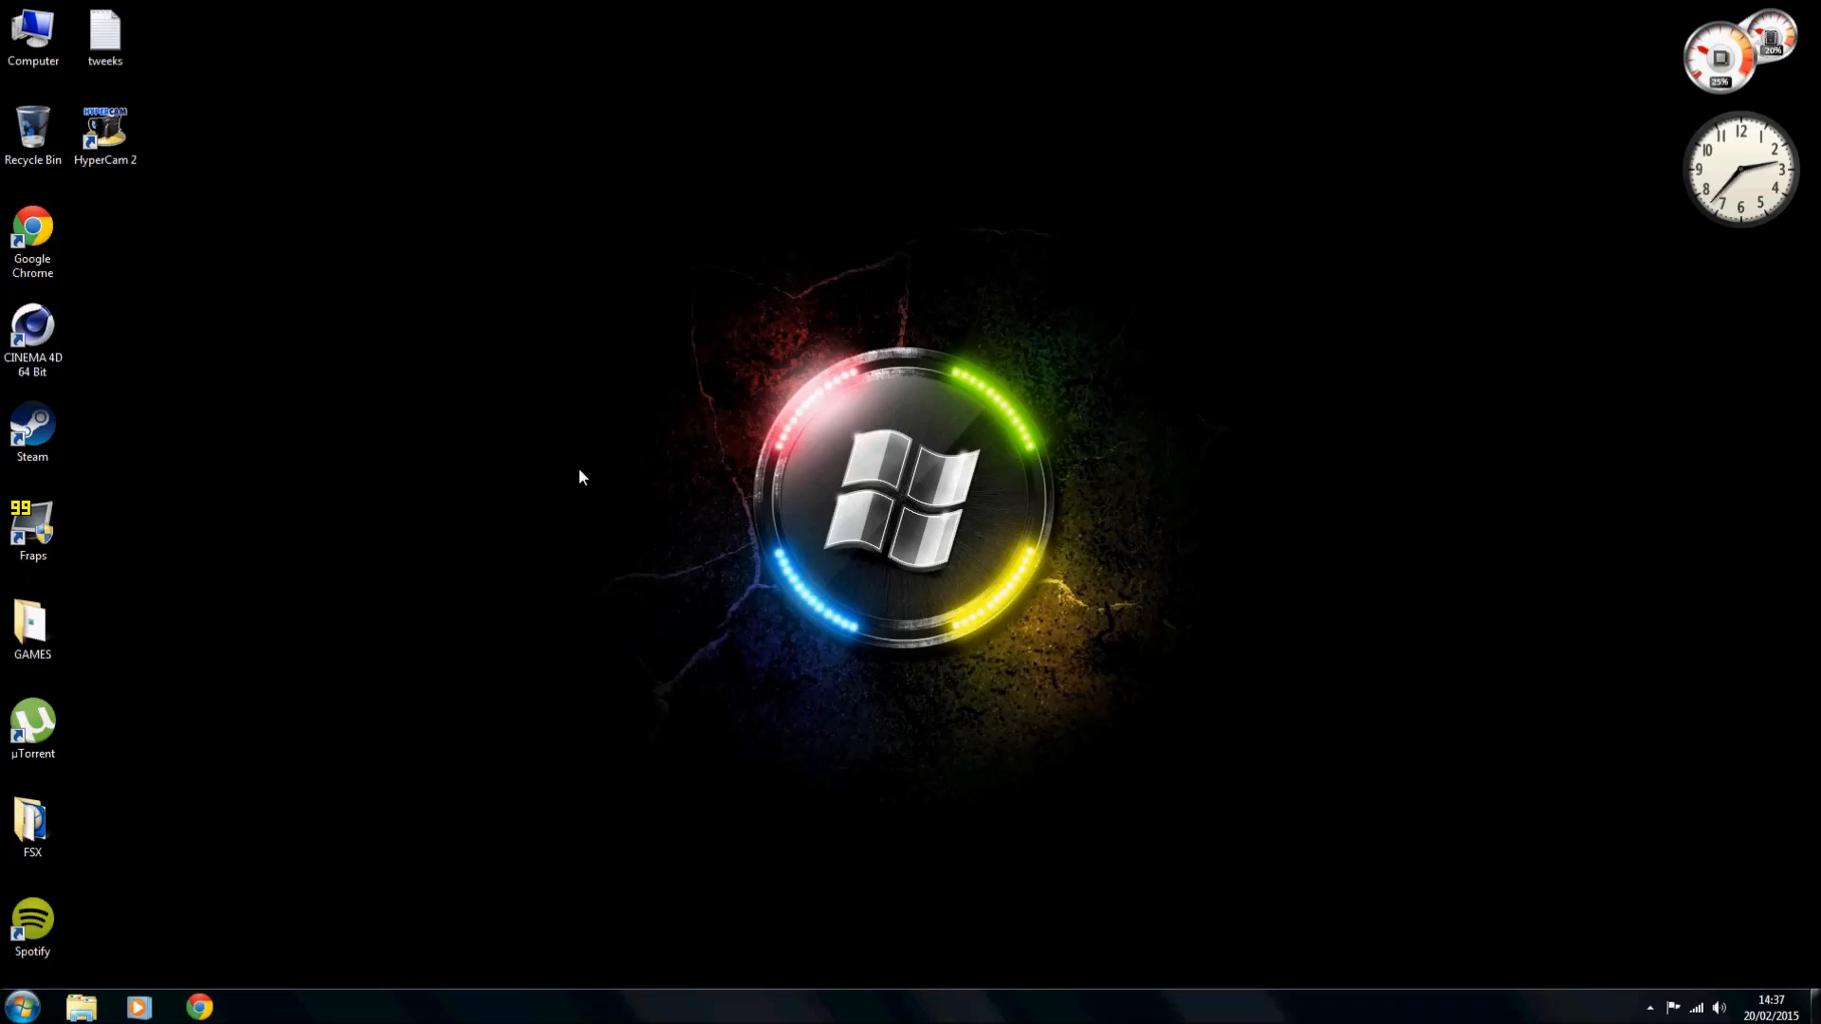
mouse_move(538, 538)
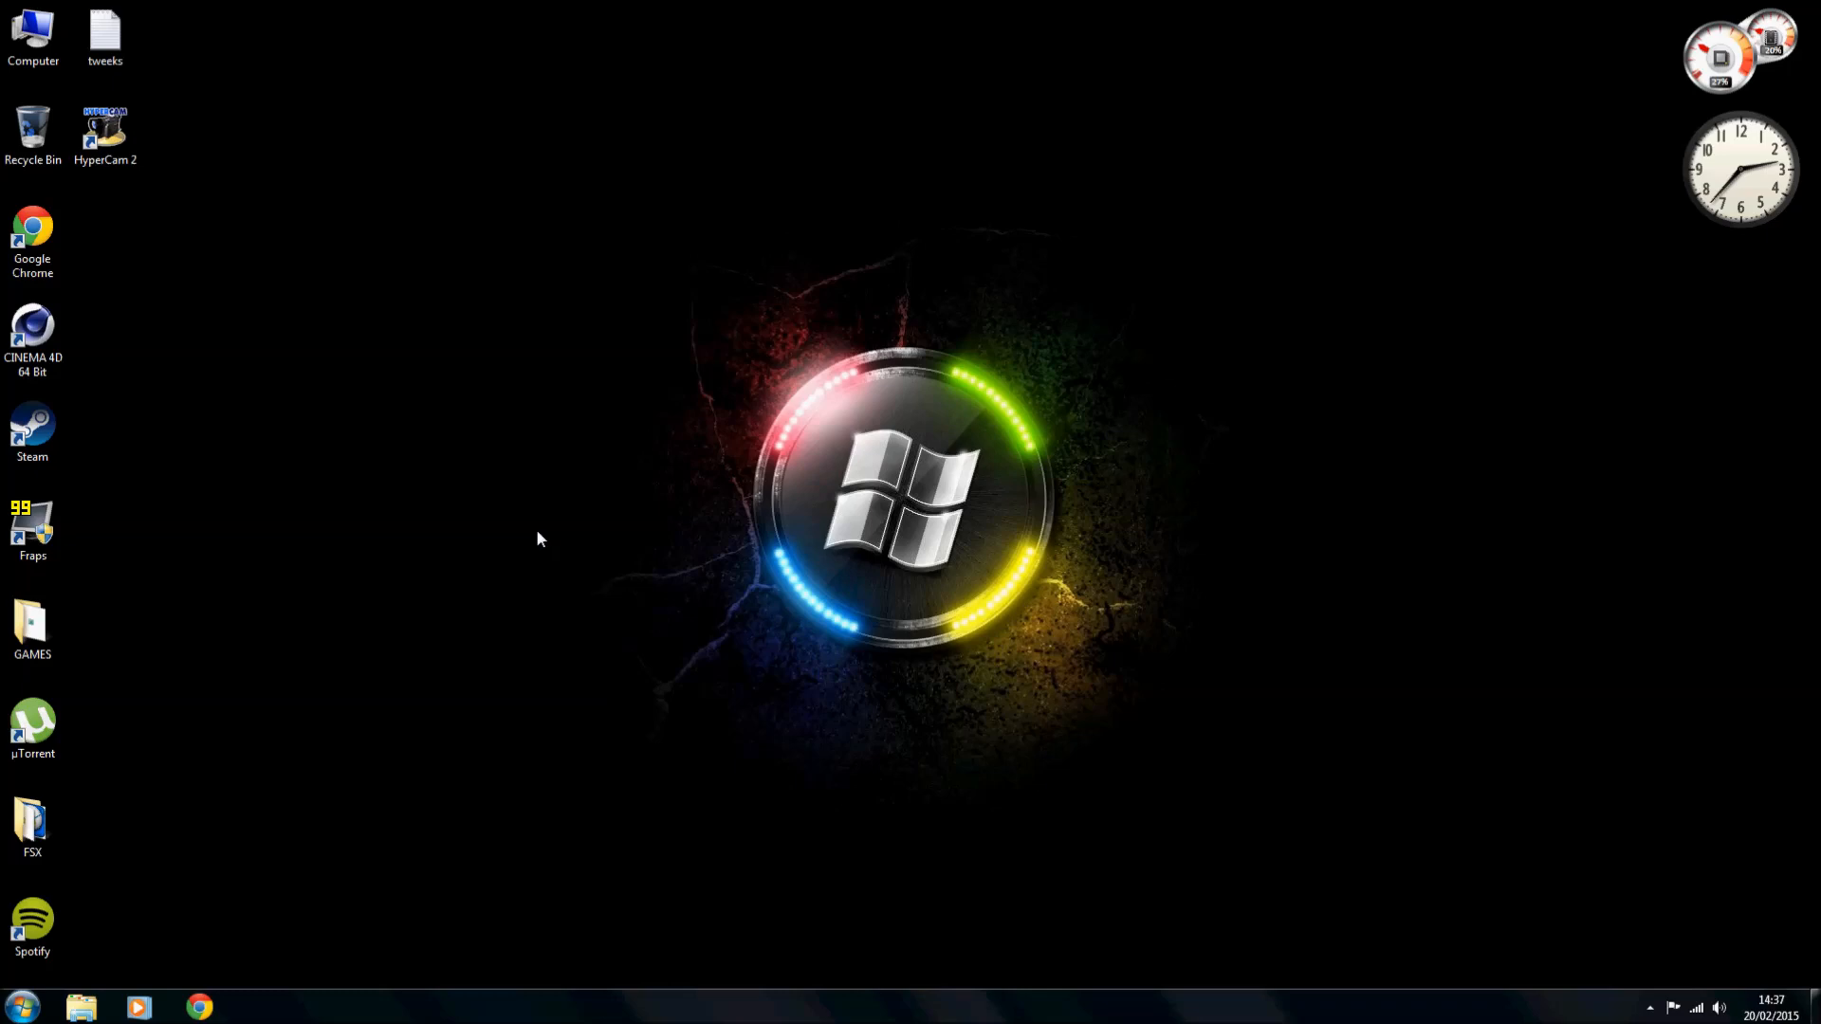
mouse_move(531, 564)
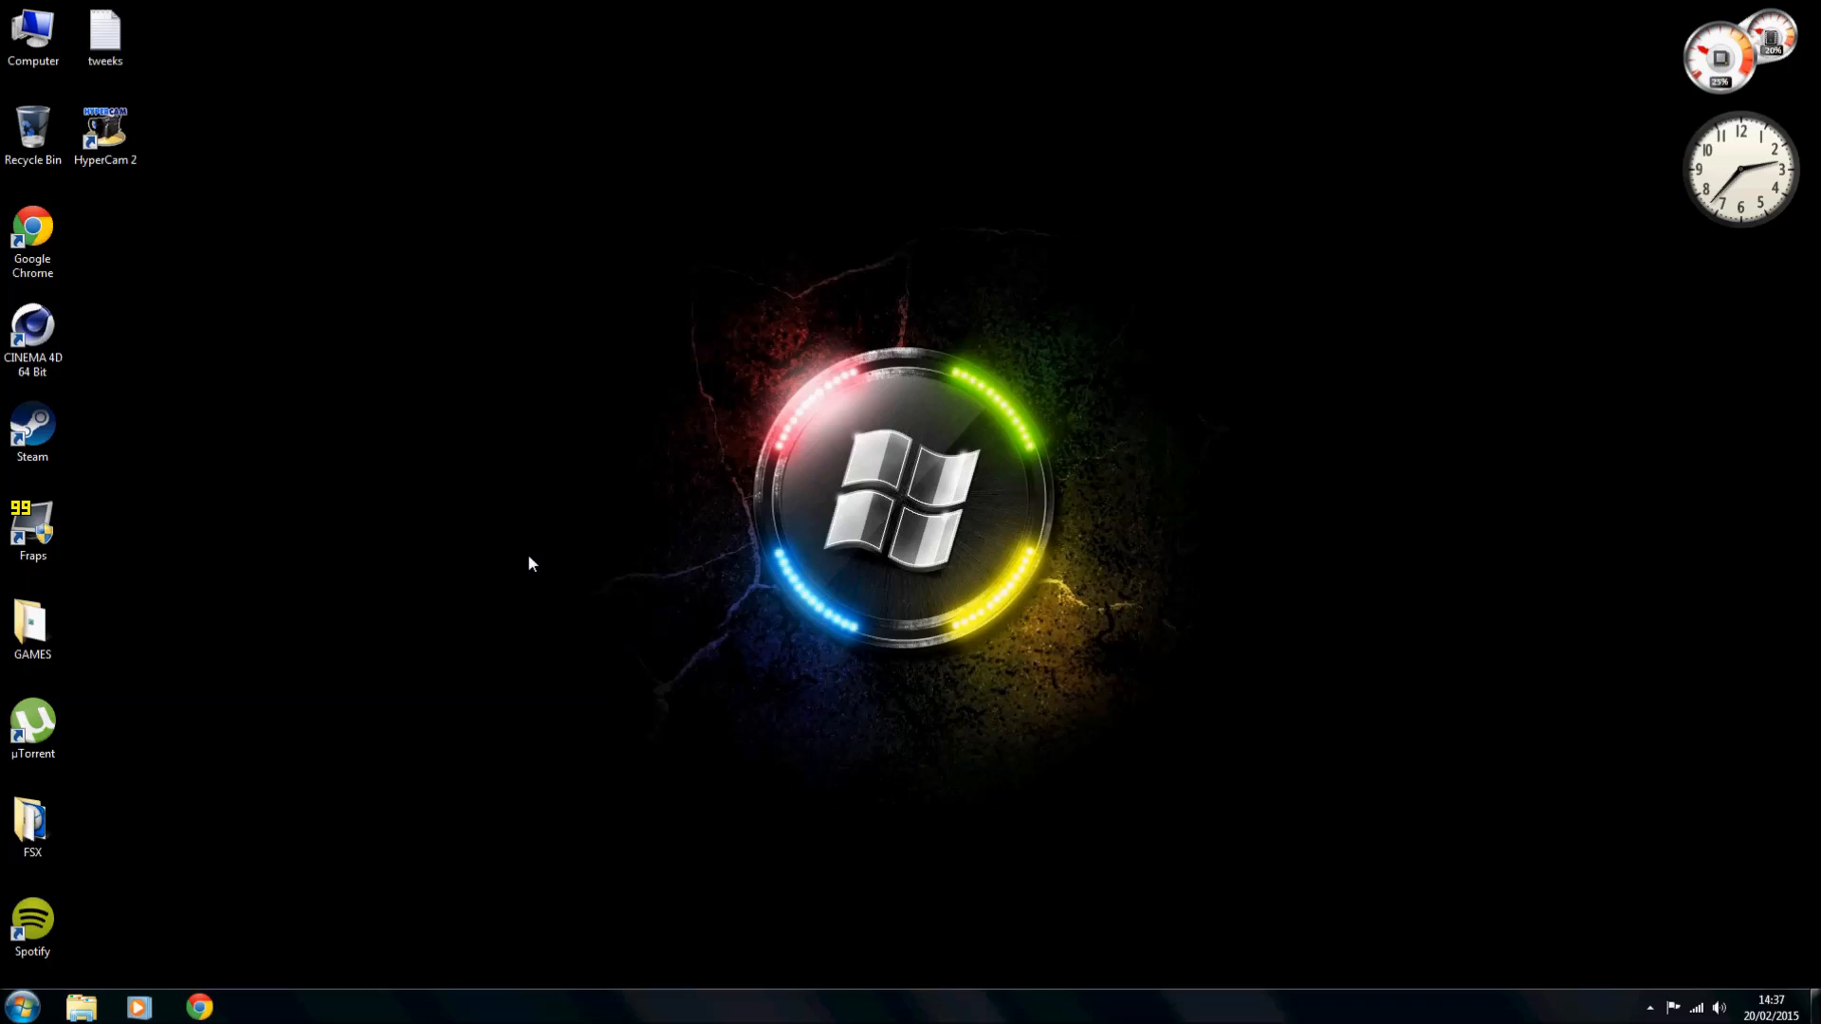
mouse_move(407, 585)
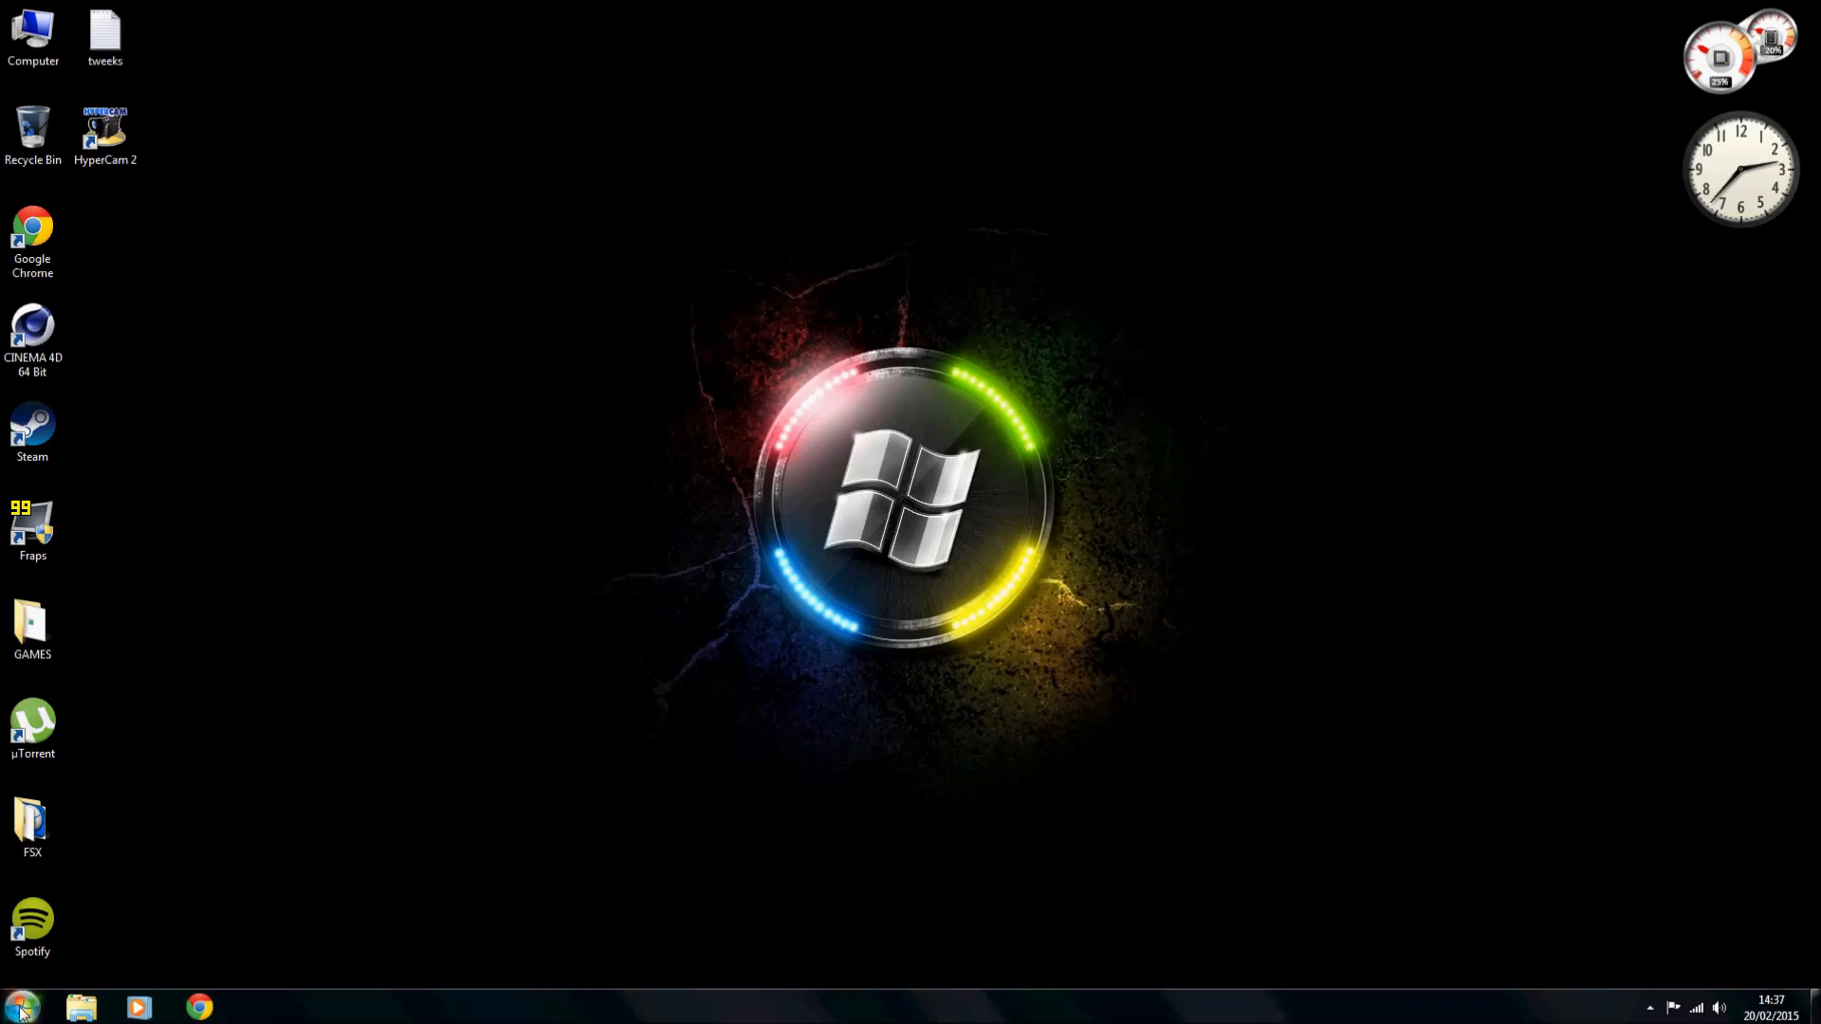
Search %appdata% and browse into the Roaming > Microsoft > FSX settings folder.
left_click(20, 1006)
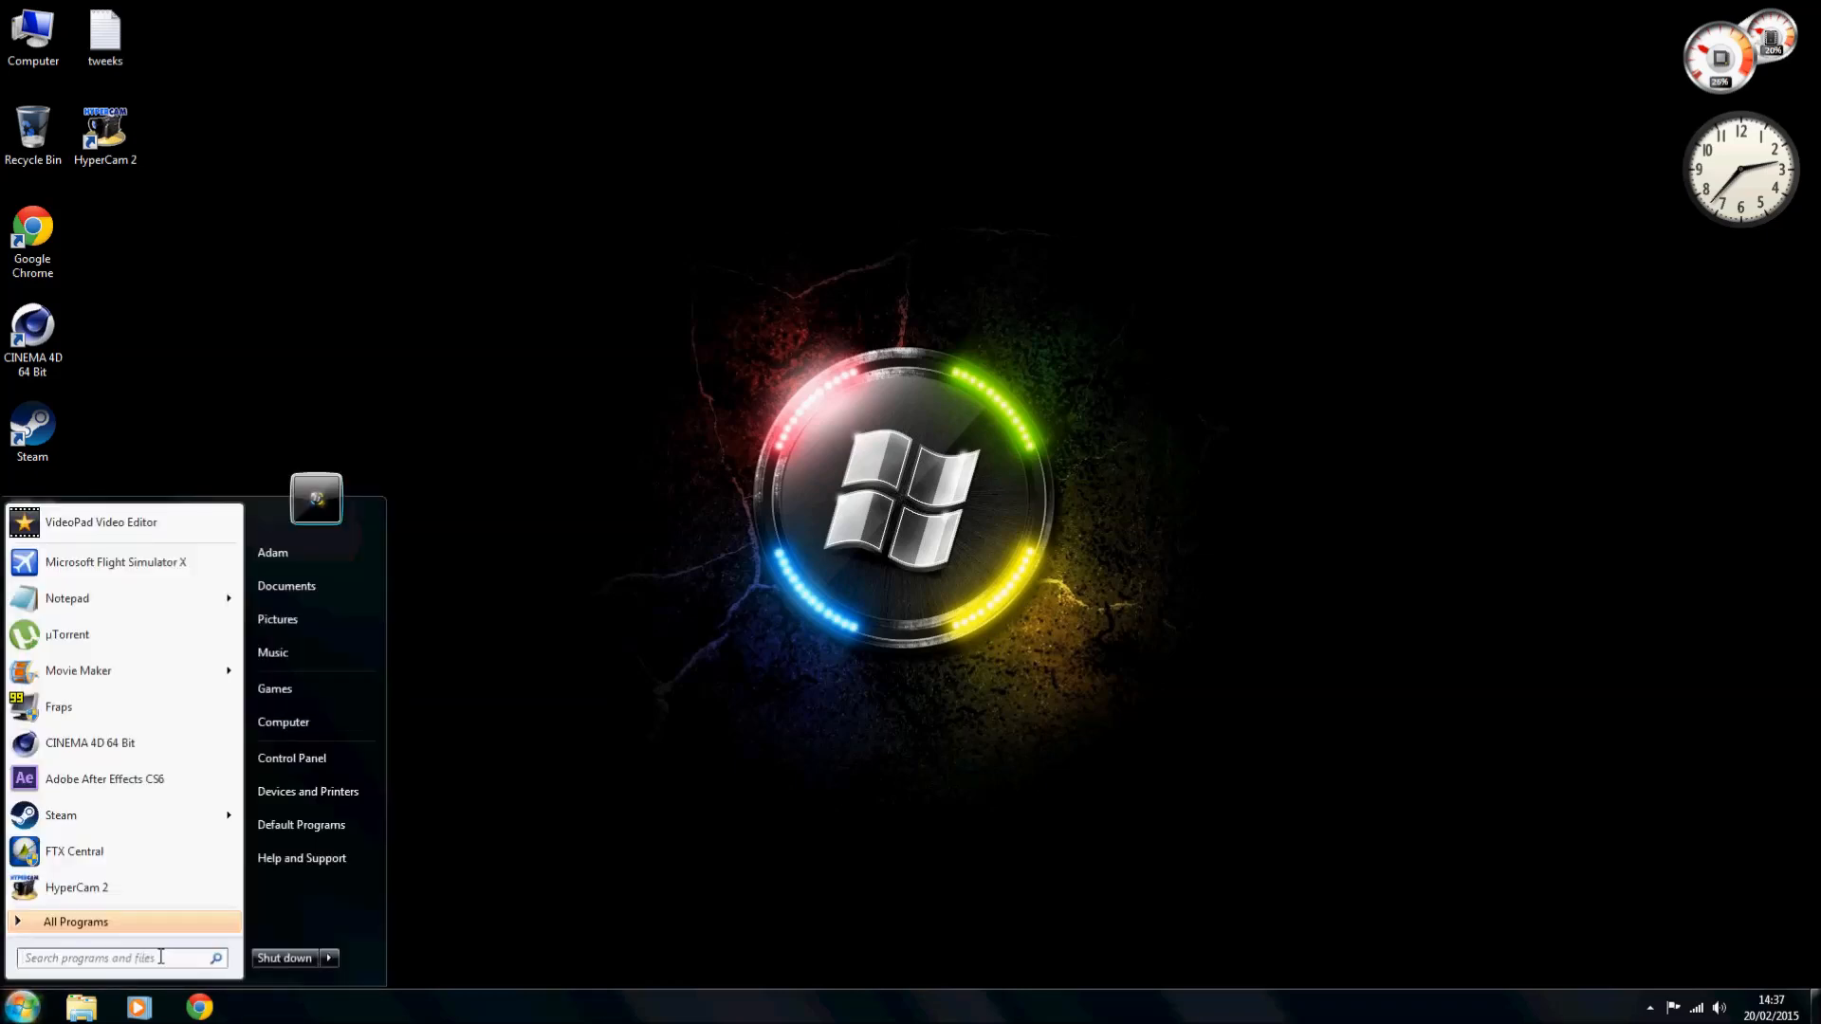
type("%")
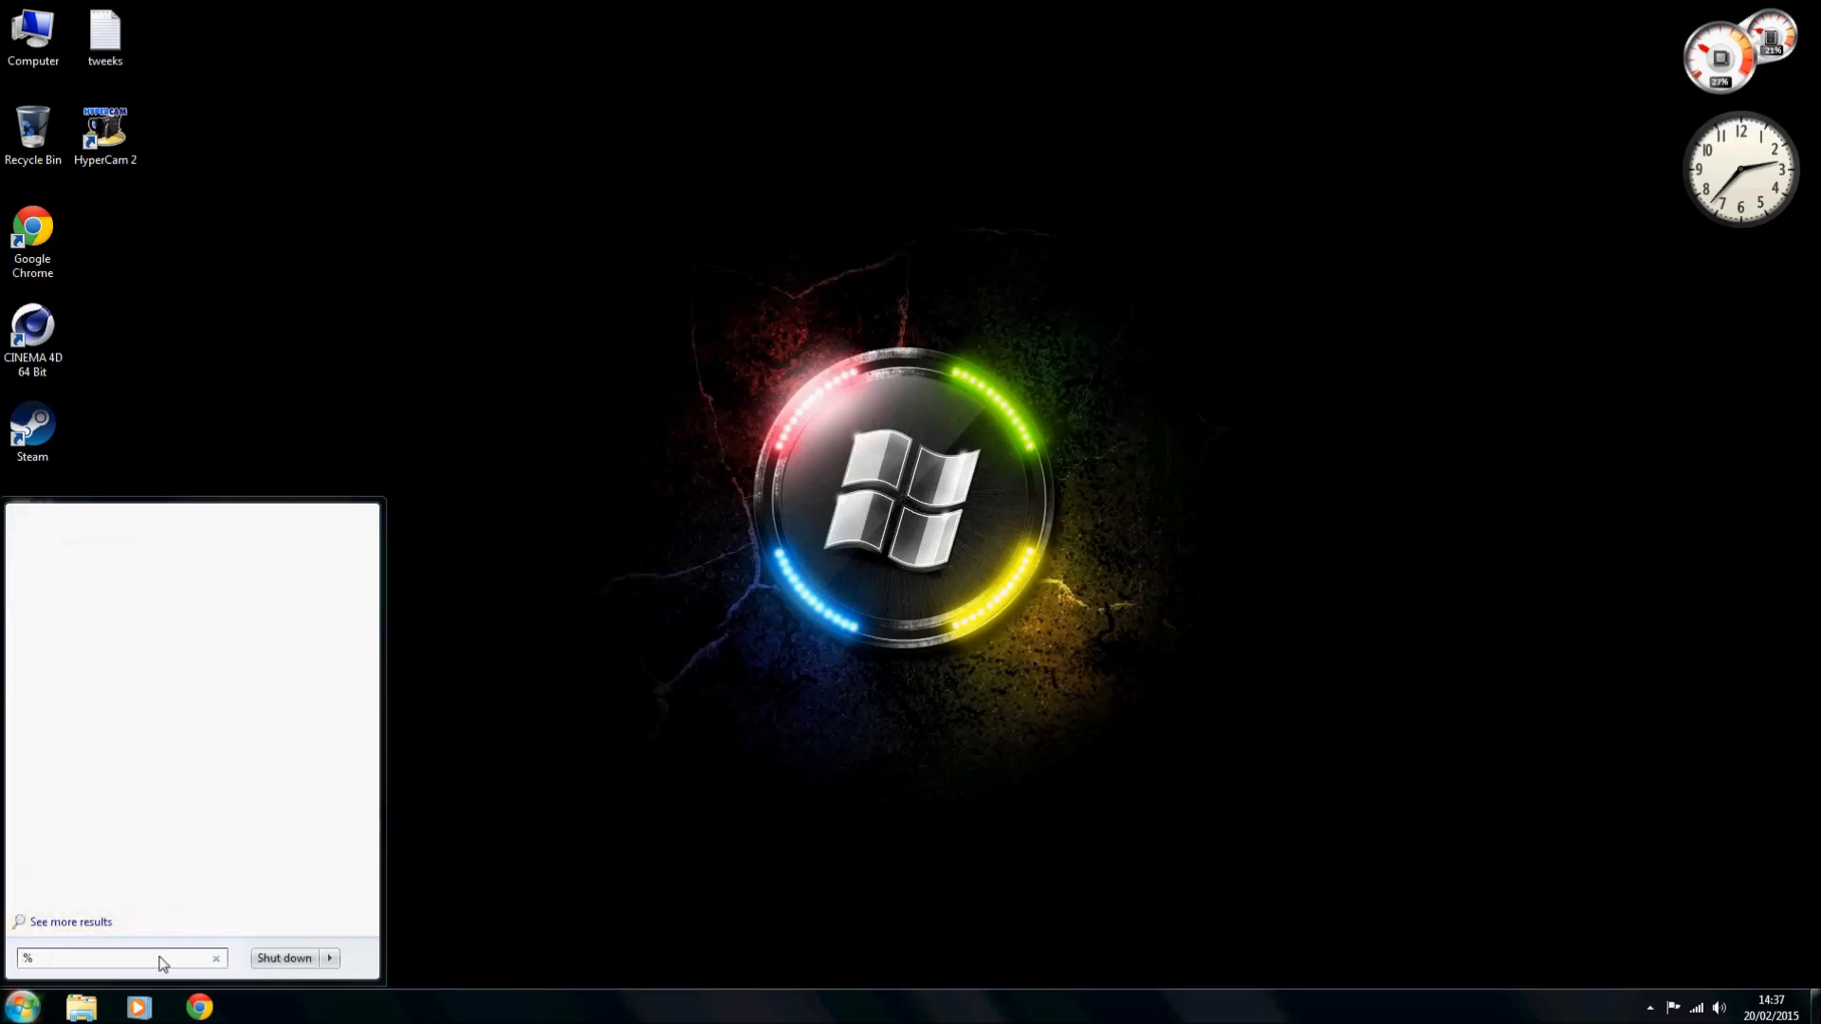
type("app")
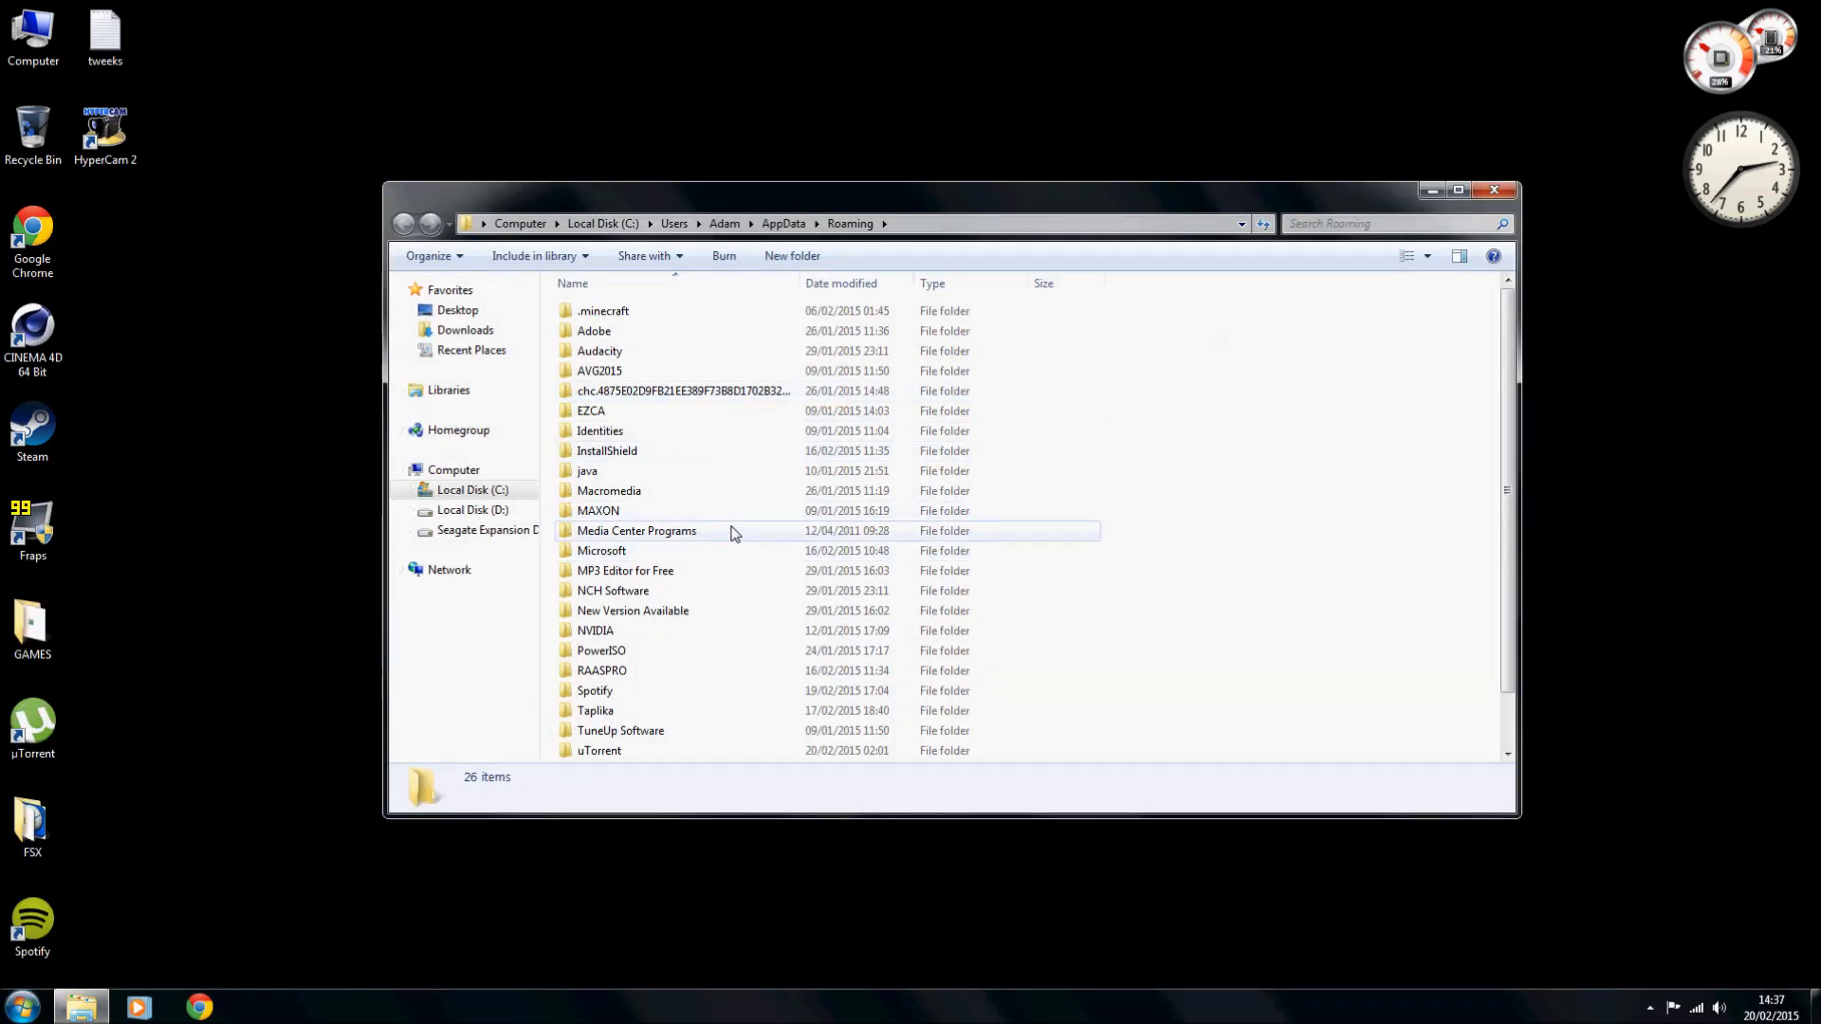
mouse_move(632, 550)
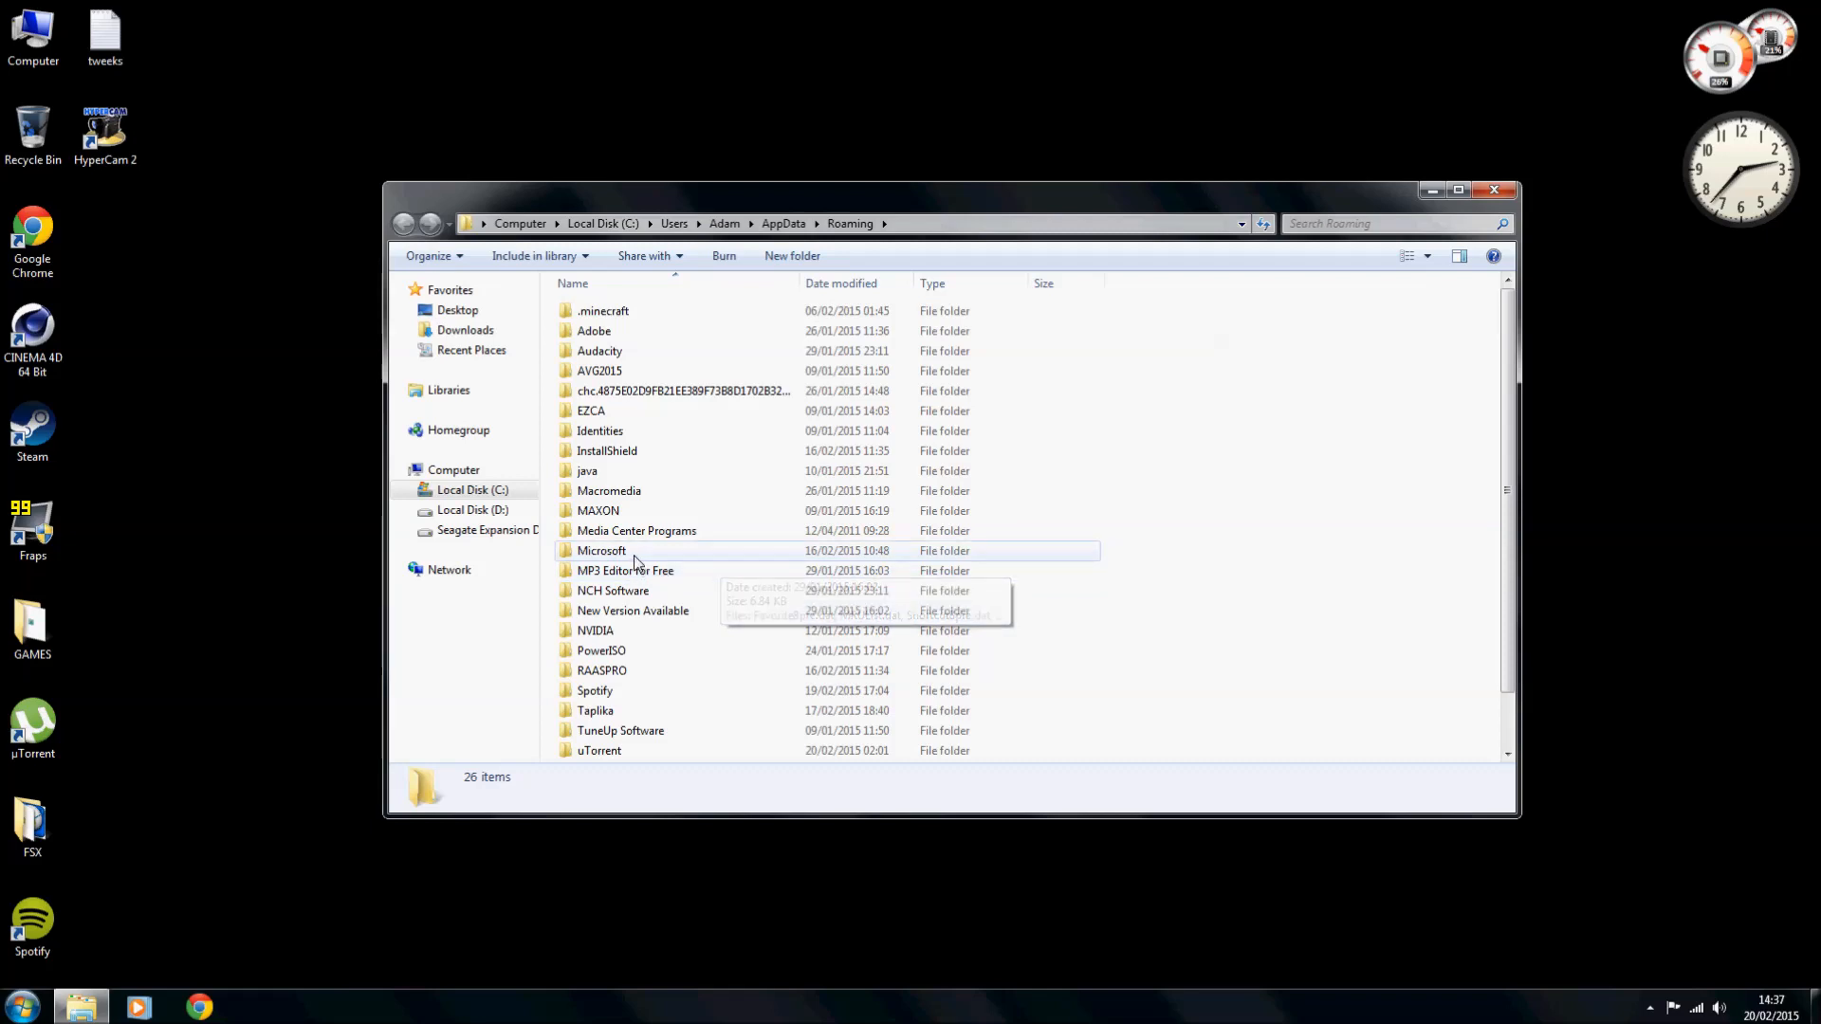
double_click(601, 550)
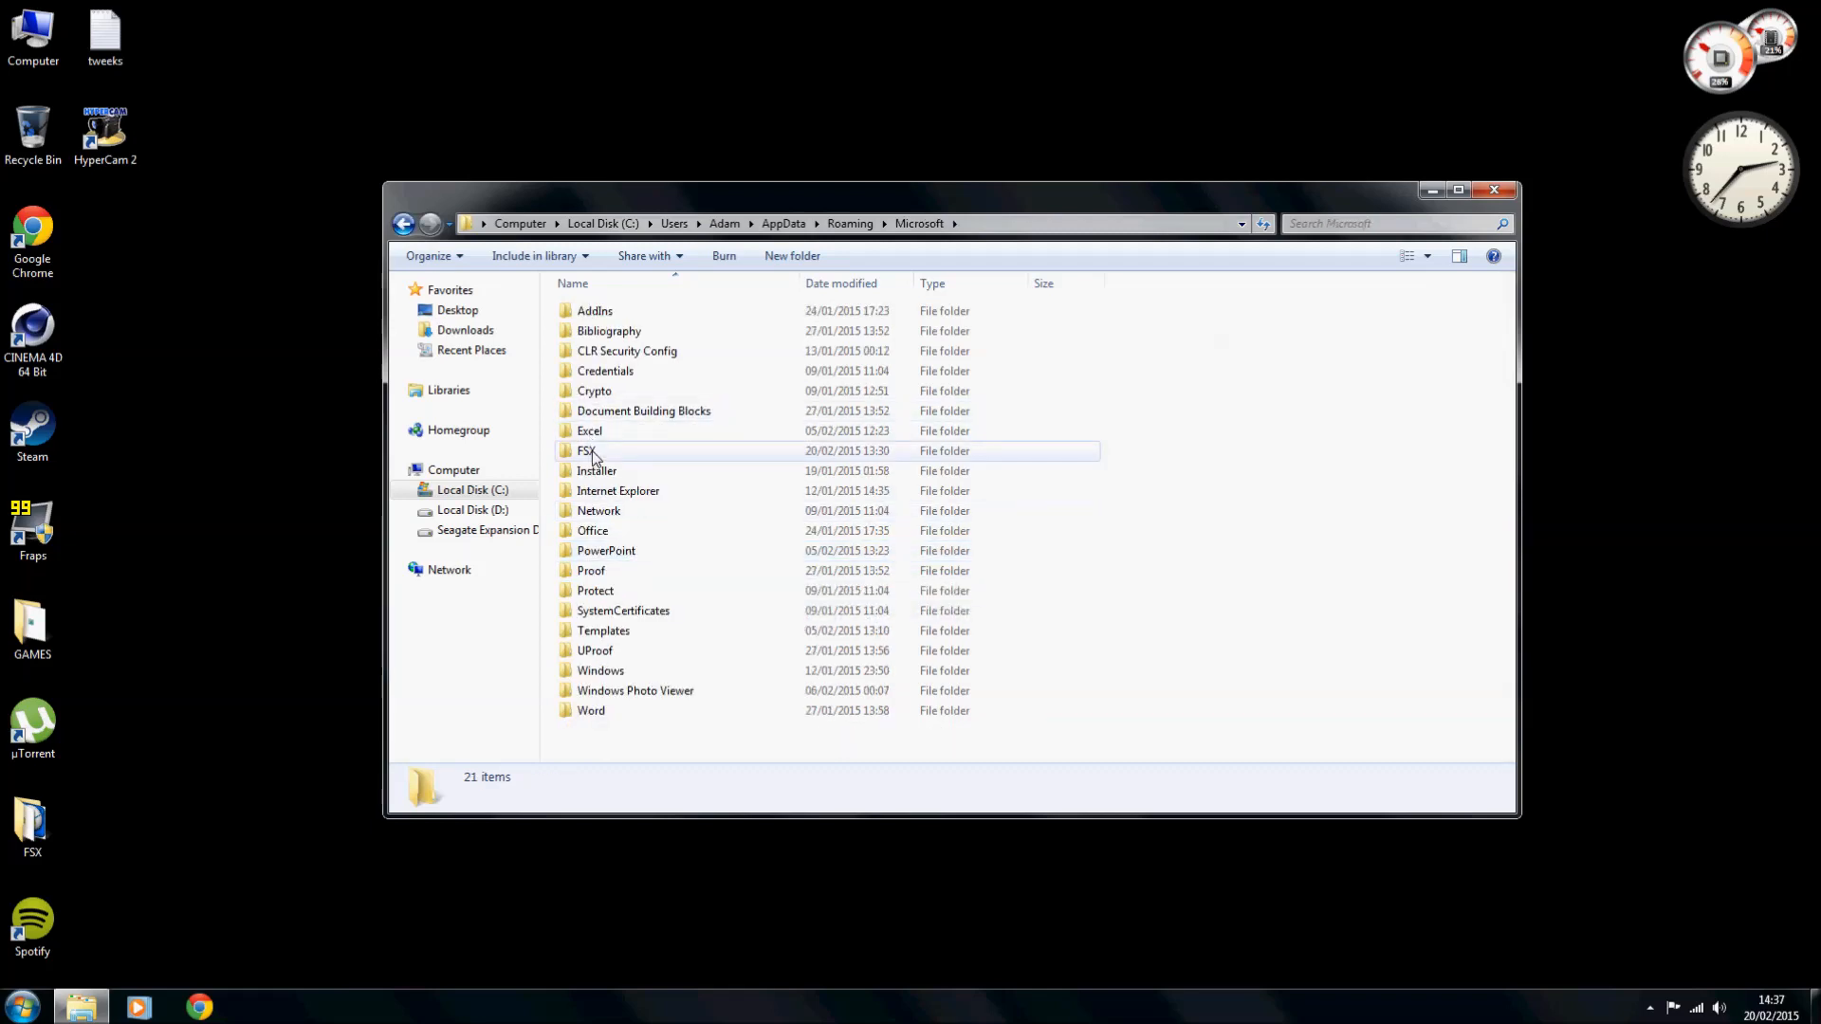
double_click(585, 451)
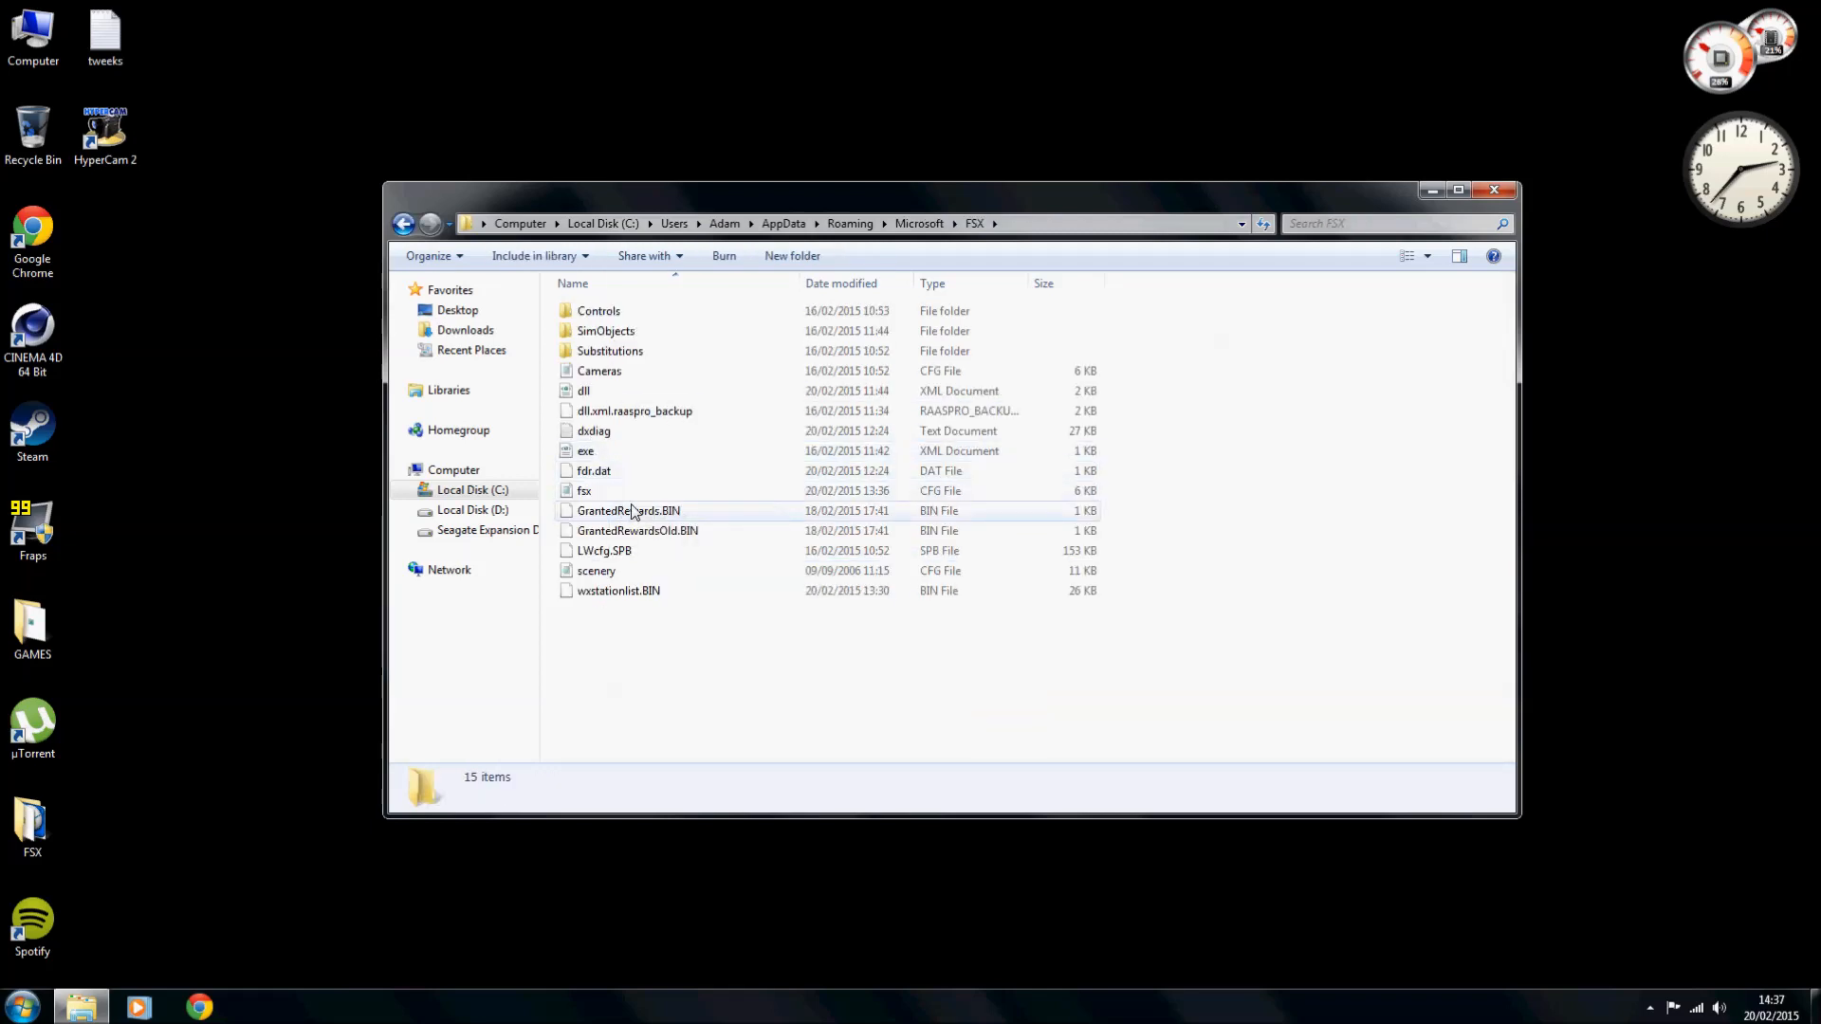
mouse_move(627, 512)
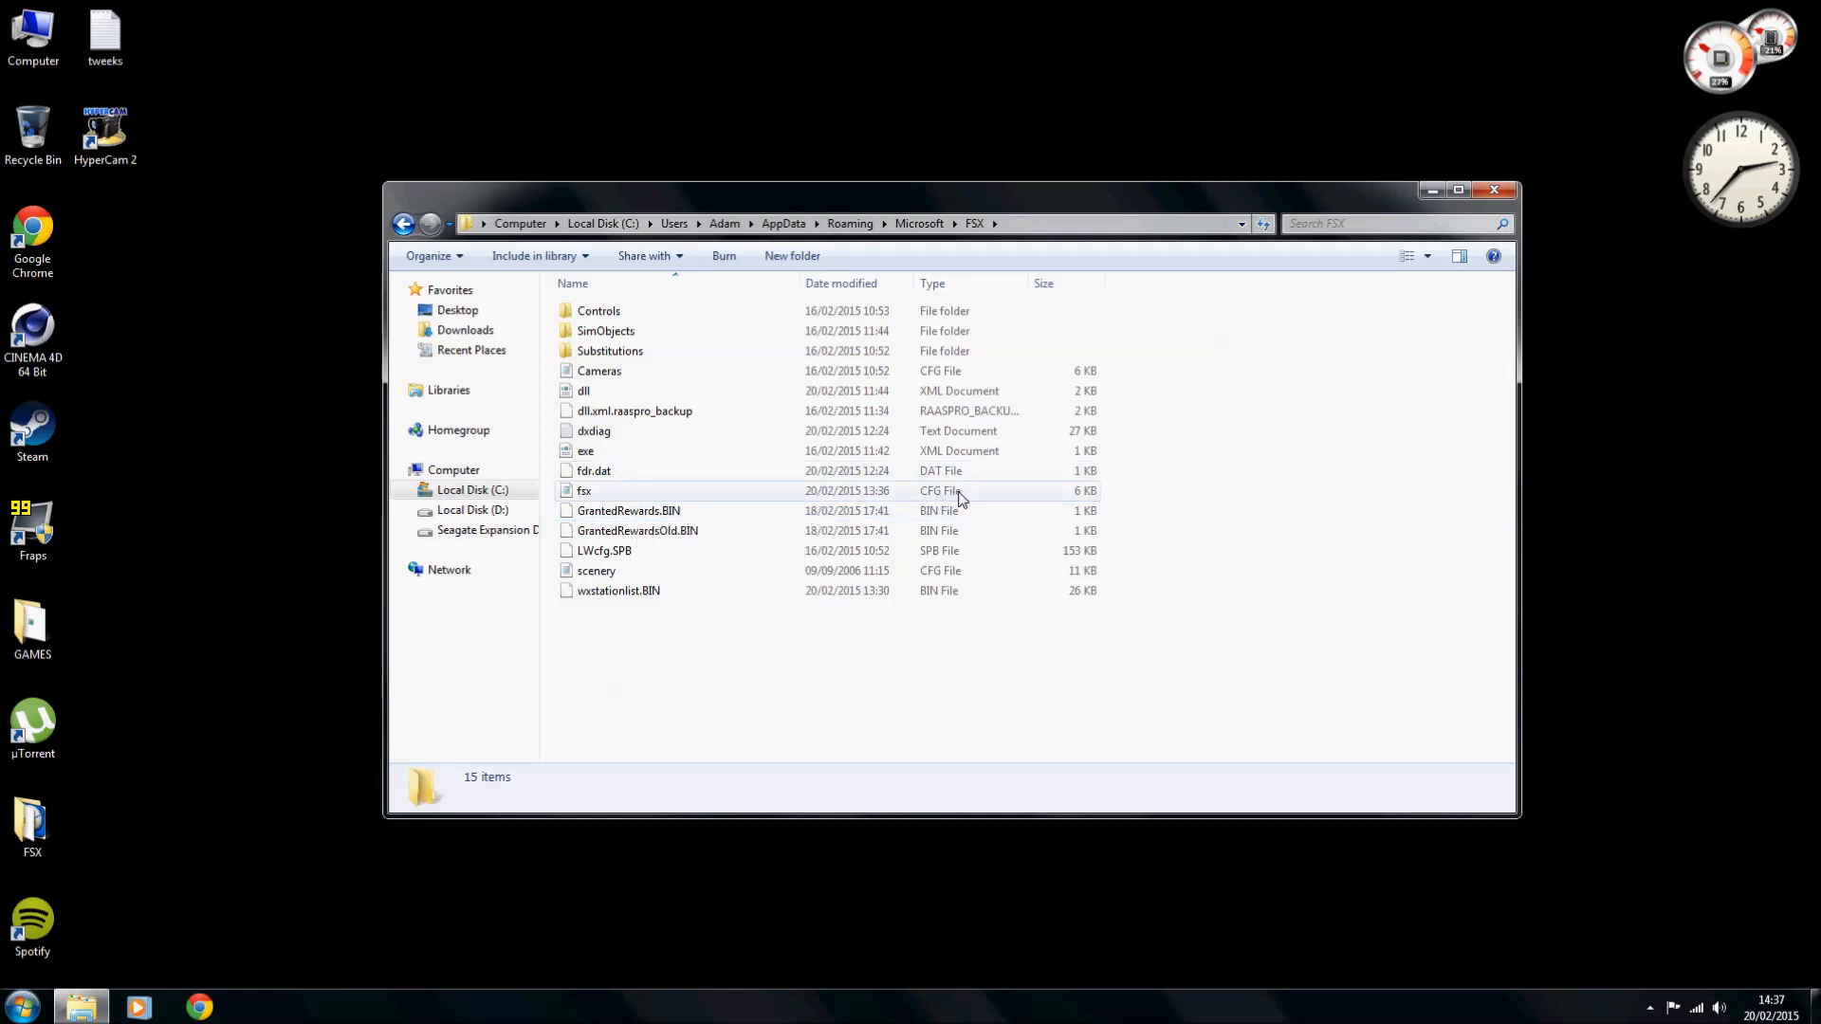
mouse_move(637, 500)
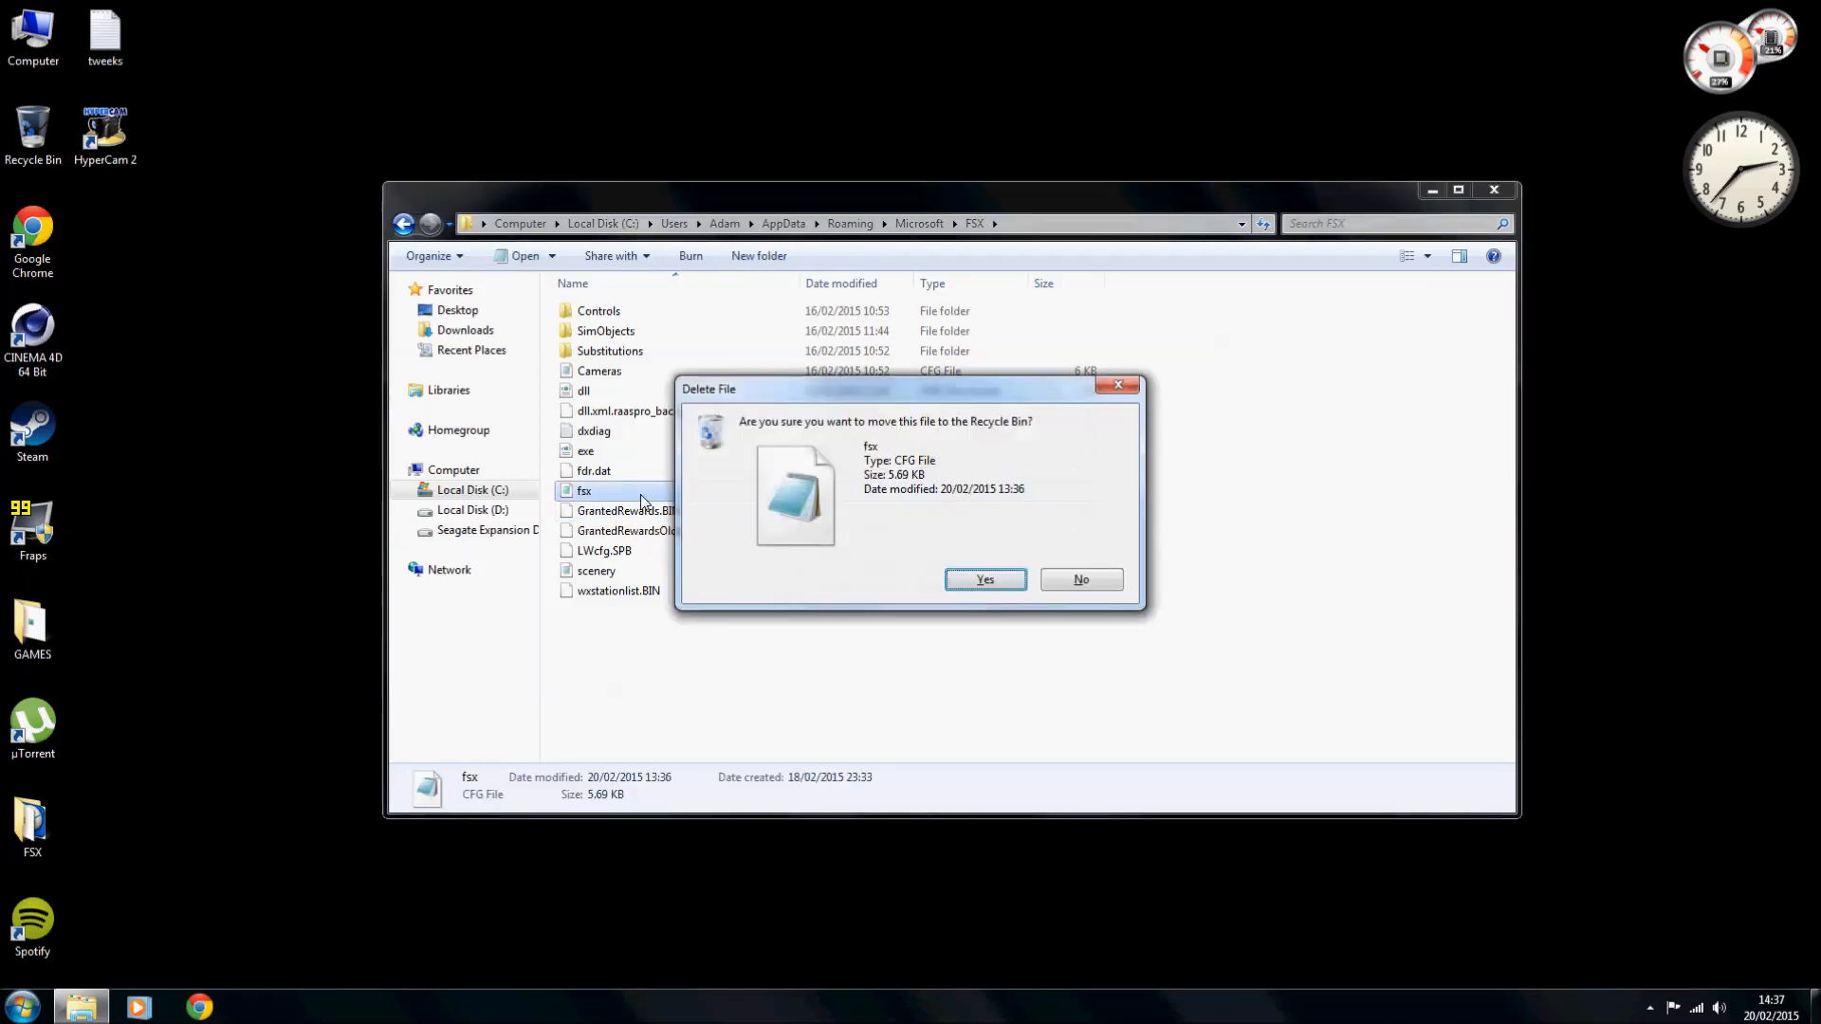
Delete fsx.cfg, confirming the prompt, and close the Explorer window.
left_click(983, 579)
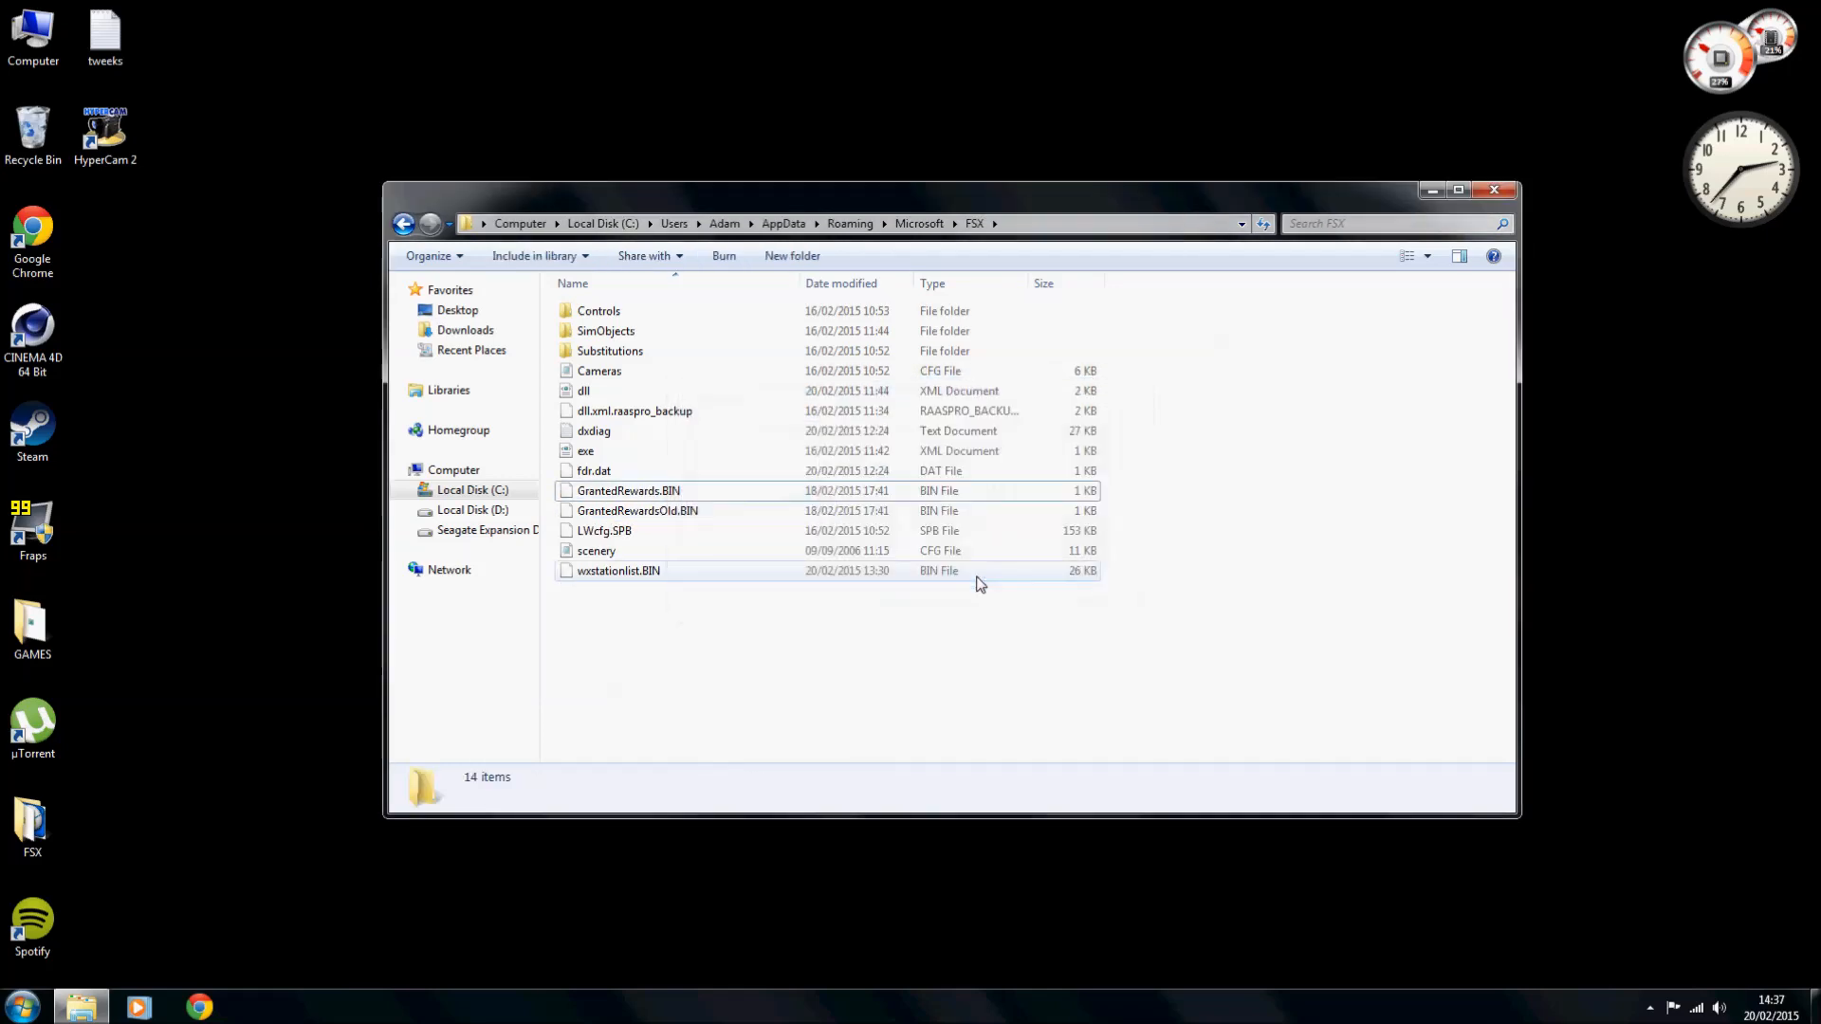
left_click(1494, 189)
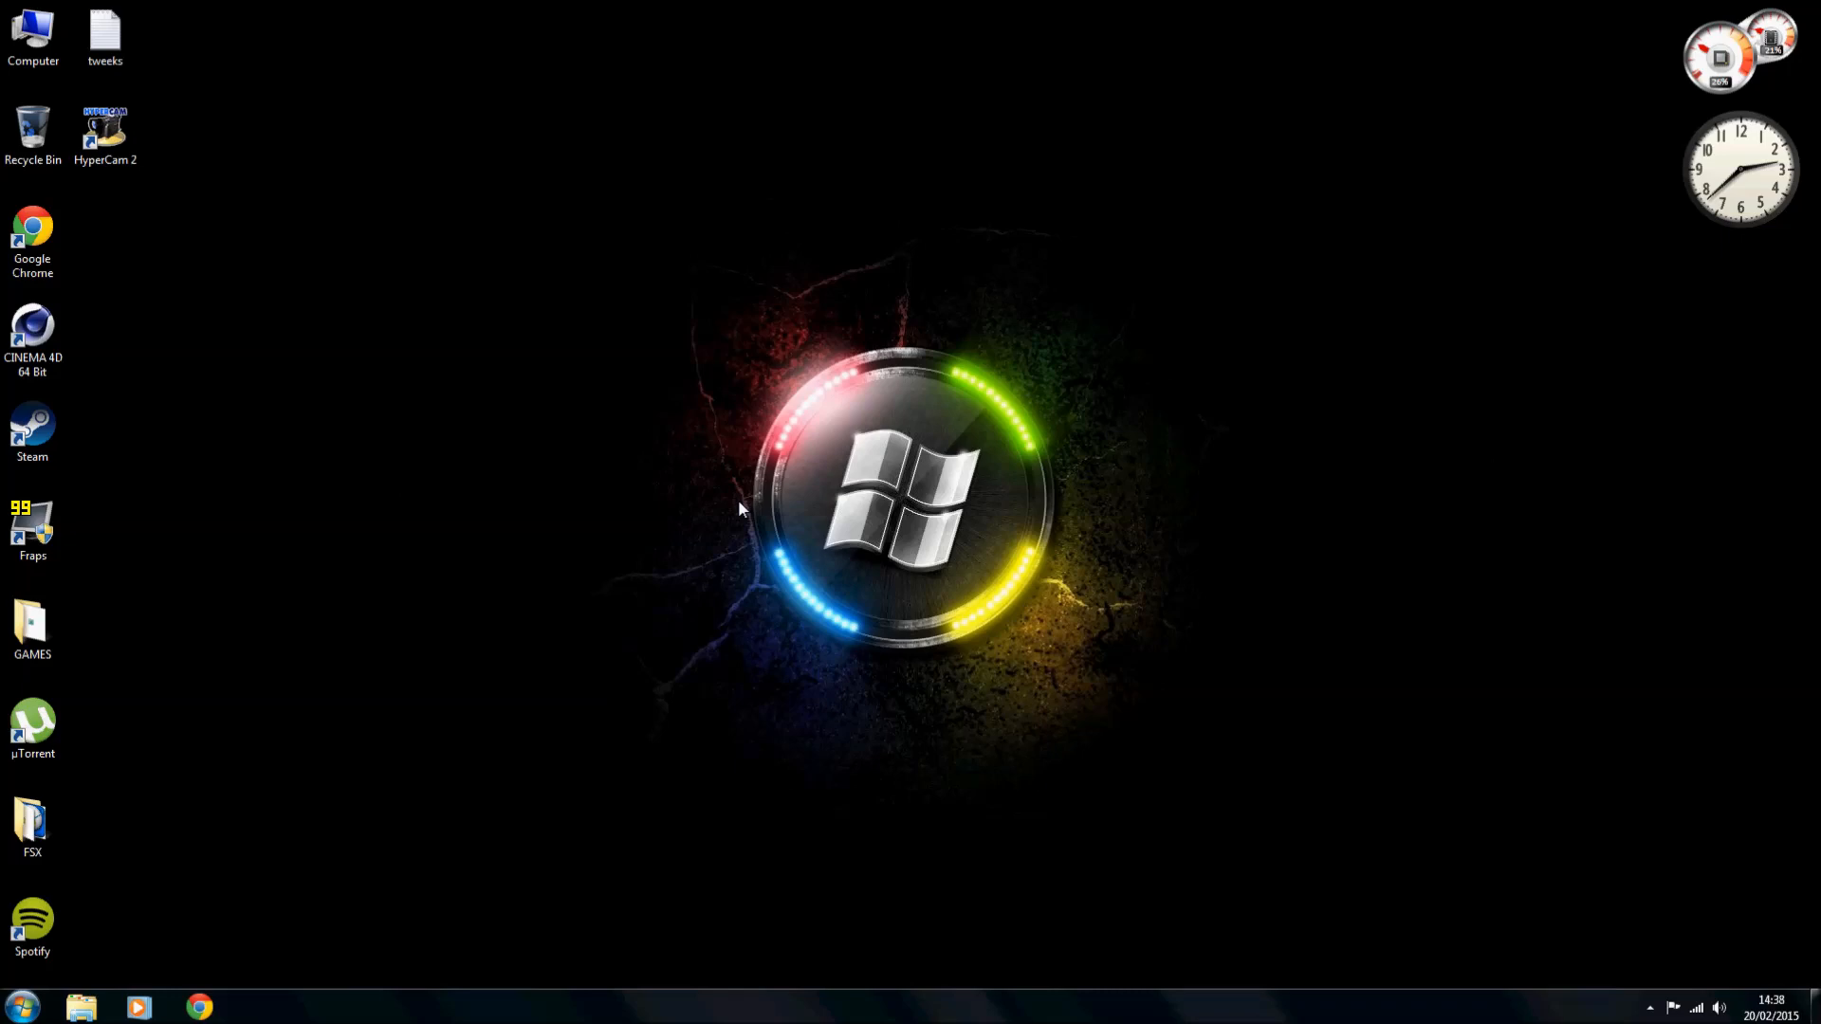
mouse_move(647, 419)
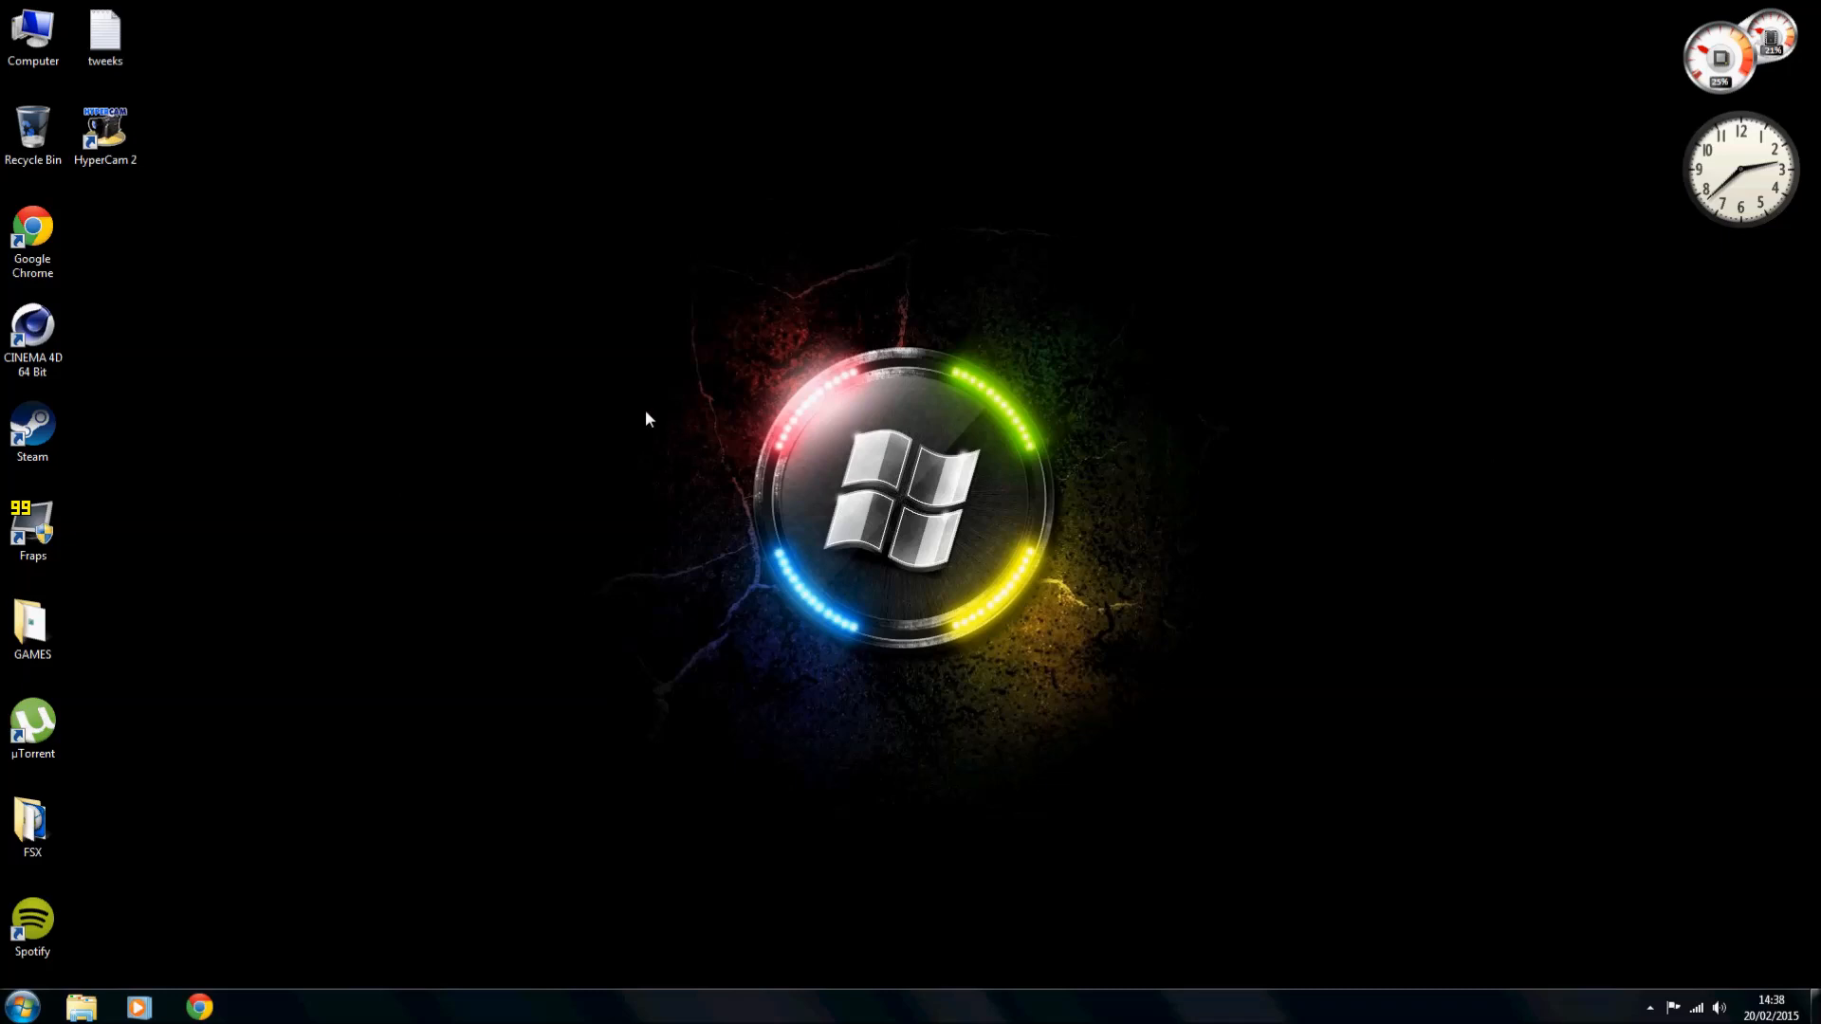
mouse_move(522, 471)
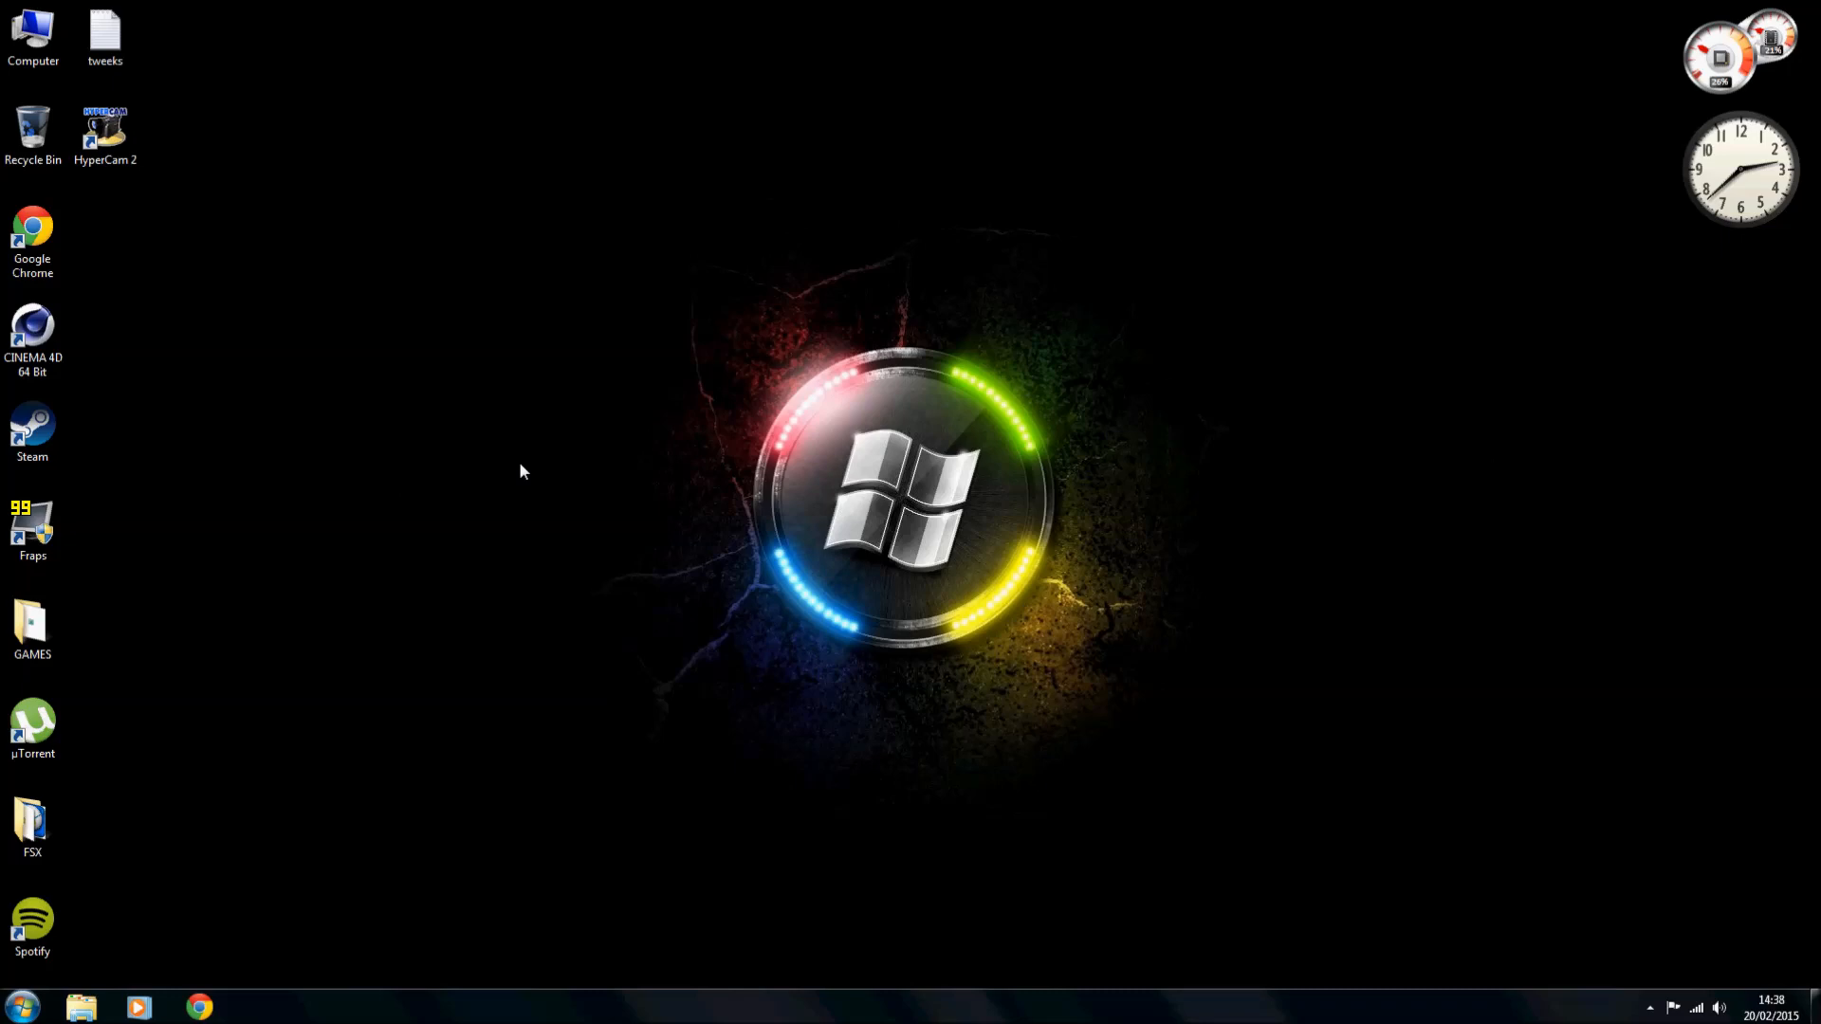
mouse_move(439, 540)
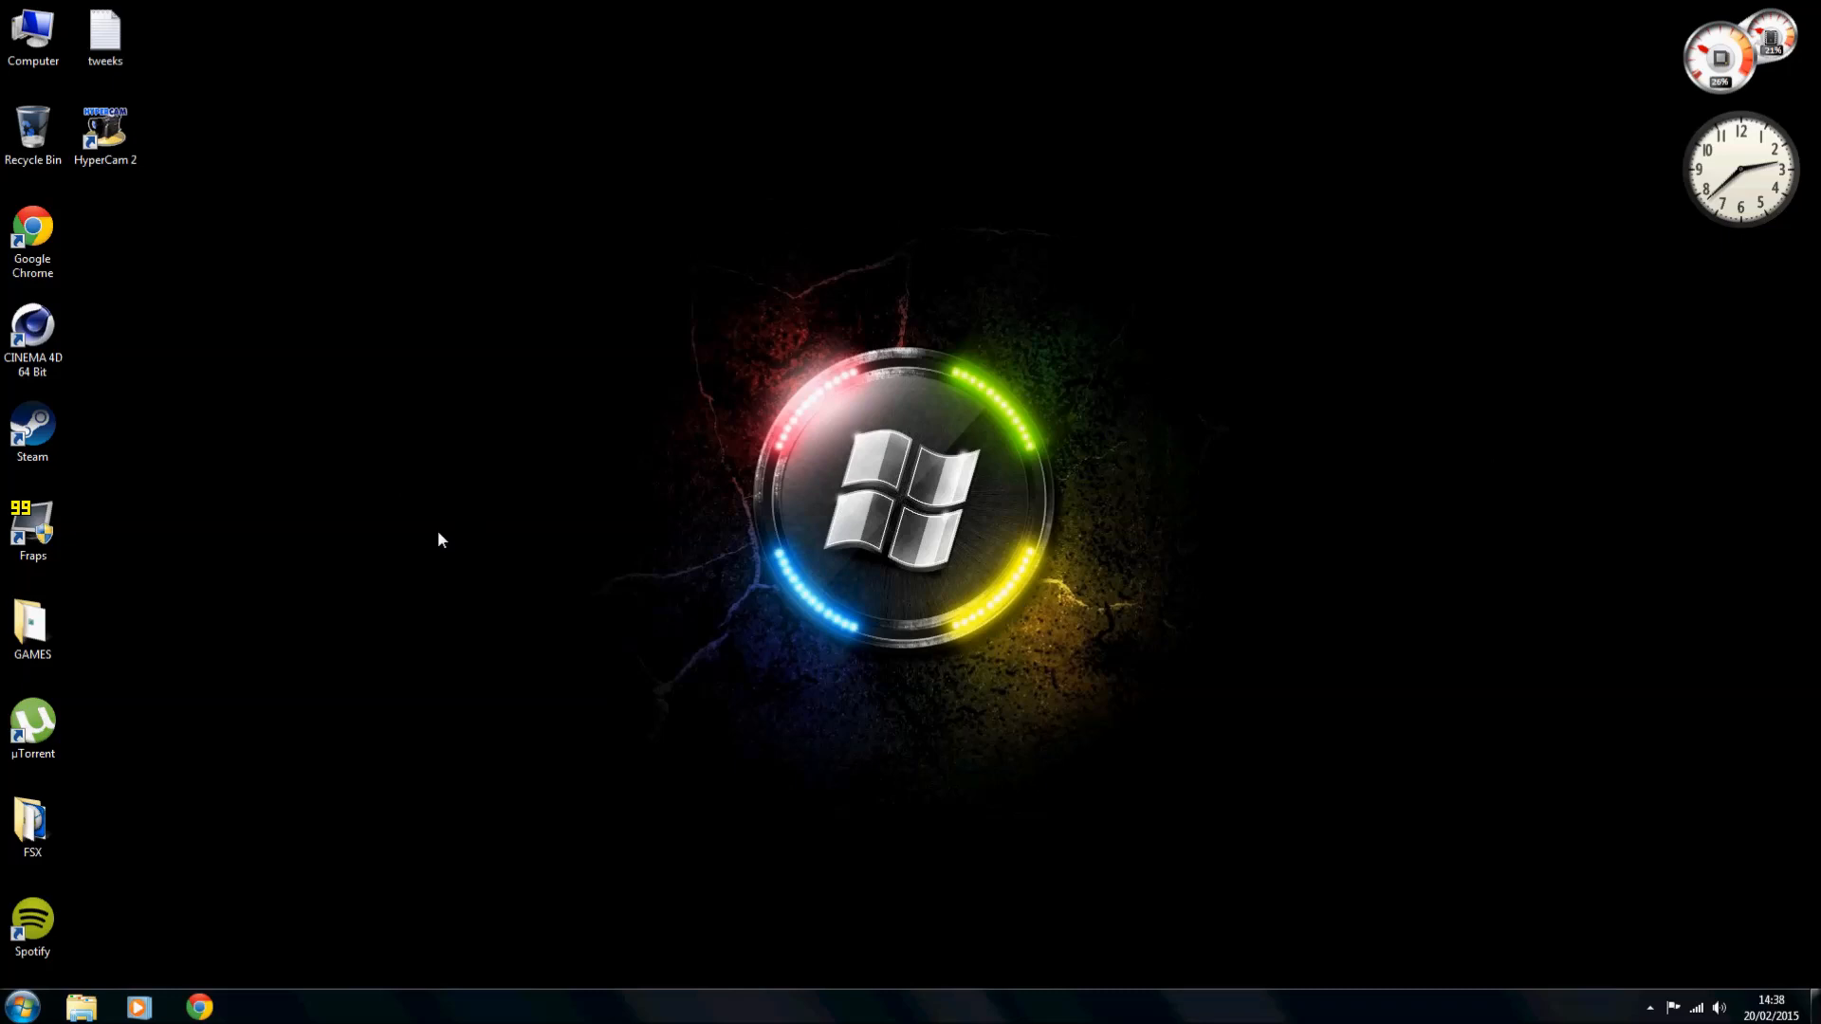
mouse_move(449, 539)
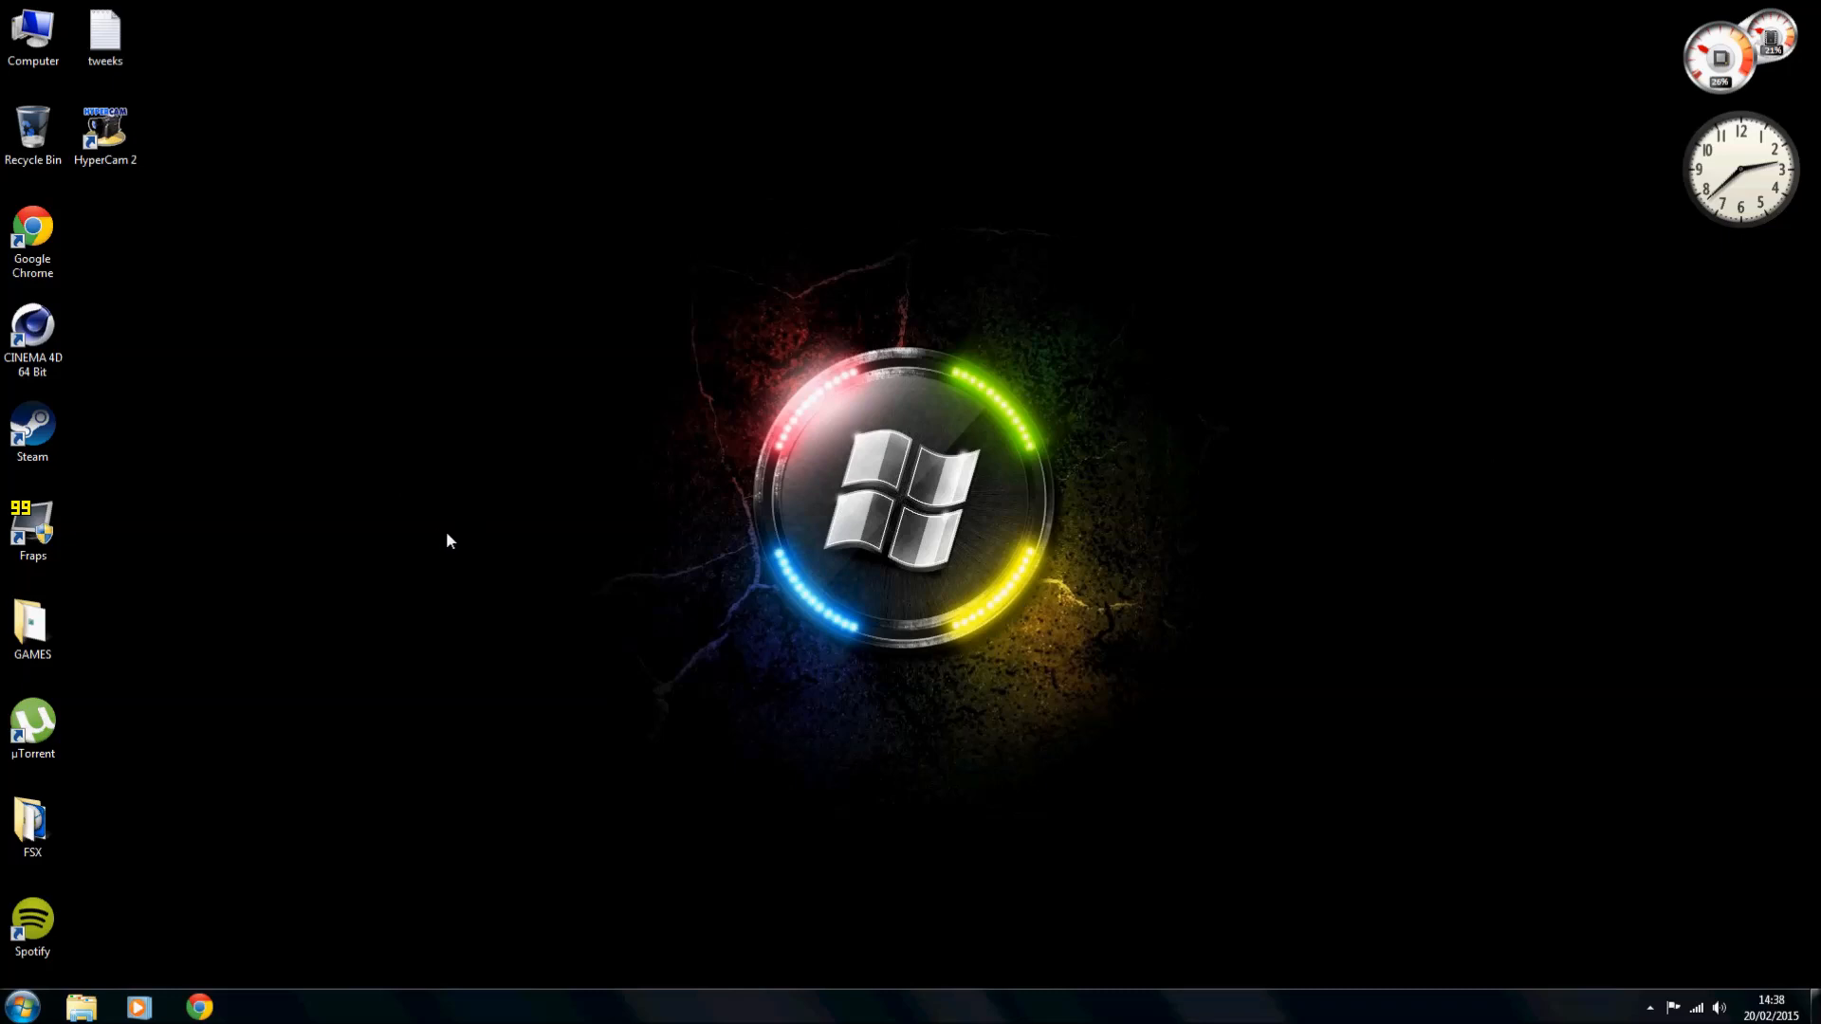
mouse_move(469, 430)
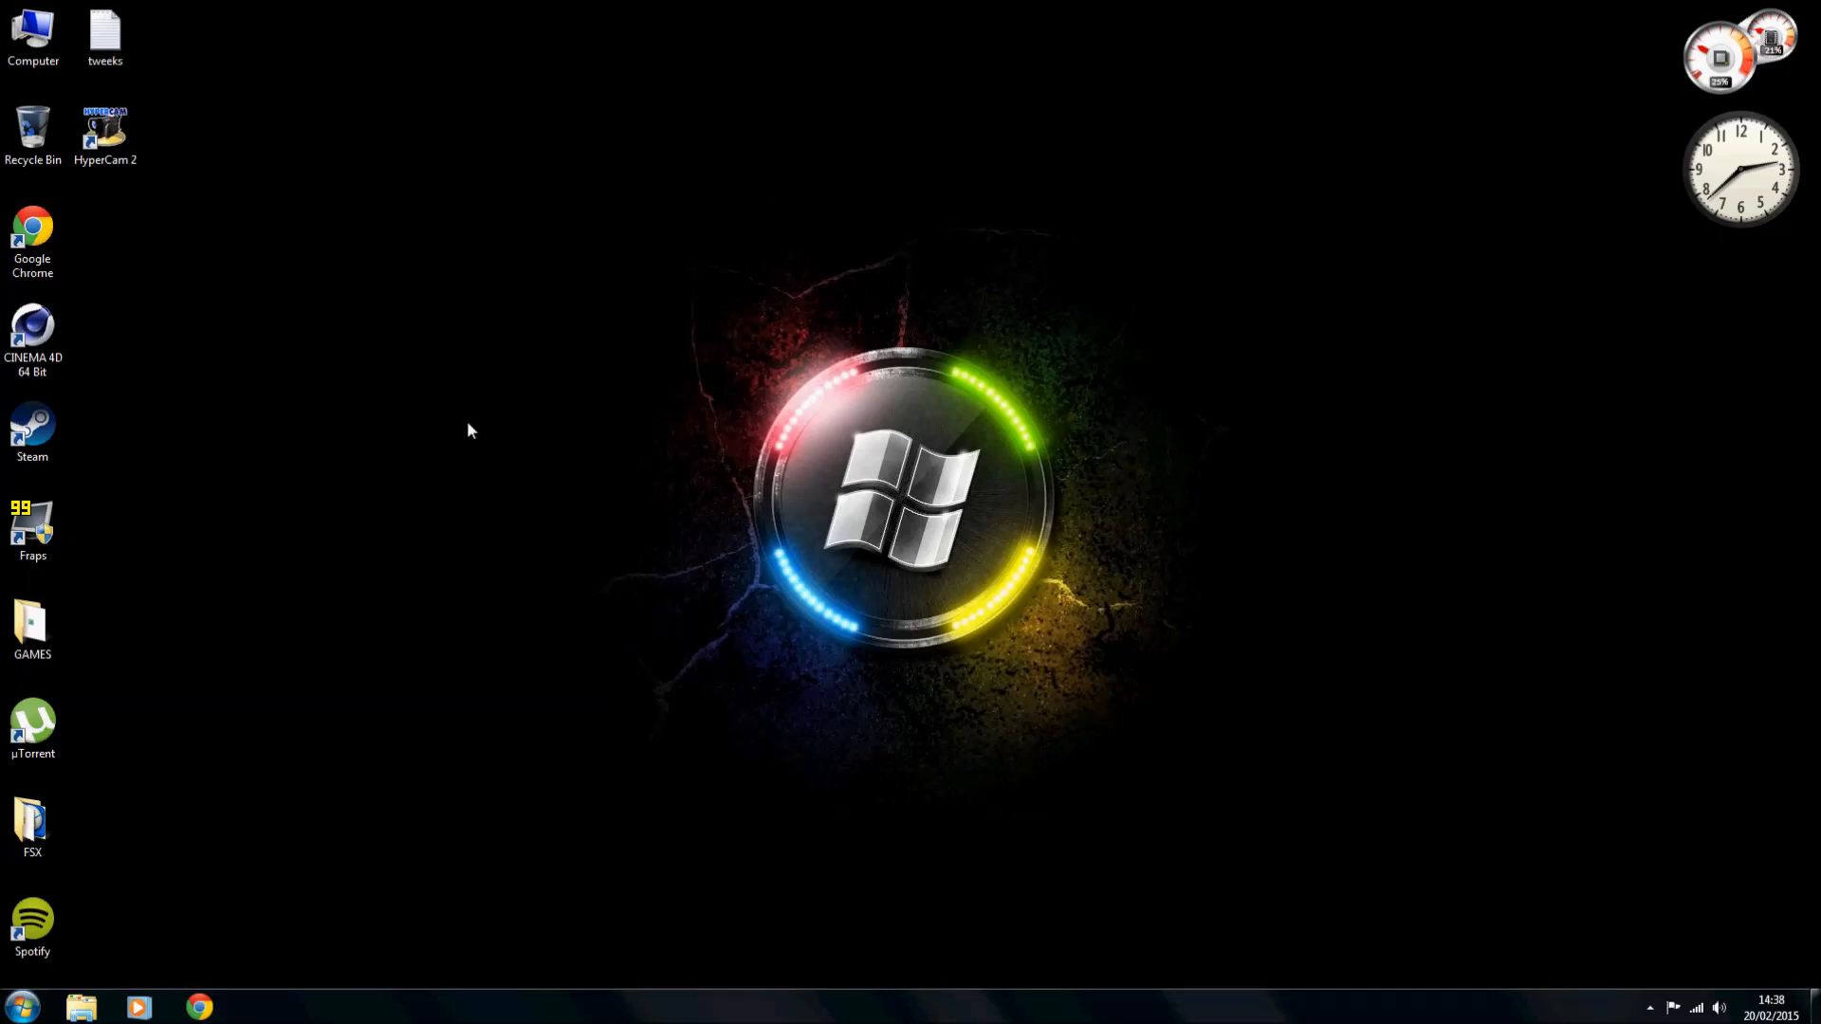
mouse_move(450, 568)
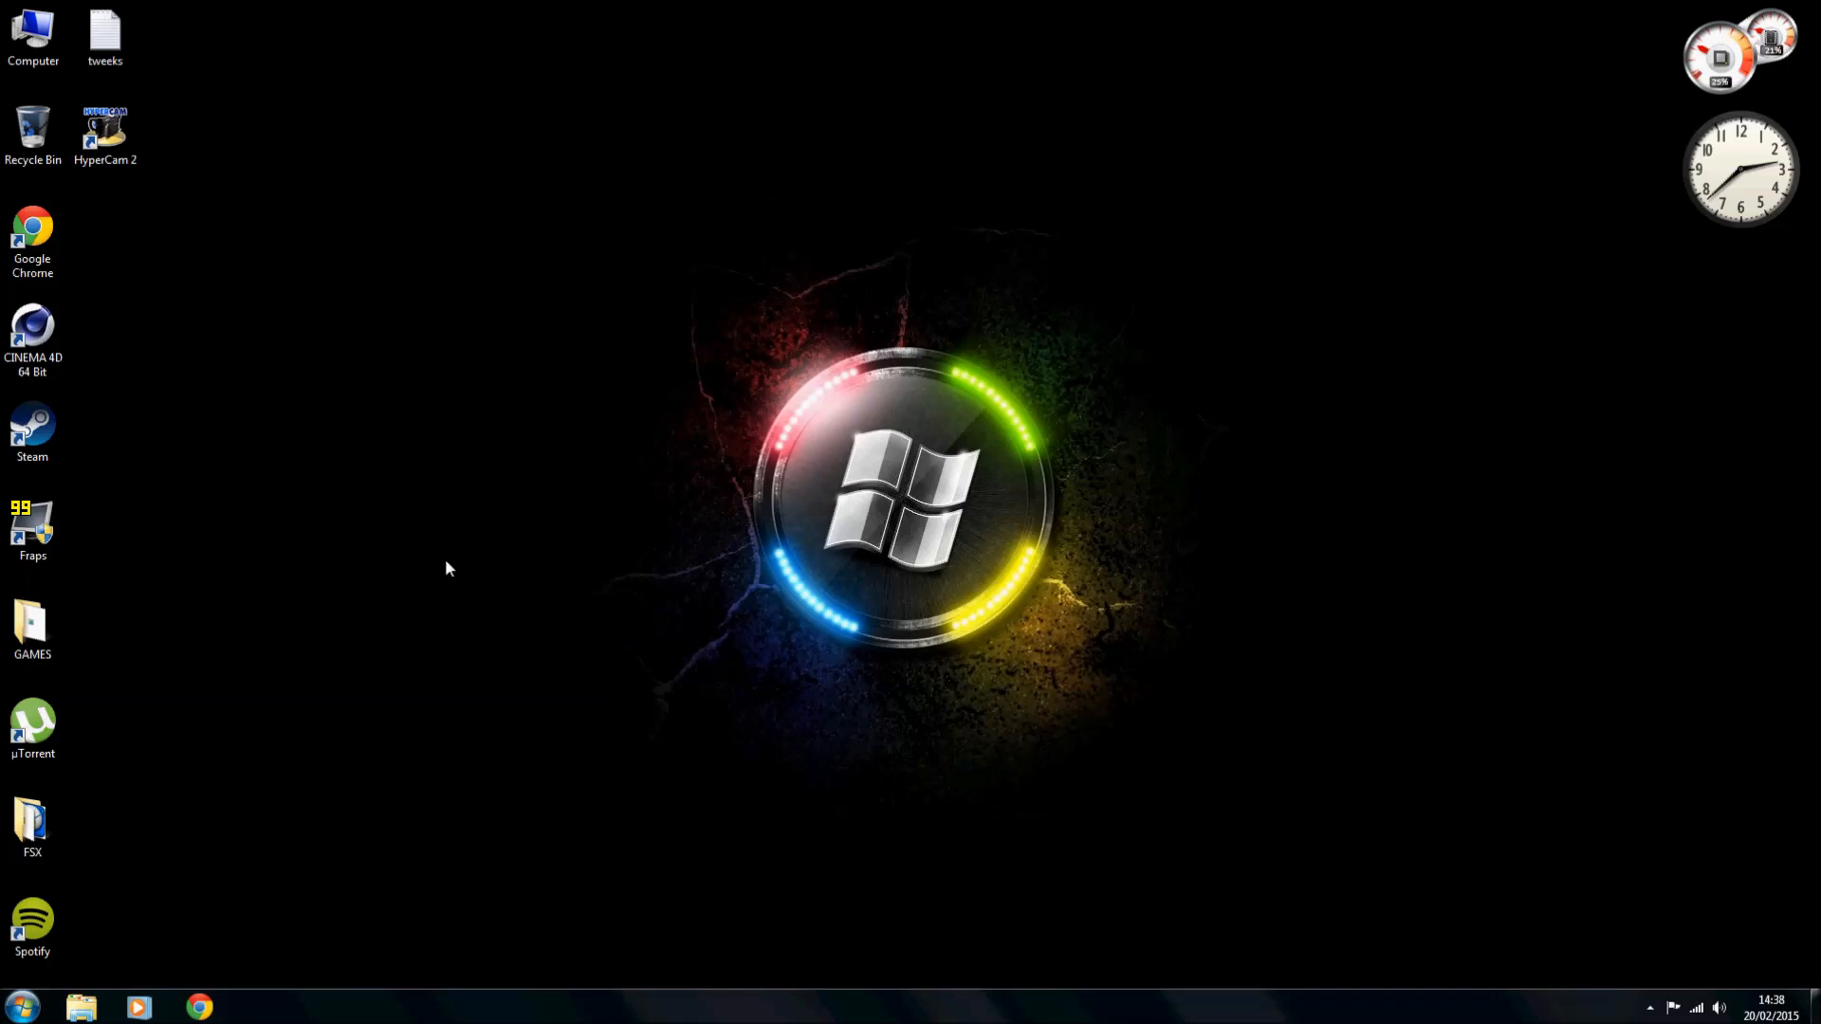
mouse_move(500, 593)
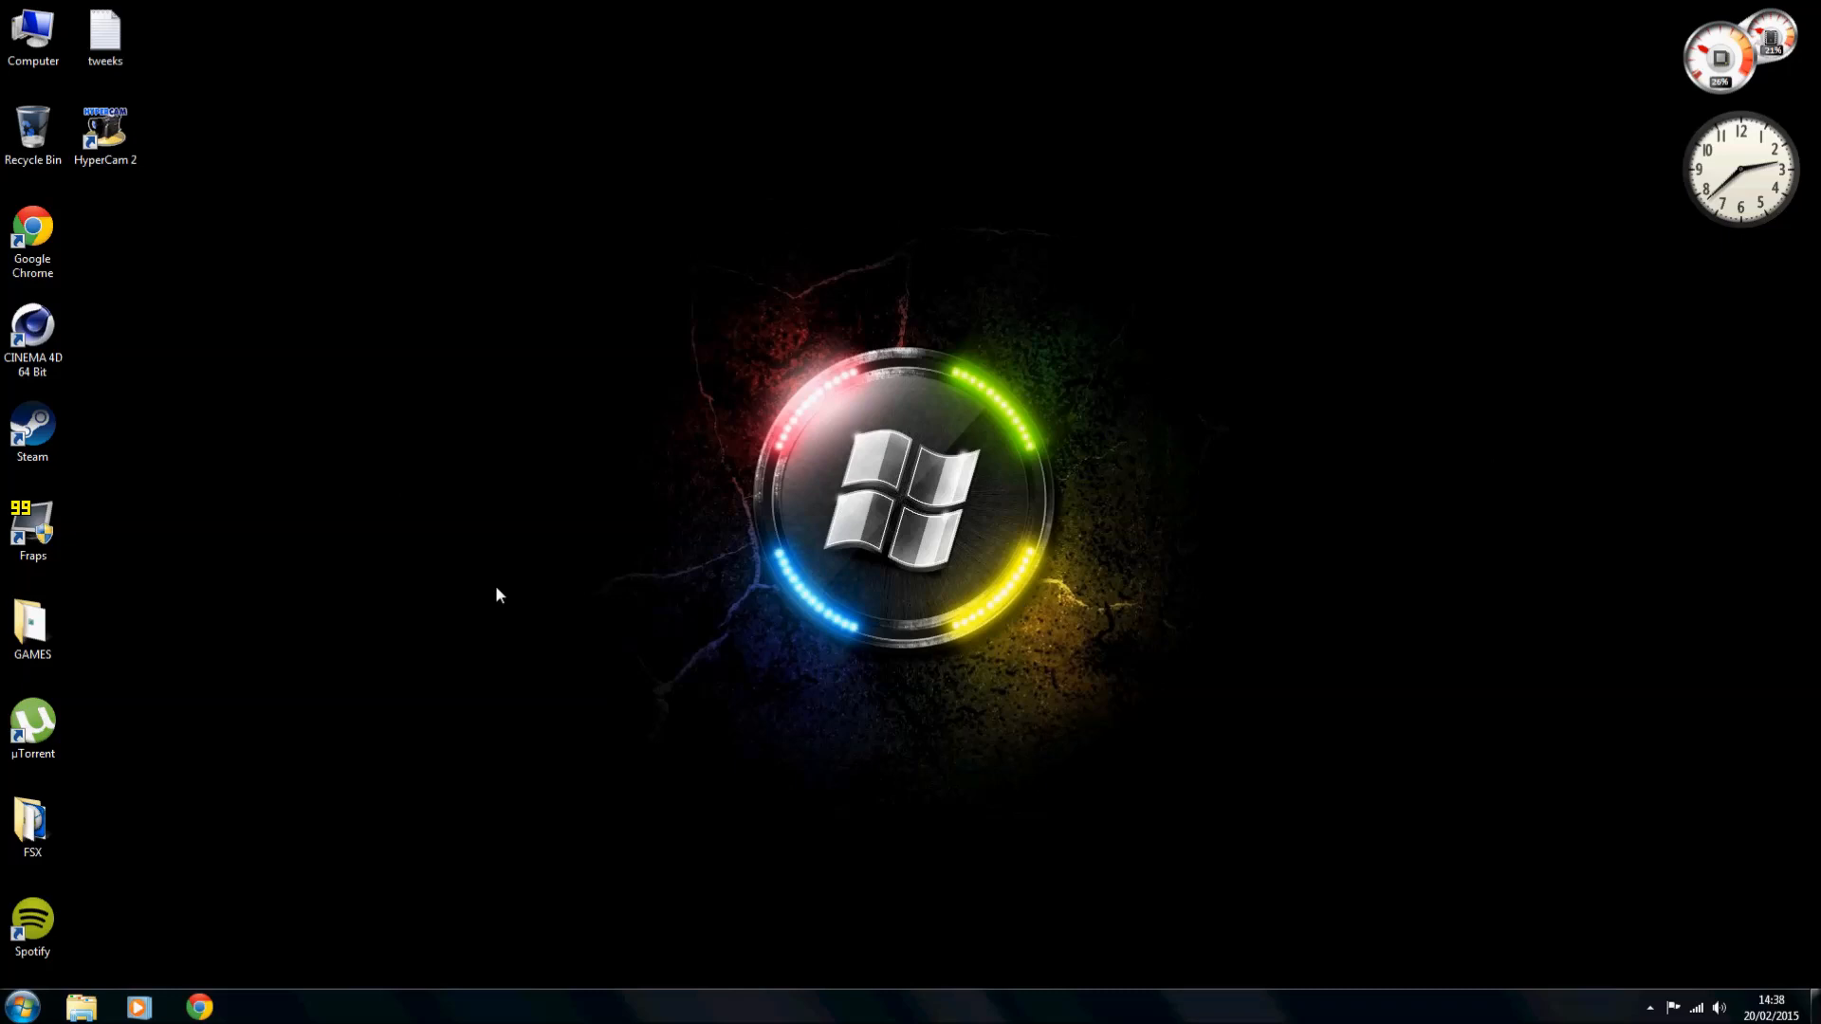
Open the 'tweeks' note from the desktop in Notepad.
left_click(104, 30)
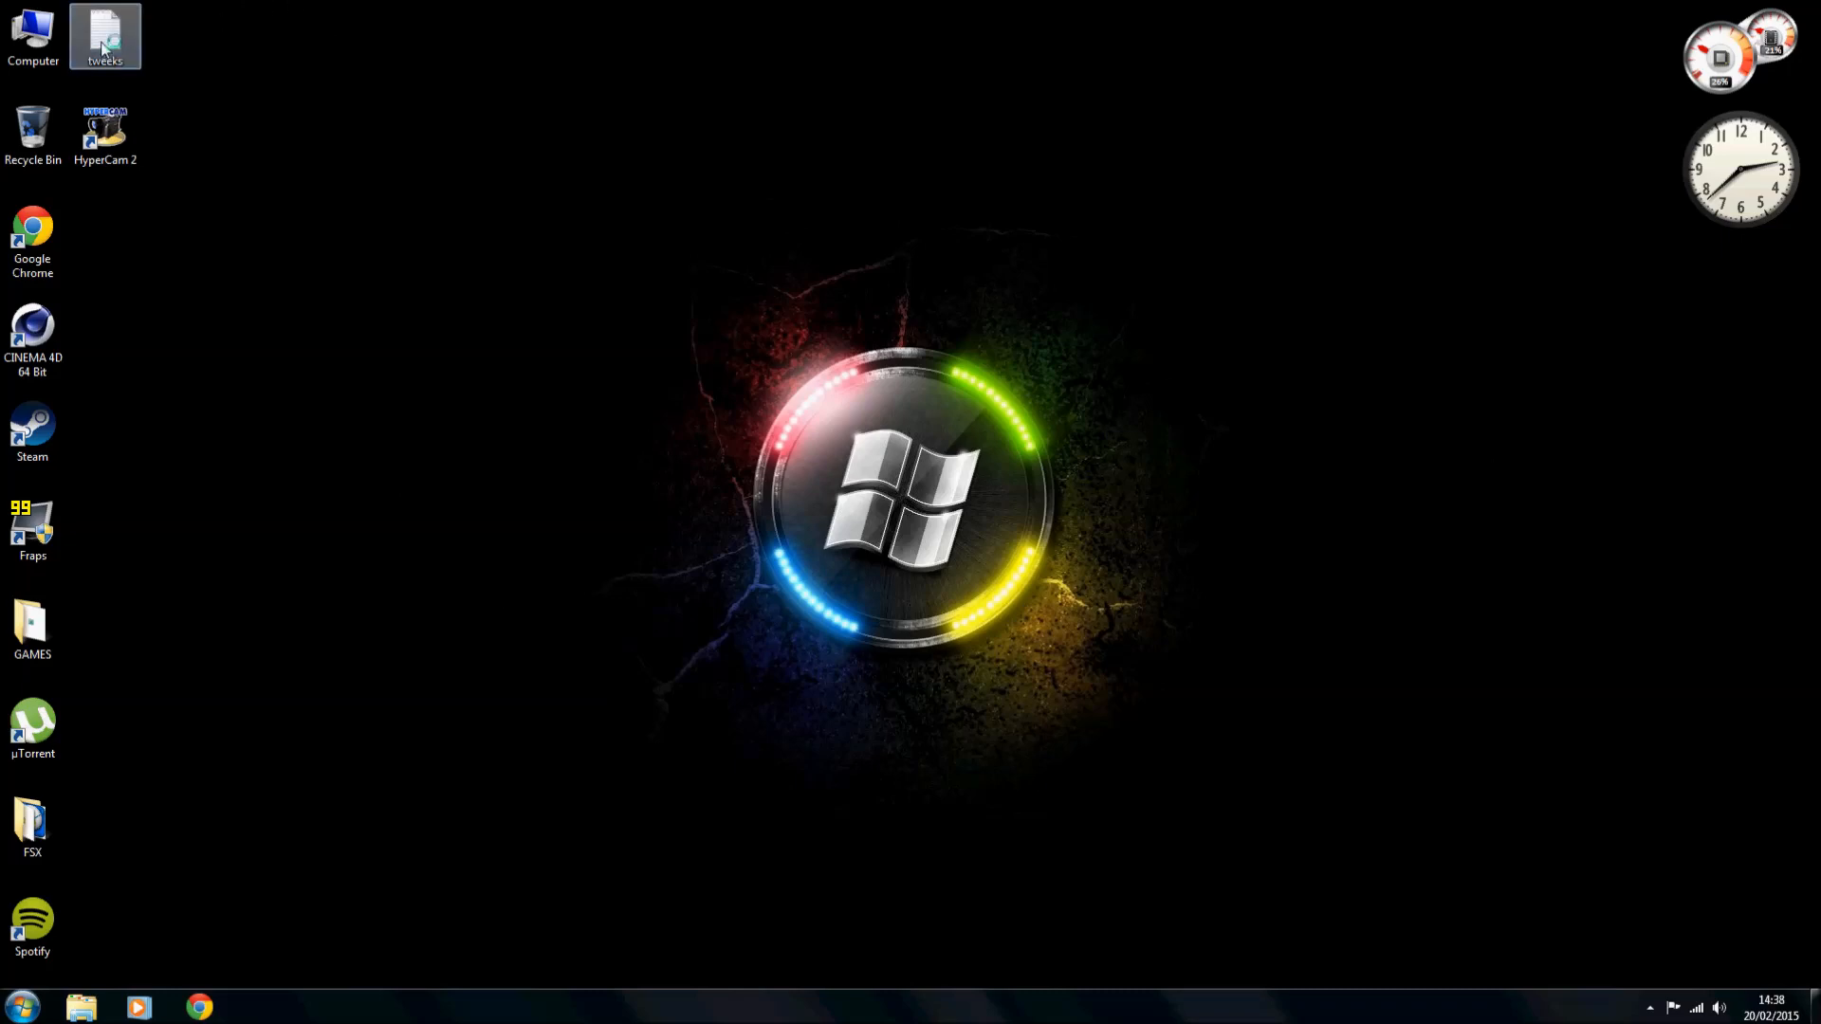
double_click(105, 30)
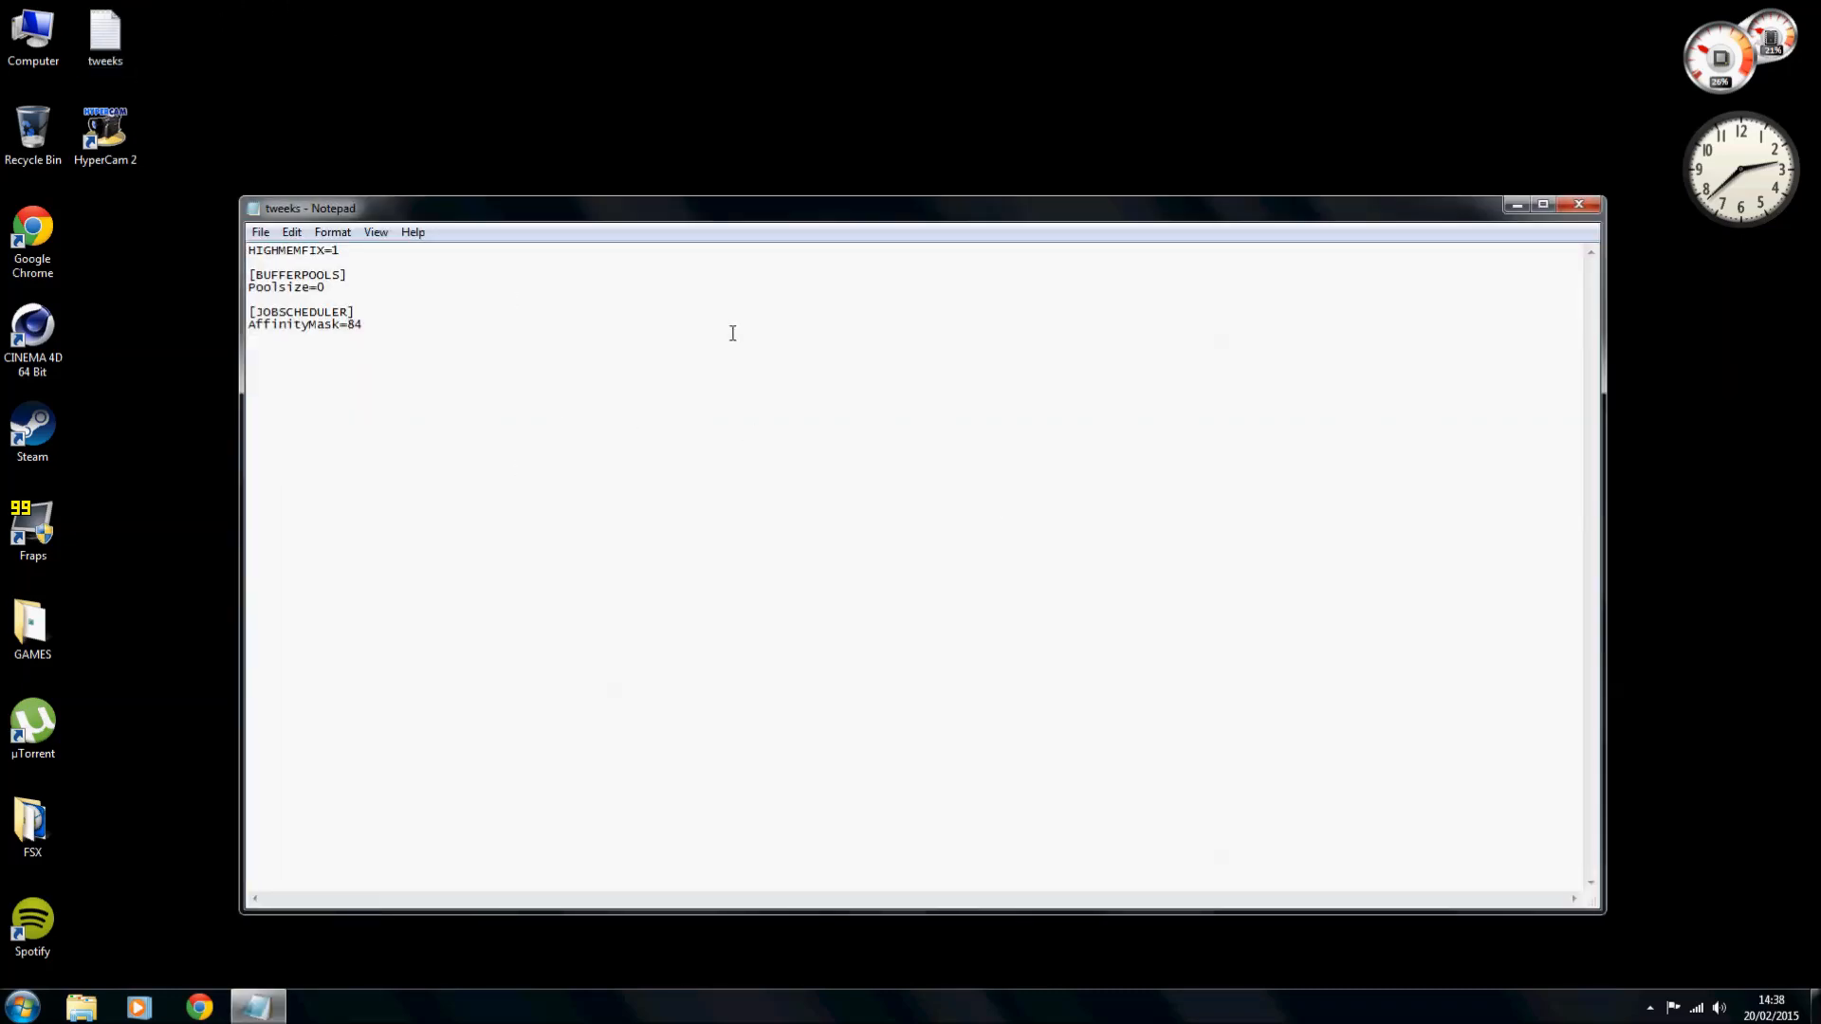
mouse_move(399, 426)
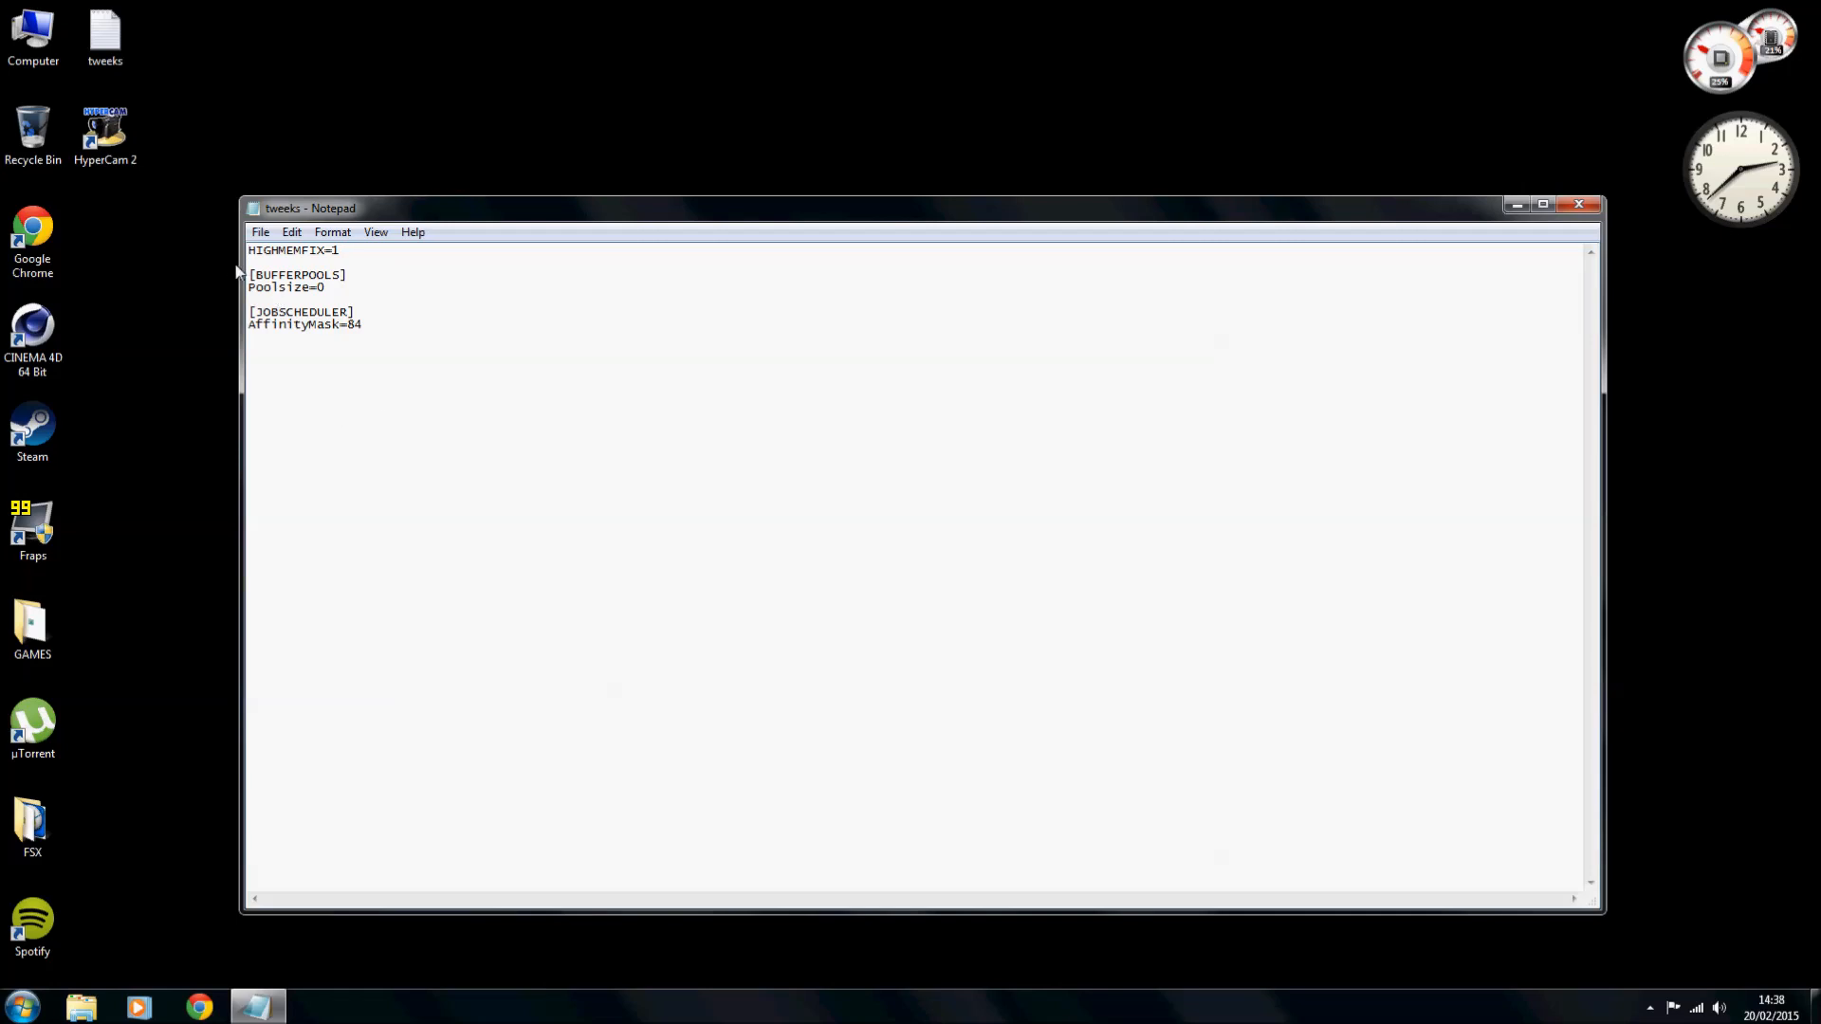
mouse_move(408, 300)
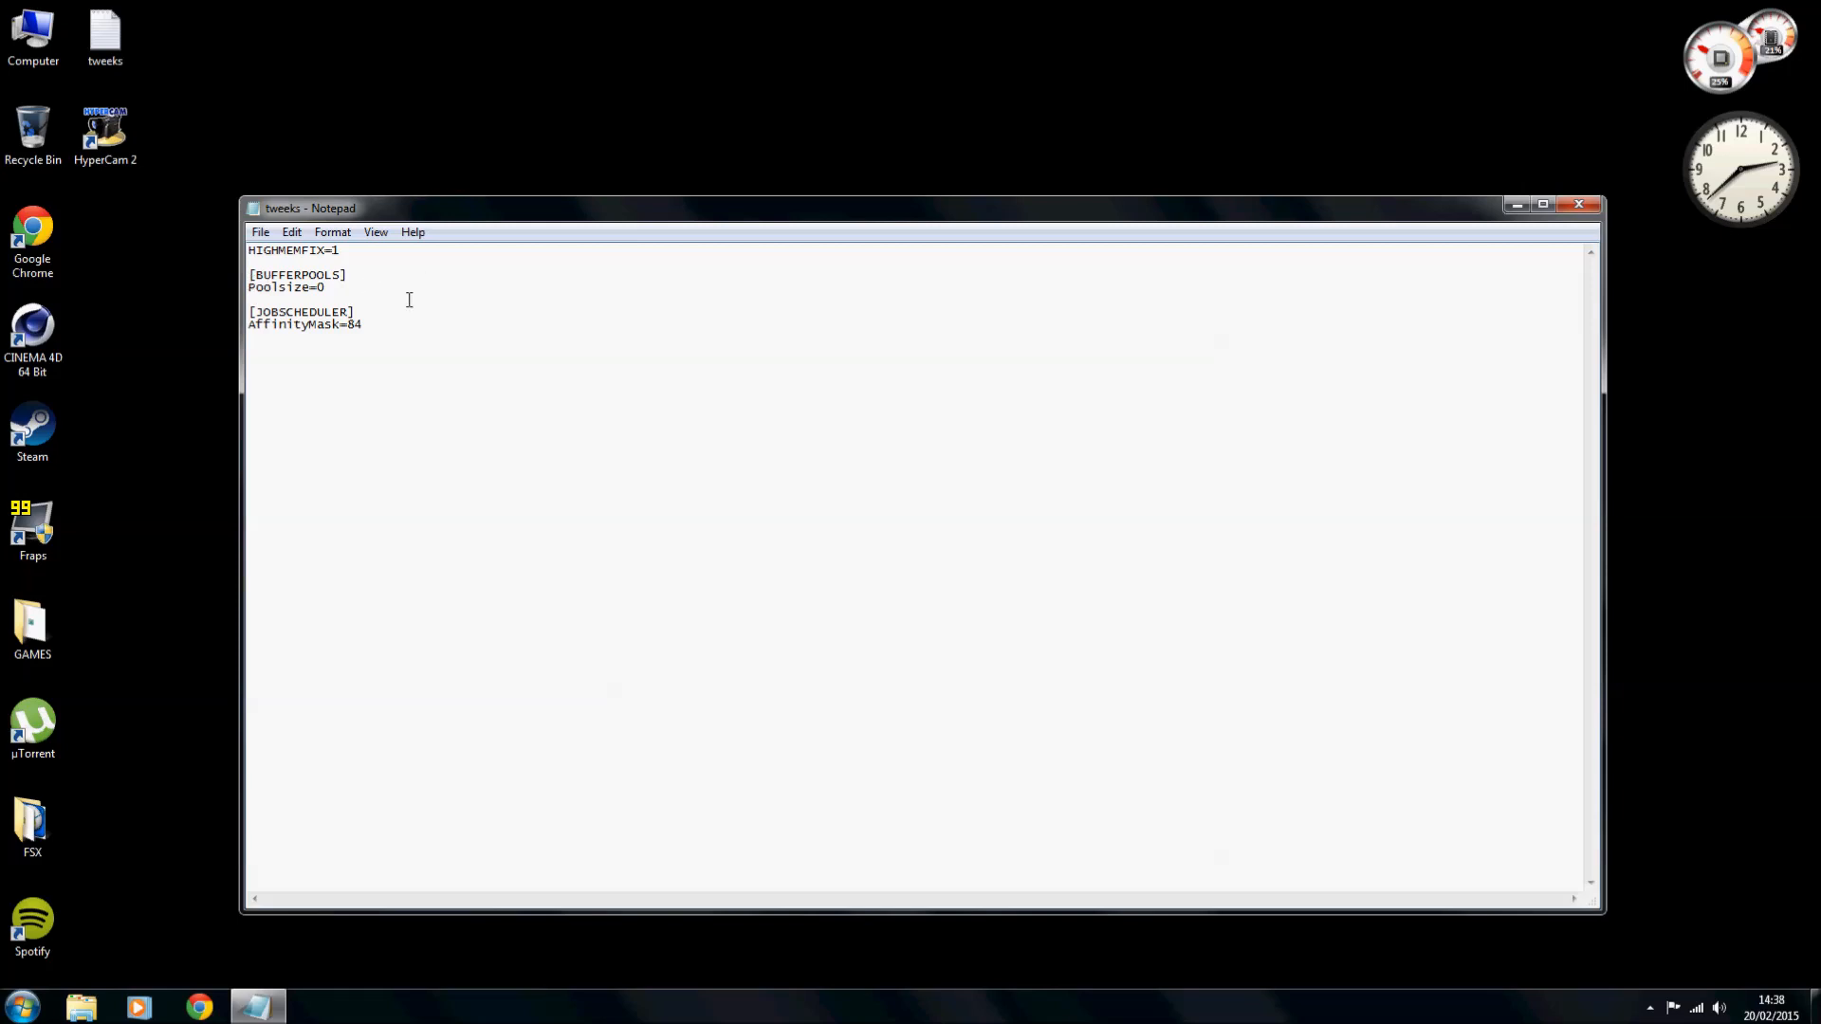
mouse_move(1473, 222)
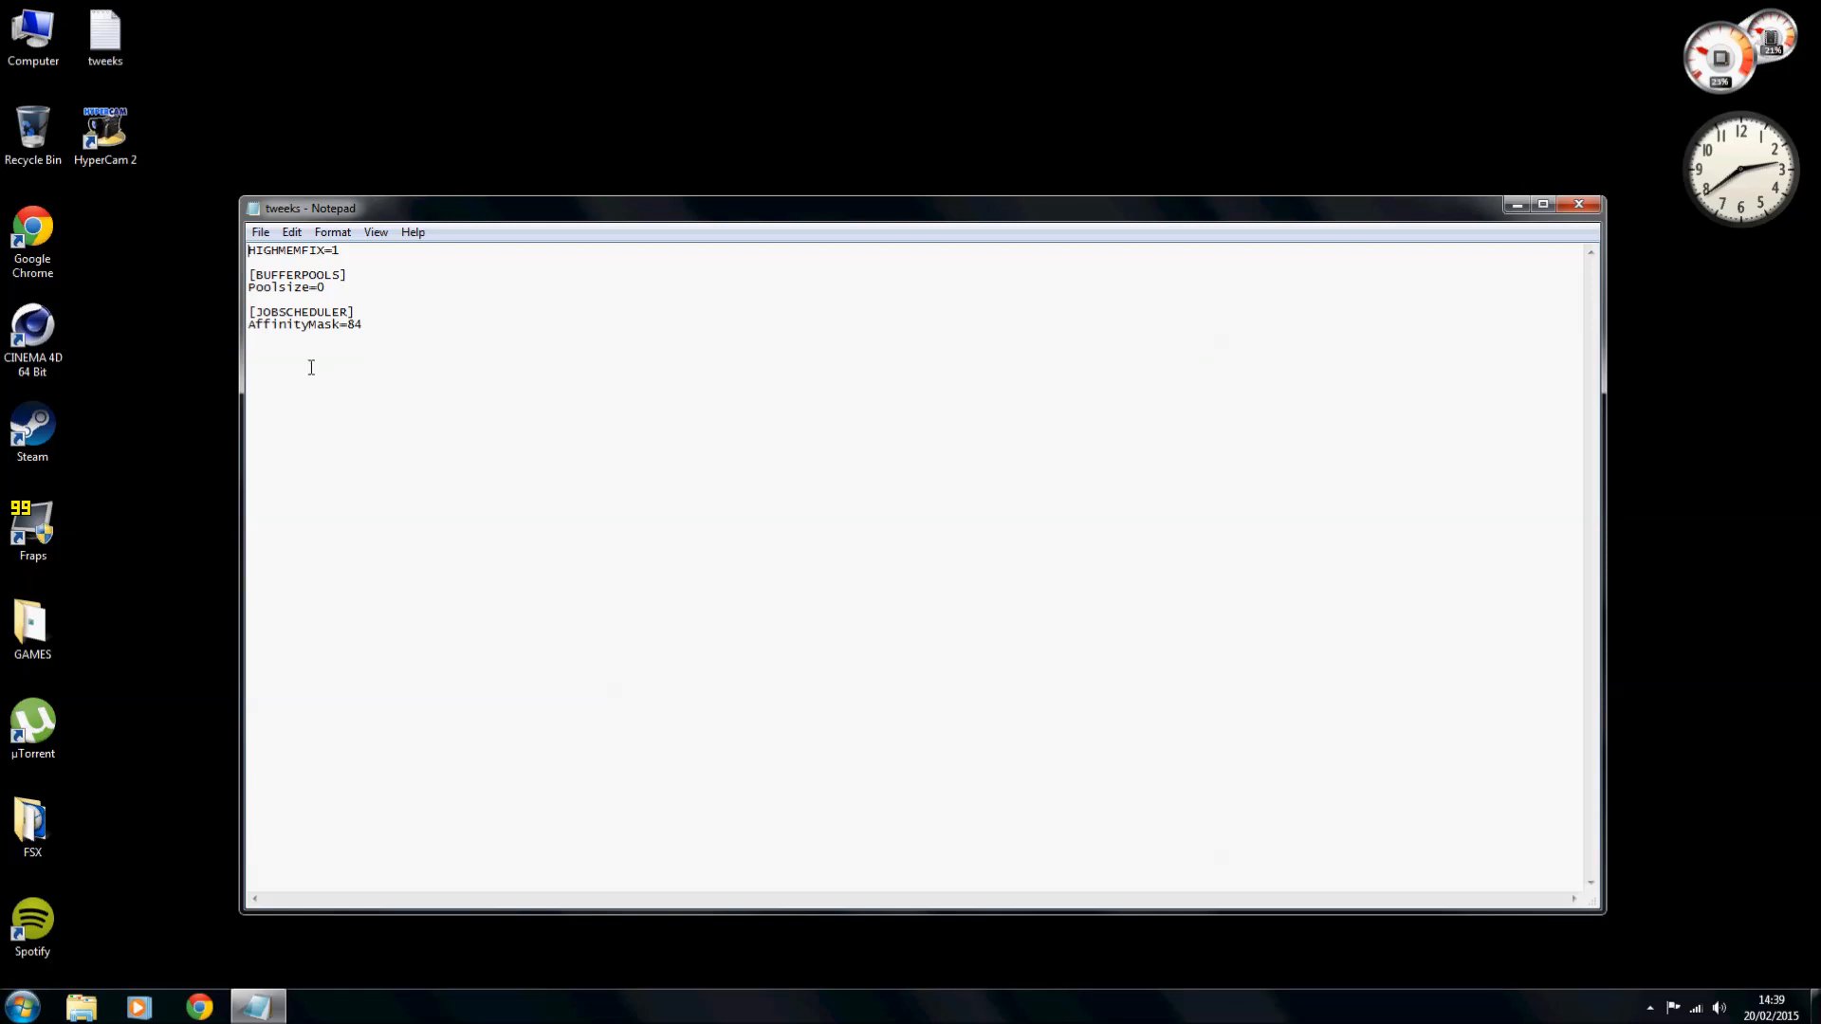
mouse_move(390, 373)
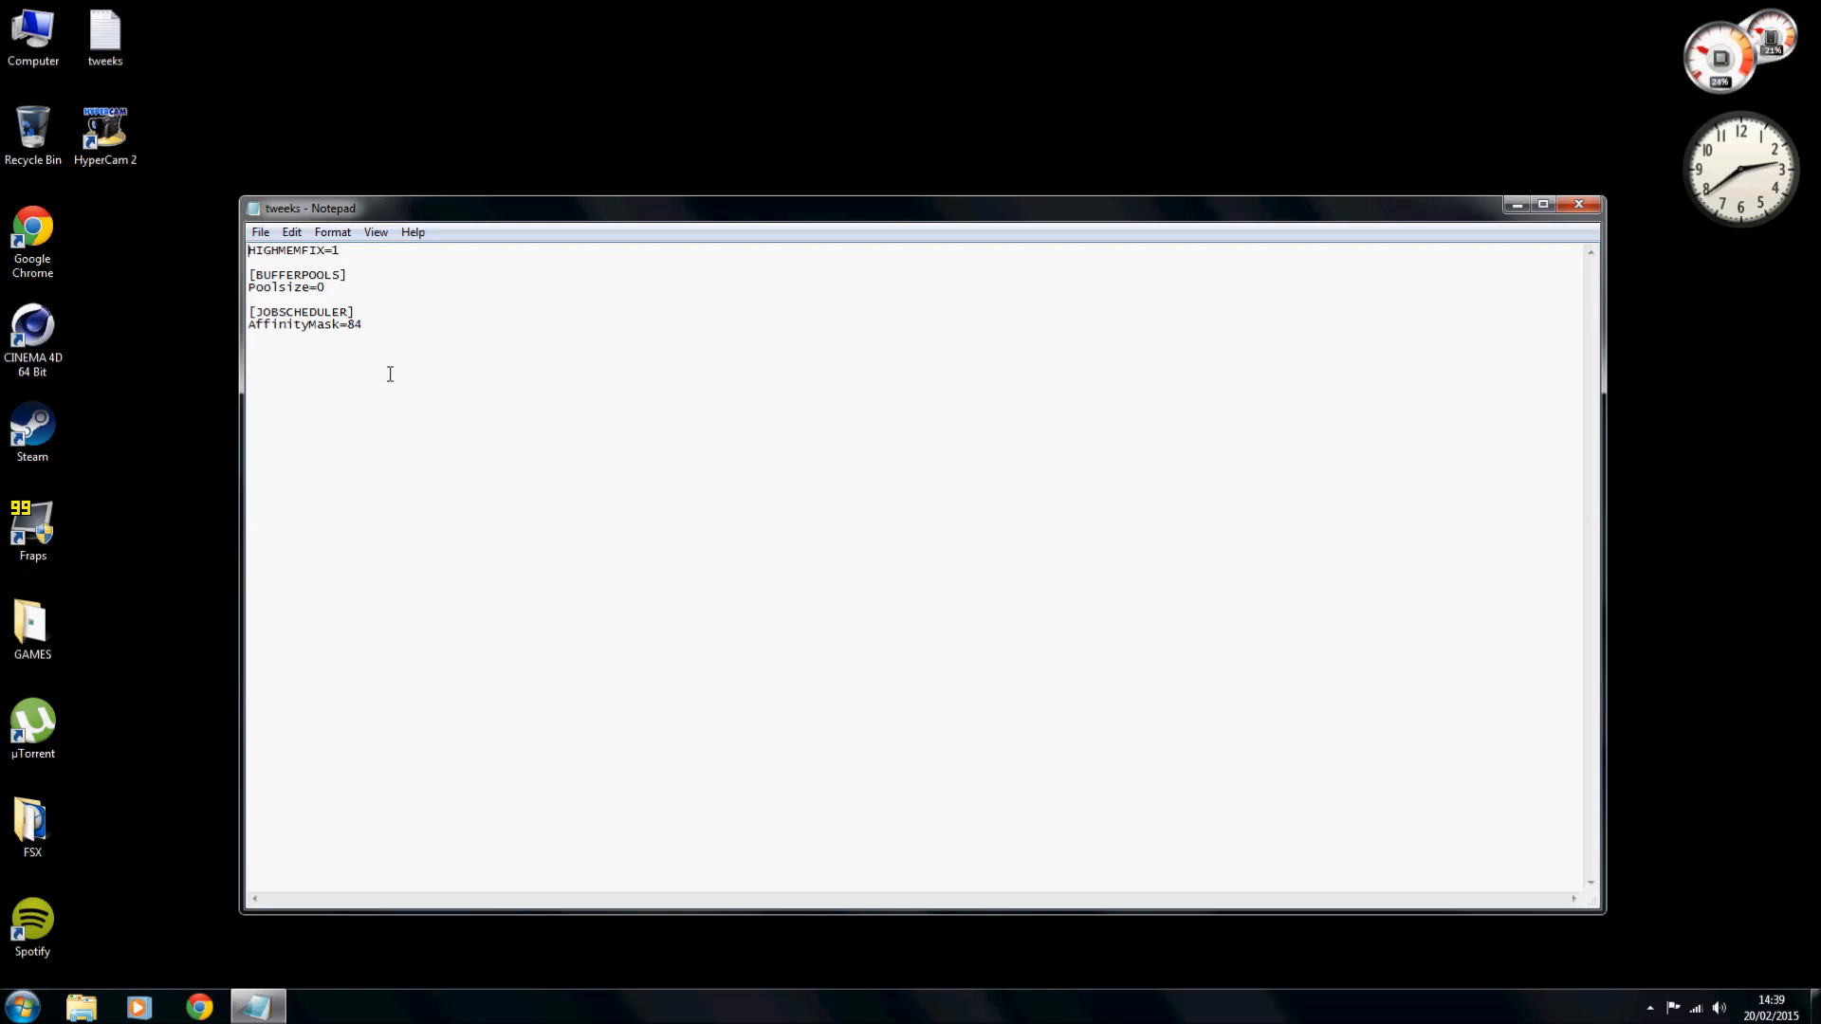
mouse_move(506, 450)
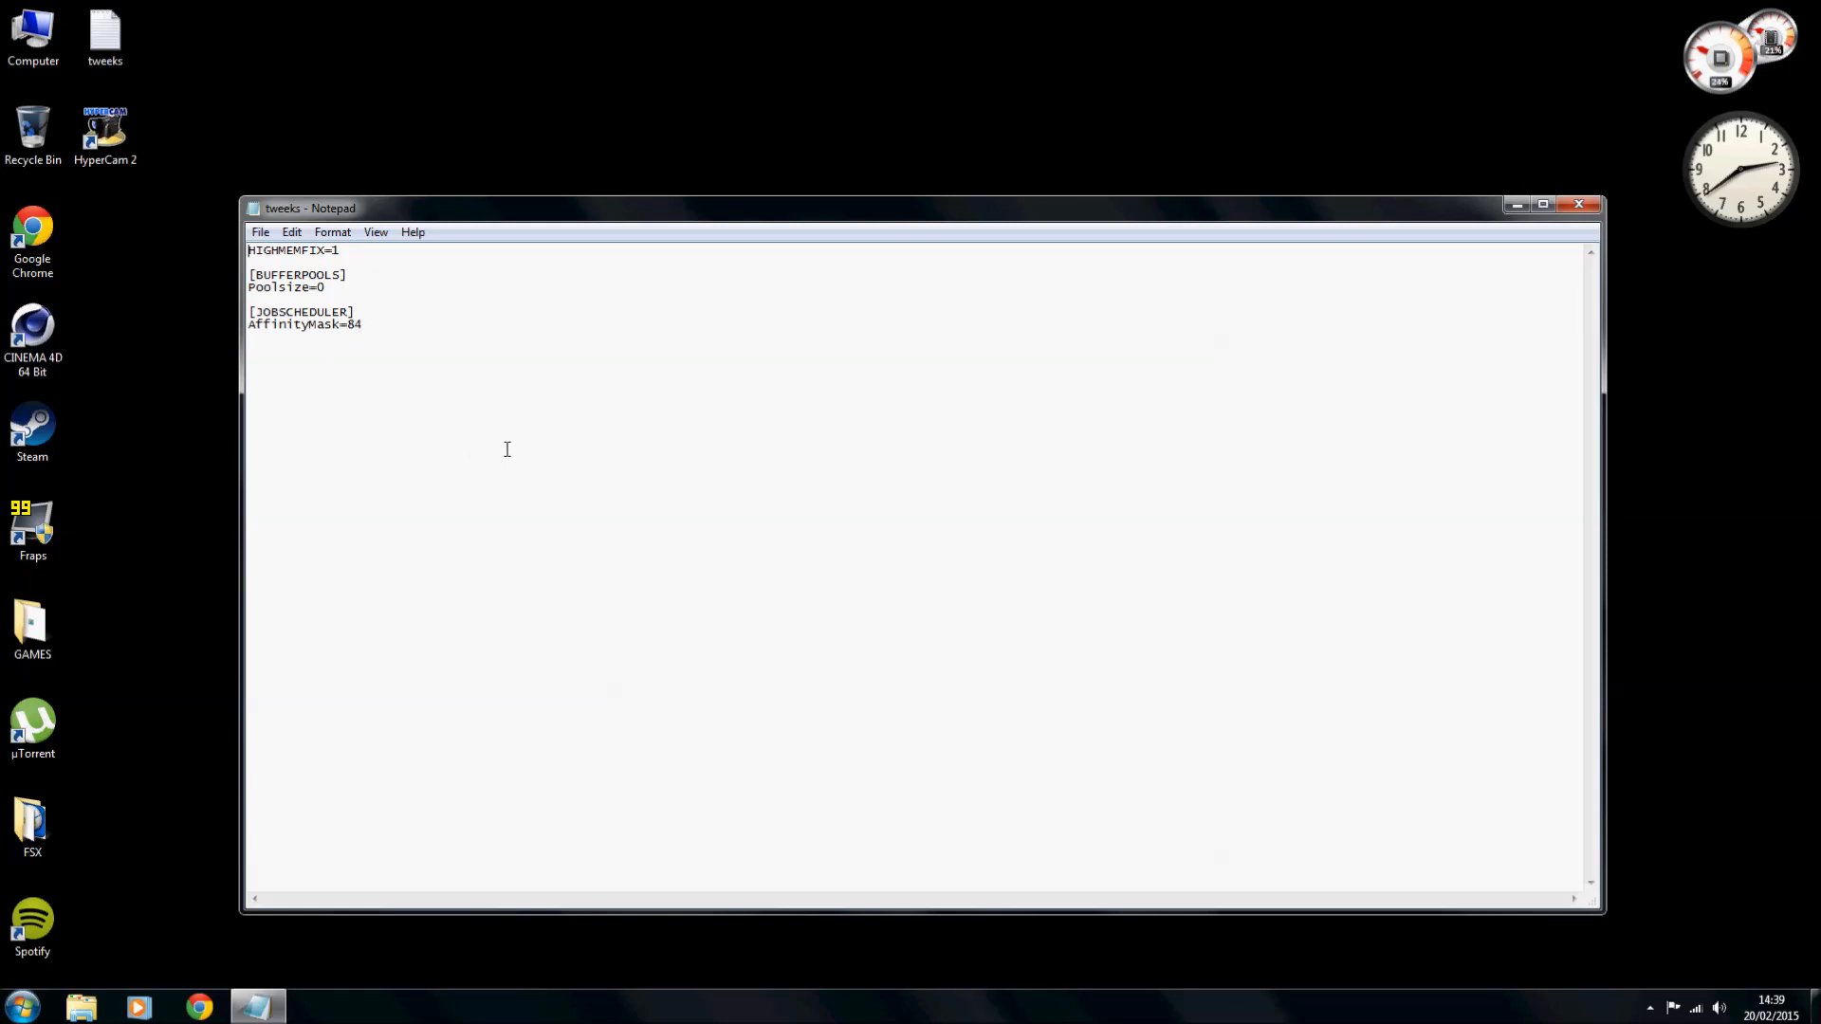
mouse_move(402, 351)
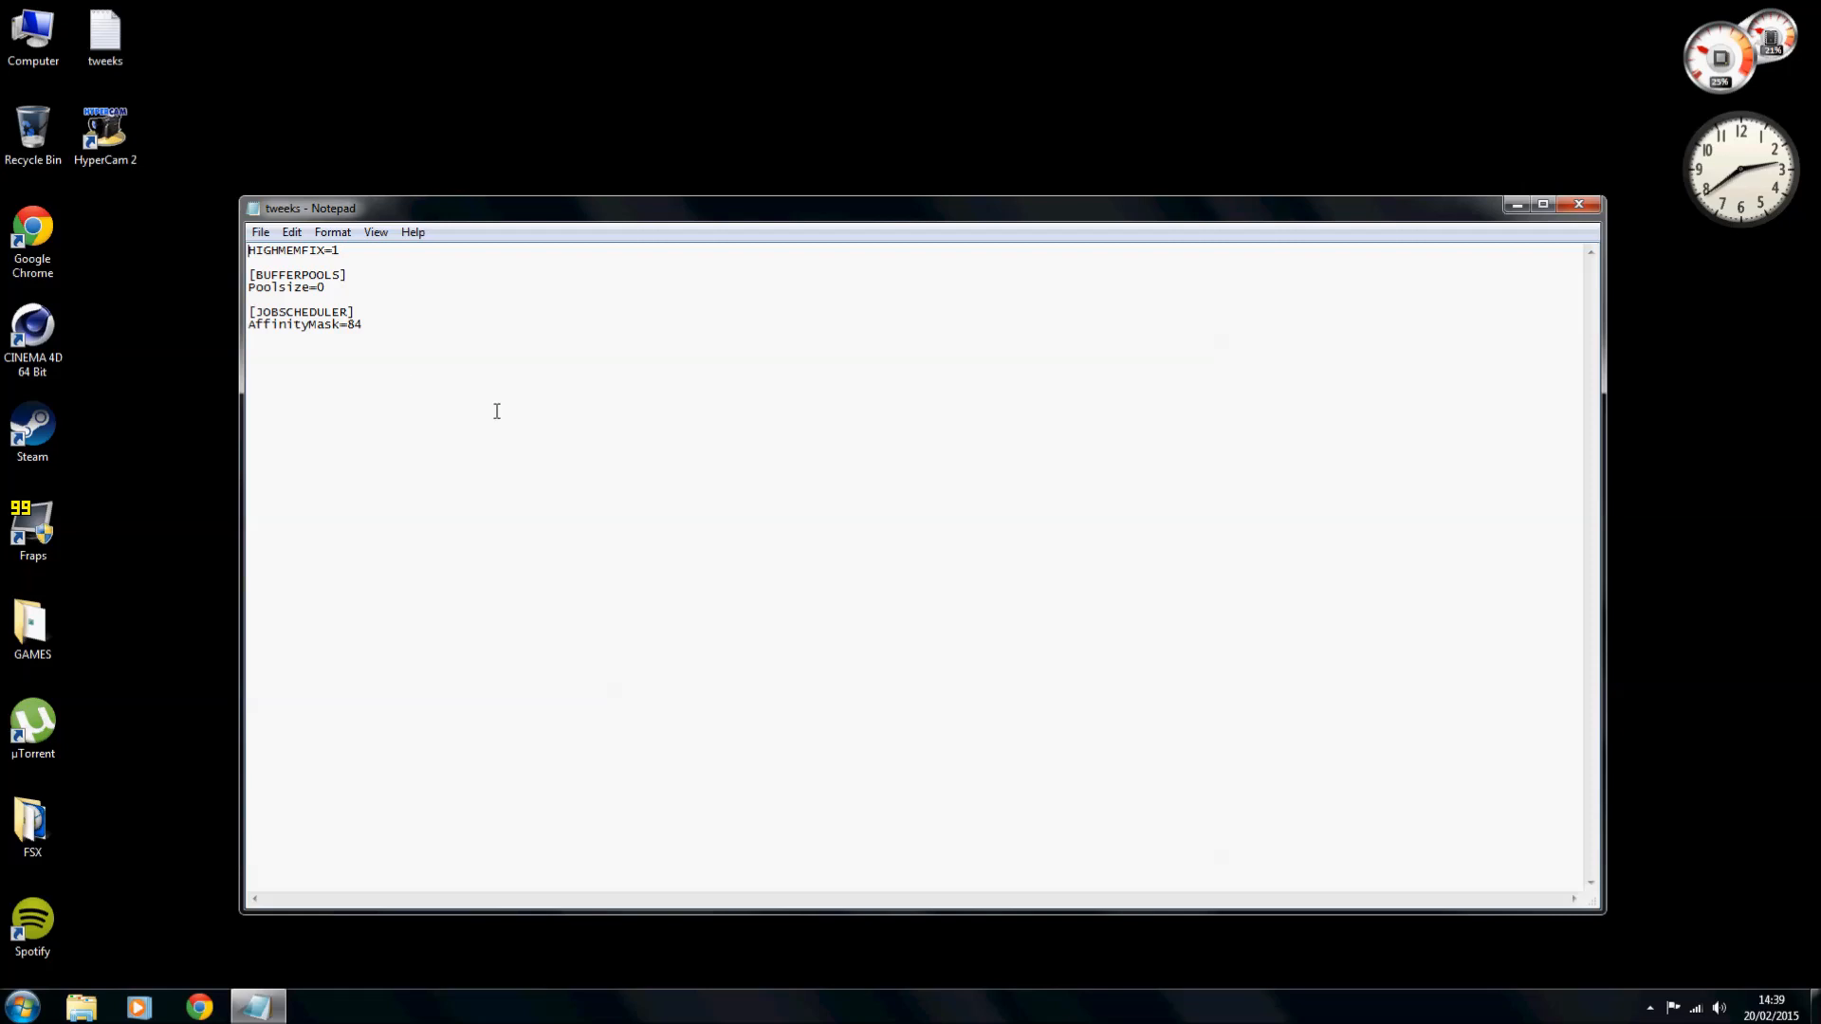
mouse_move(386, 352)
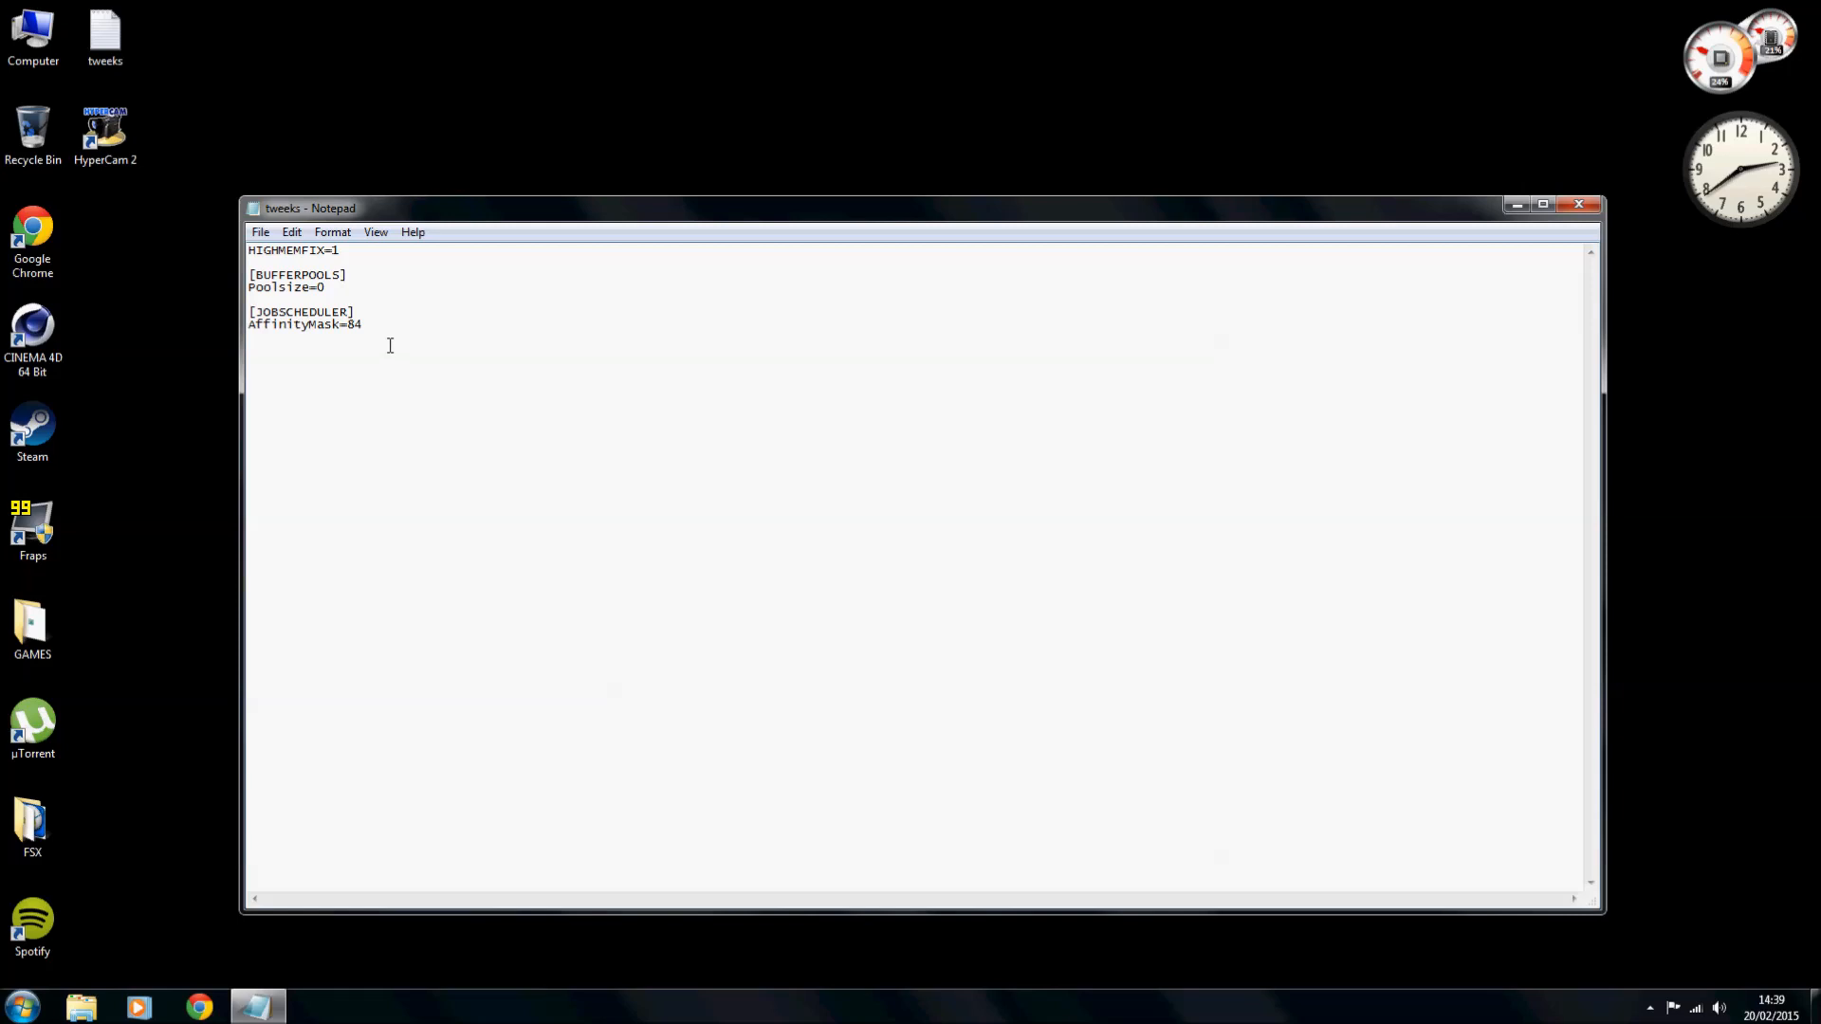
mouse_move(377, 356)
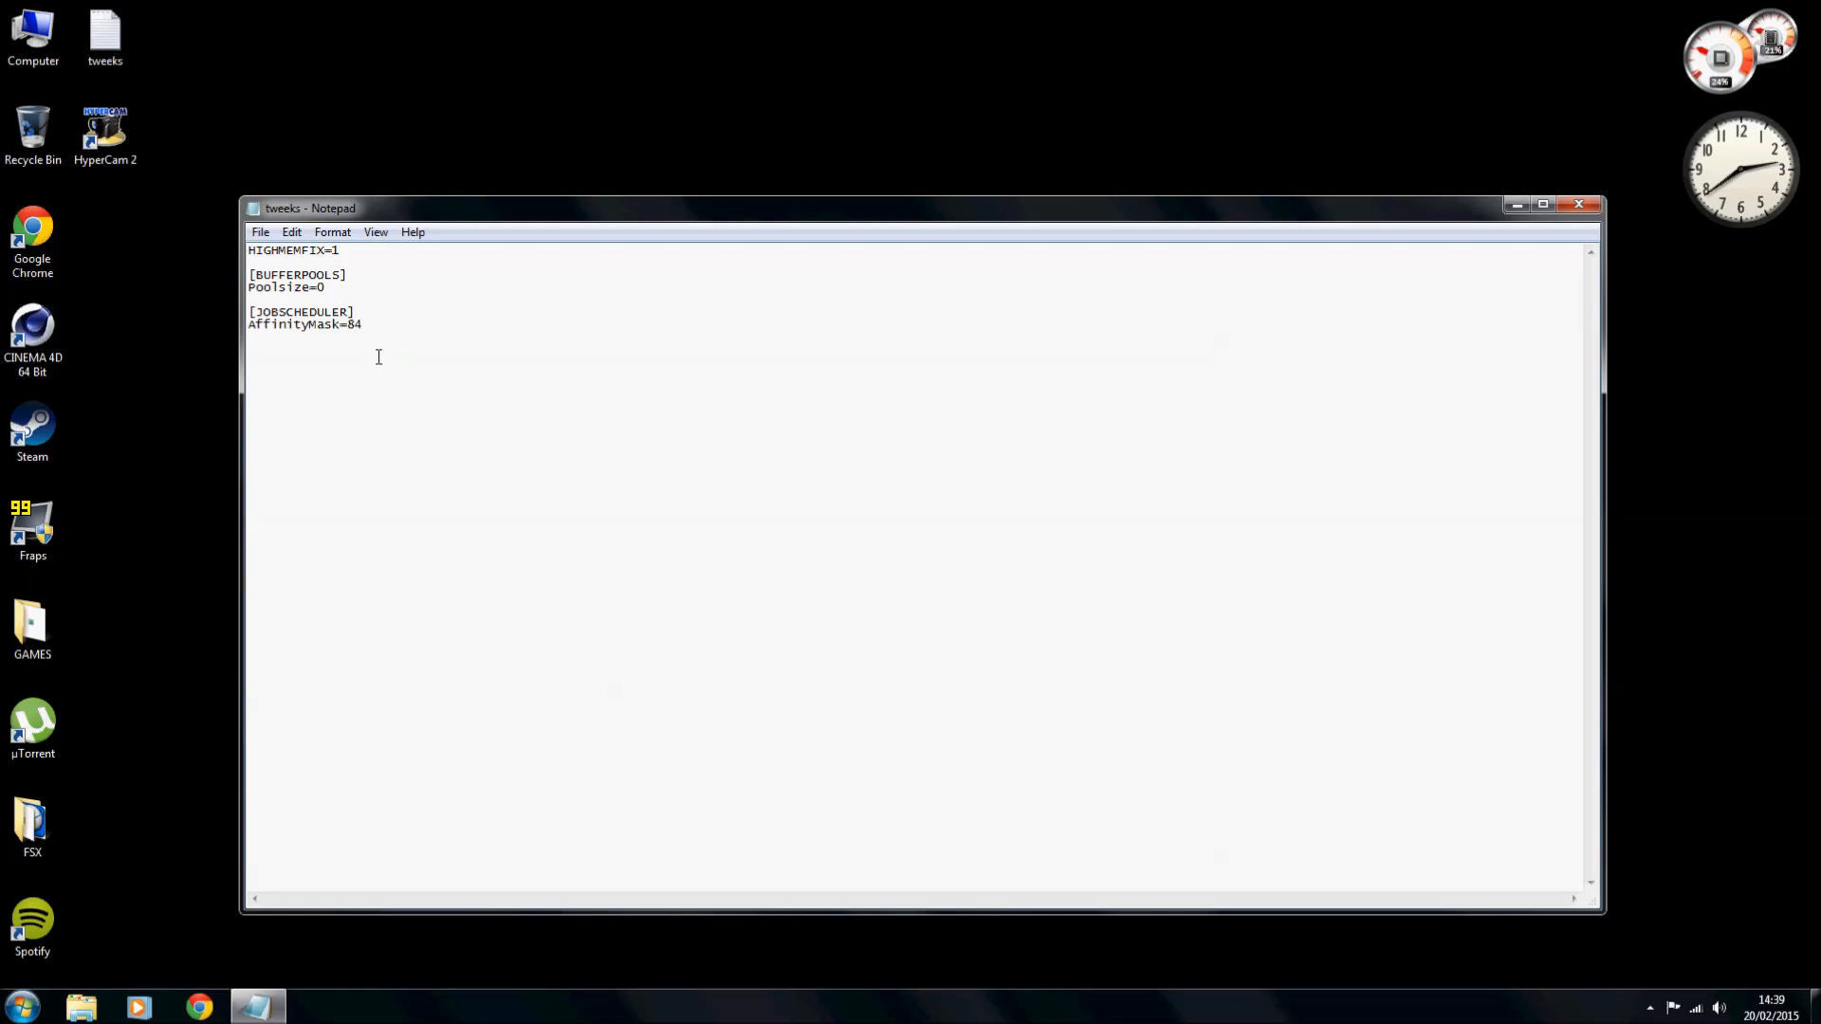
mouse_move(423, 319)
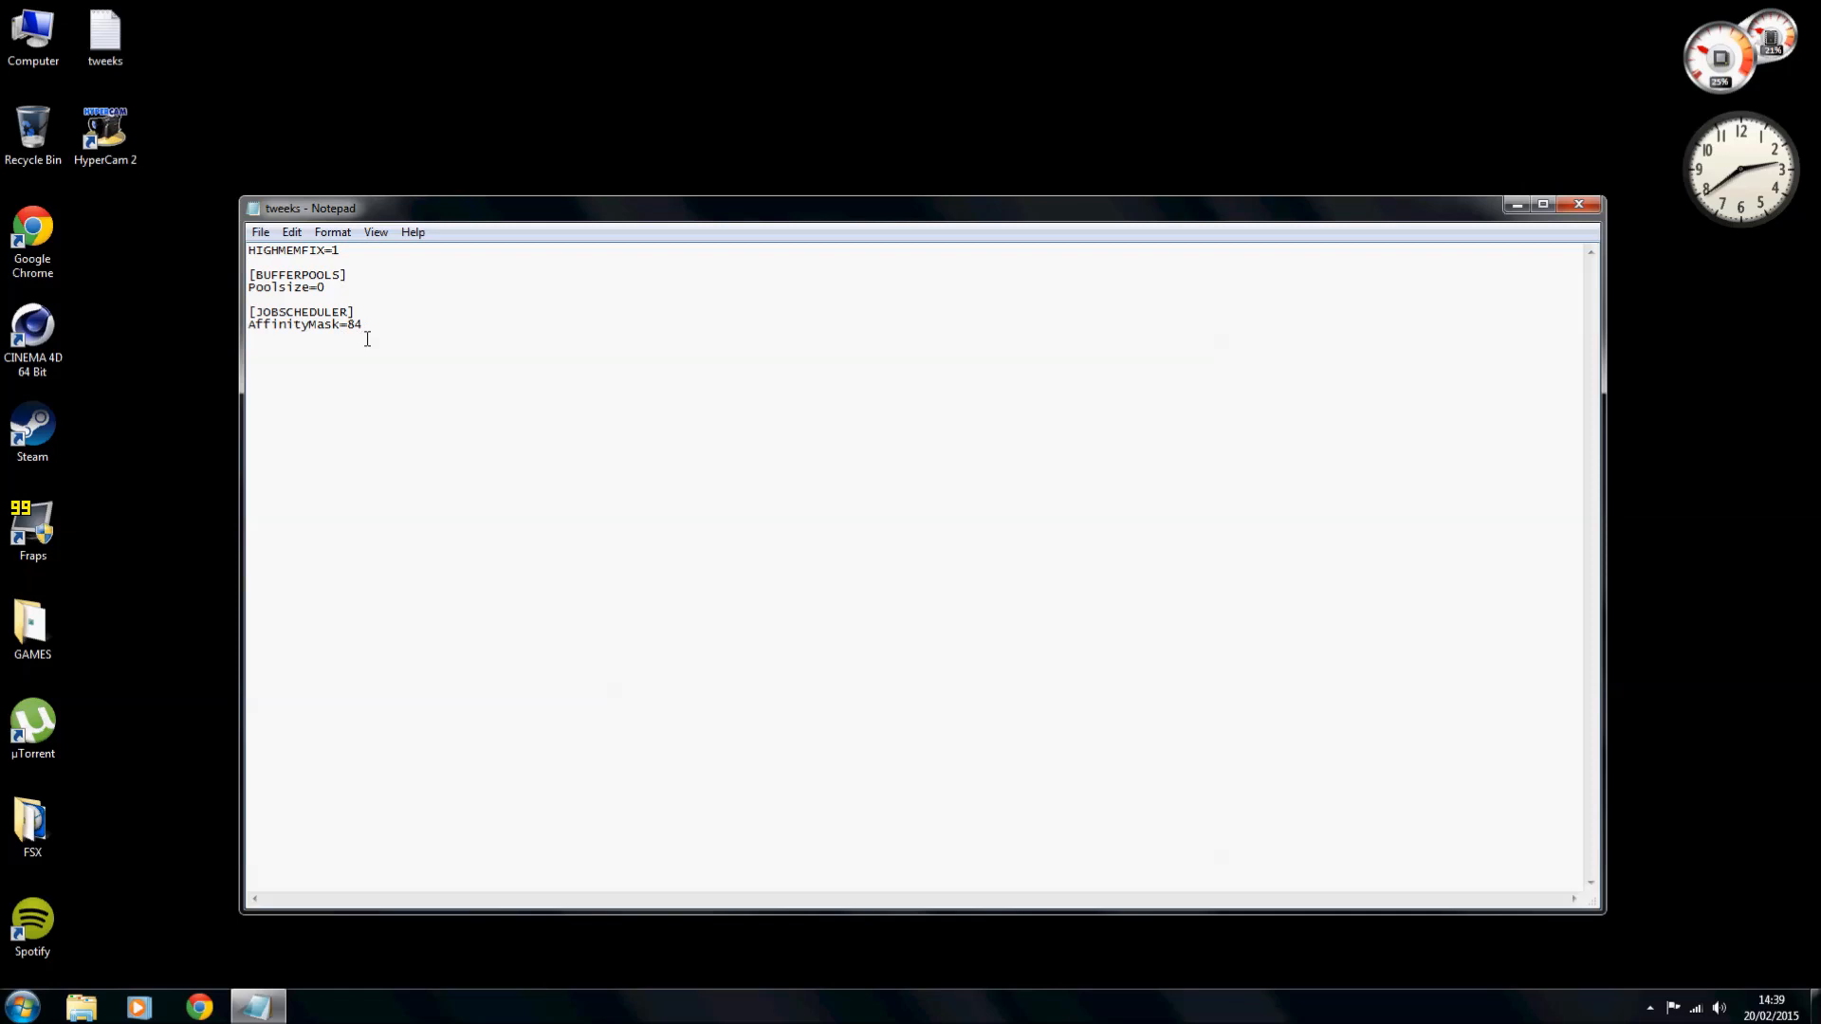
mouse_move(1643, 192)
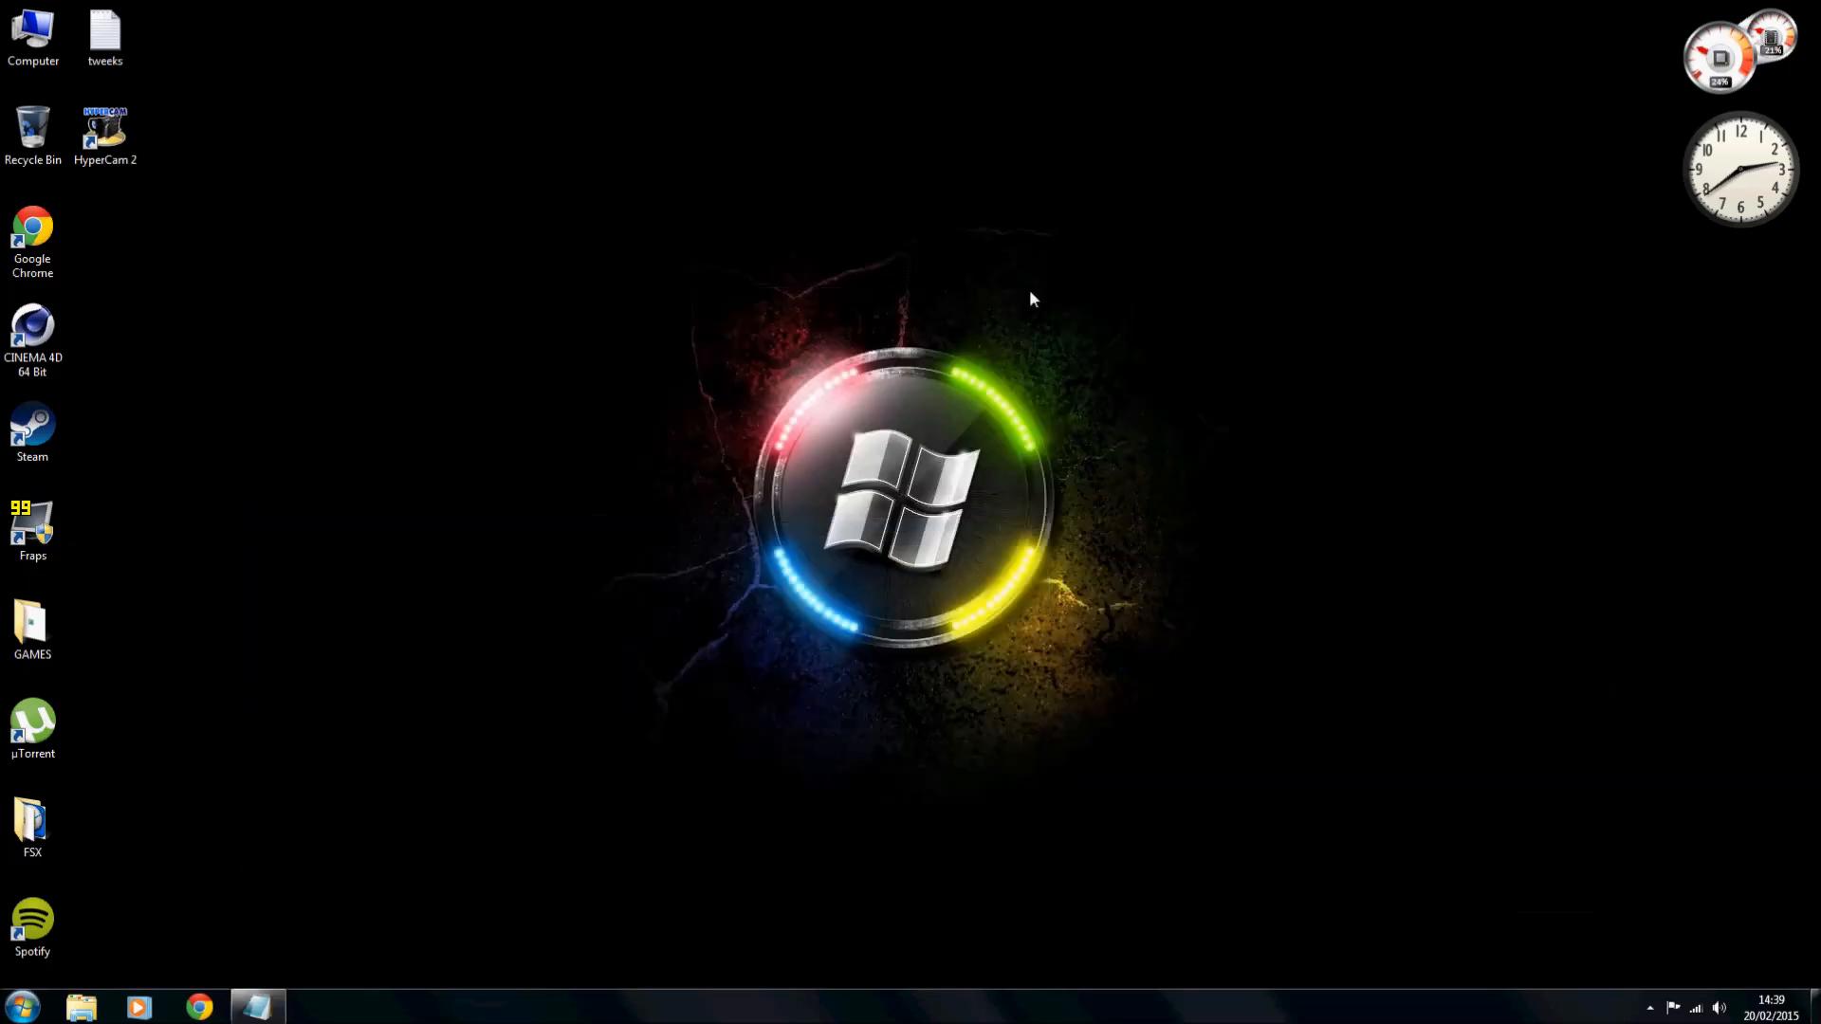
mouse_move(311, 685)
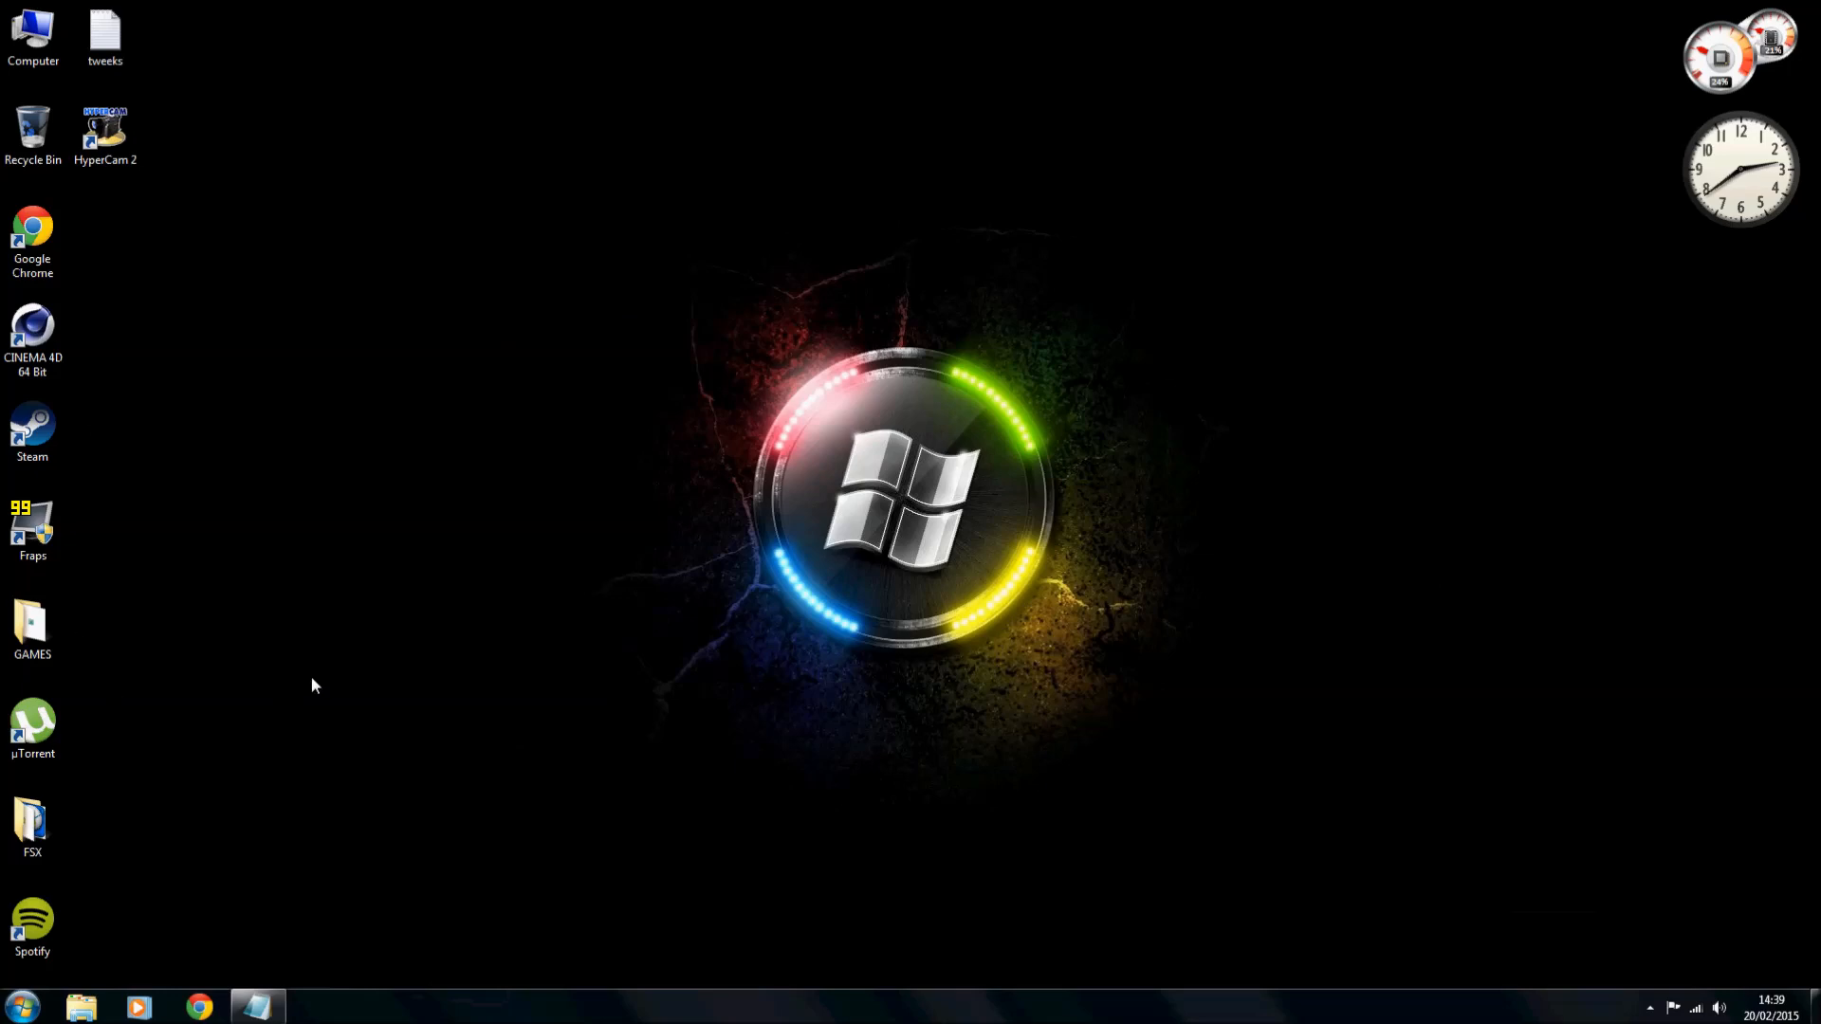
mouse_move(20, 1005)
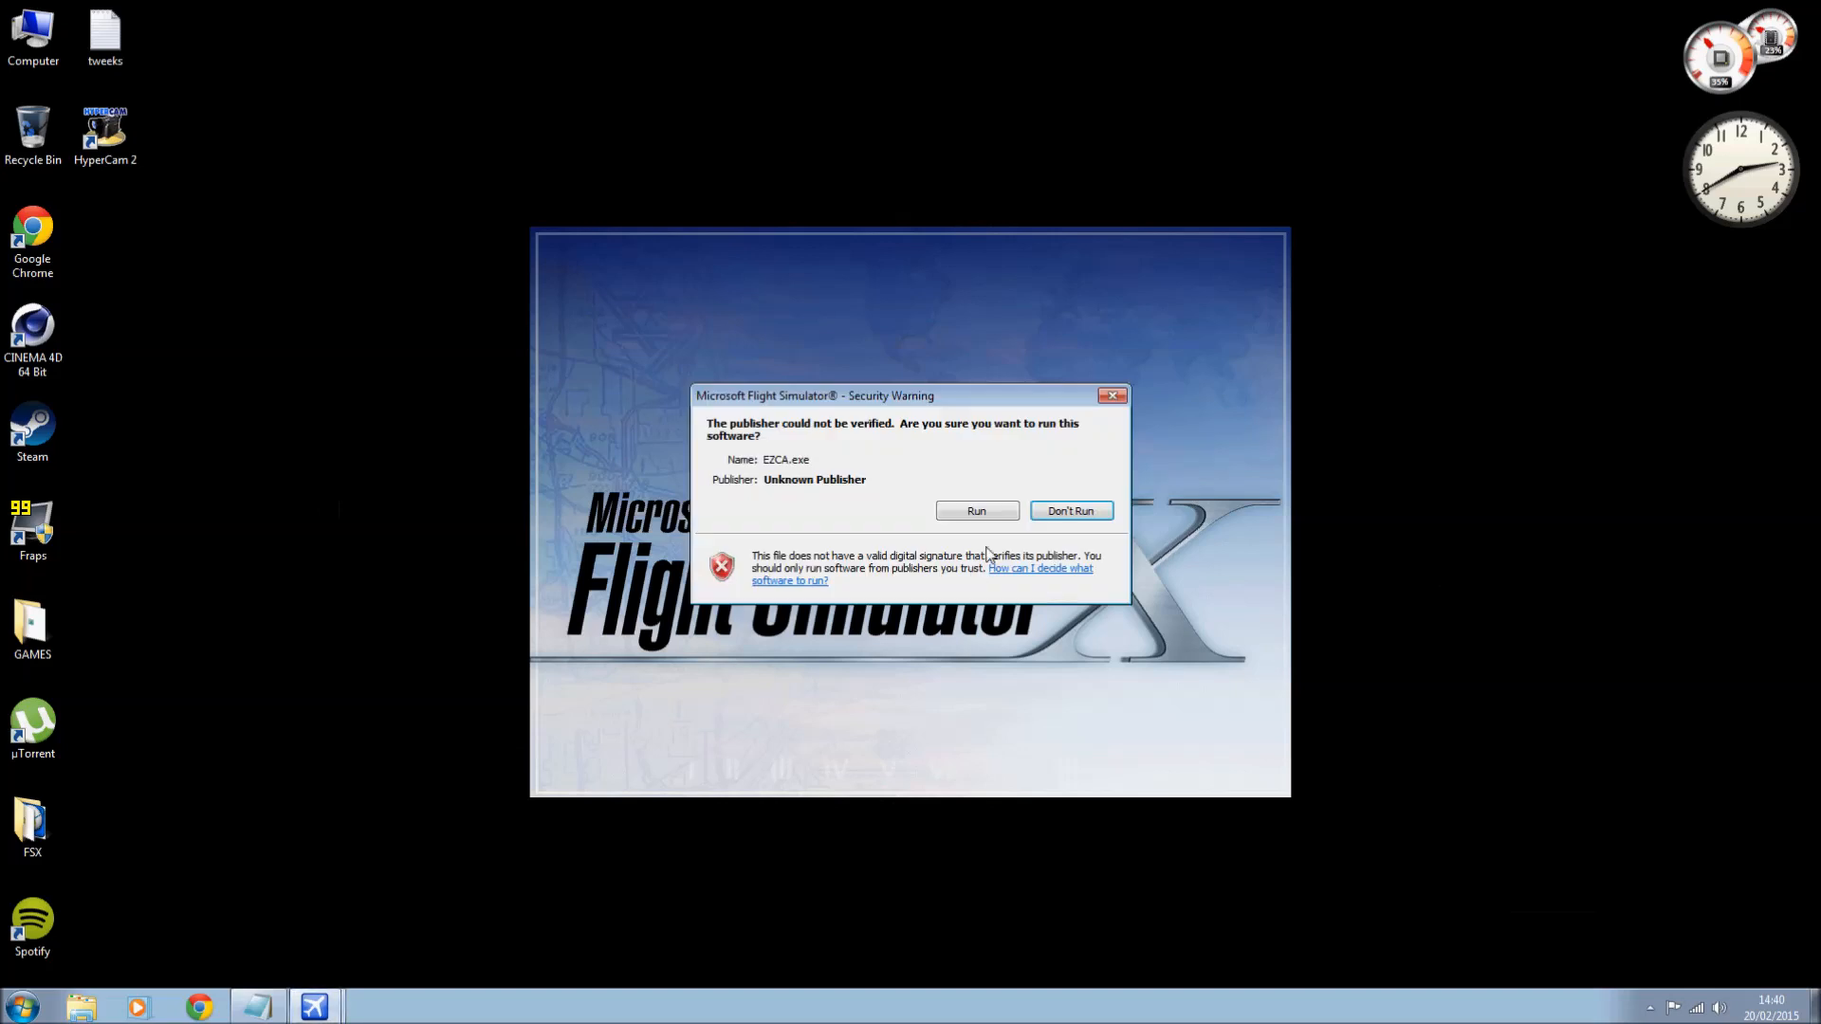
Allow EZCA.exe, the Aerosoft Flight Recorder and RAASPRO.dll to run past the security warnings.
left_click(976, 511)
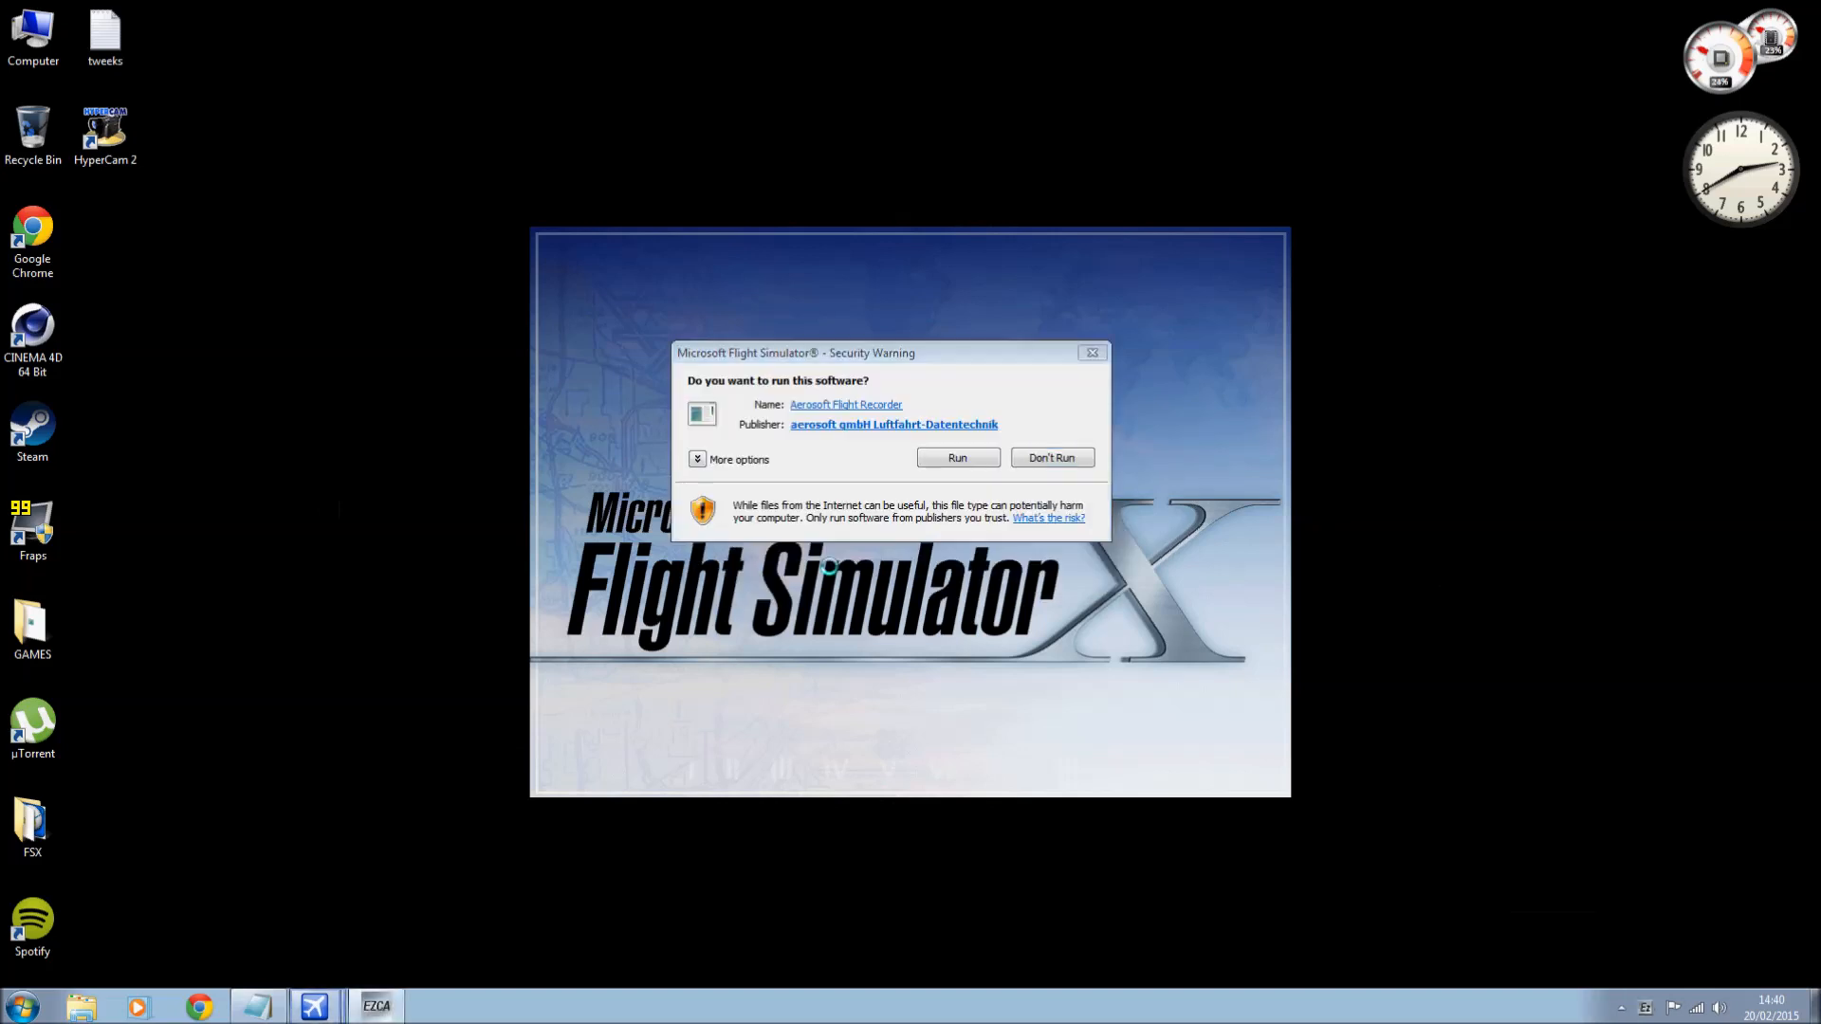
left_click(957, 456)
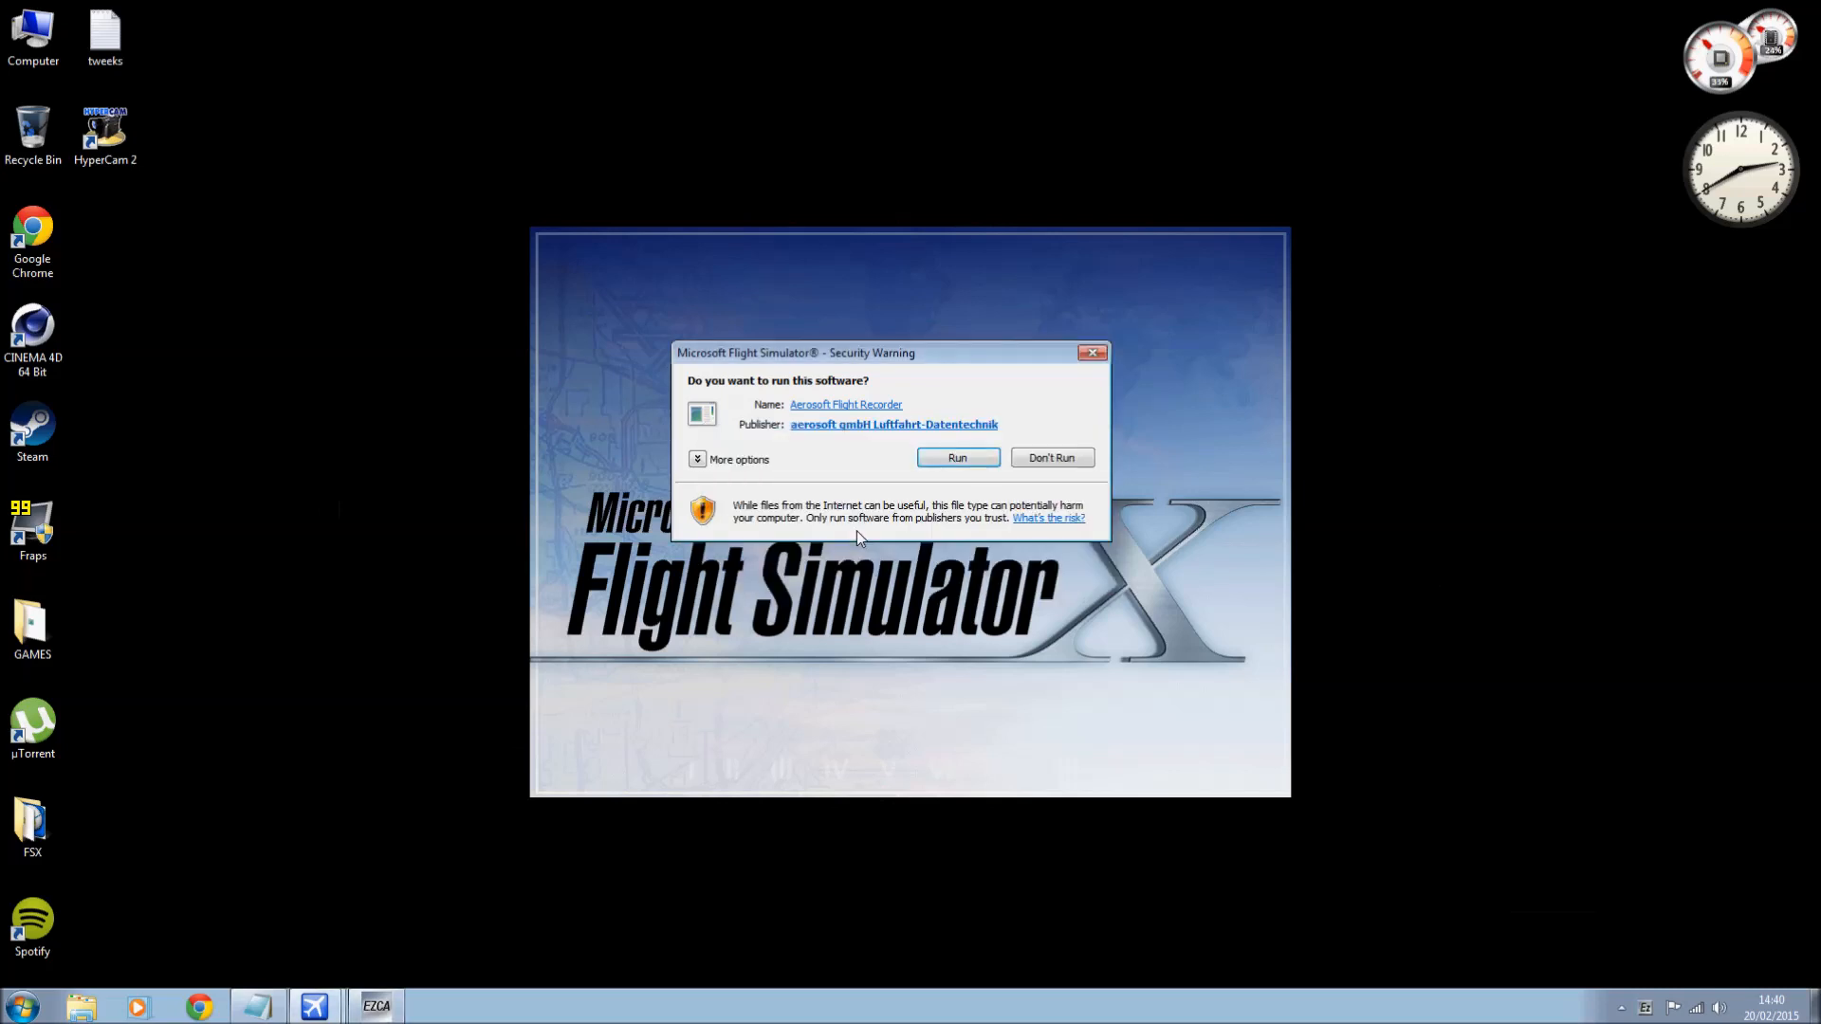
mouse_move(957, 456)
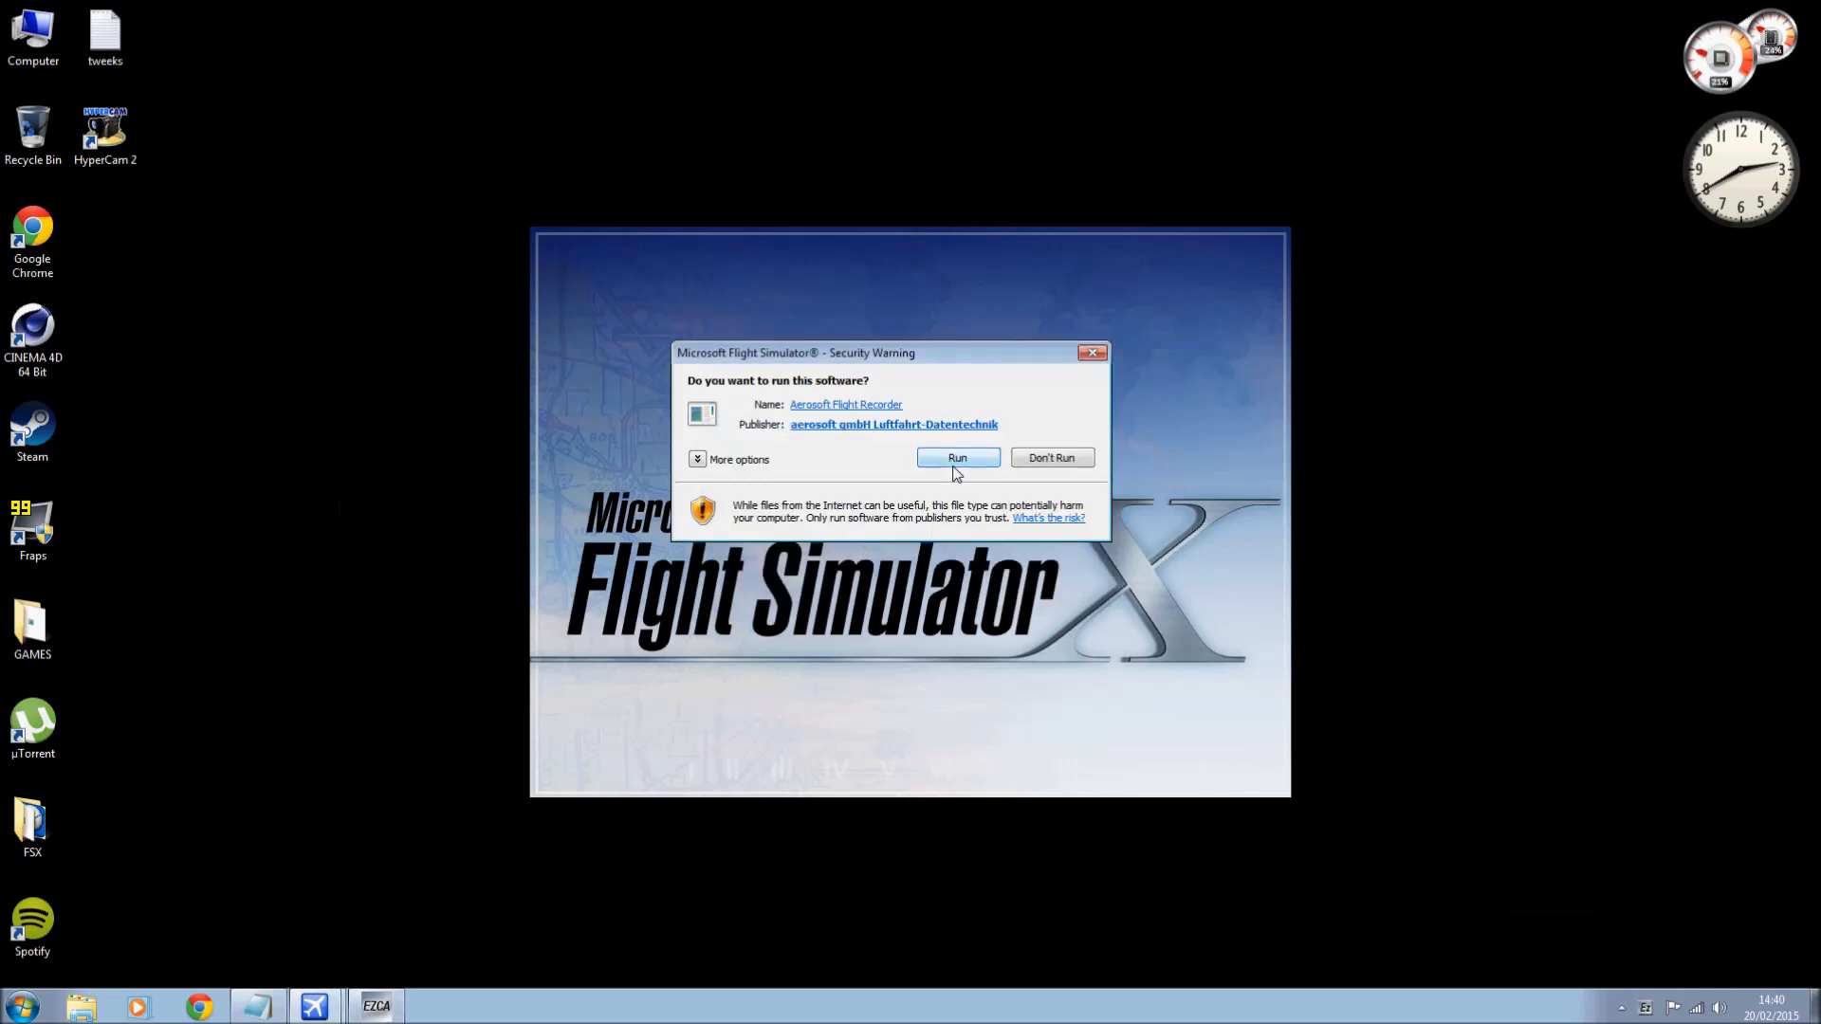
left_click(957, 456)
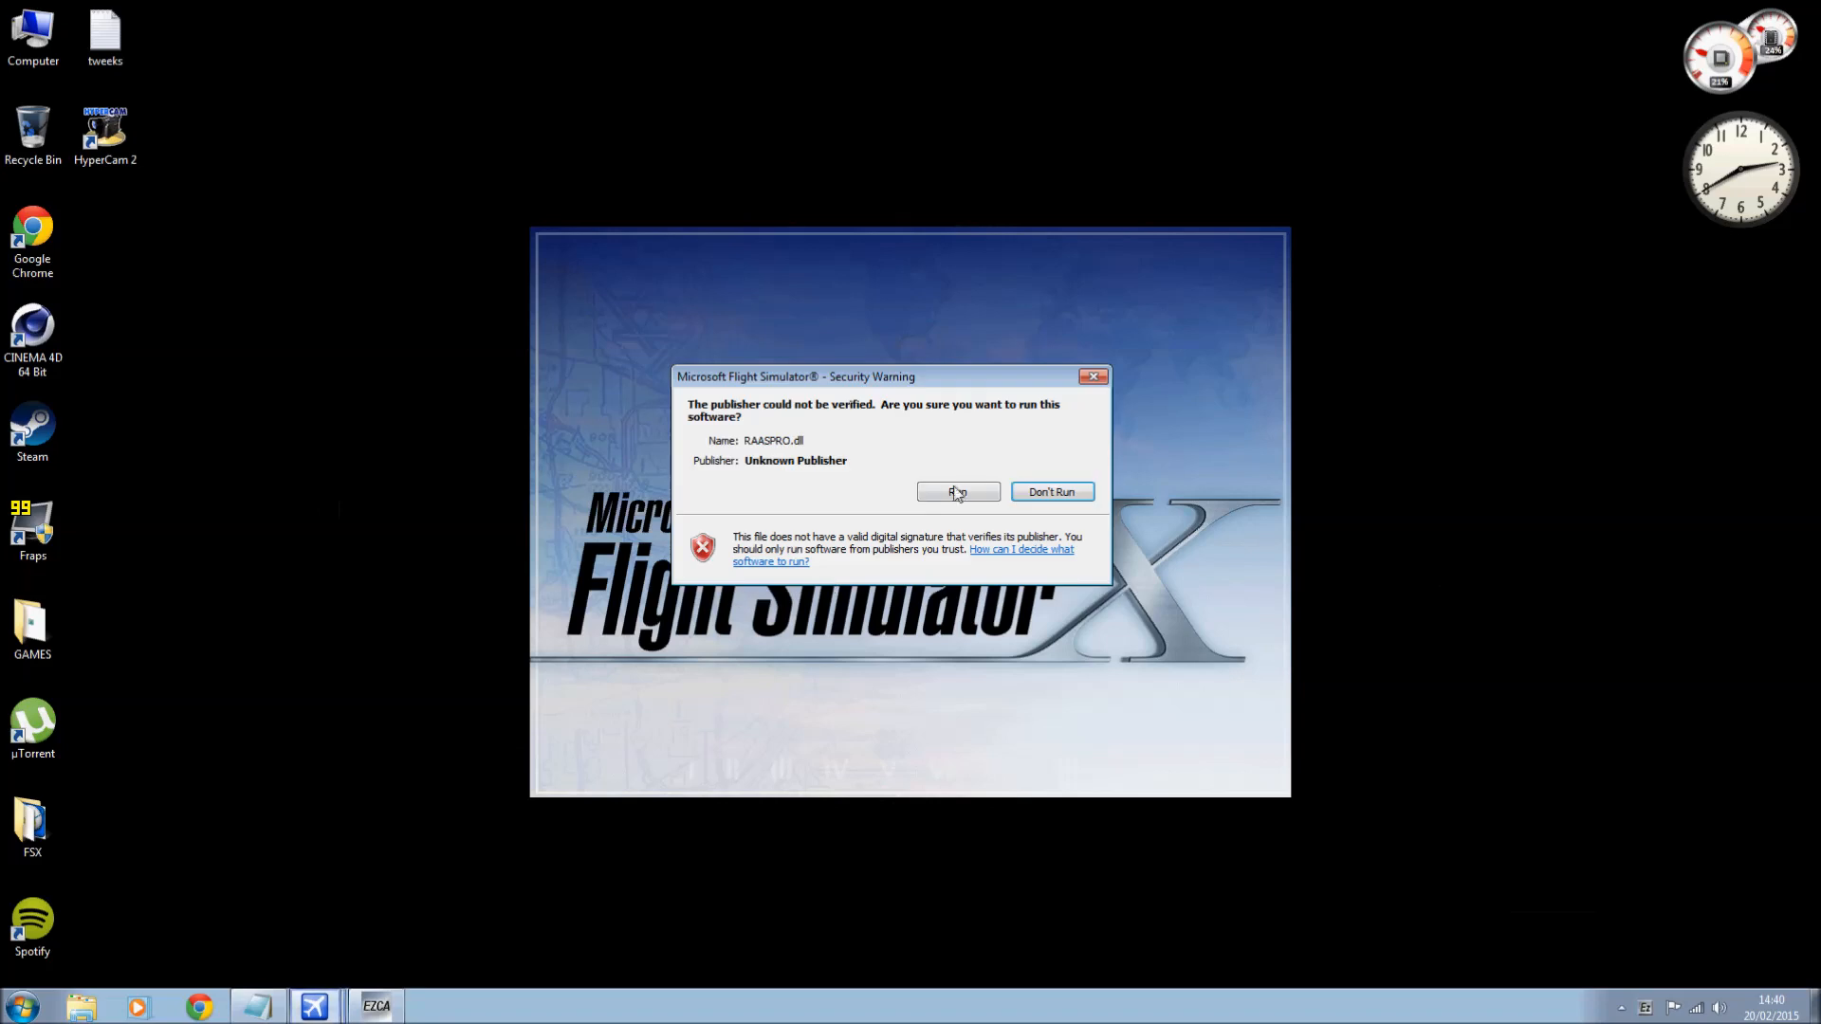
left_click(955, 492)
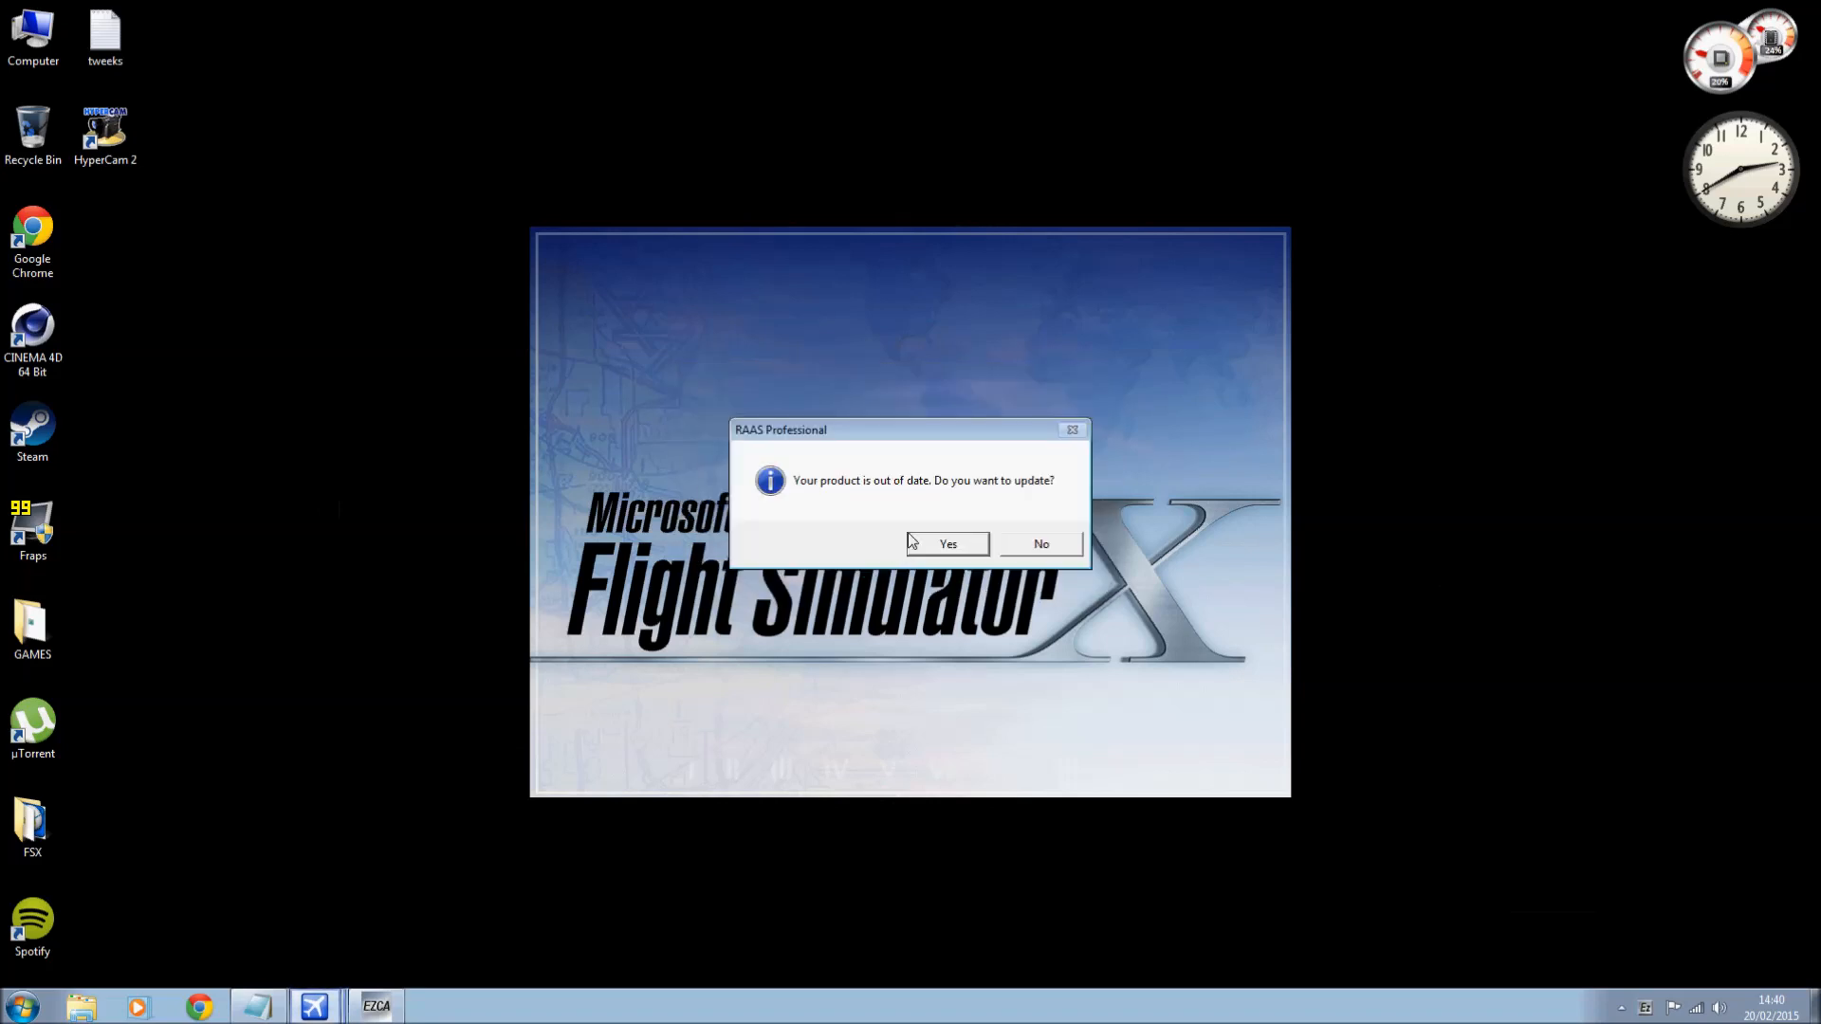
Answer the RAAS Professional update prompt and trust the HUD and FSRecorder_FSX.dll modules.
left_click(1040, 544)
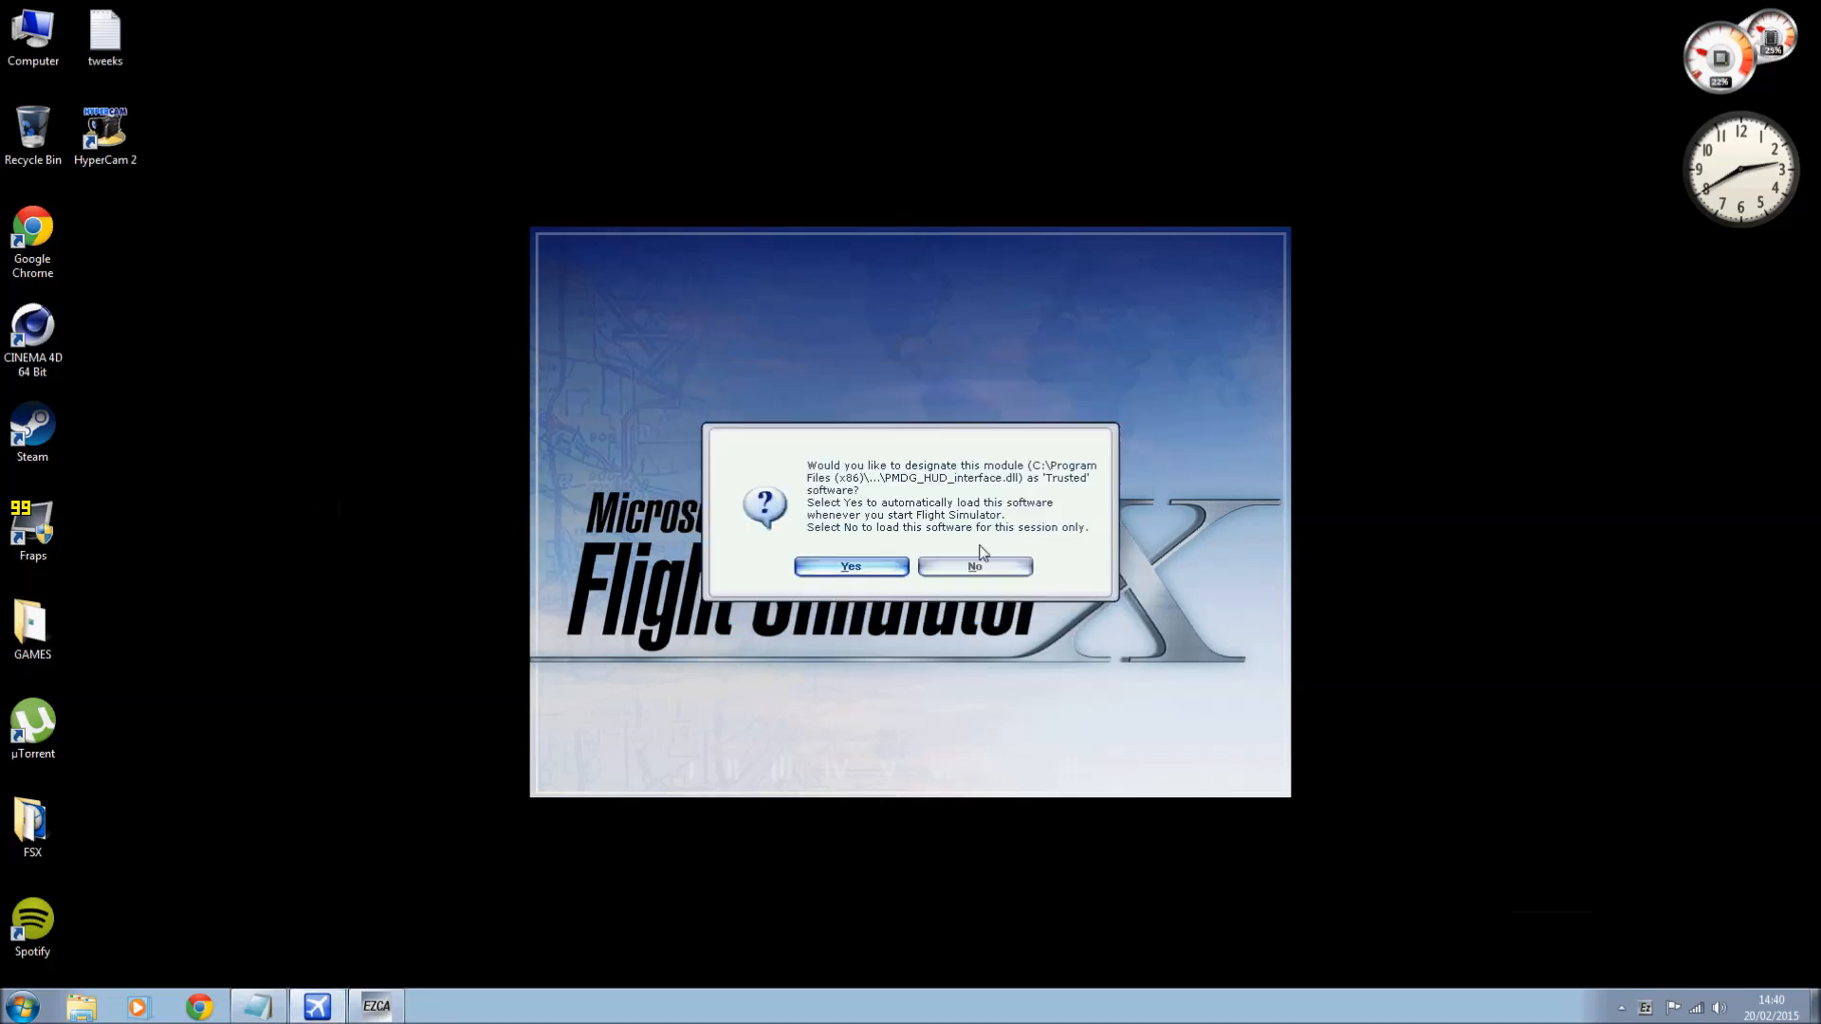
left_click(849, 566)
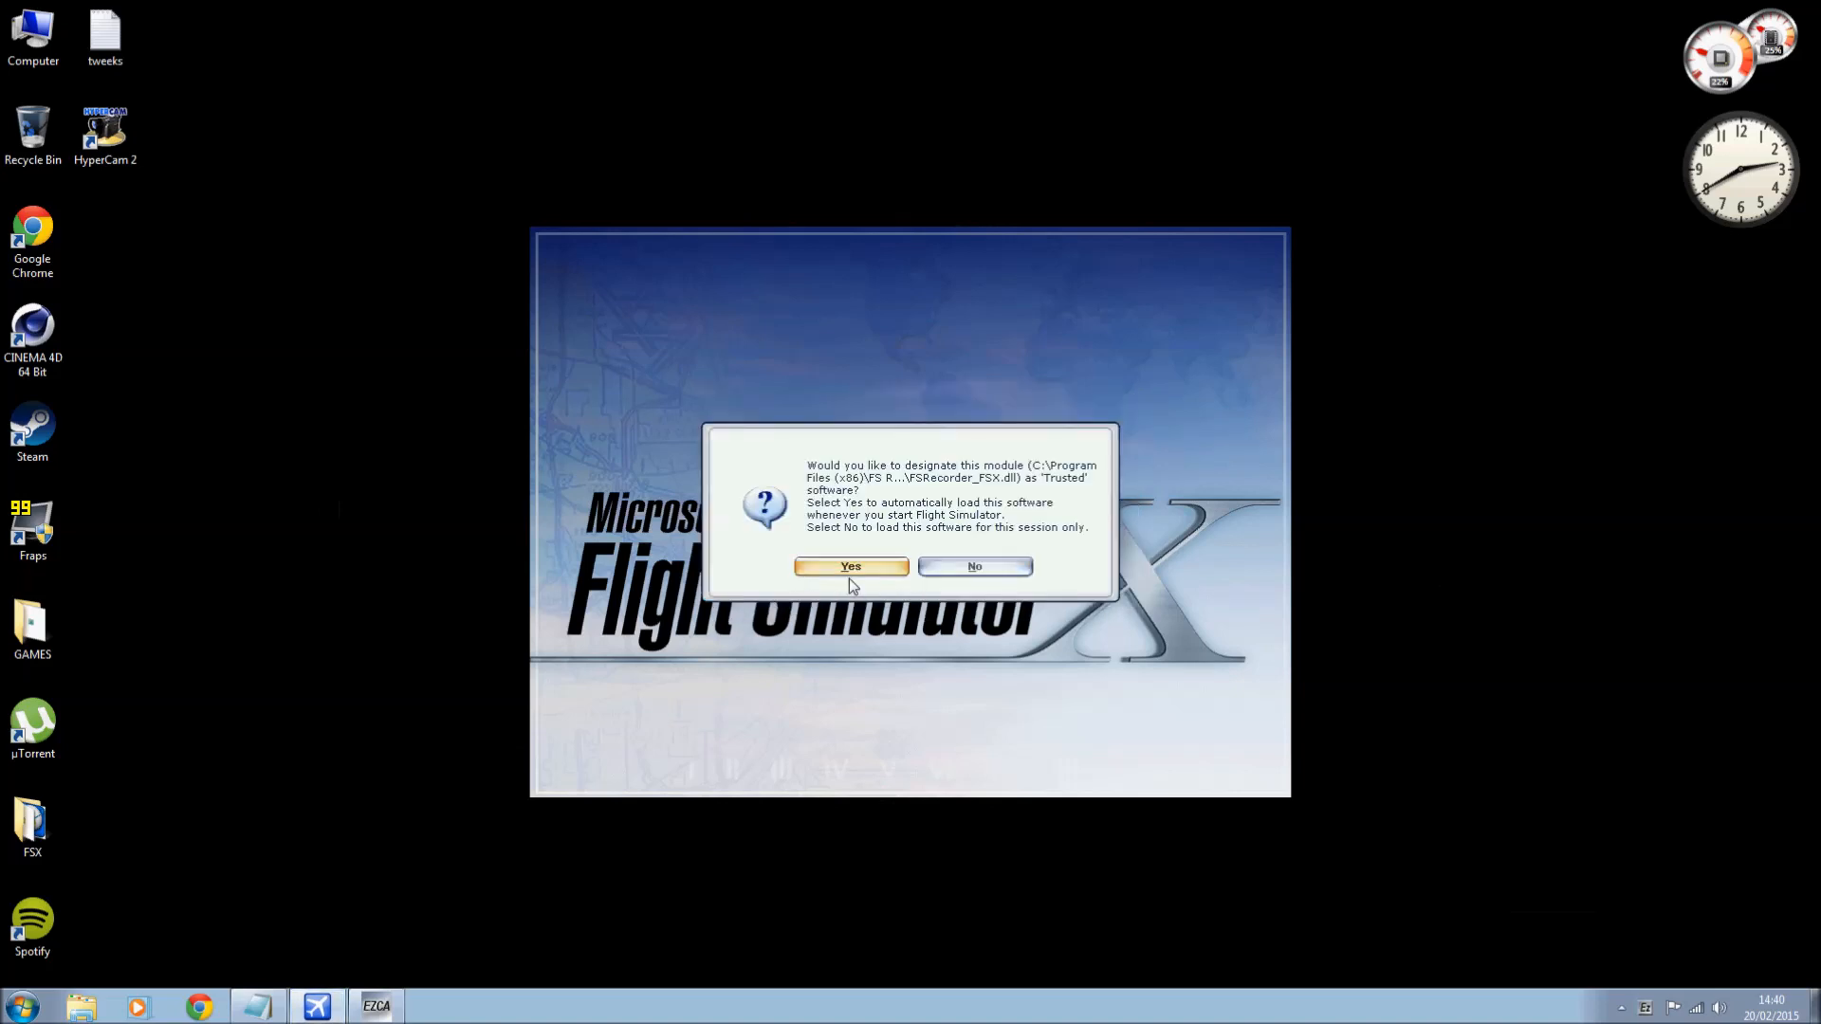
left_click(848, 567)
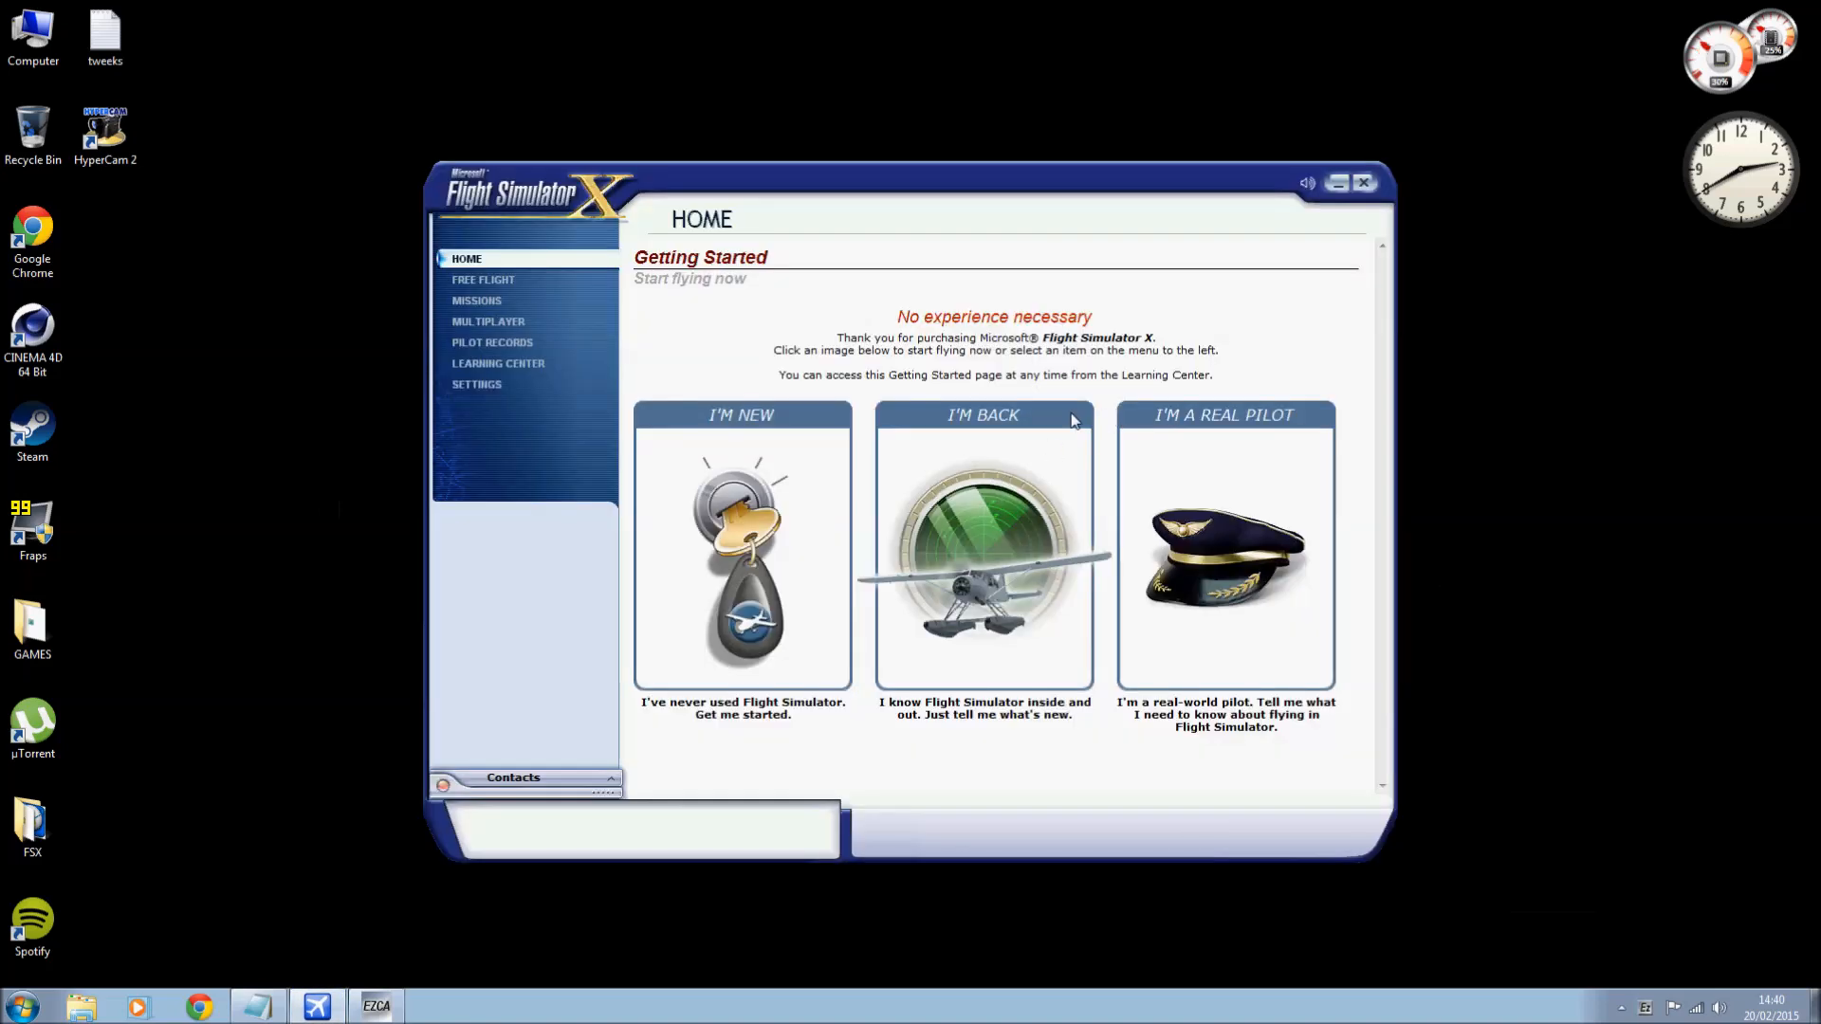
mouse_move(1112, 413)
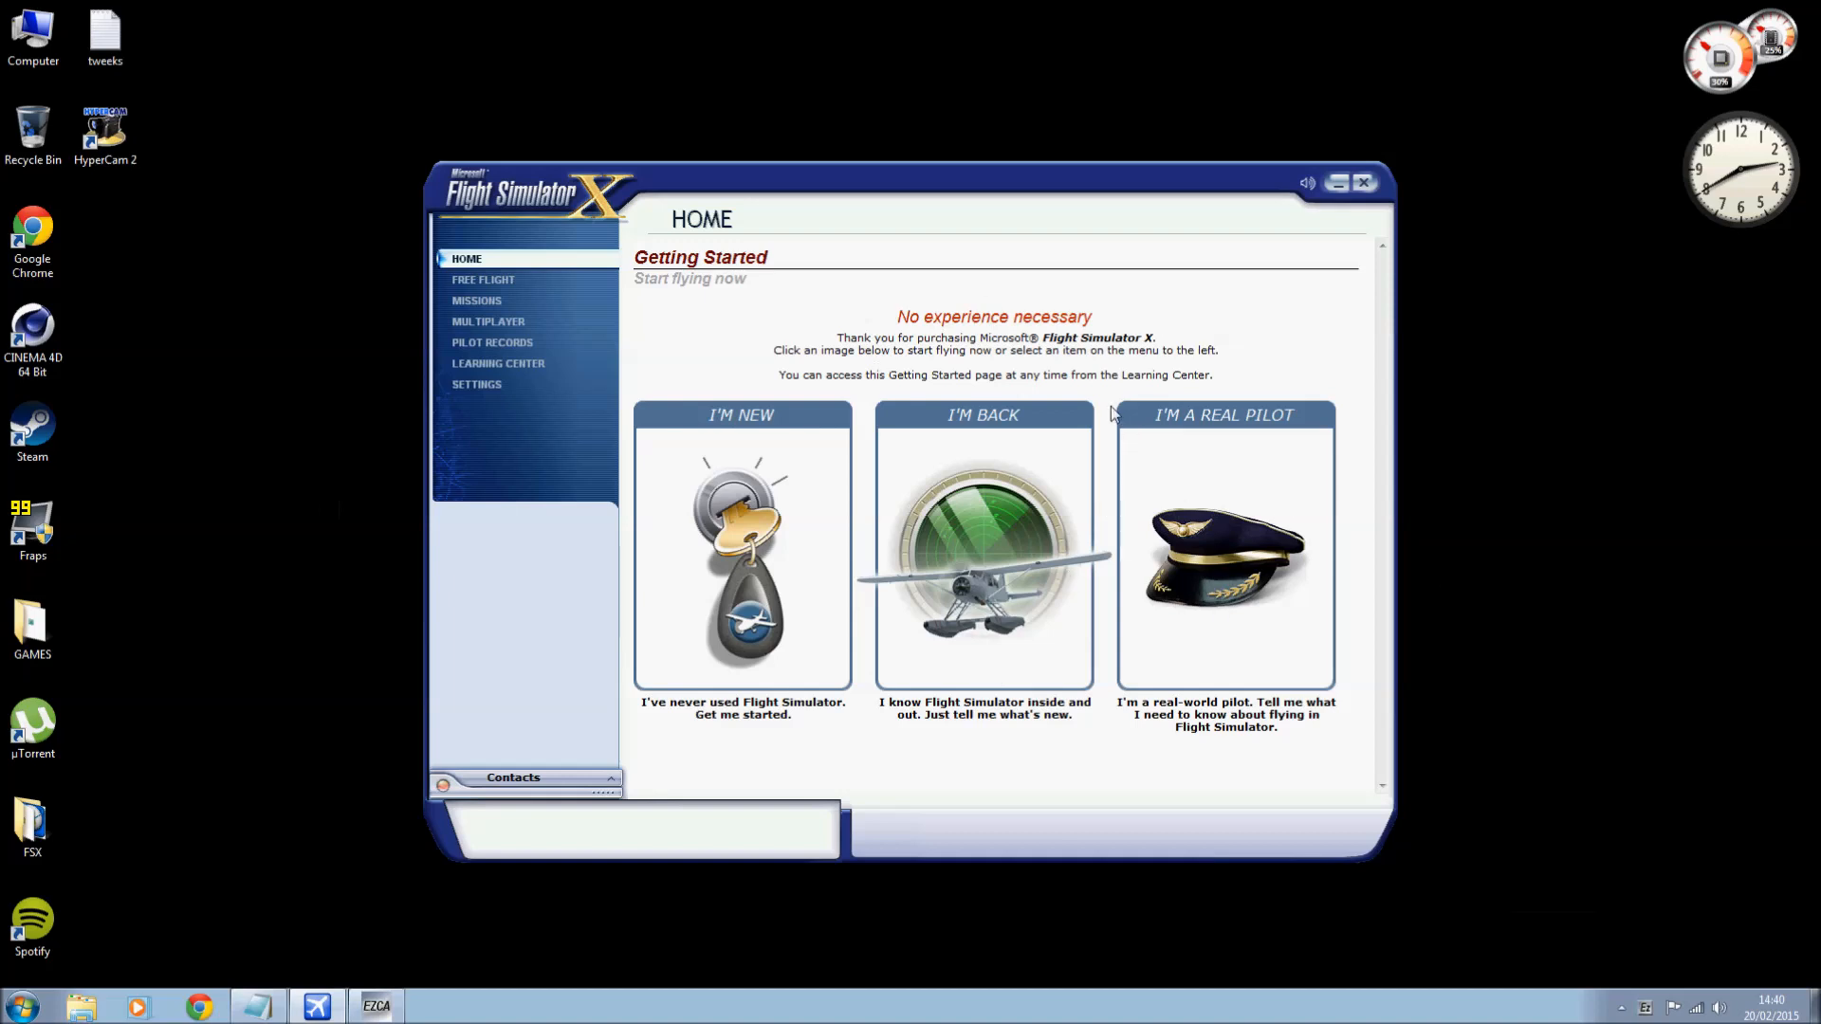
mouse_move(668, 358)
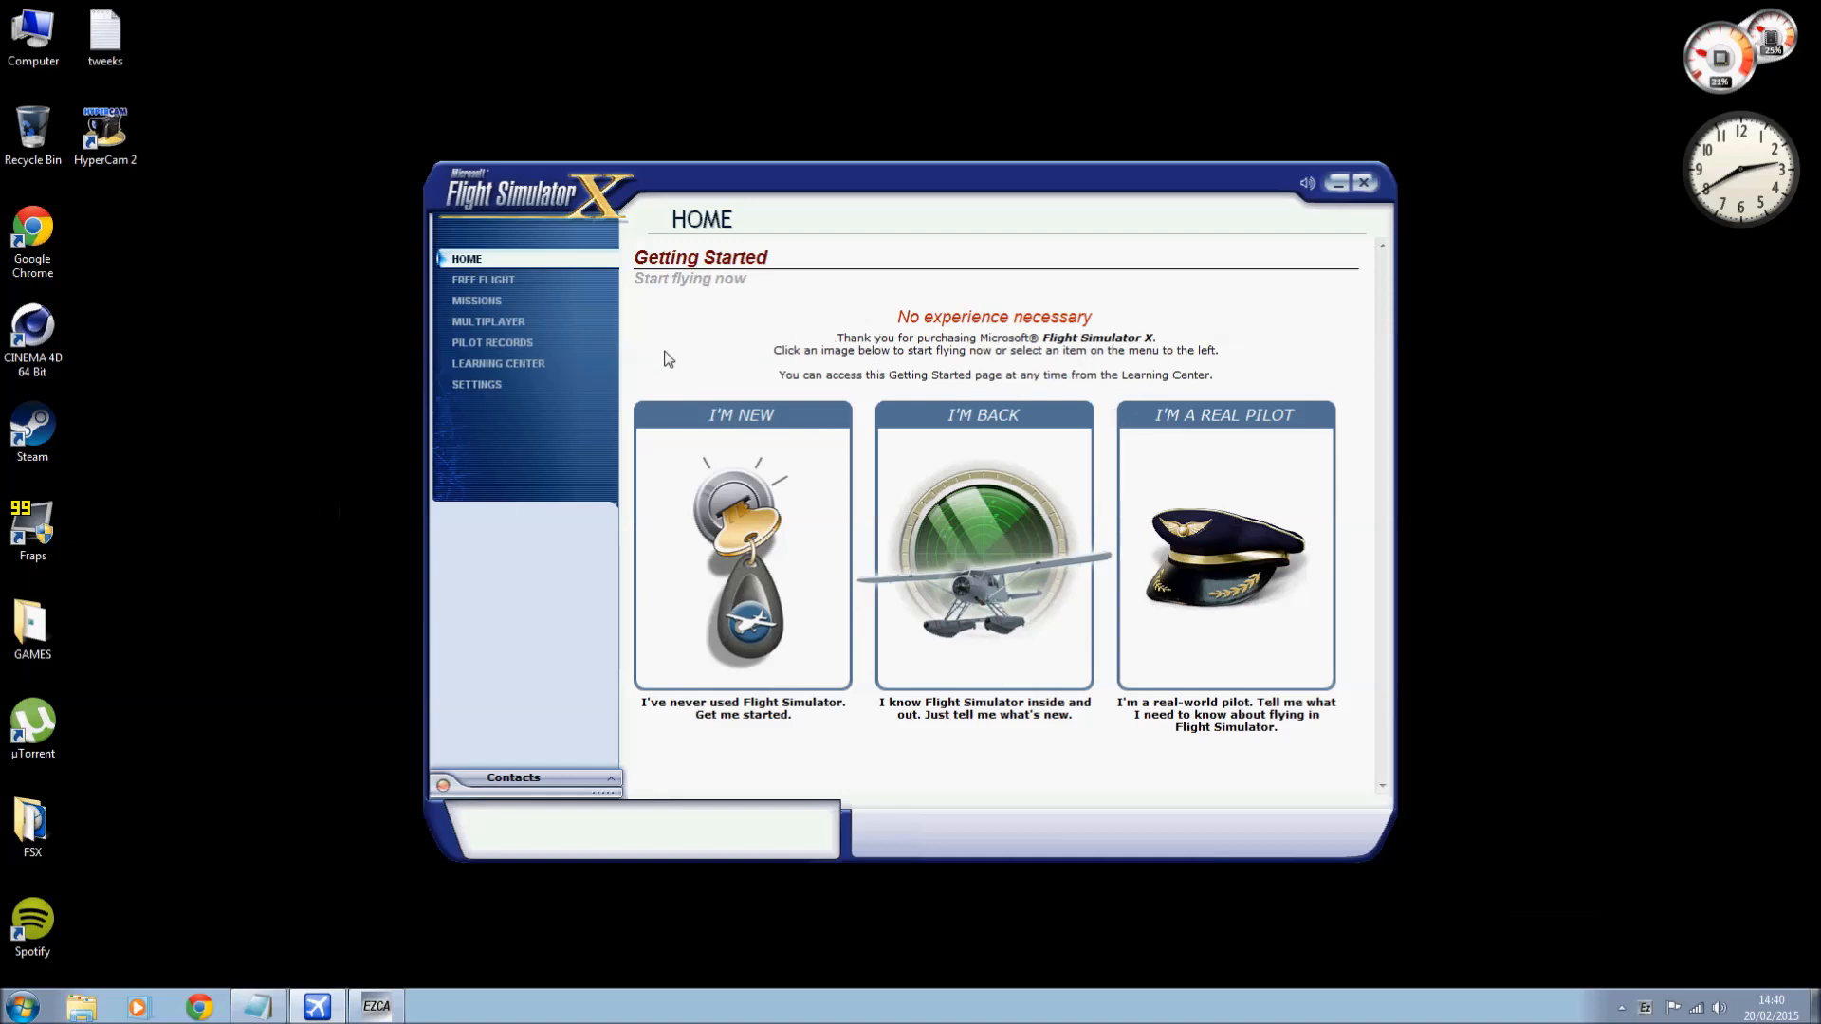
Go to the Settings page and accept the Sound settings unchanged.
left_click(476, 383)
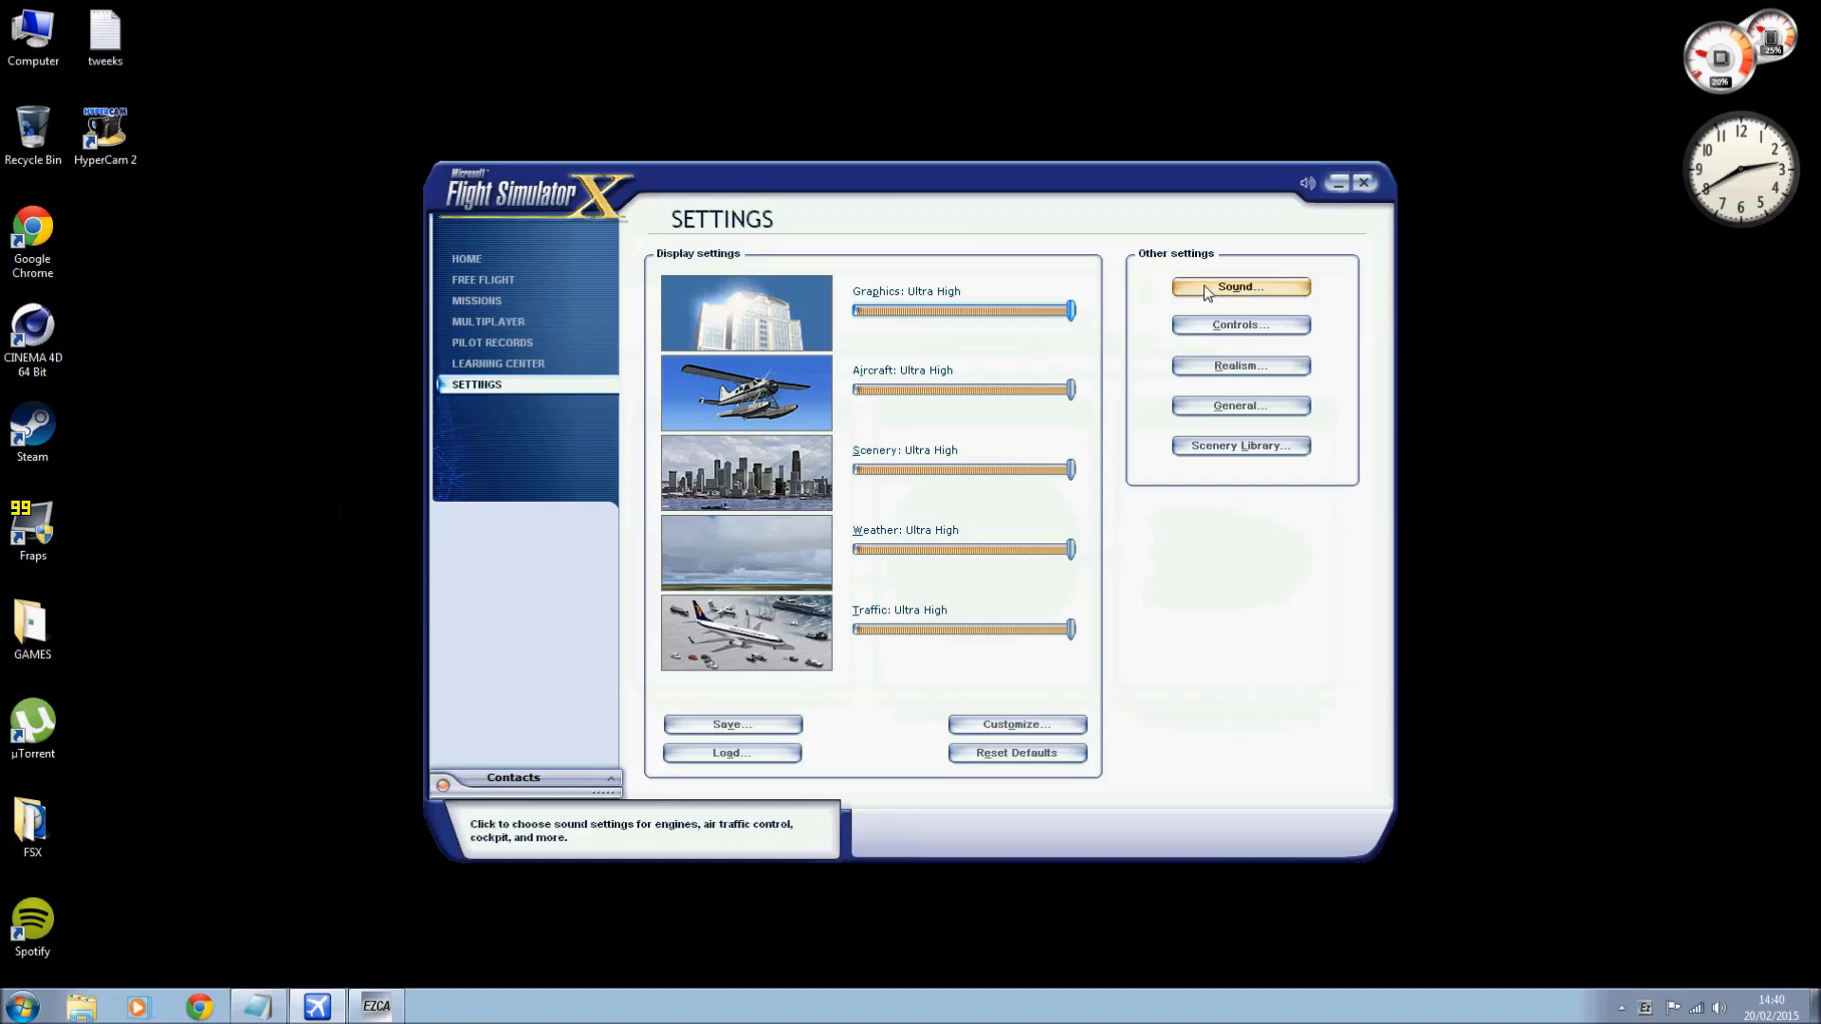
left_click(1240, 286)
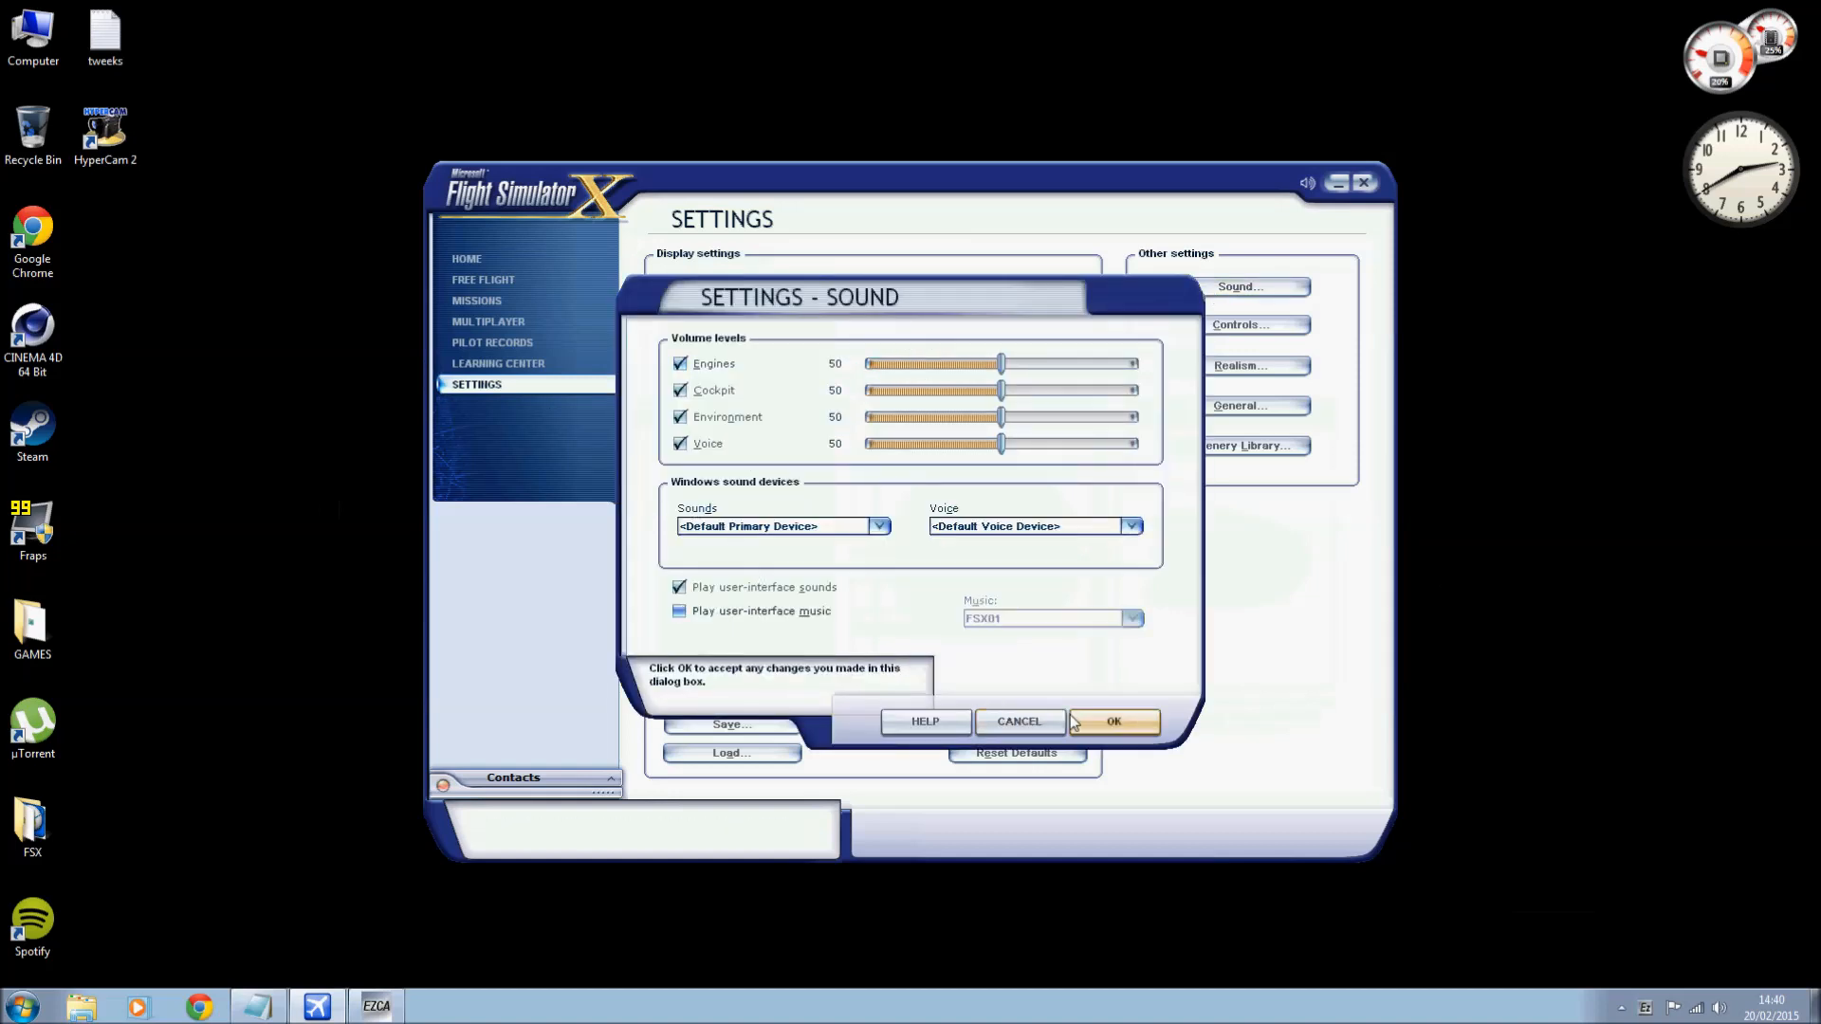
left_click(1112, 721)
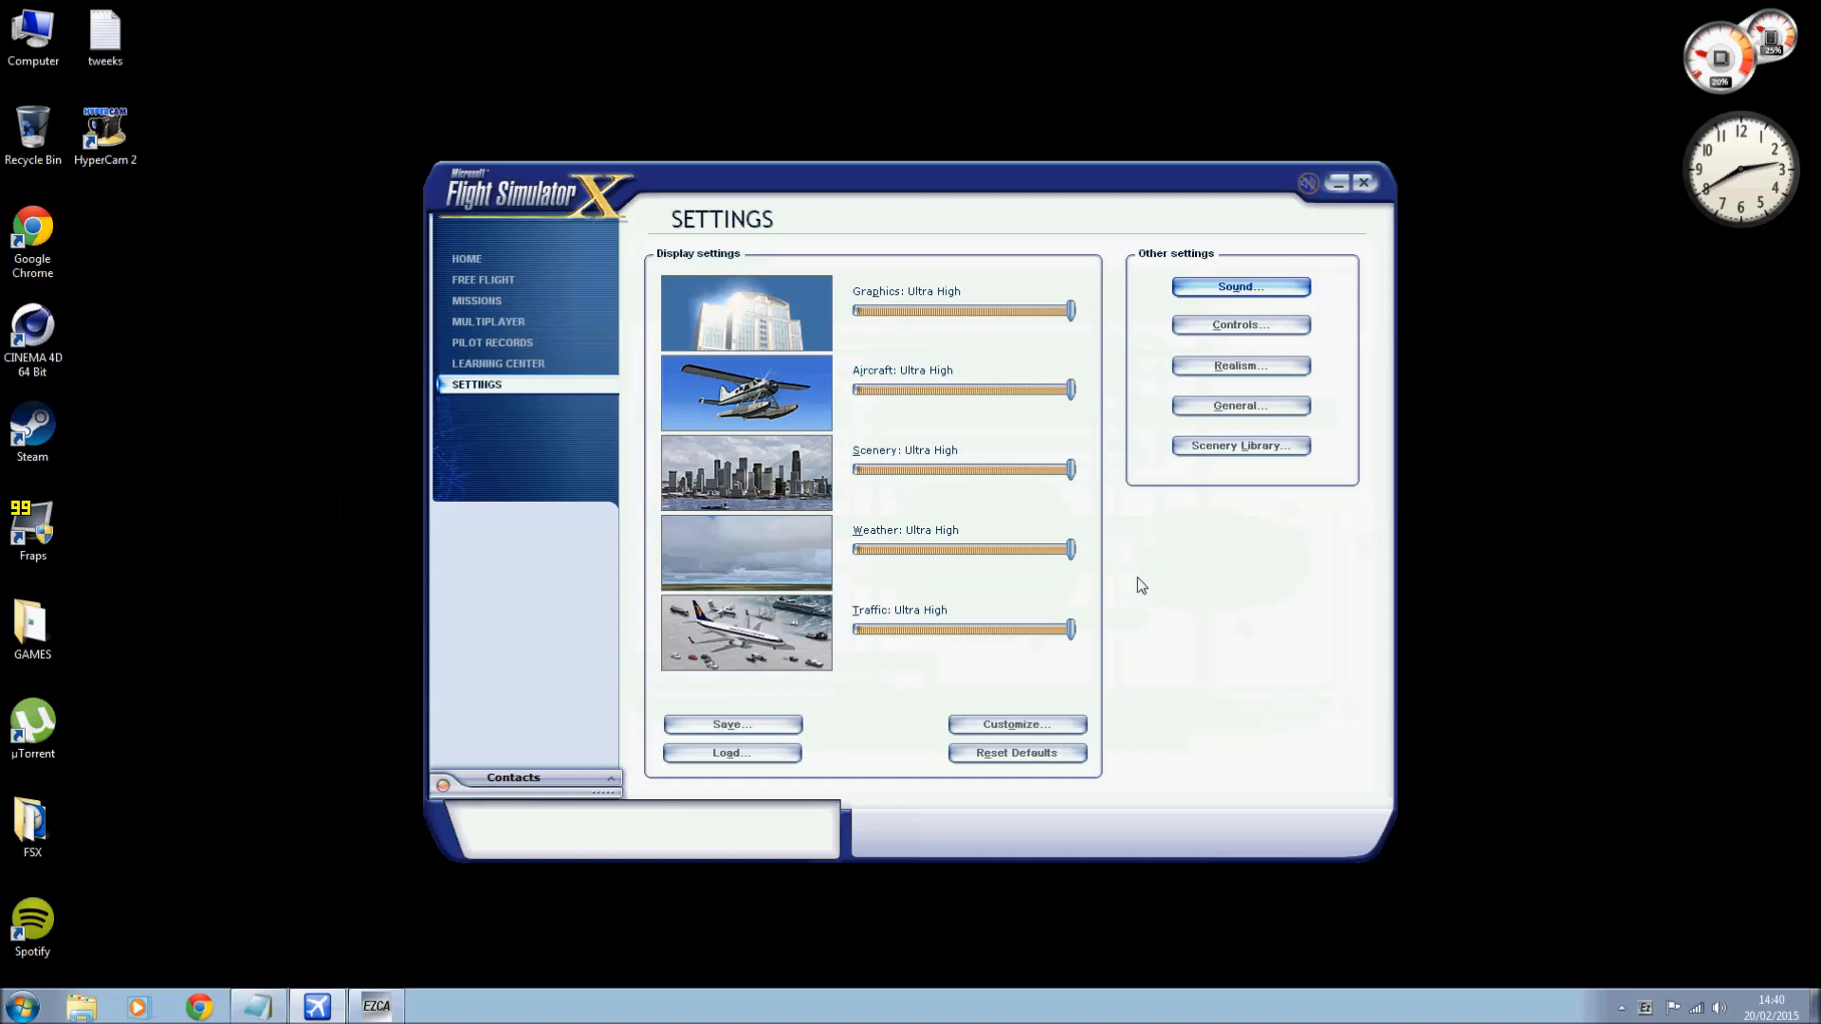
mouse_move(1180, 522)
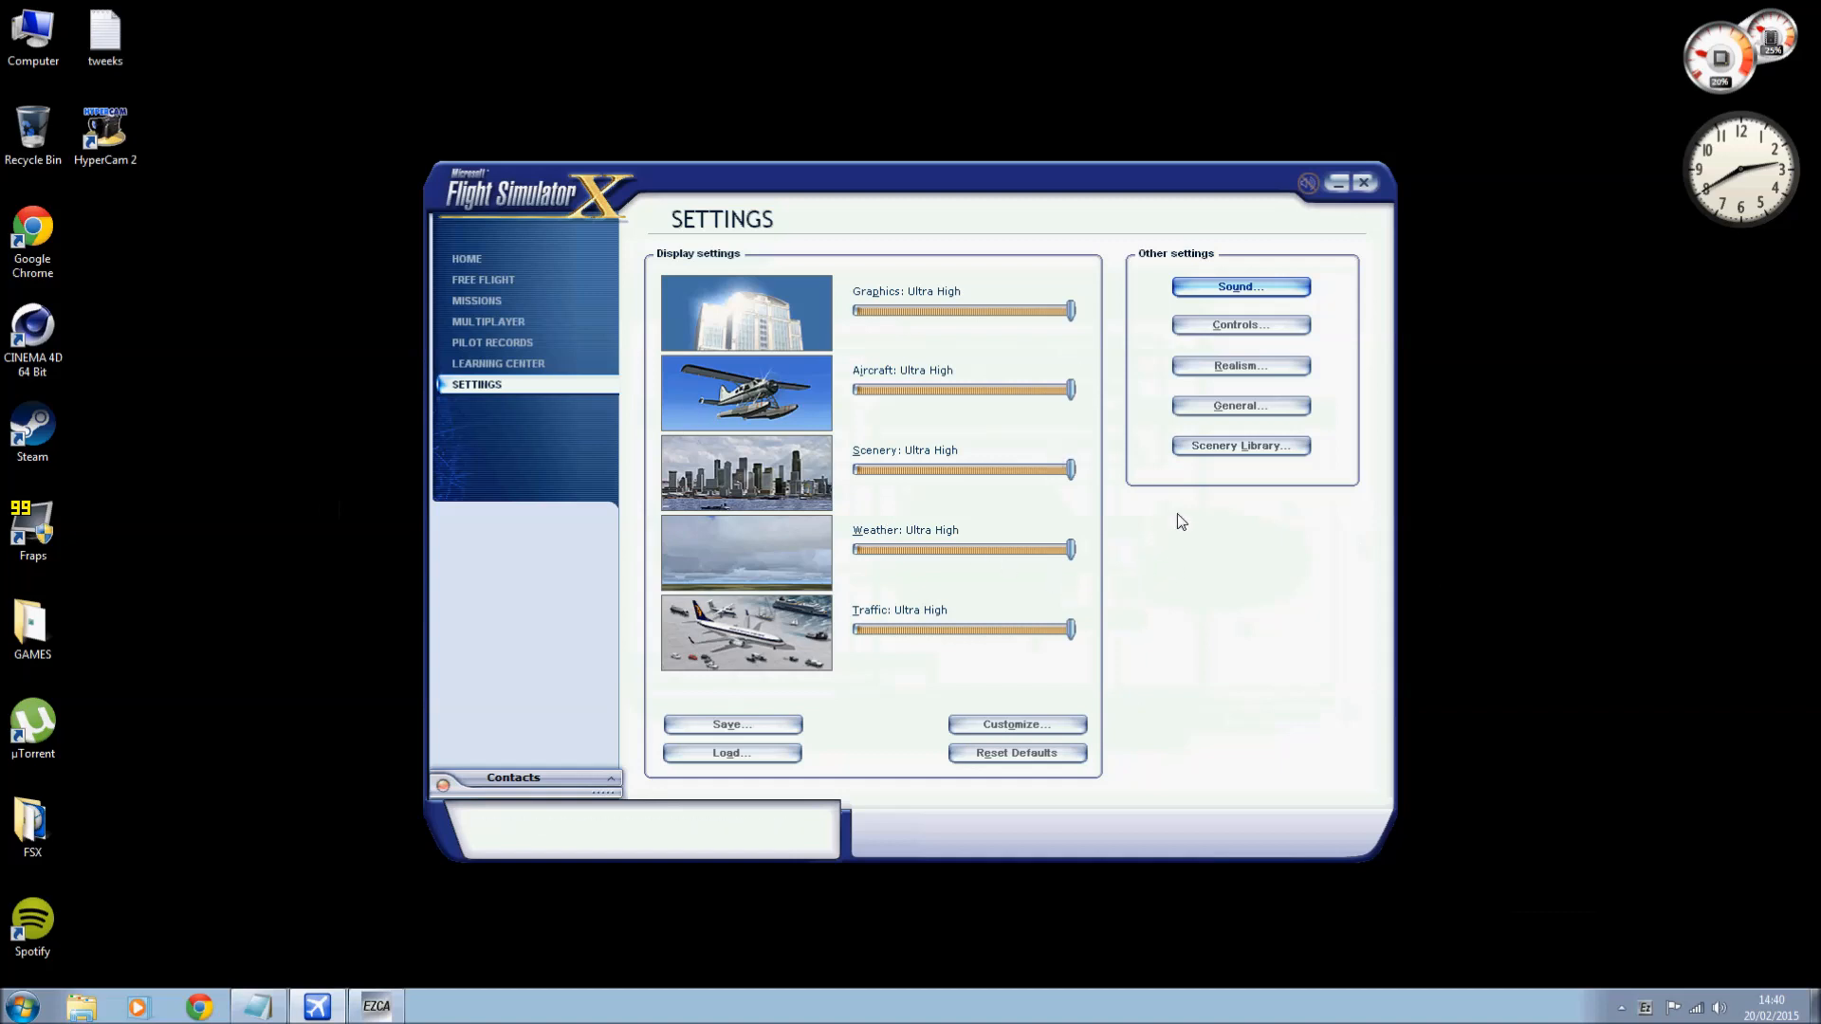
mouse_move(1066, 432)
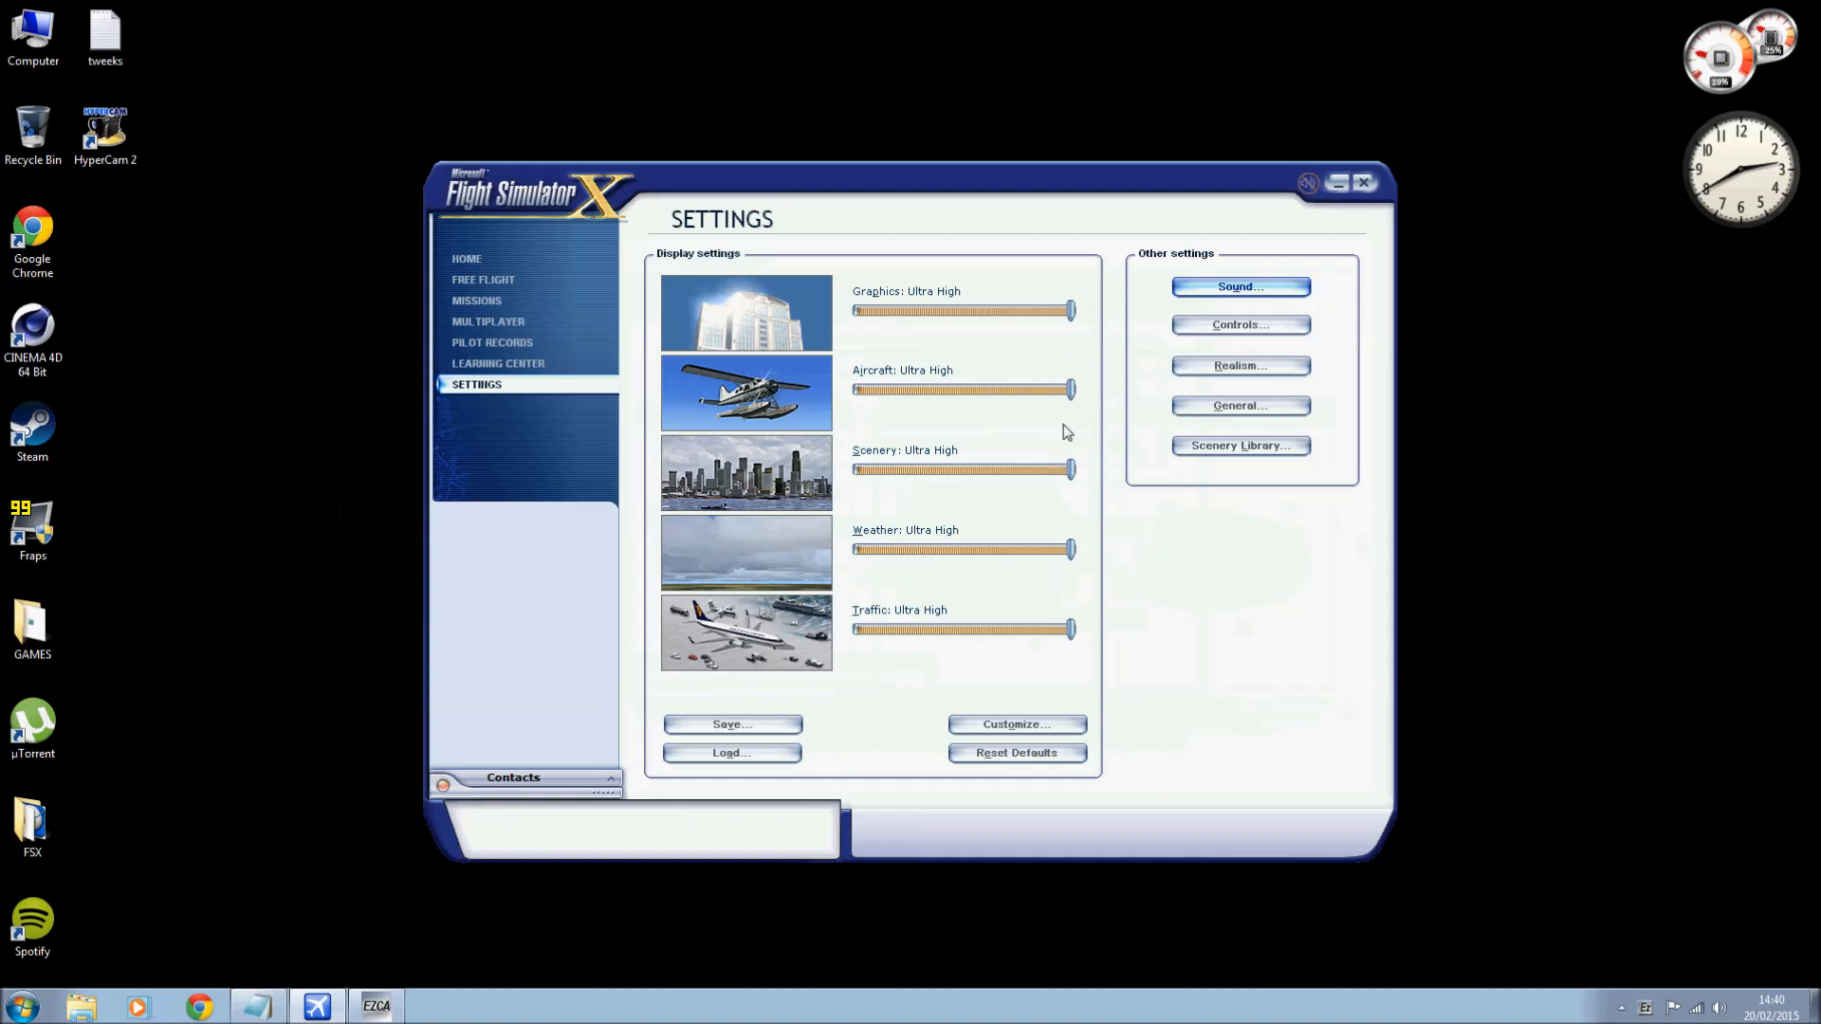
mouse_move(1013, 418)
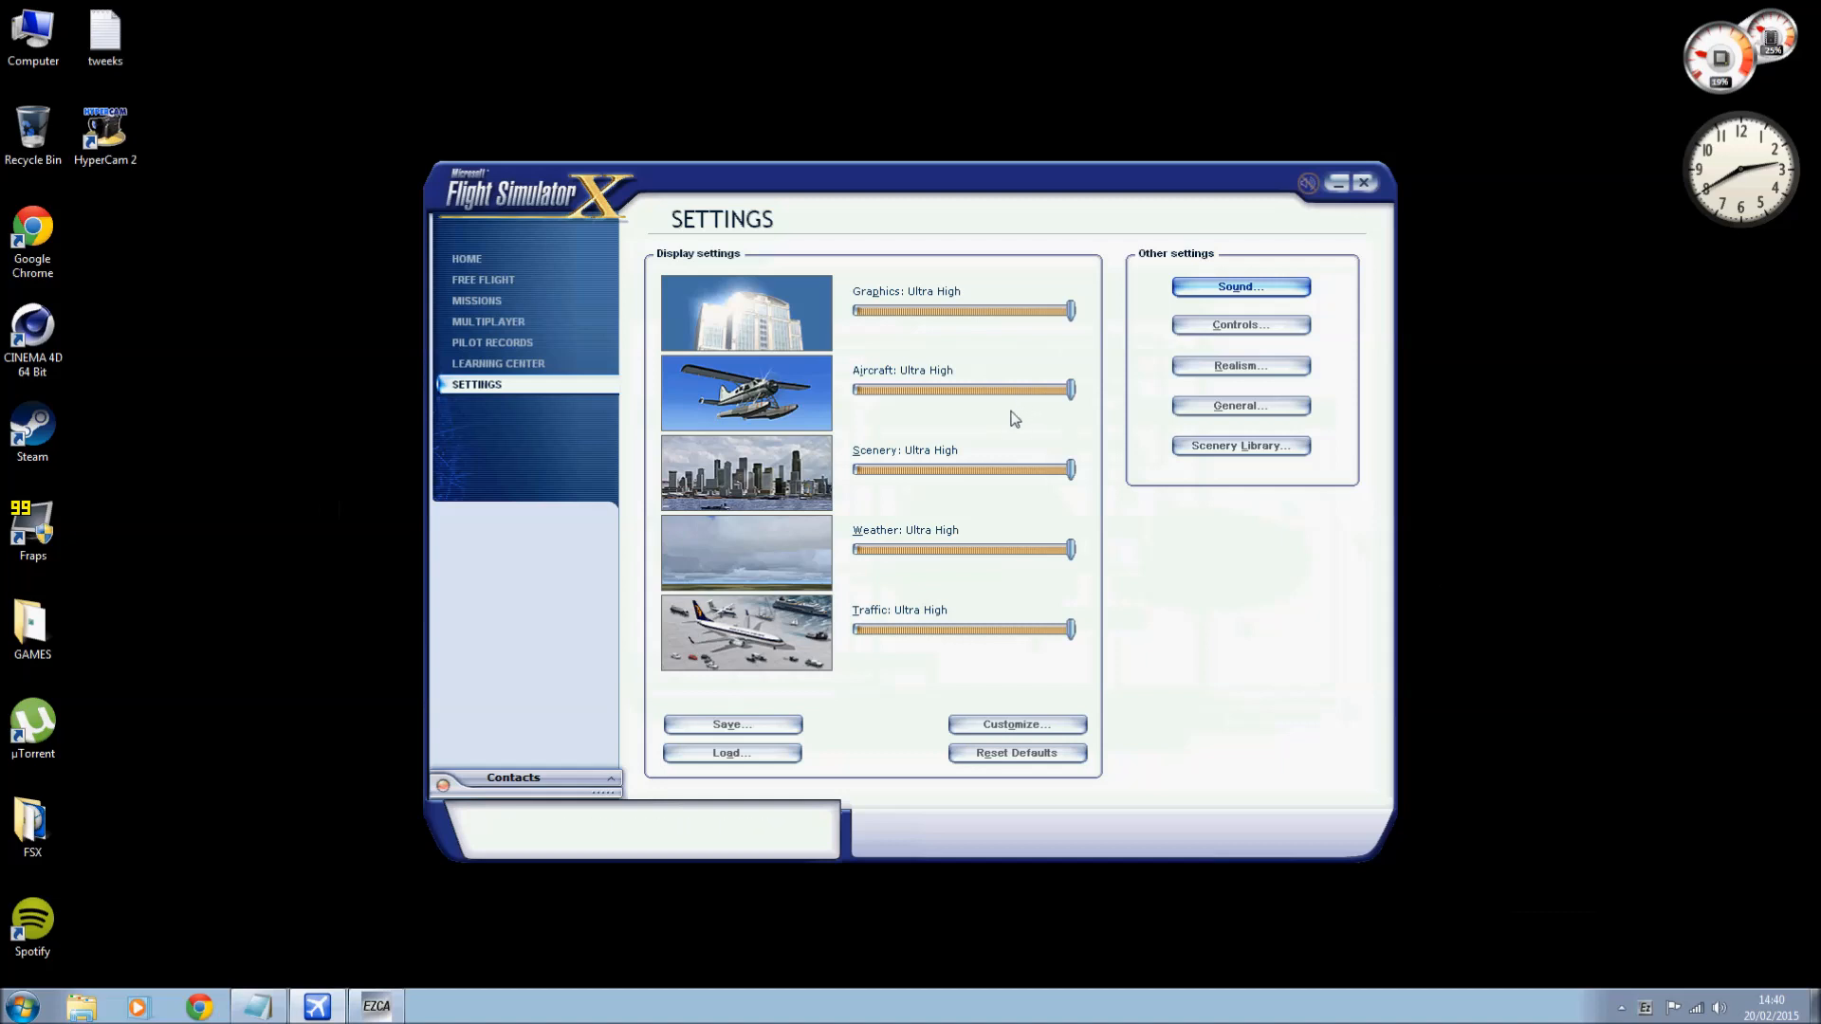
mouse_move(1013, 438)
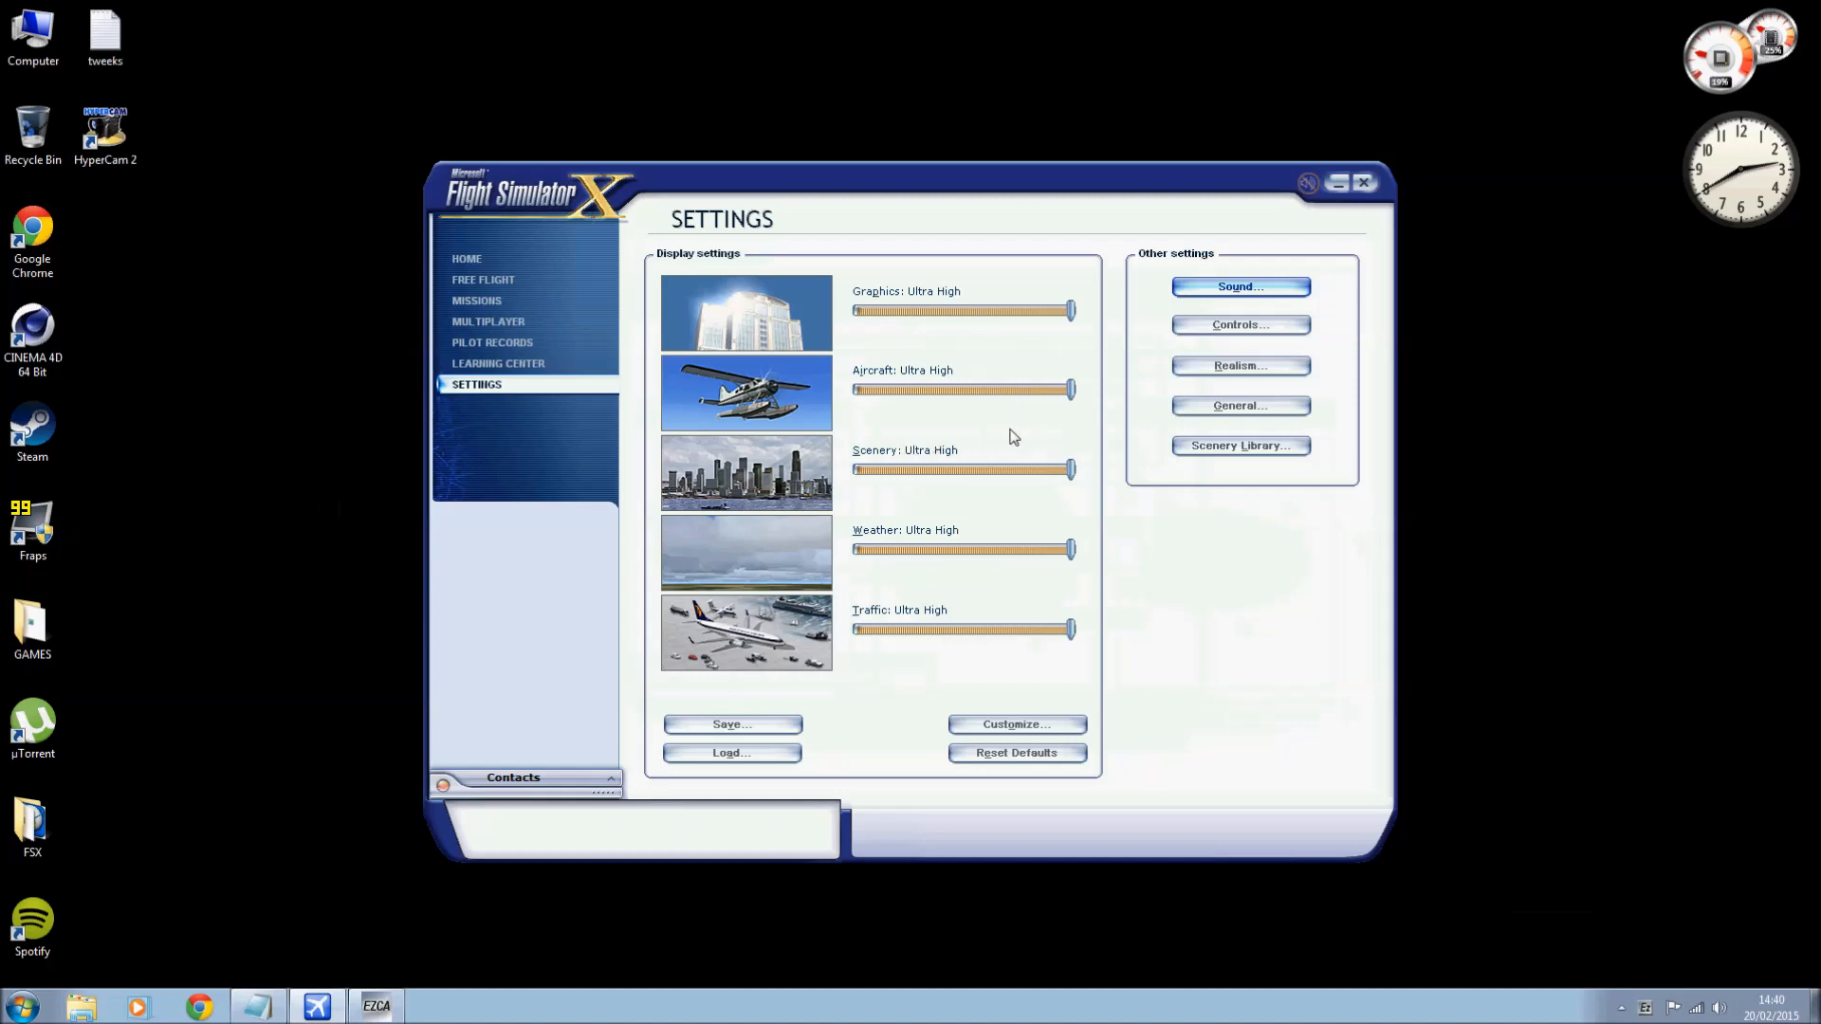
mouse_move(1065, 503)
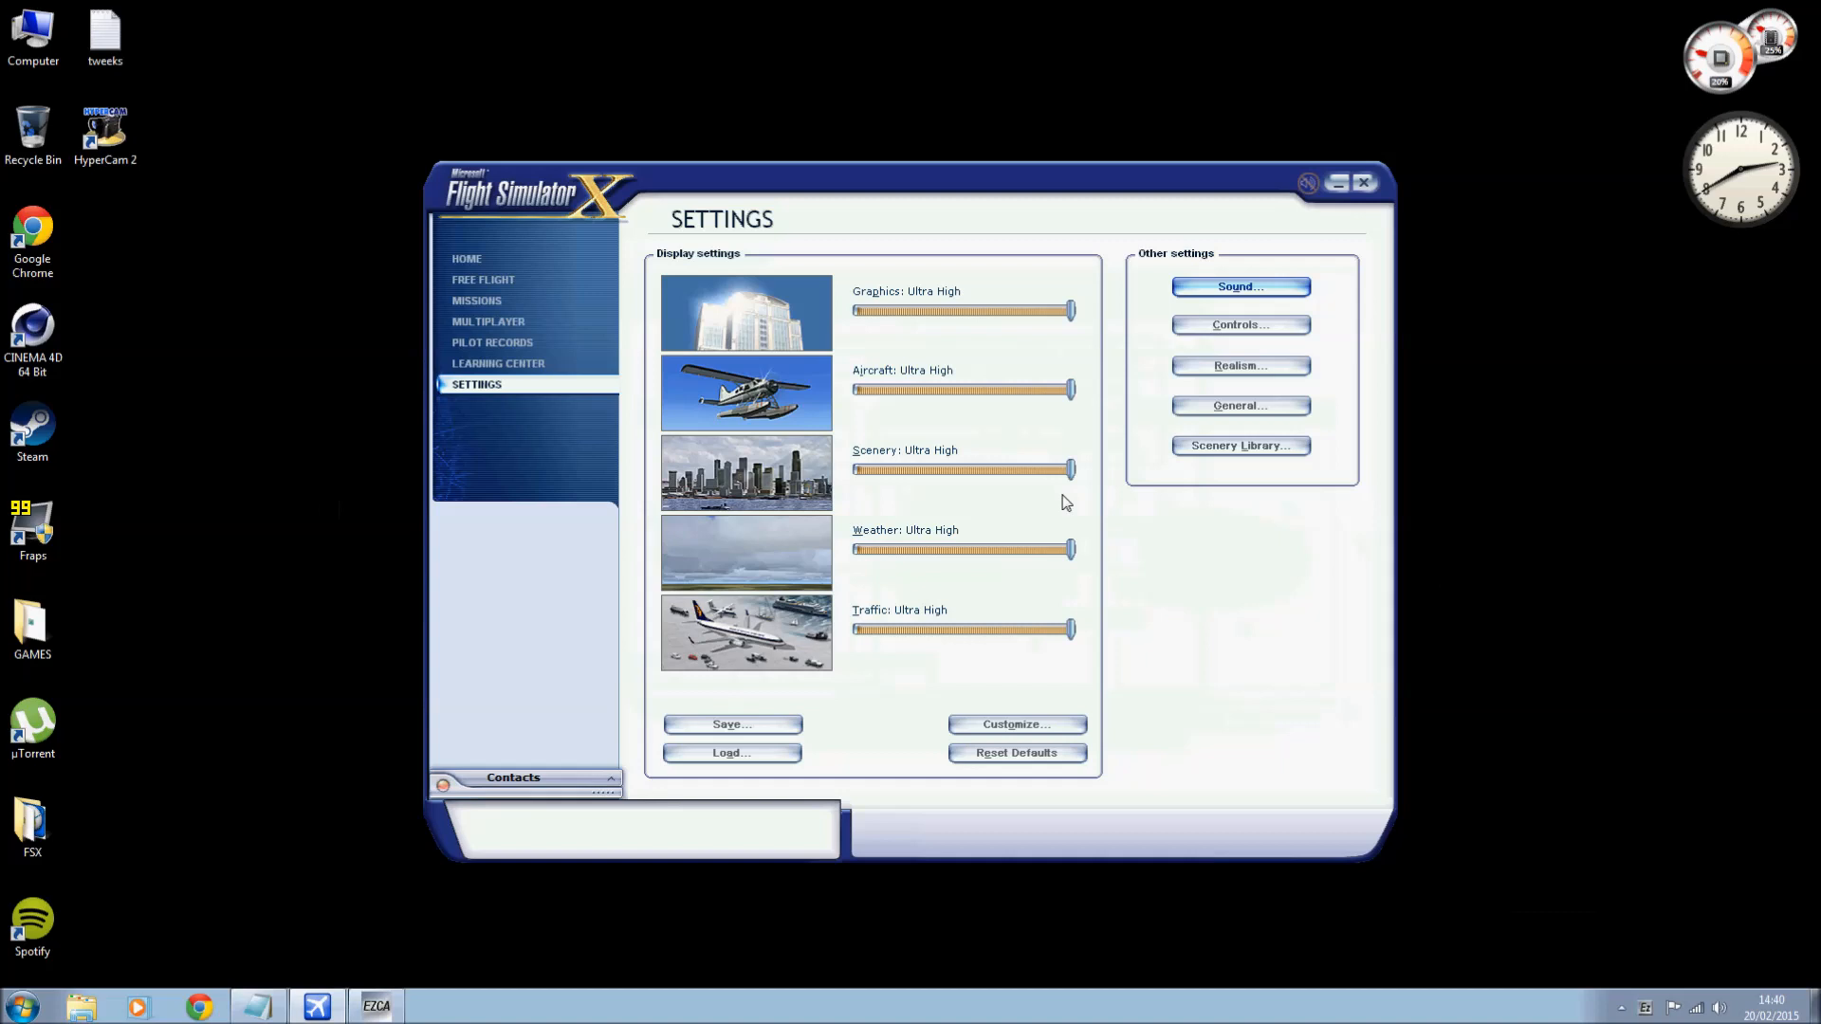
mouse_move(1129, 493)
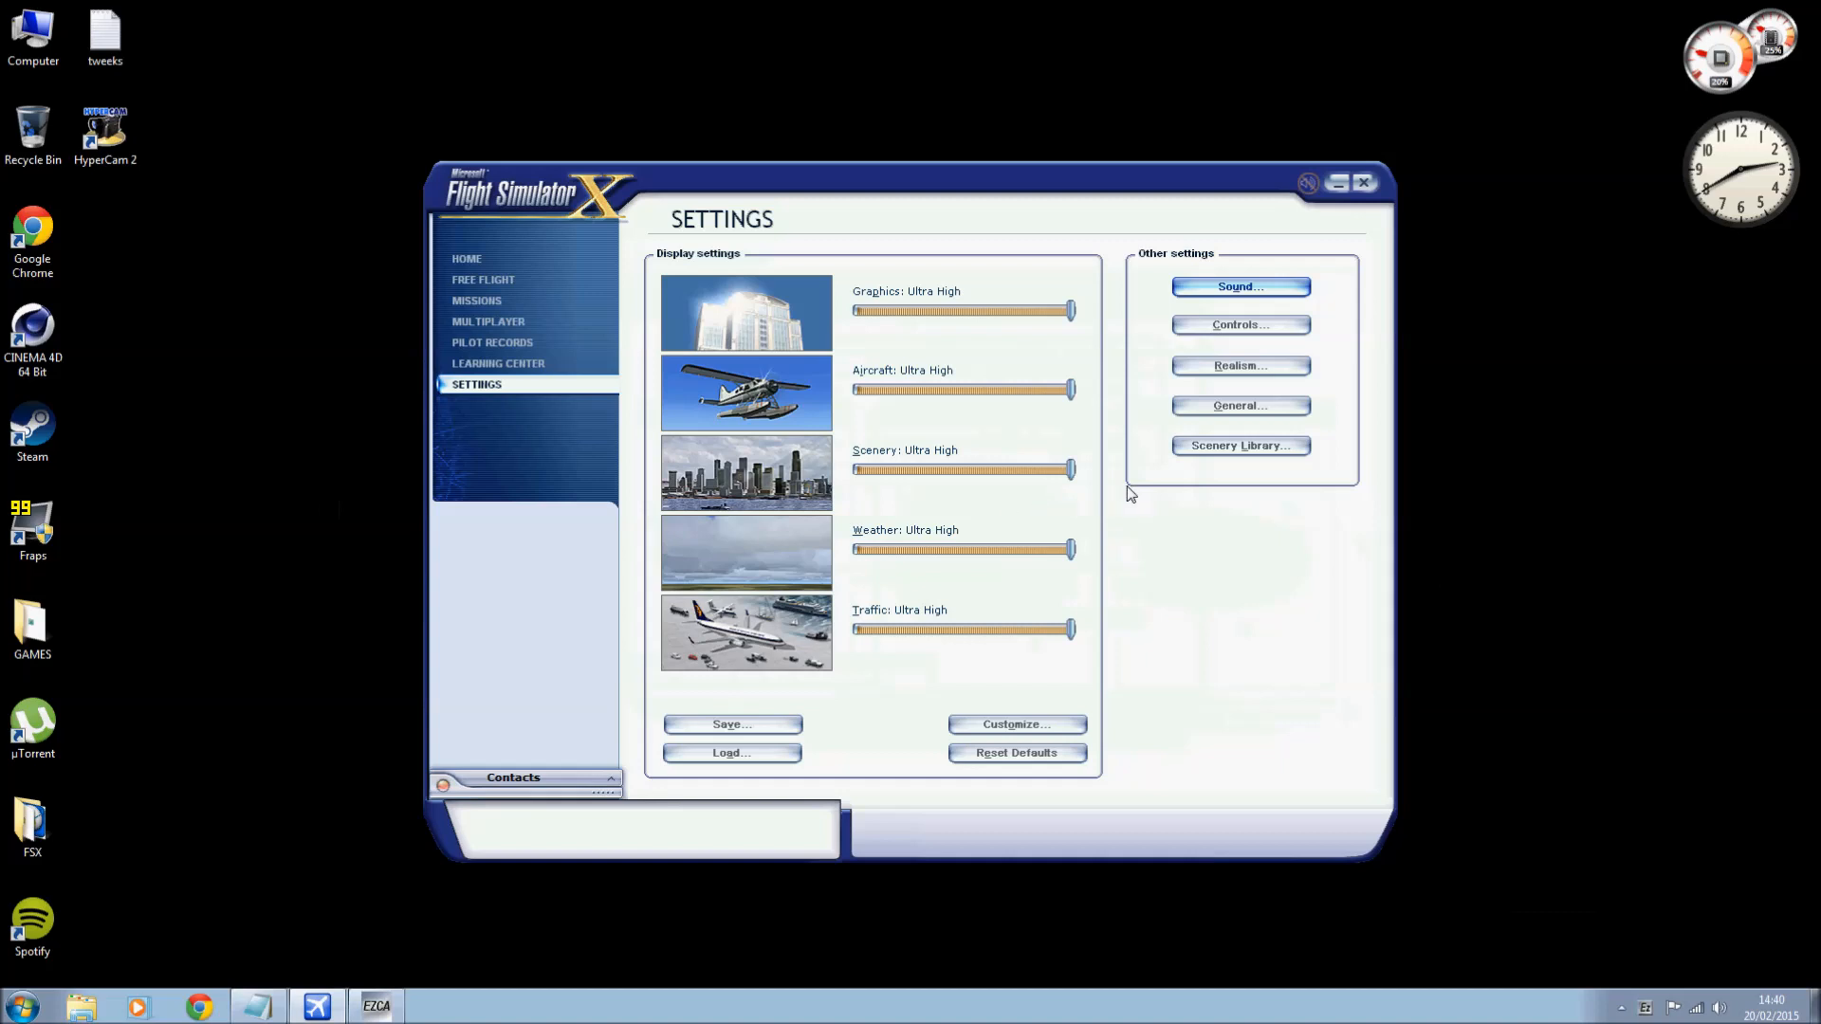
mouse_move(772, 397)
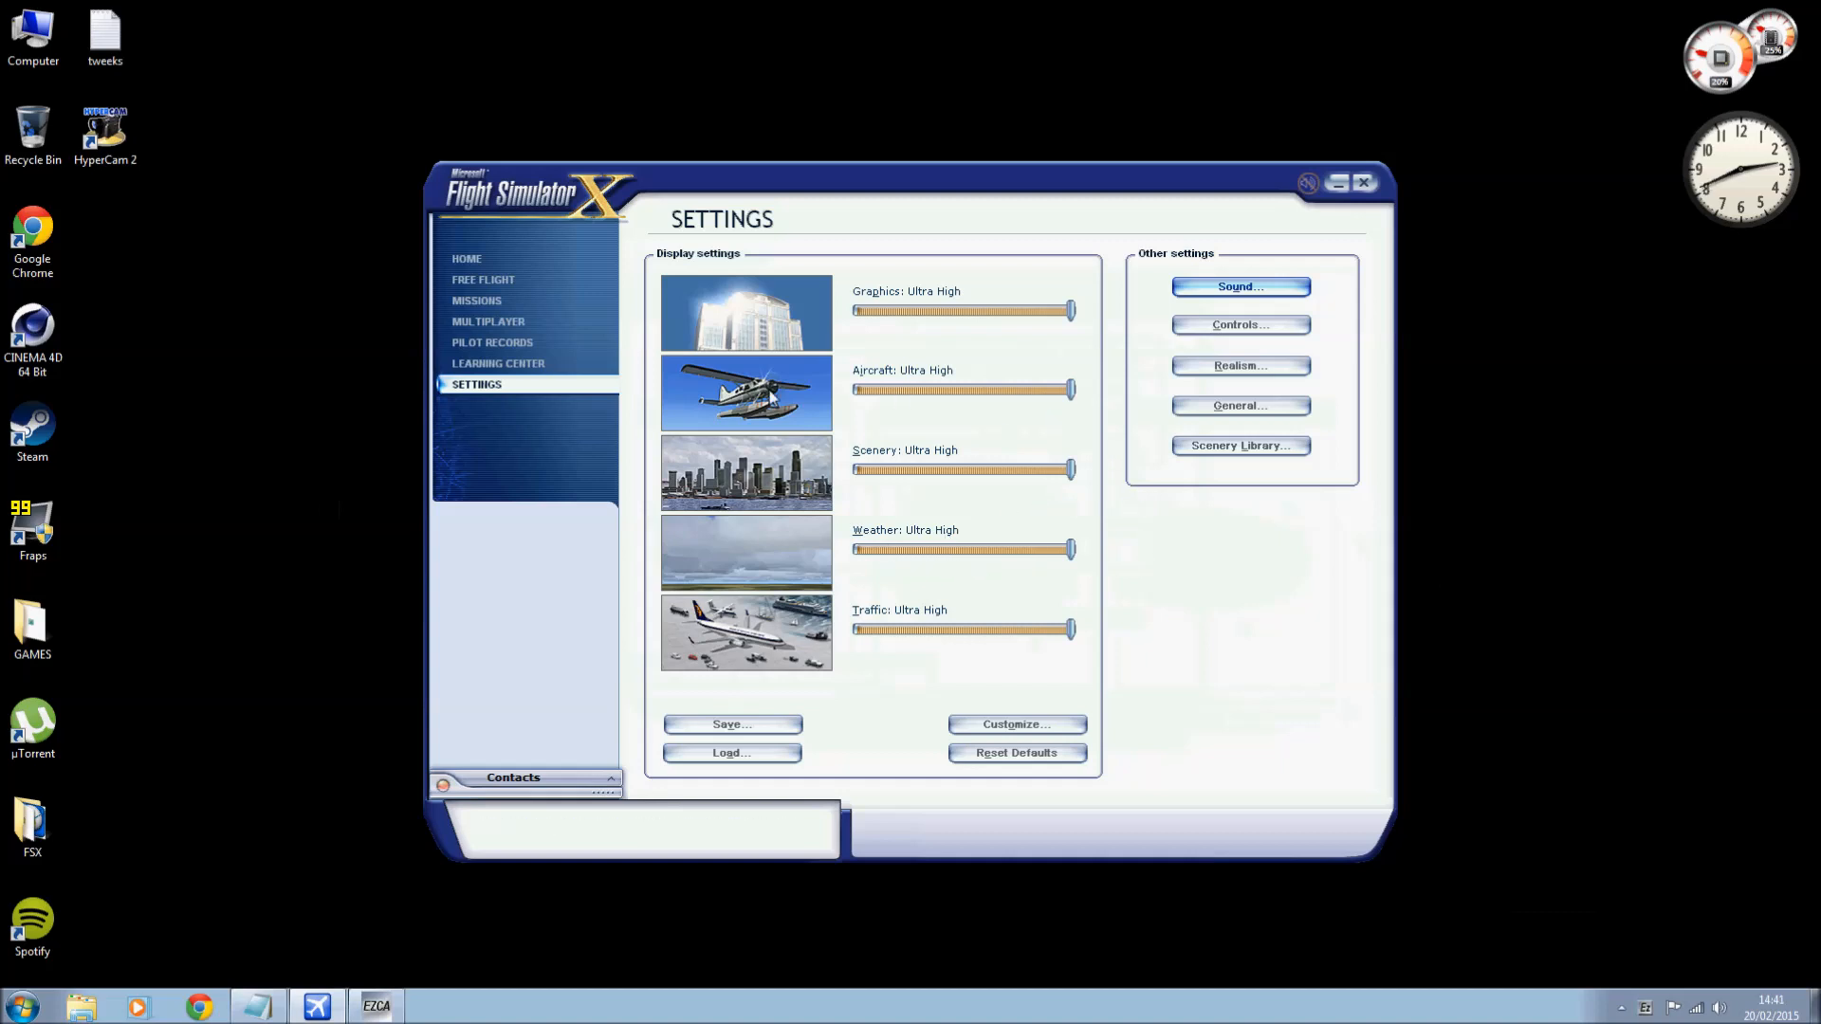
mouse_move(1163, 662)
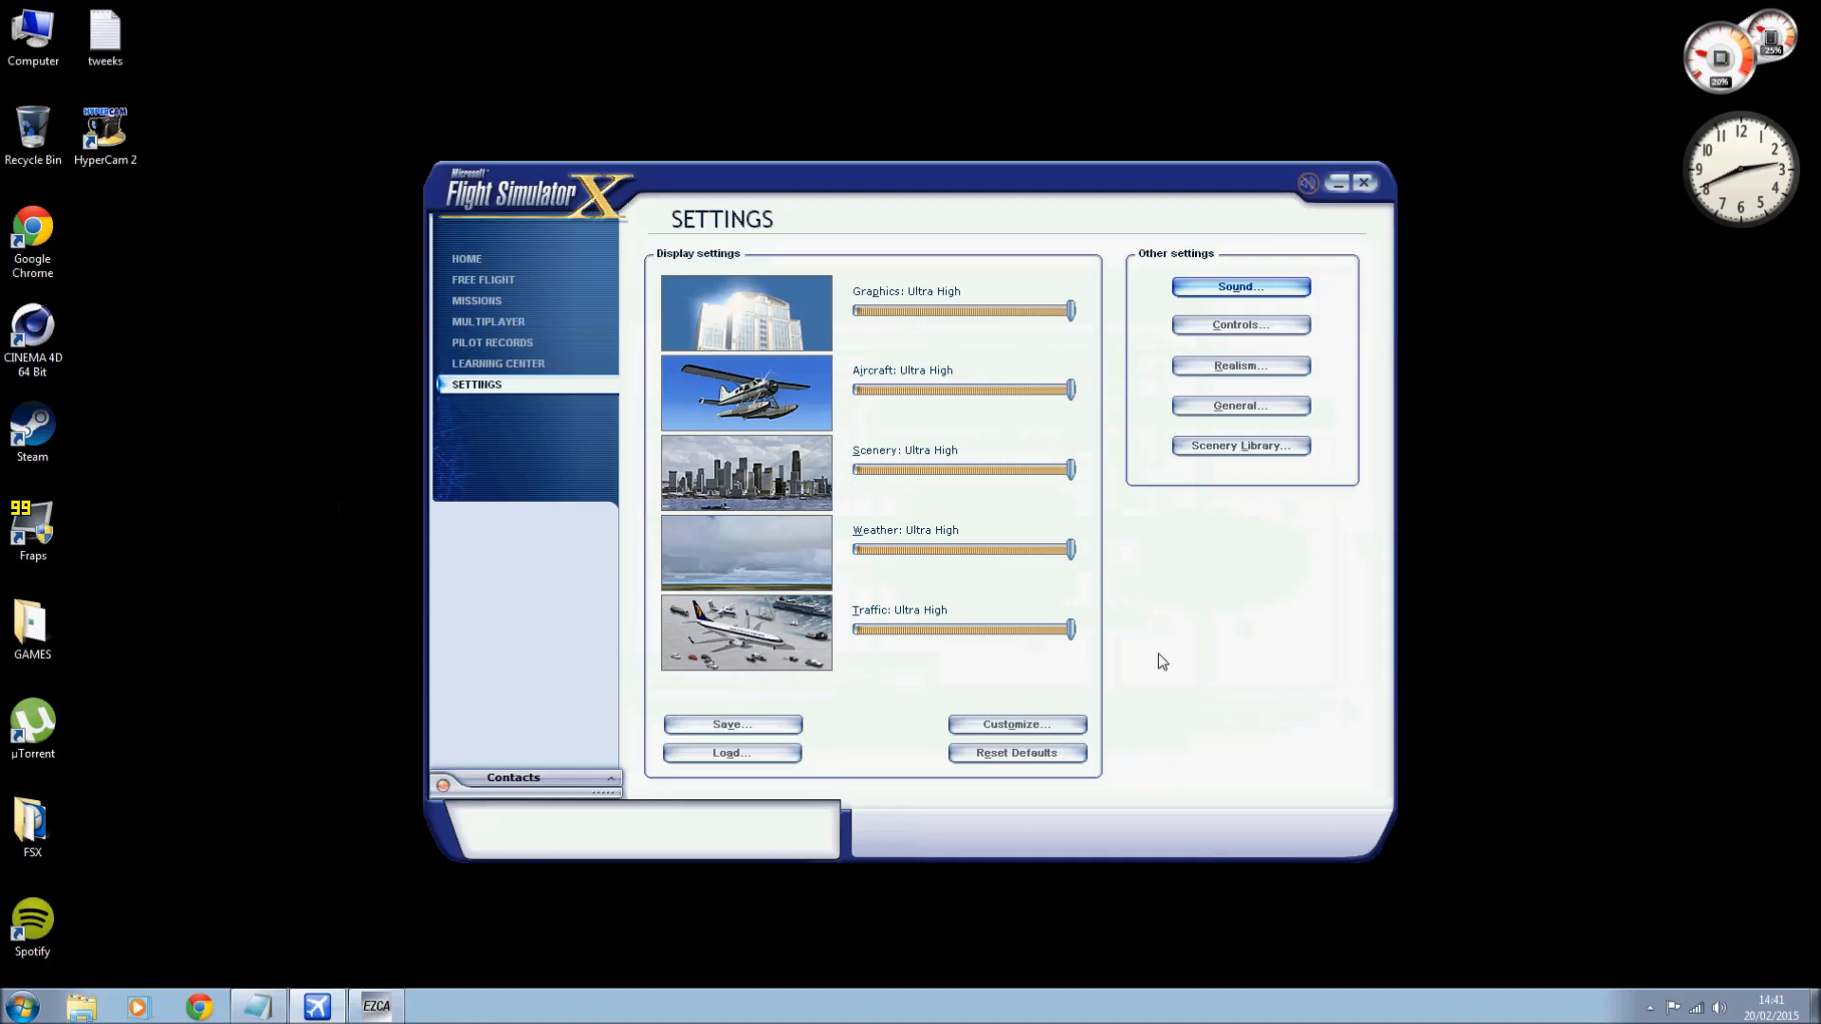
mouse_move(885, 529)
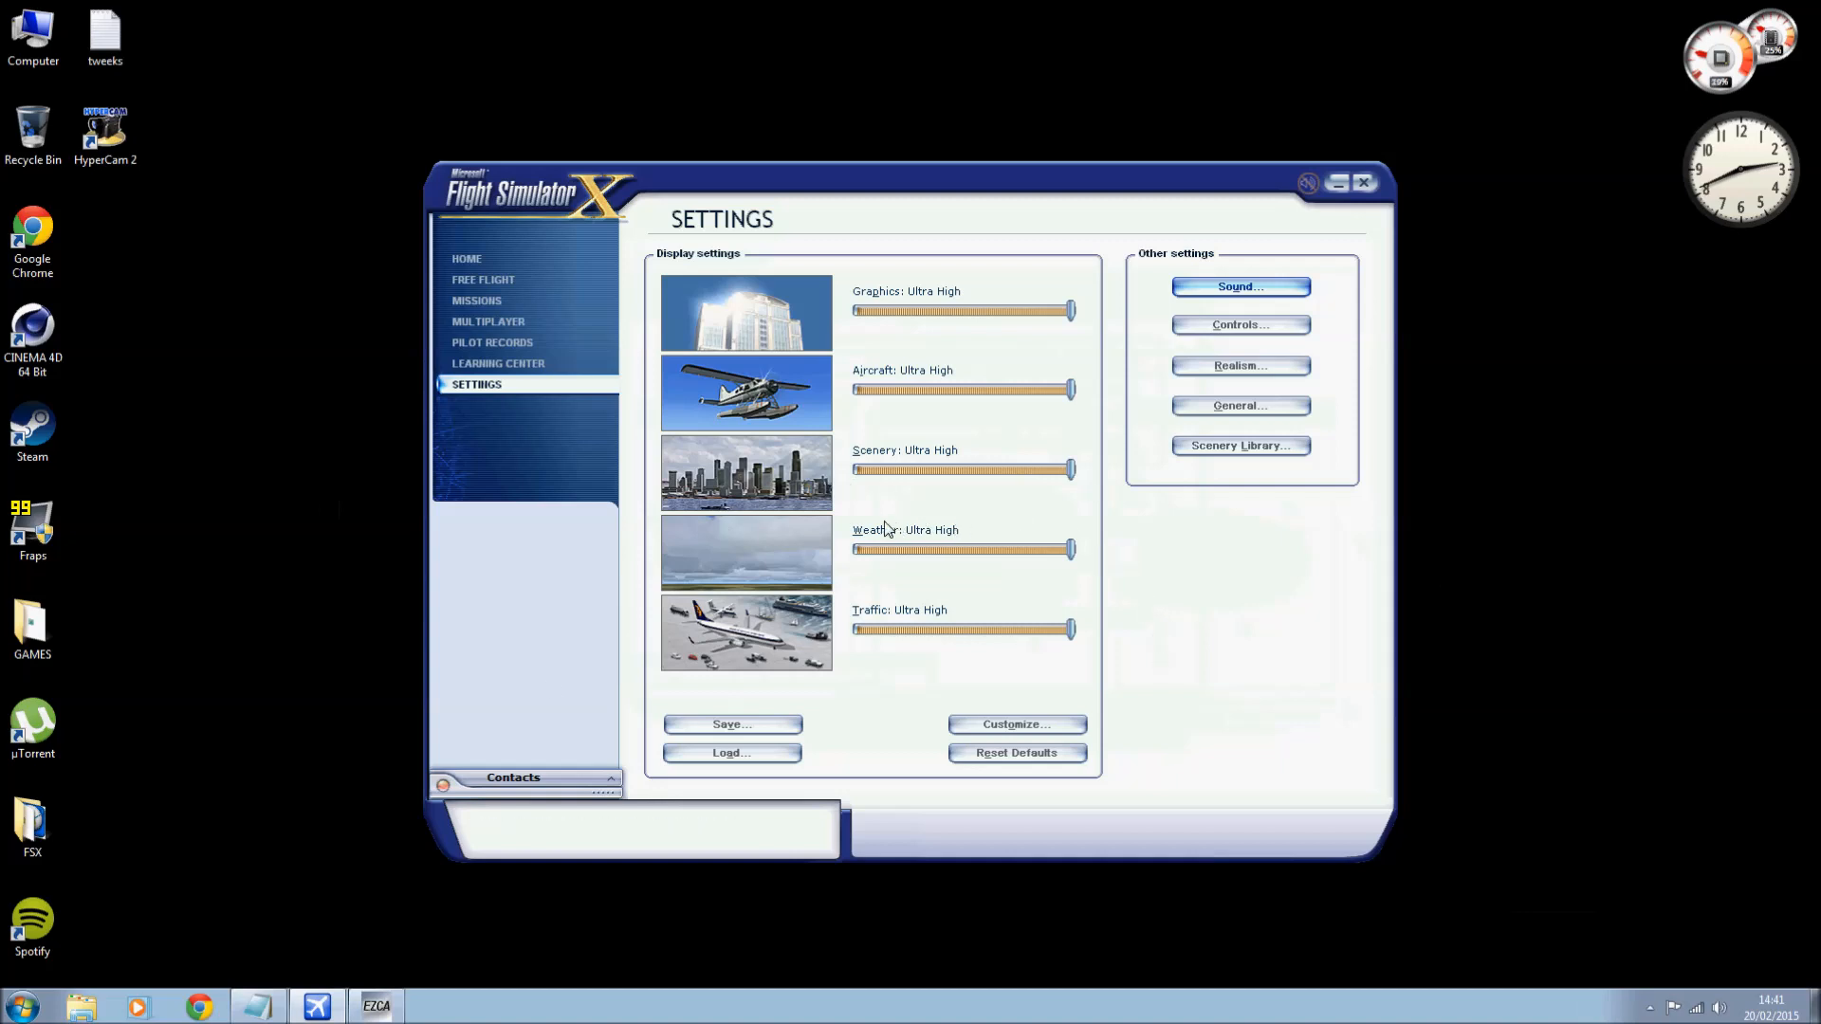
mouse_move(982, 435)
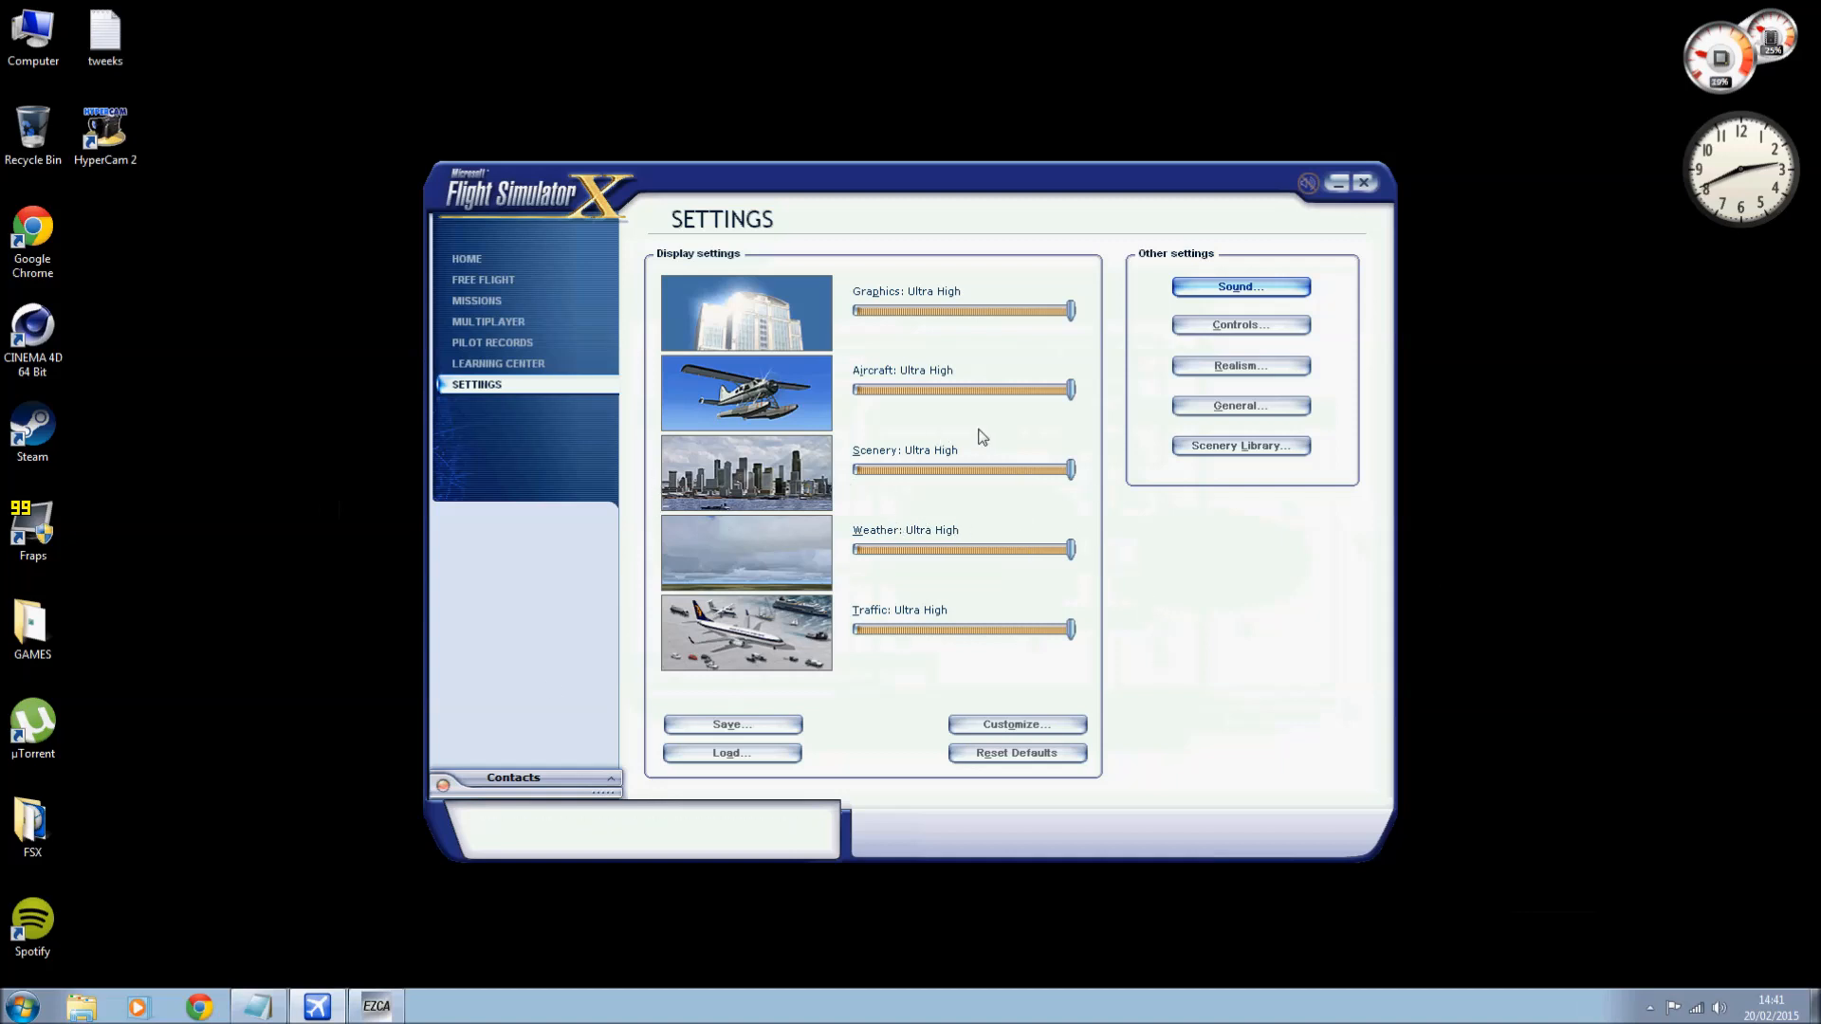
mouse_move(962, 453)
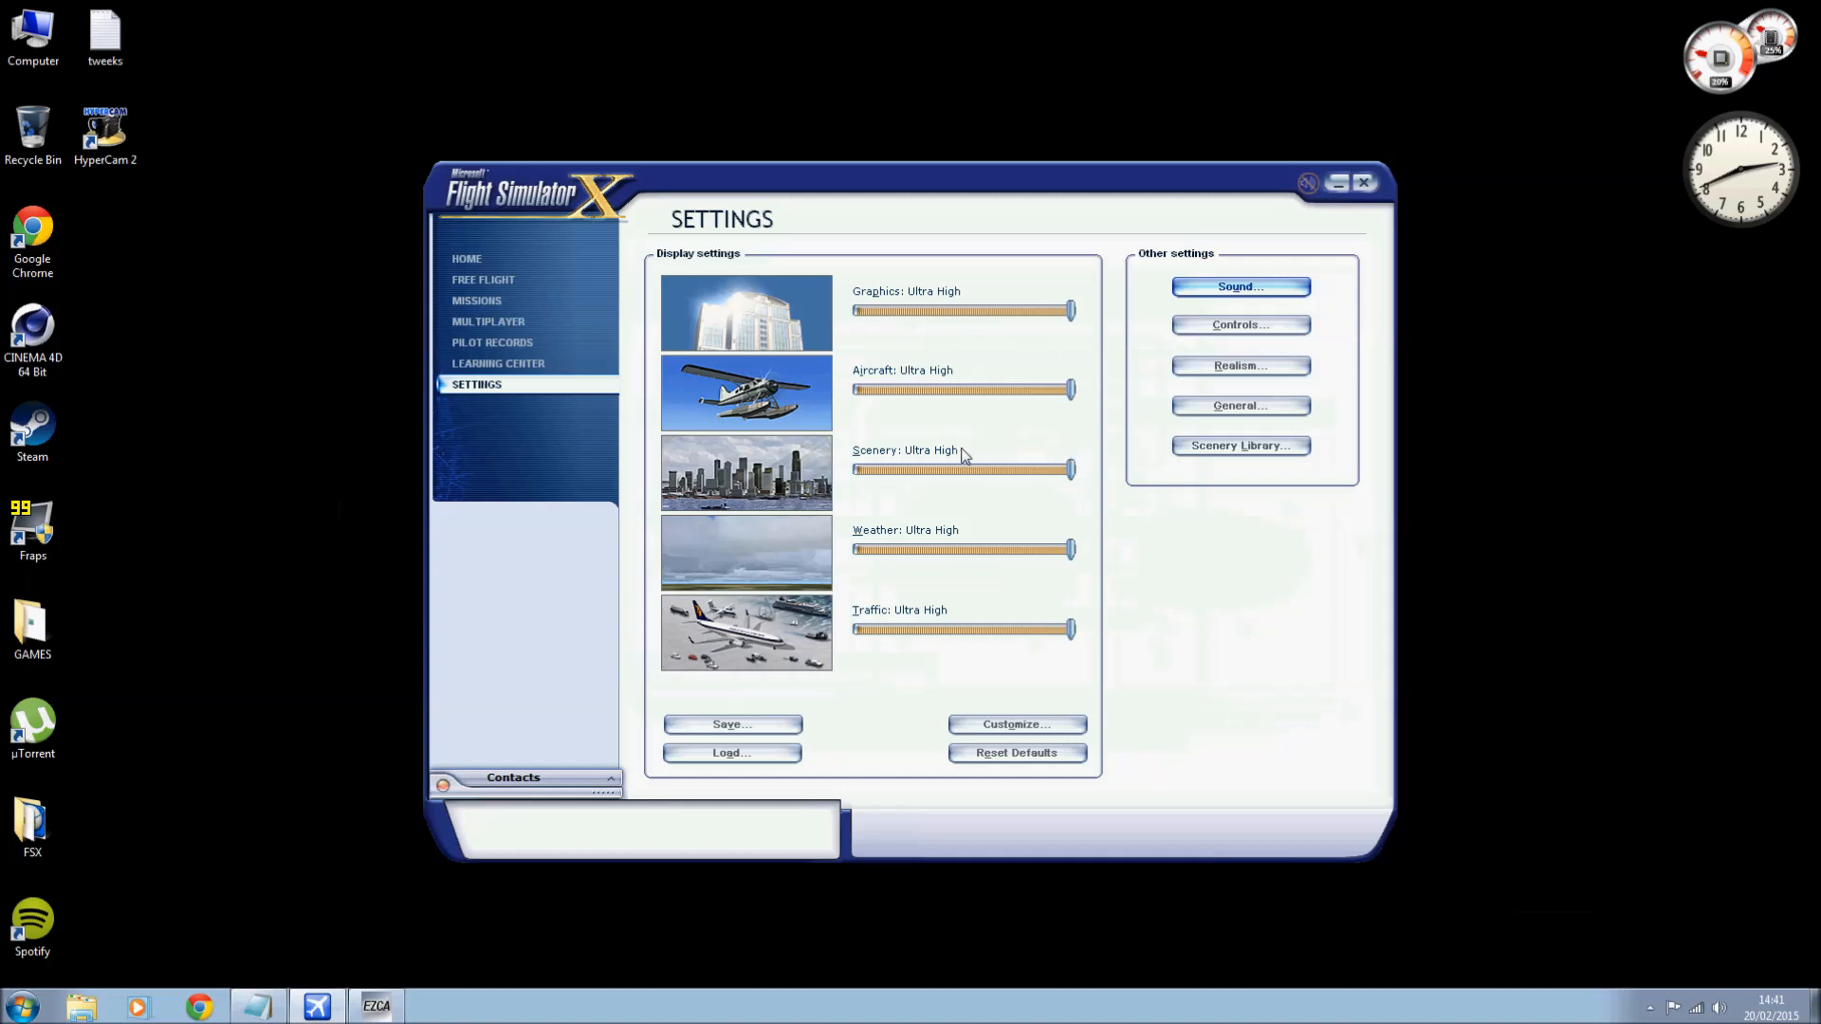
mouse_move(1229, 506)
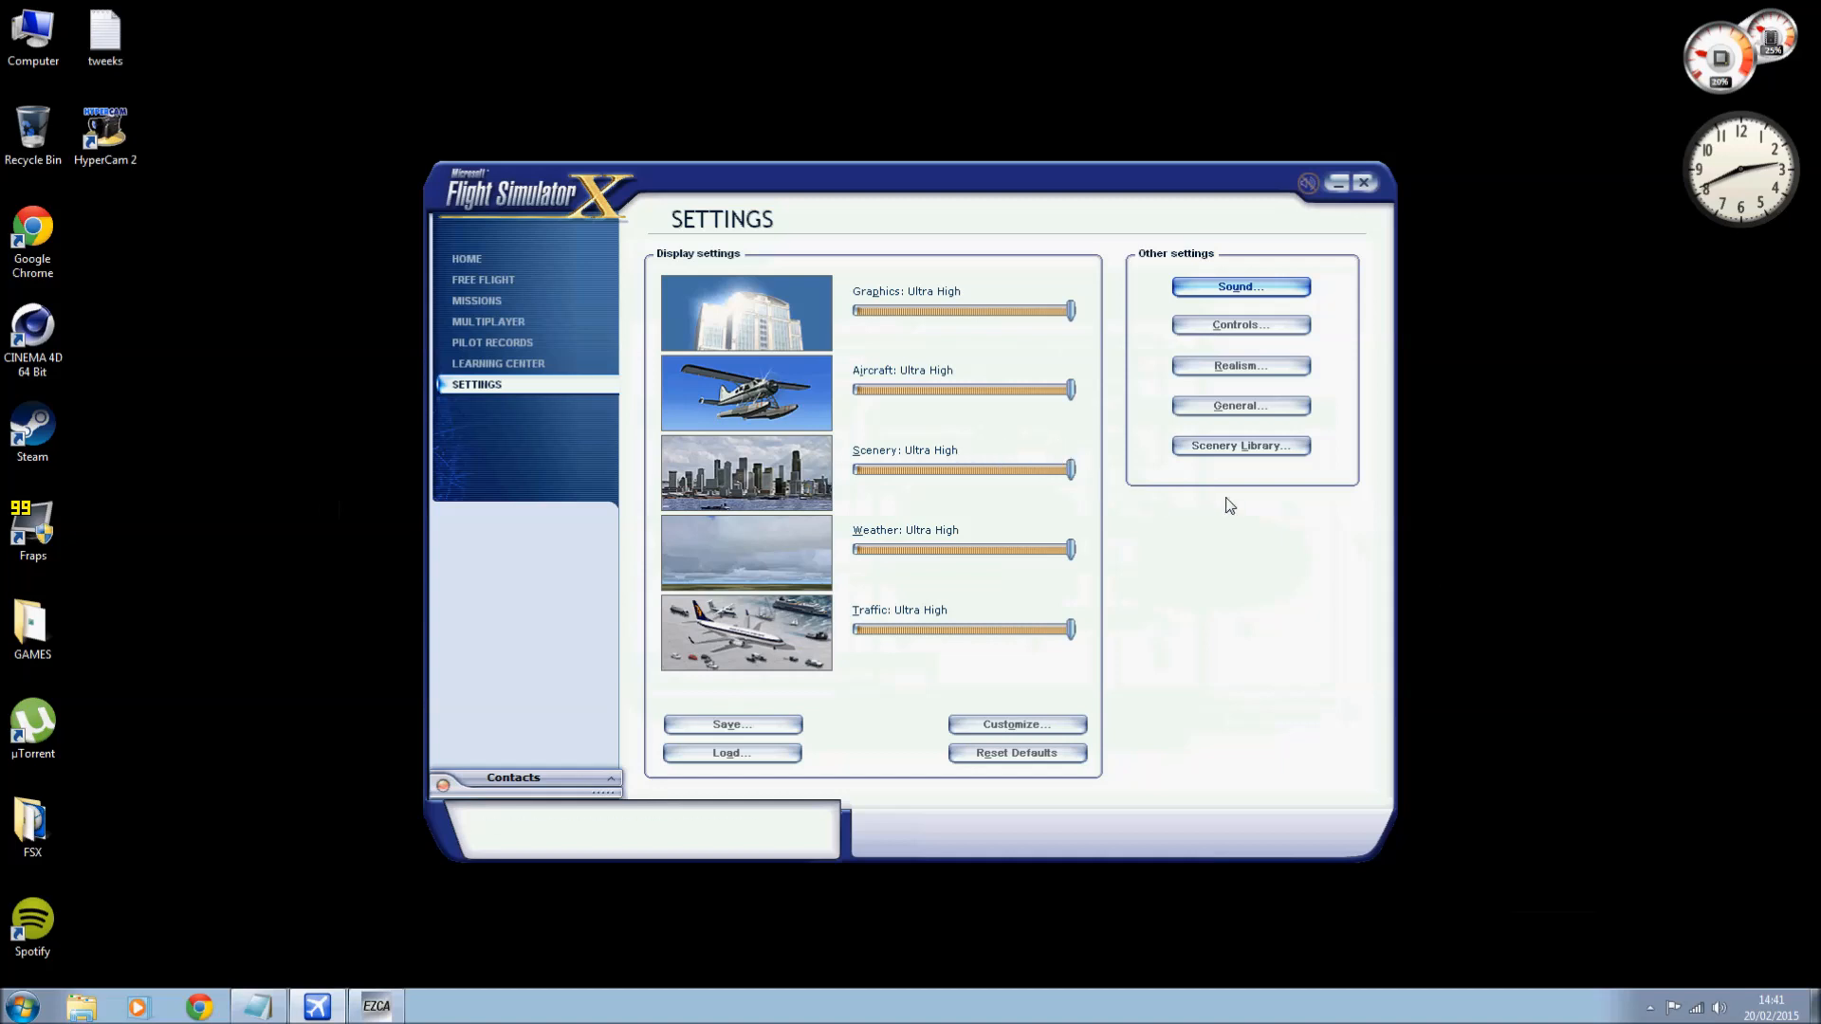
Accept the Sound settings again and bring up the Controls dialog.
left_click(1239, 286)
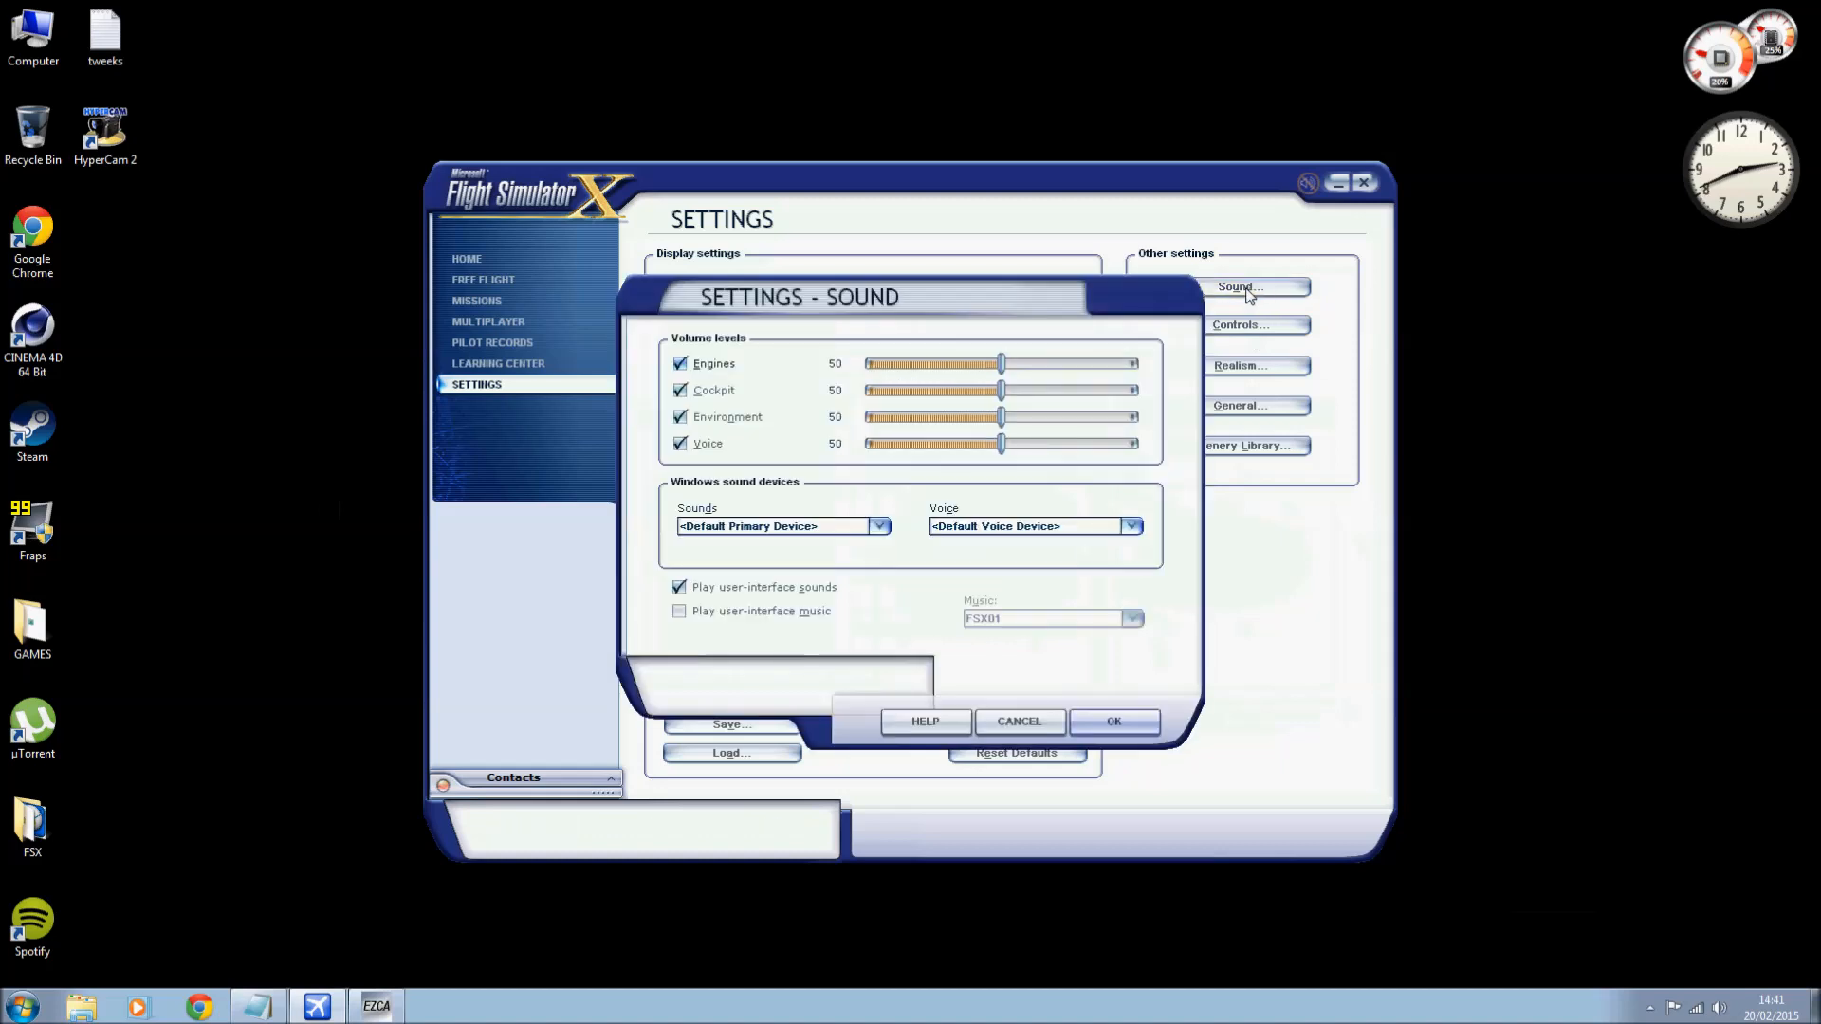
mouse_move(1082, 713)
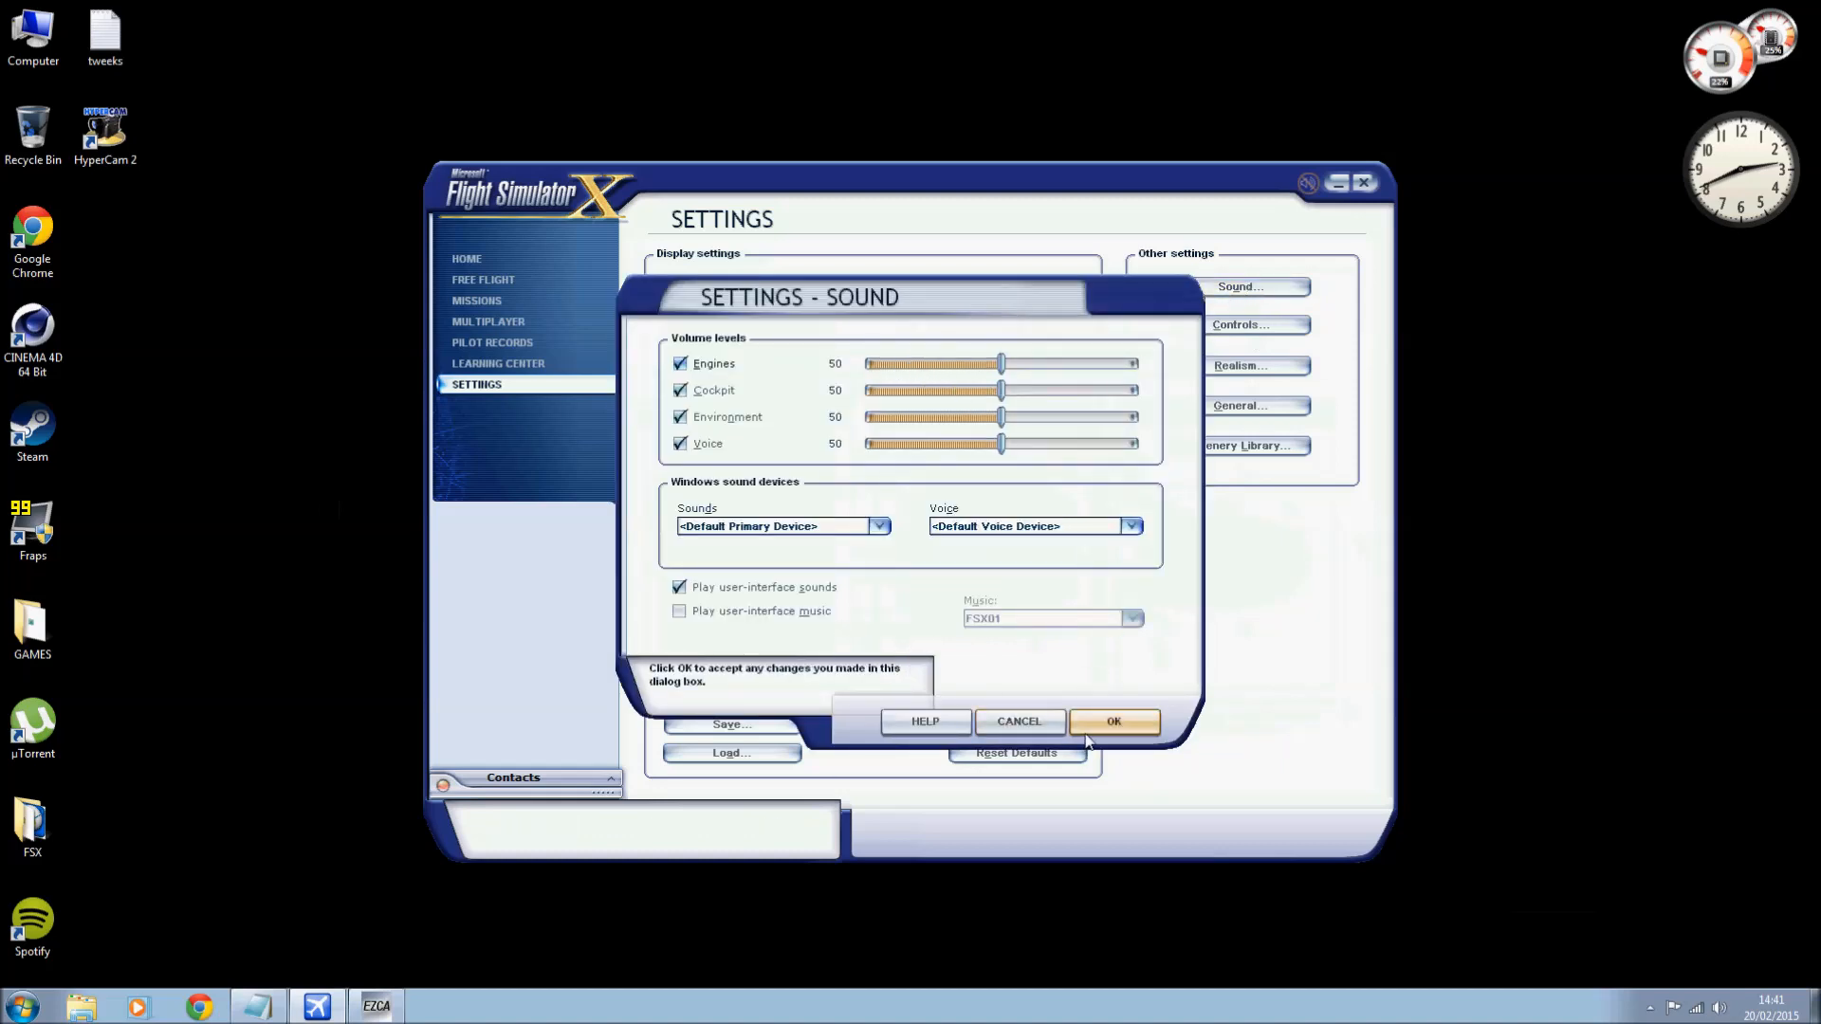
left_click(1113, 721)
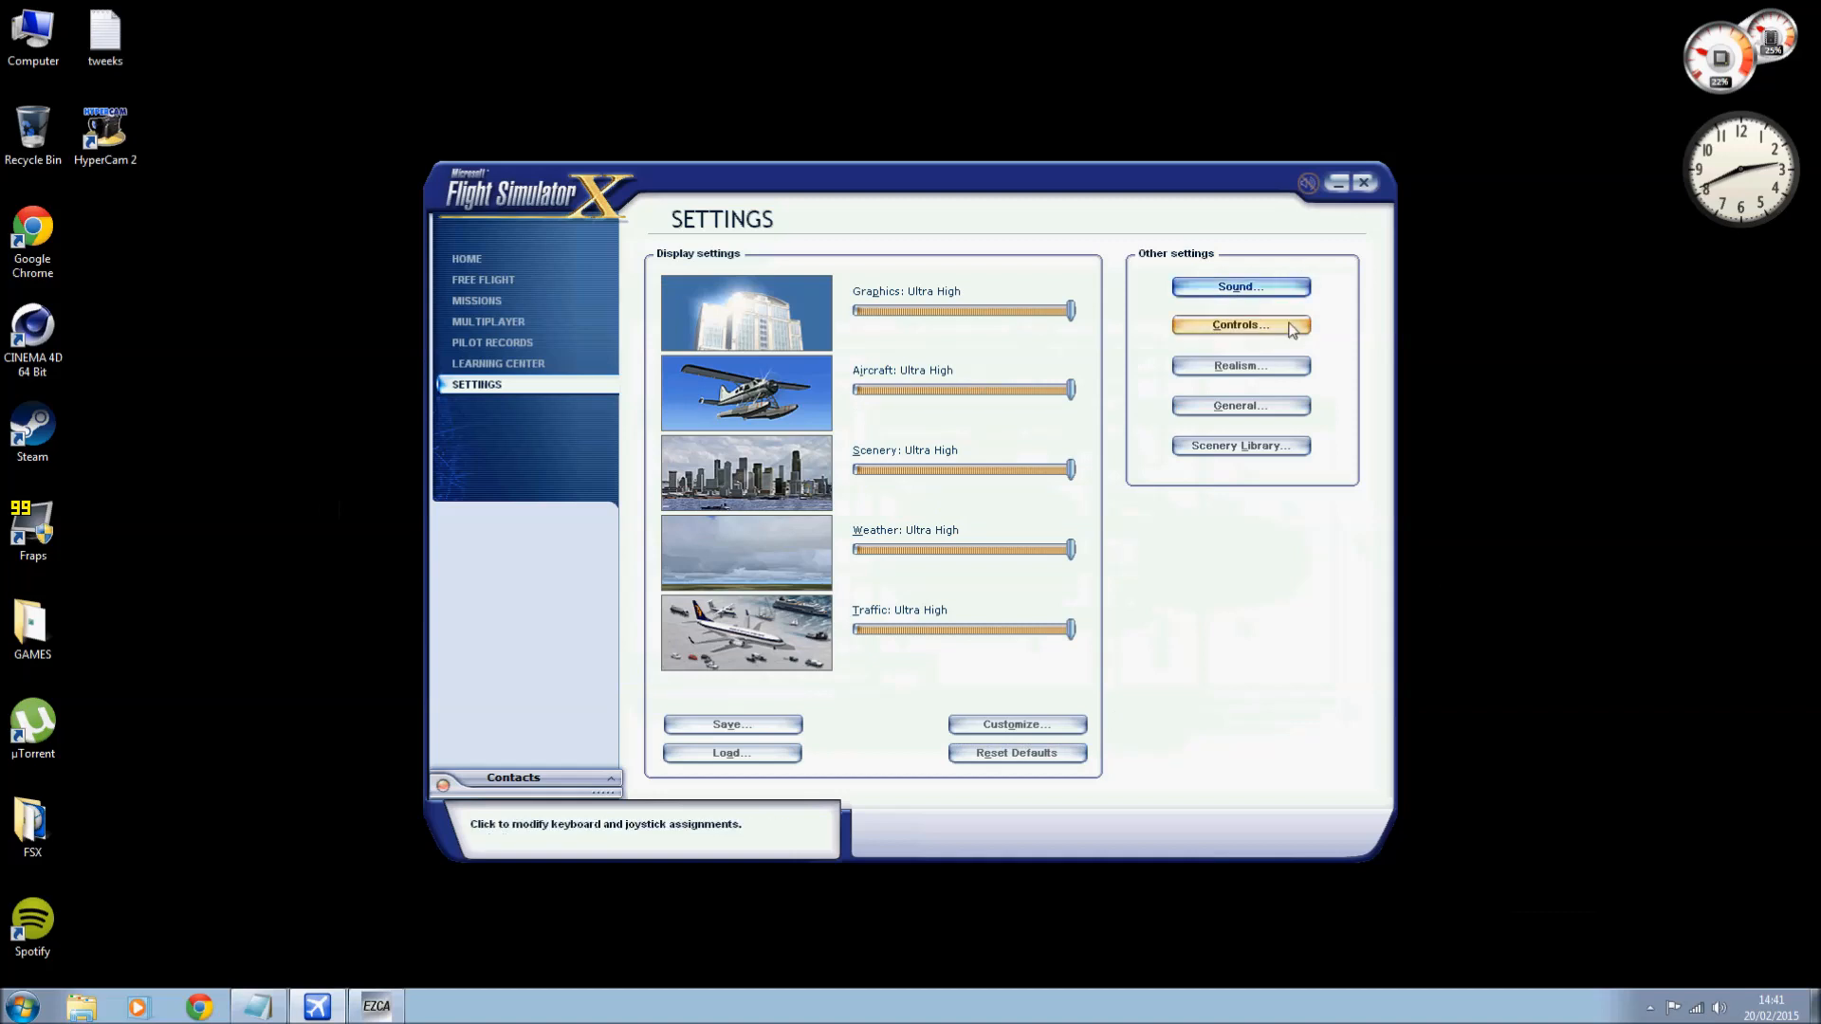
left_click(1239, 324)
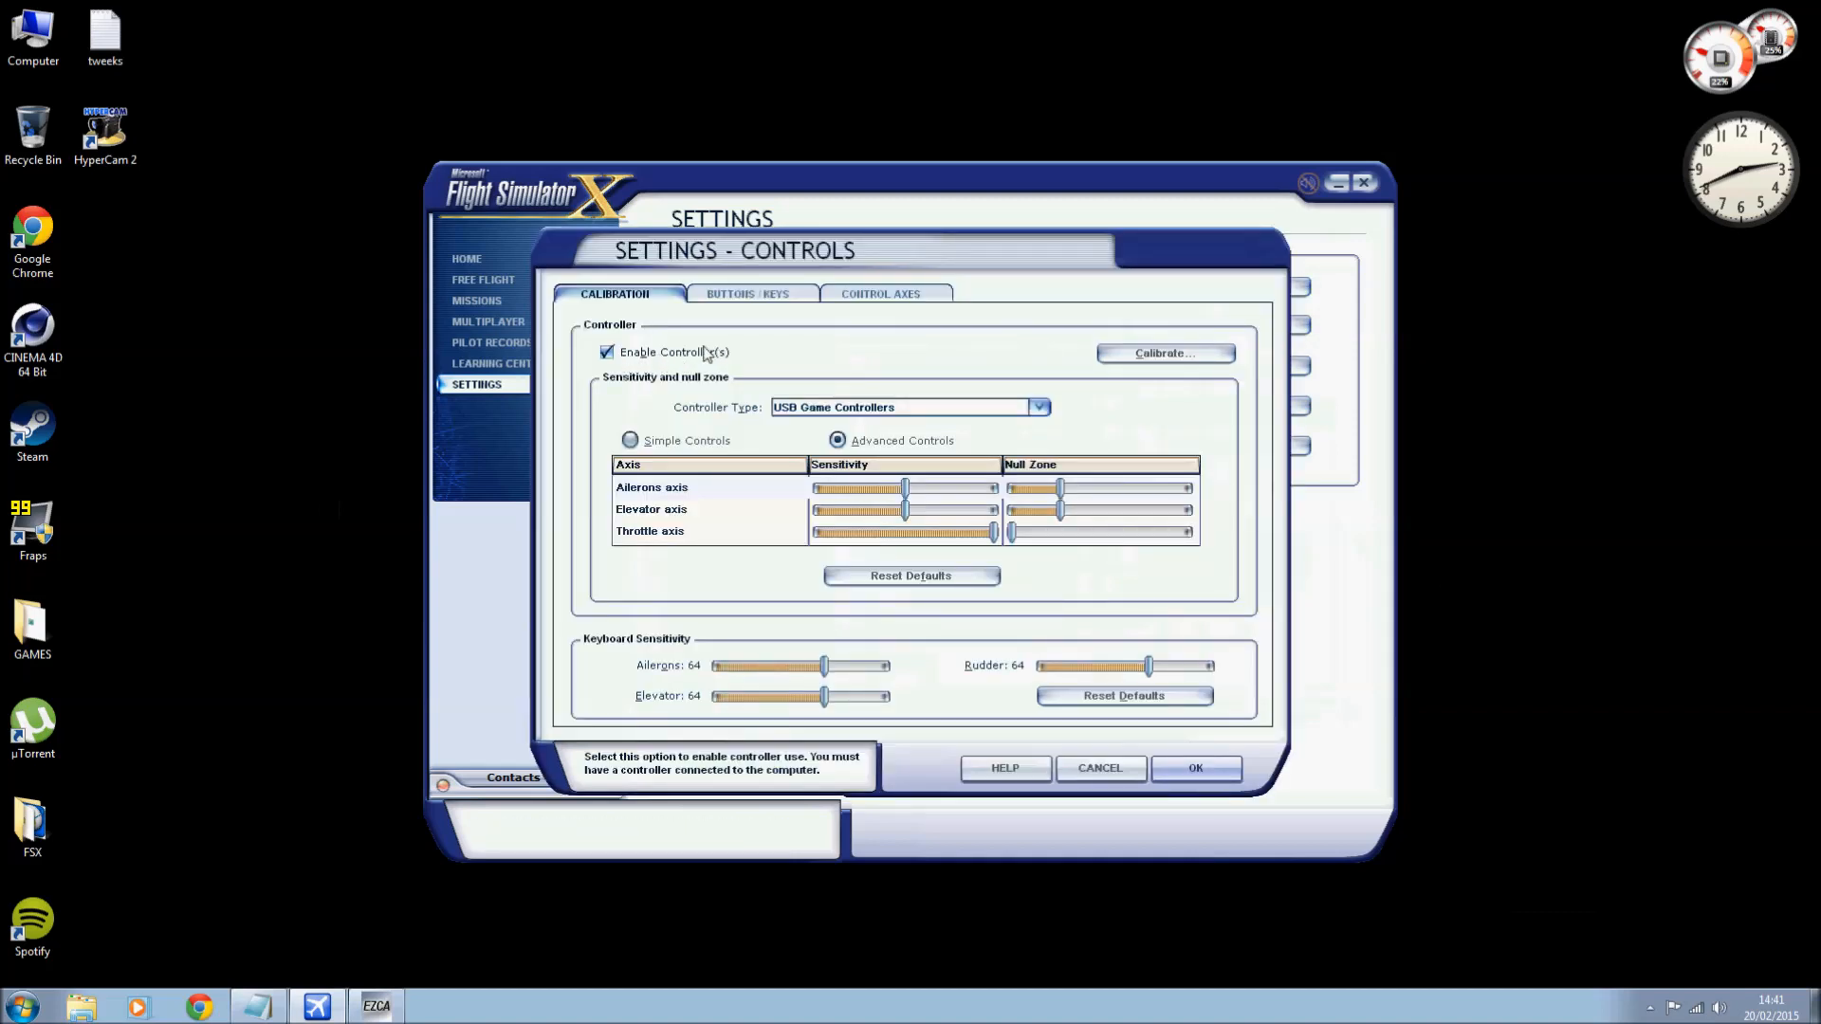
mouse_move(691, 366)
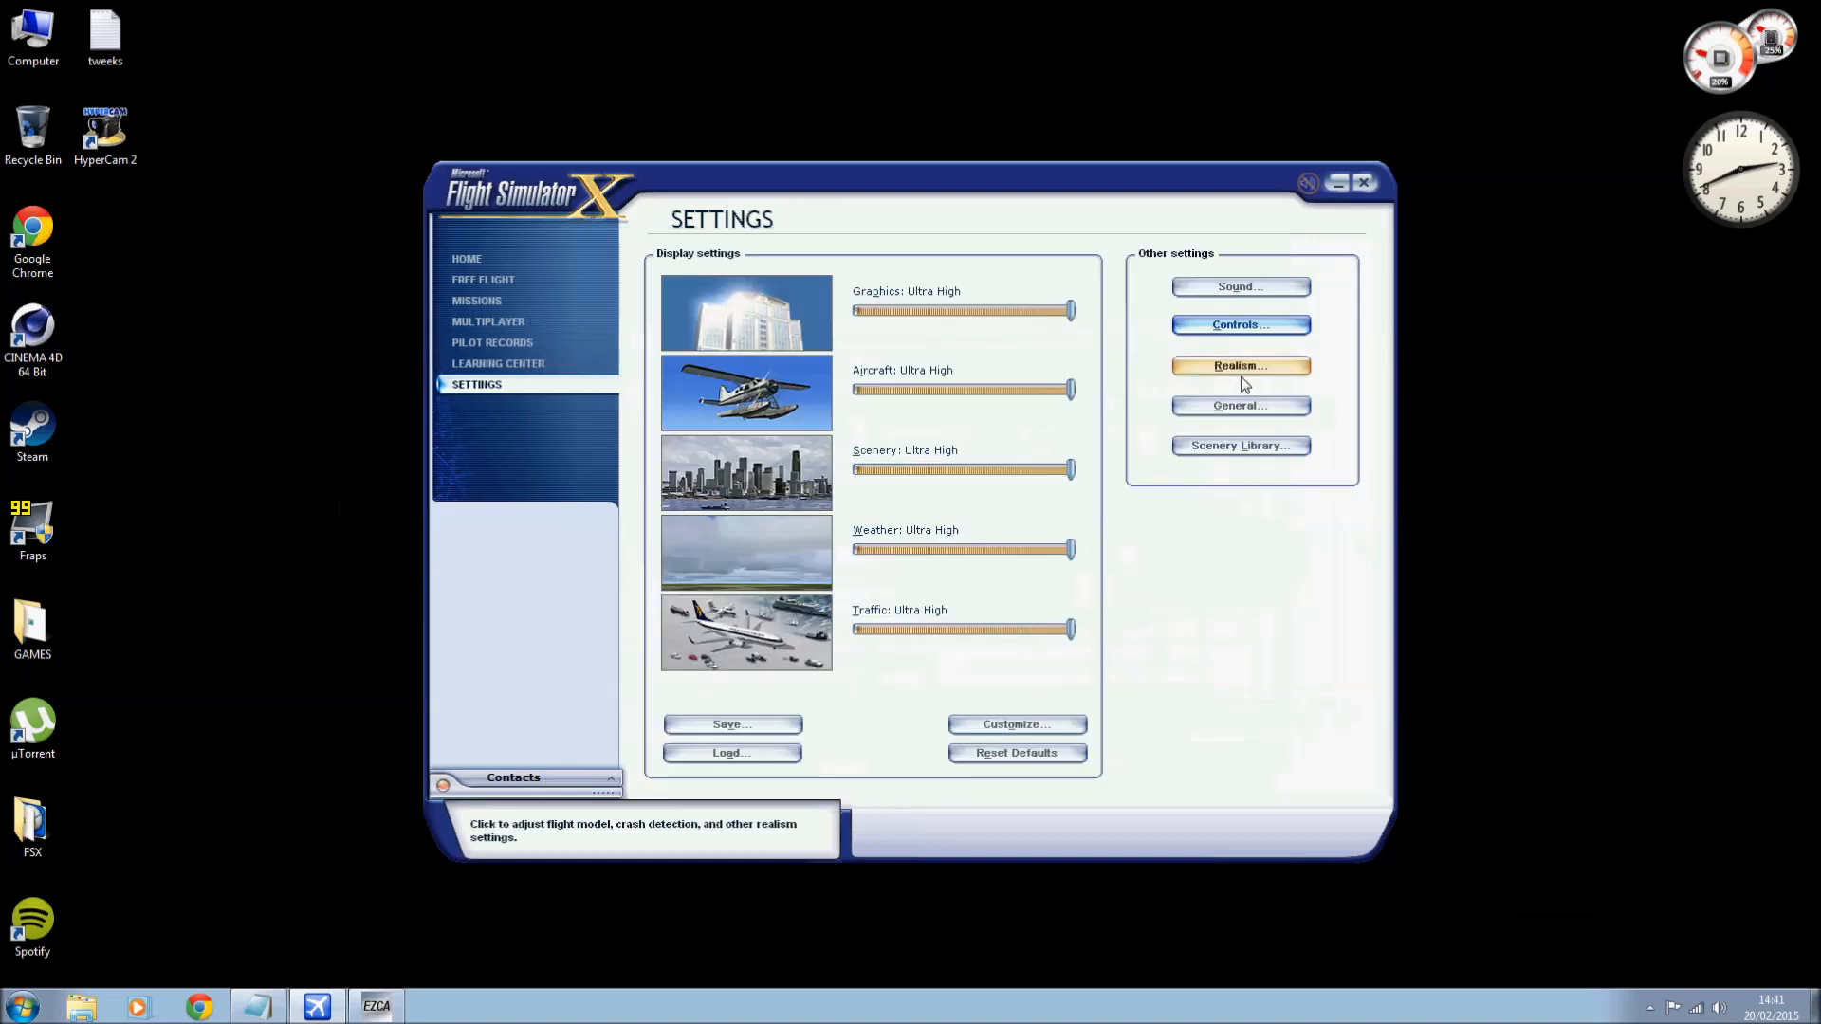
In Realism settings turn off unlimited fuel and flying tips, making realism Custom, and apply.
left_click(1239, 365)
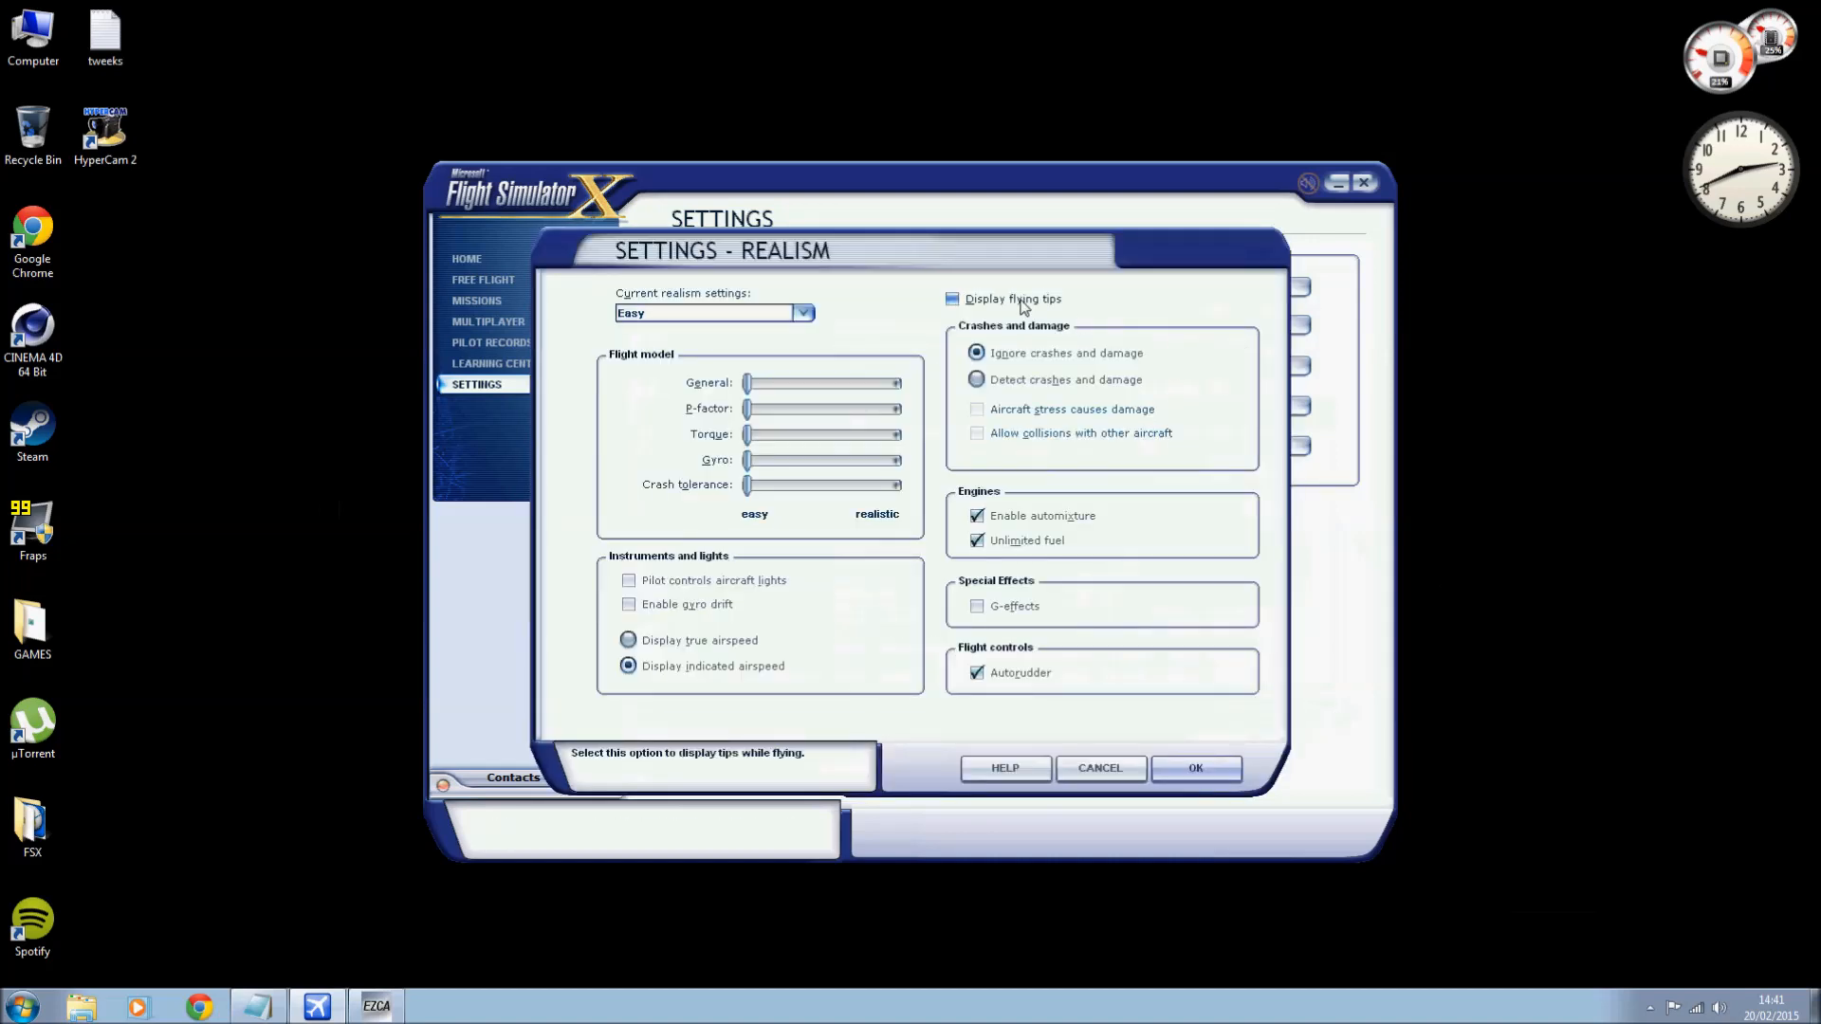
mouse_move(909, 357)
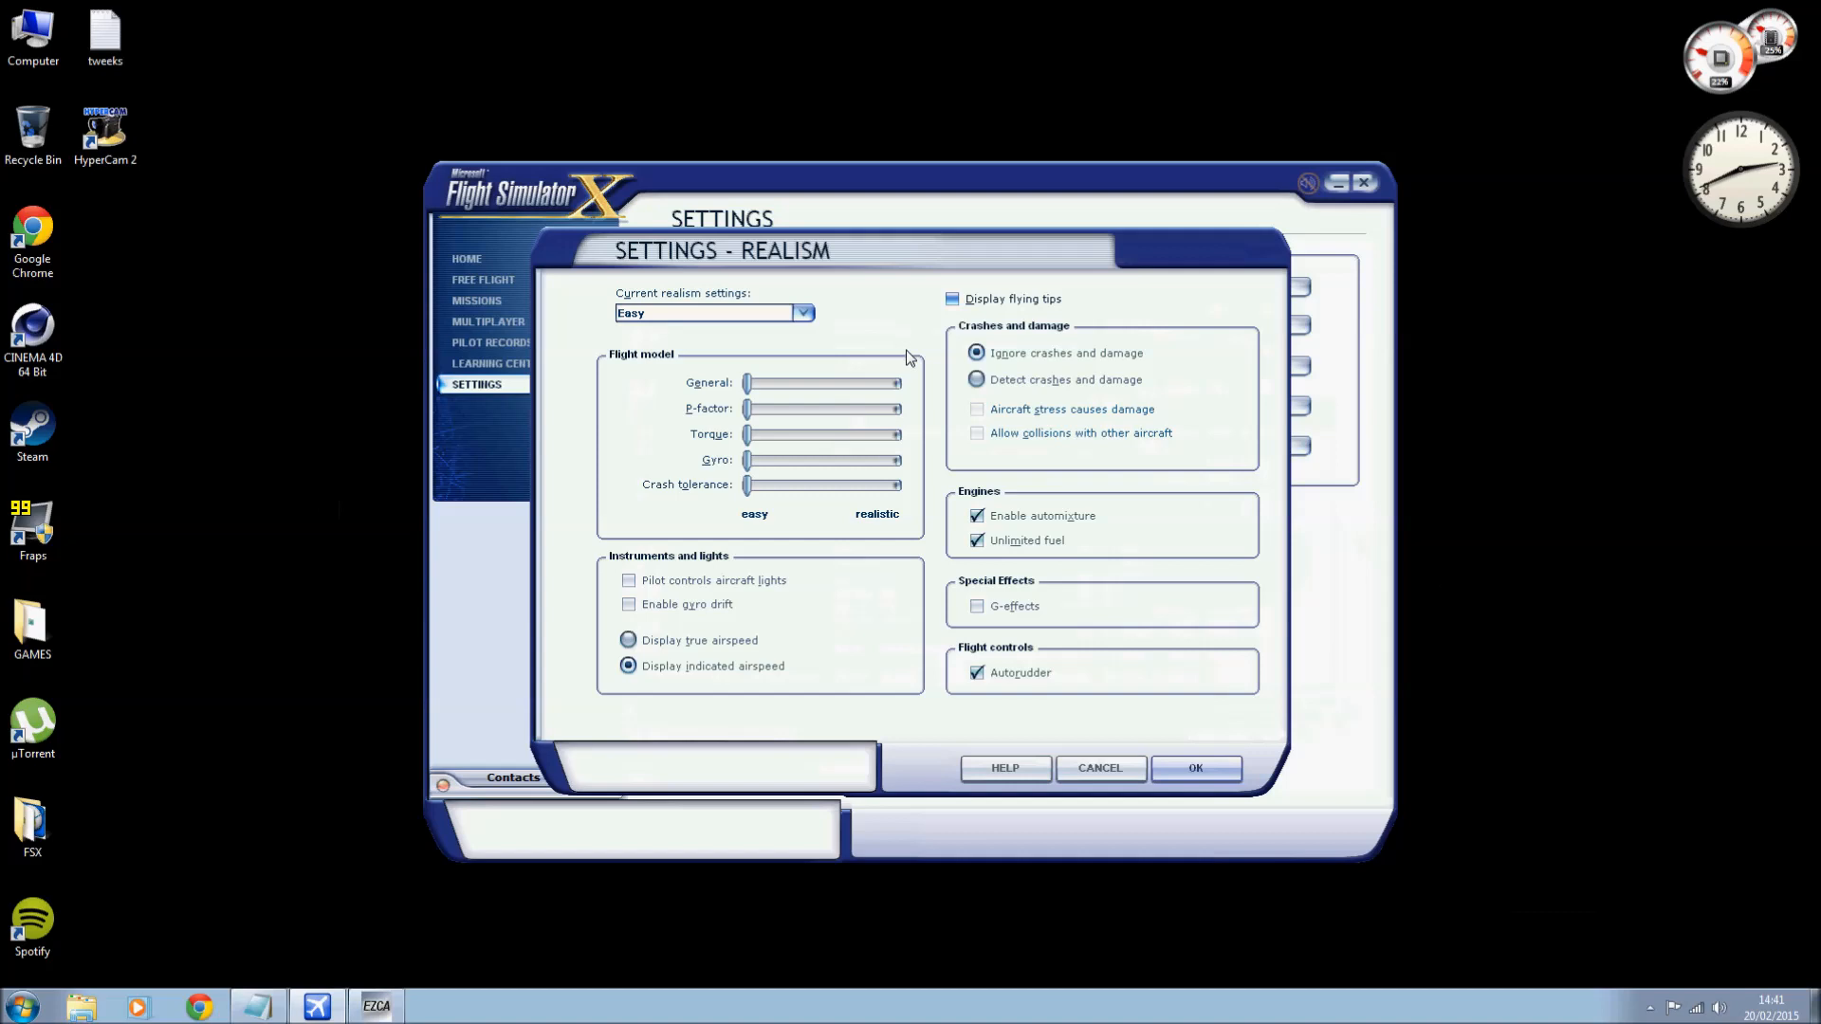
mouse_move(1010, 374)
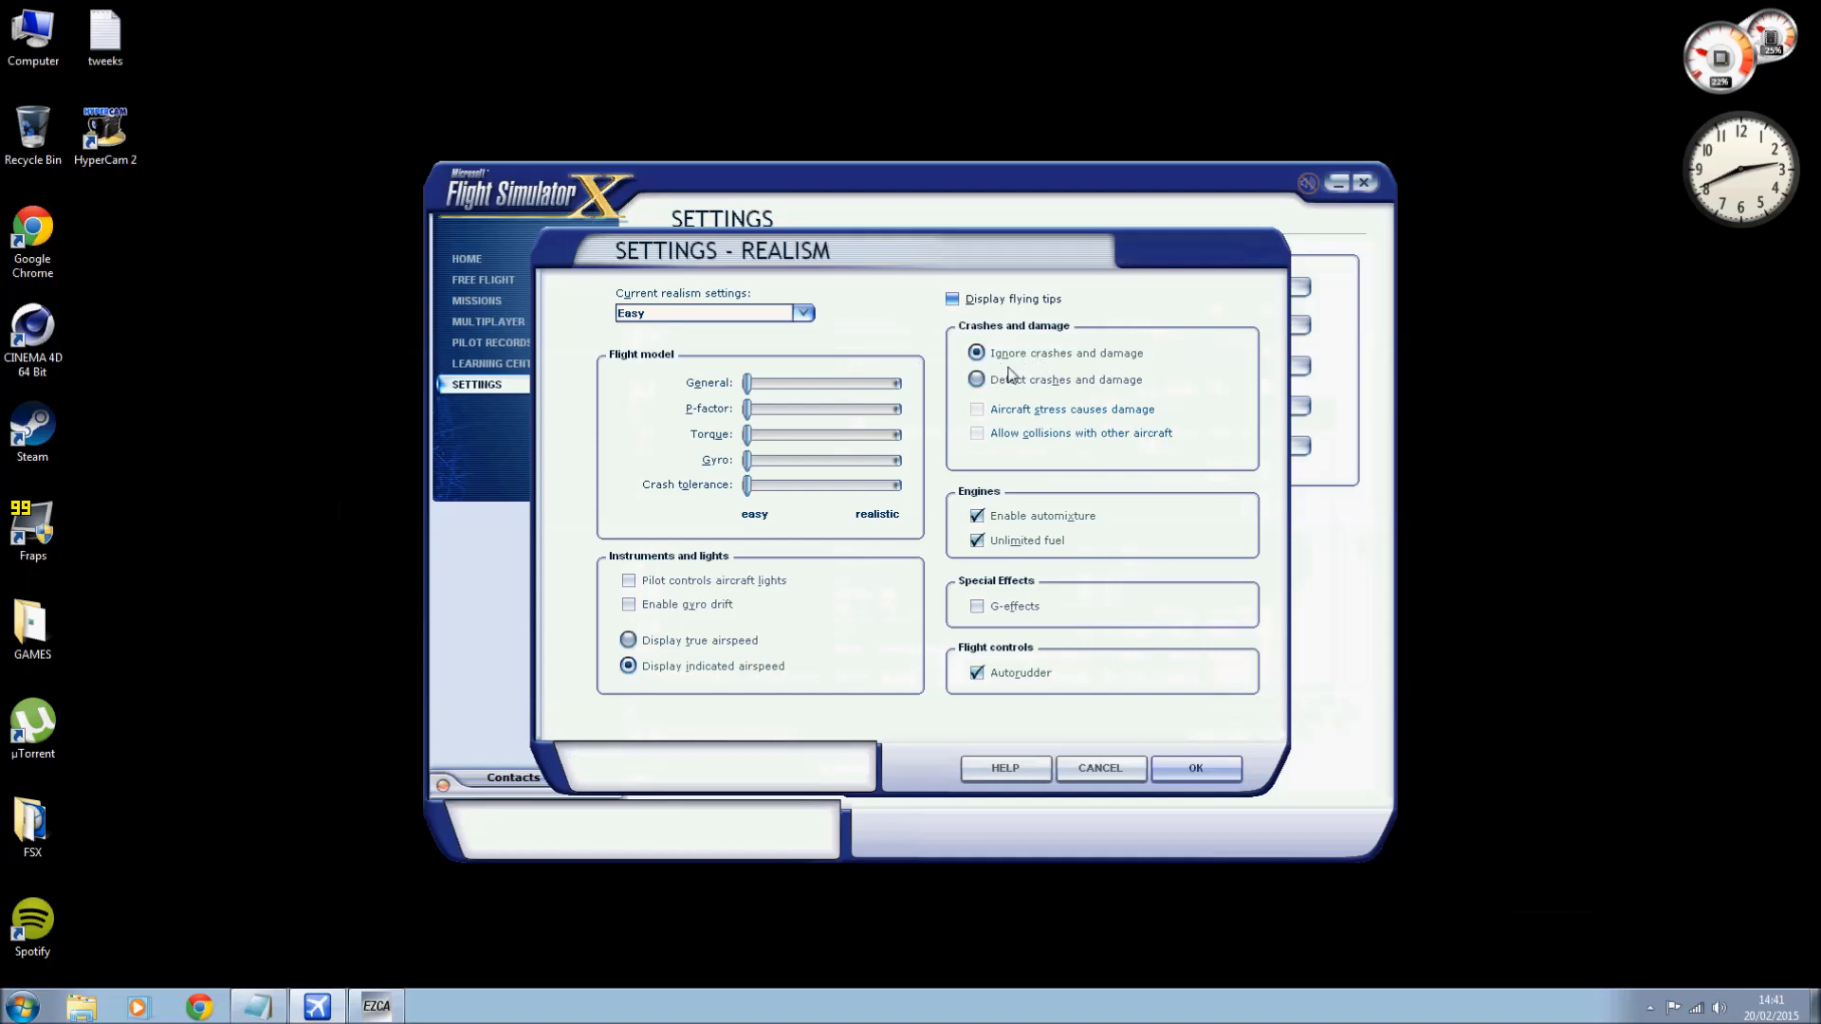
mouse_move(1002, 378)
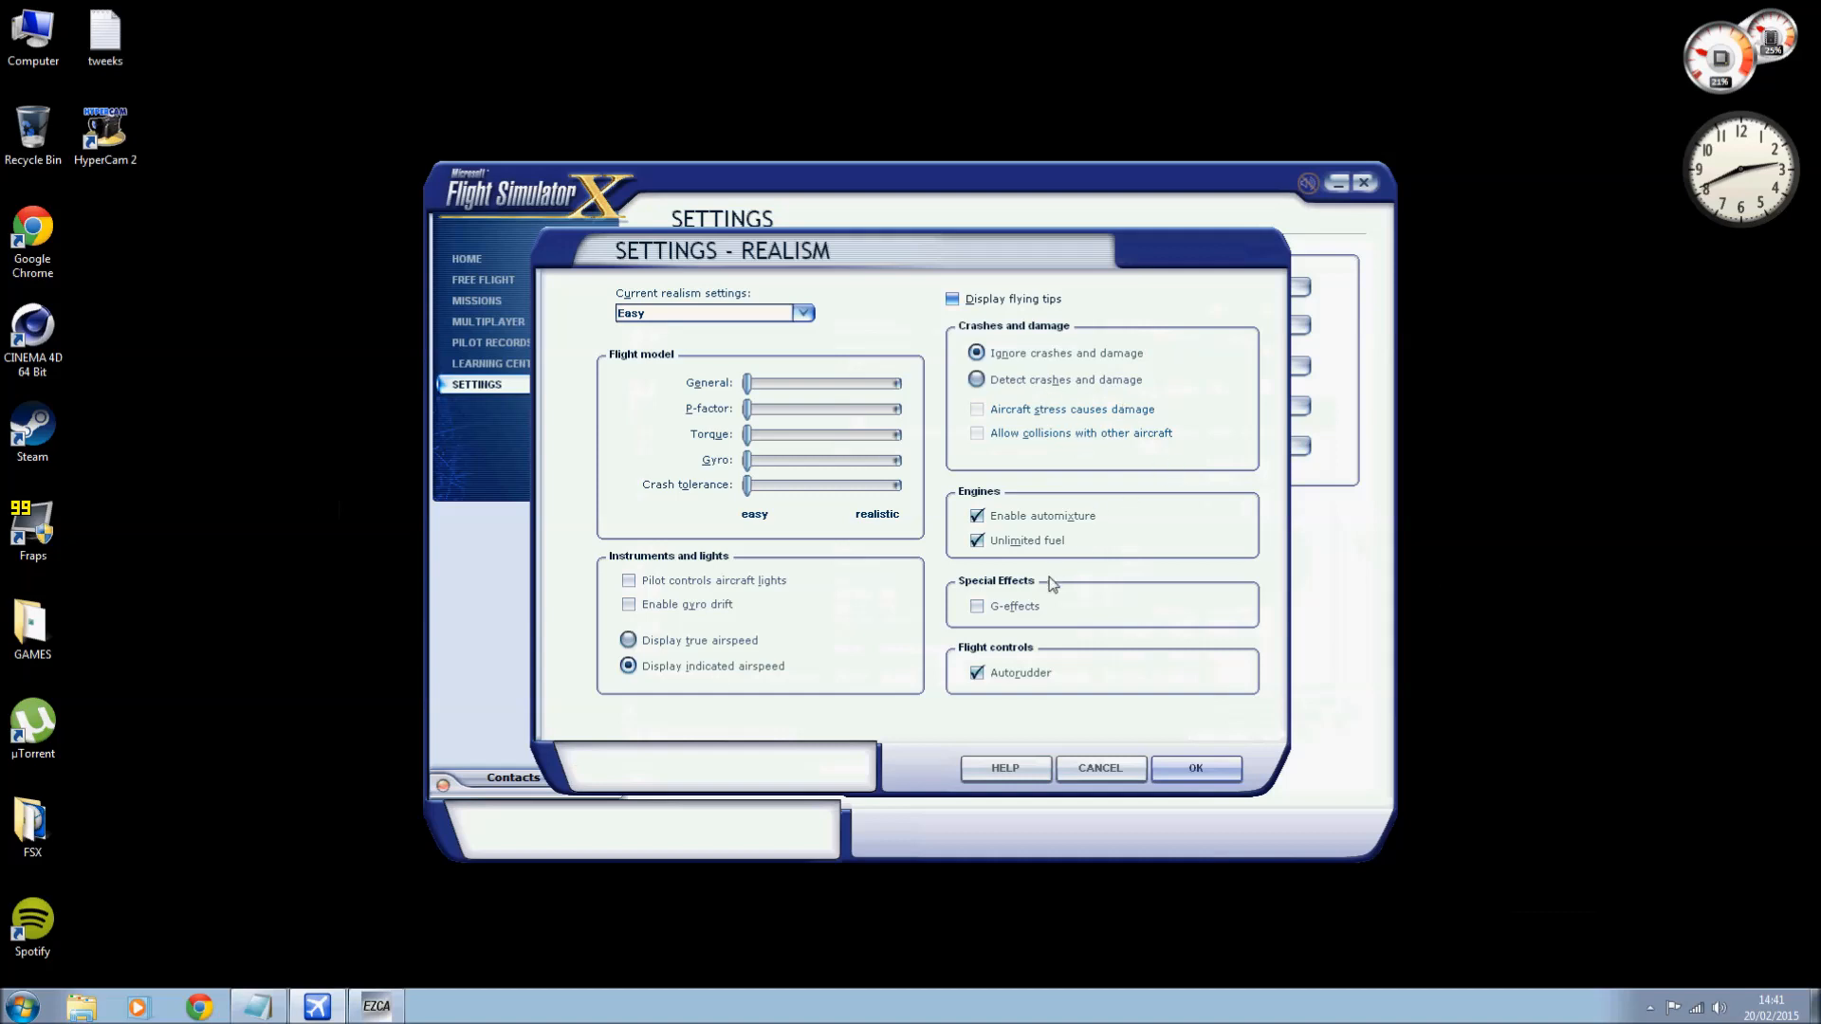
mouse_move(900, 672)
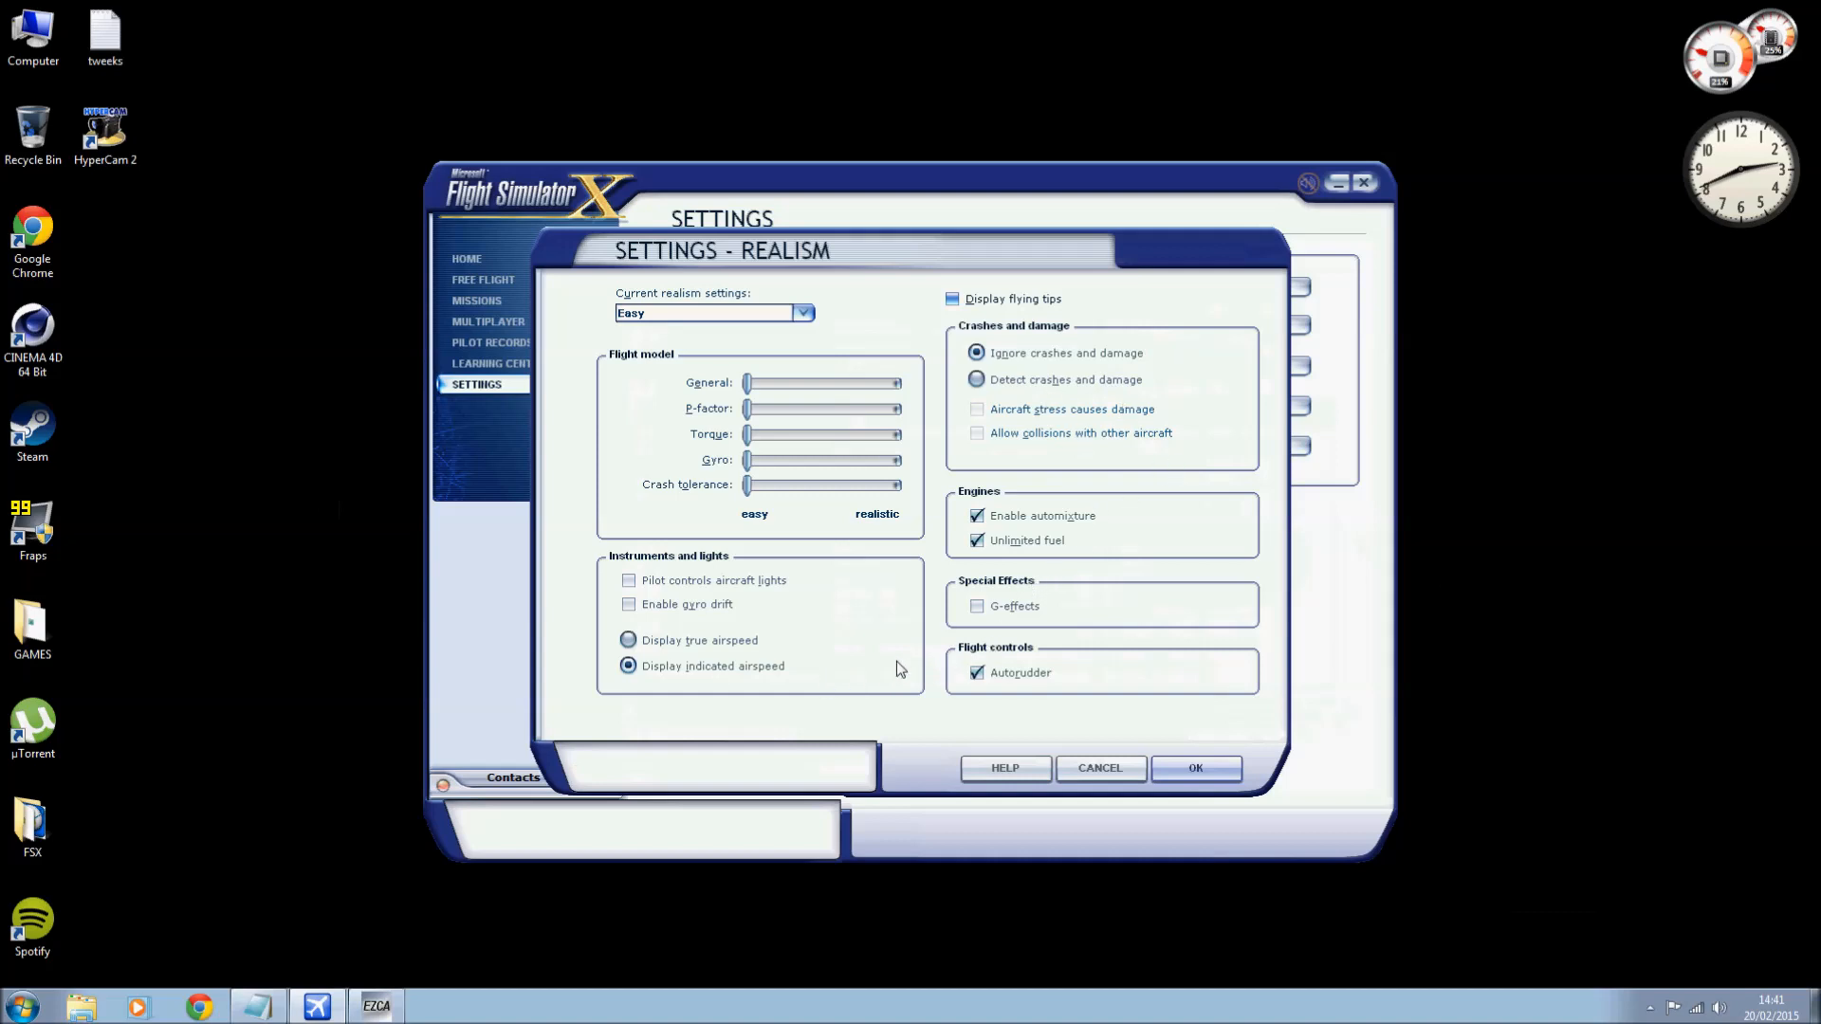
mouse_move(1013, 578)
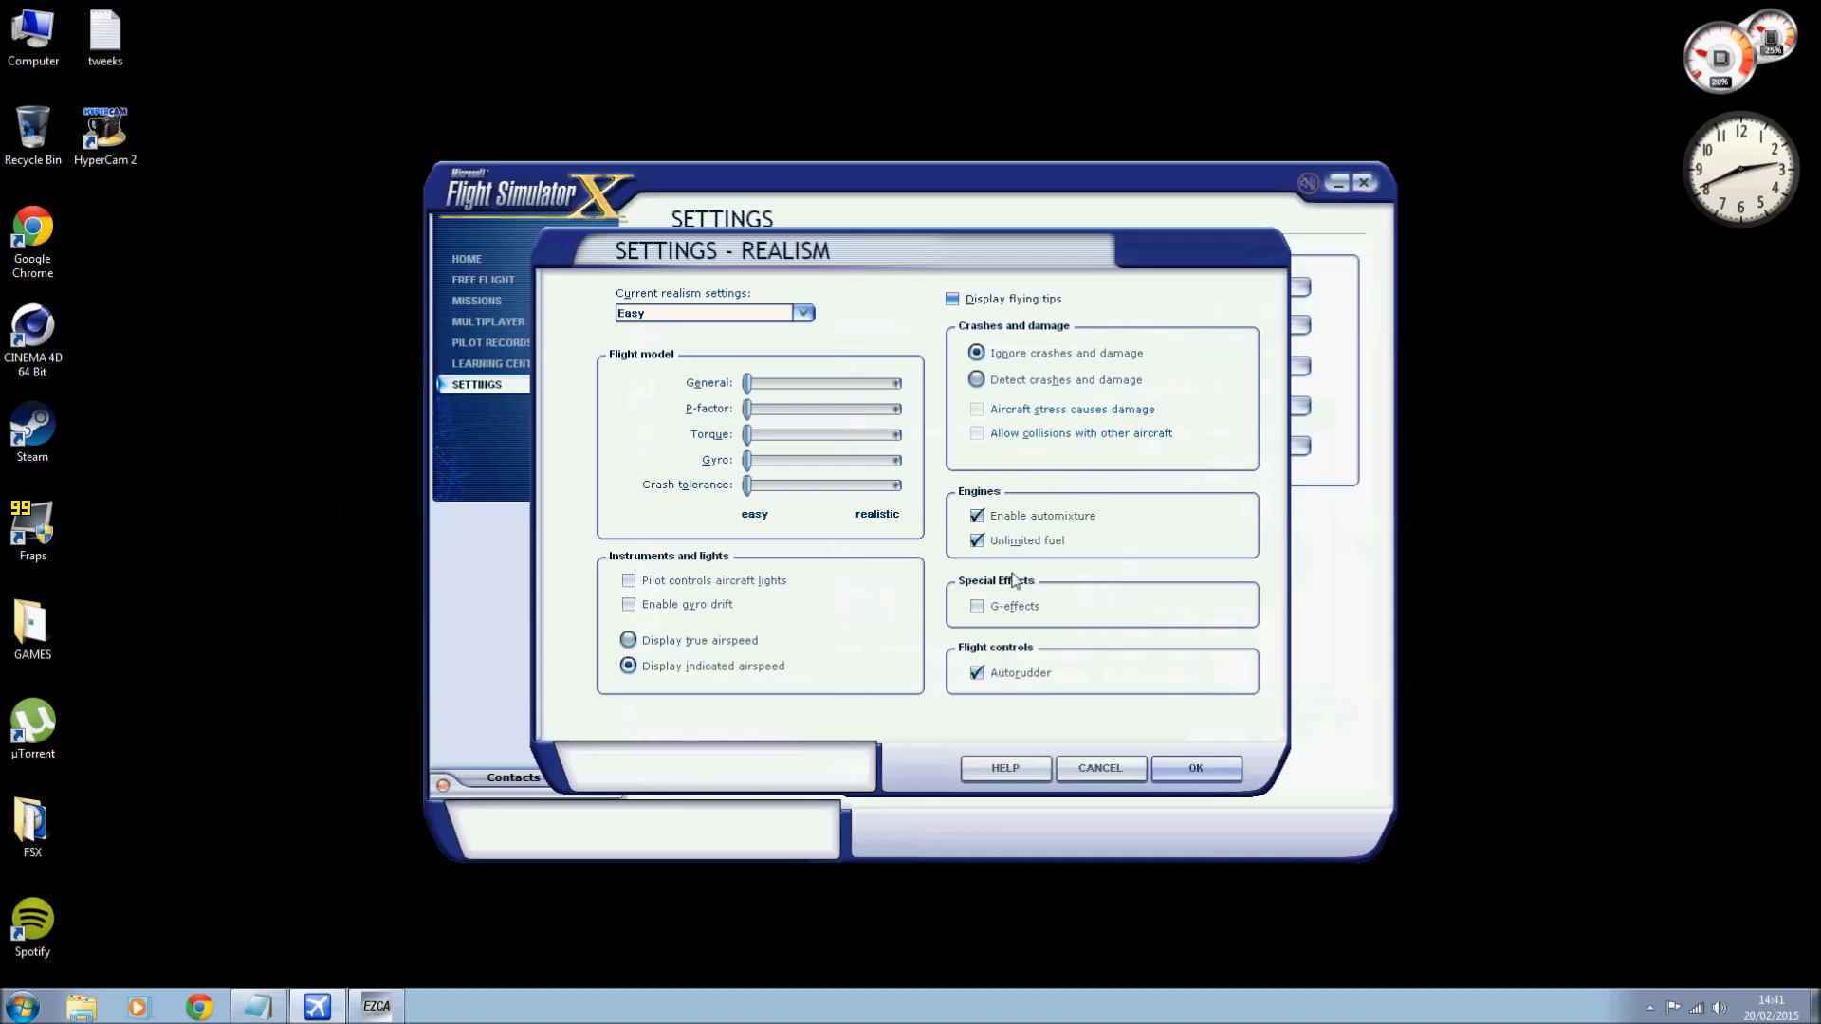
left_click(976, 539)
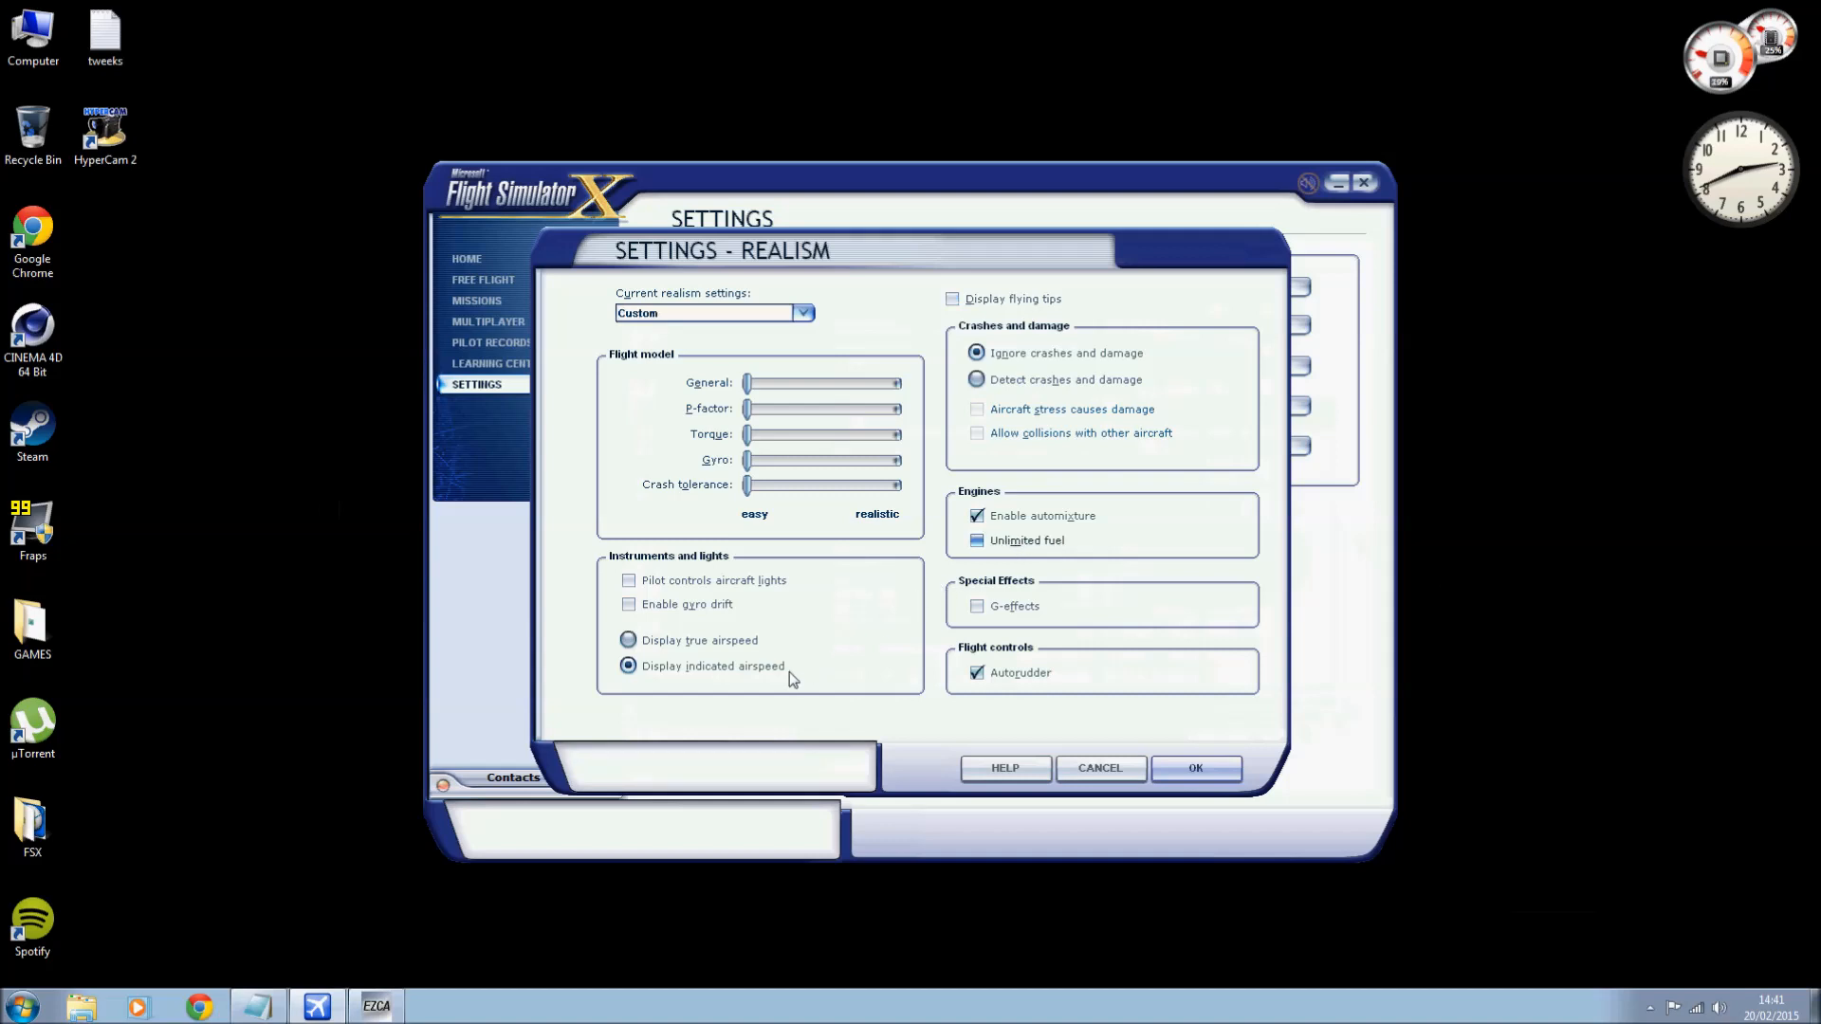
mouse_move(1045, 552)
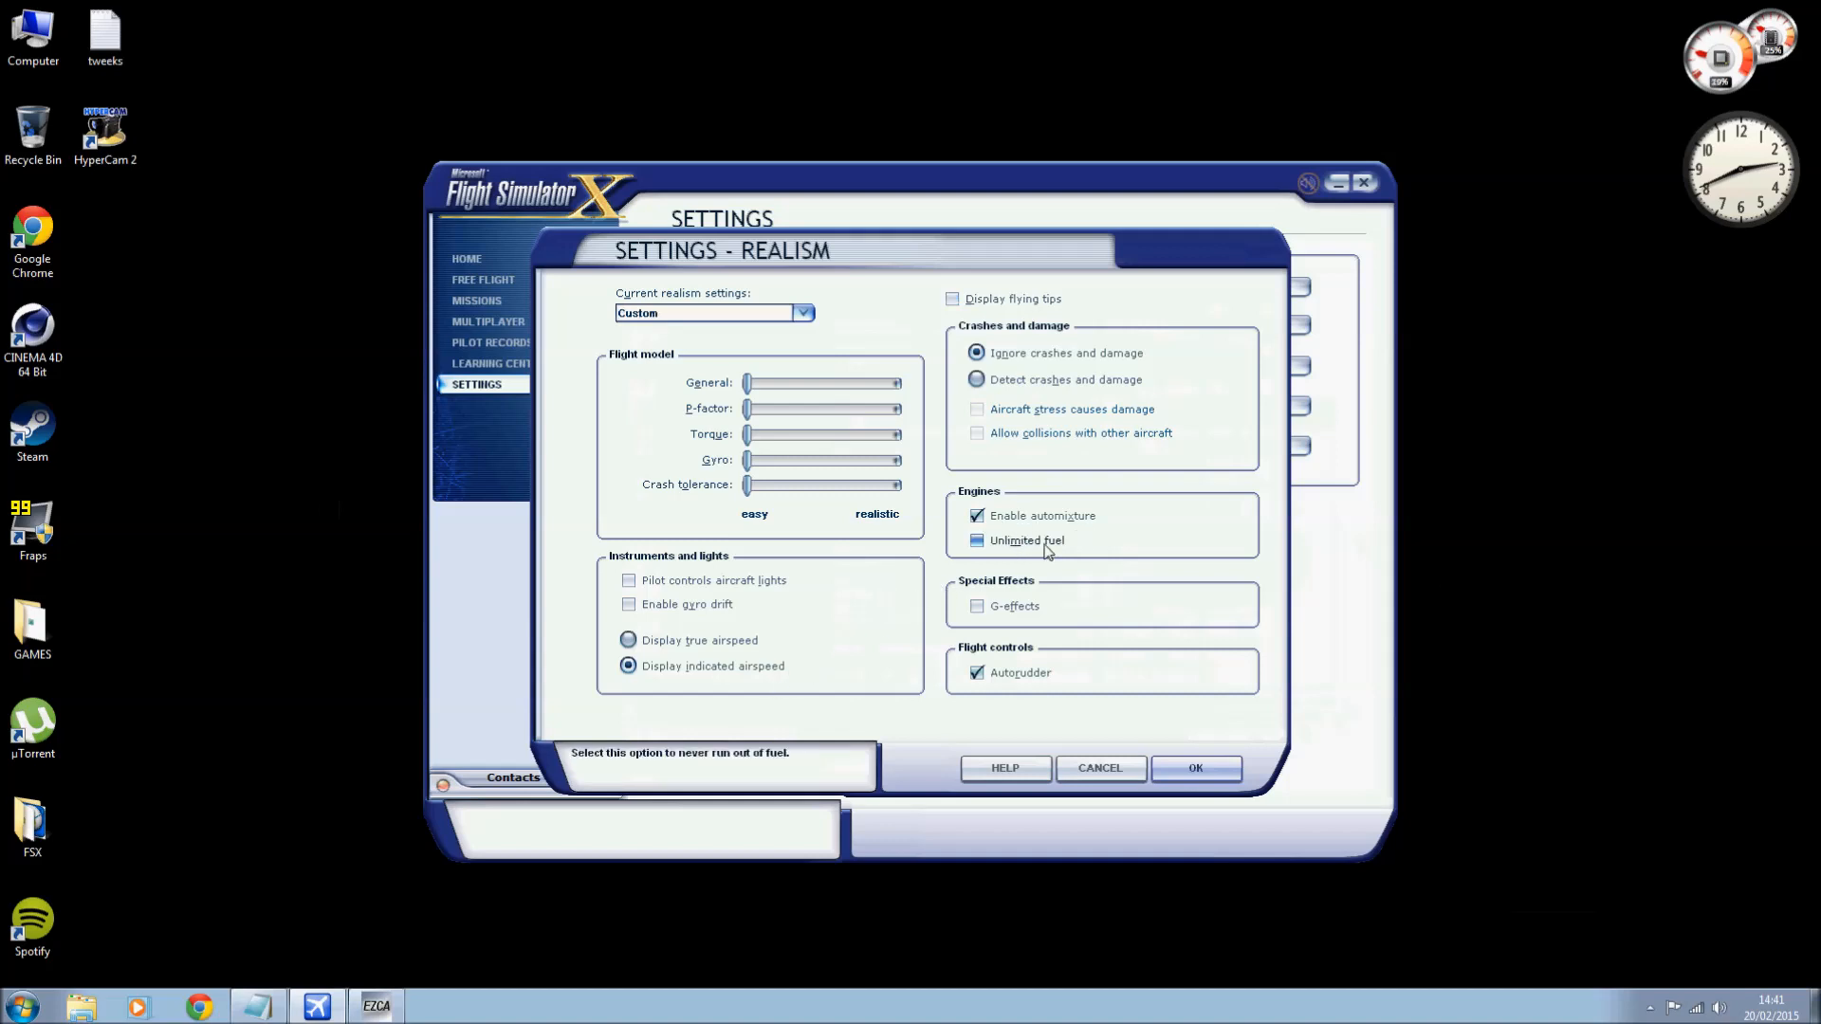
mouse_move(683, 698)
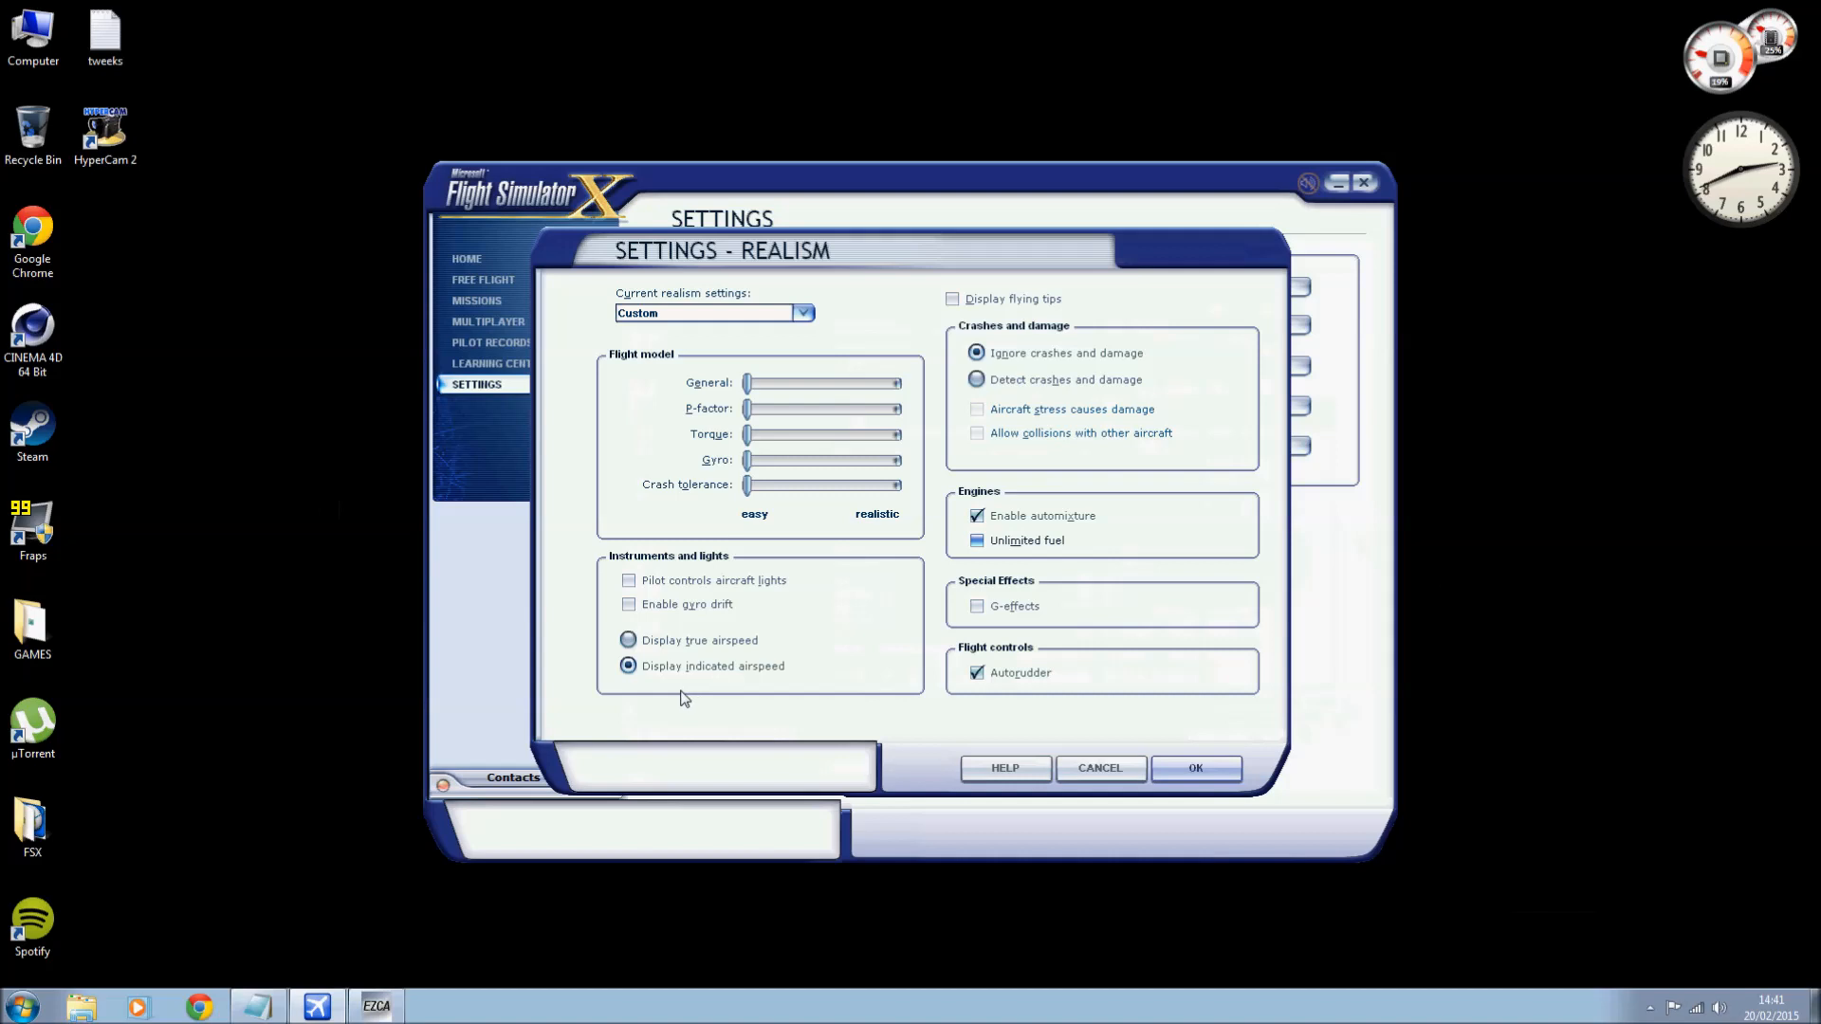
mouse_move(683, 689)
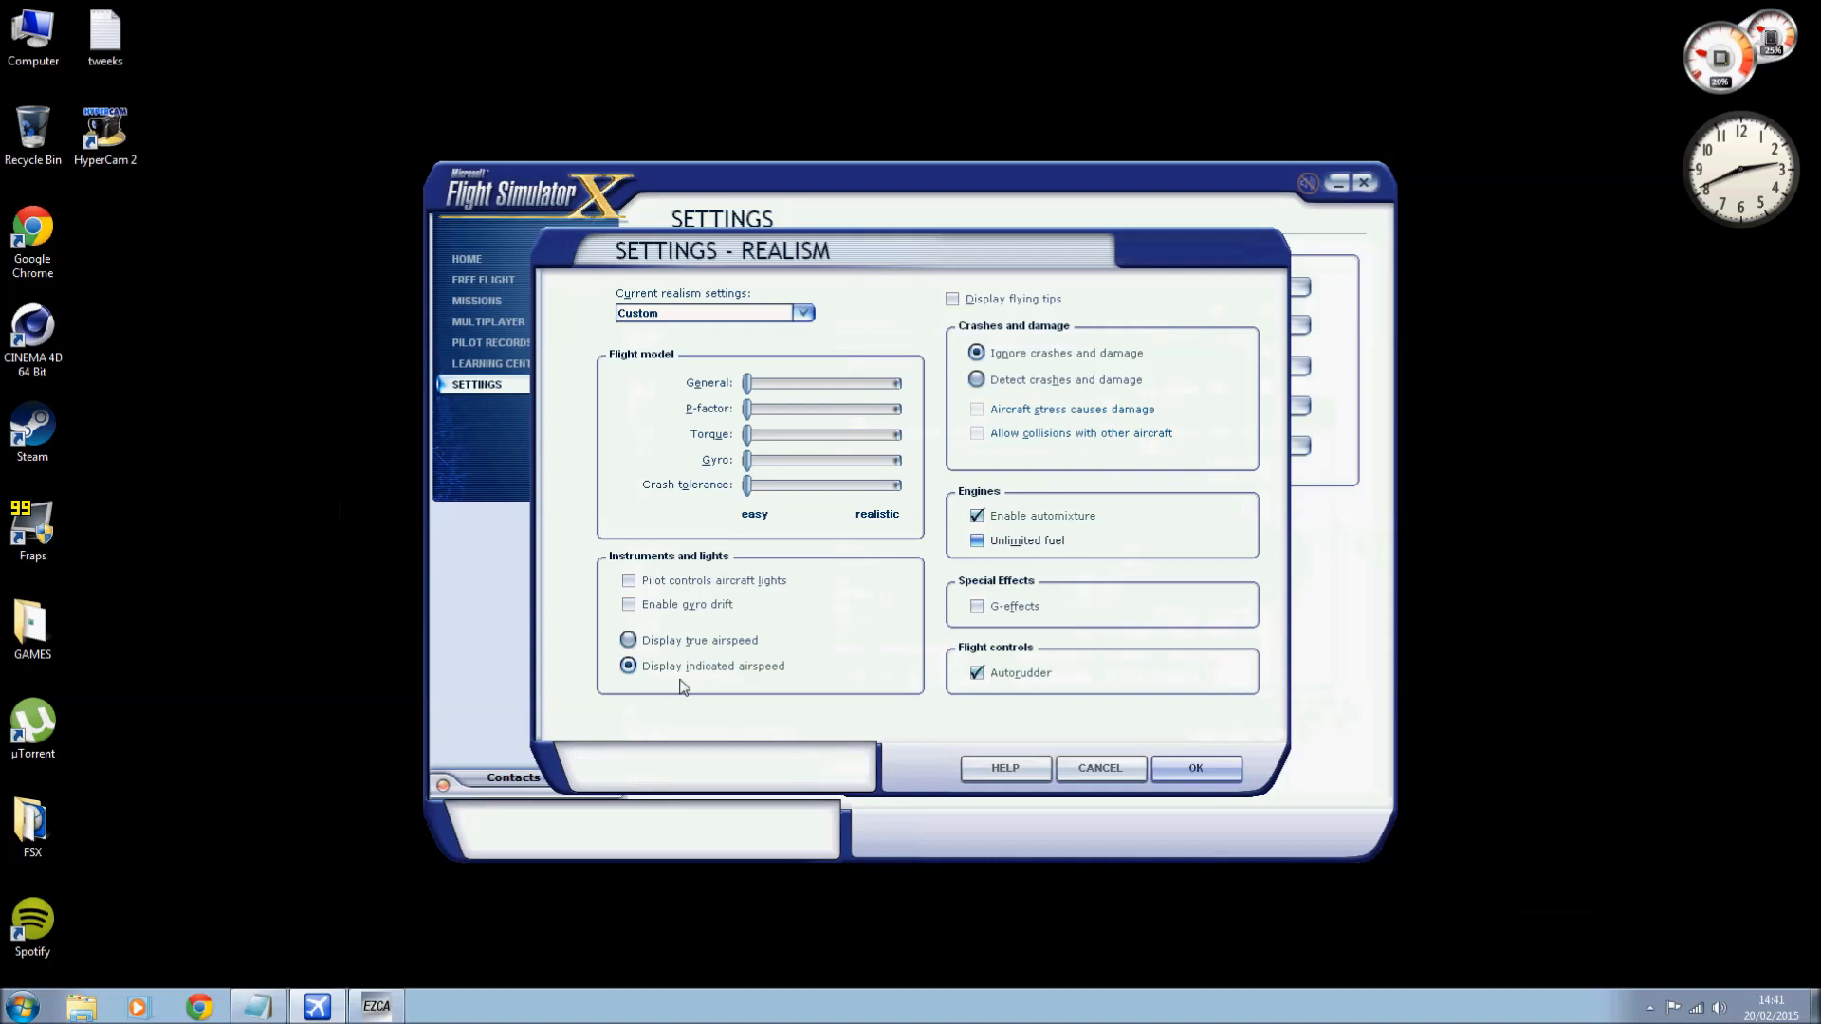
mouse_move(778, 687)
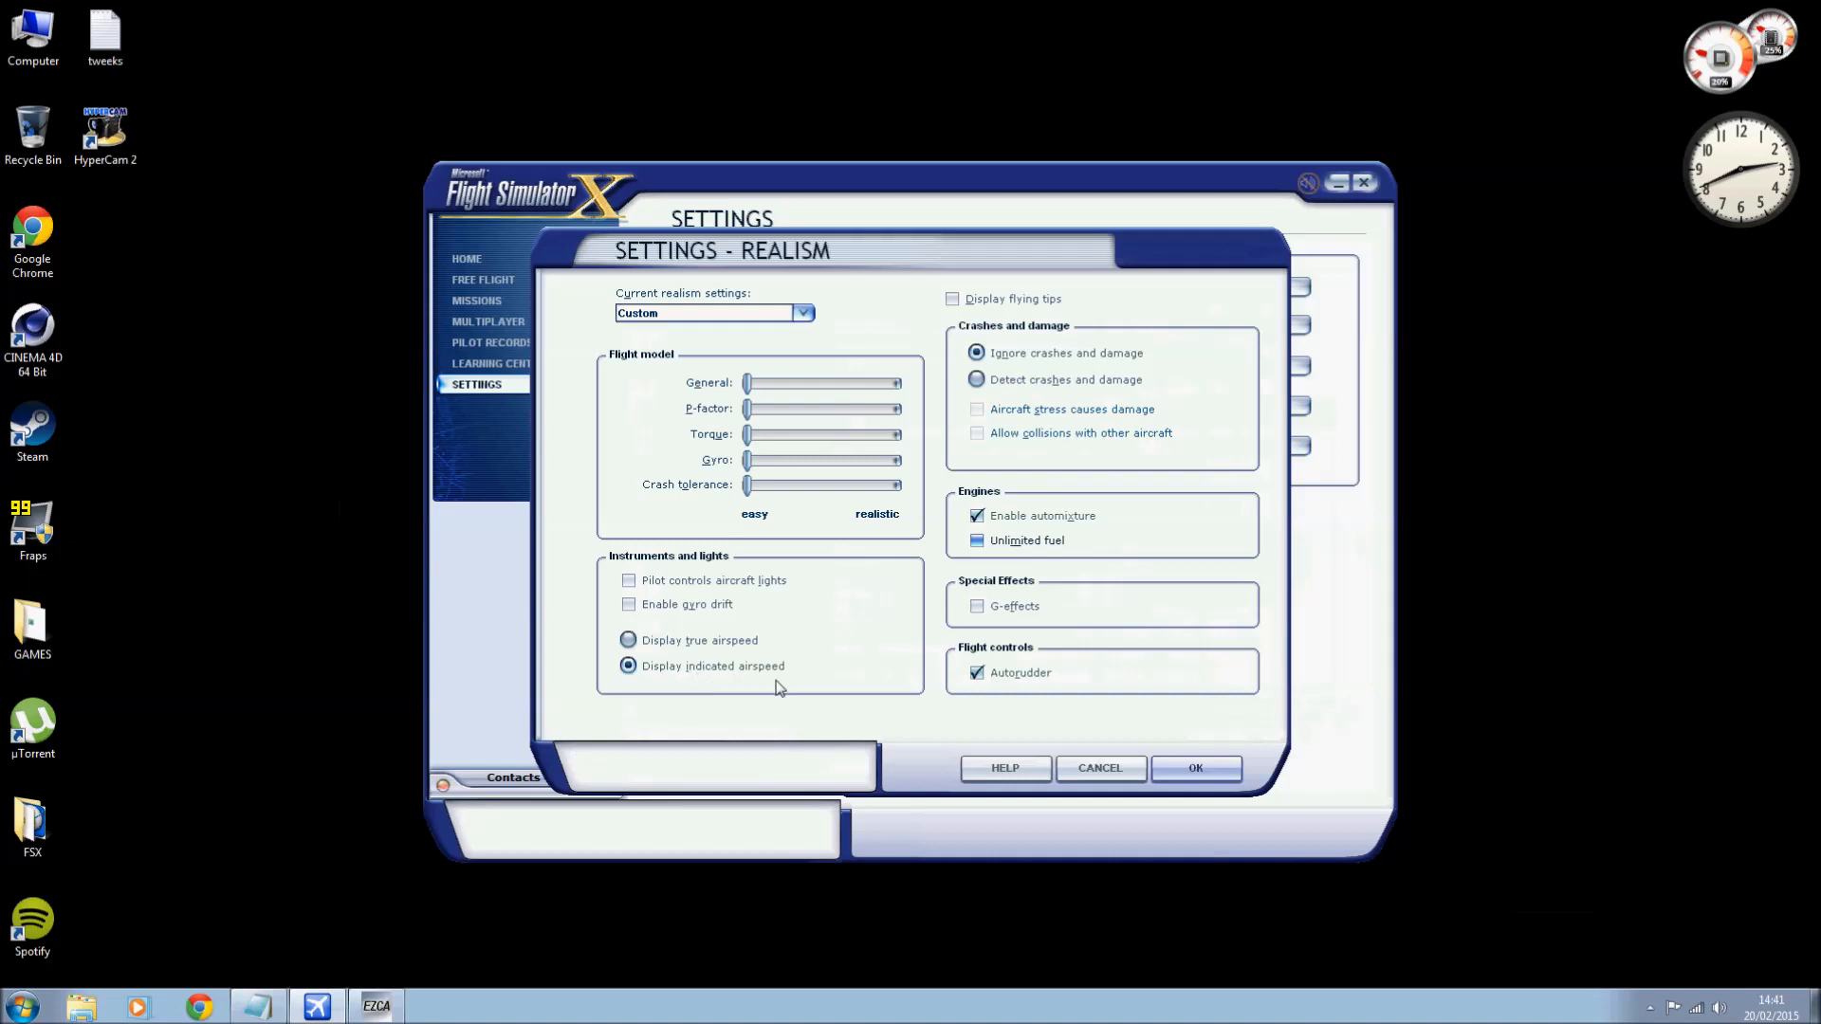
mouse_move(1105, 746)
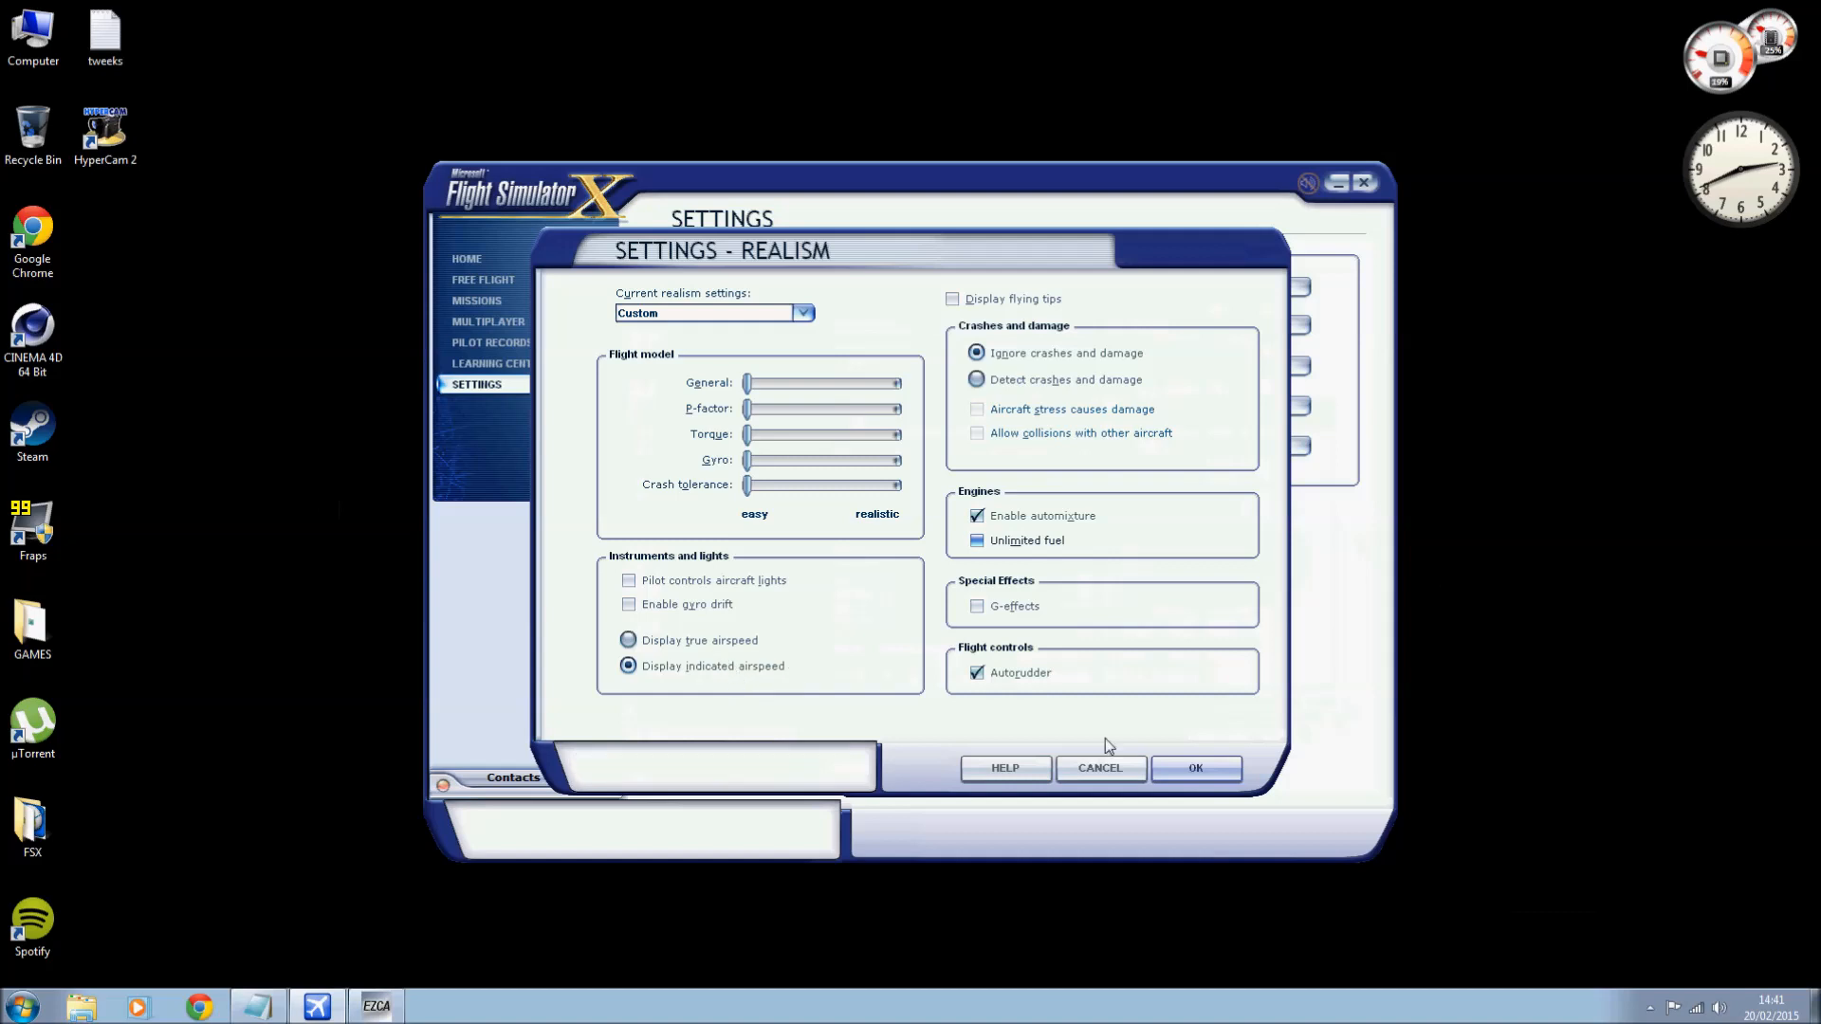
mouse_move(1196, 767)
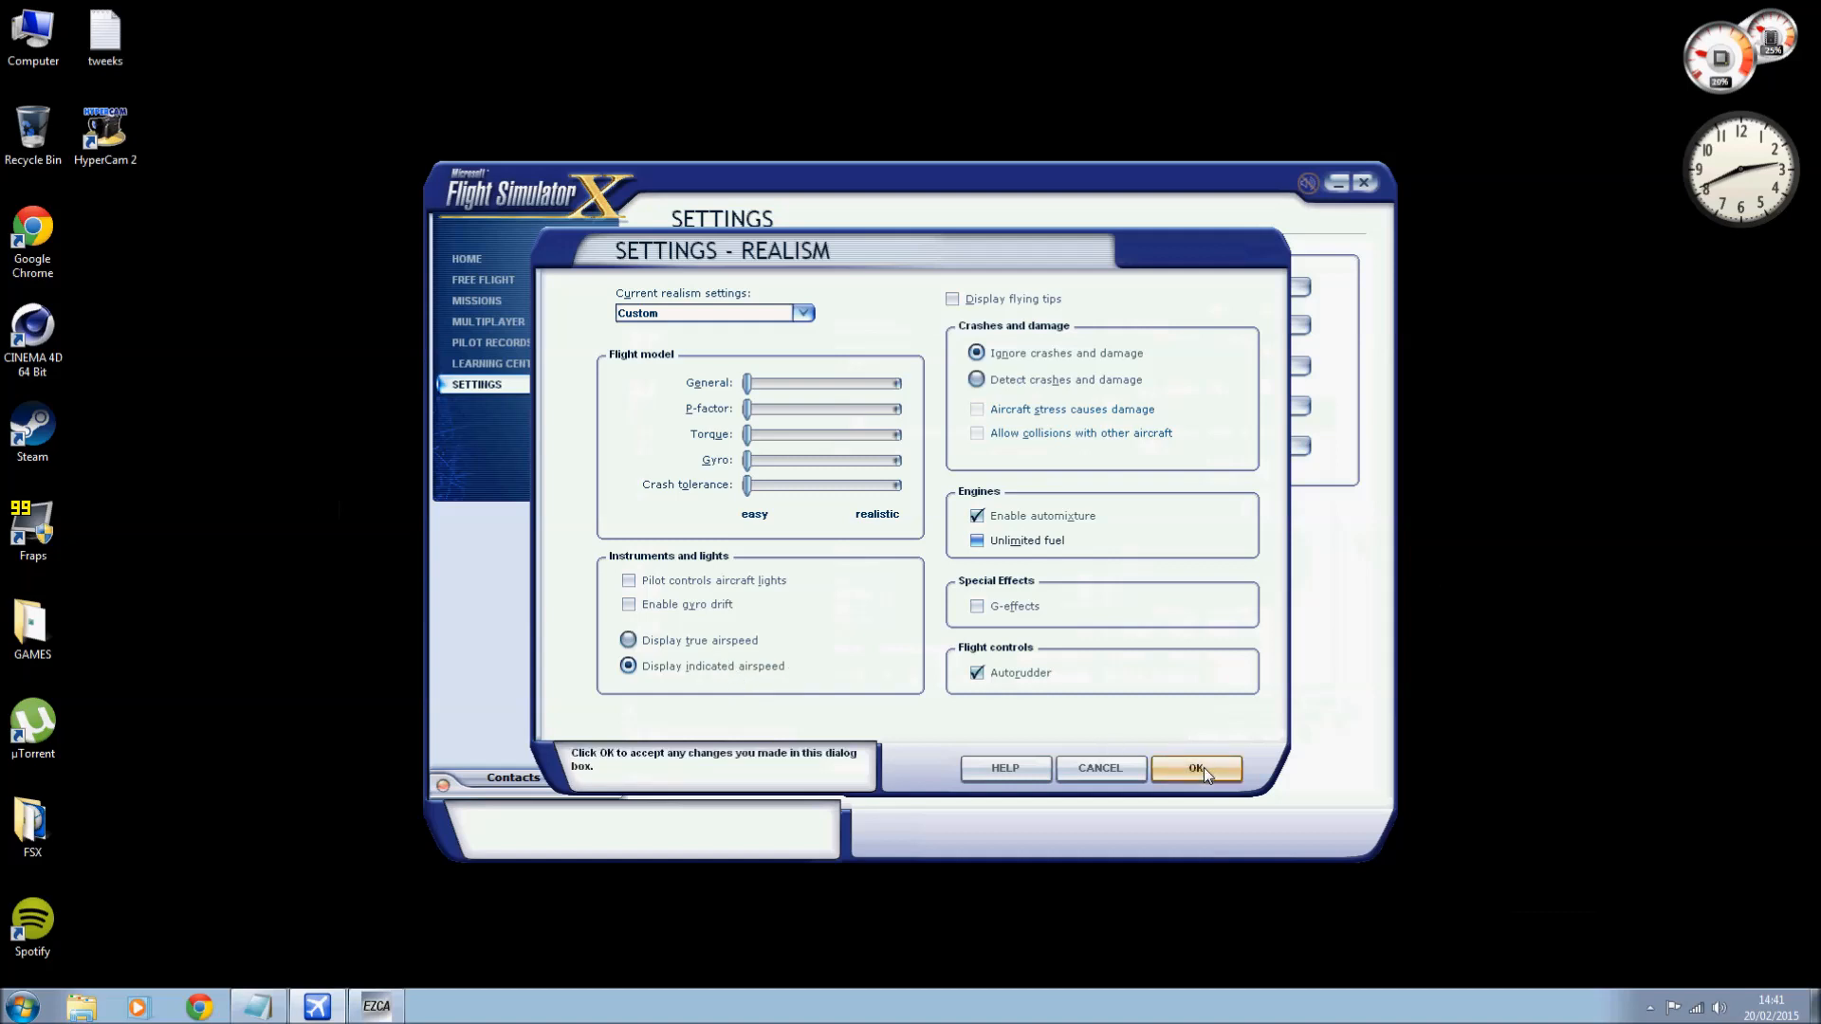
left_click(1195, 767)
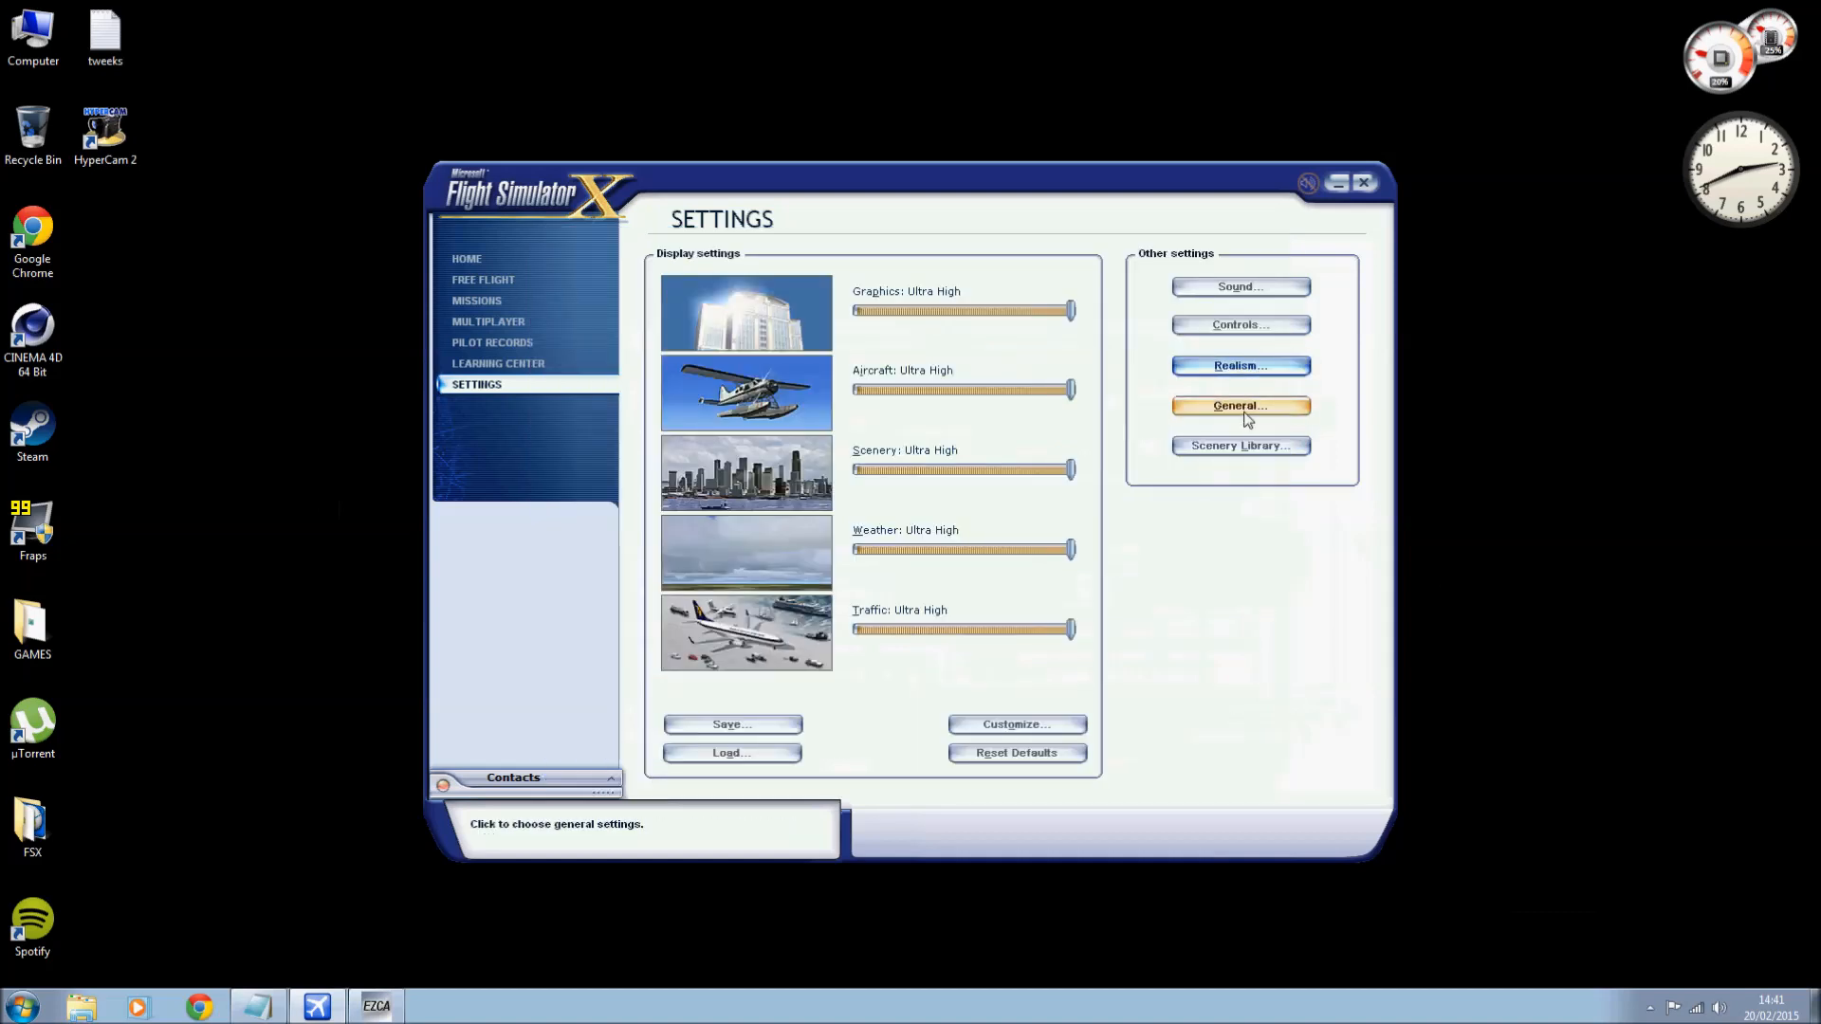
In General settings turn off pause on task switch and auto-open ATC window, and apply.
left_click(1240, 405)
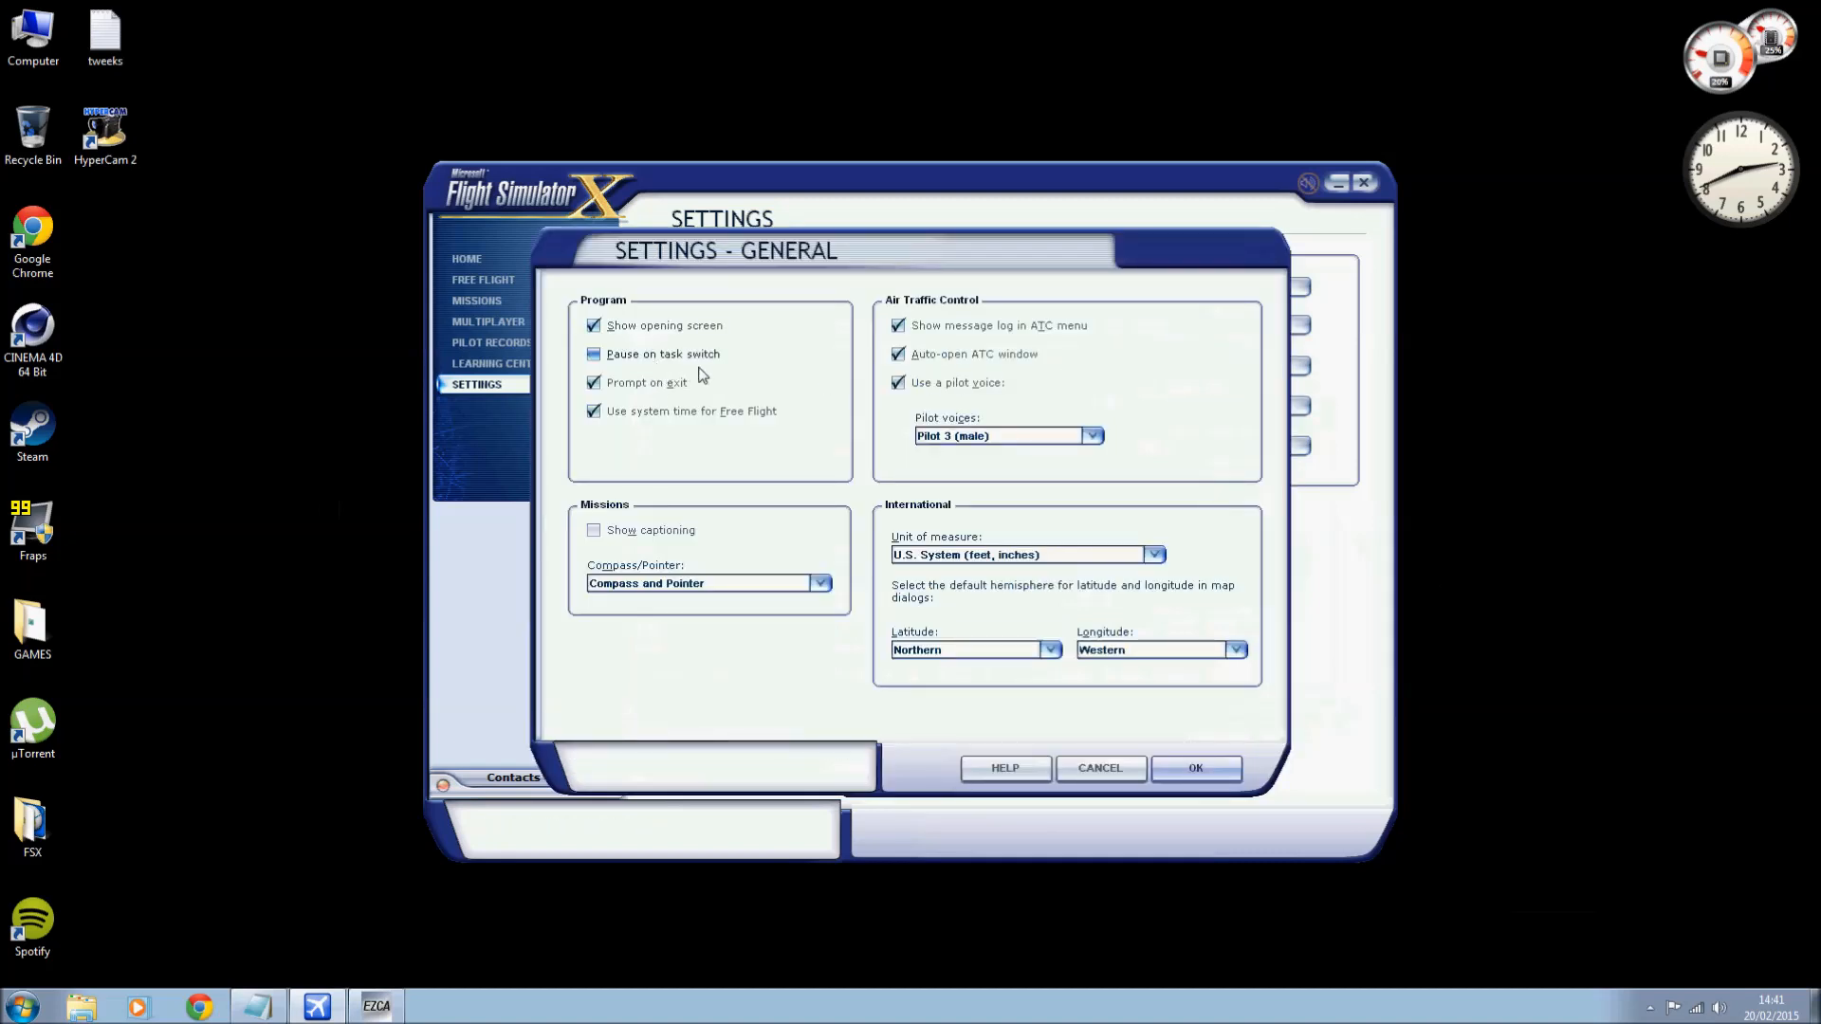
mouse_move(666, 426)
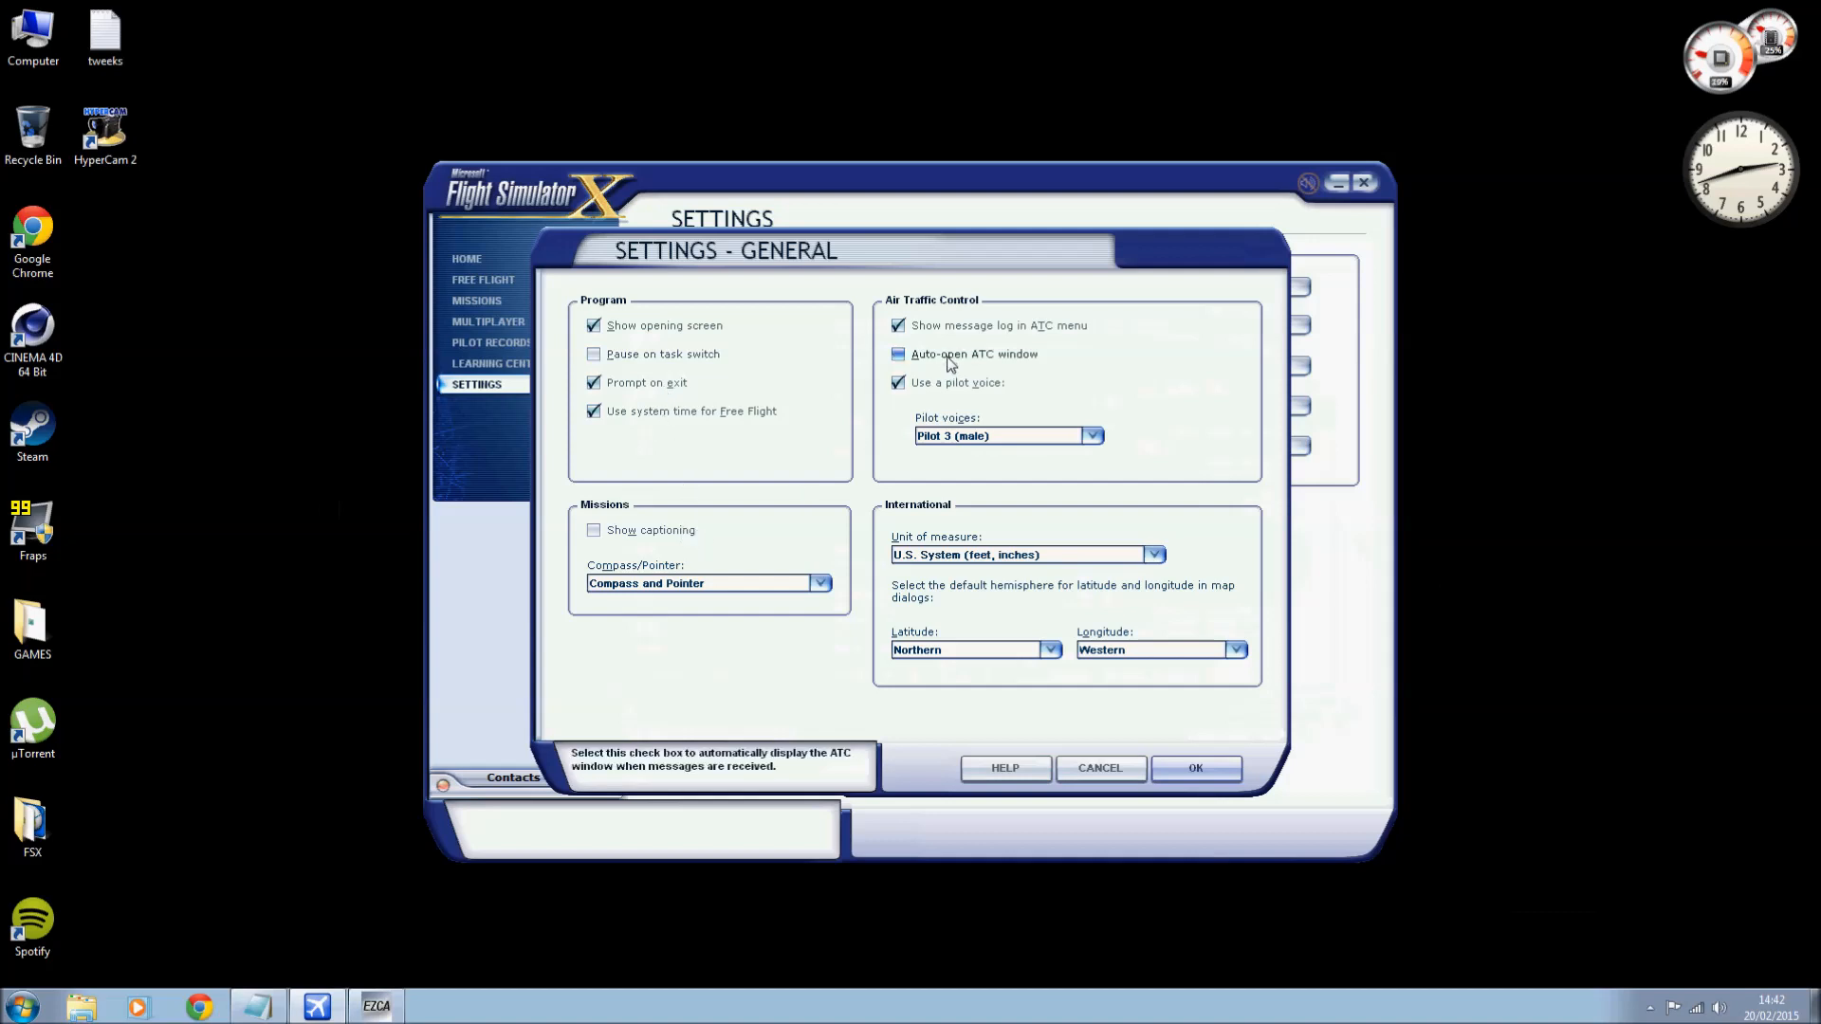
mouse_move(1112, 371)
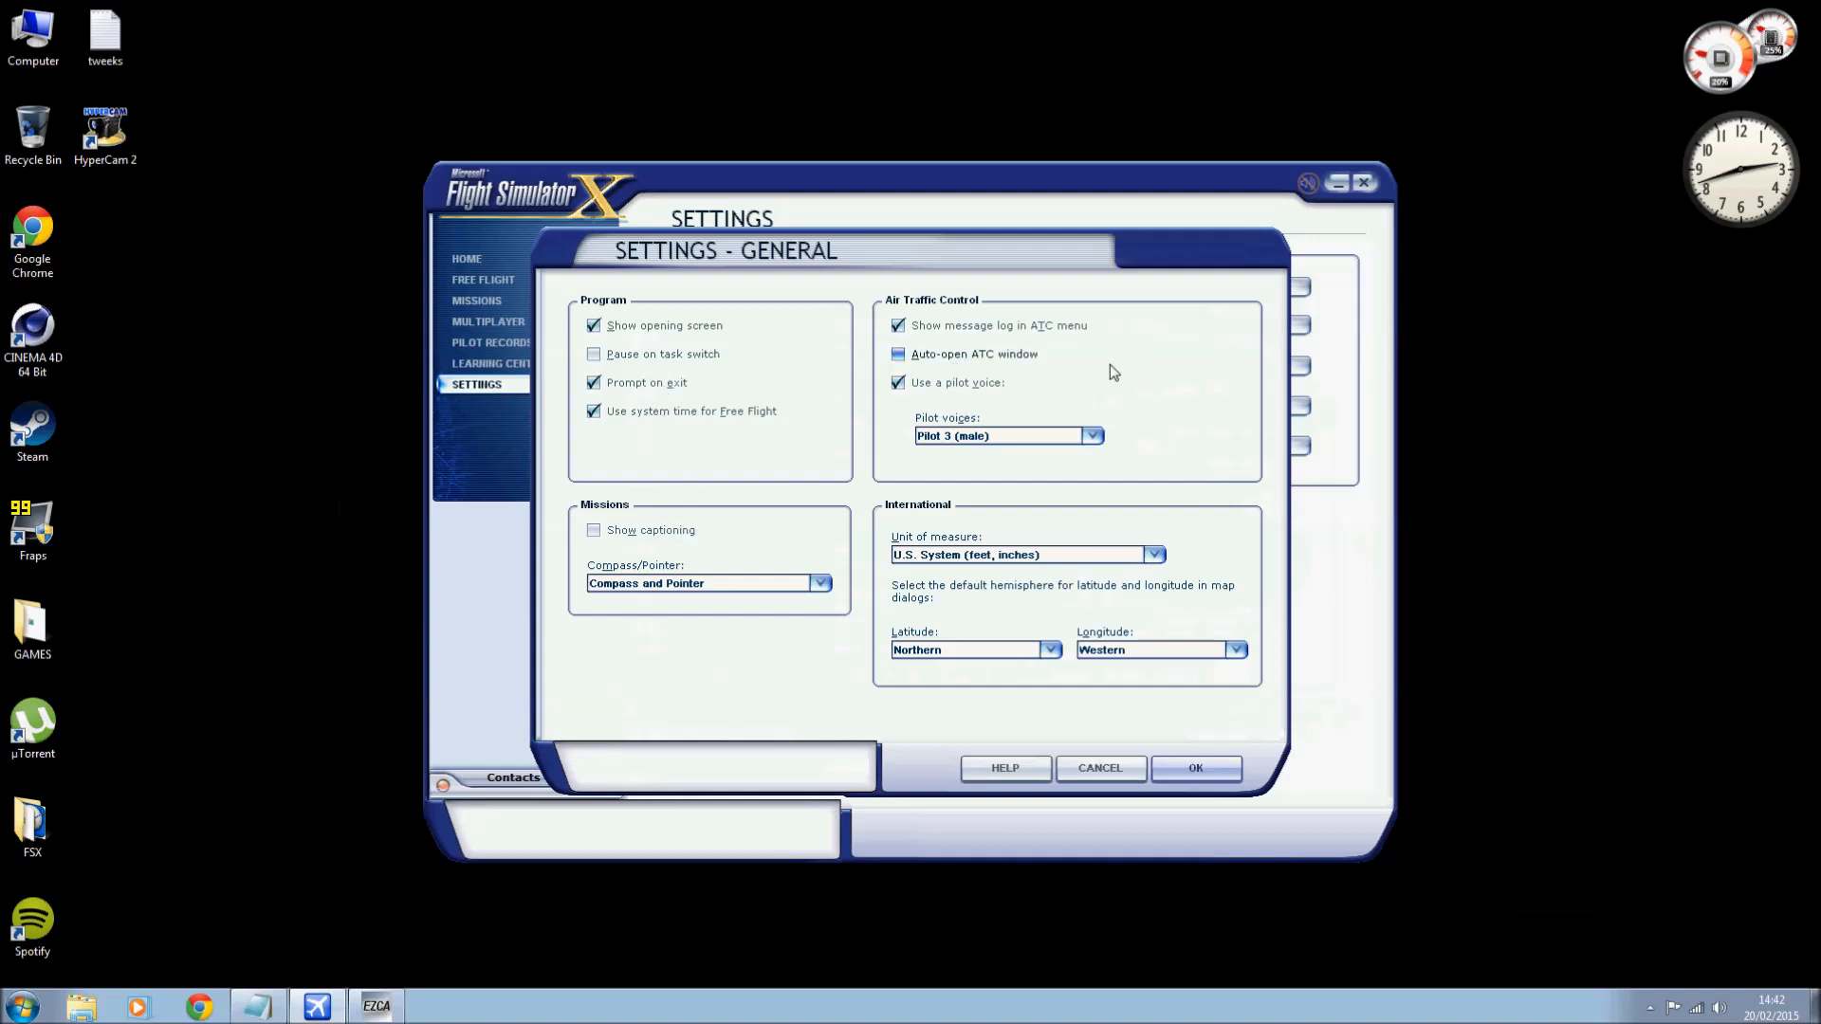
mouse_move(1175, 418)
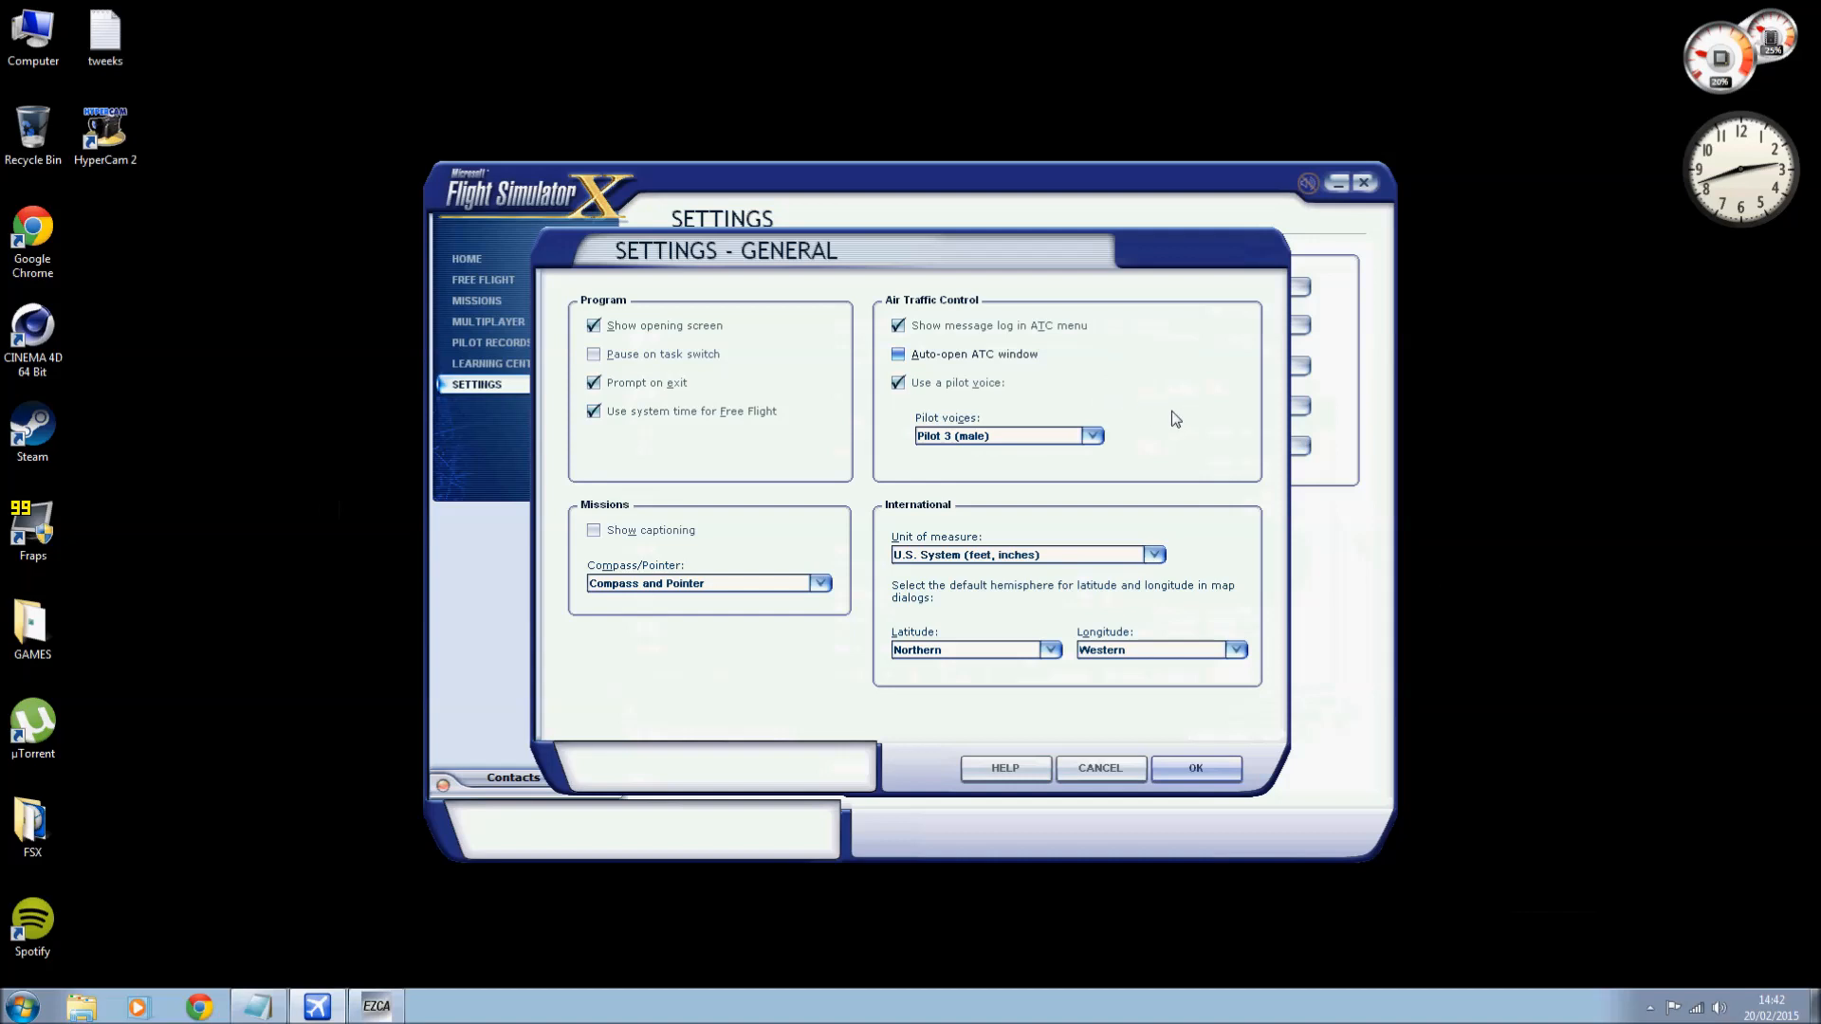
mouse_move(1196, 767)
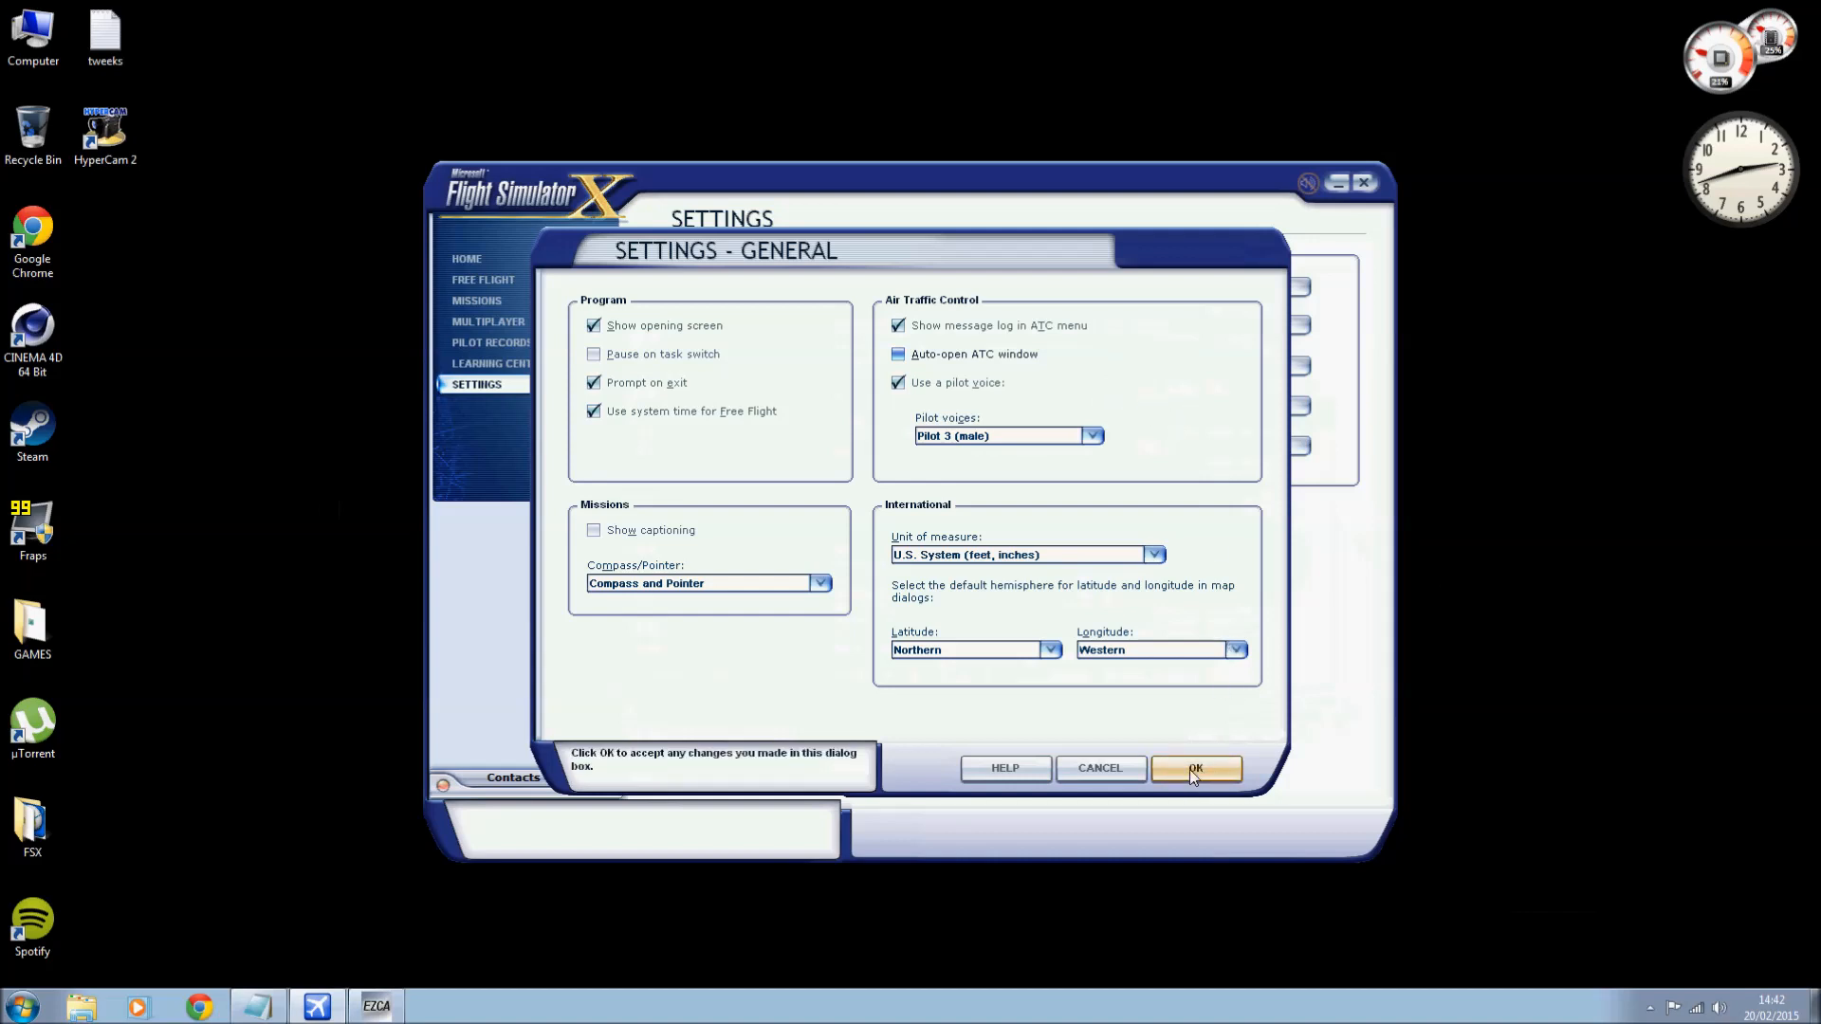
left_click(1195, 767)
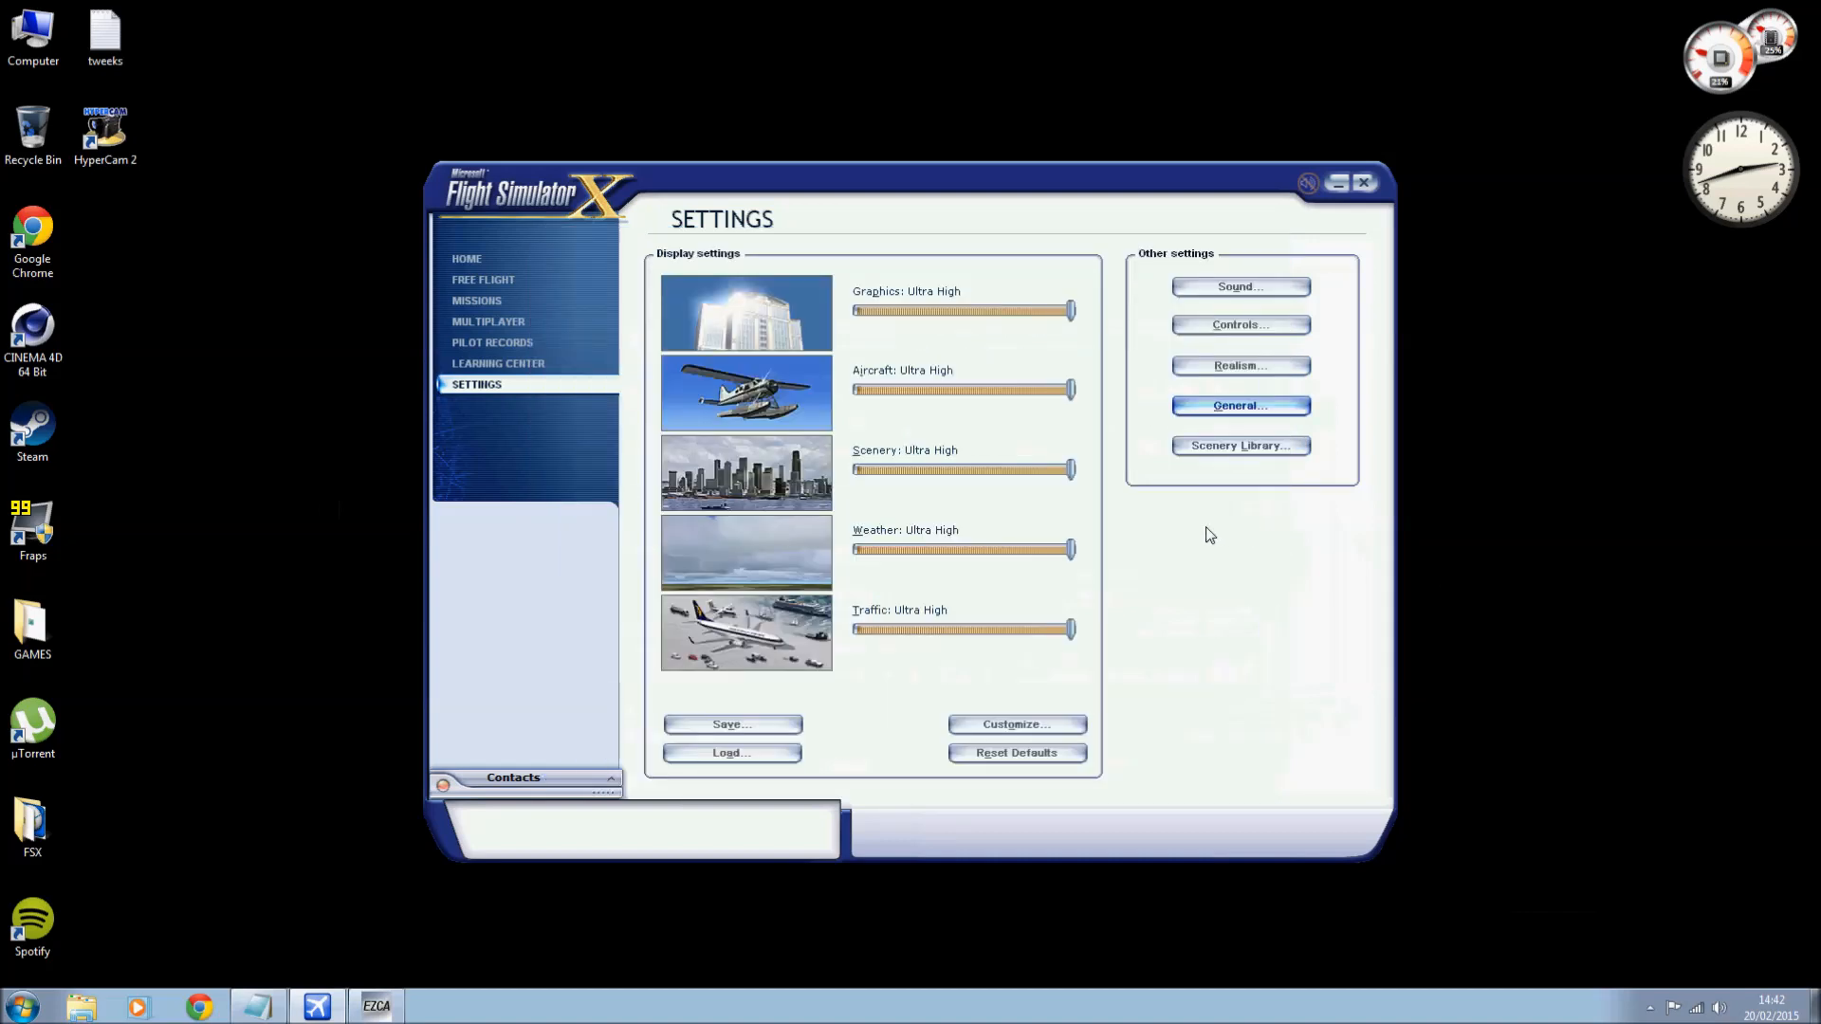
mouse_move(1220, 603)
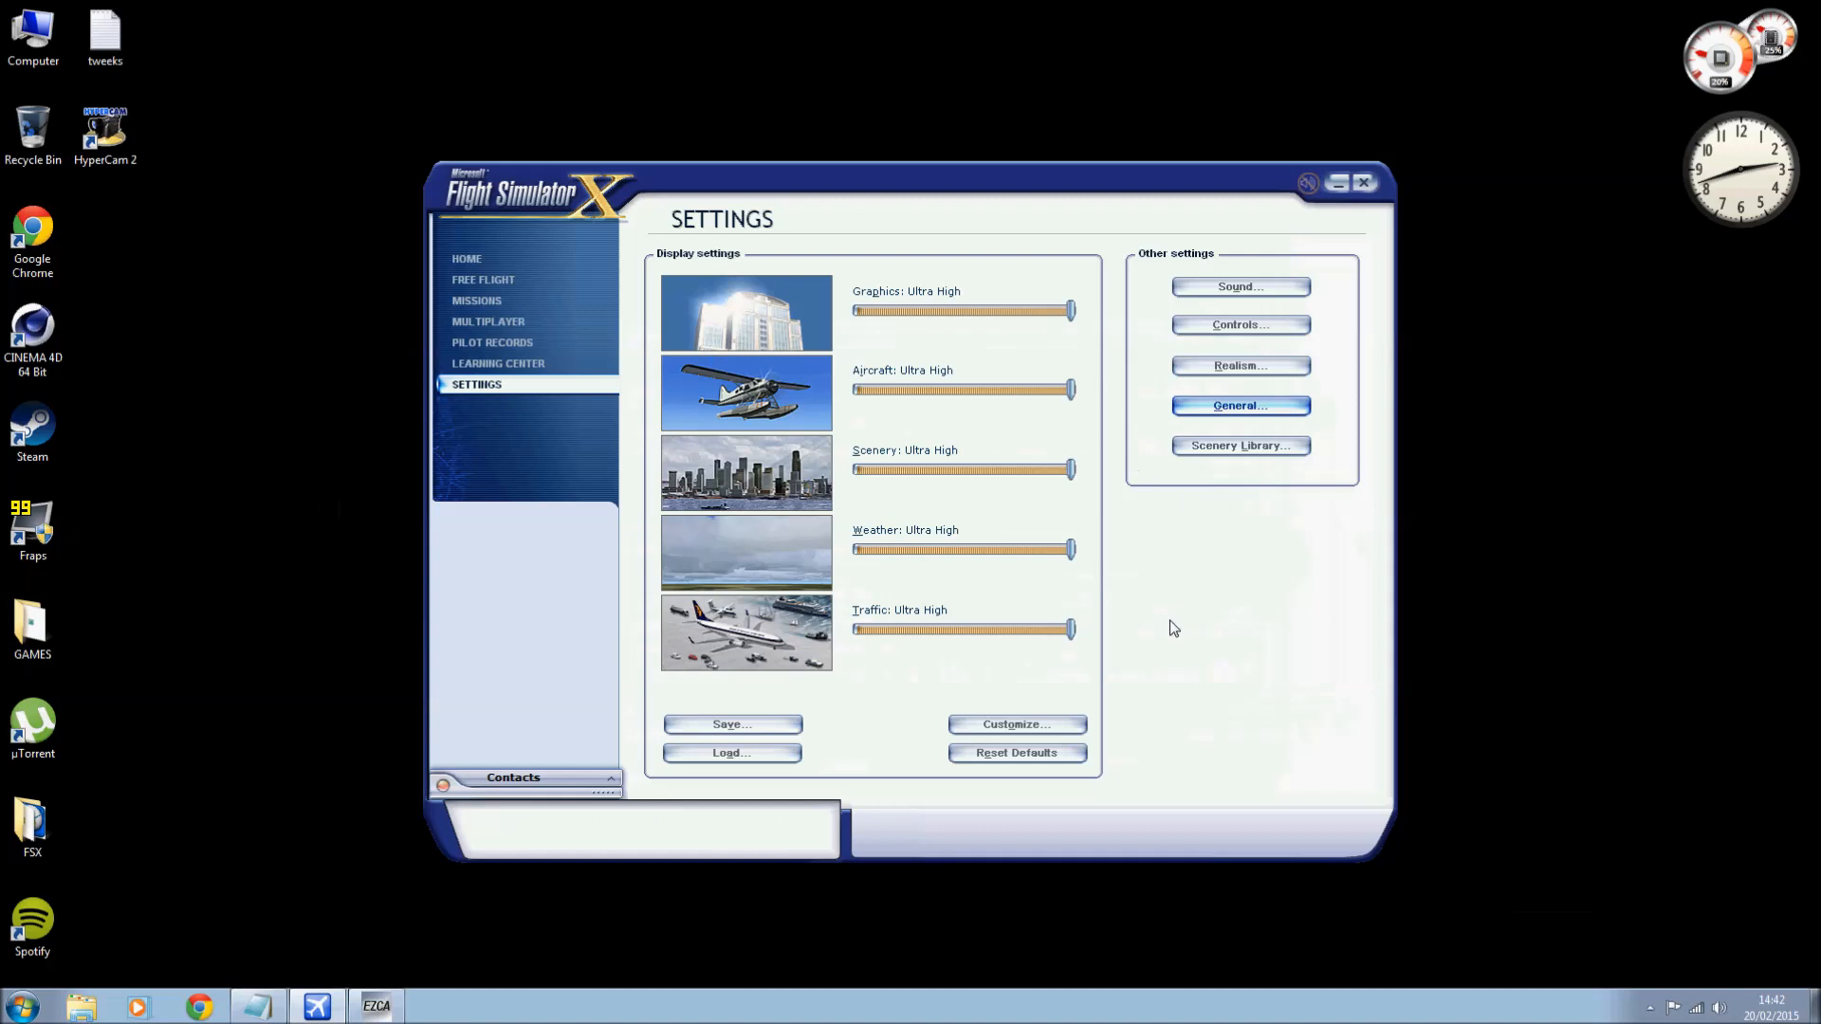
mouse_move(1015, 723)
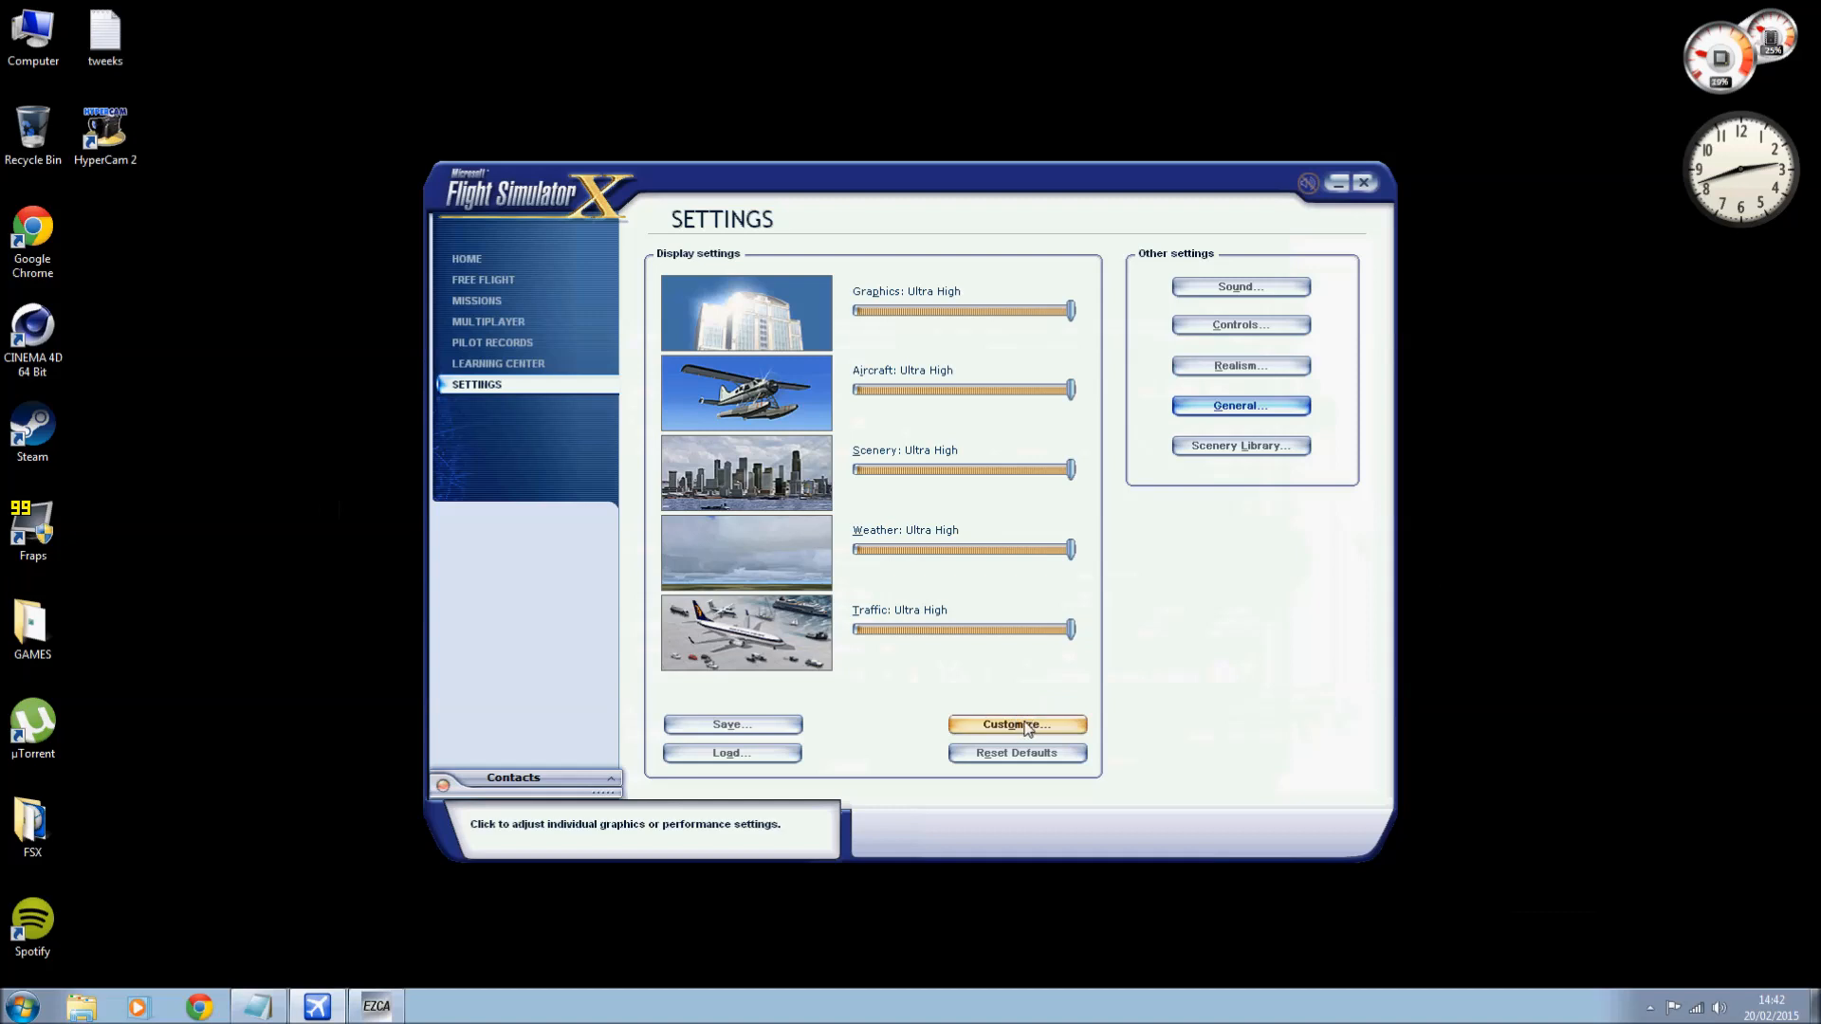
Bring up the Customize display settings dialog on the Graphics tab.
left_click(1014, 724)
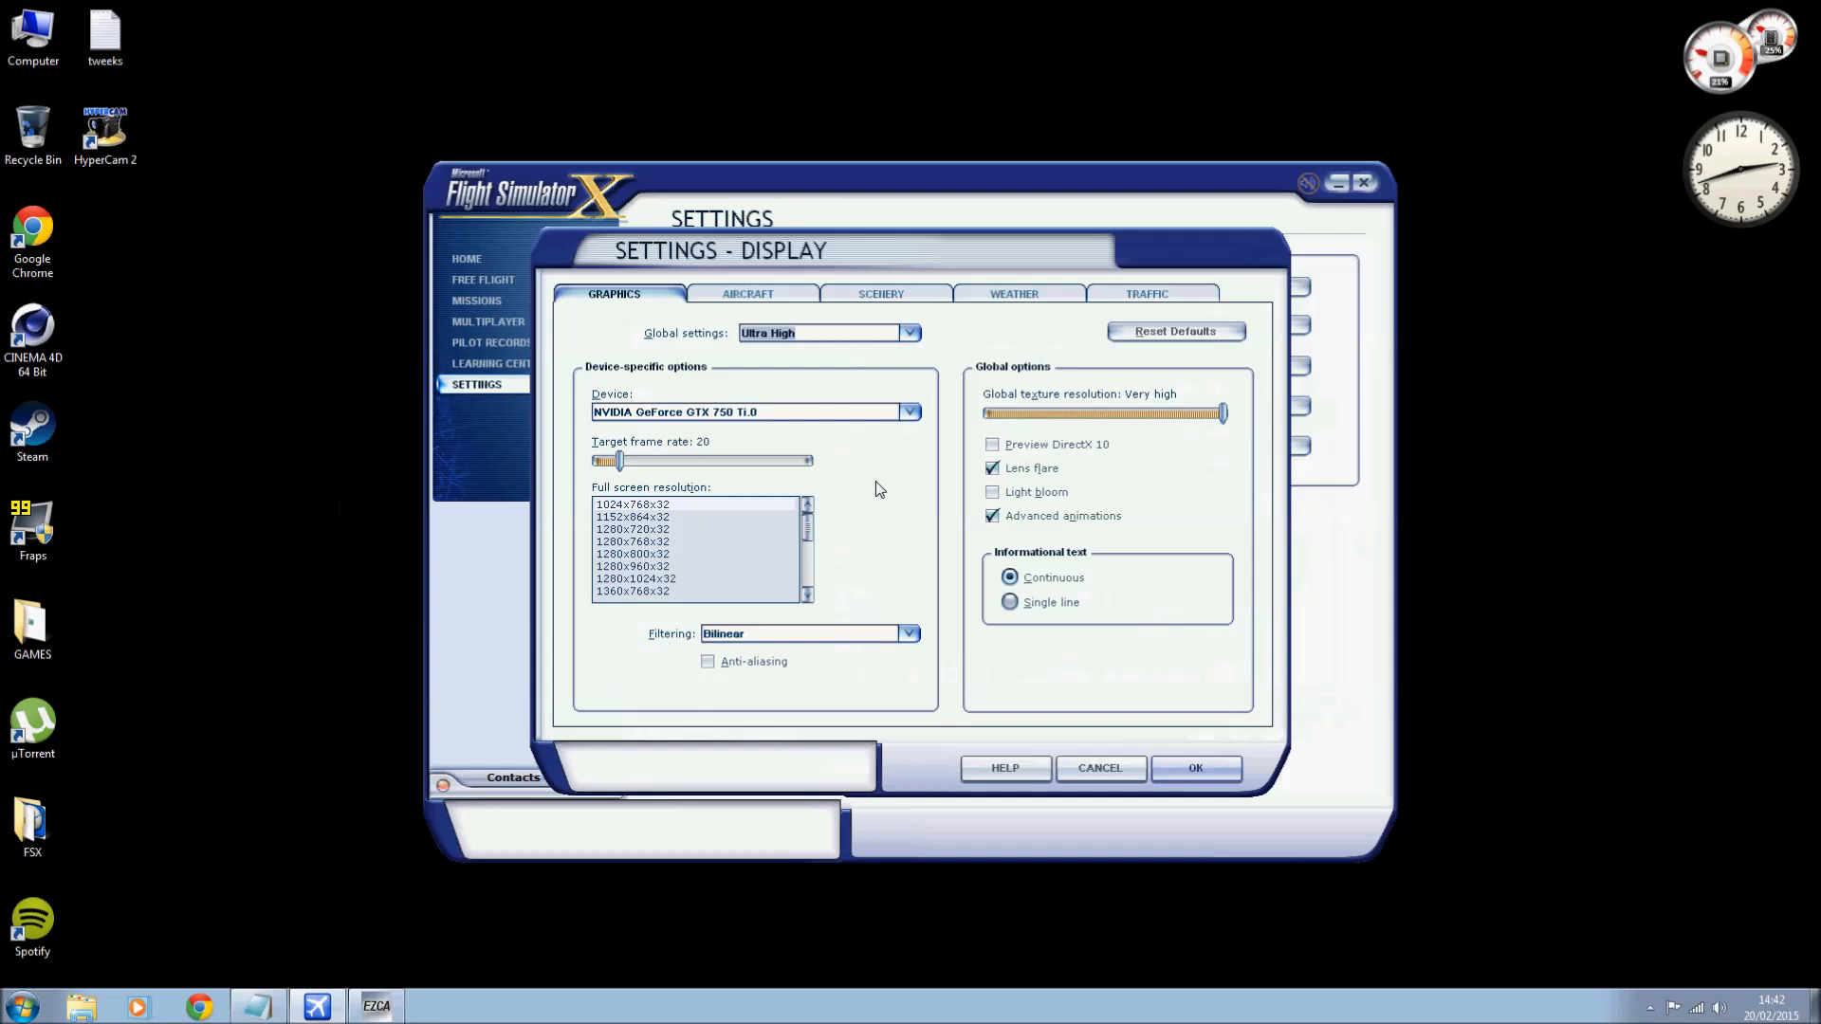
mouse_move(621, 461)
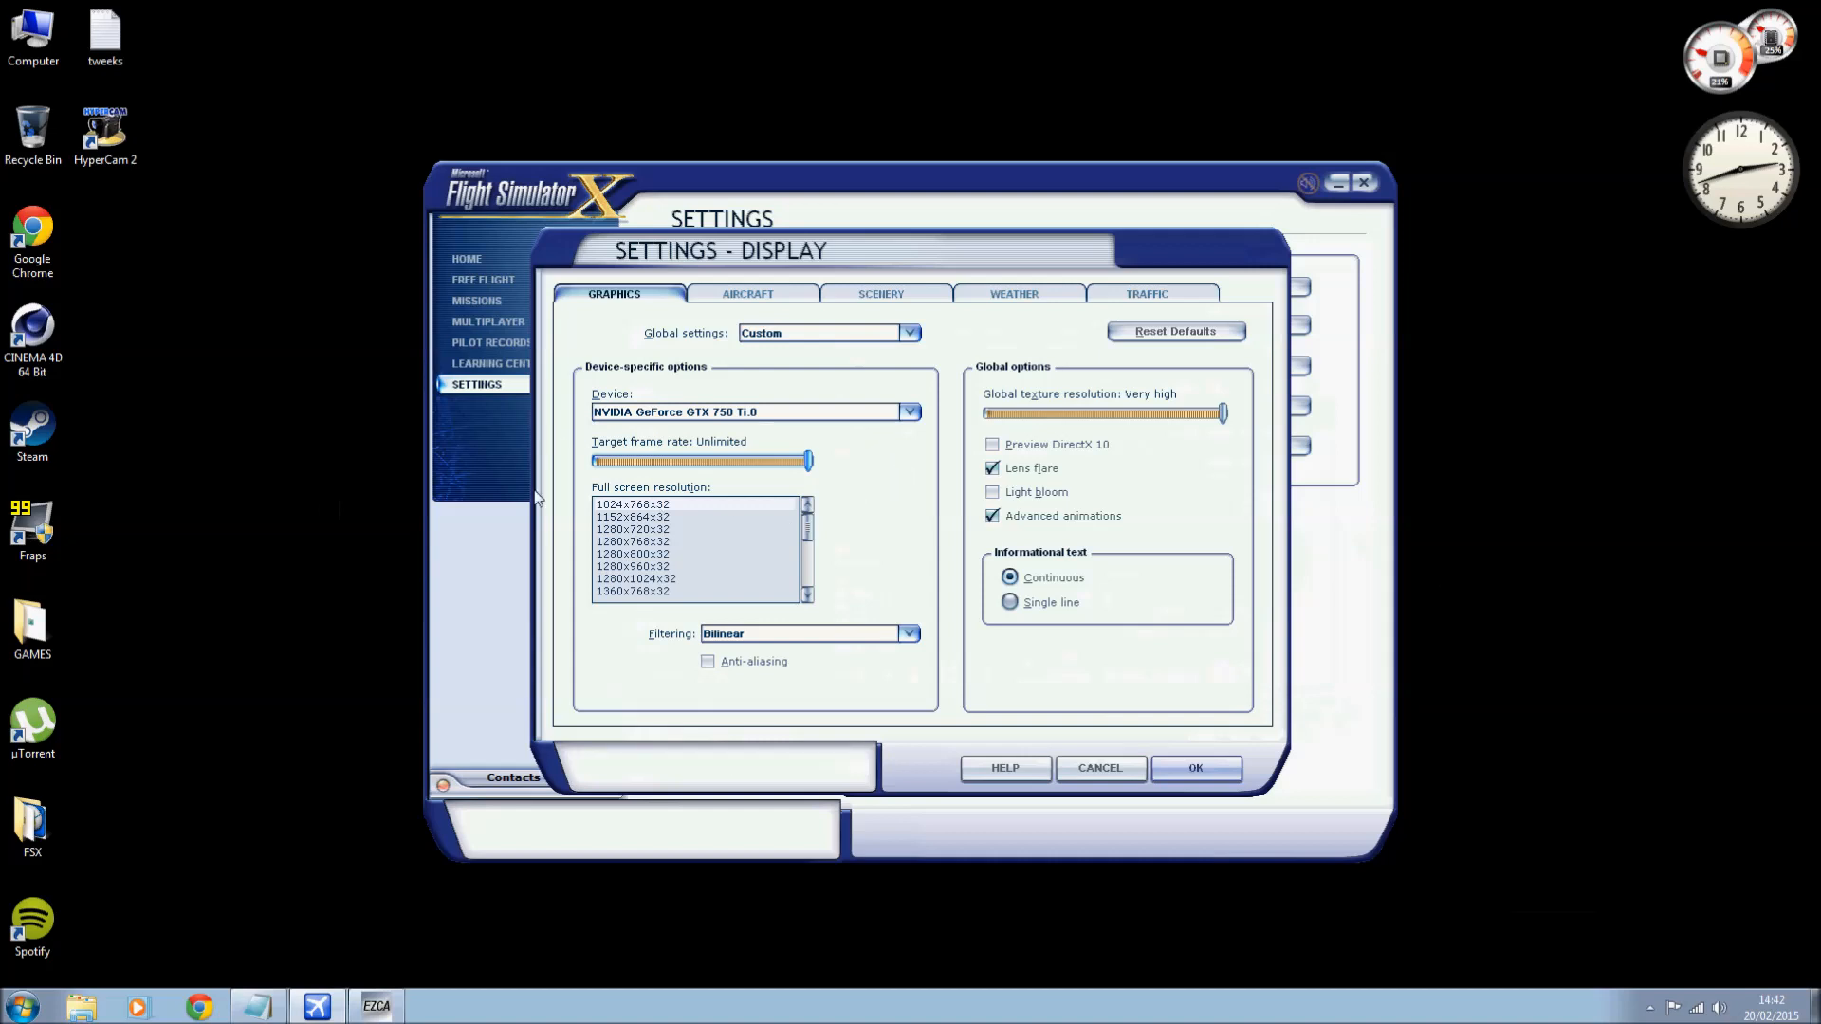
mouse_move(290, 548)
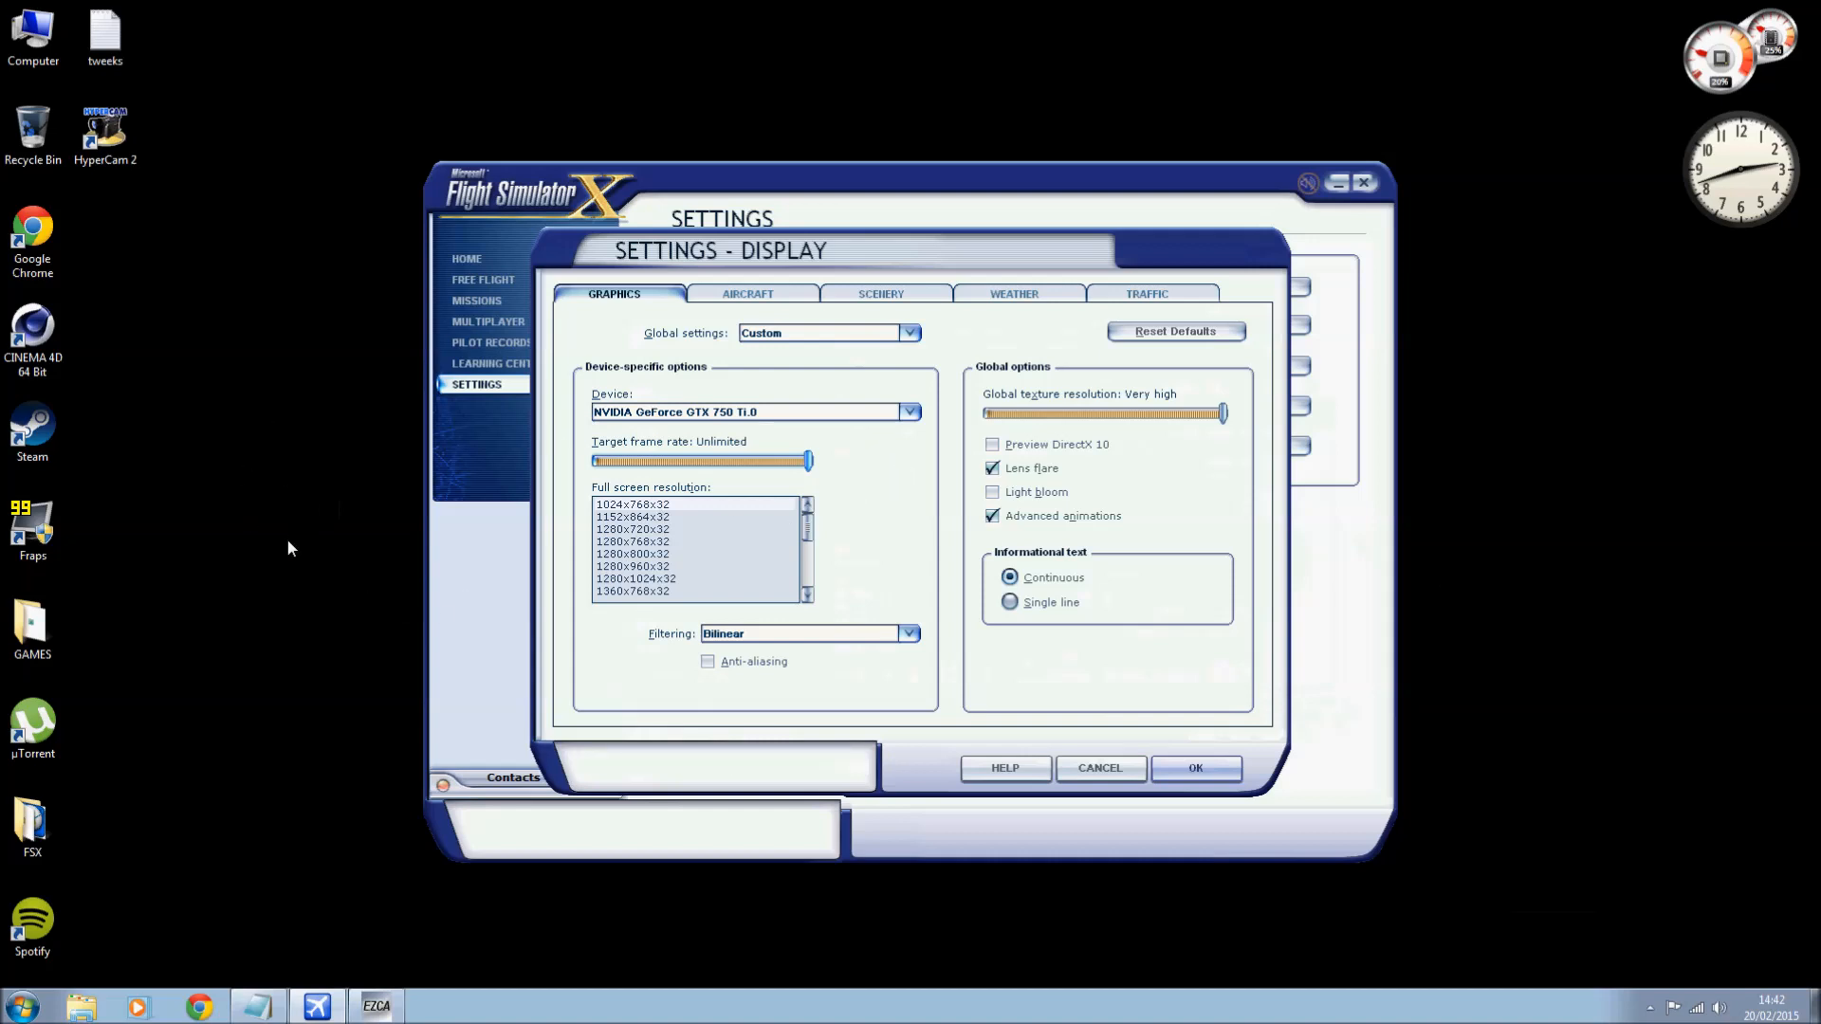
mouse_move(1134, 405)
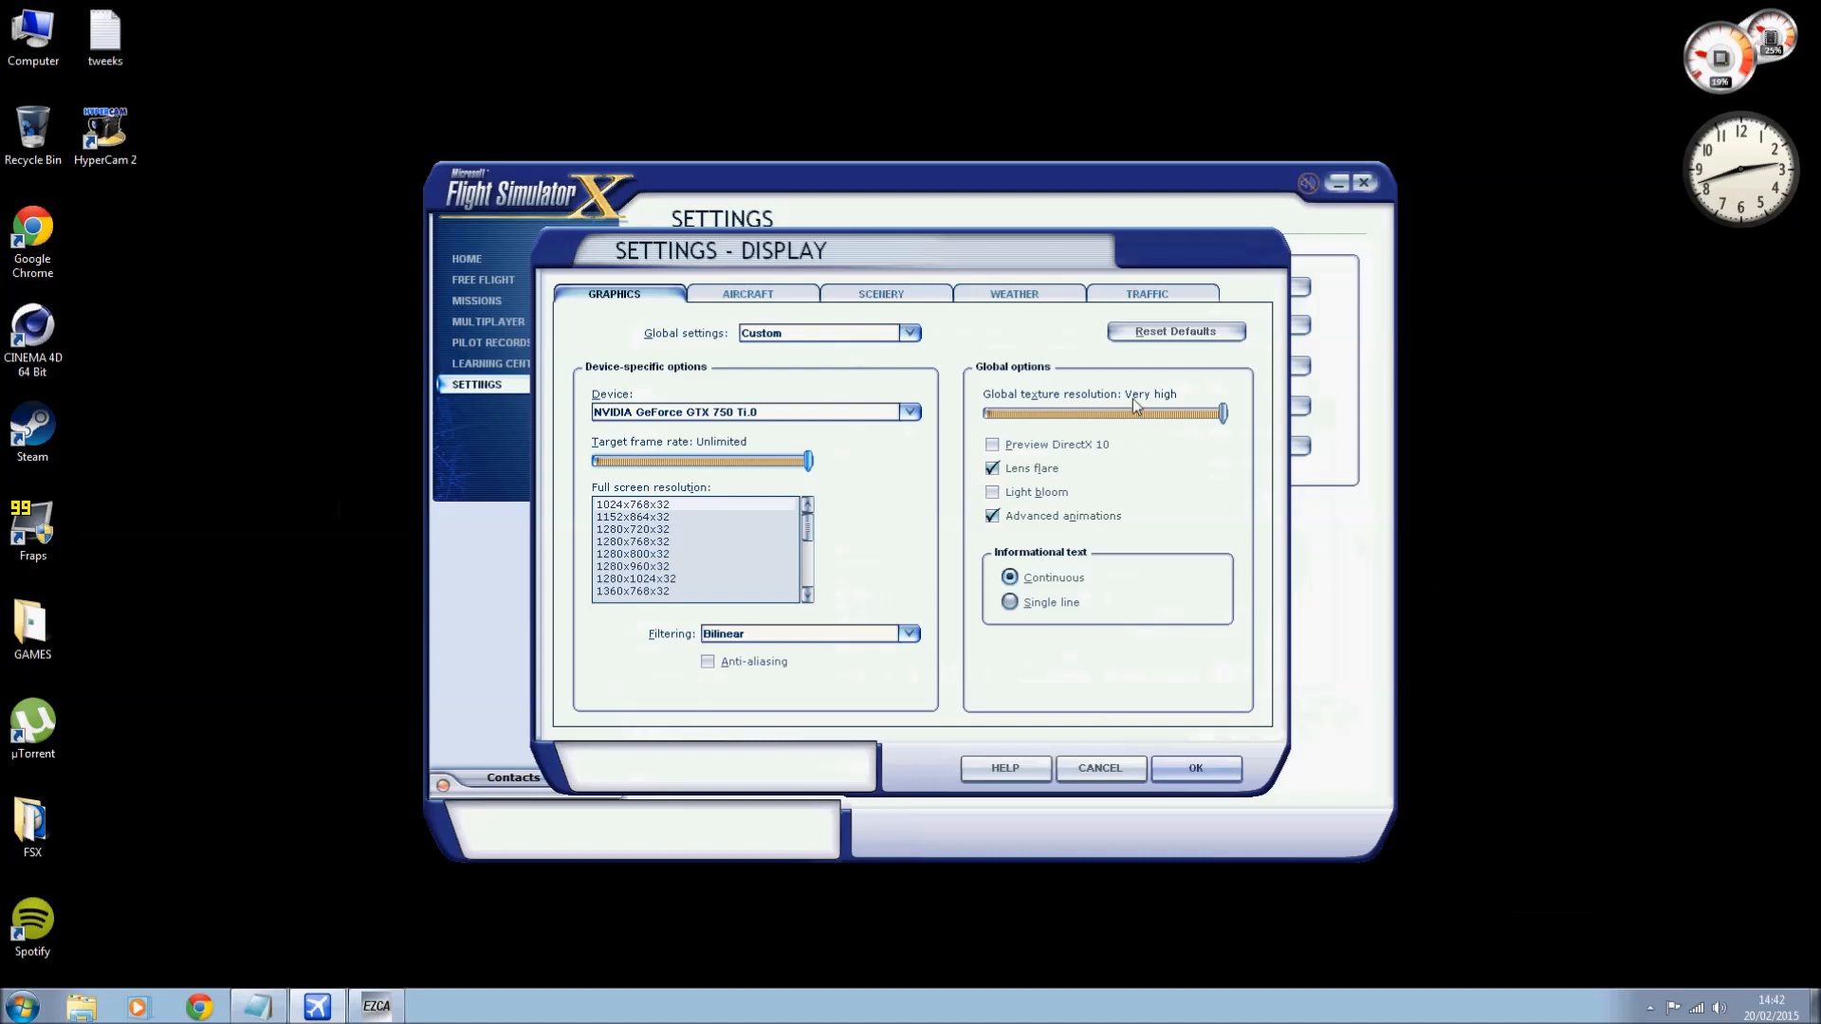
mouse_move(926, 504)
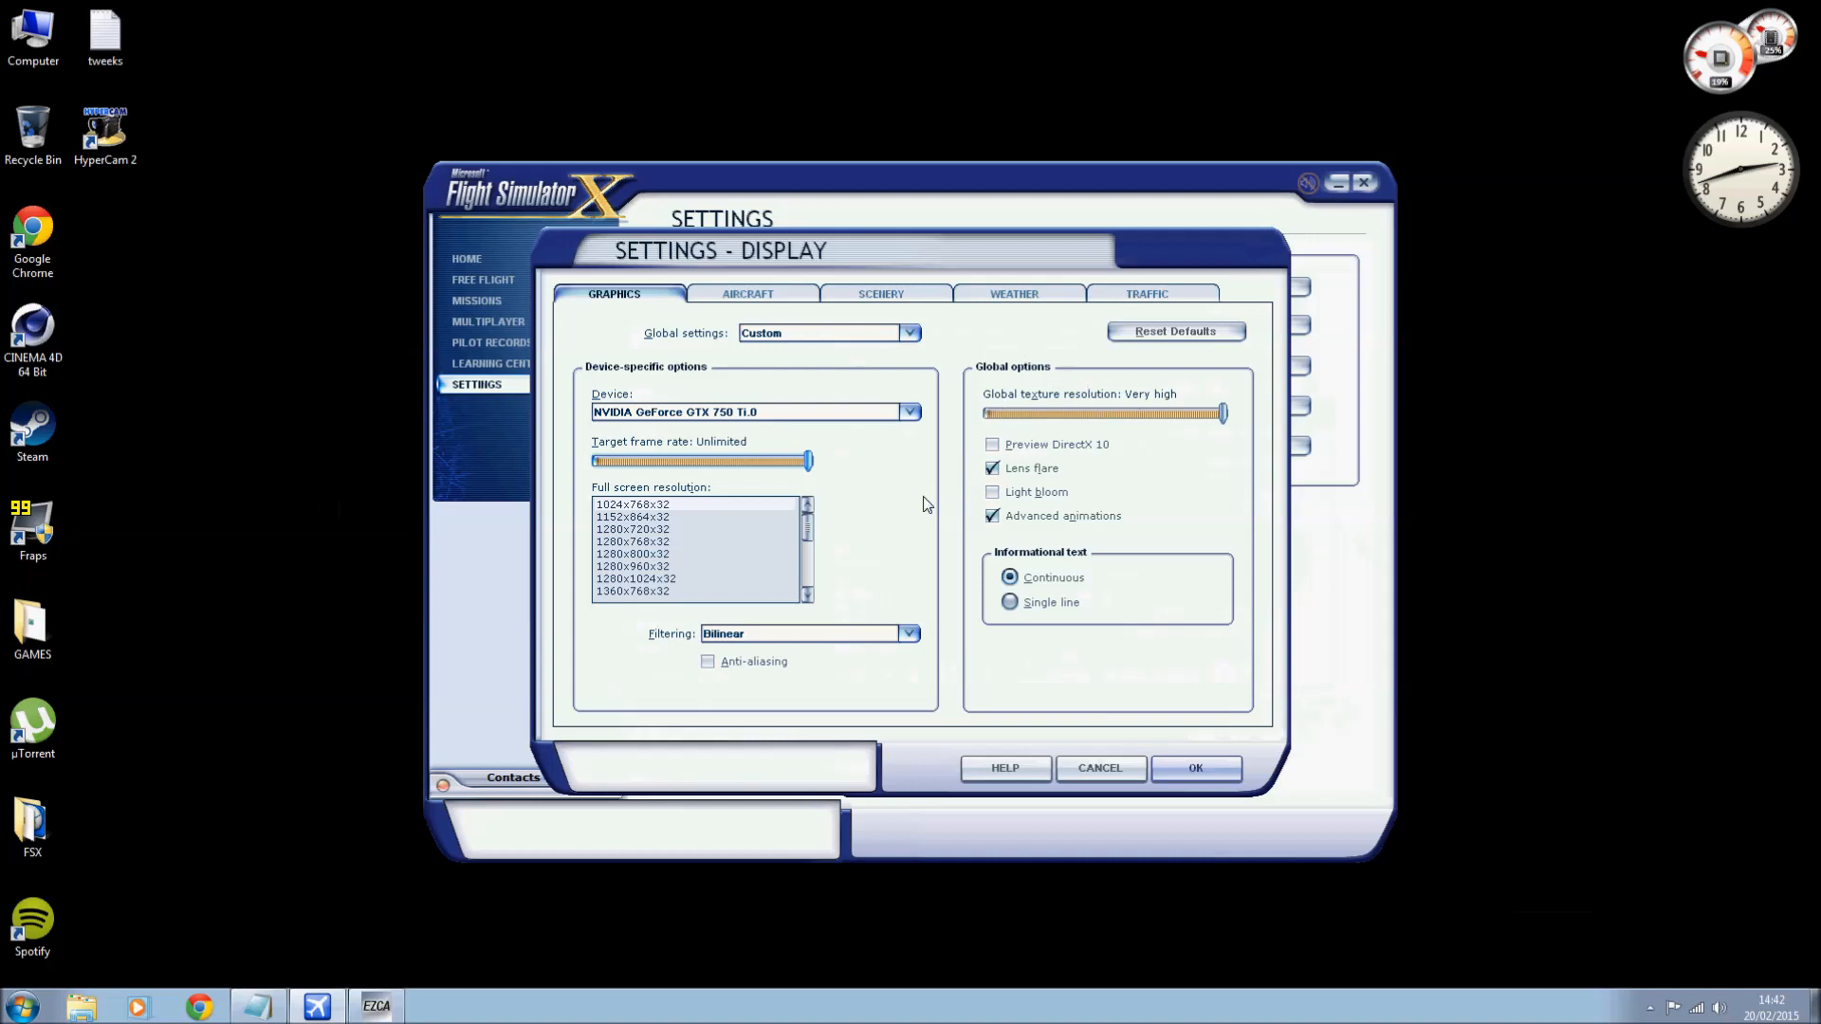
mouse_move(904, 512)
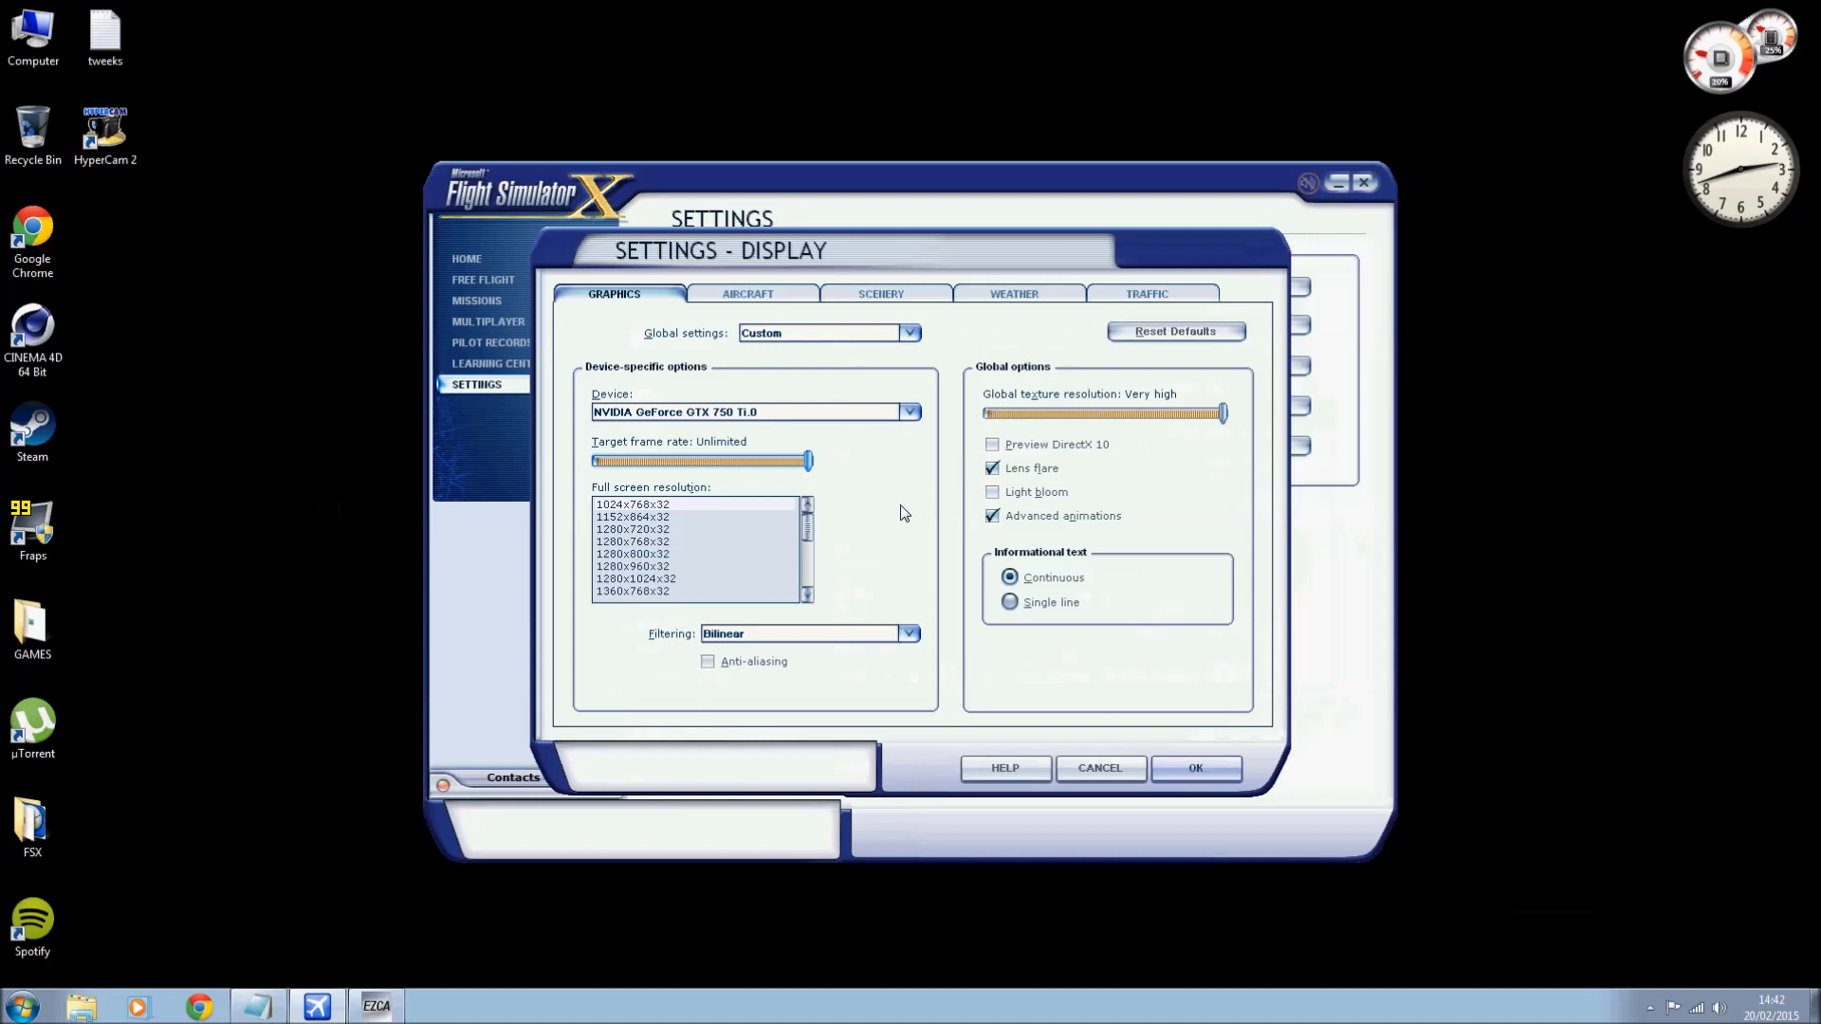
mouse_move(907, 513)
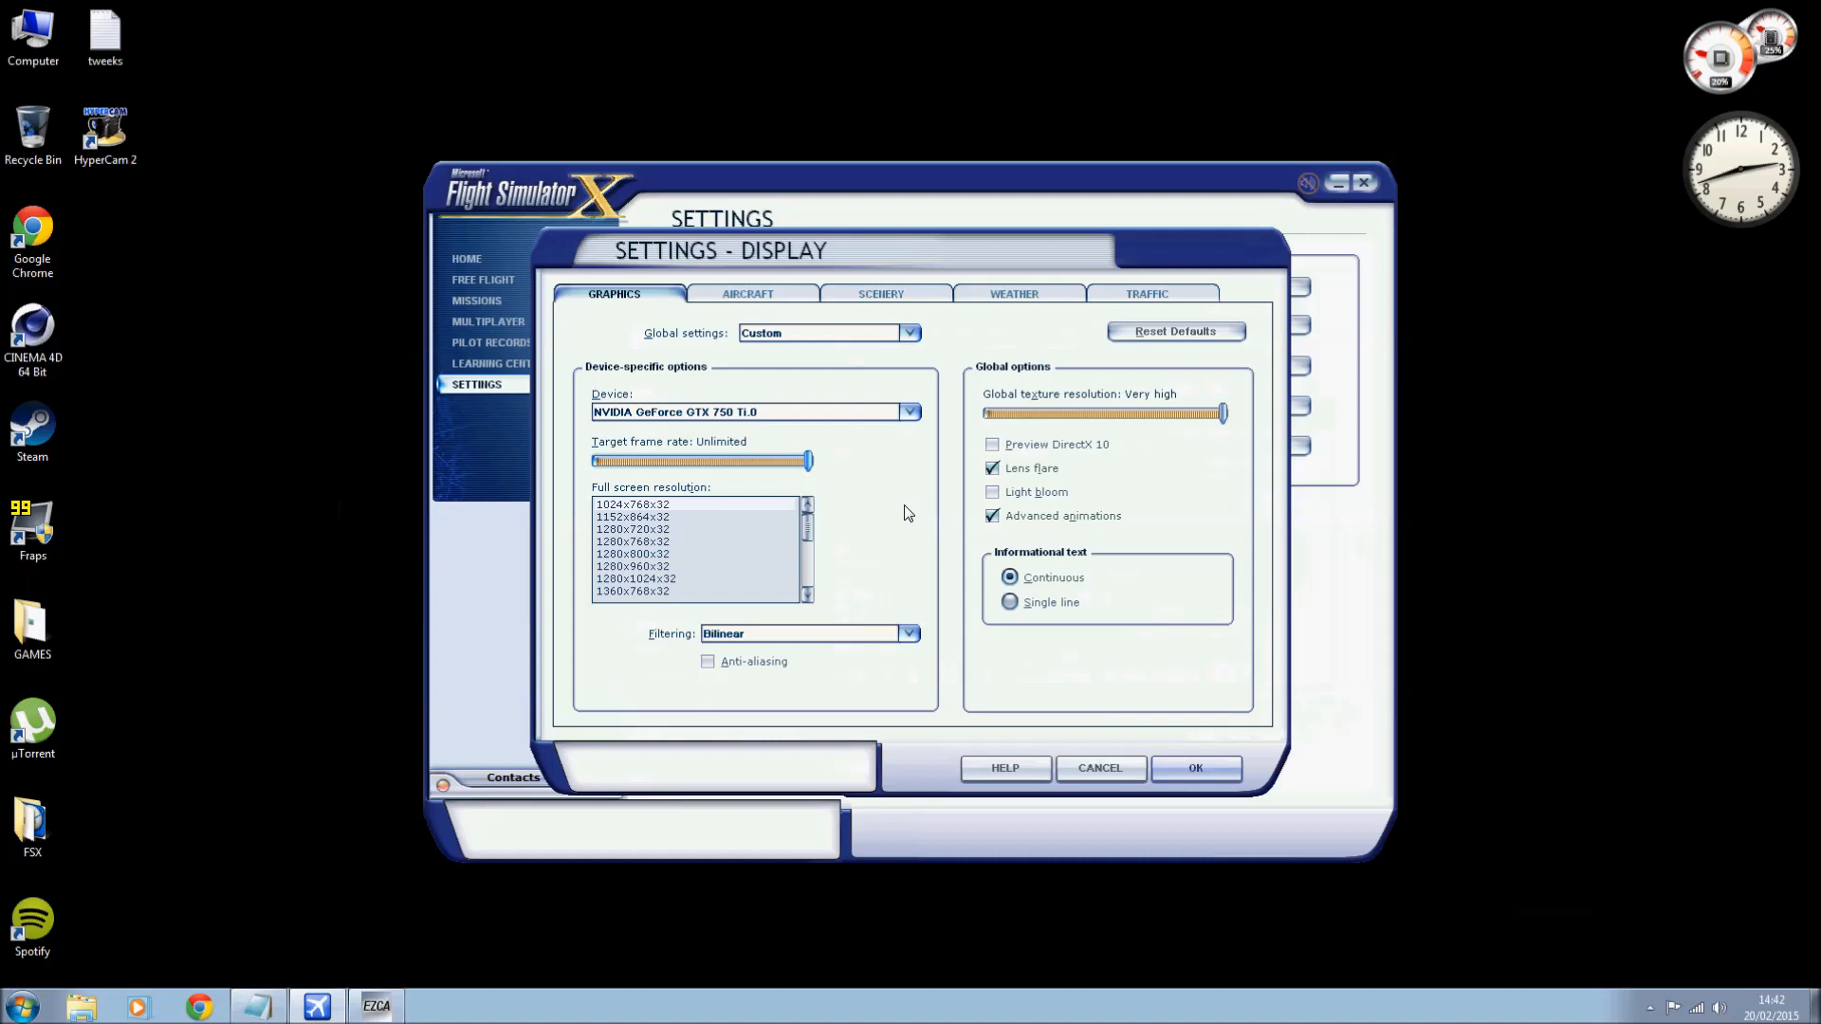
mouse_move(885, 511)
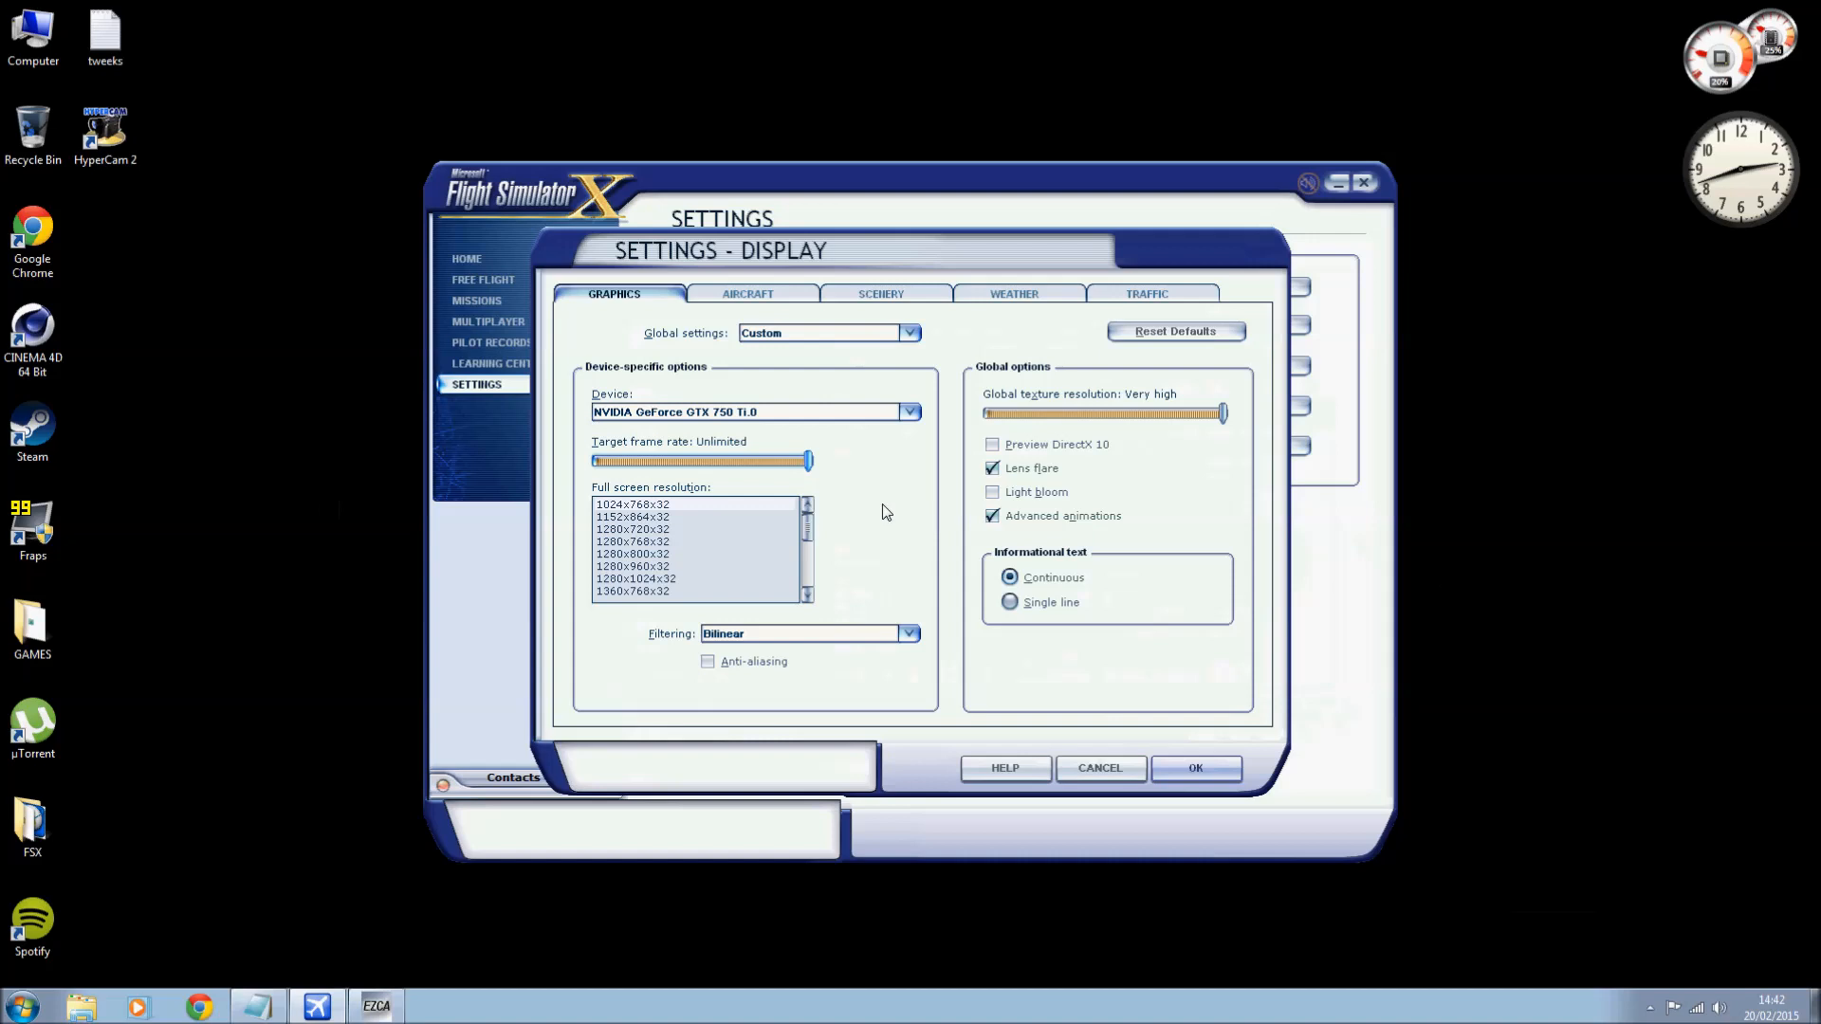
mouse_move(866, 453)
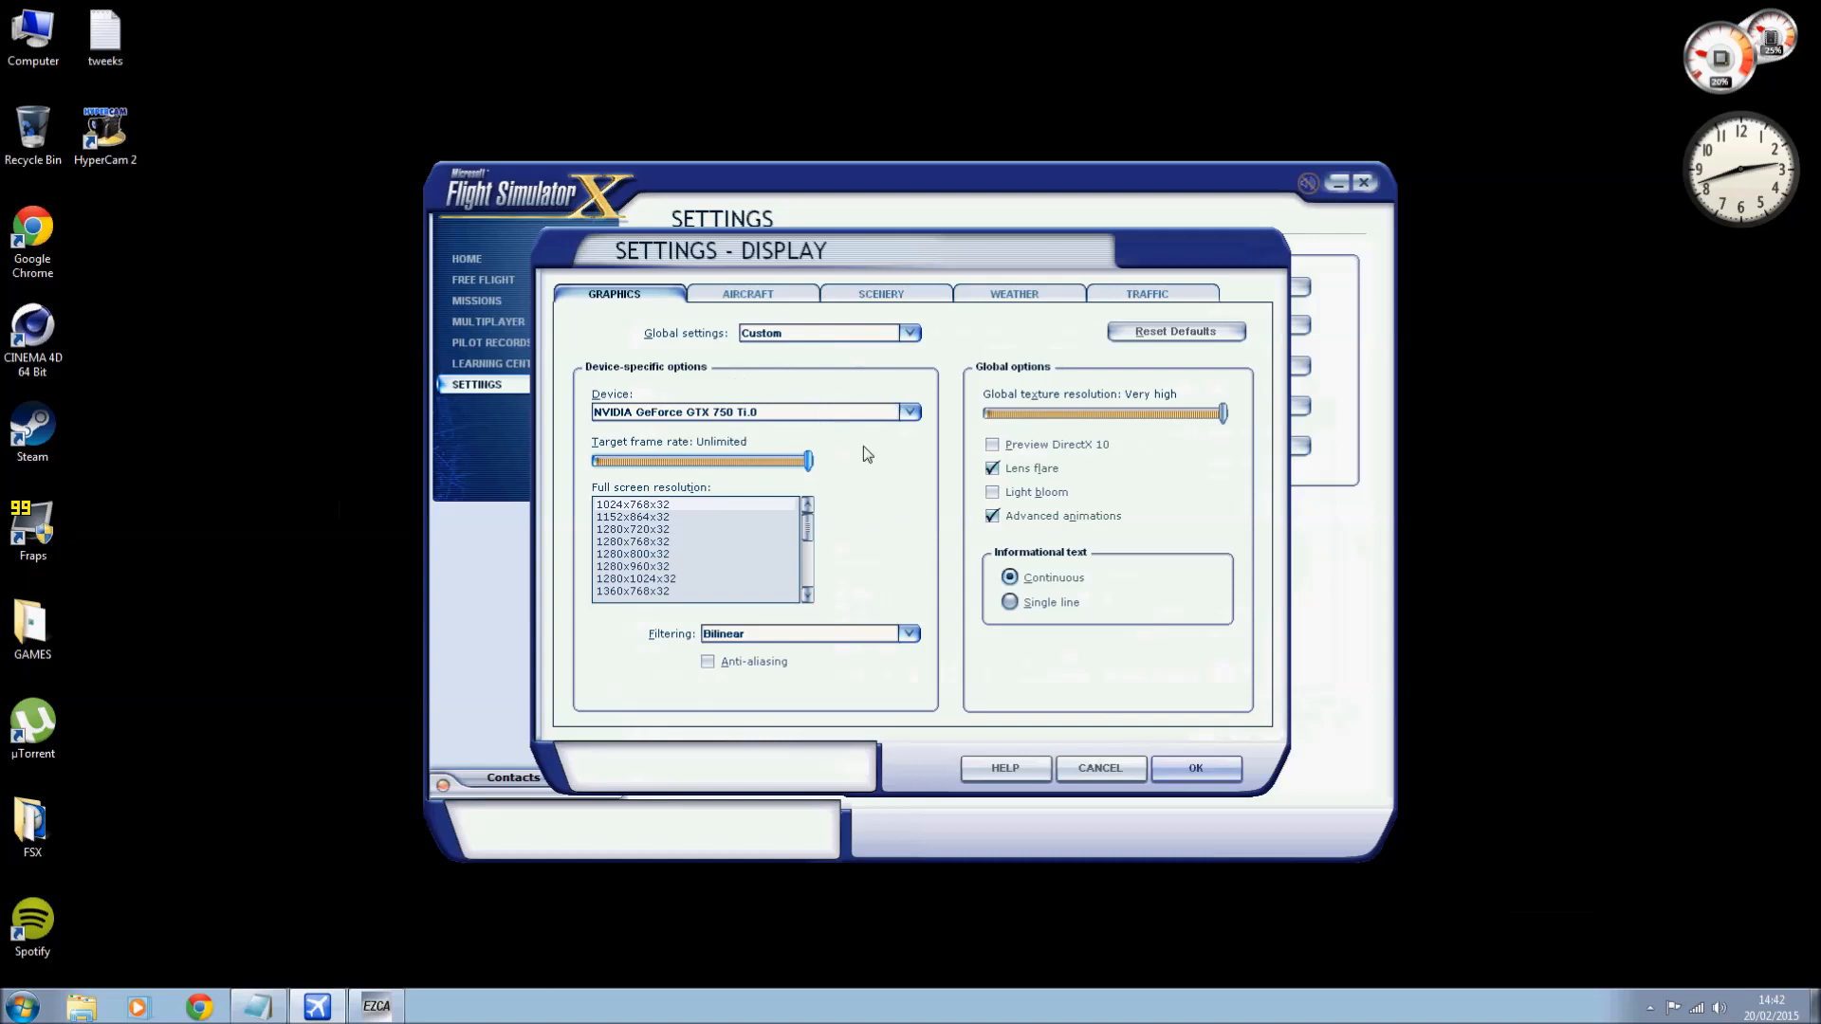
Set resolution 1920x1080x32, Trilinear filtering and single-line informational text on the Graphics tab.
scroll("down", 3)
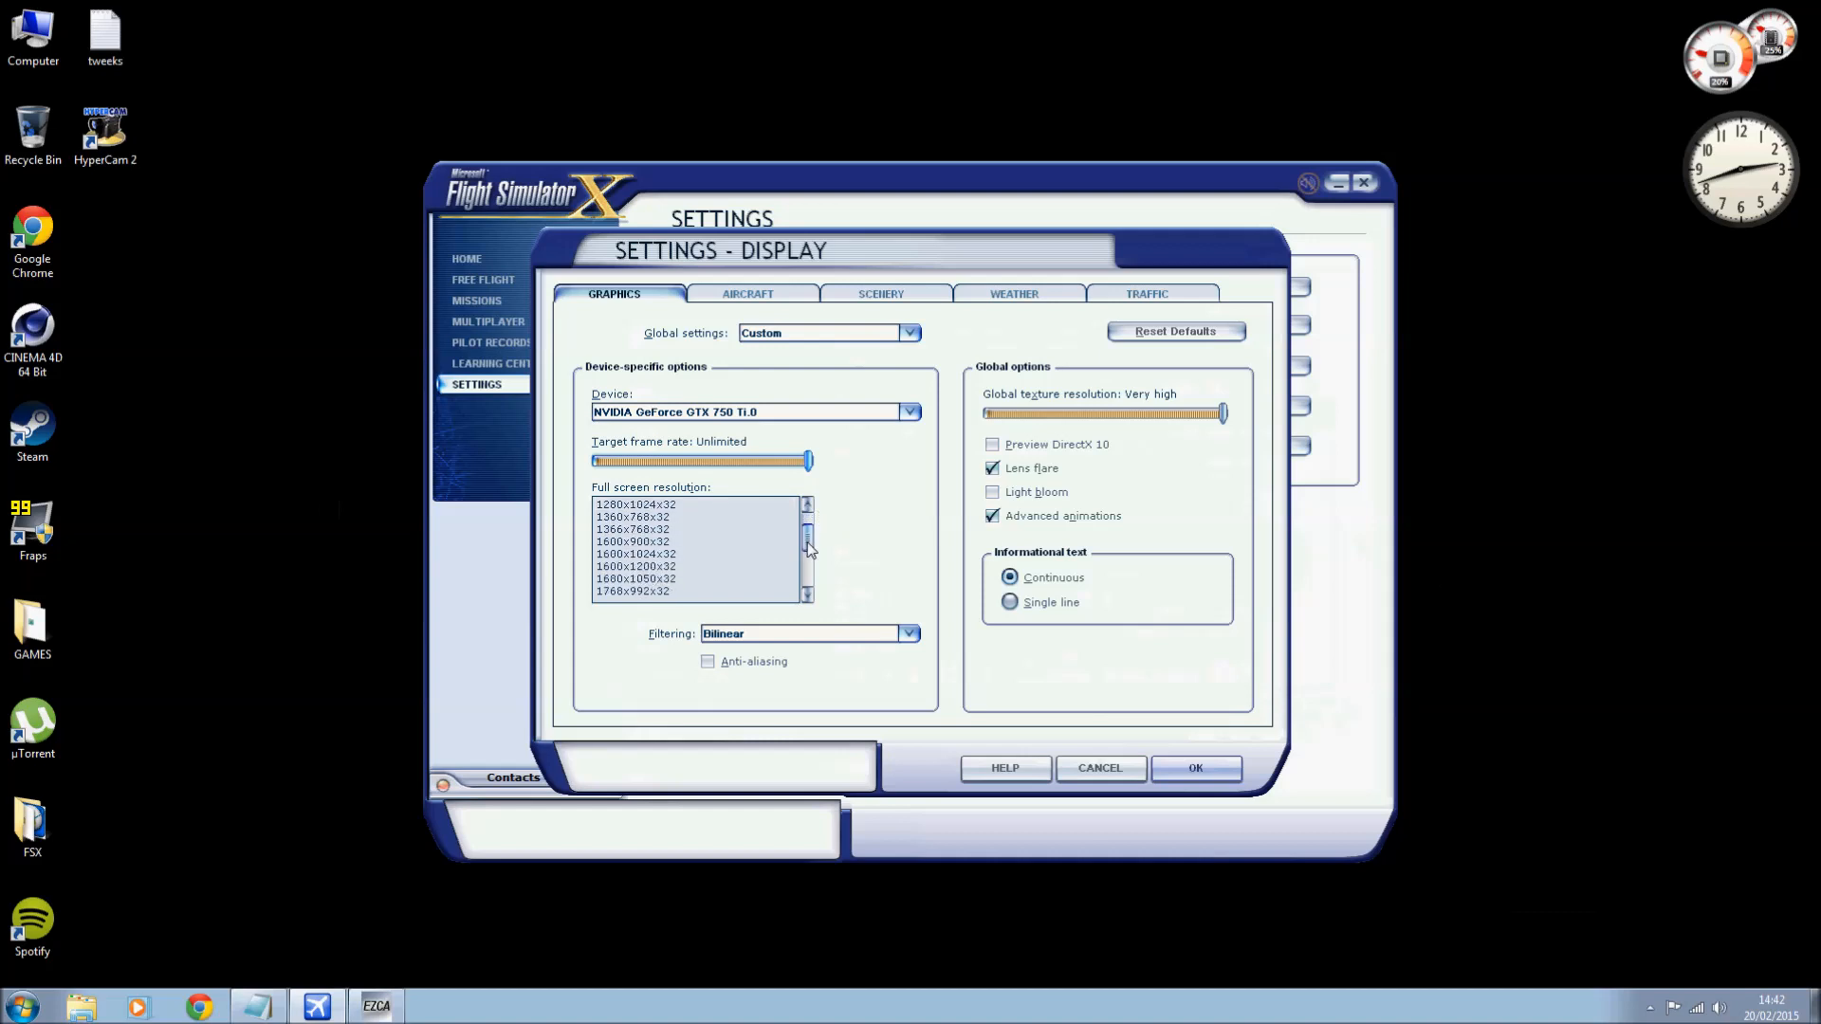
scroll("down", 3)
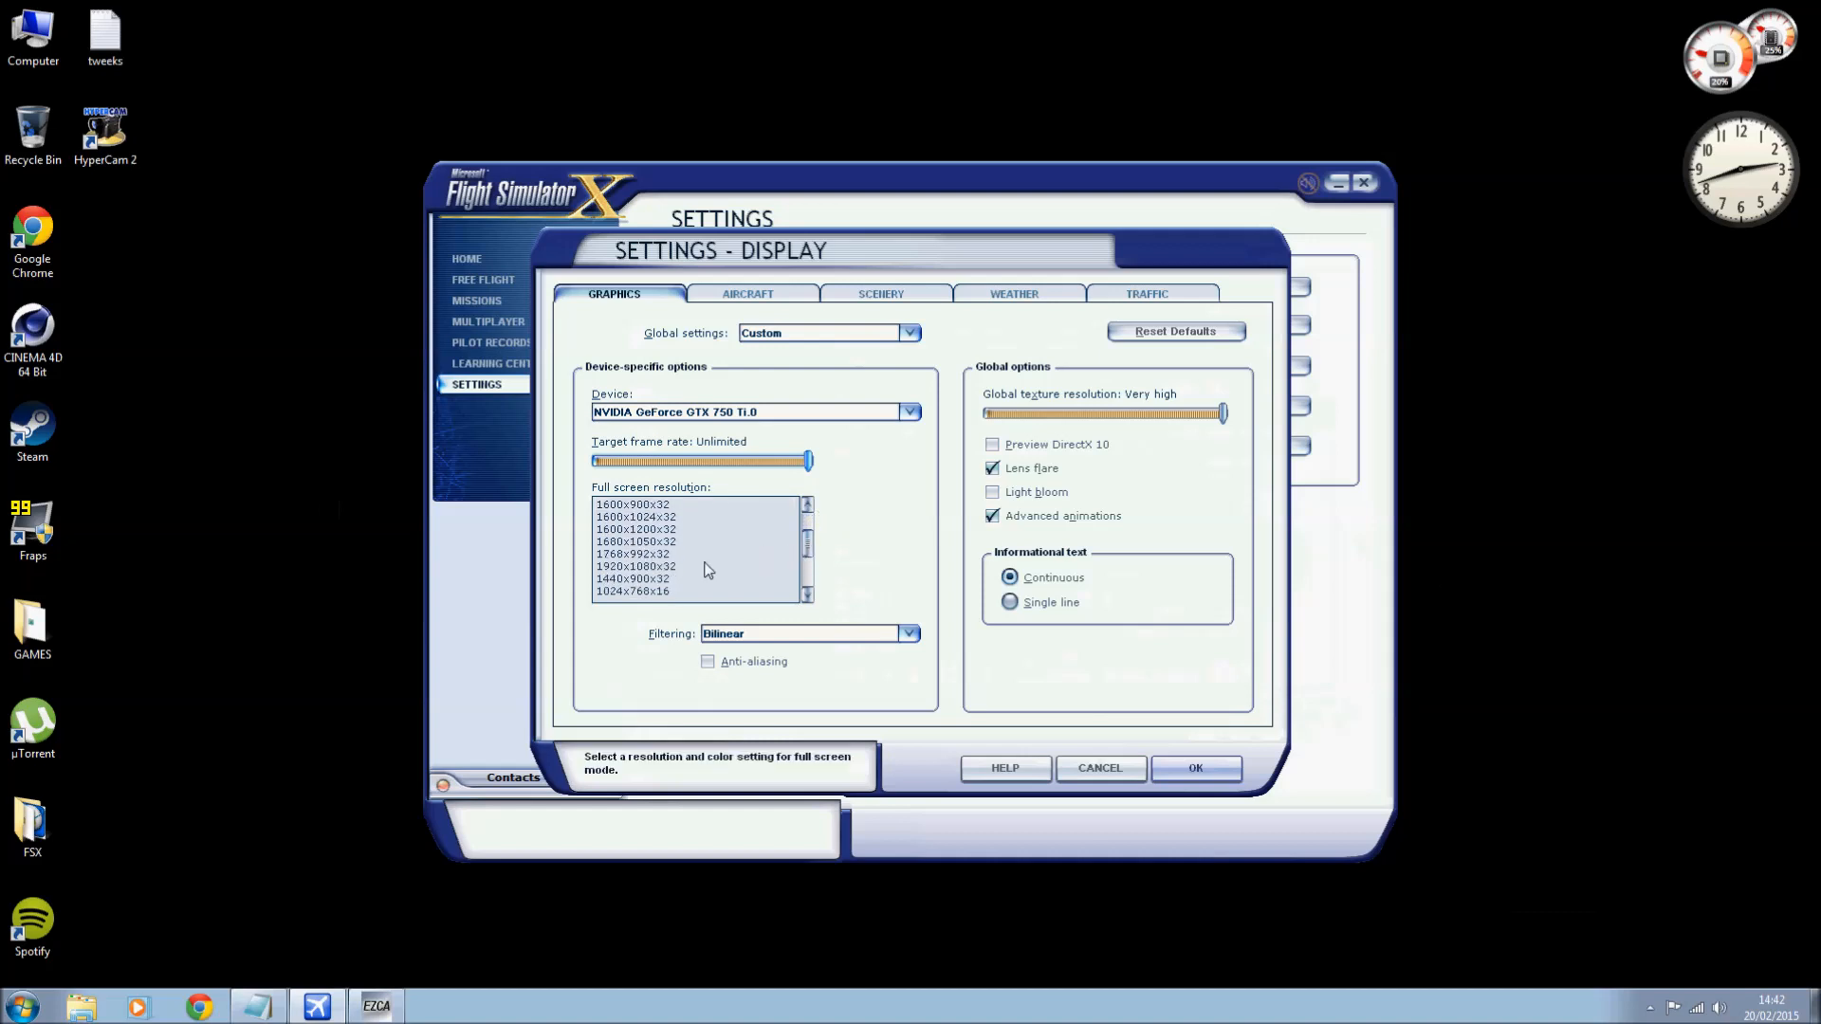
left_click(634, 567)
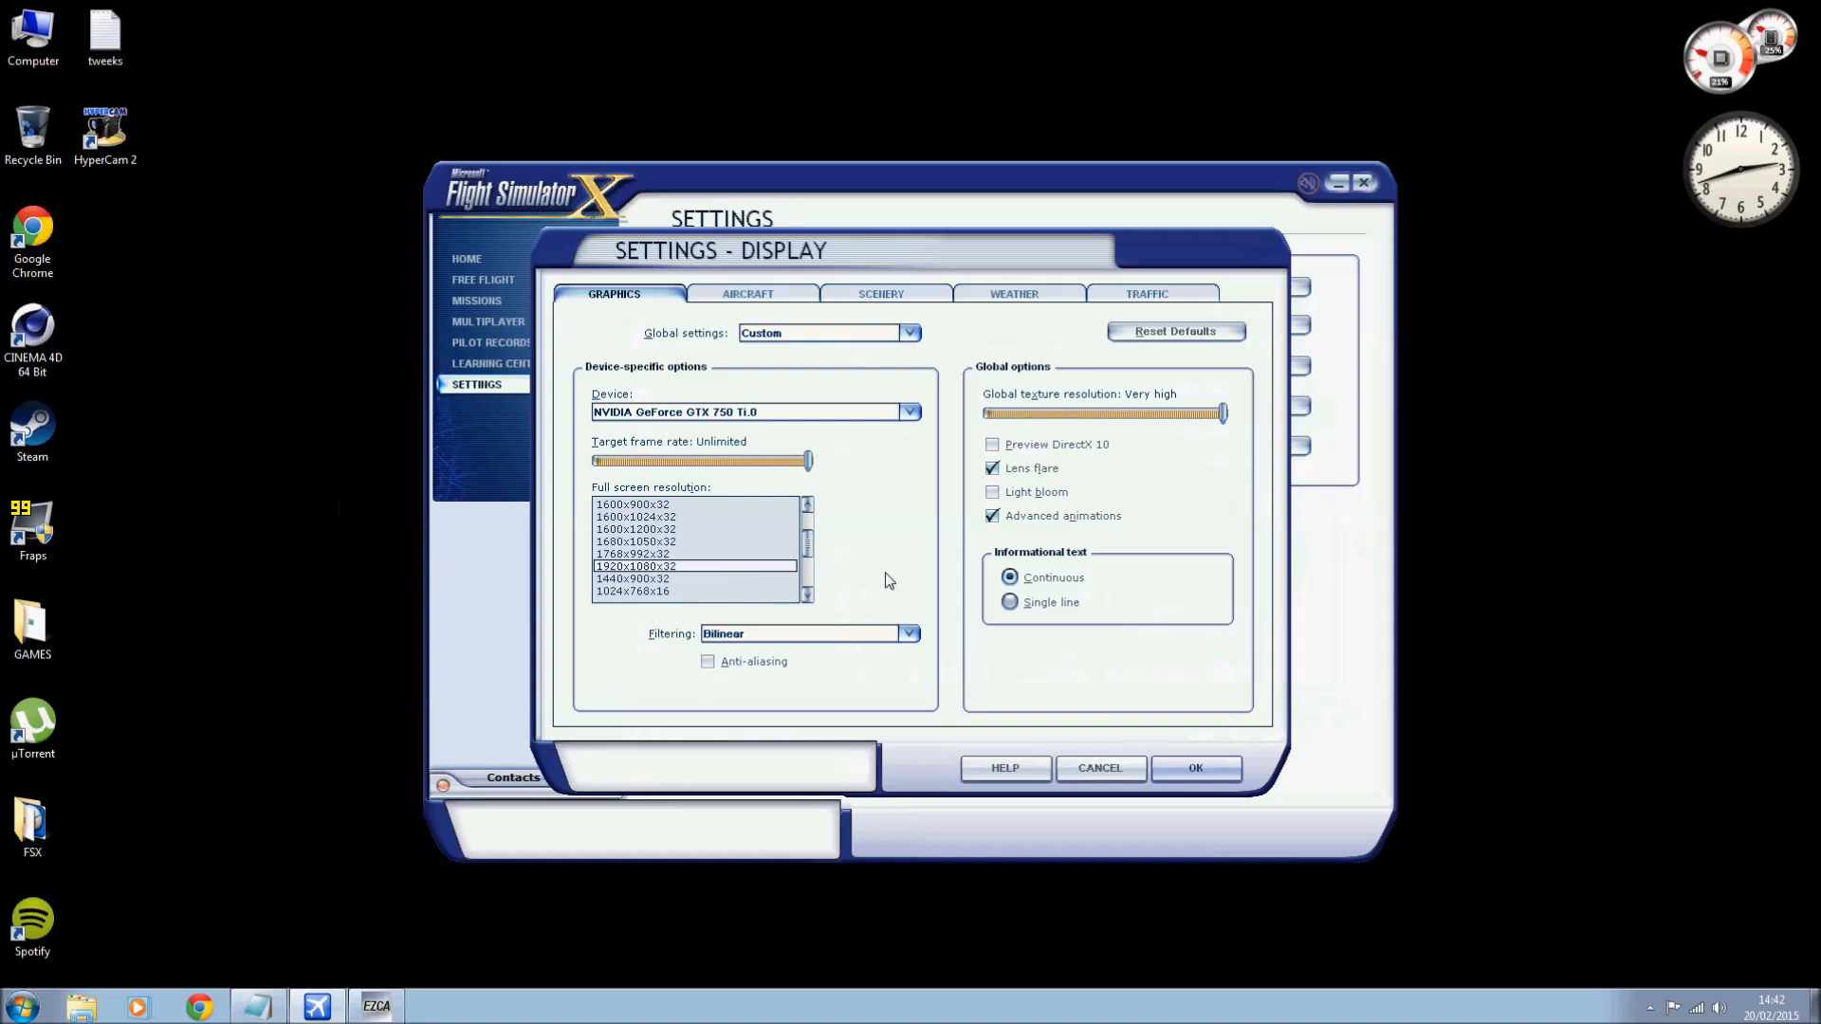
left_click(910, 632)
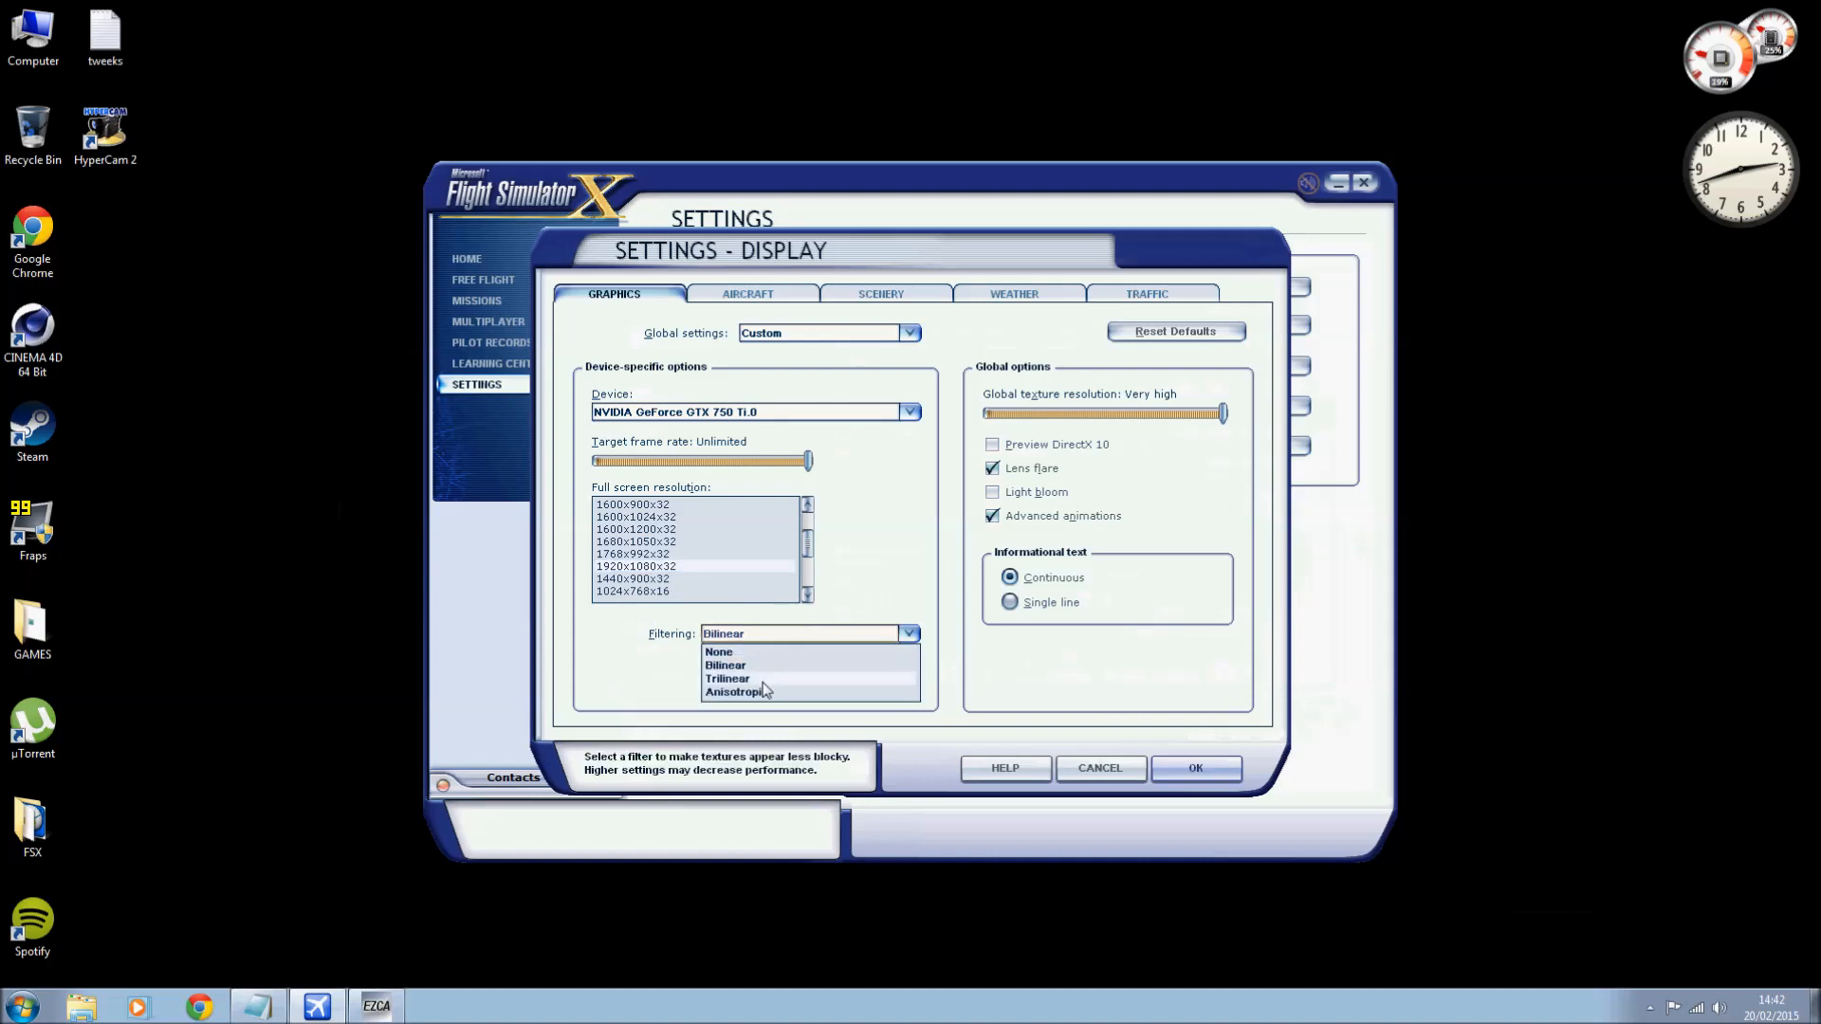
mouse_move(807, 684)
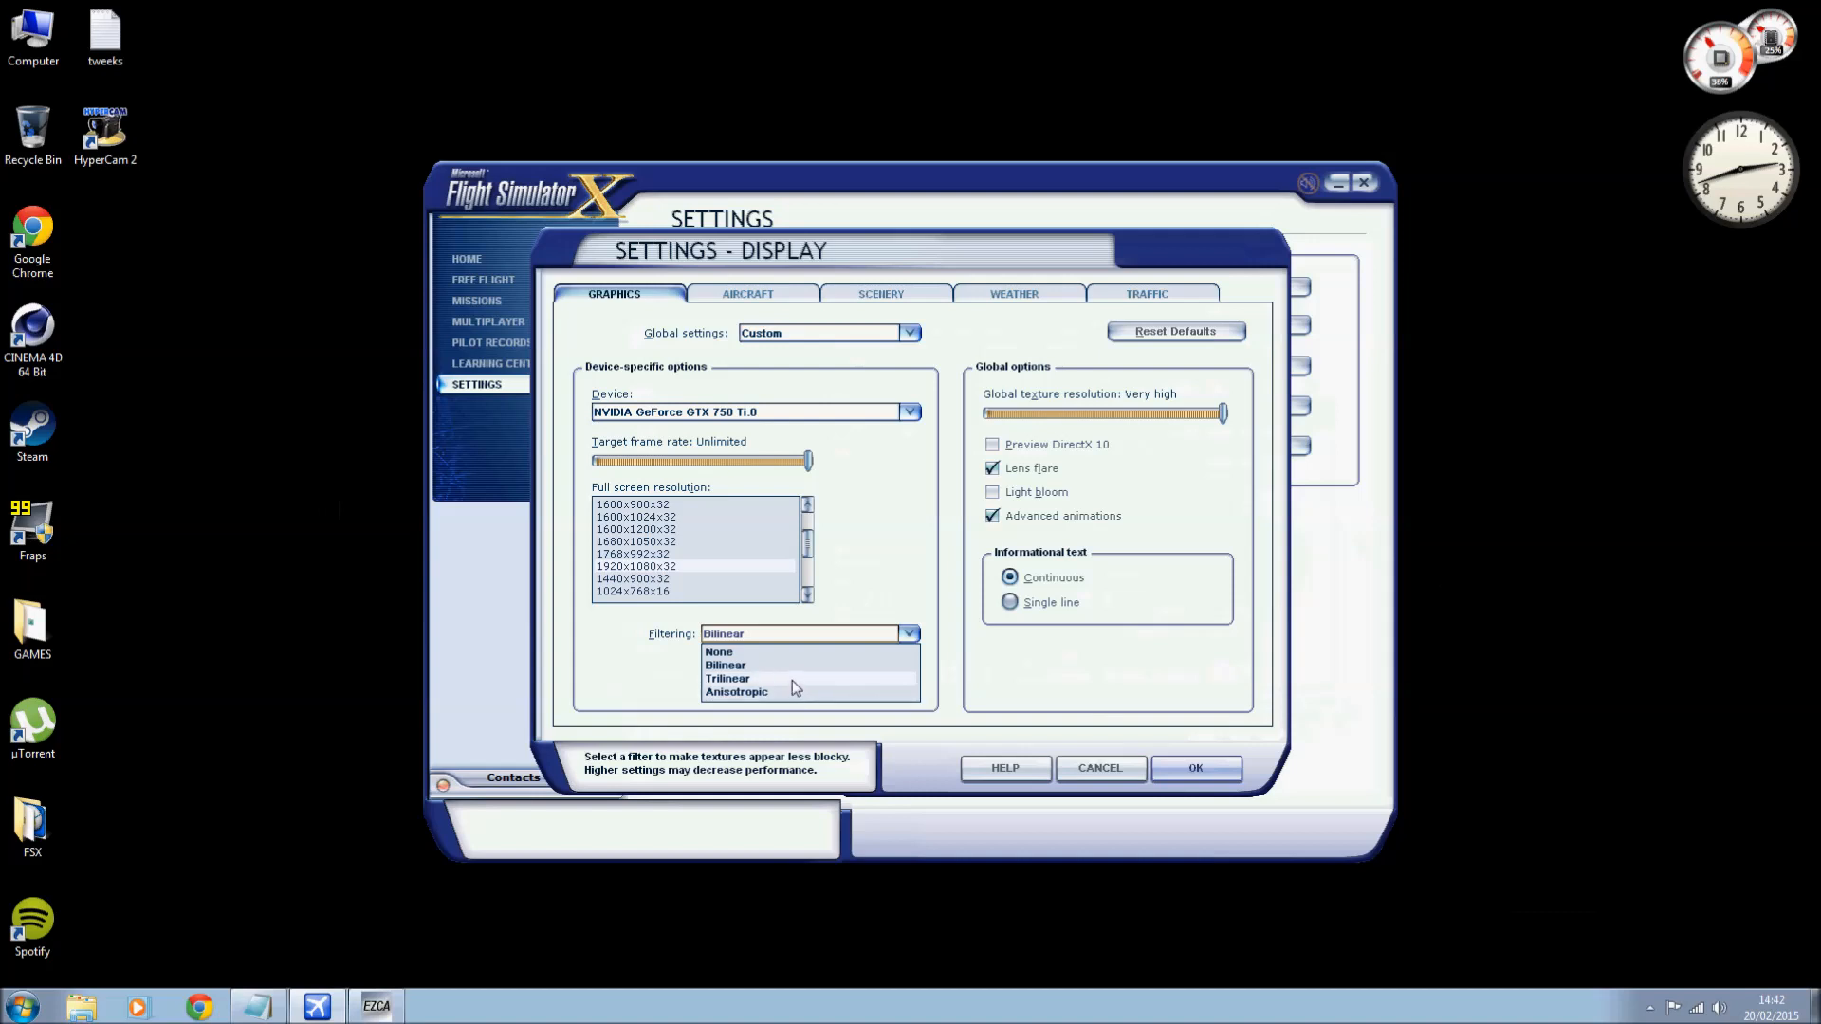
left_click(727, 678)
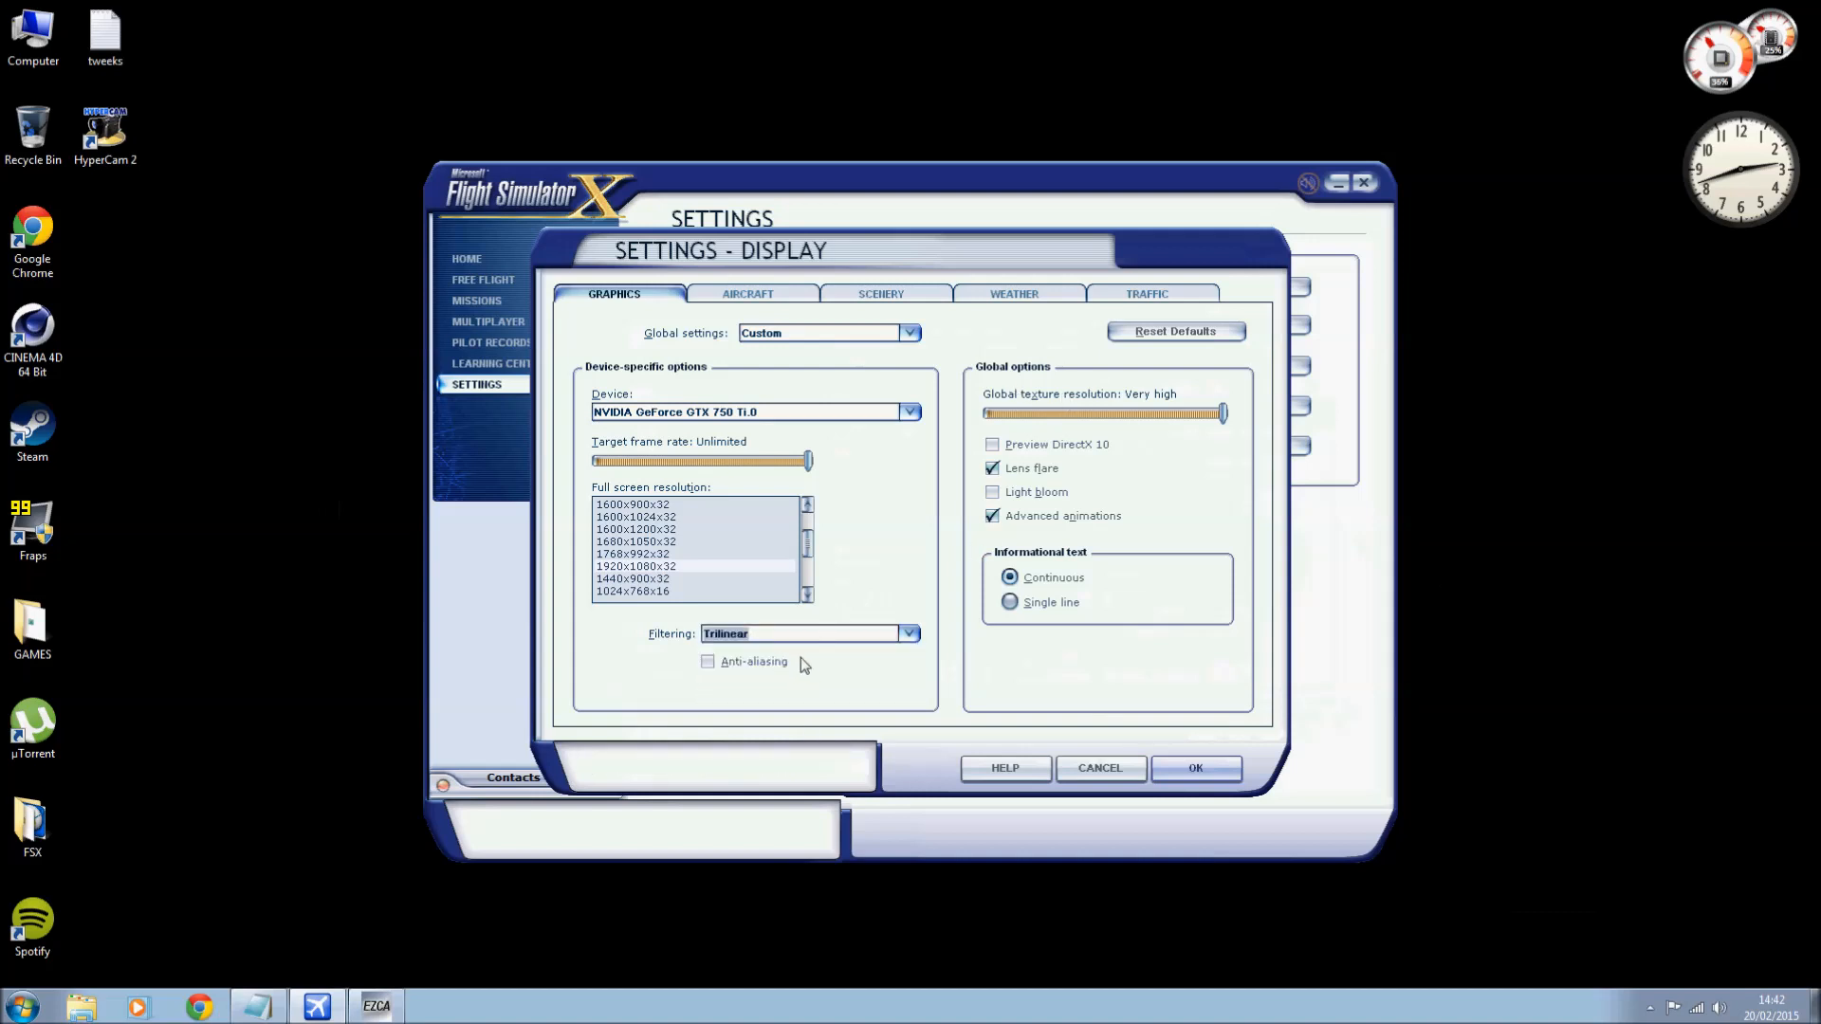
mouse_move(1109, 480)
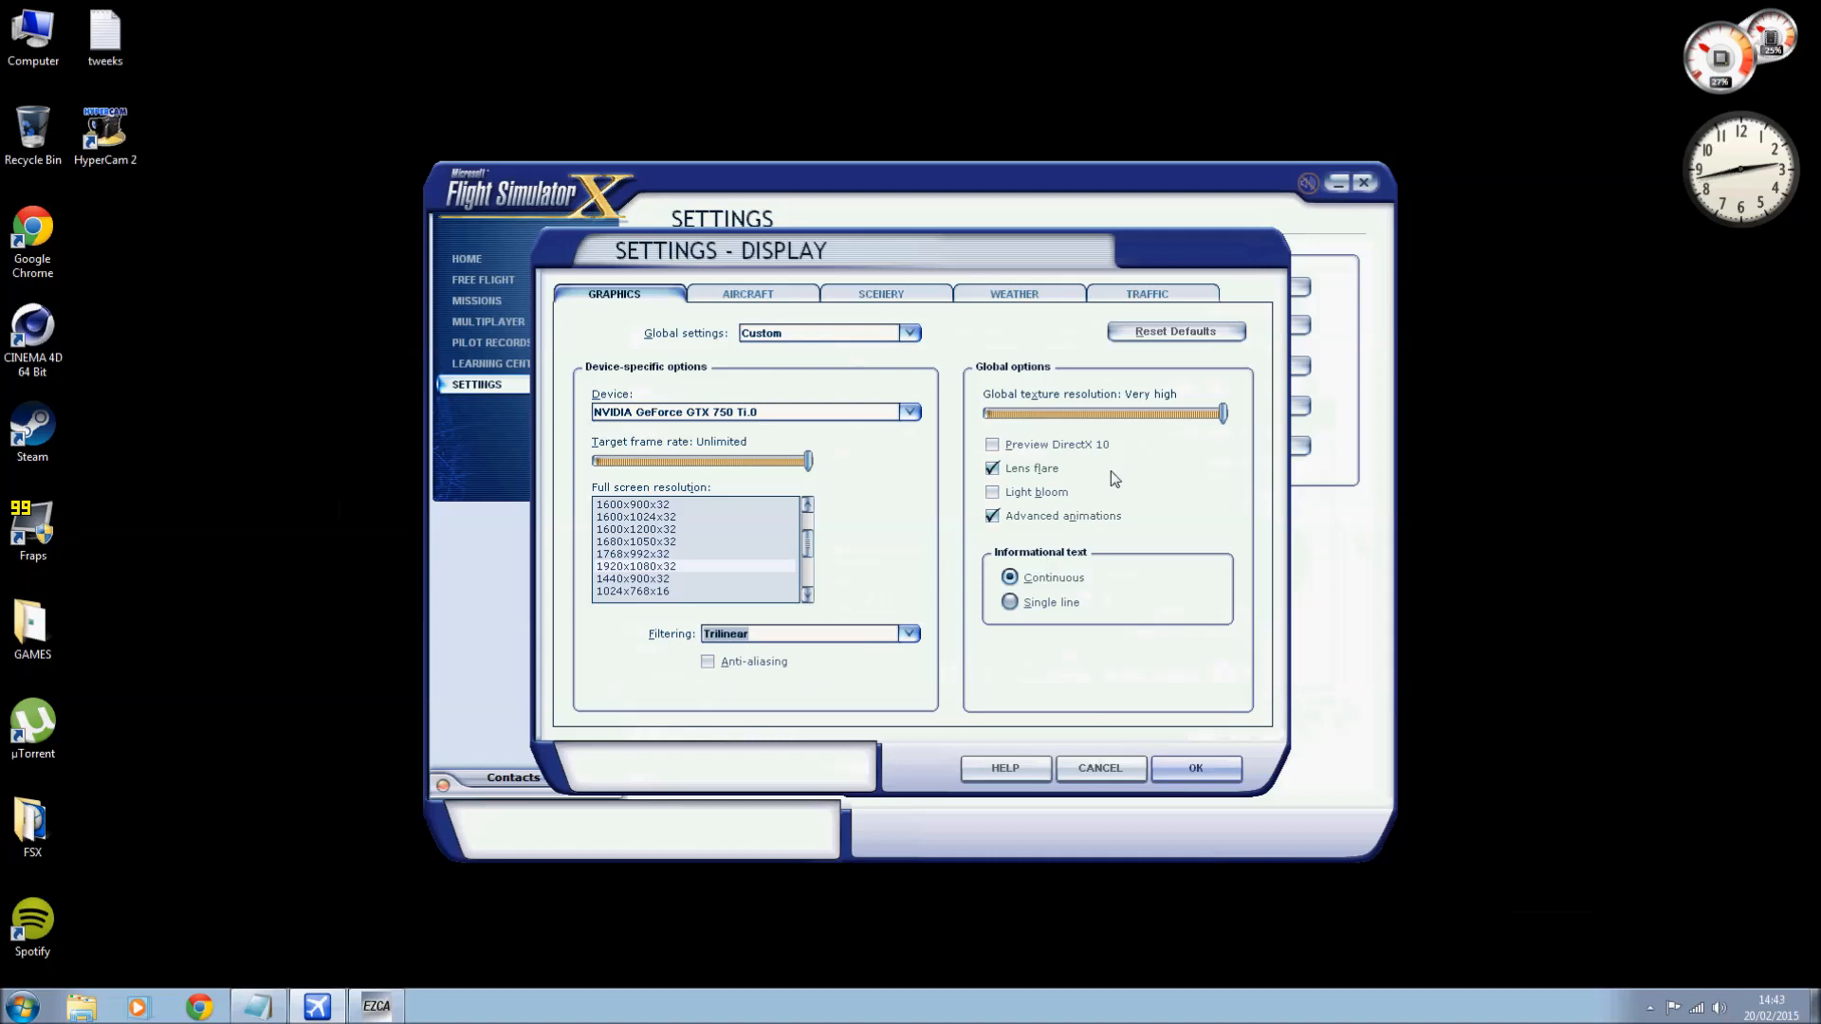
mouse_move(1158, 476)
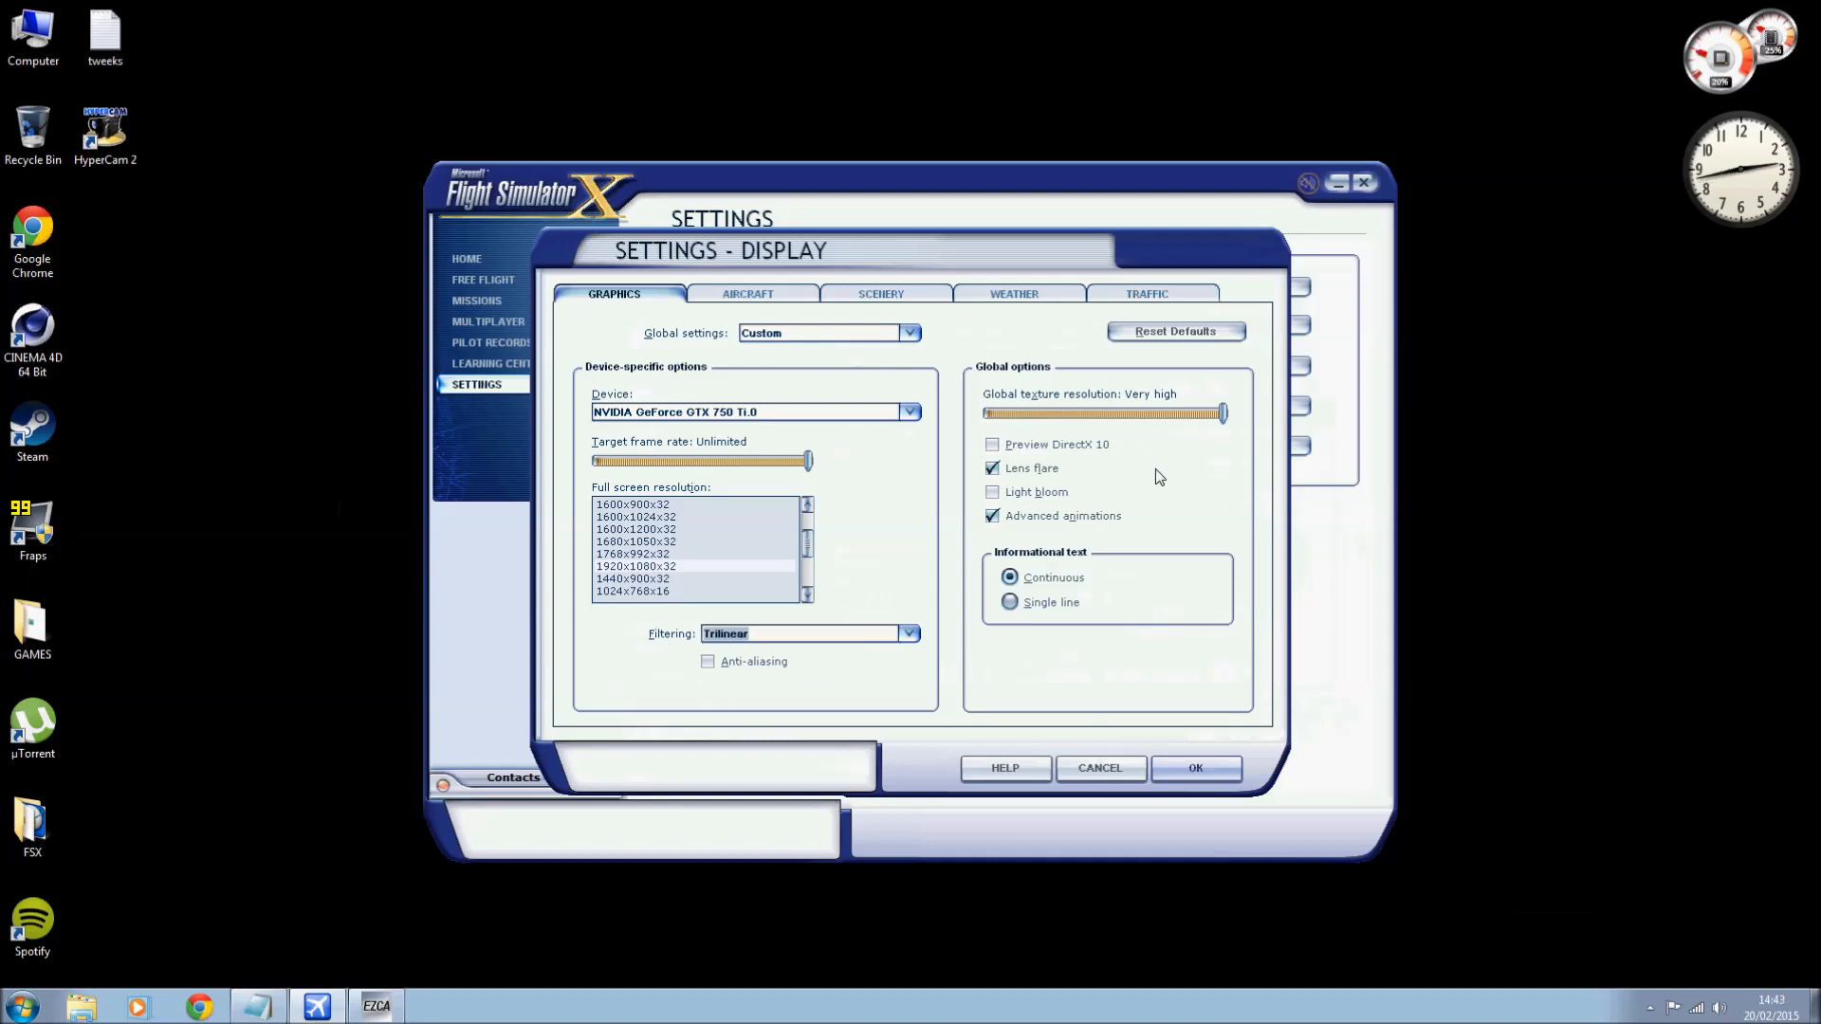
mouse_move(1178, 466)
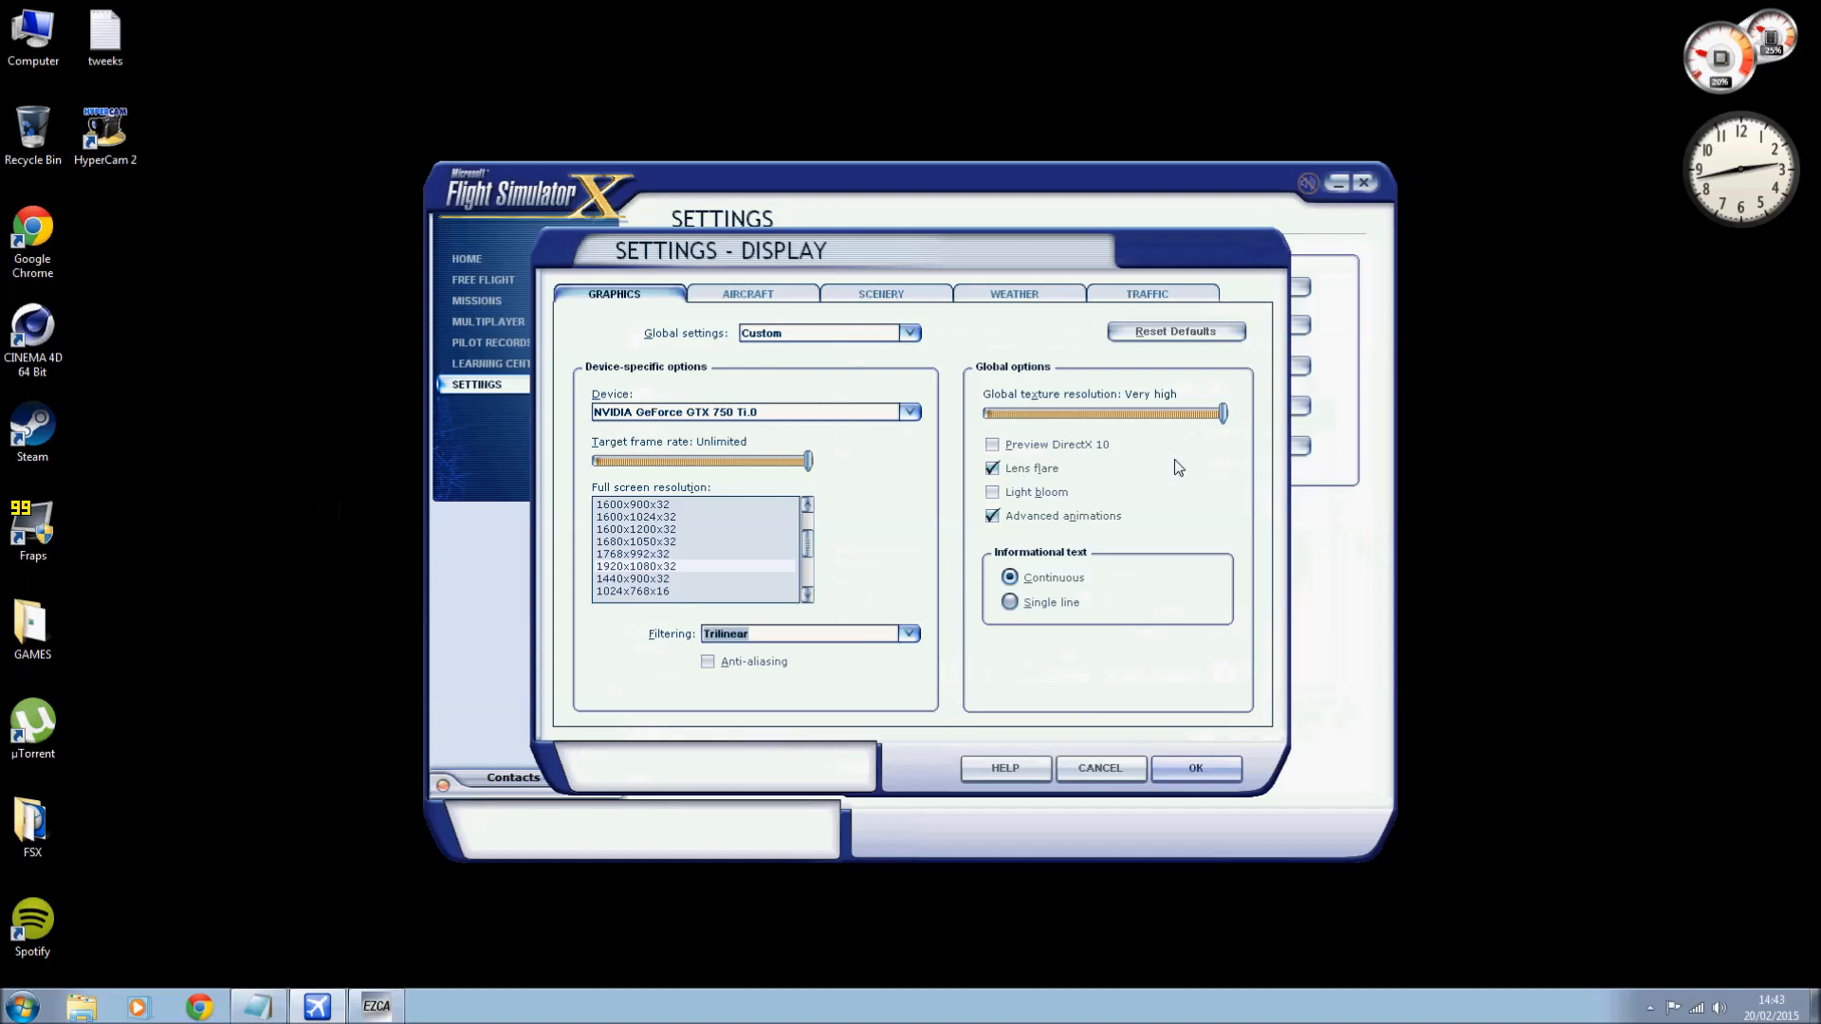
mouse_move(1016, 537)
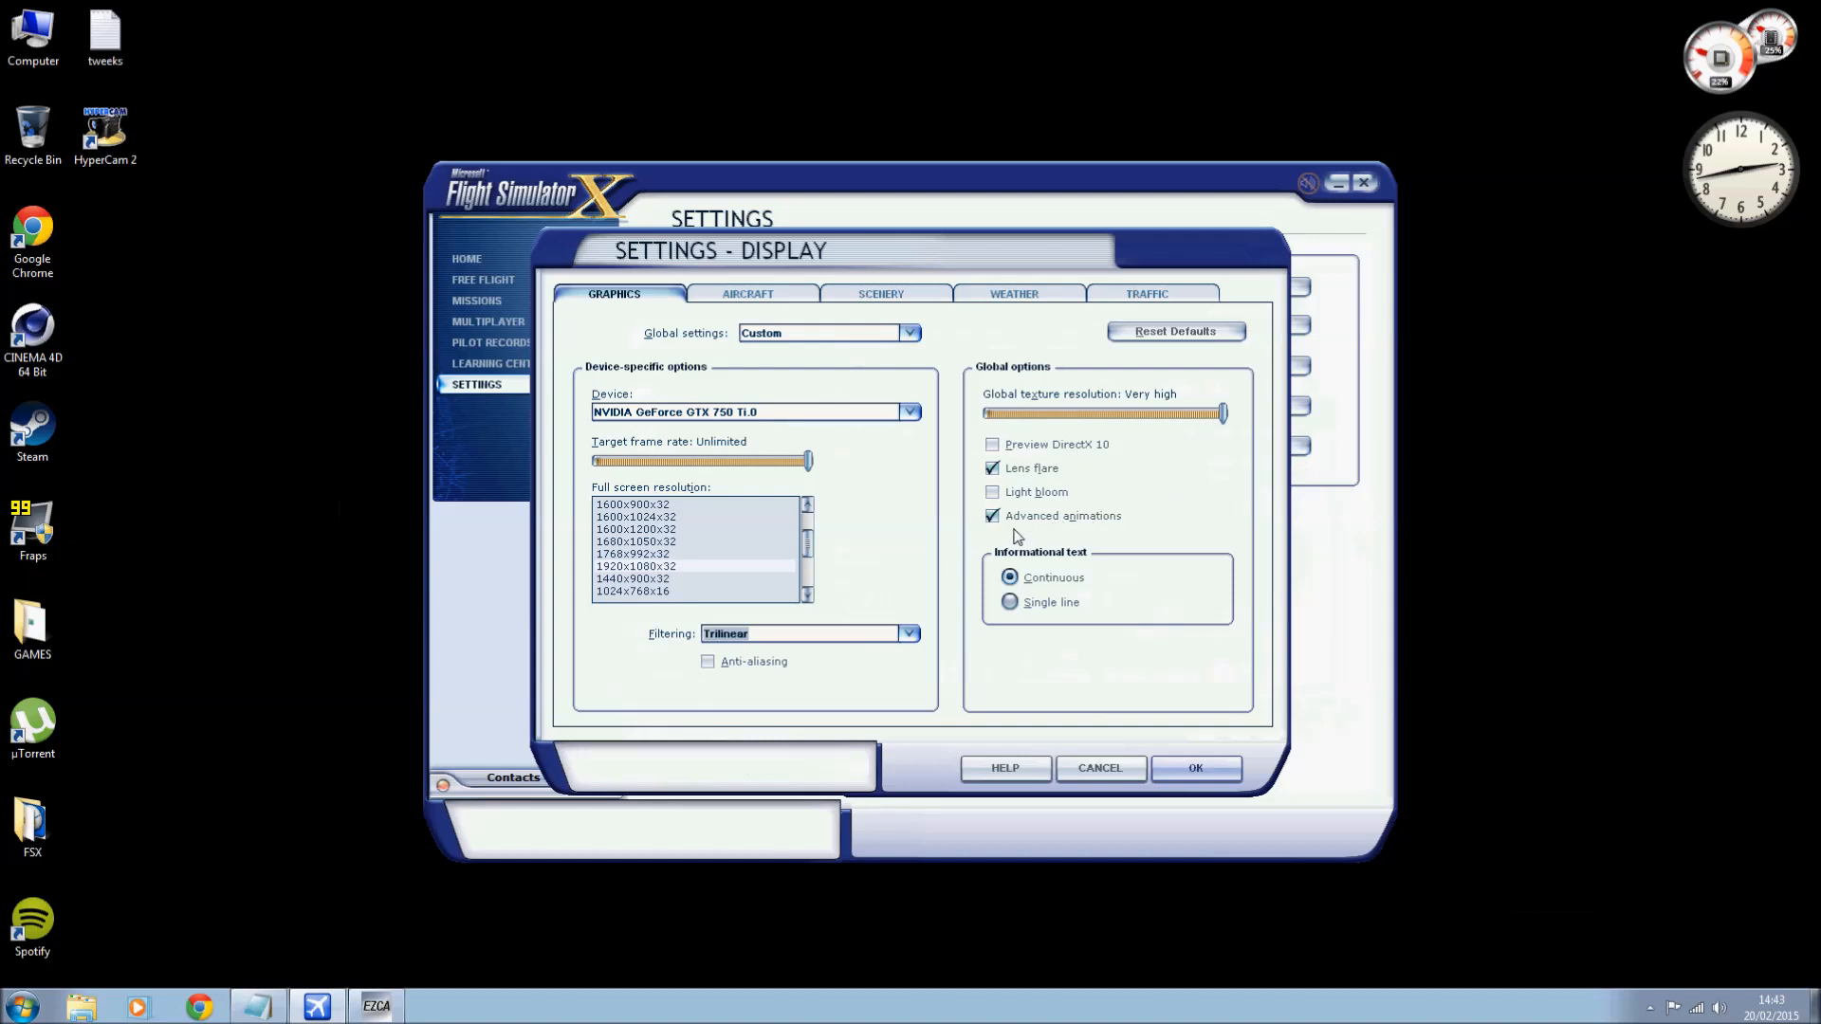
left_click(1009, 601)
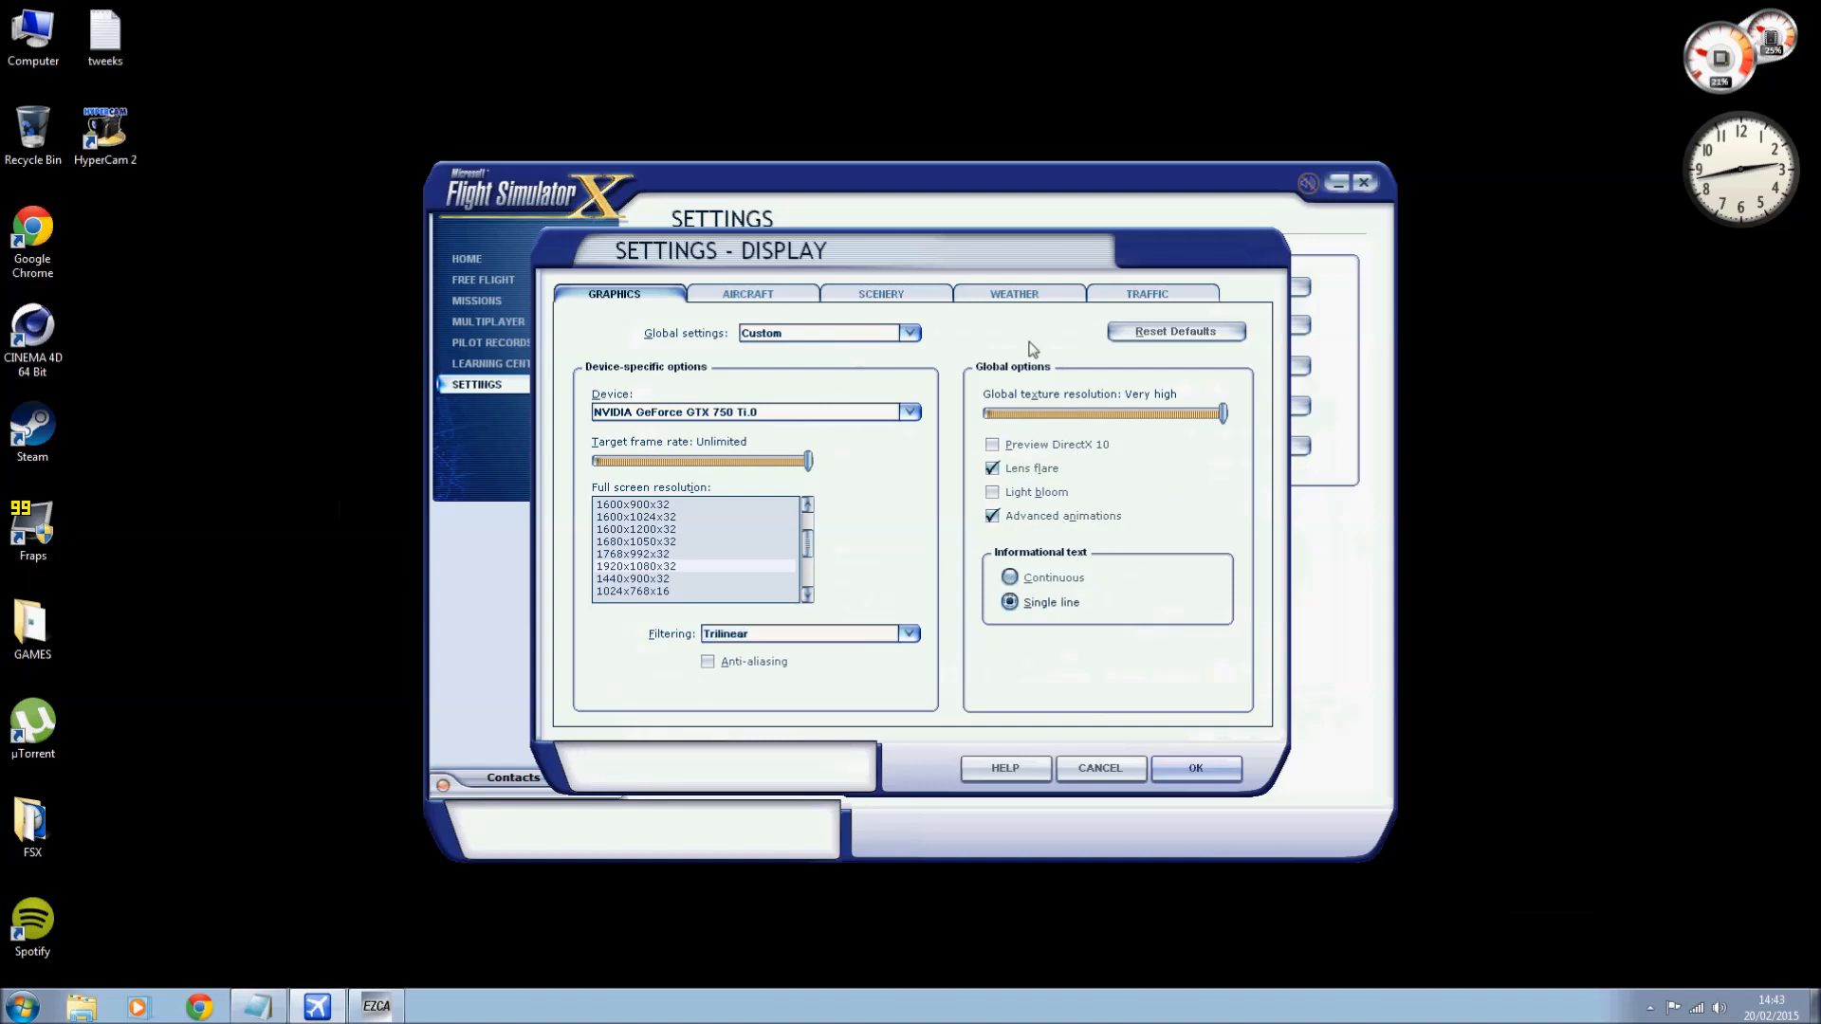
left_click(747, 293)
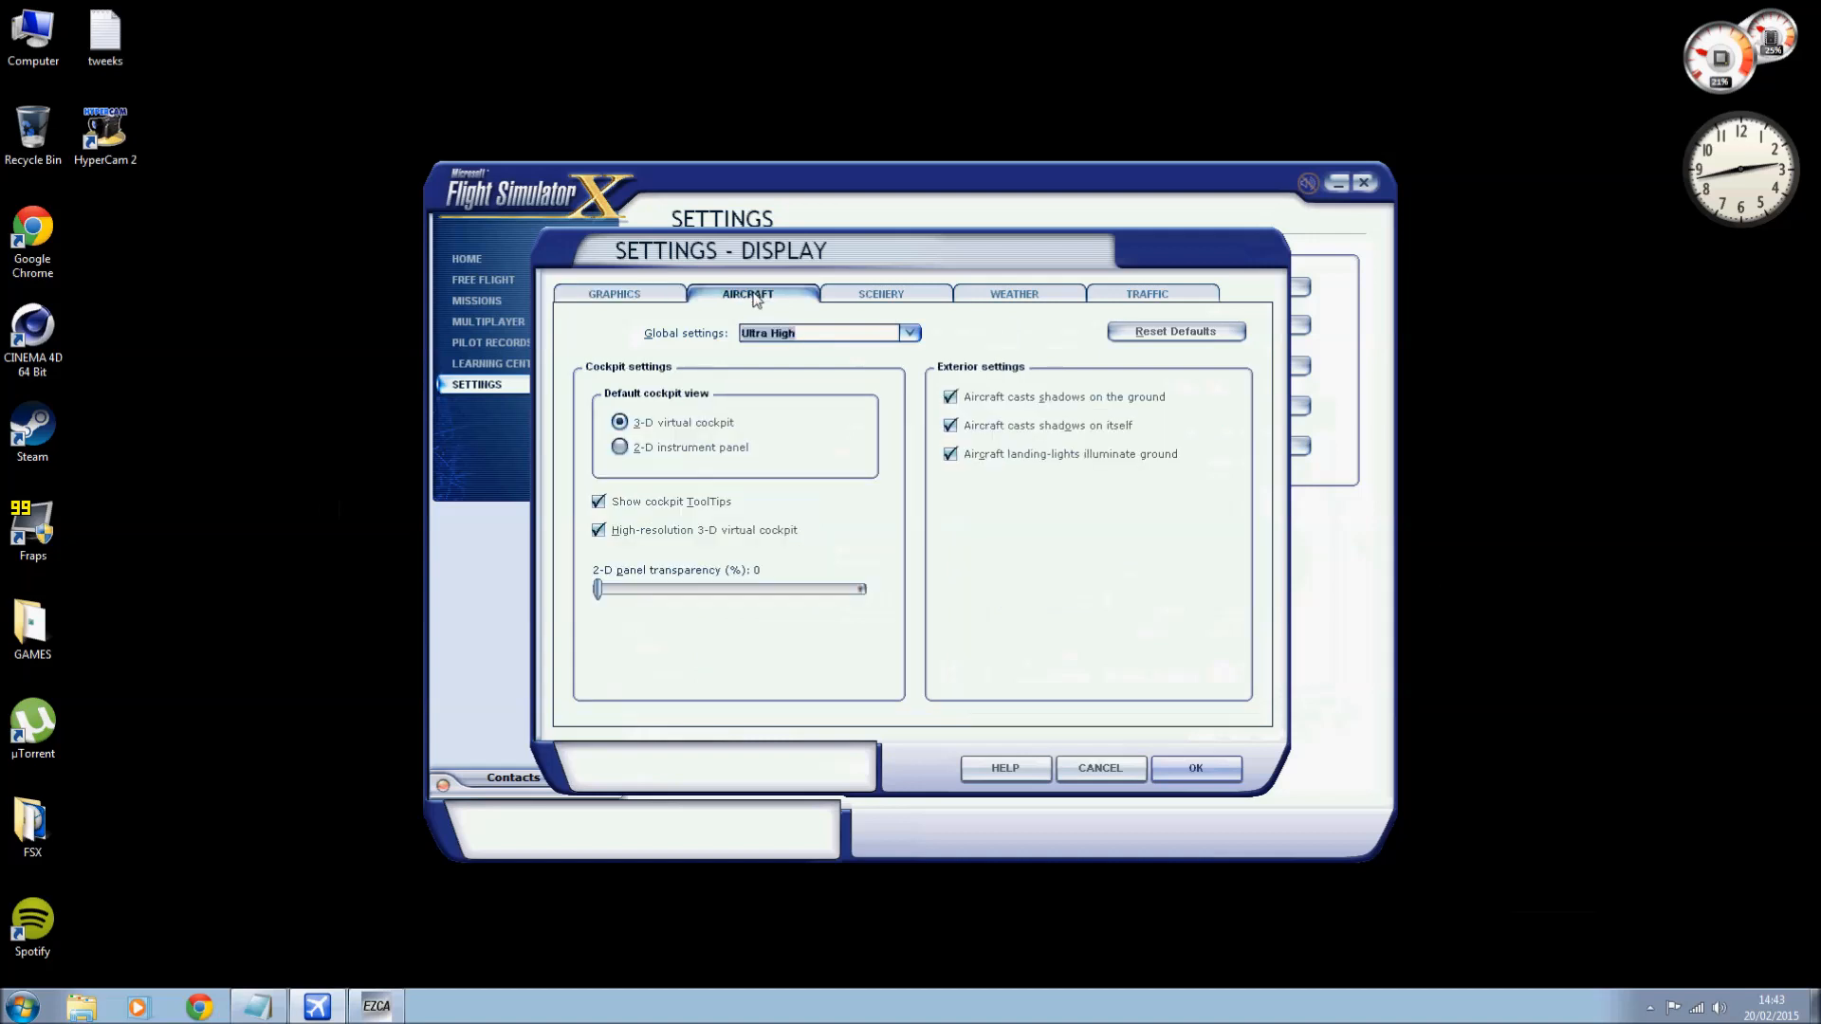
mouse_move(818, 300)
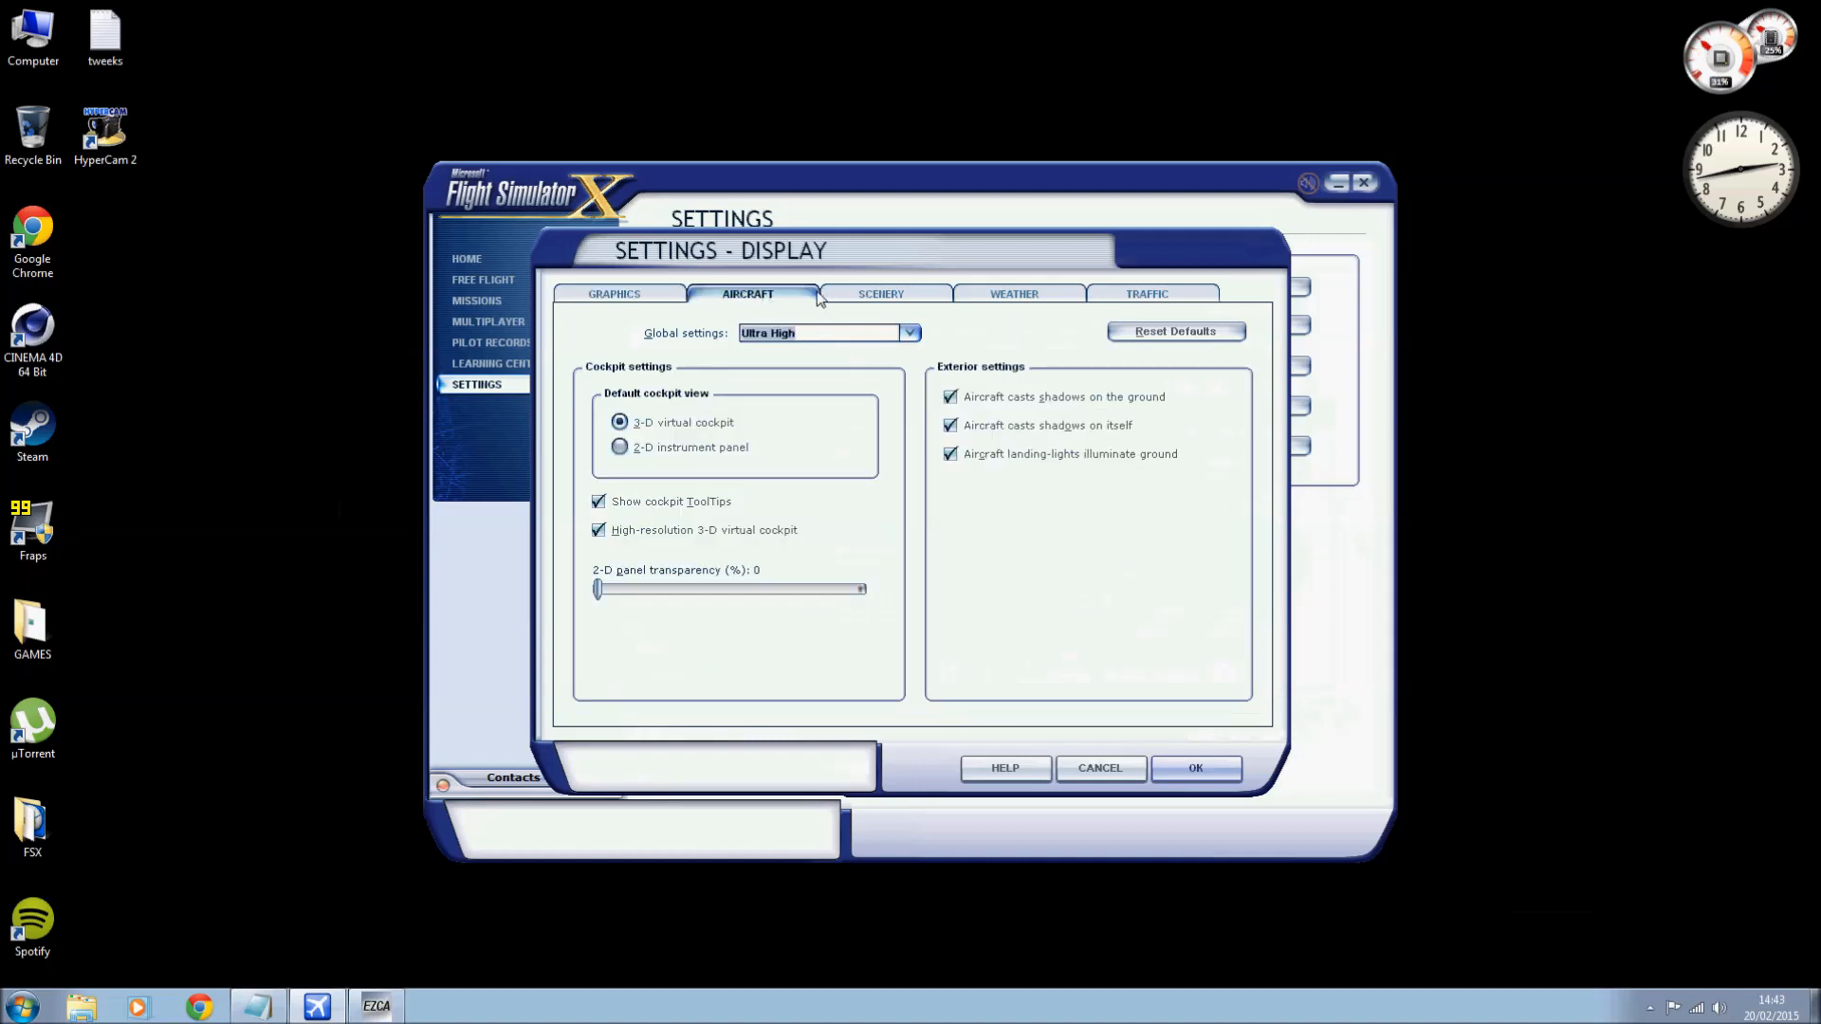
mouse_move(723, 410)
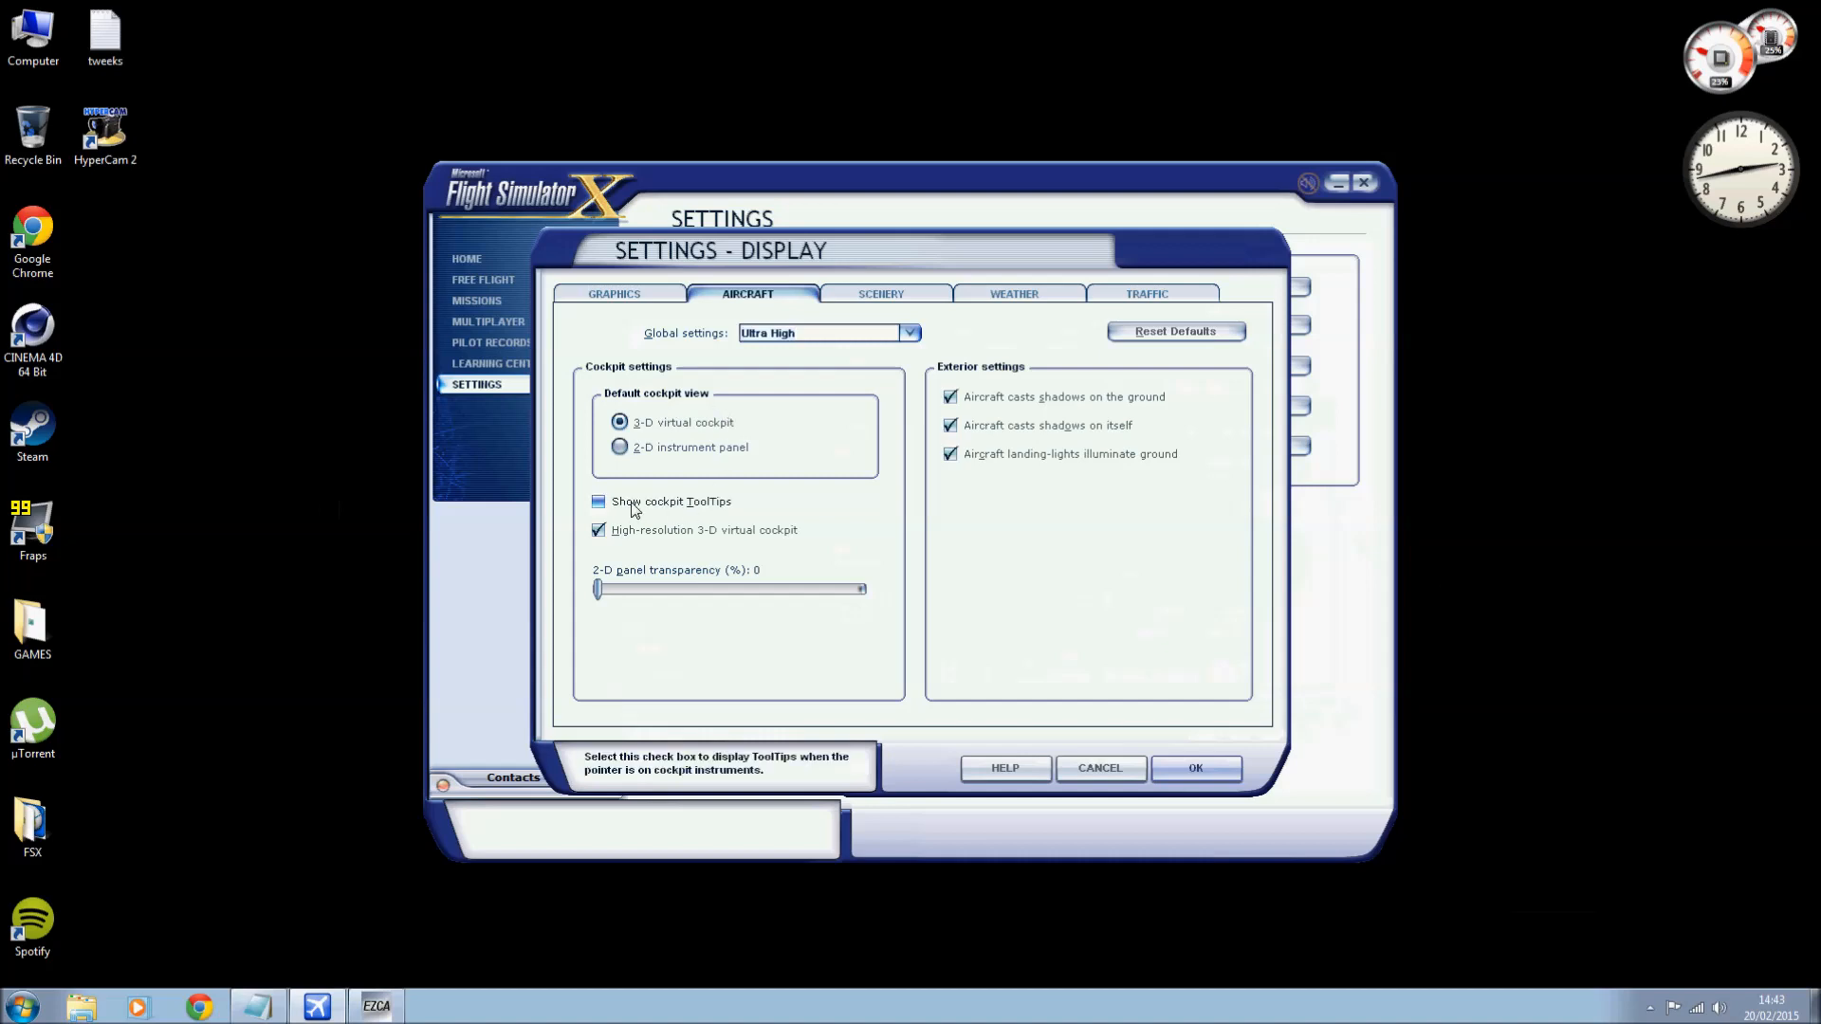
mouse_move(750, 562)
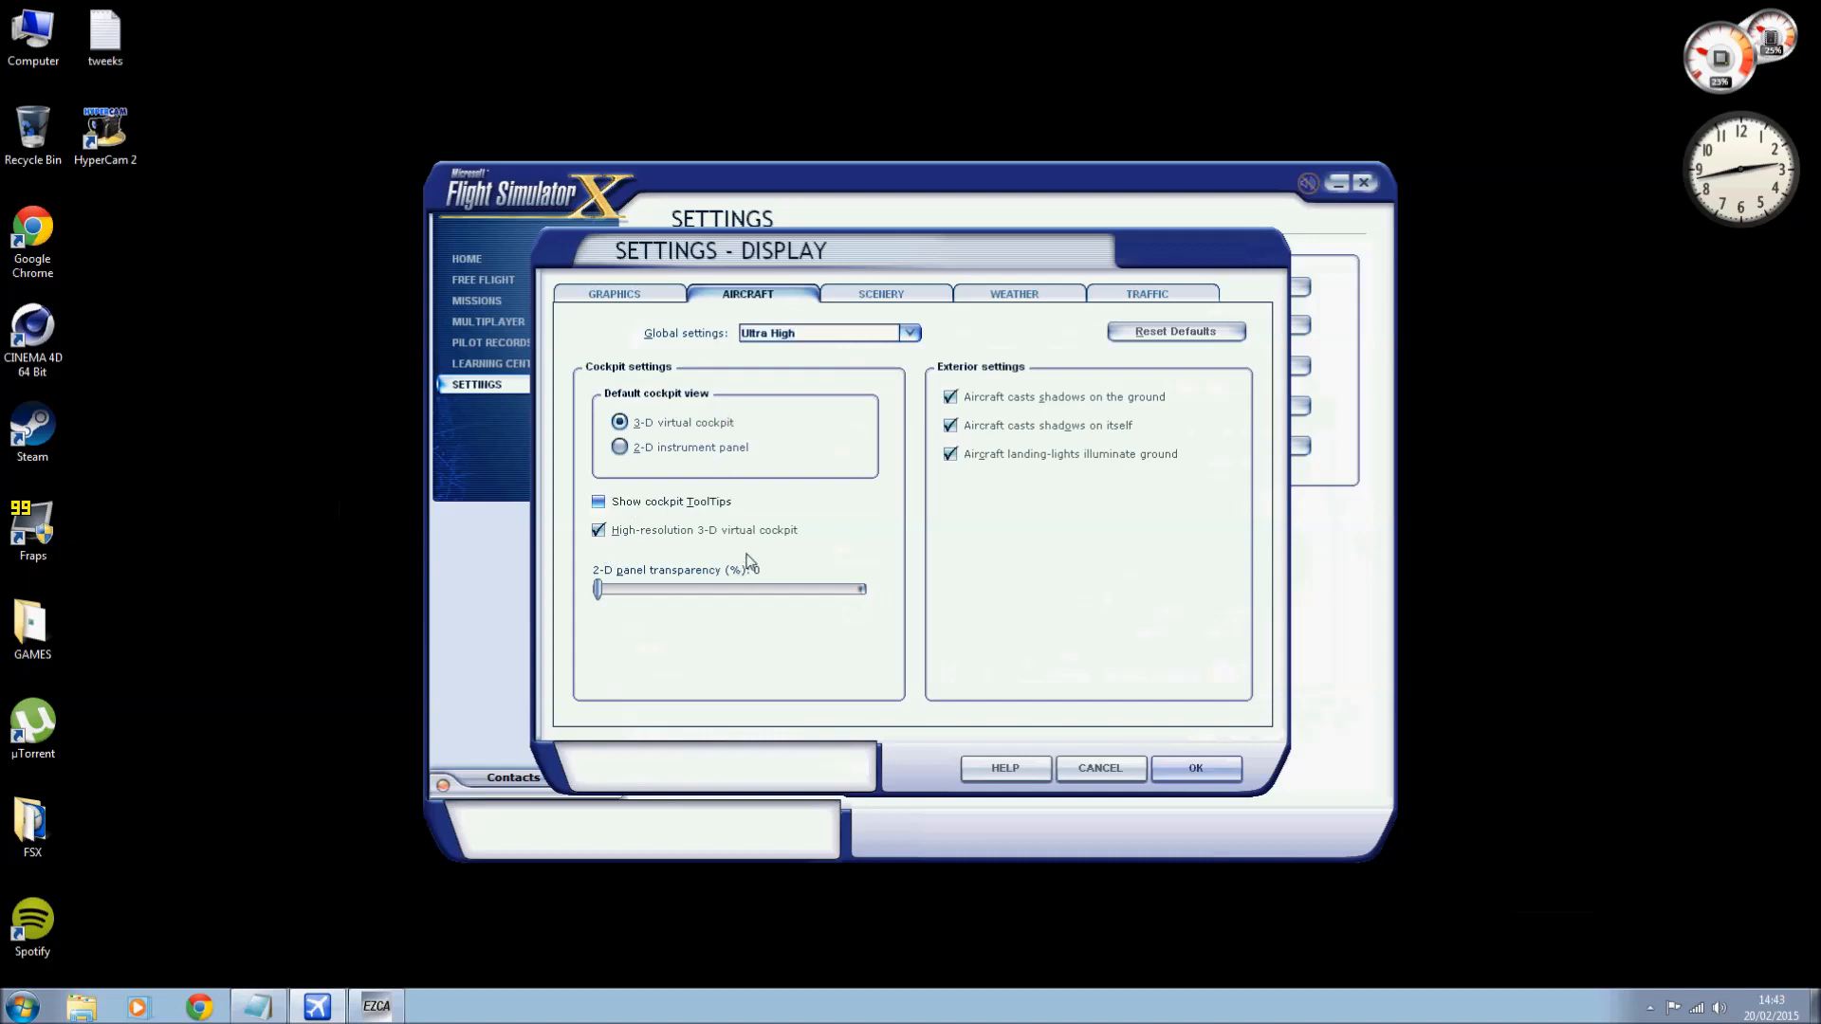
mouse_move(990, 412)
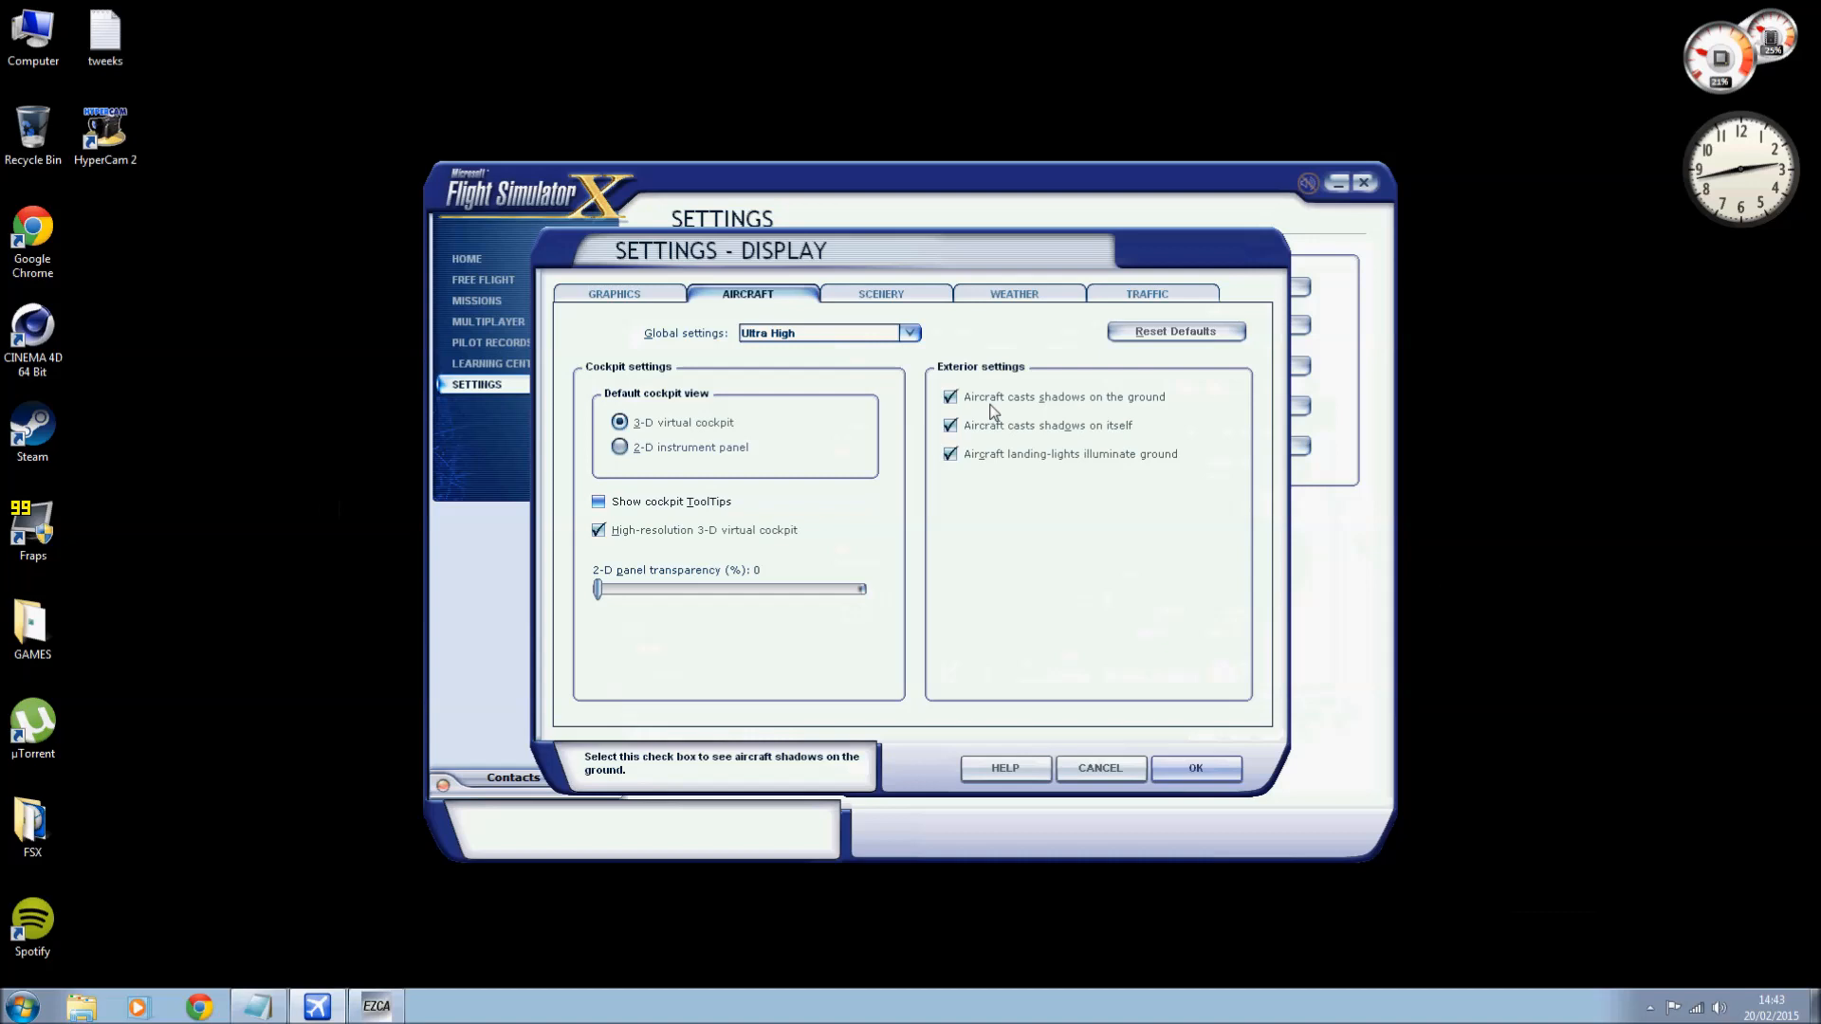
mouse_move(1128, 404)
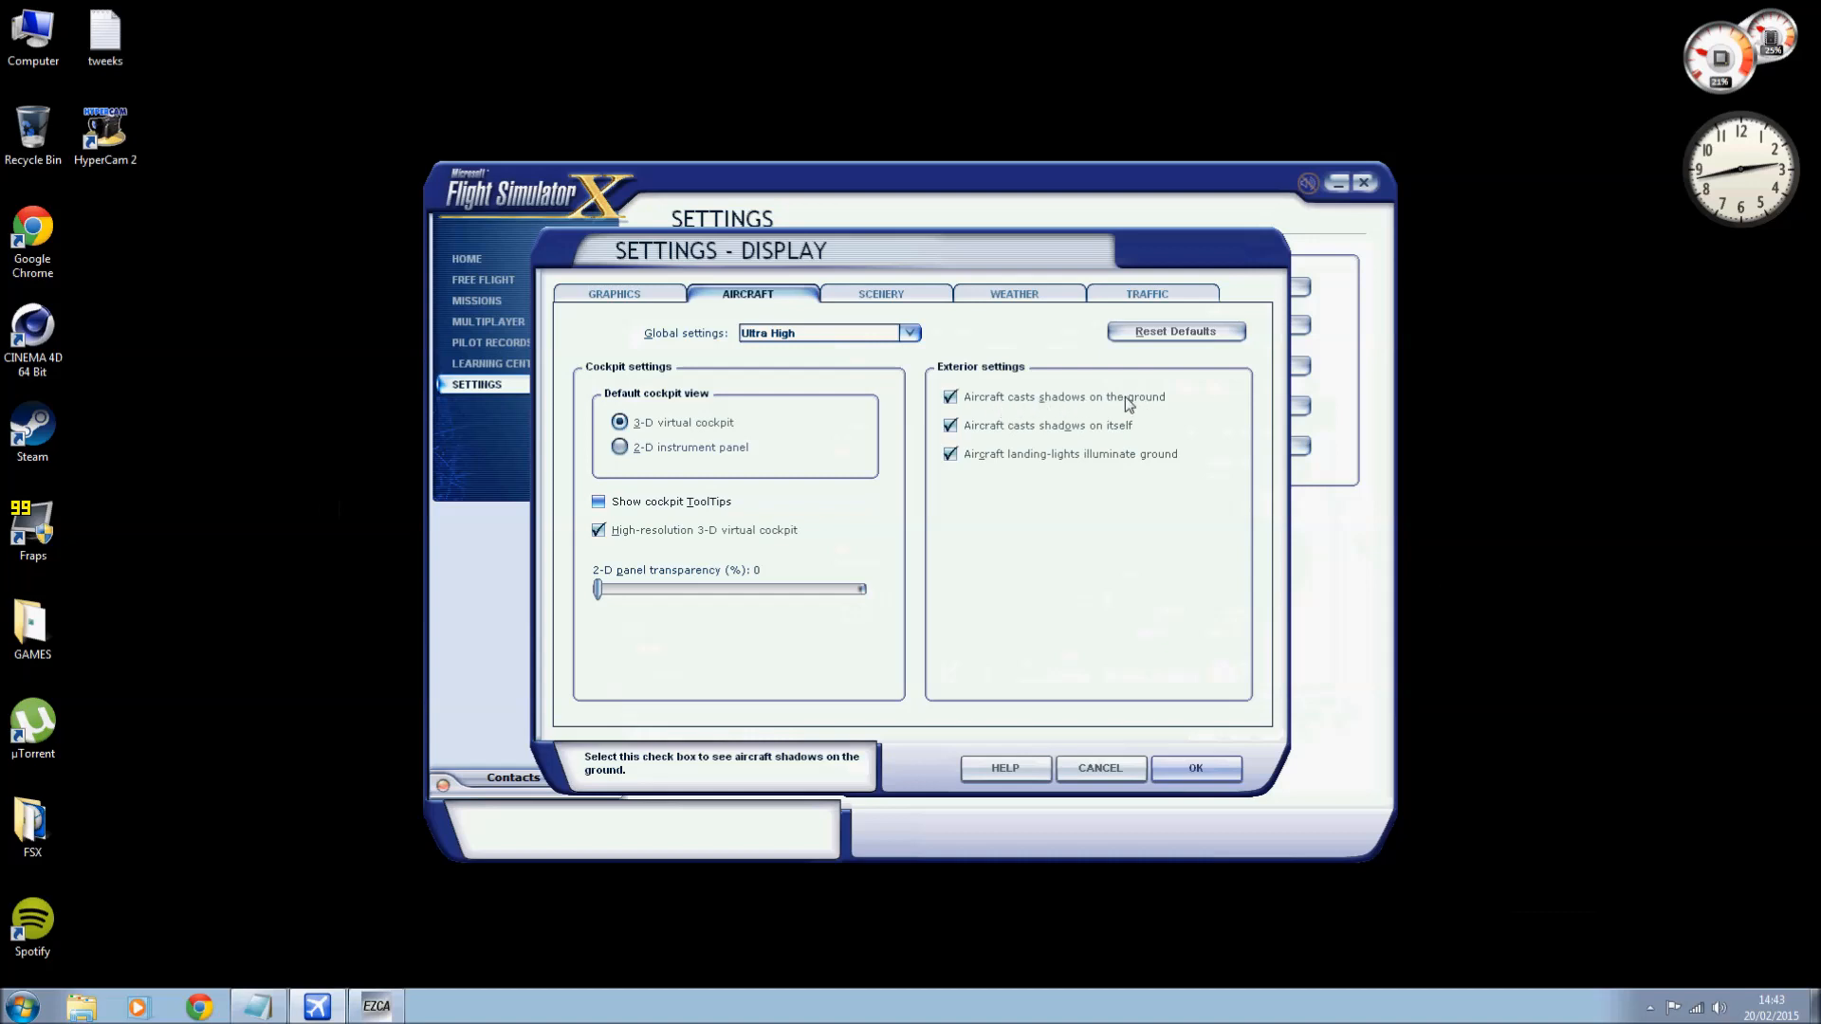
mouse_move(1041, 425)
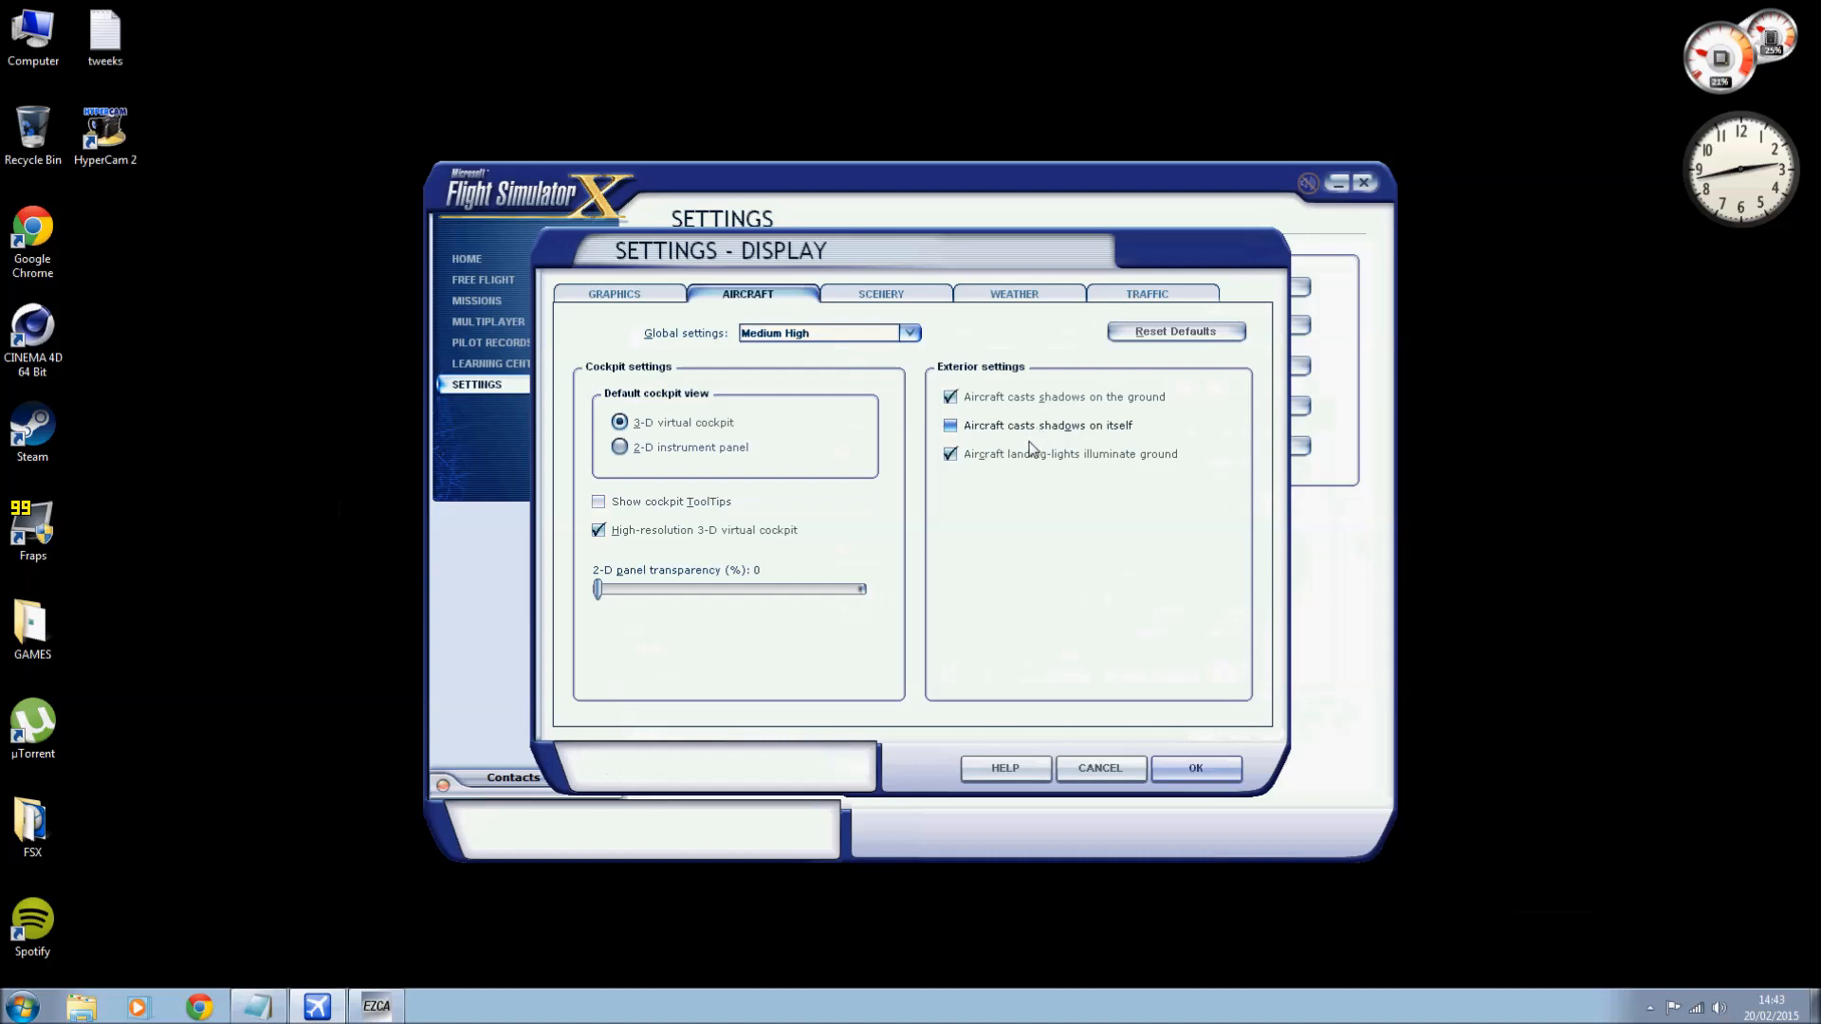
mouse_move(1000, 474)
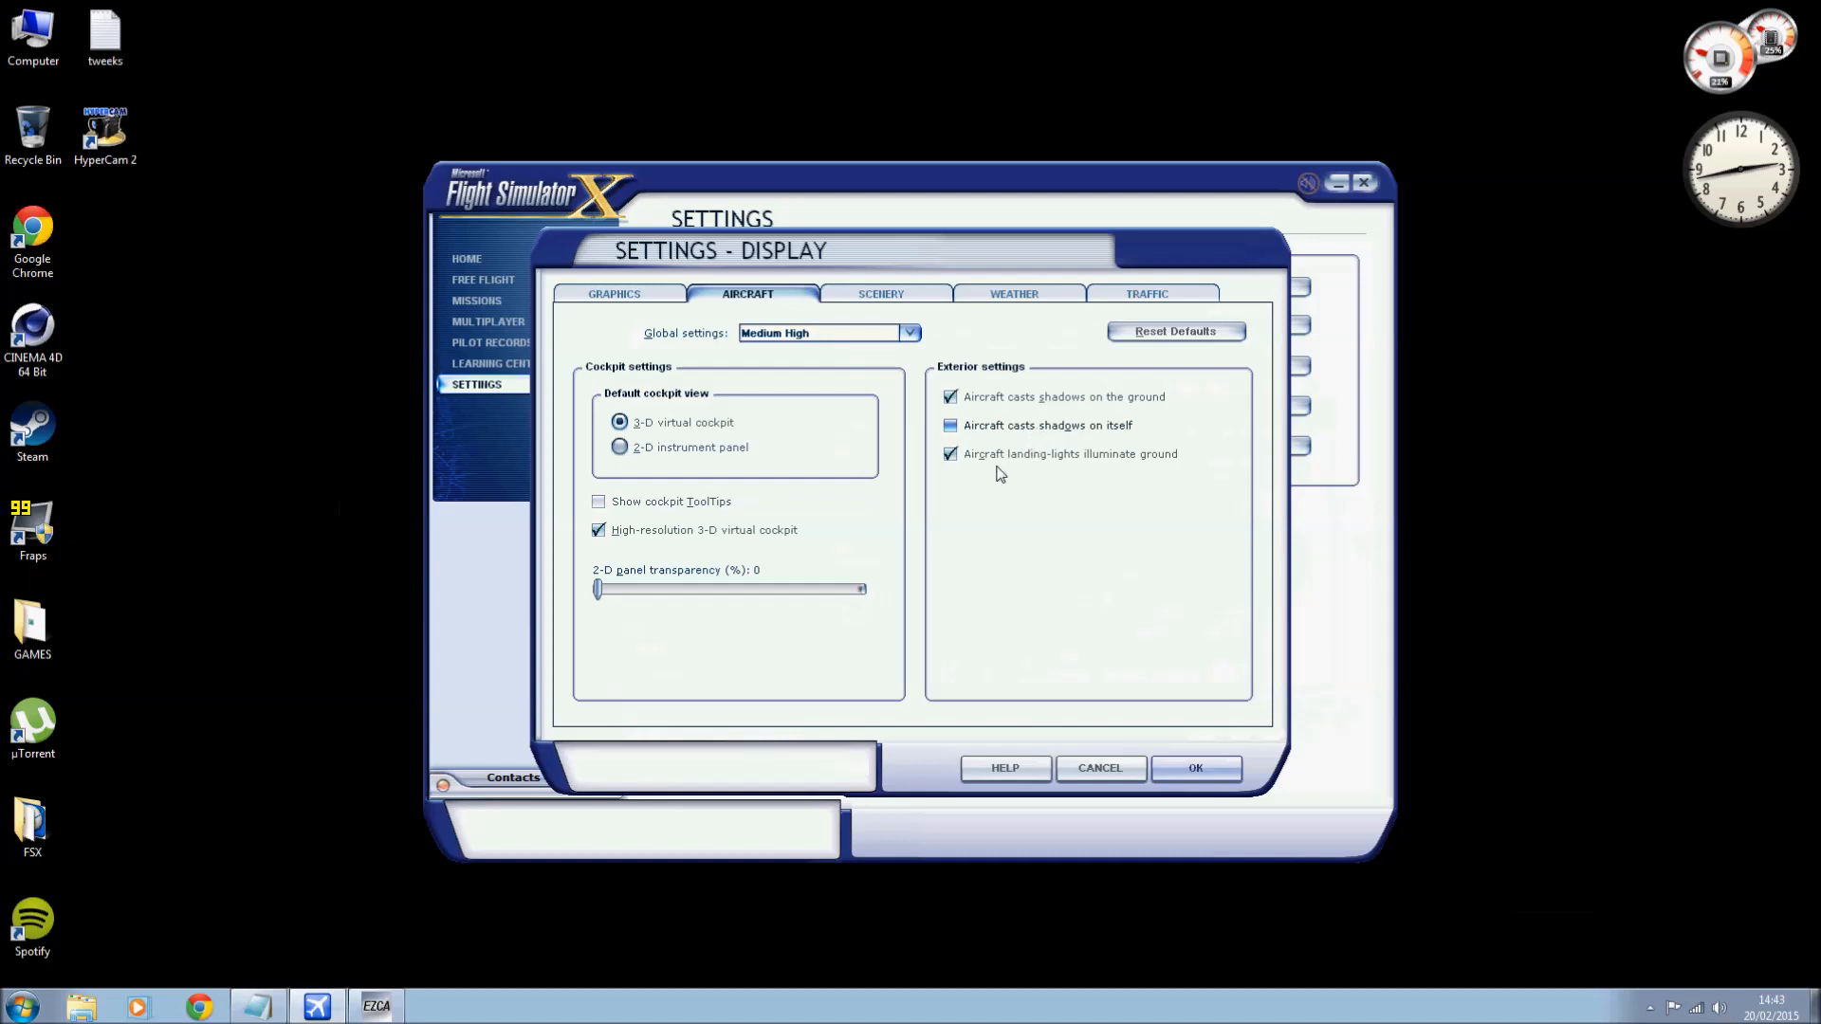
mouse_move(1095, 476)
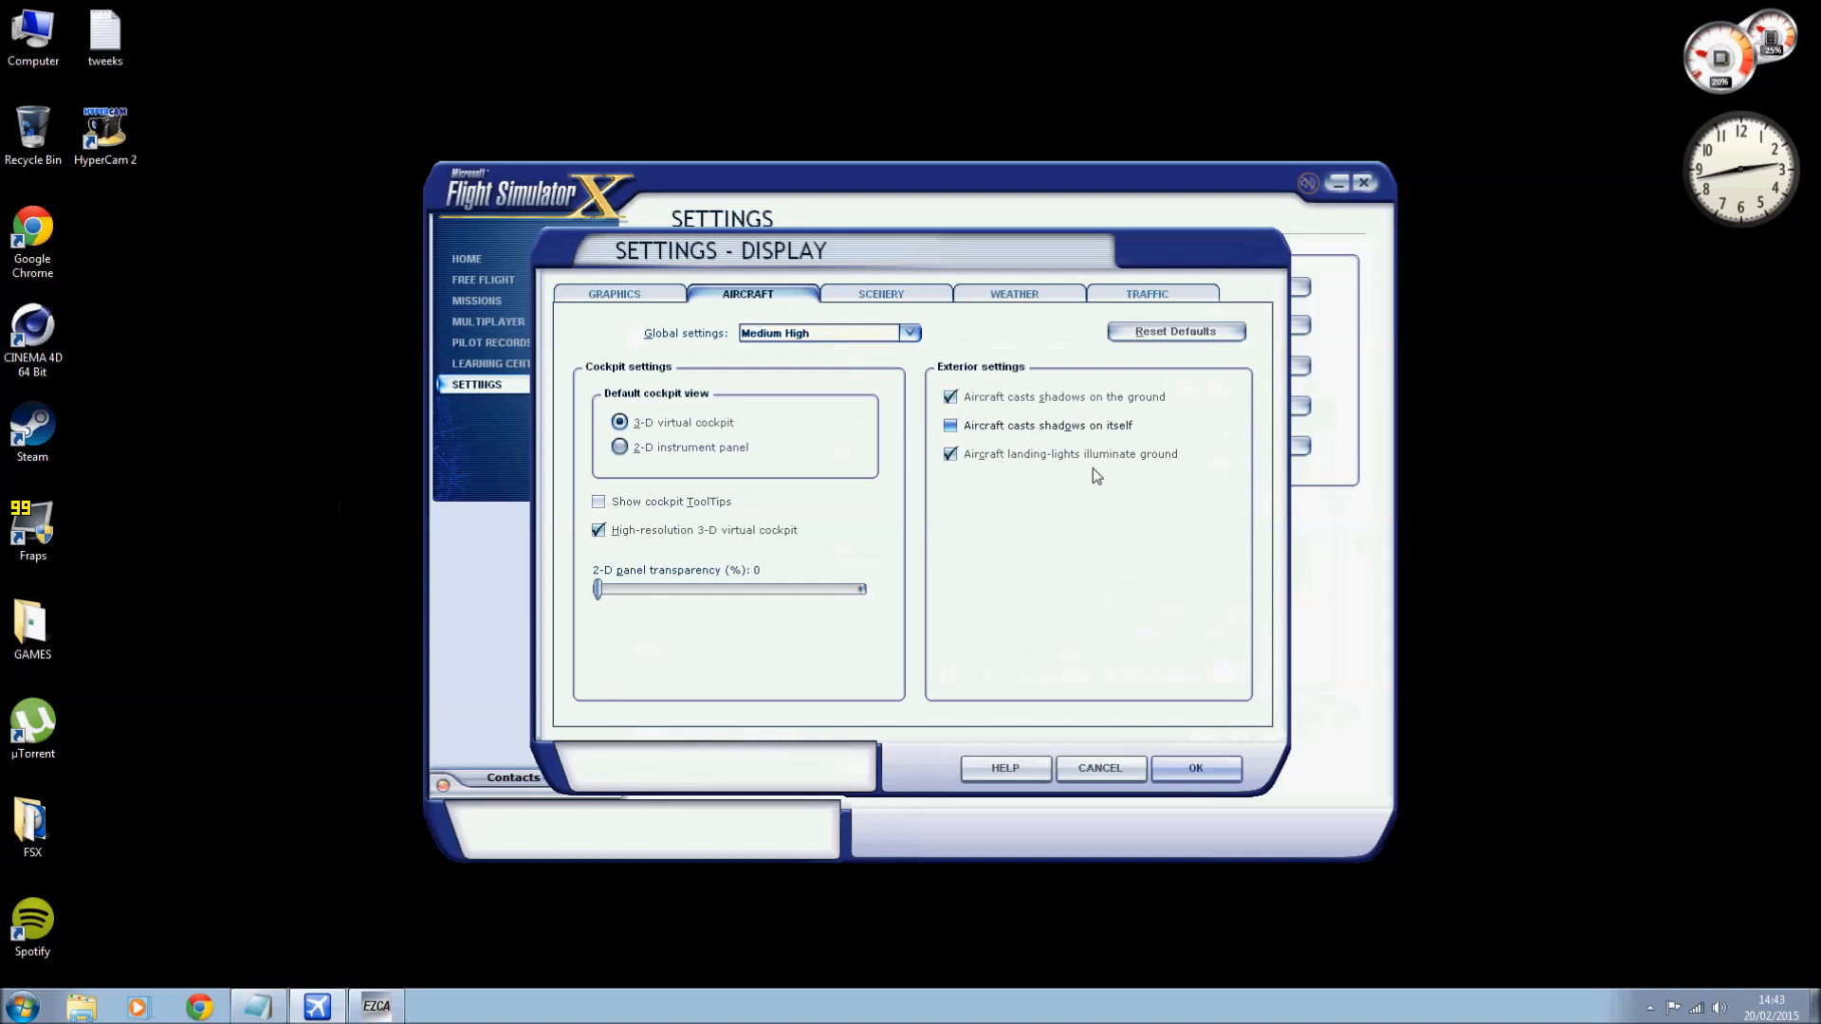
mouse_move(1060, 465)
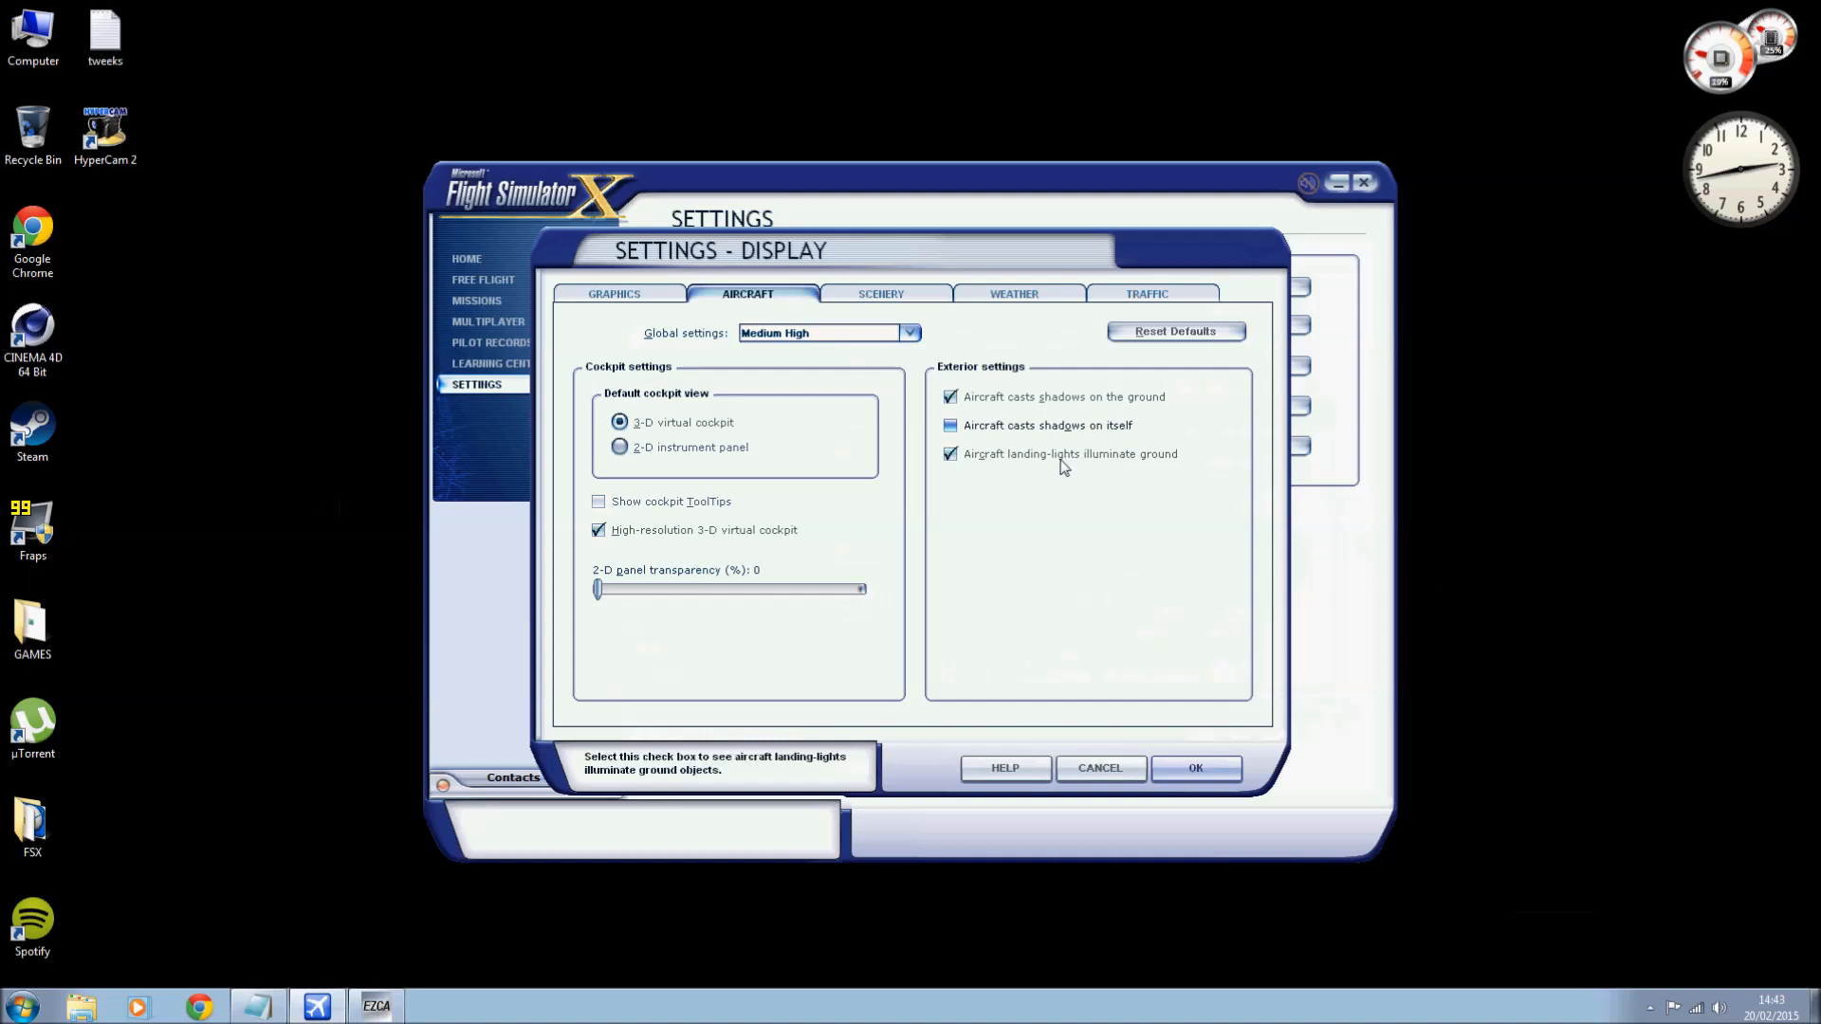
mouse_move(948, 508)
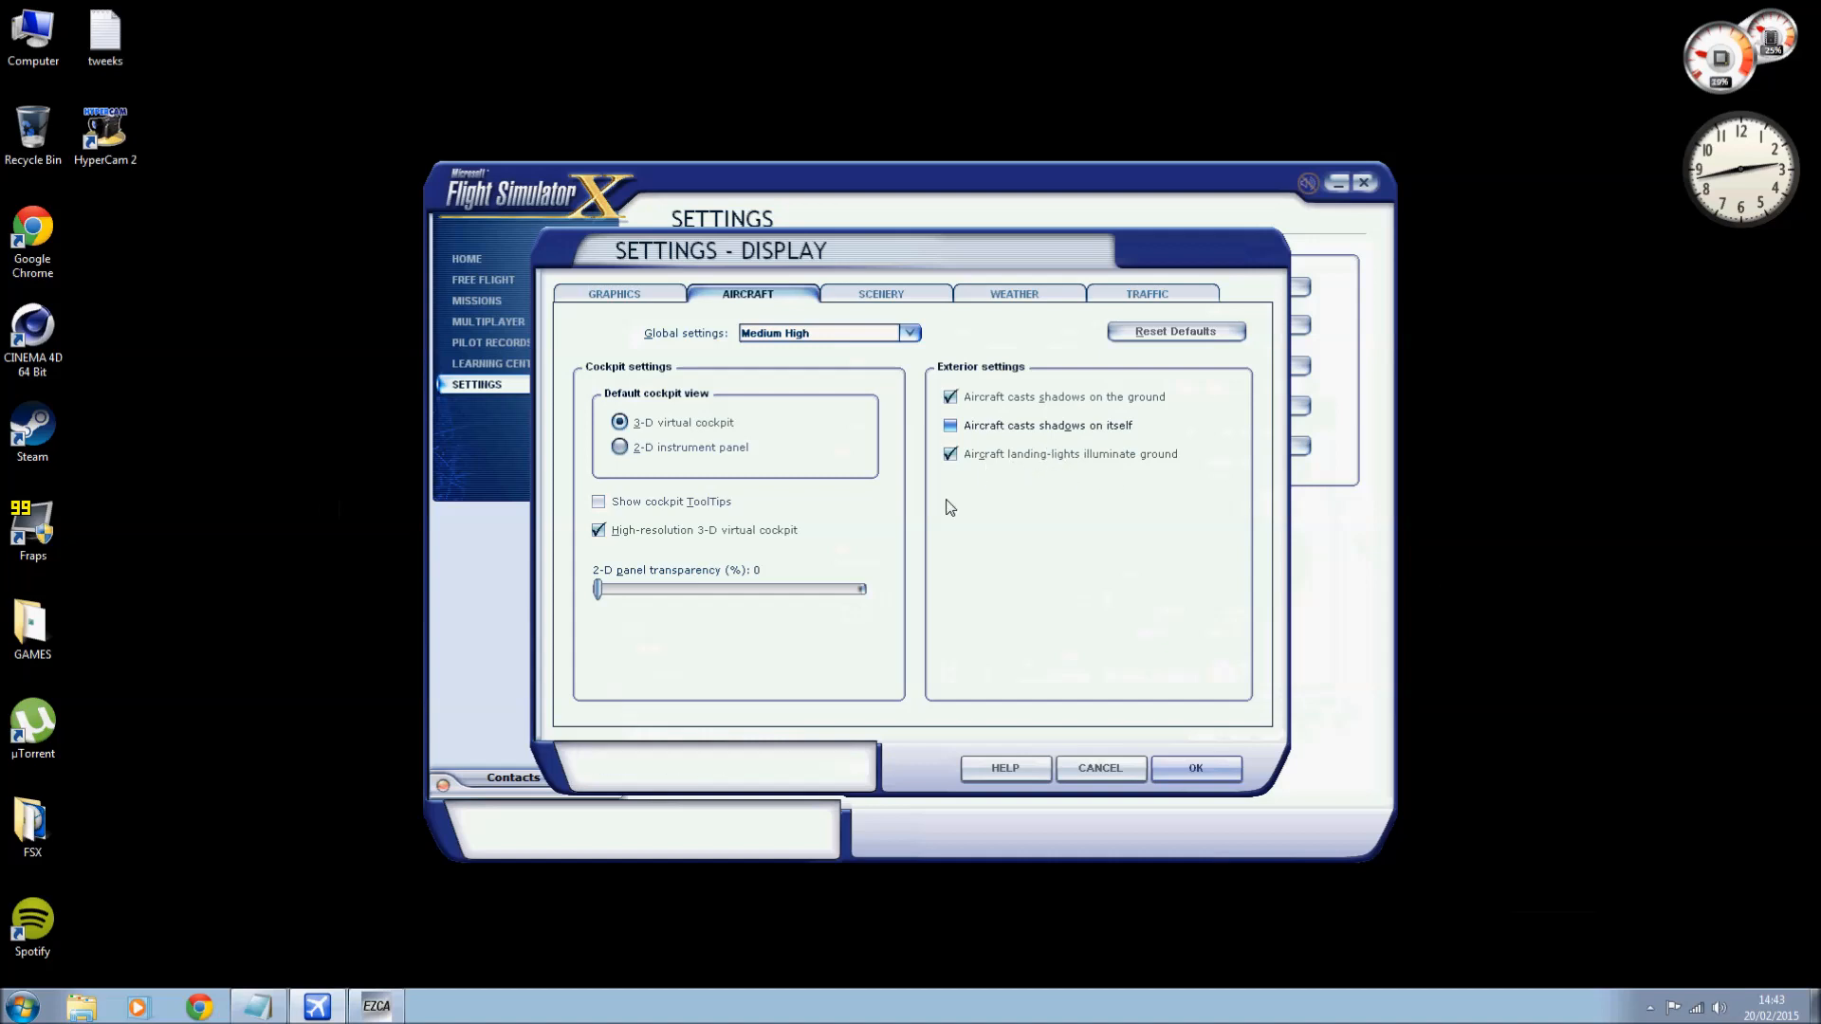
mouse_move(917, 296)
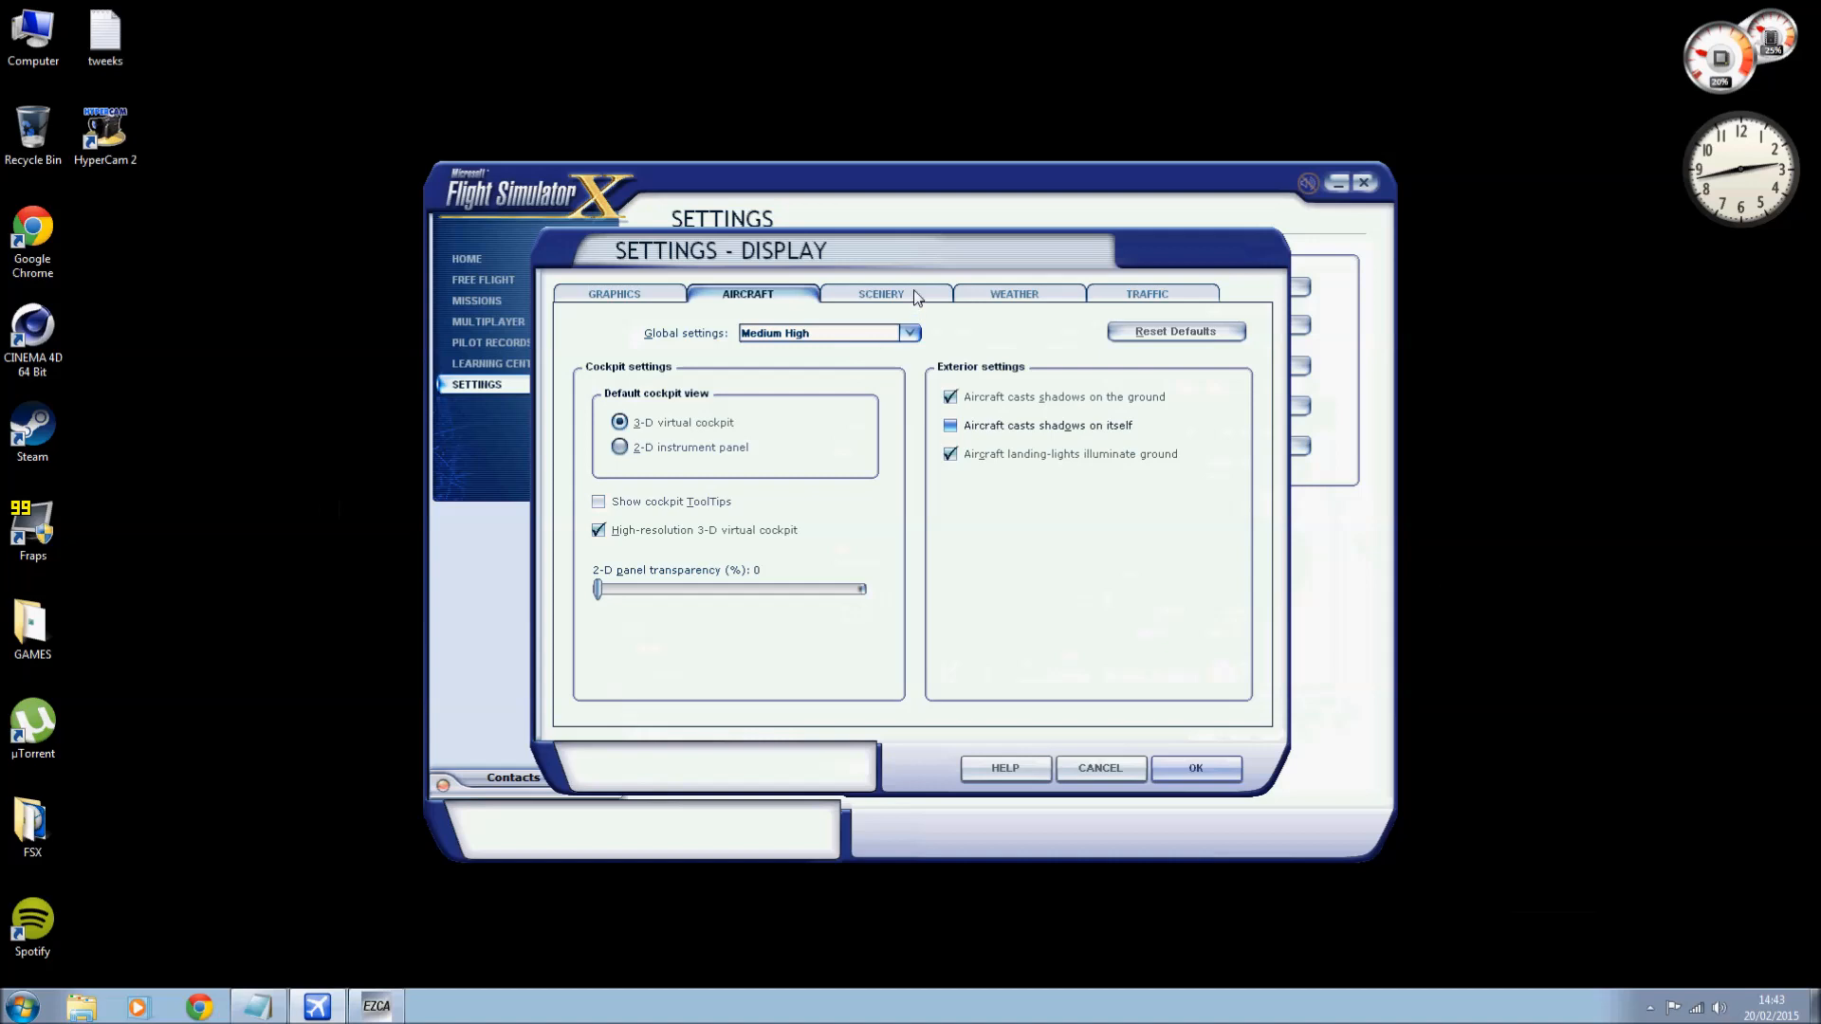
With cockpit tooltips and self-shadows off, move on to the Scenery display settings.
left_click(880, 293)
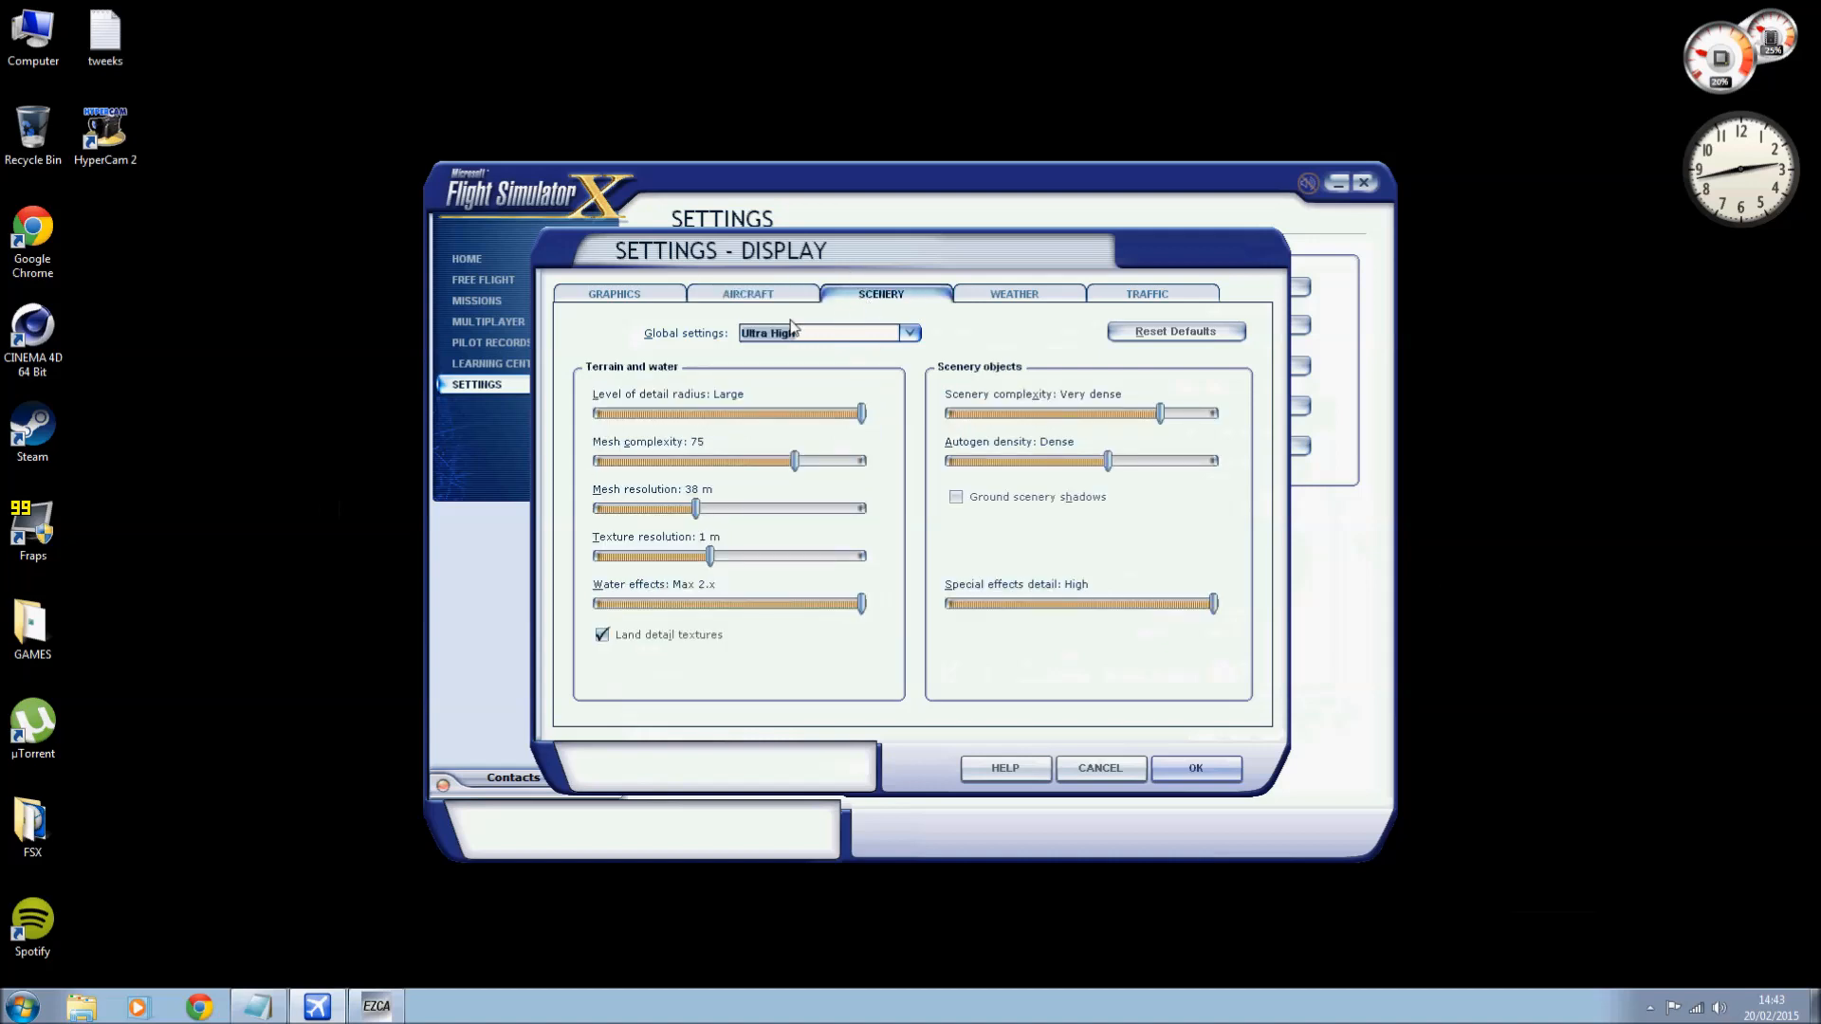
mouse_move(780, 373)
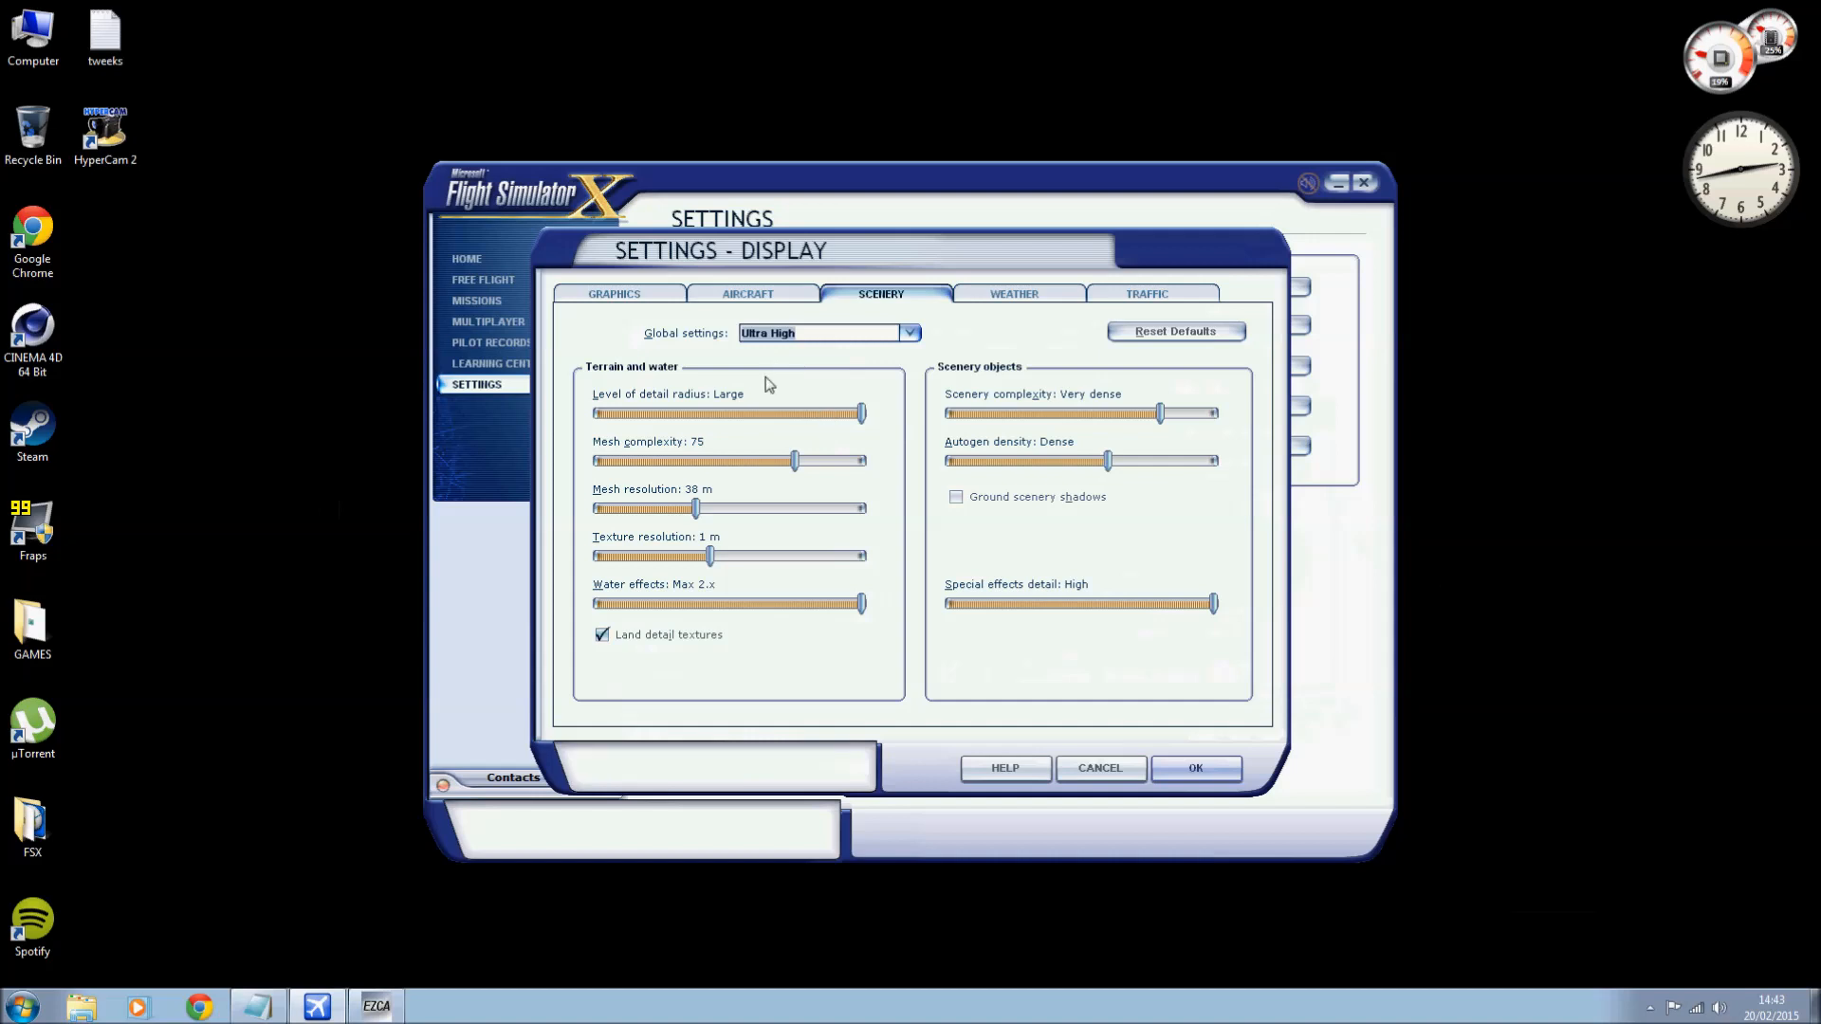
mouse_move(829, 364)
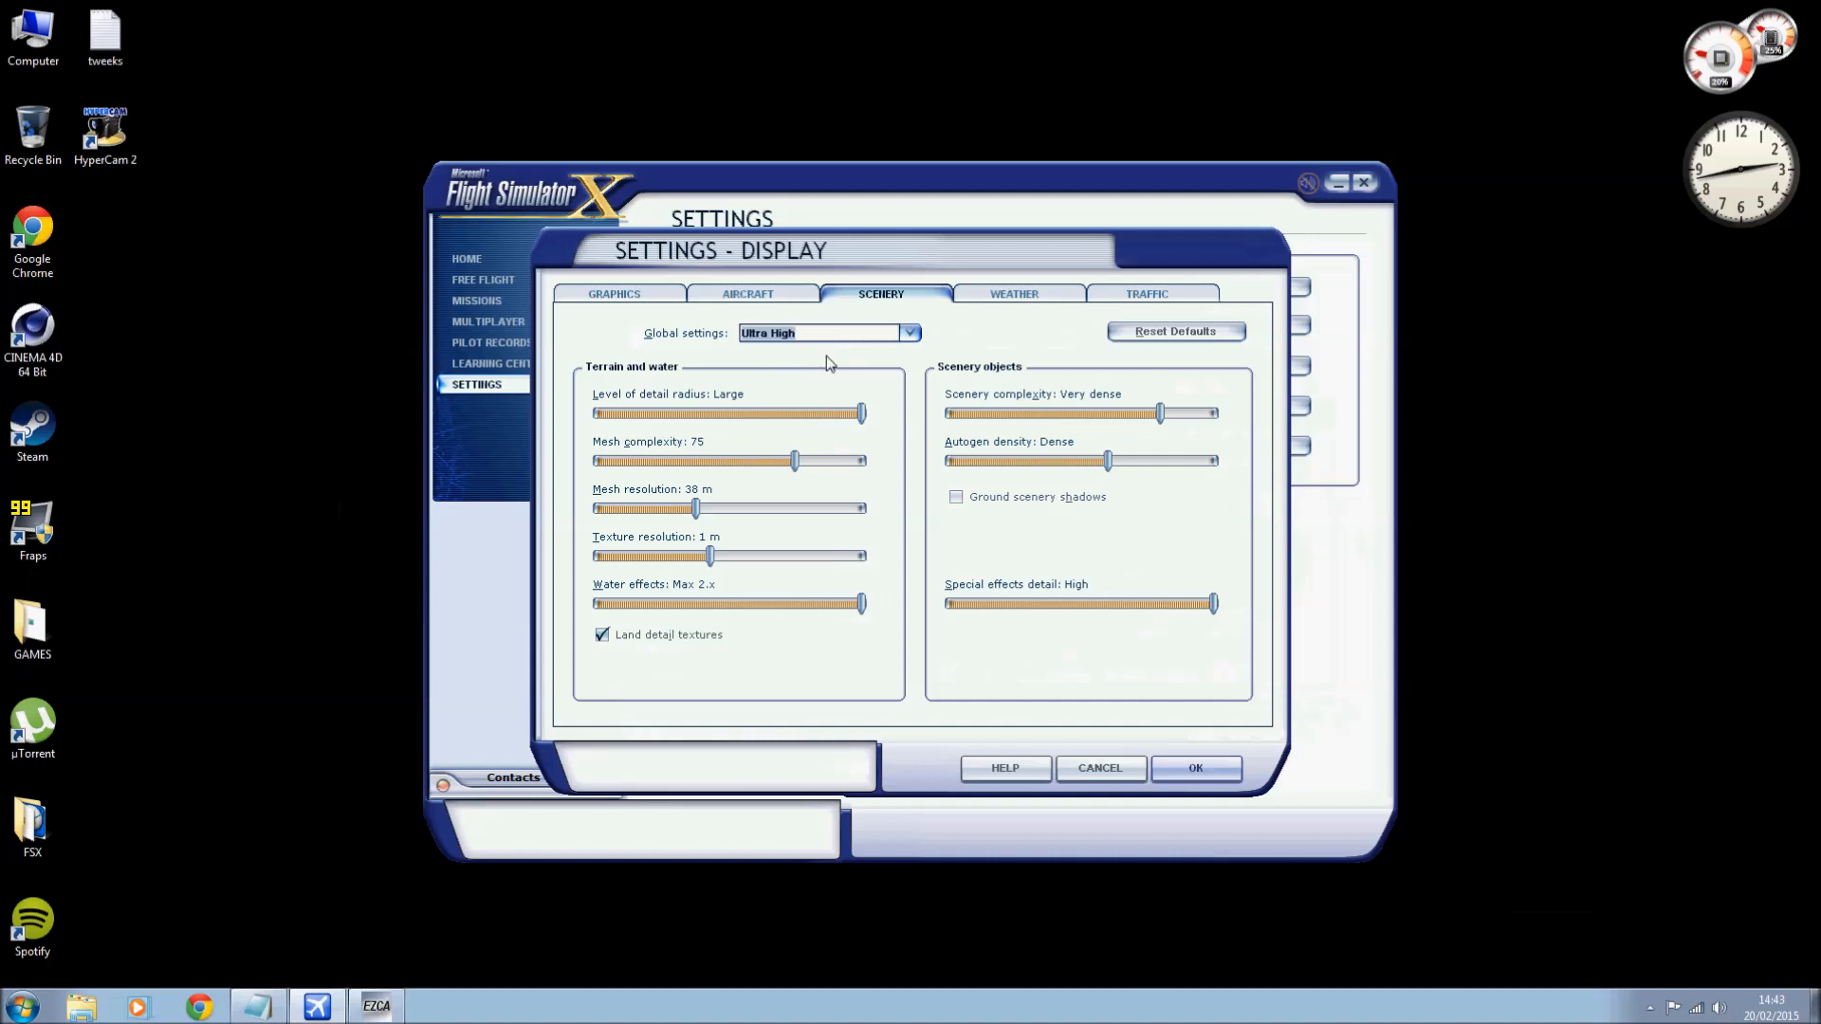
mouse_move(902, 542)
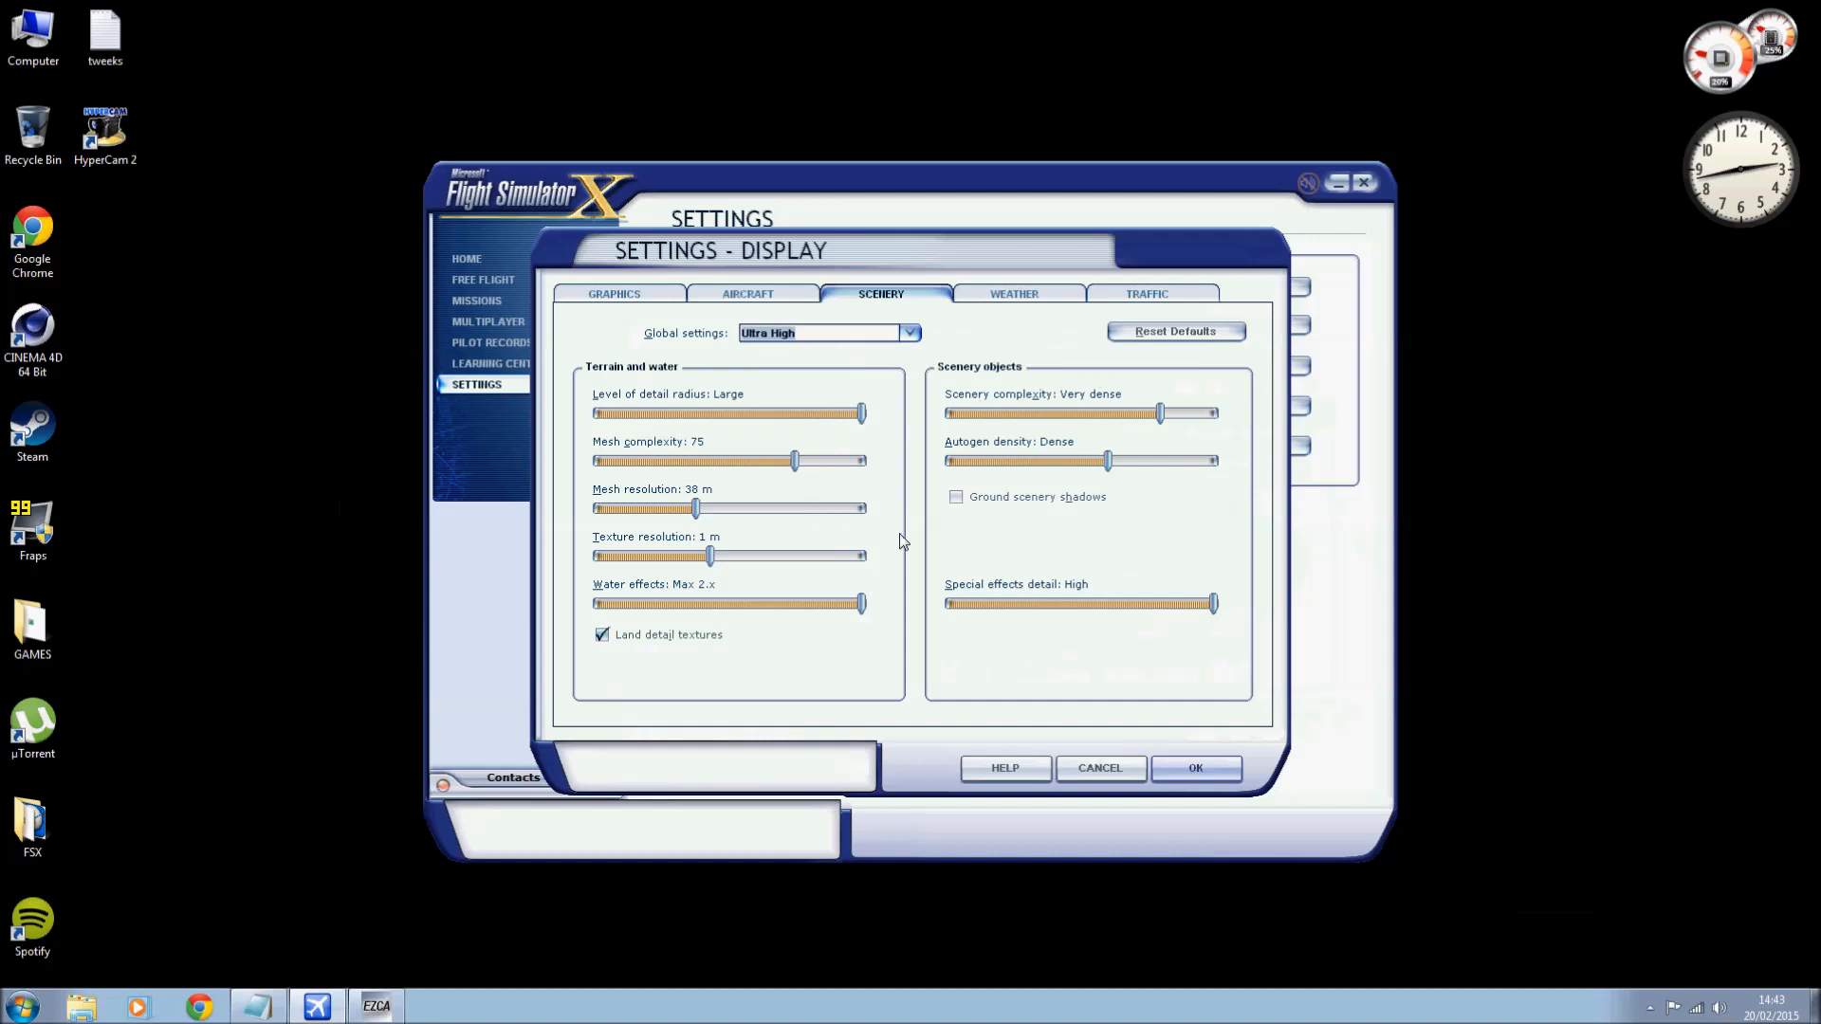
mouse_move(795, 460)
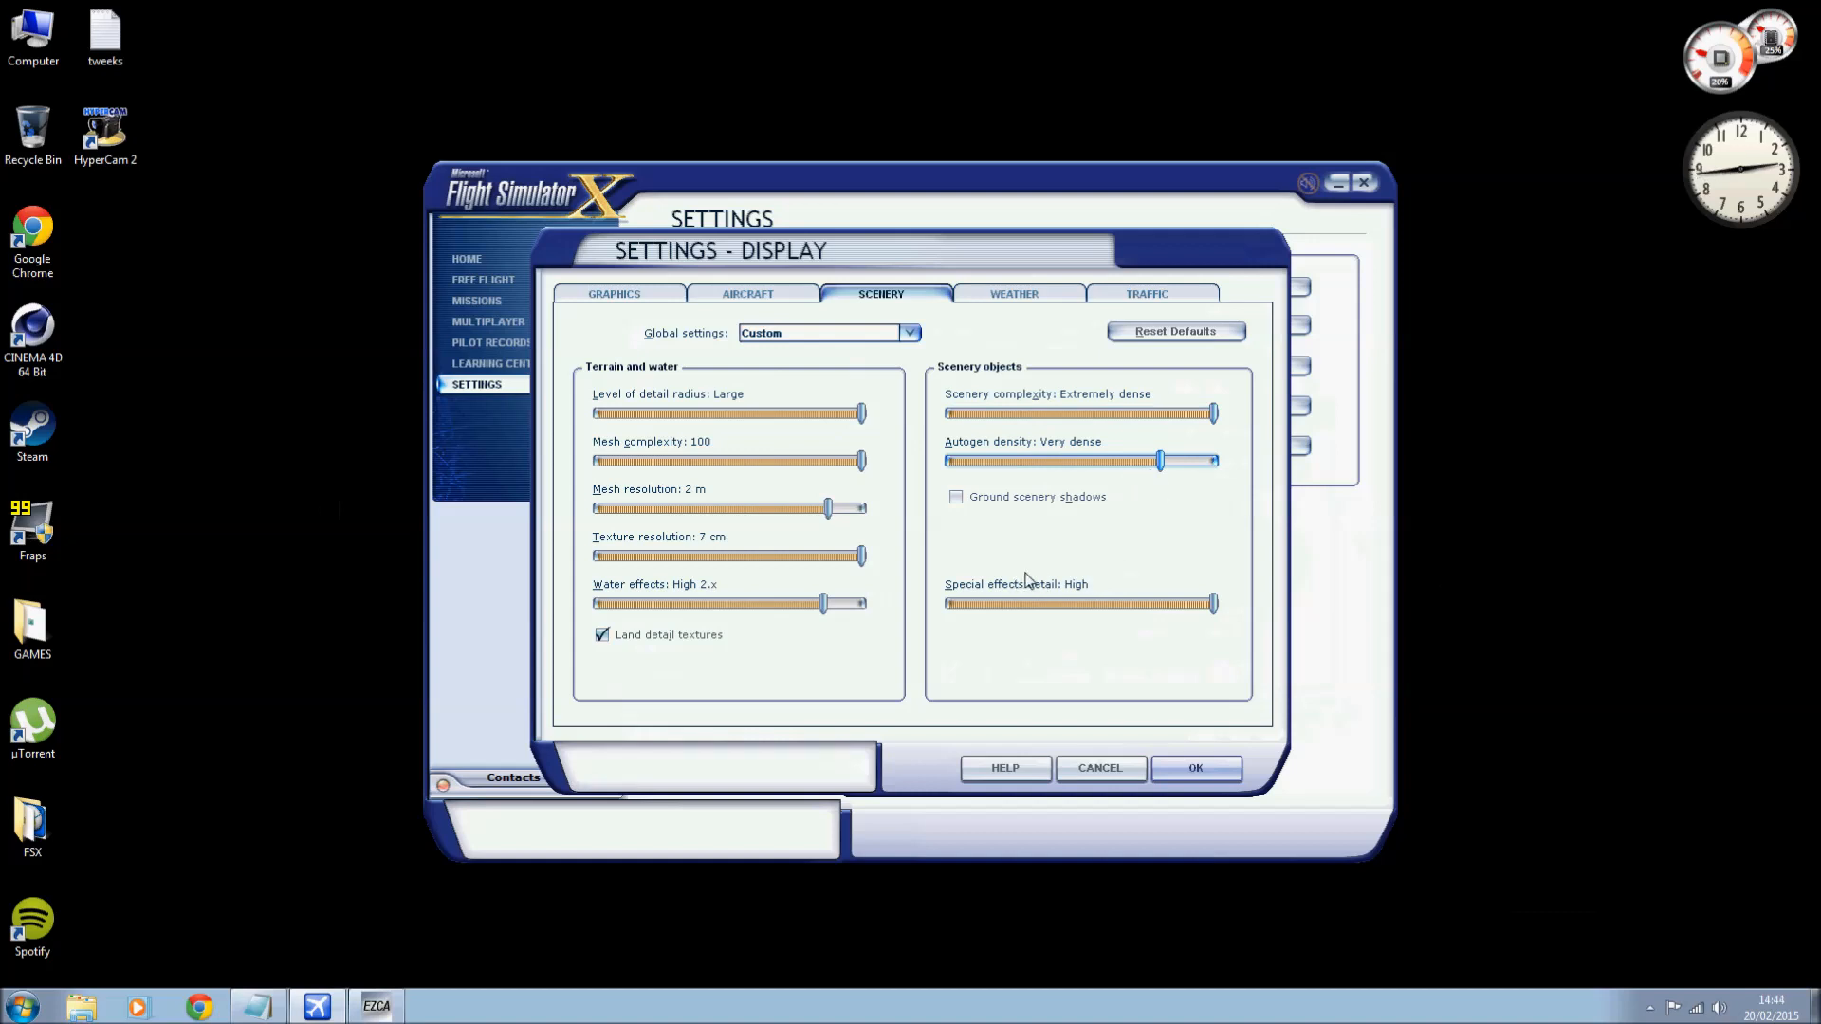
mouse_move(1041, 509)
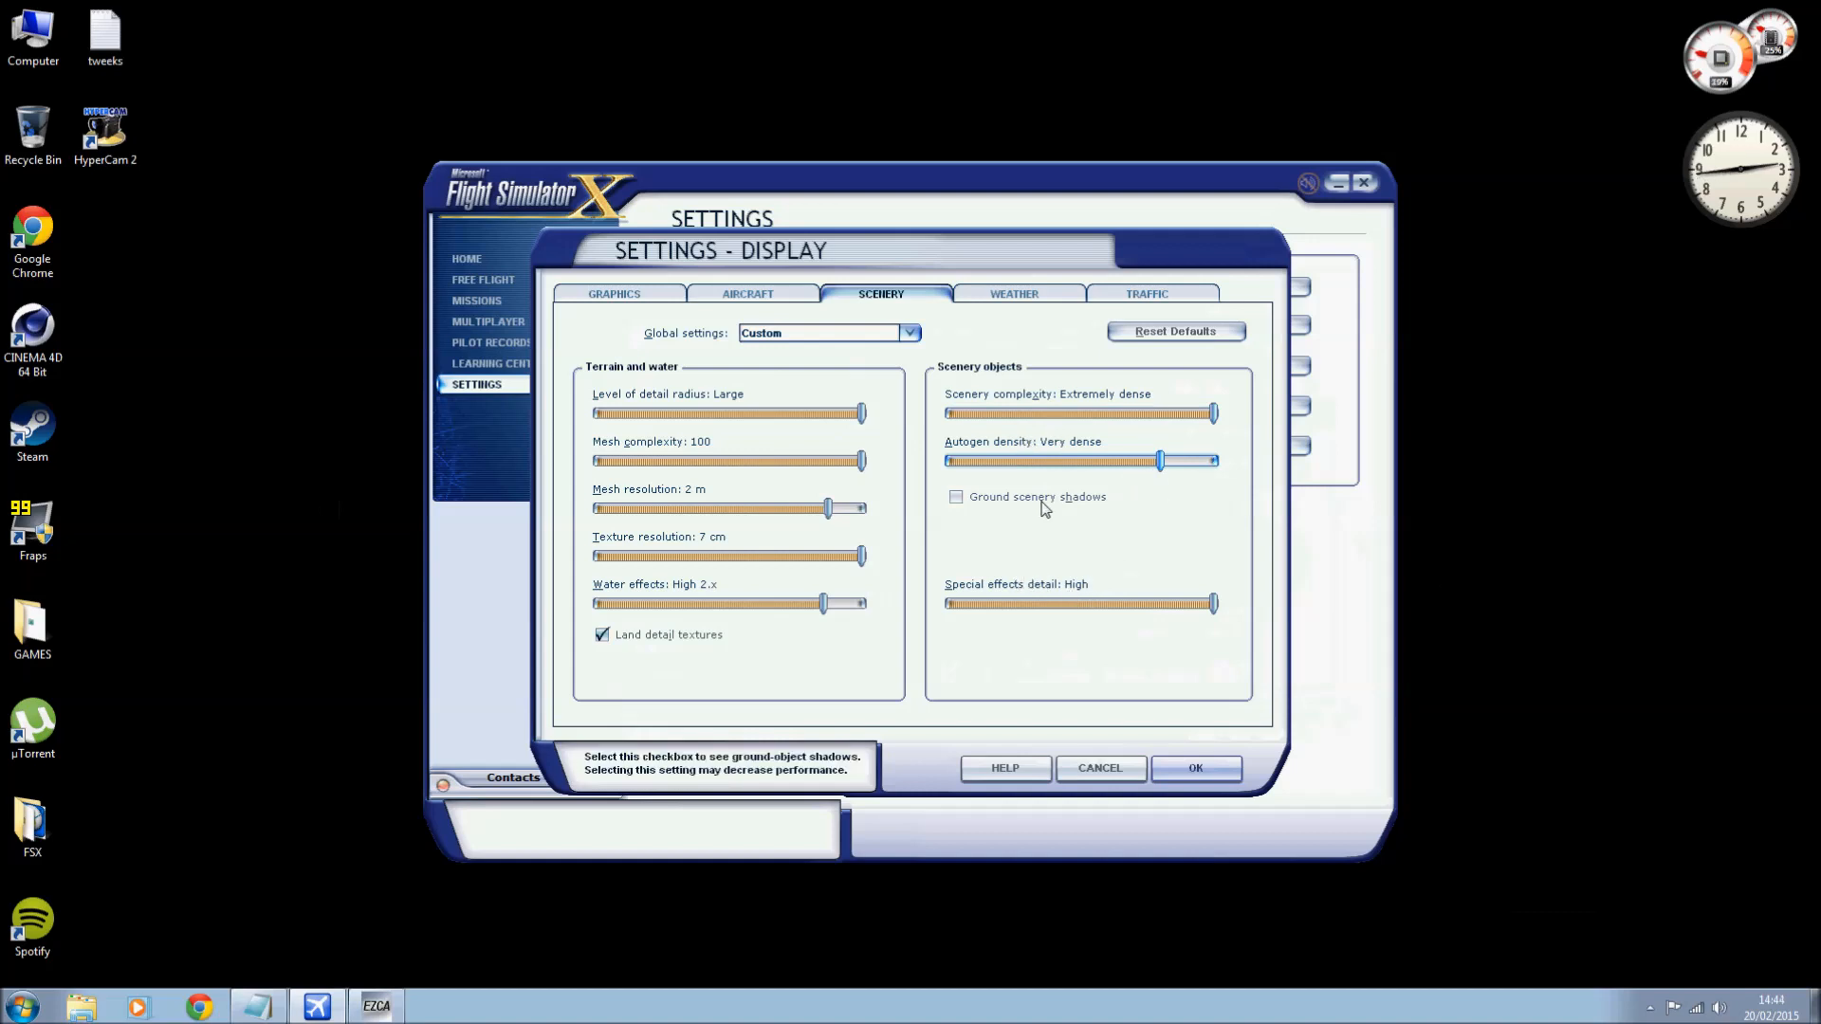
mouse_move(759, 590)
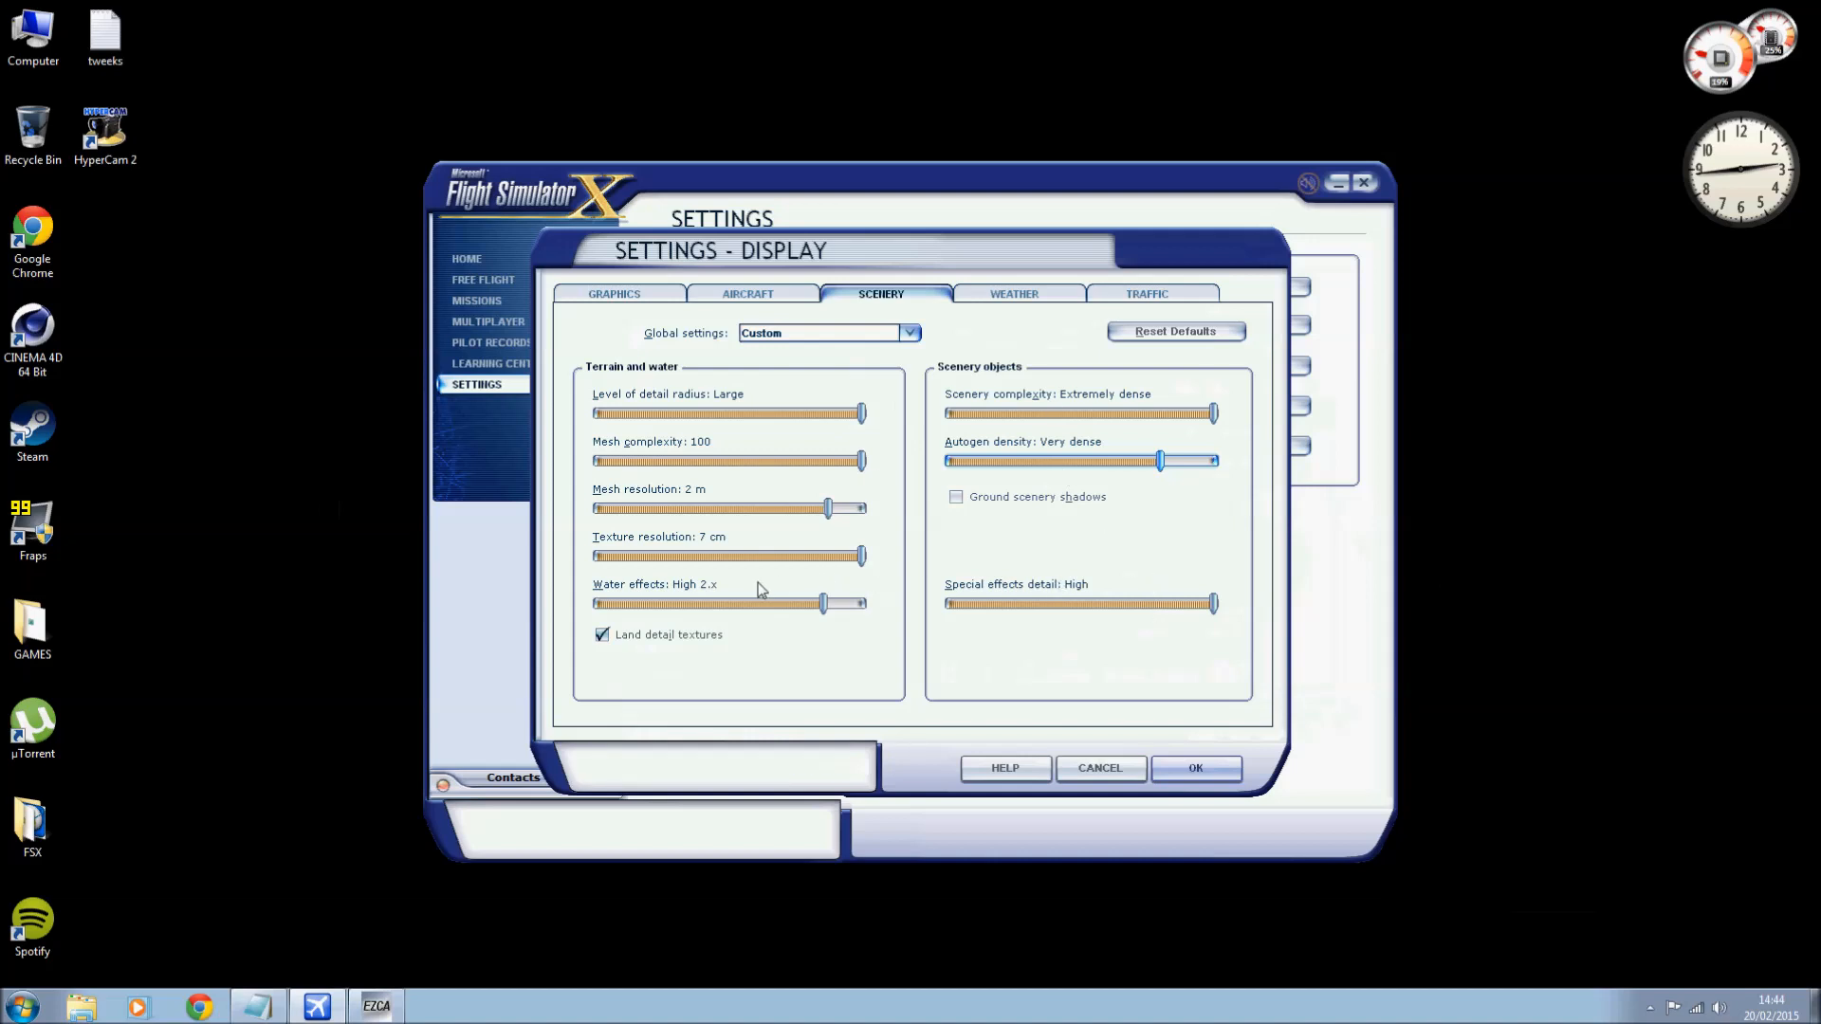
mouse_move(709, 506)
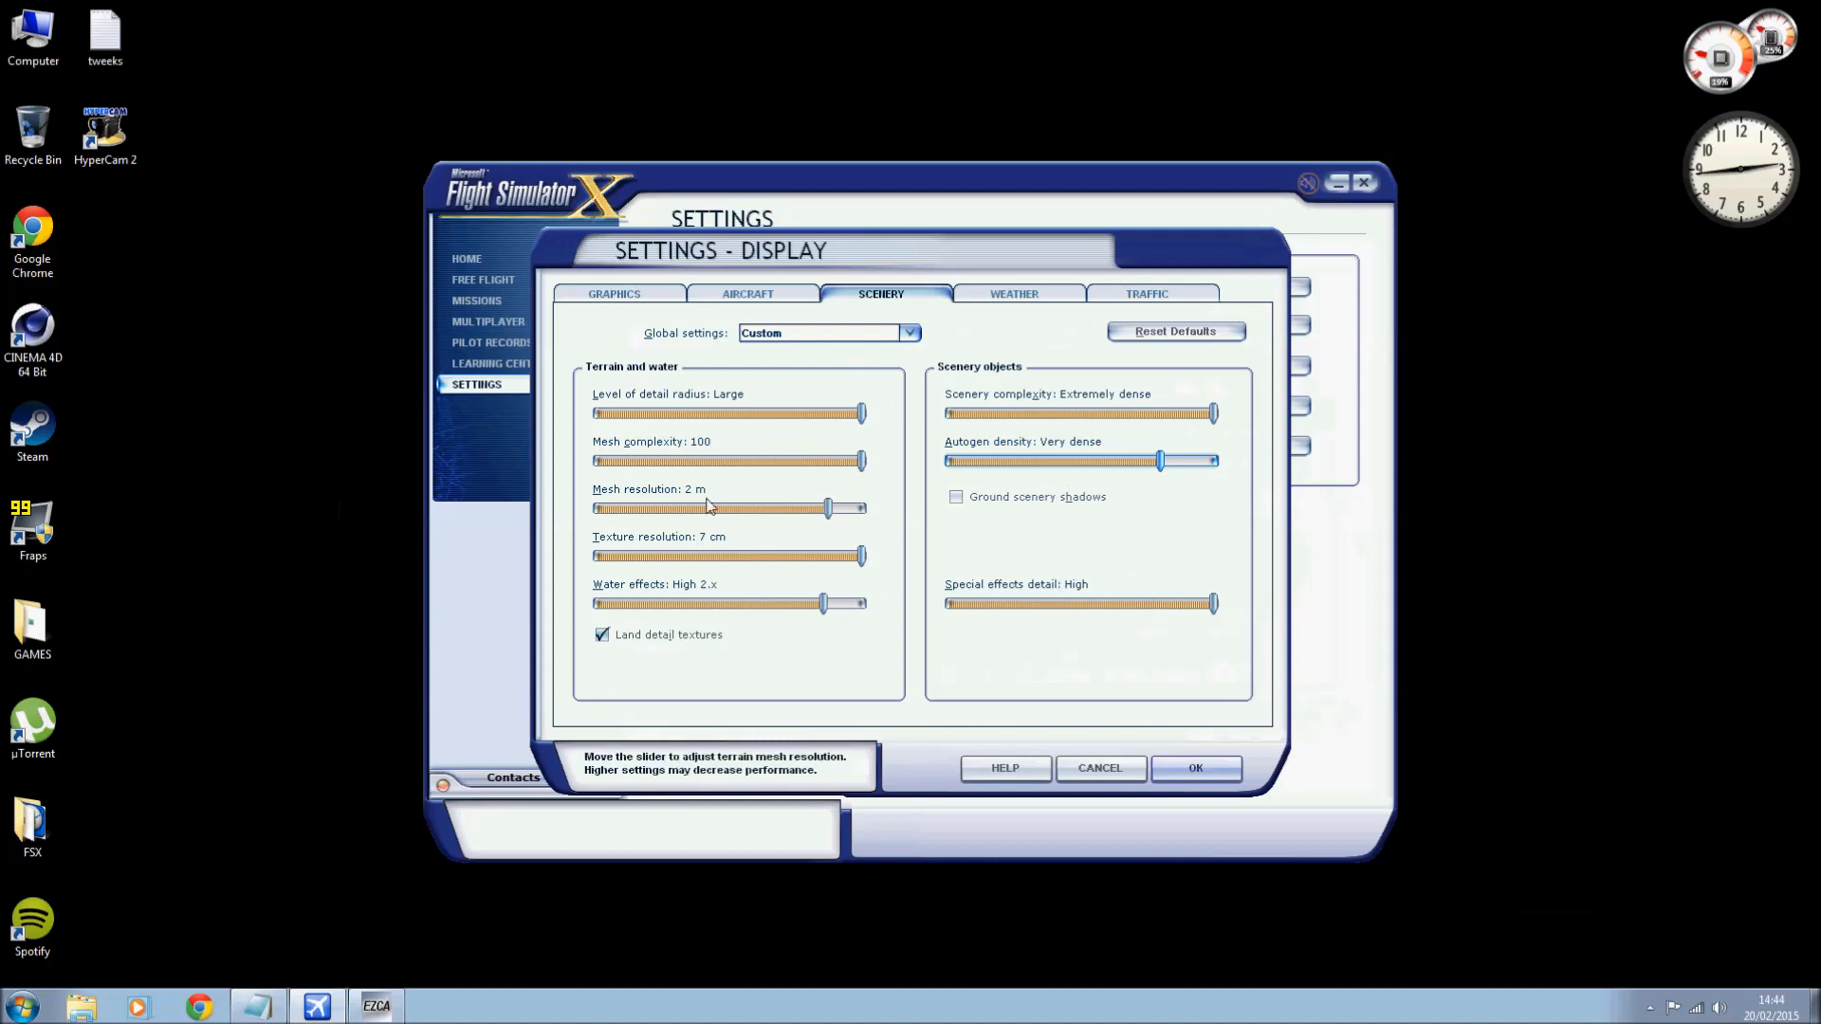
mouse_move(1214, 426)
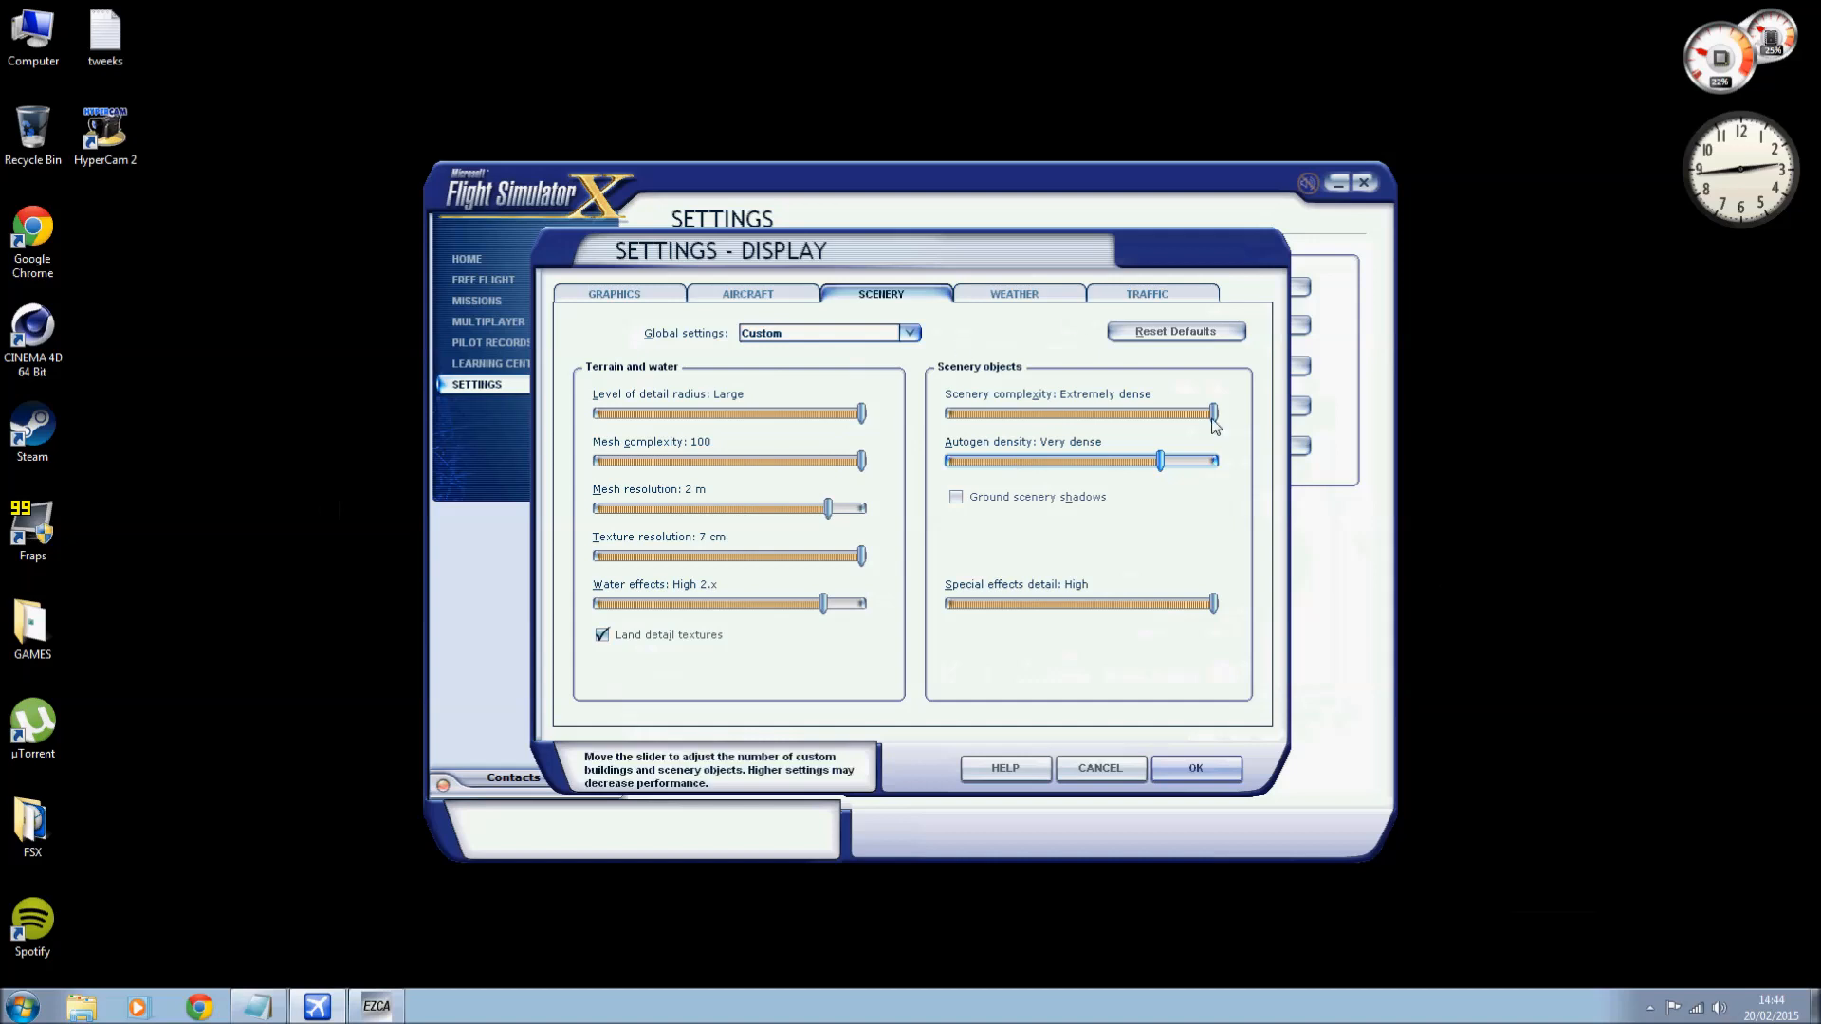
mouse_move(909, 554)
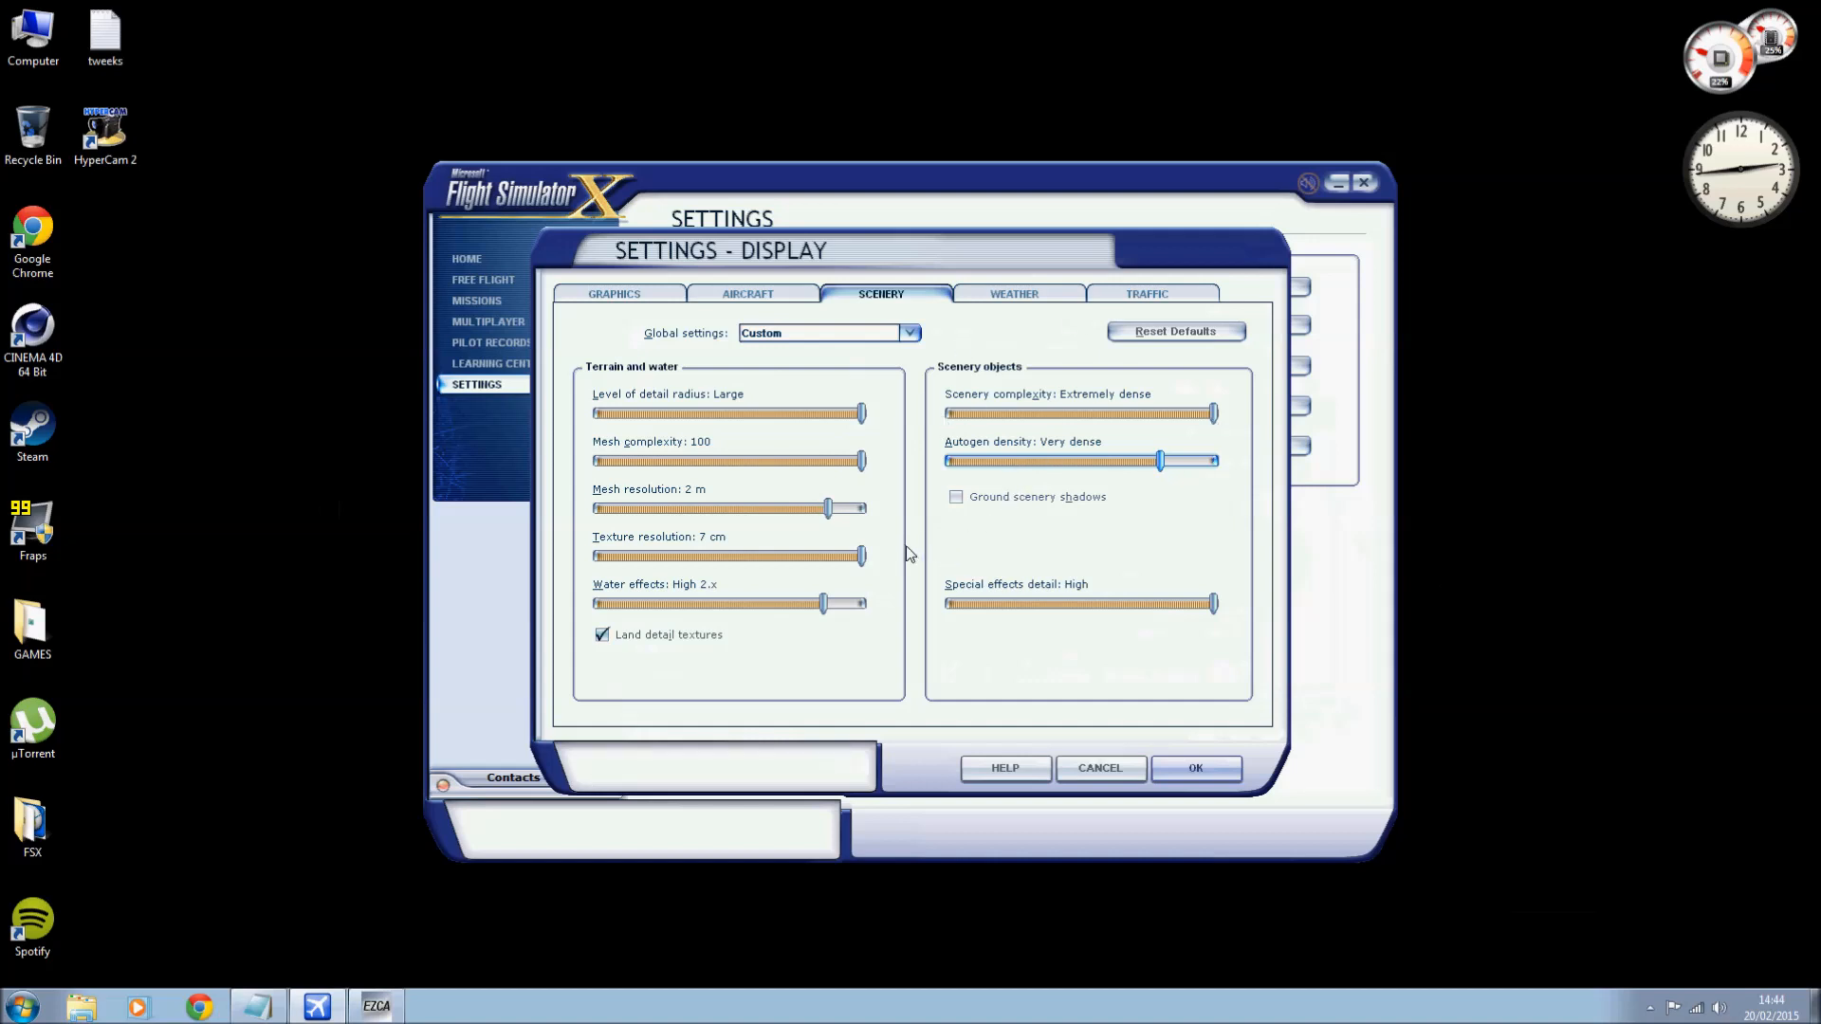
mouse_move(888, 559)
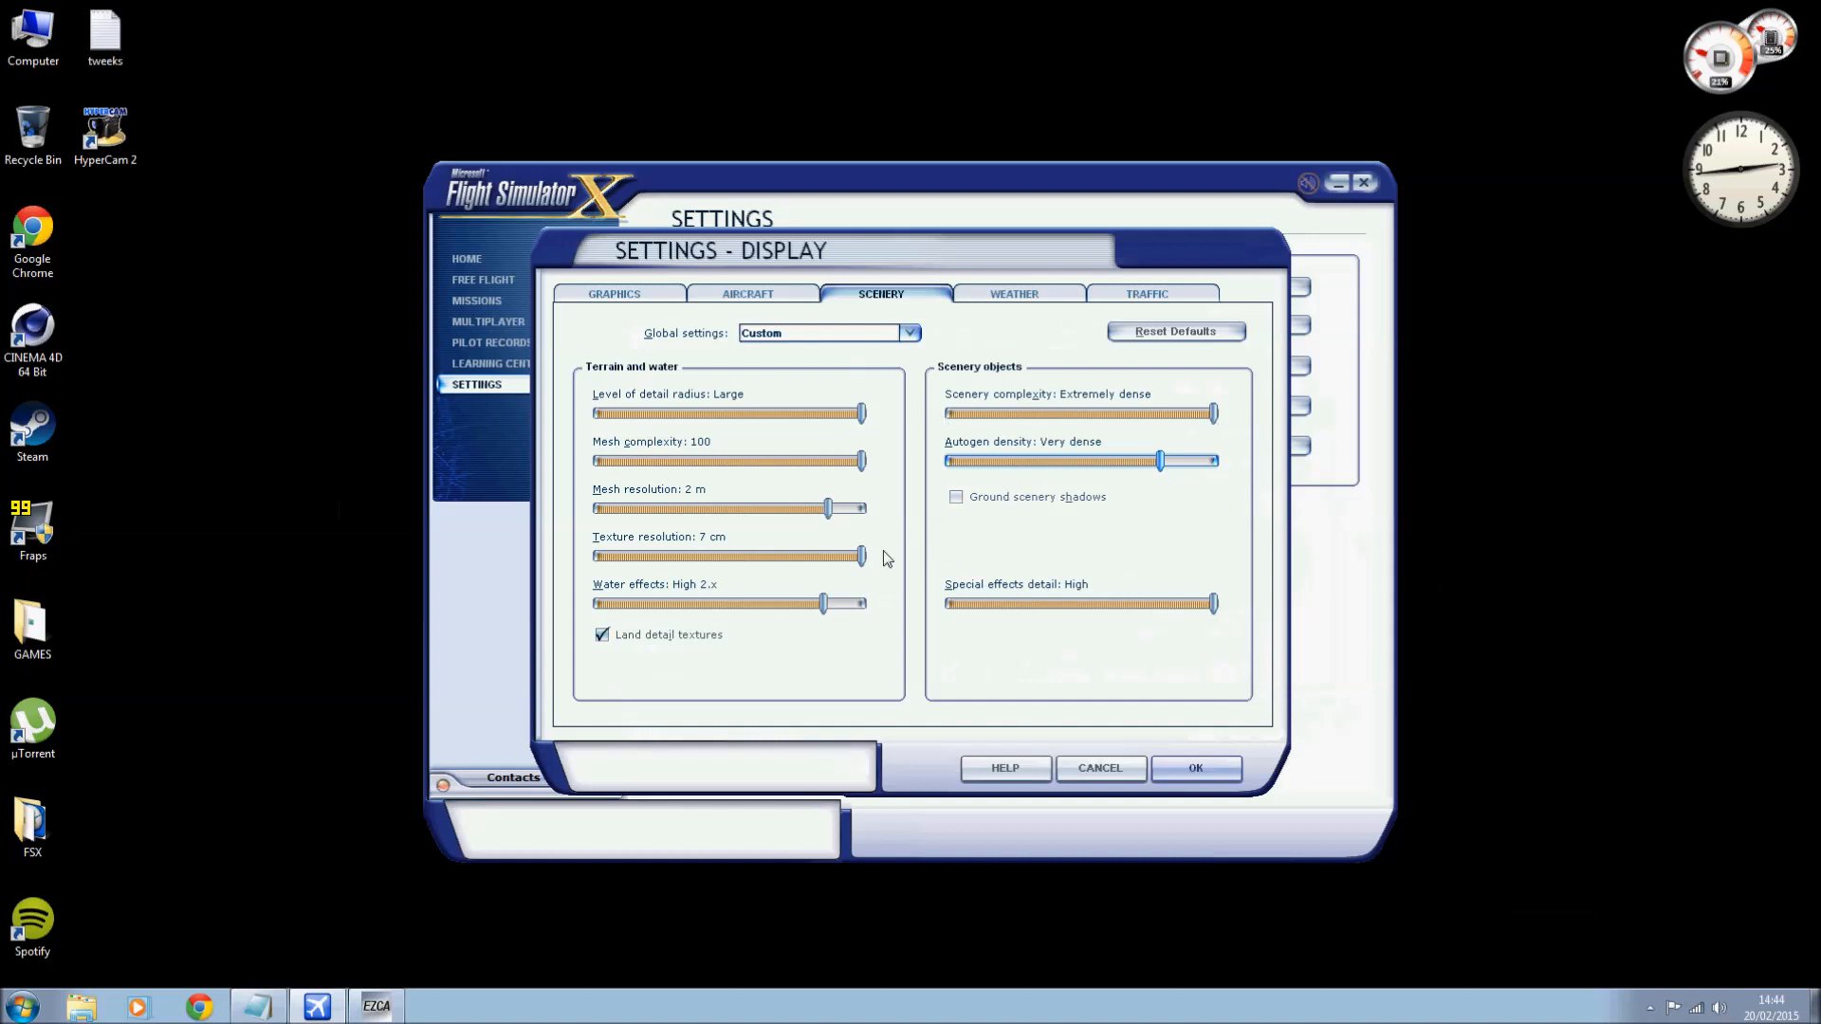
mouse_move(900, 523)
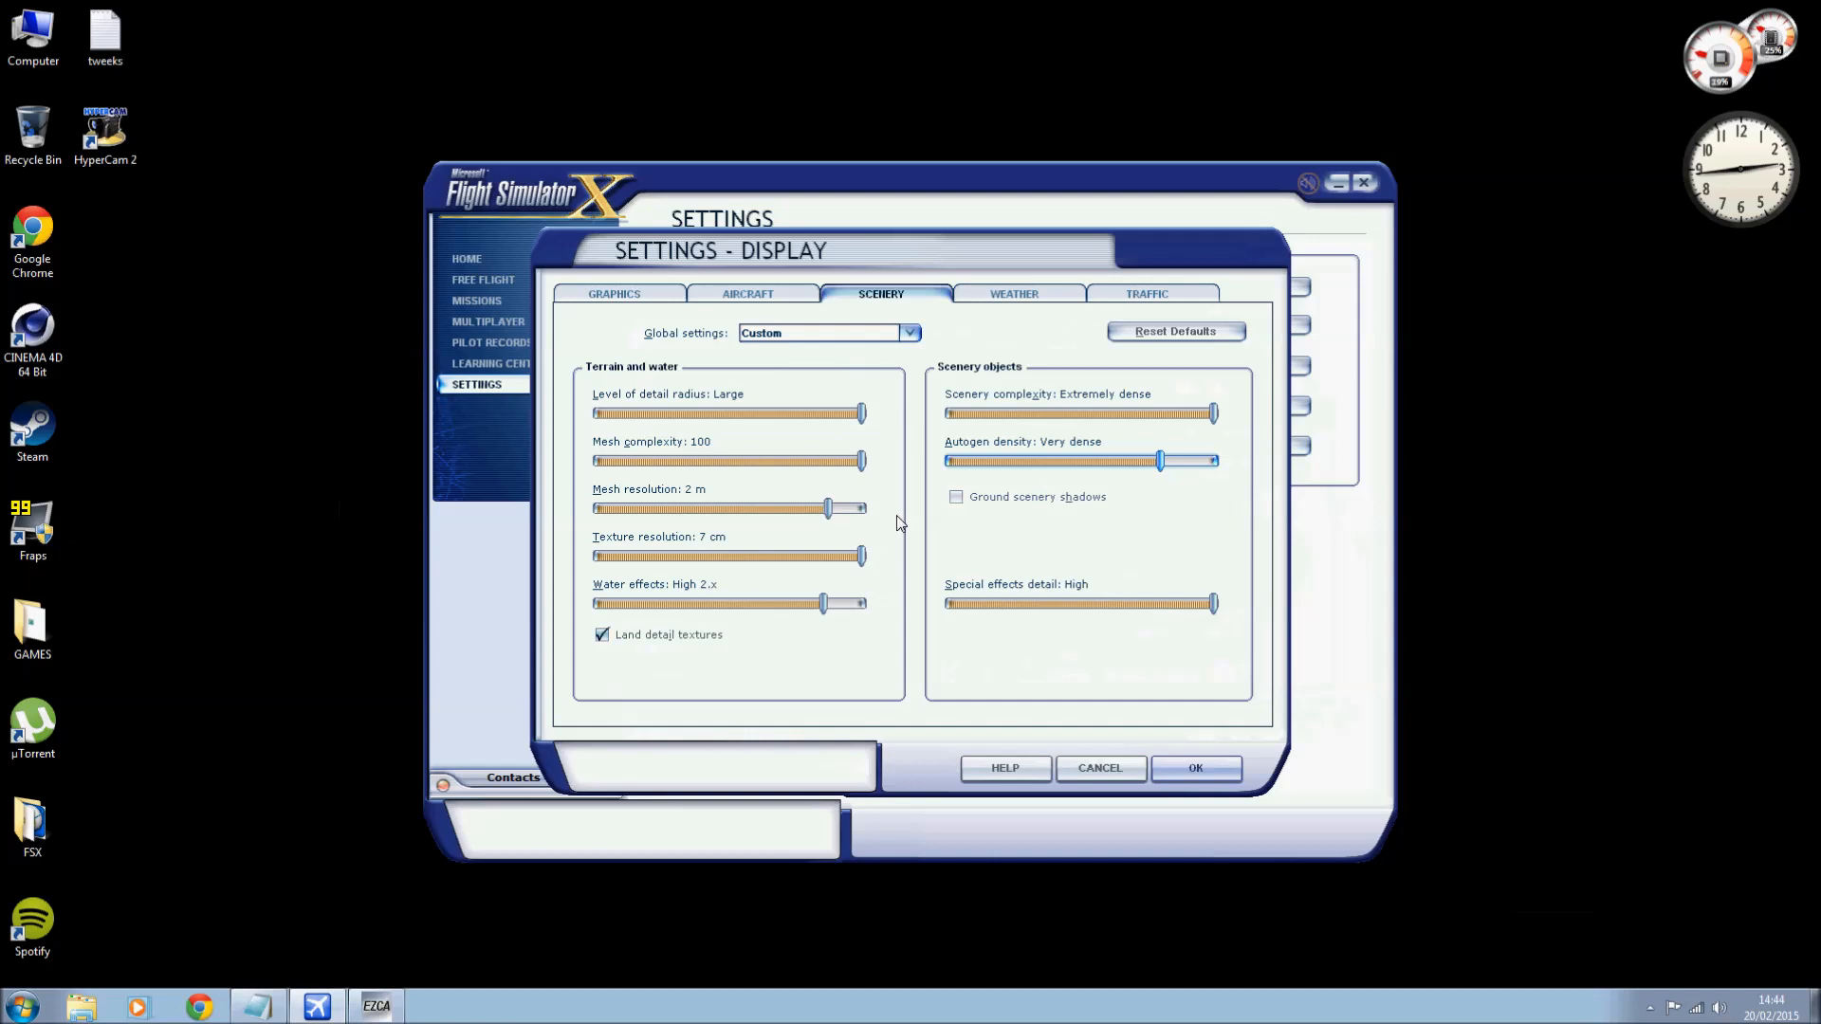
Leave ground scenery shadows off and switch to the Weather settings.
left_click(1013, 293)
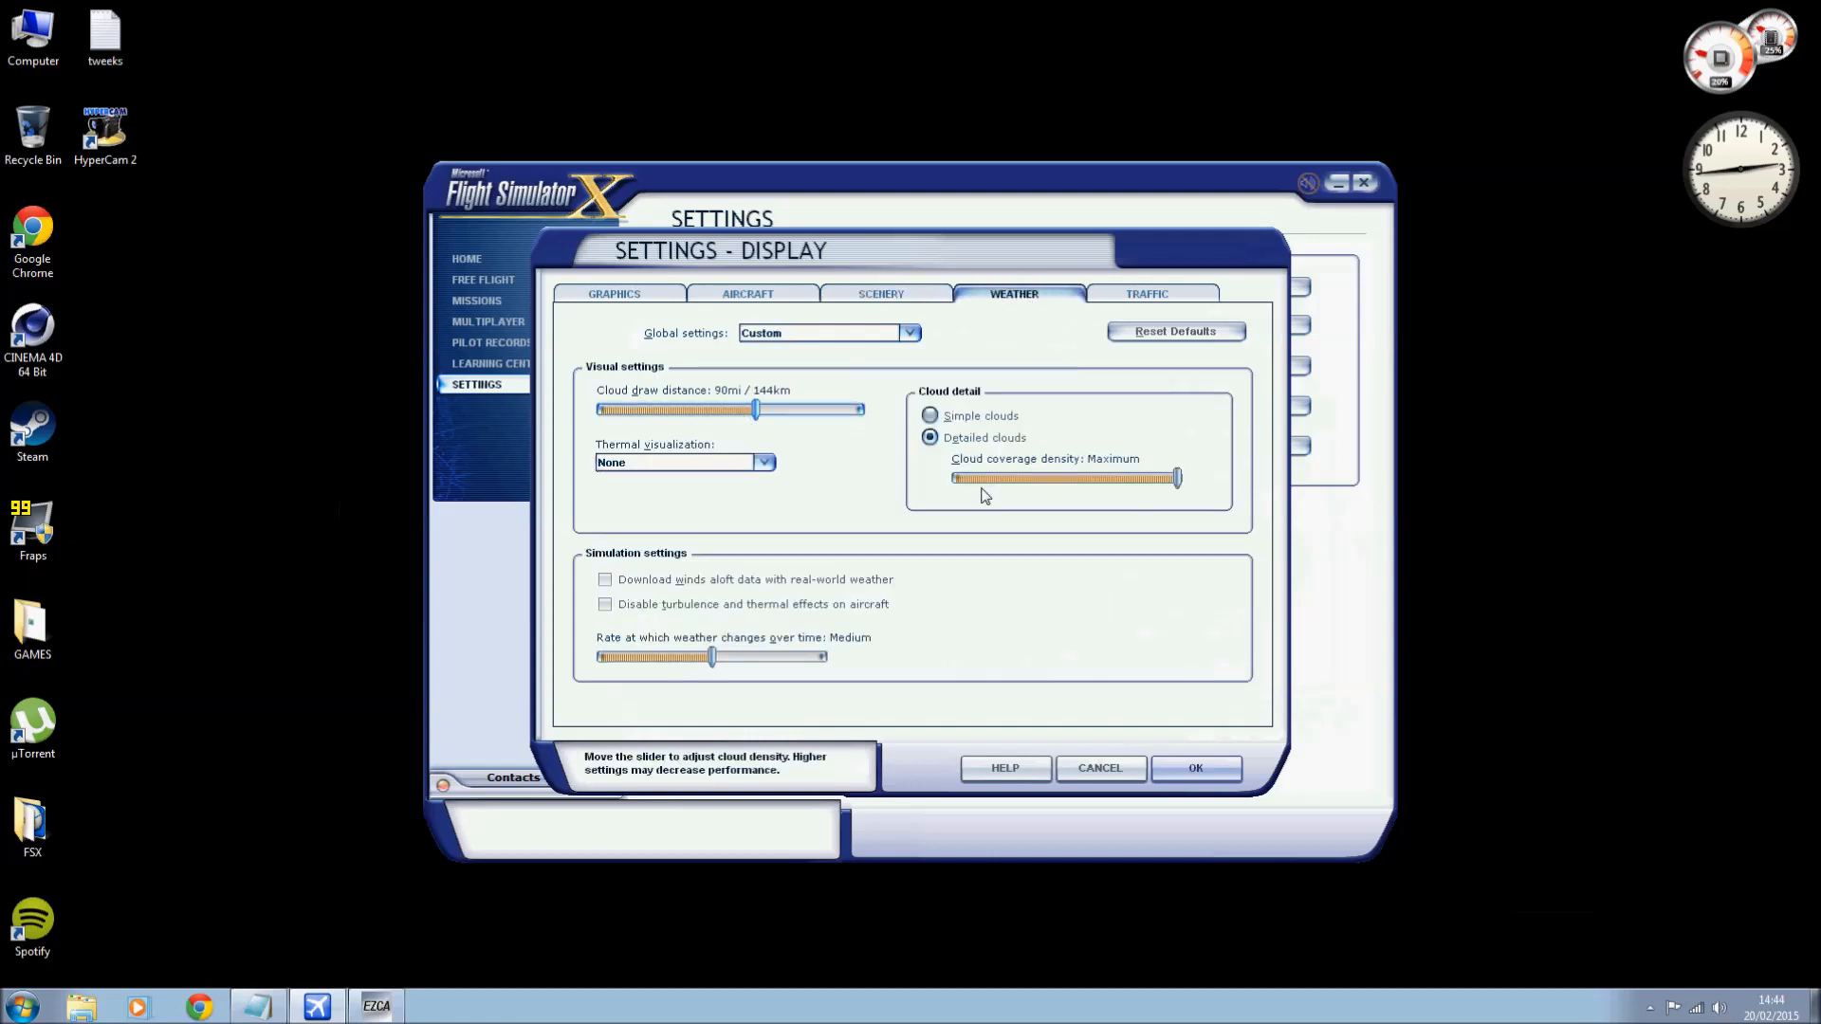
mouse_move(785, 480)
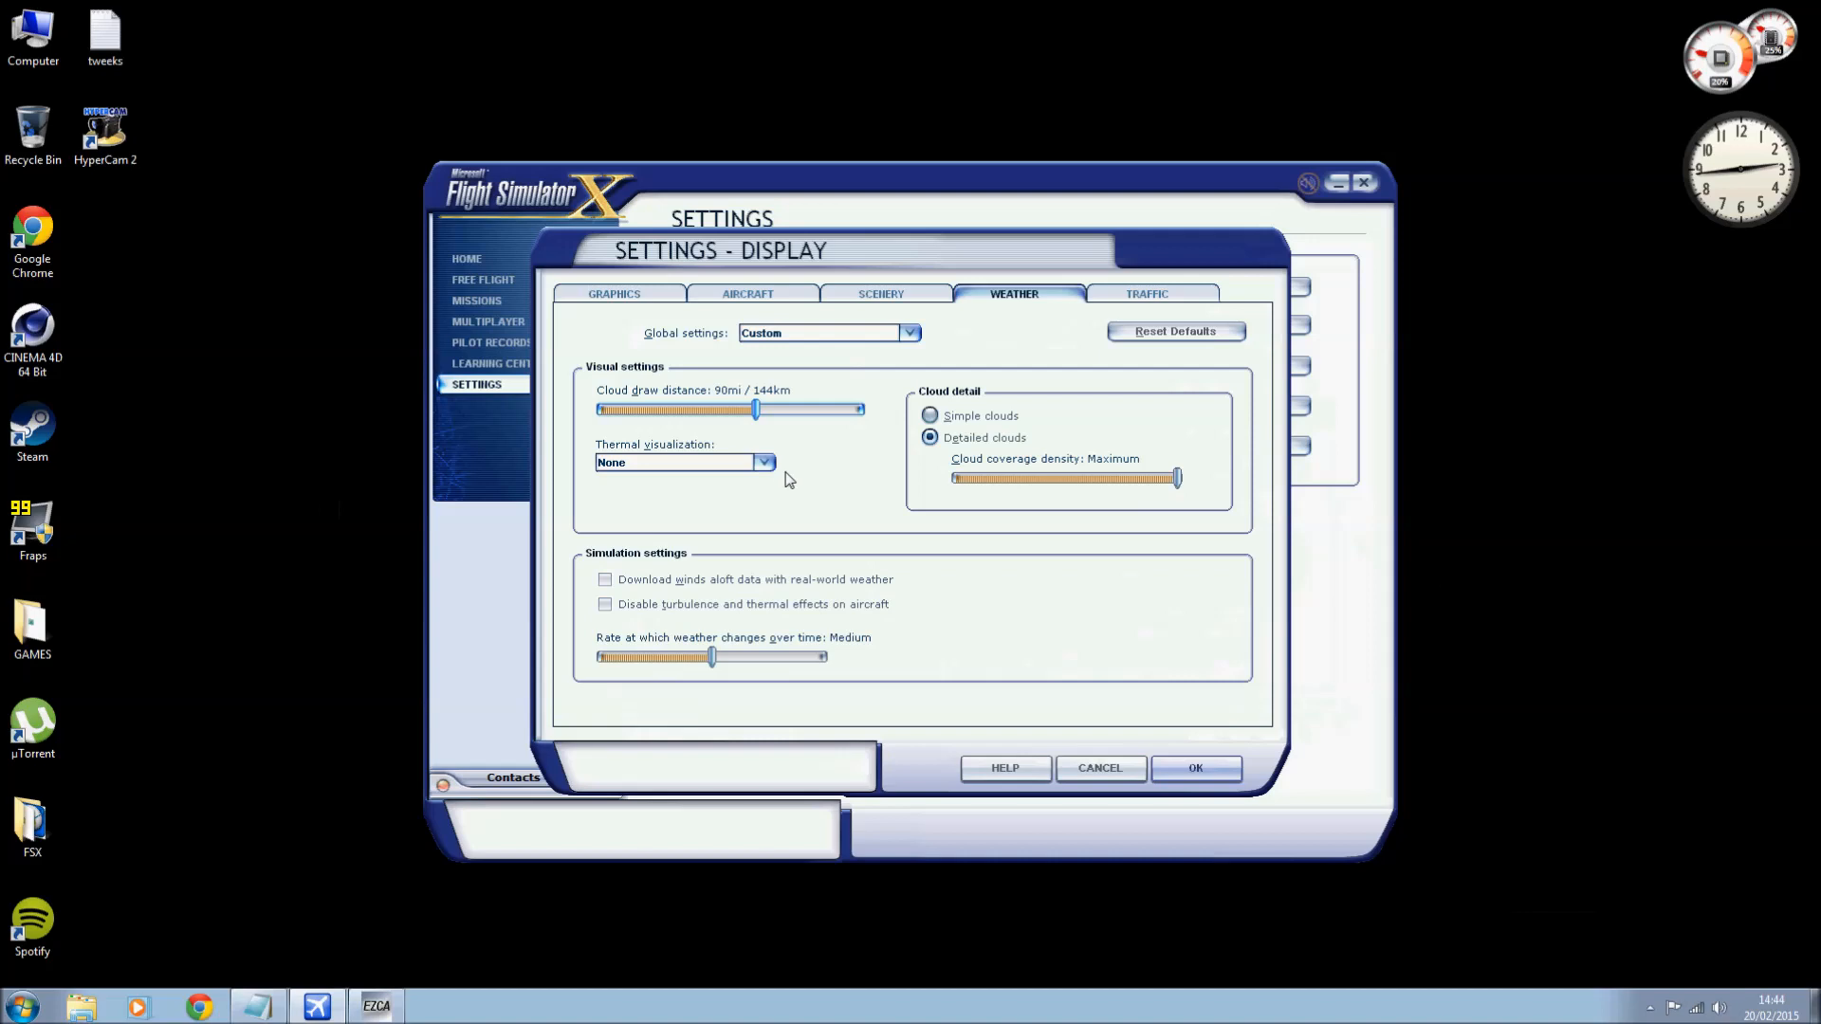
mouse_move(936, 488)
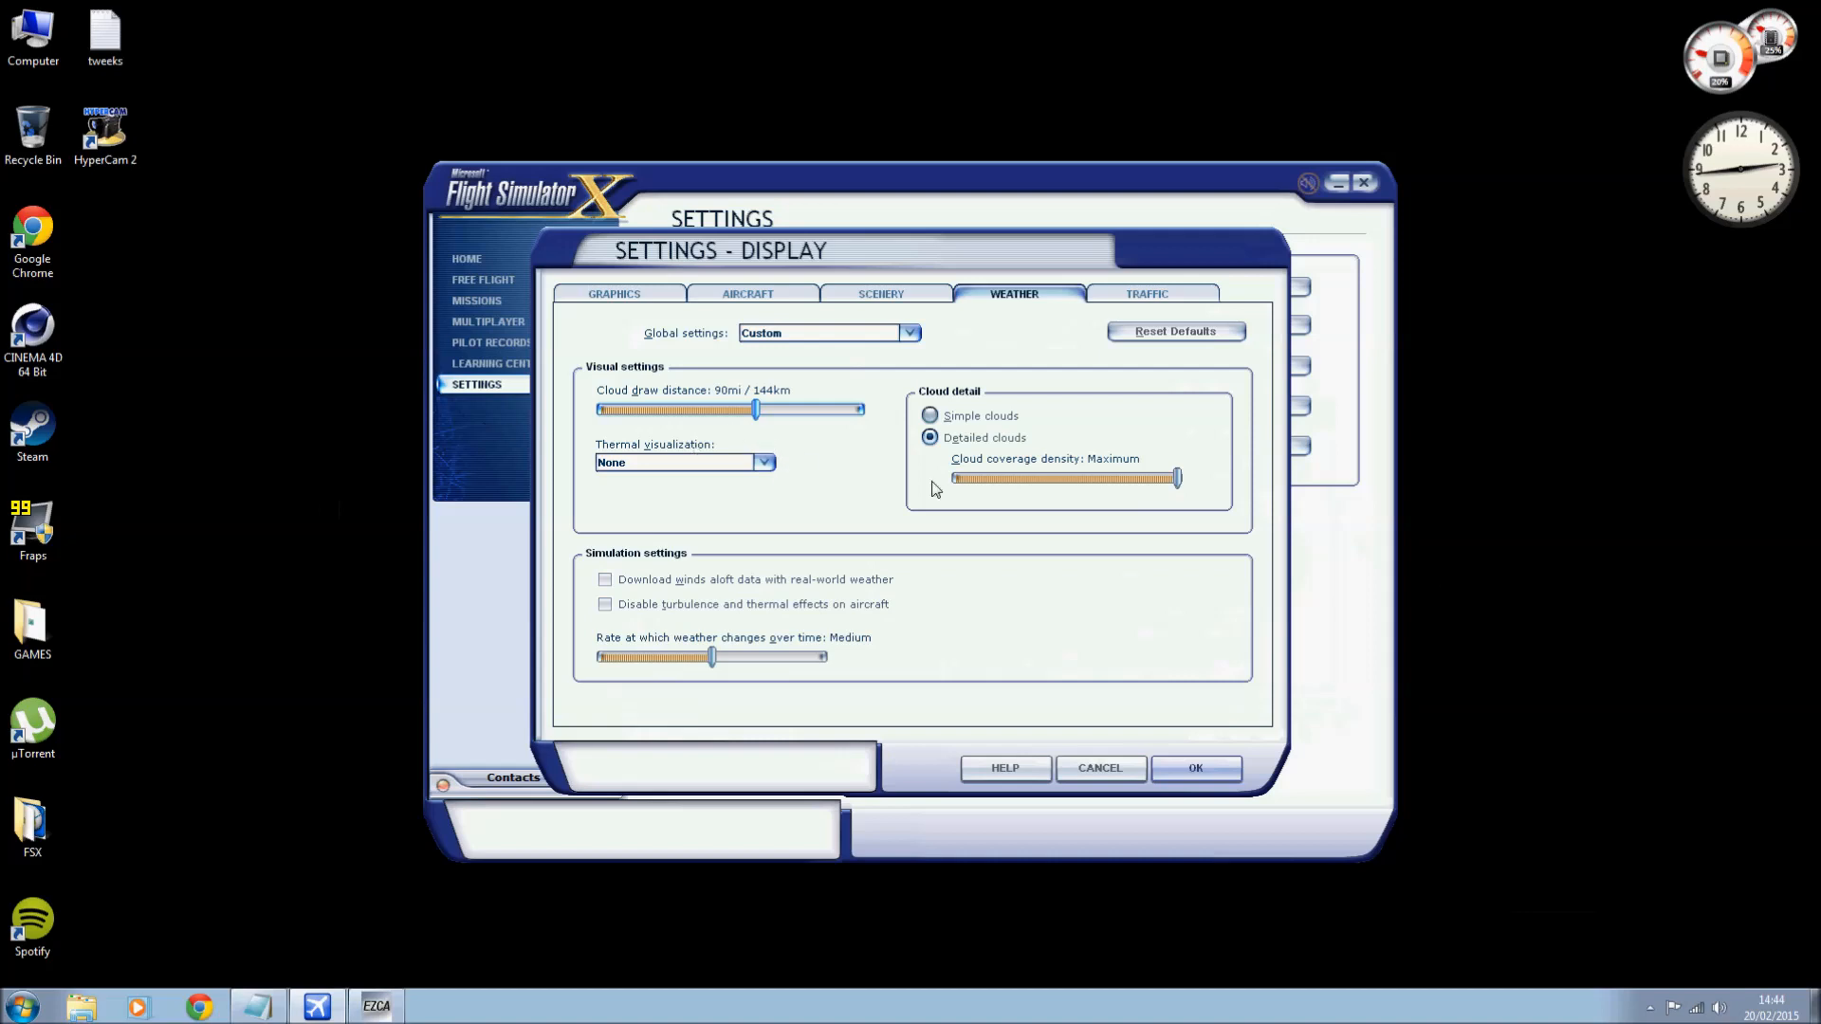
mouse_move(985, 447)
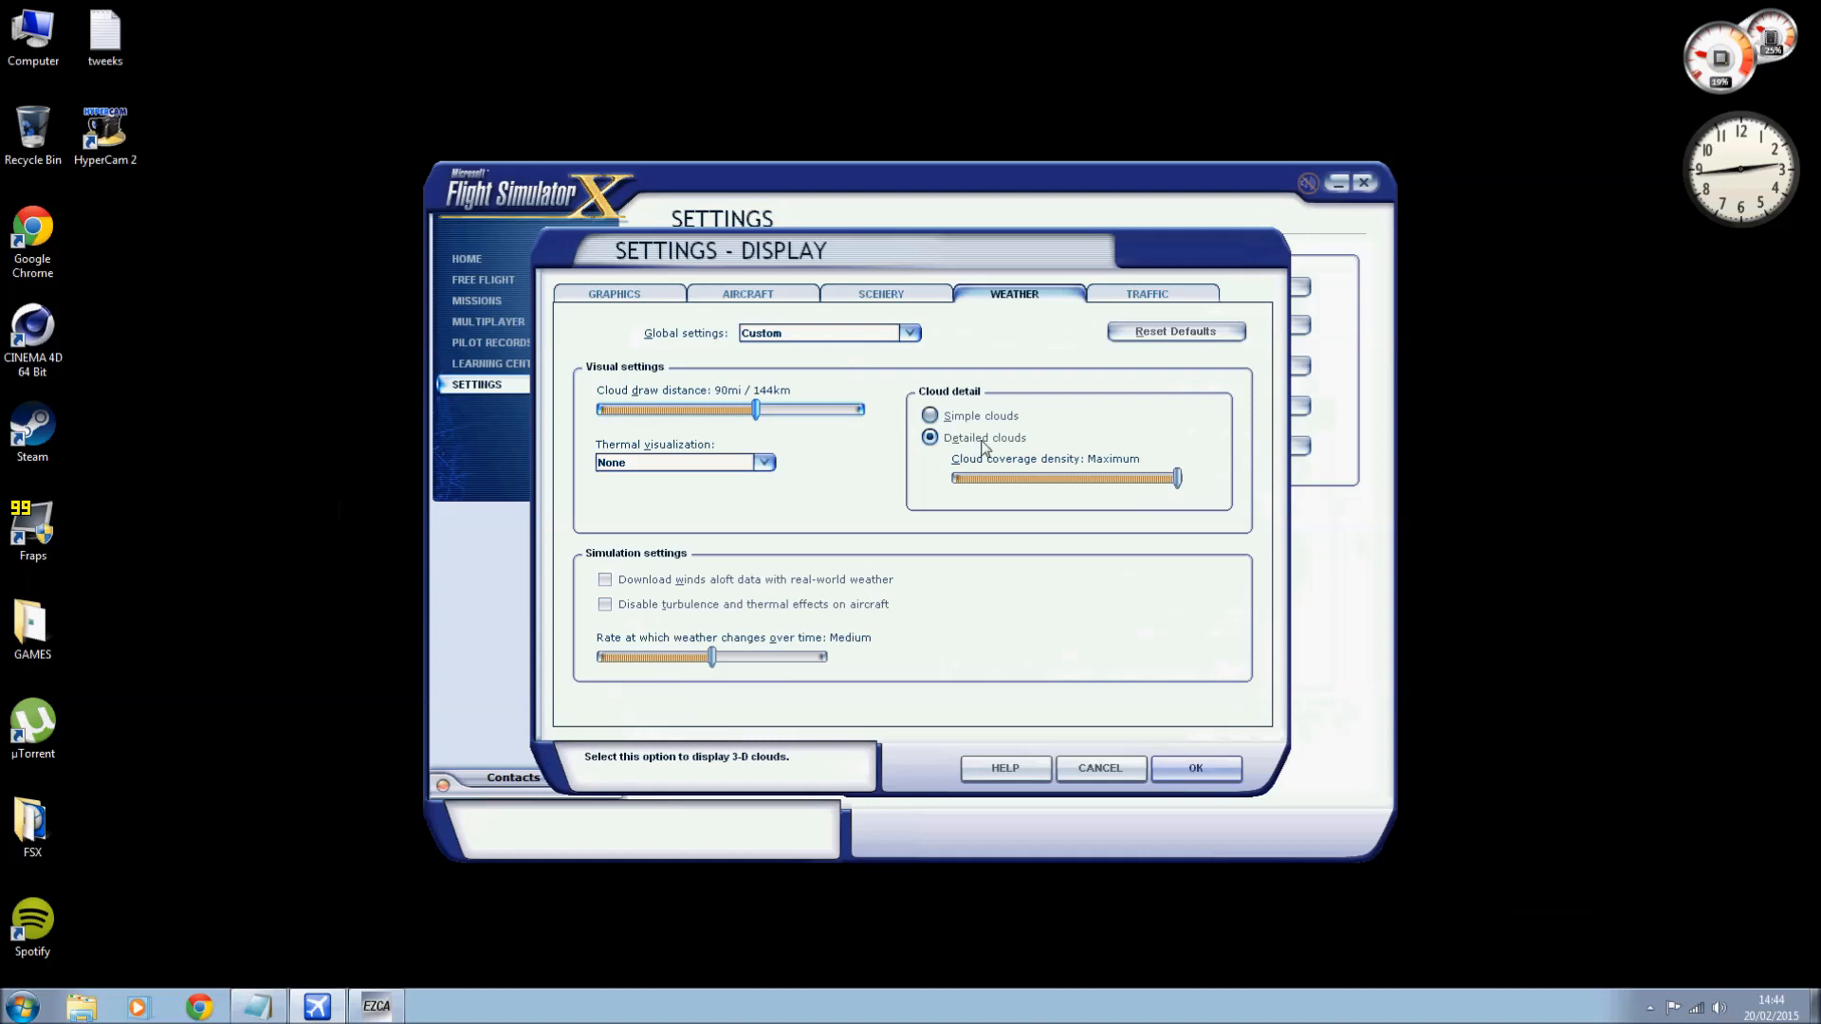
mouse_move(1086, 477)
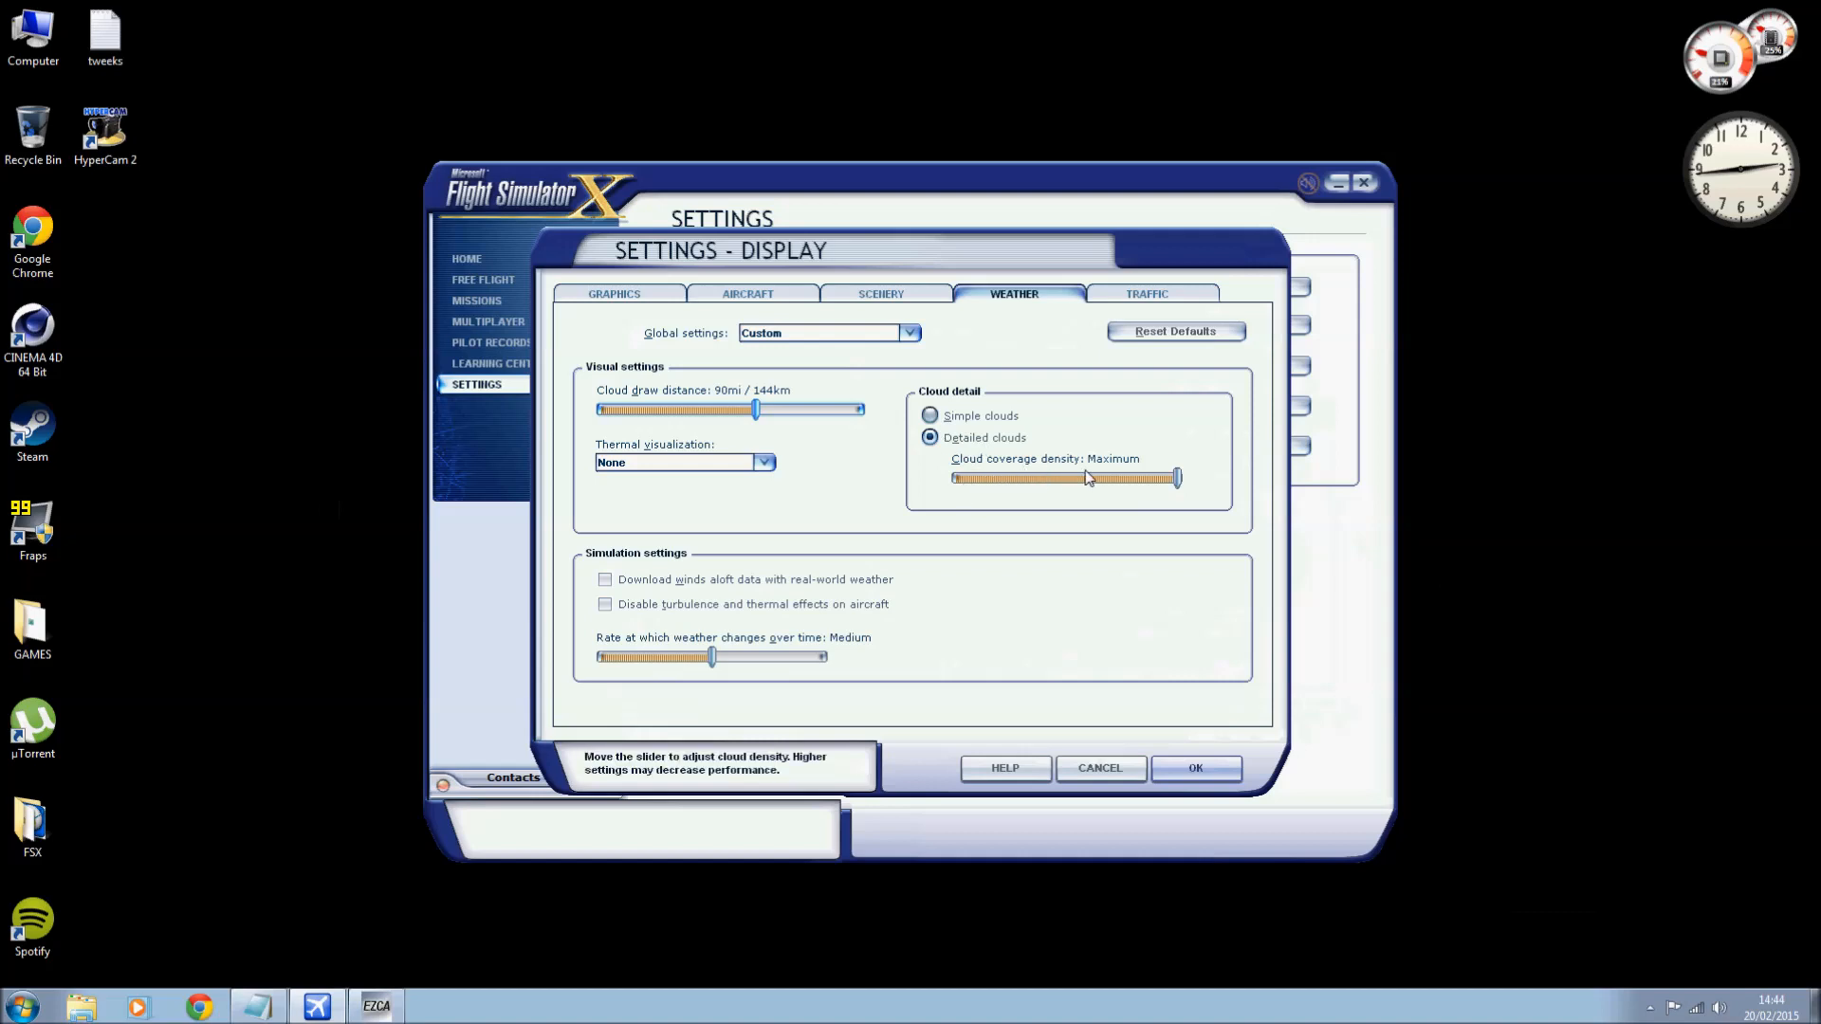
mouse_move(695, 642)
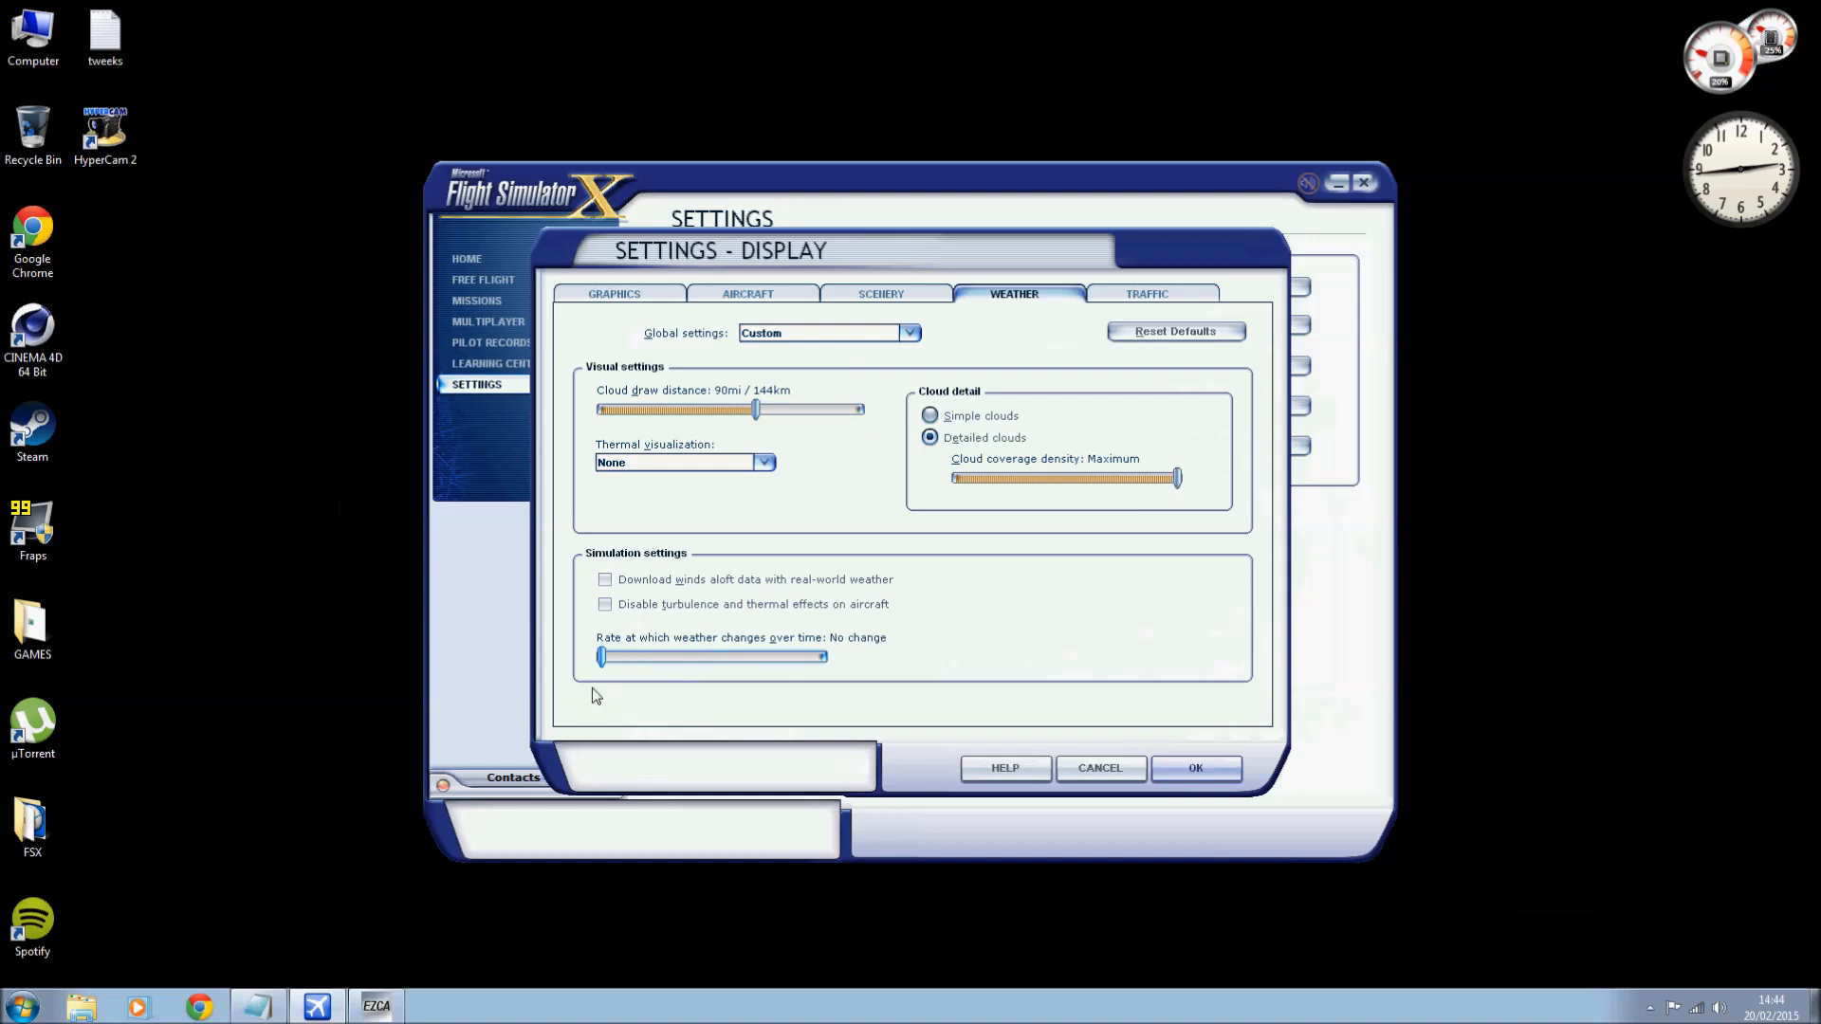
mouse_move(843, 618)
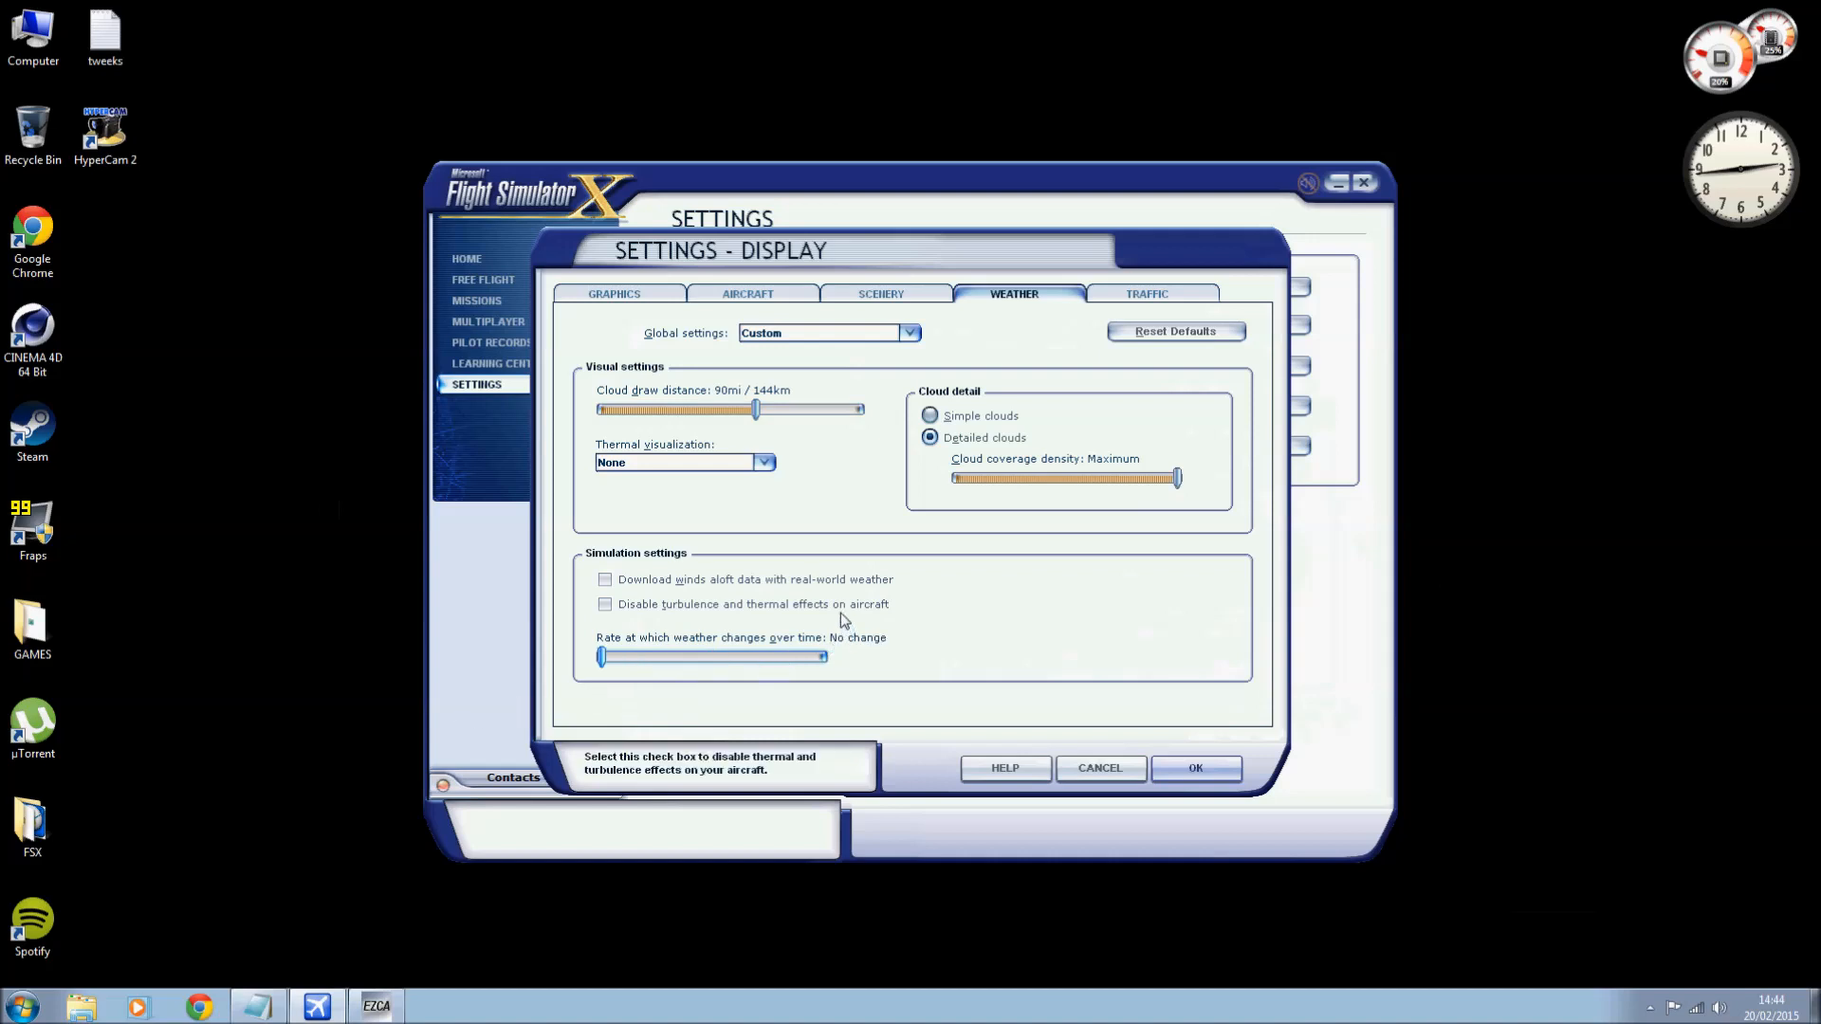
mouse_move(679, 628)
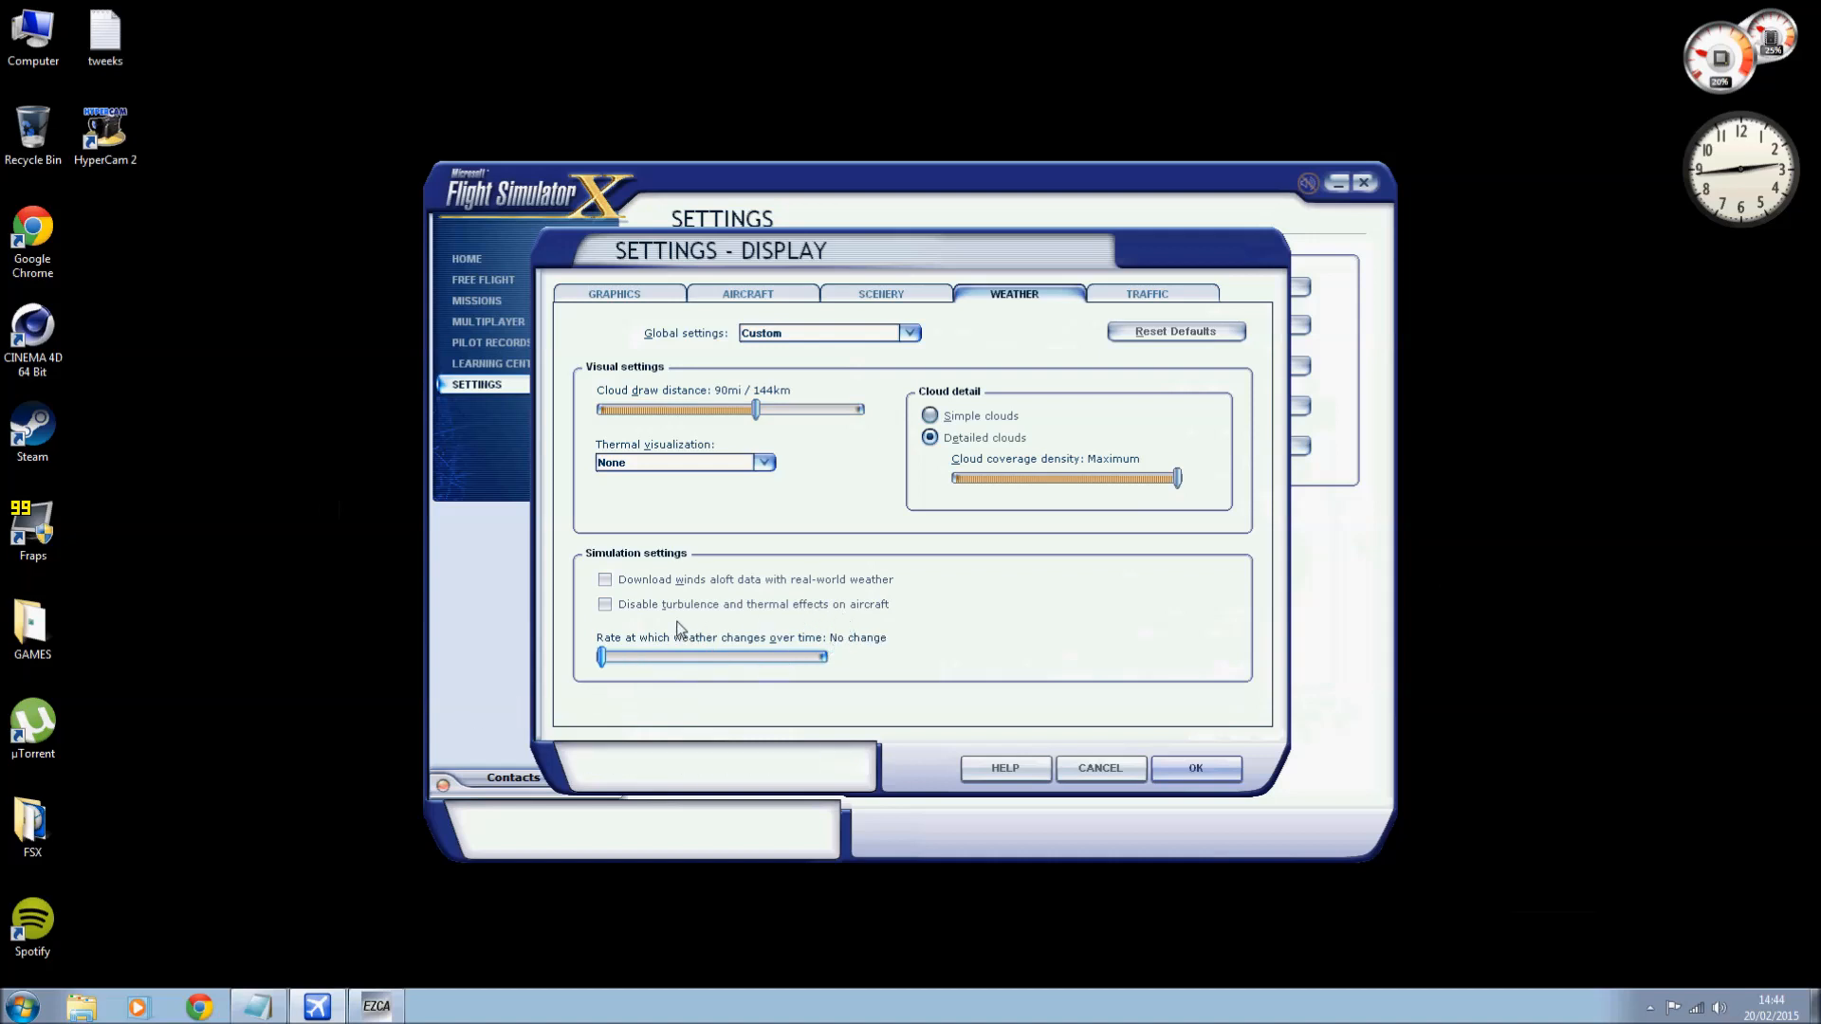
mouse_move(851, 621)
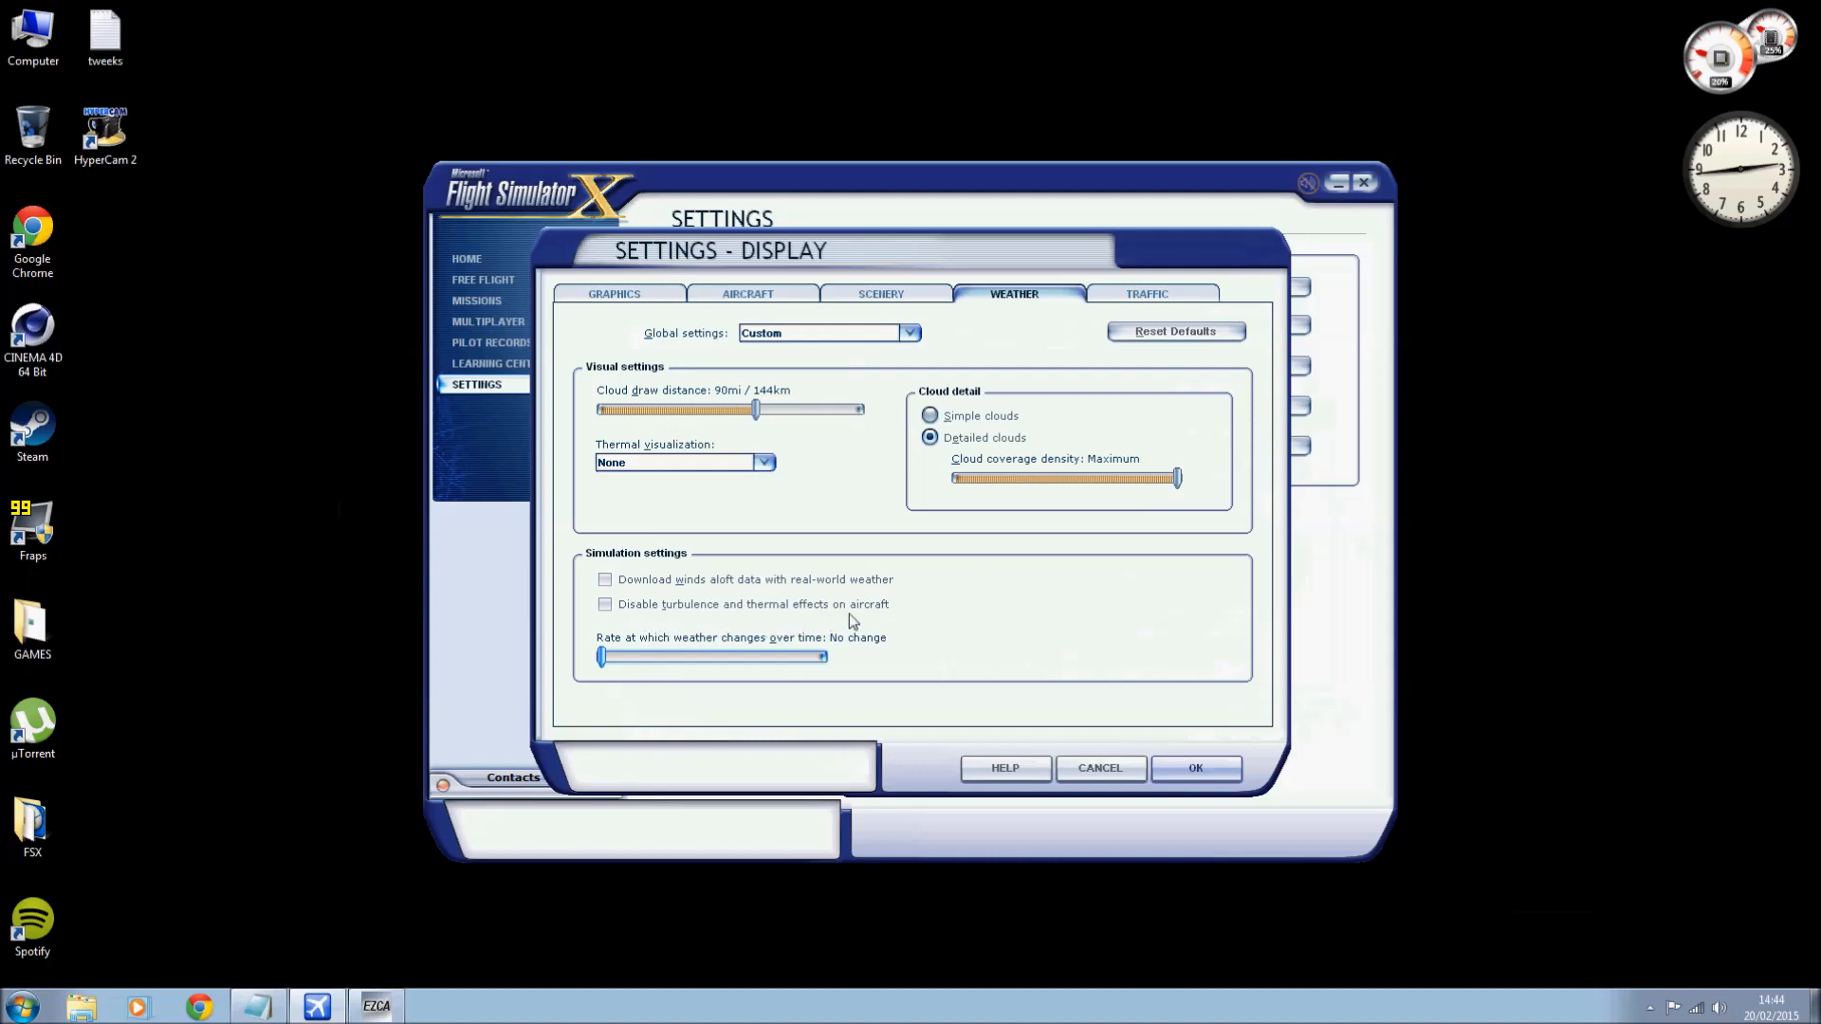
mouse_move(790, 636)
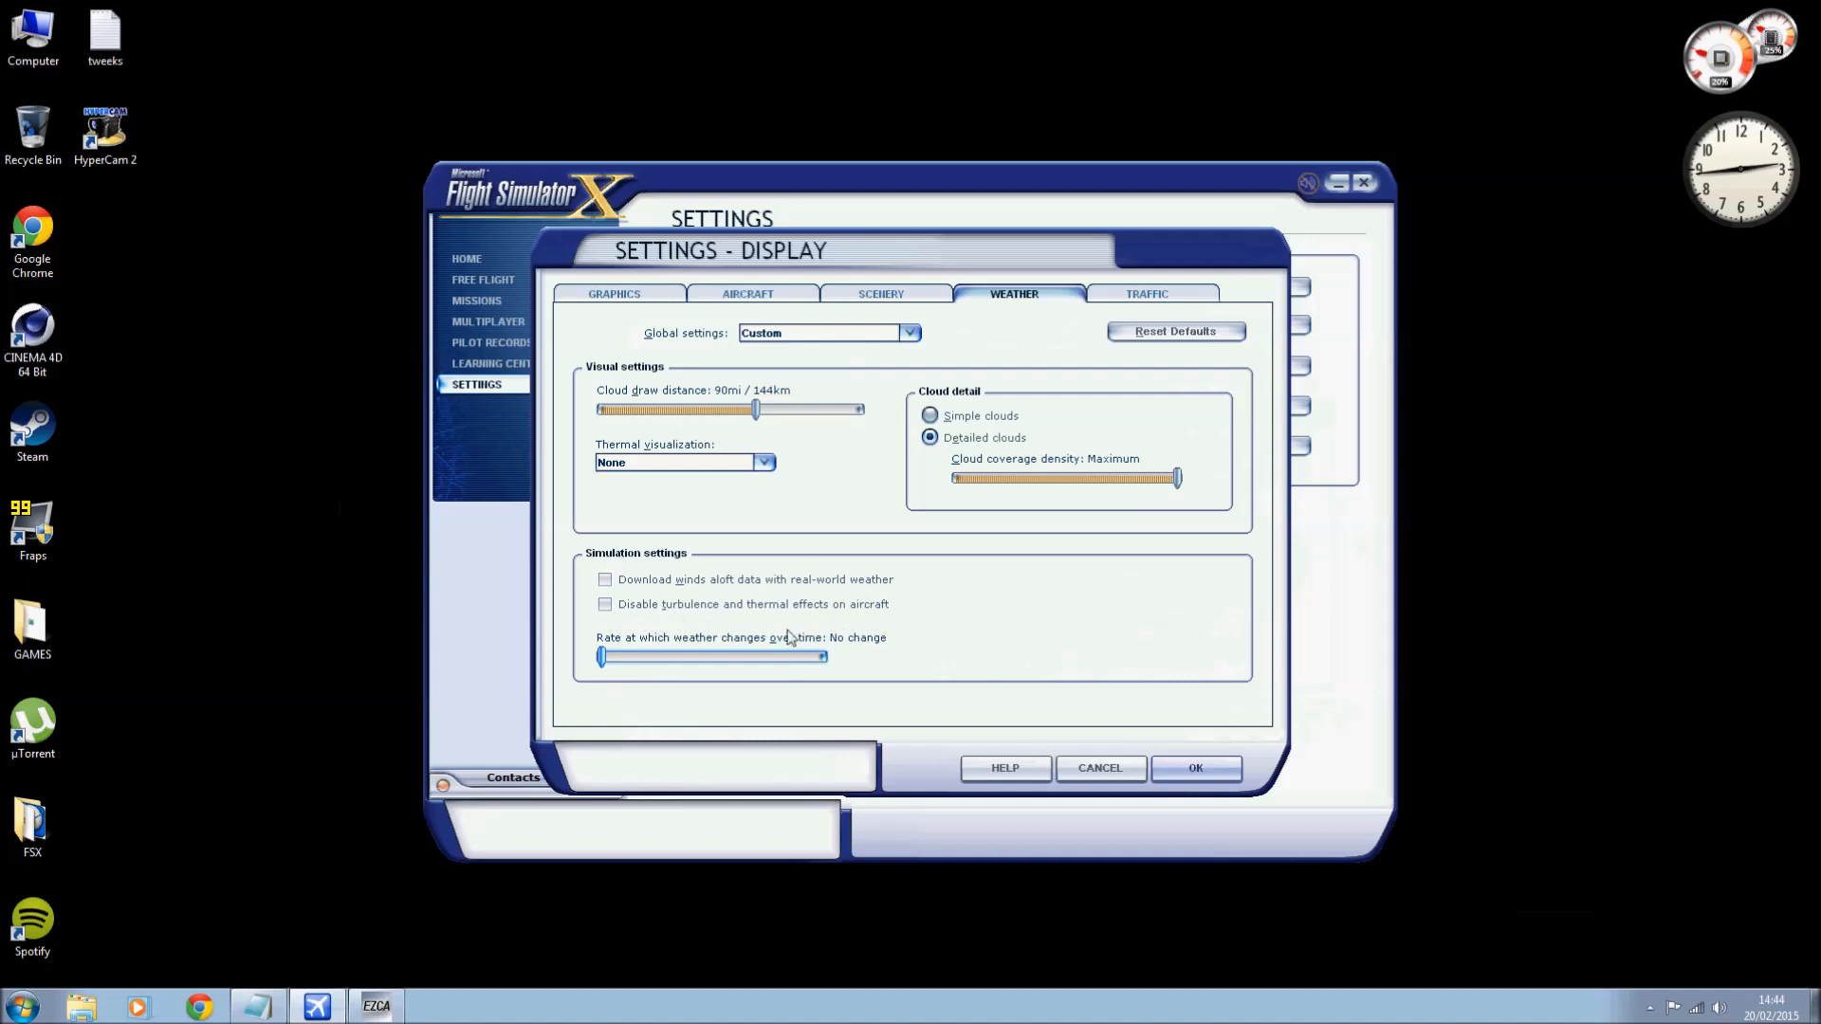
mouse_move(1083, 650)
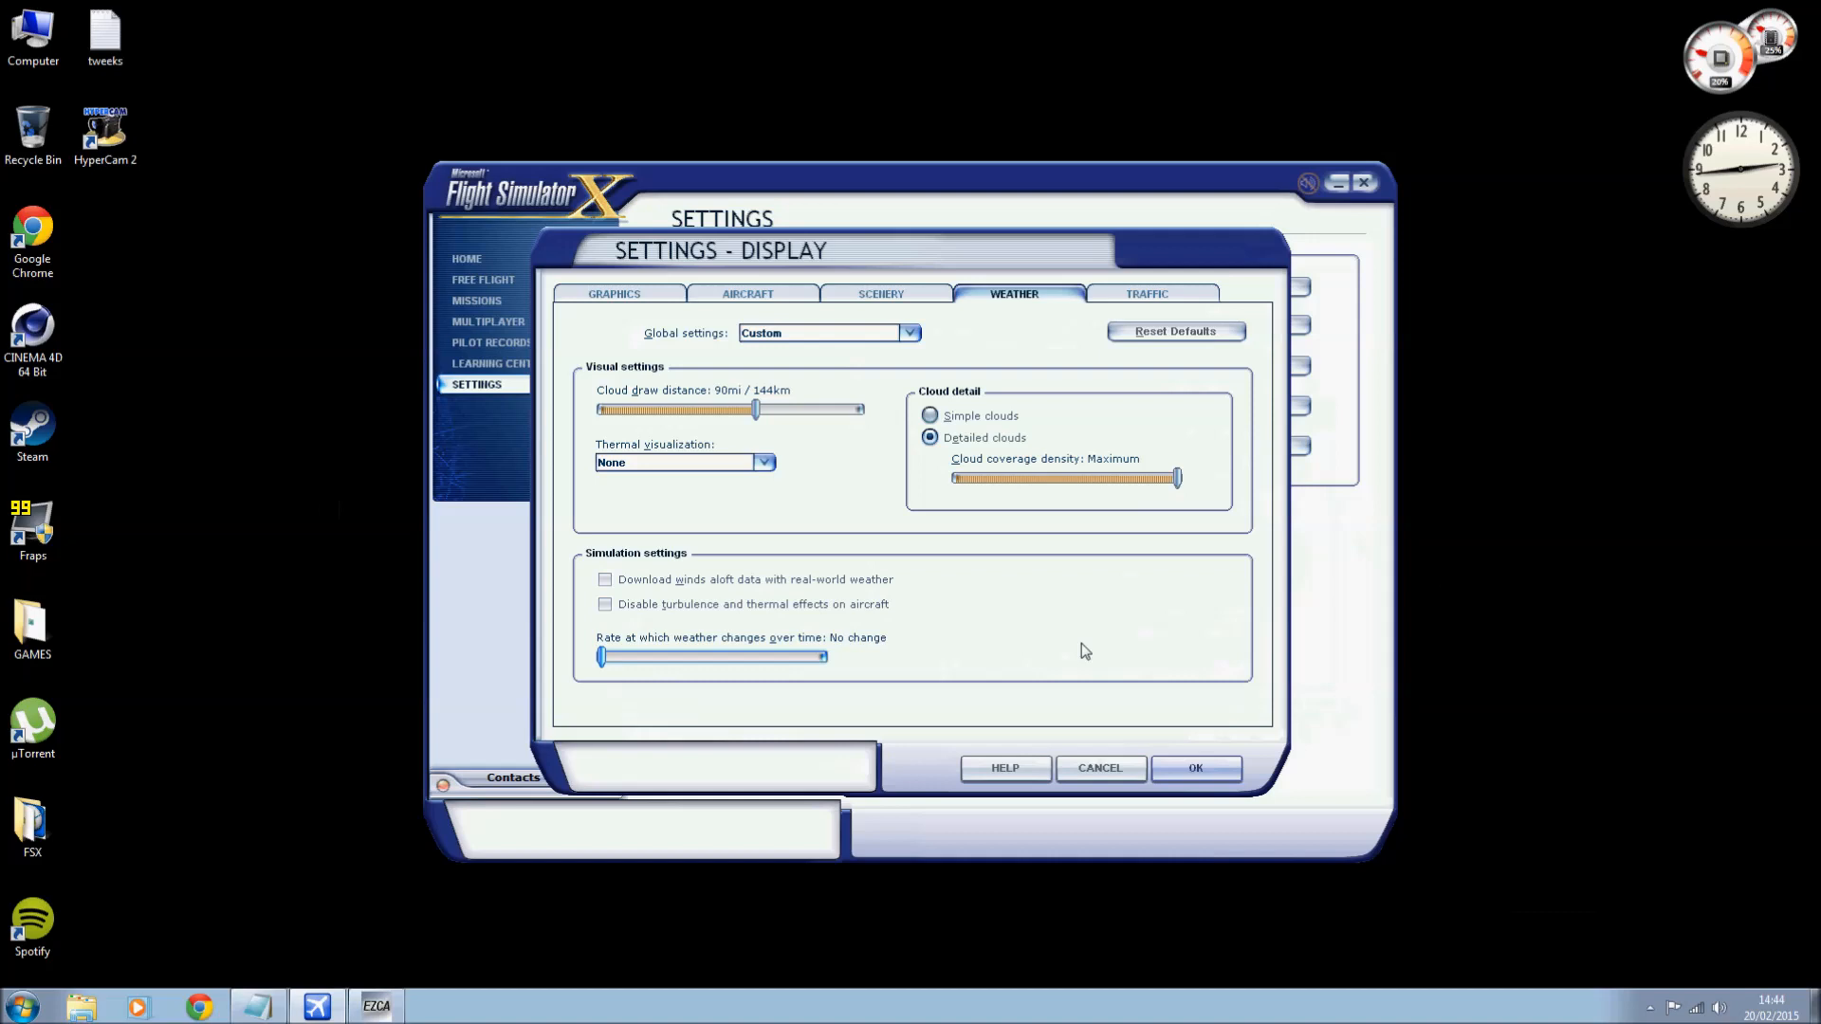
mouse_move(677, 599)
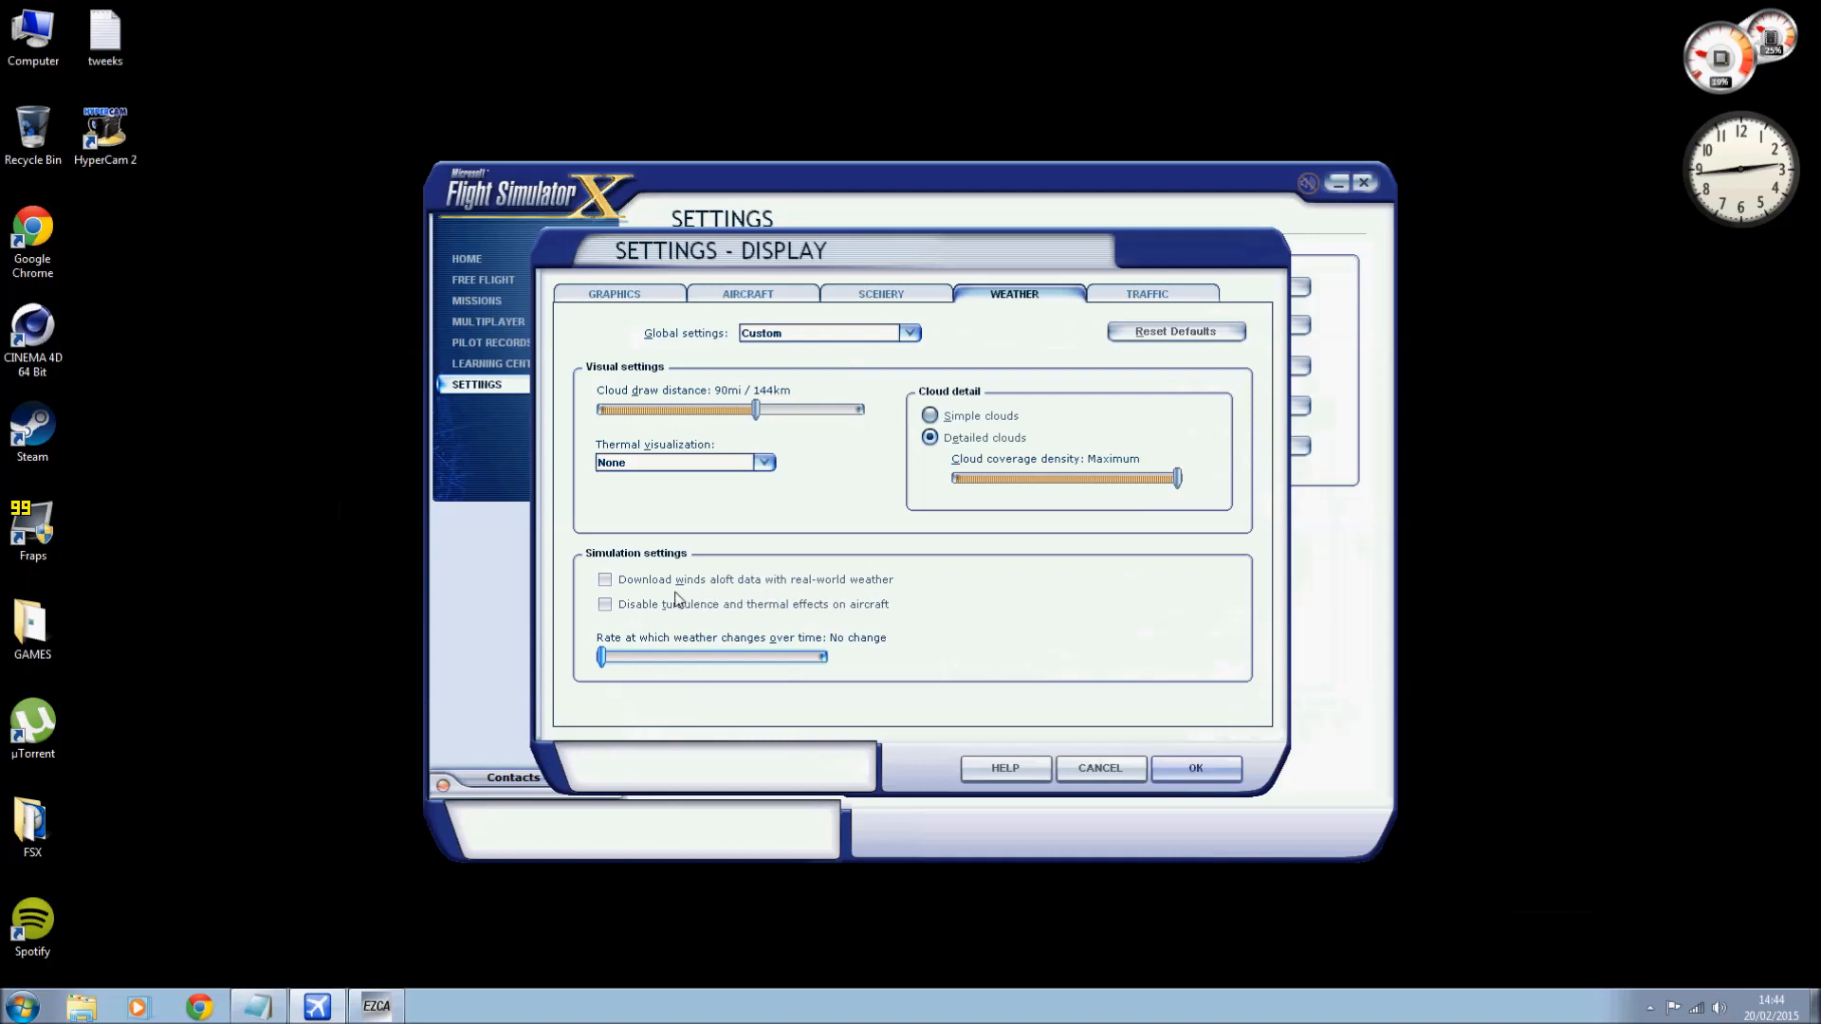
mouse_move(812, 585)
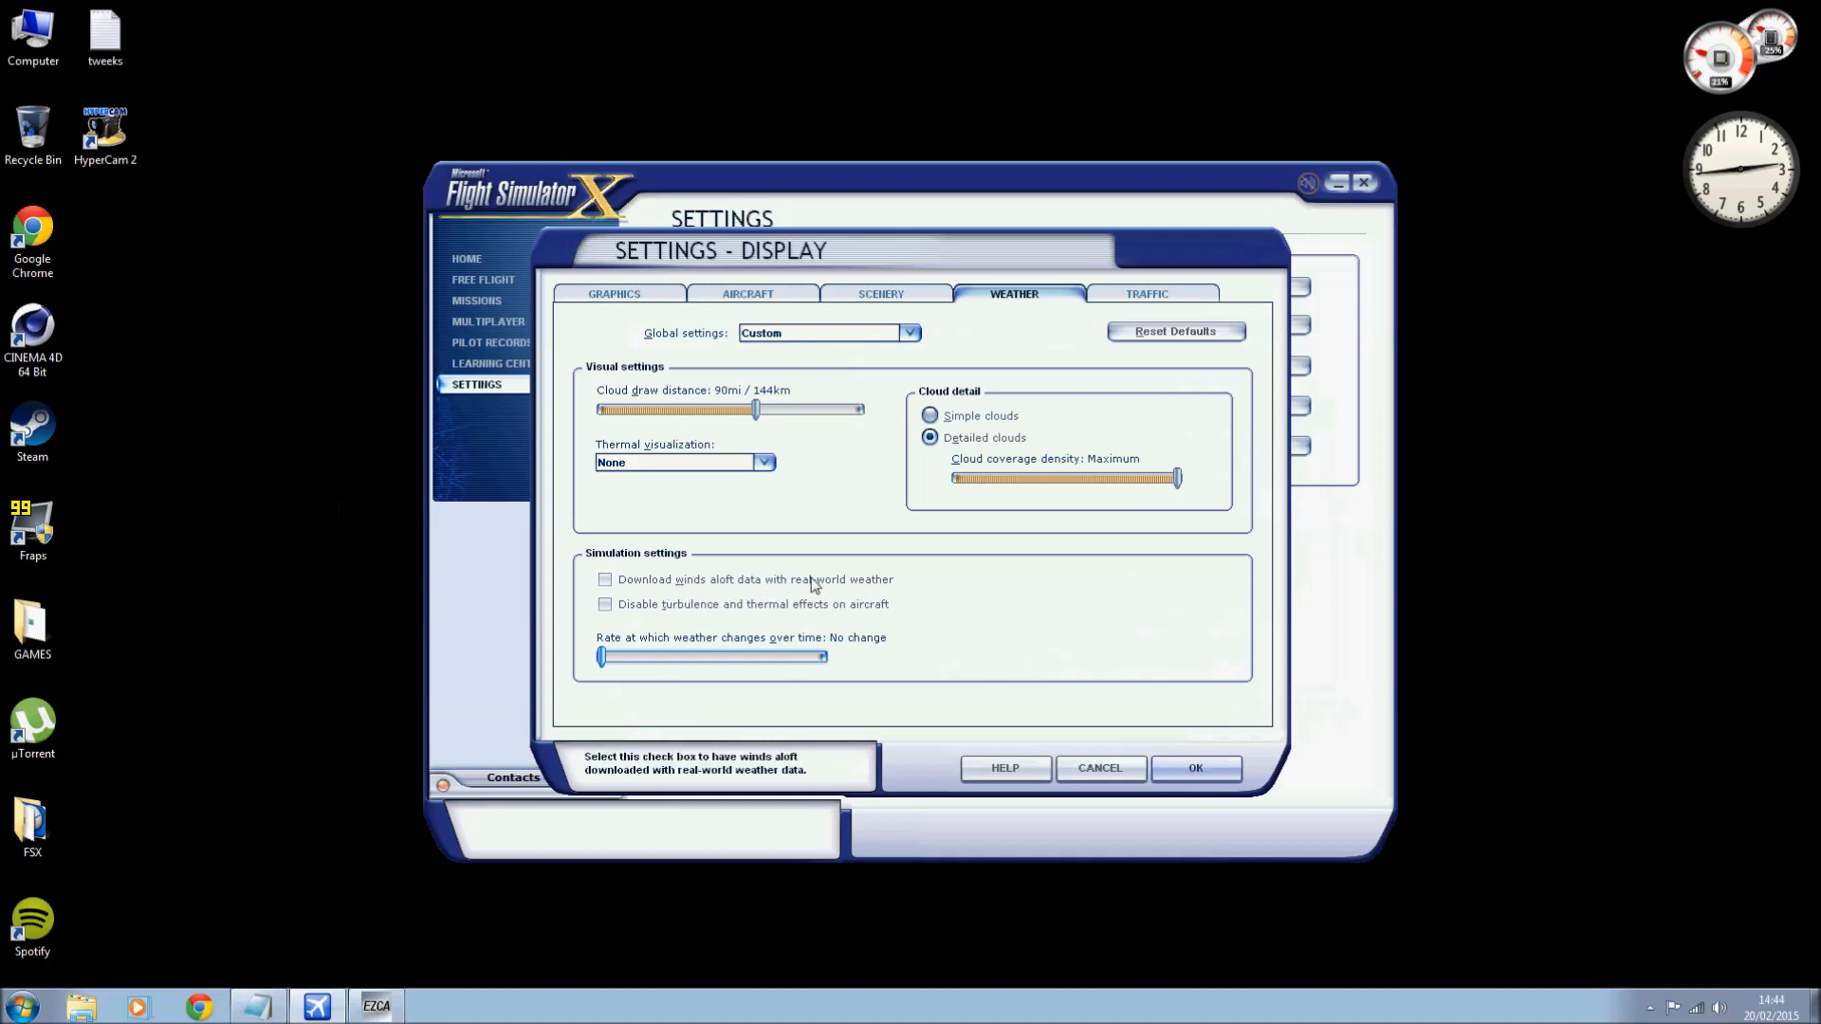
mouse_move(778, 589)
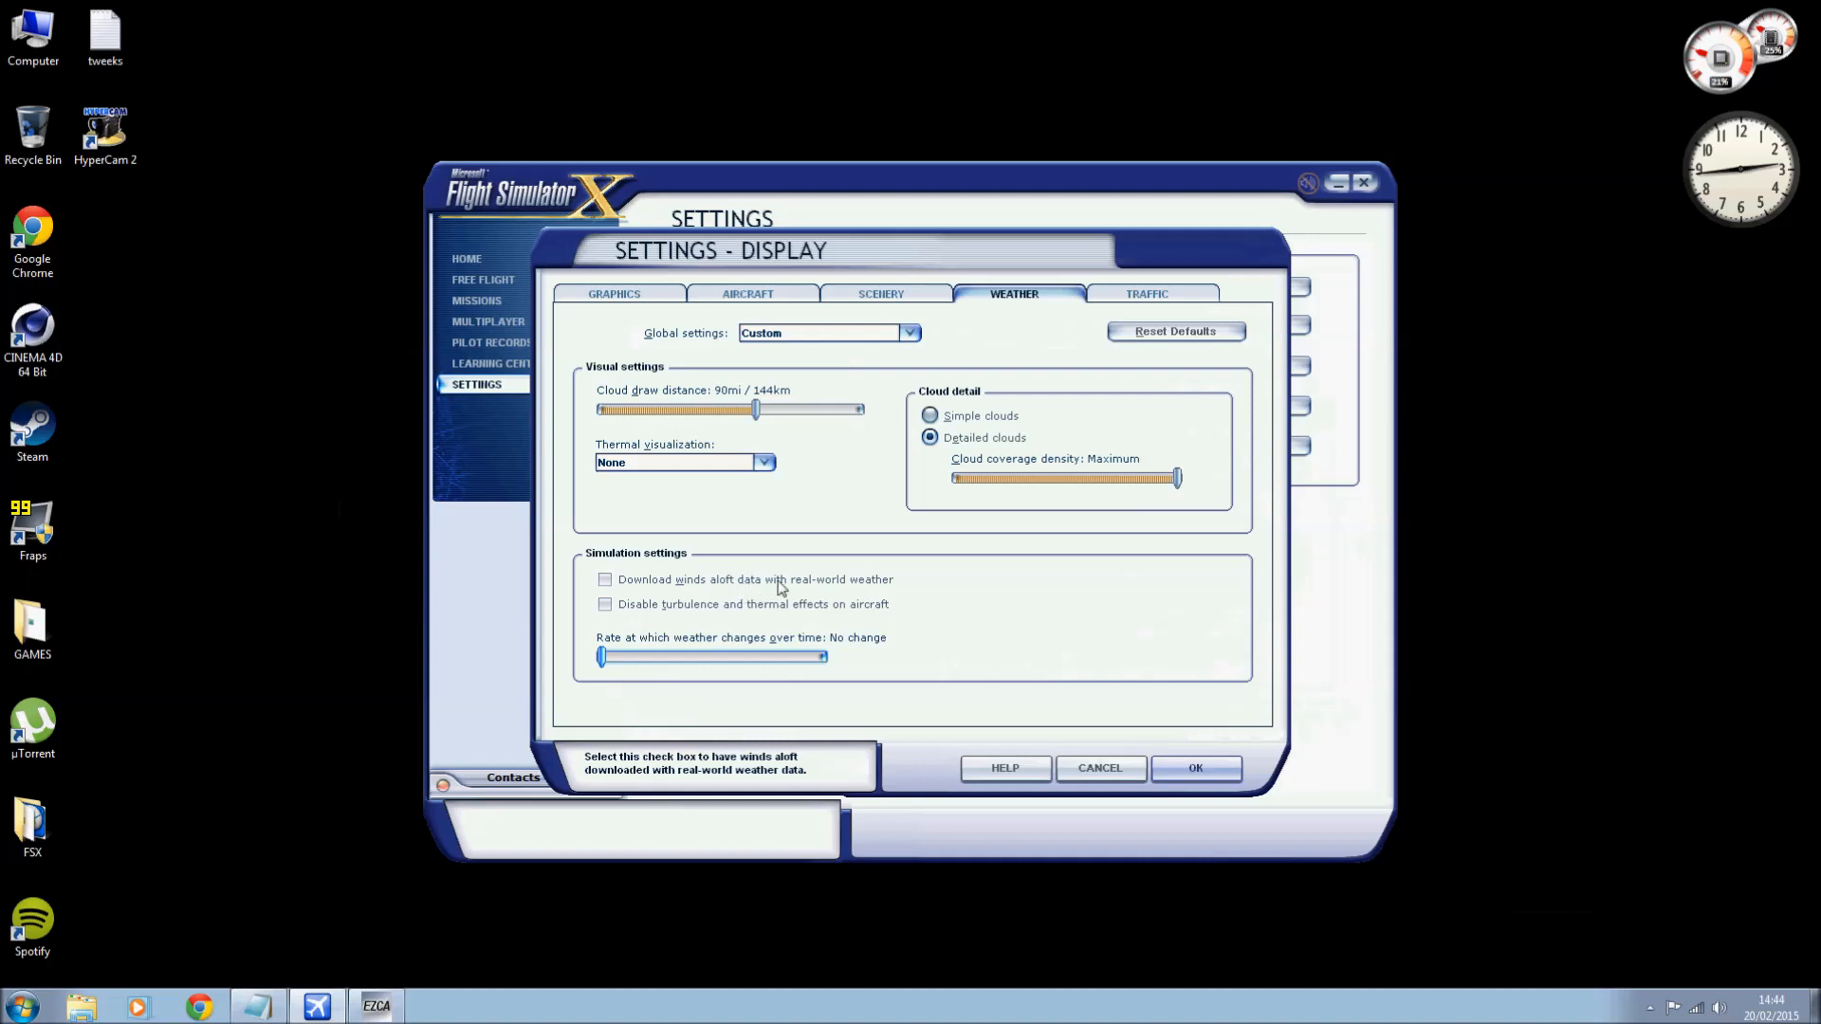
mouse_move(876, 591)
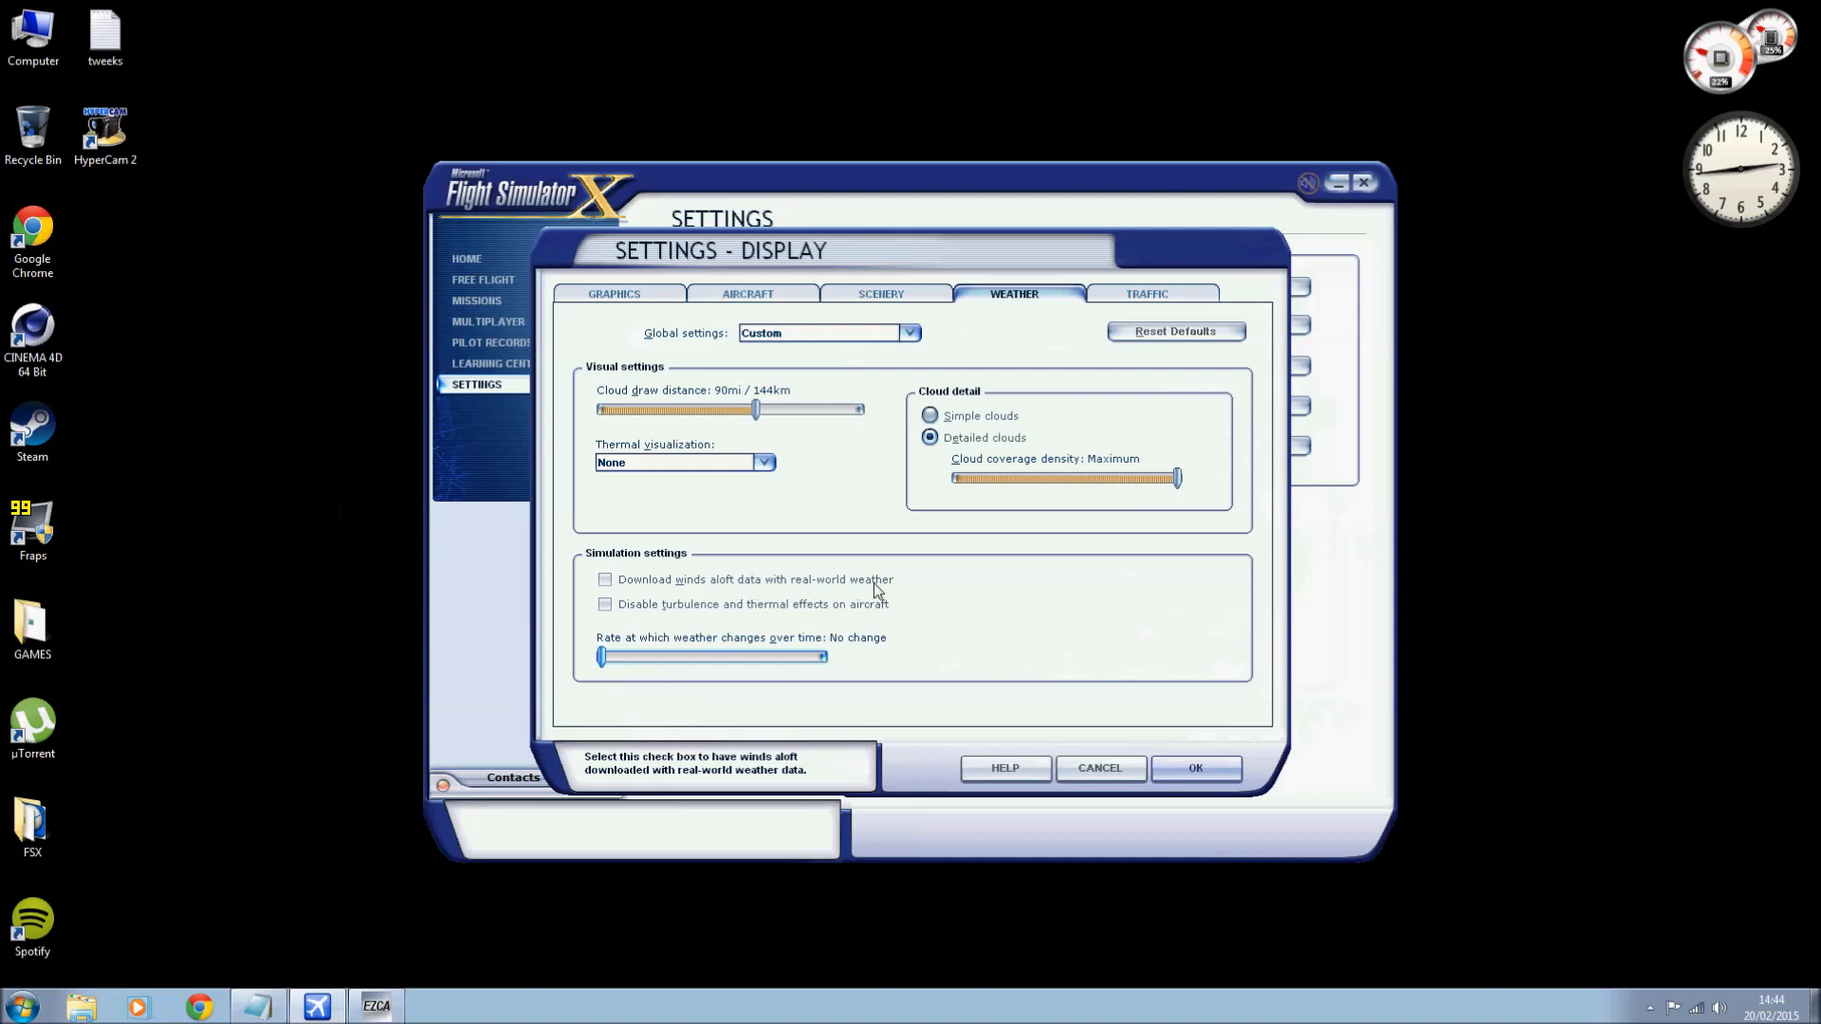
Enable Download winds aloft, accept the weather settings and bring up the Traffic settings.
left_click(604, 580)
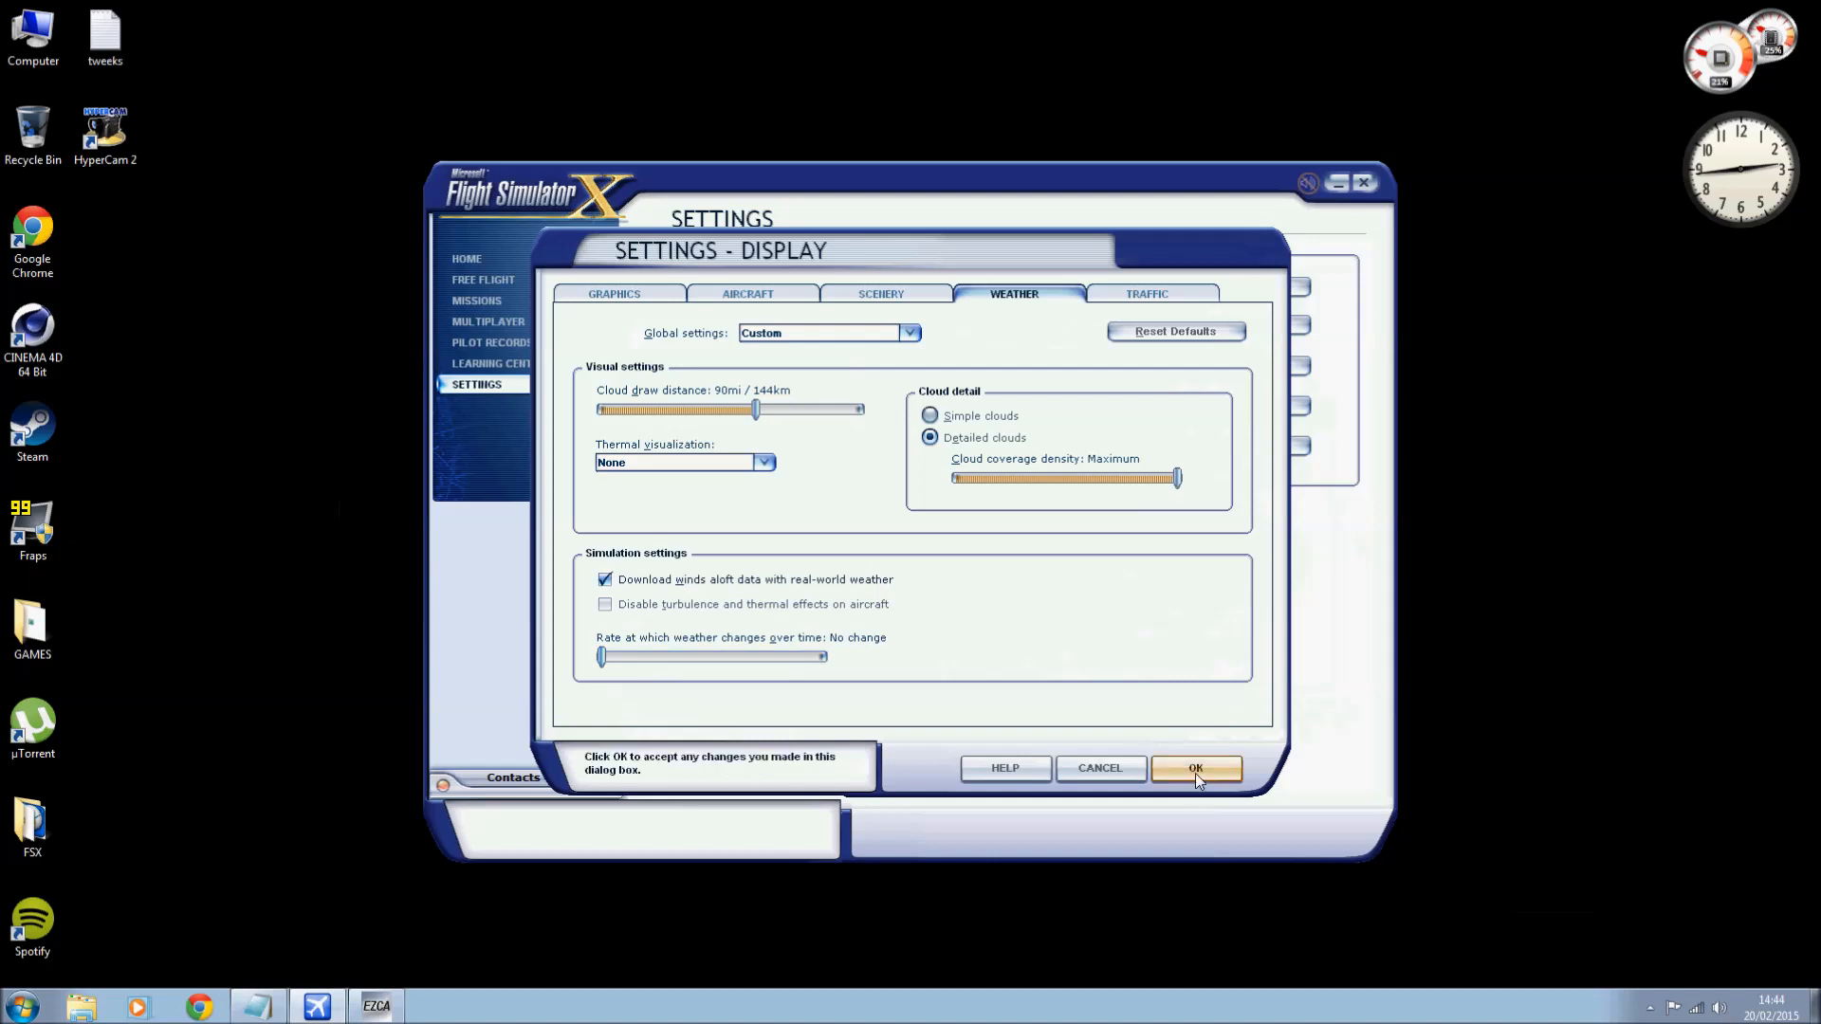
left_click(1196, 767)
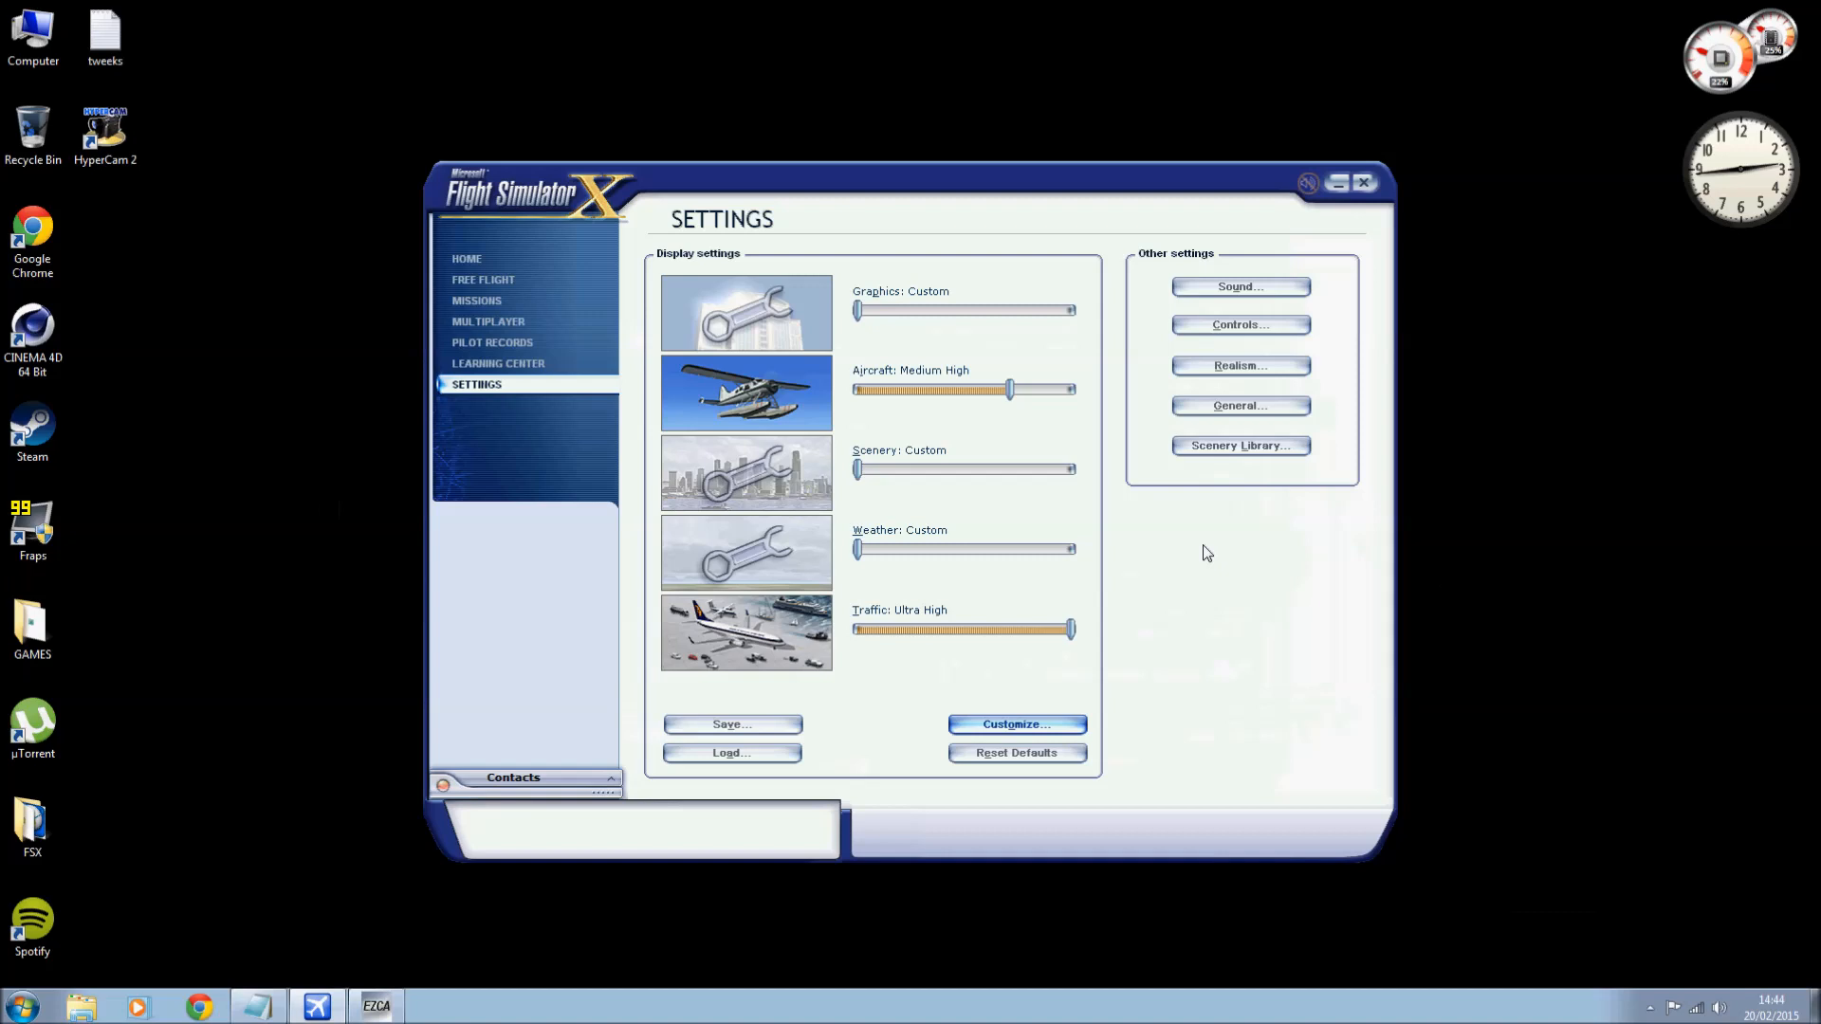
mouse_move(1013, 693)
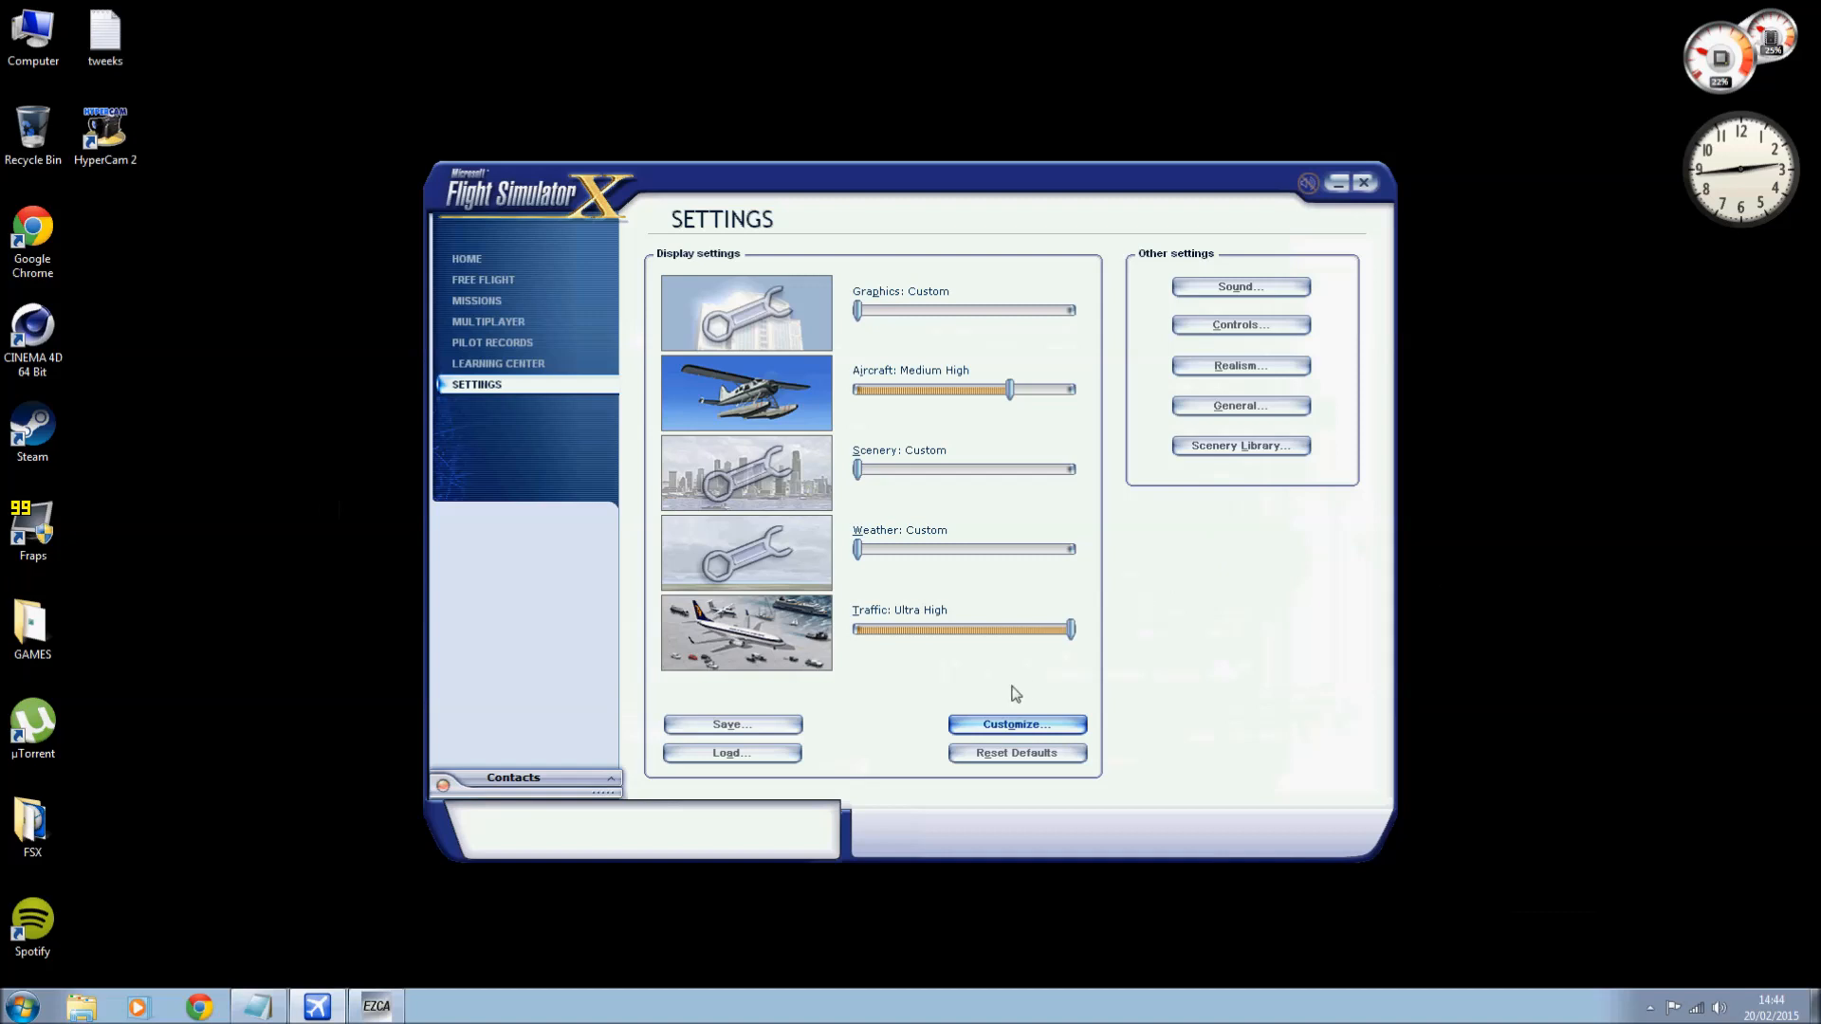
left_click(1014, 723)
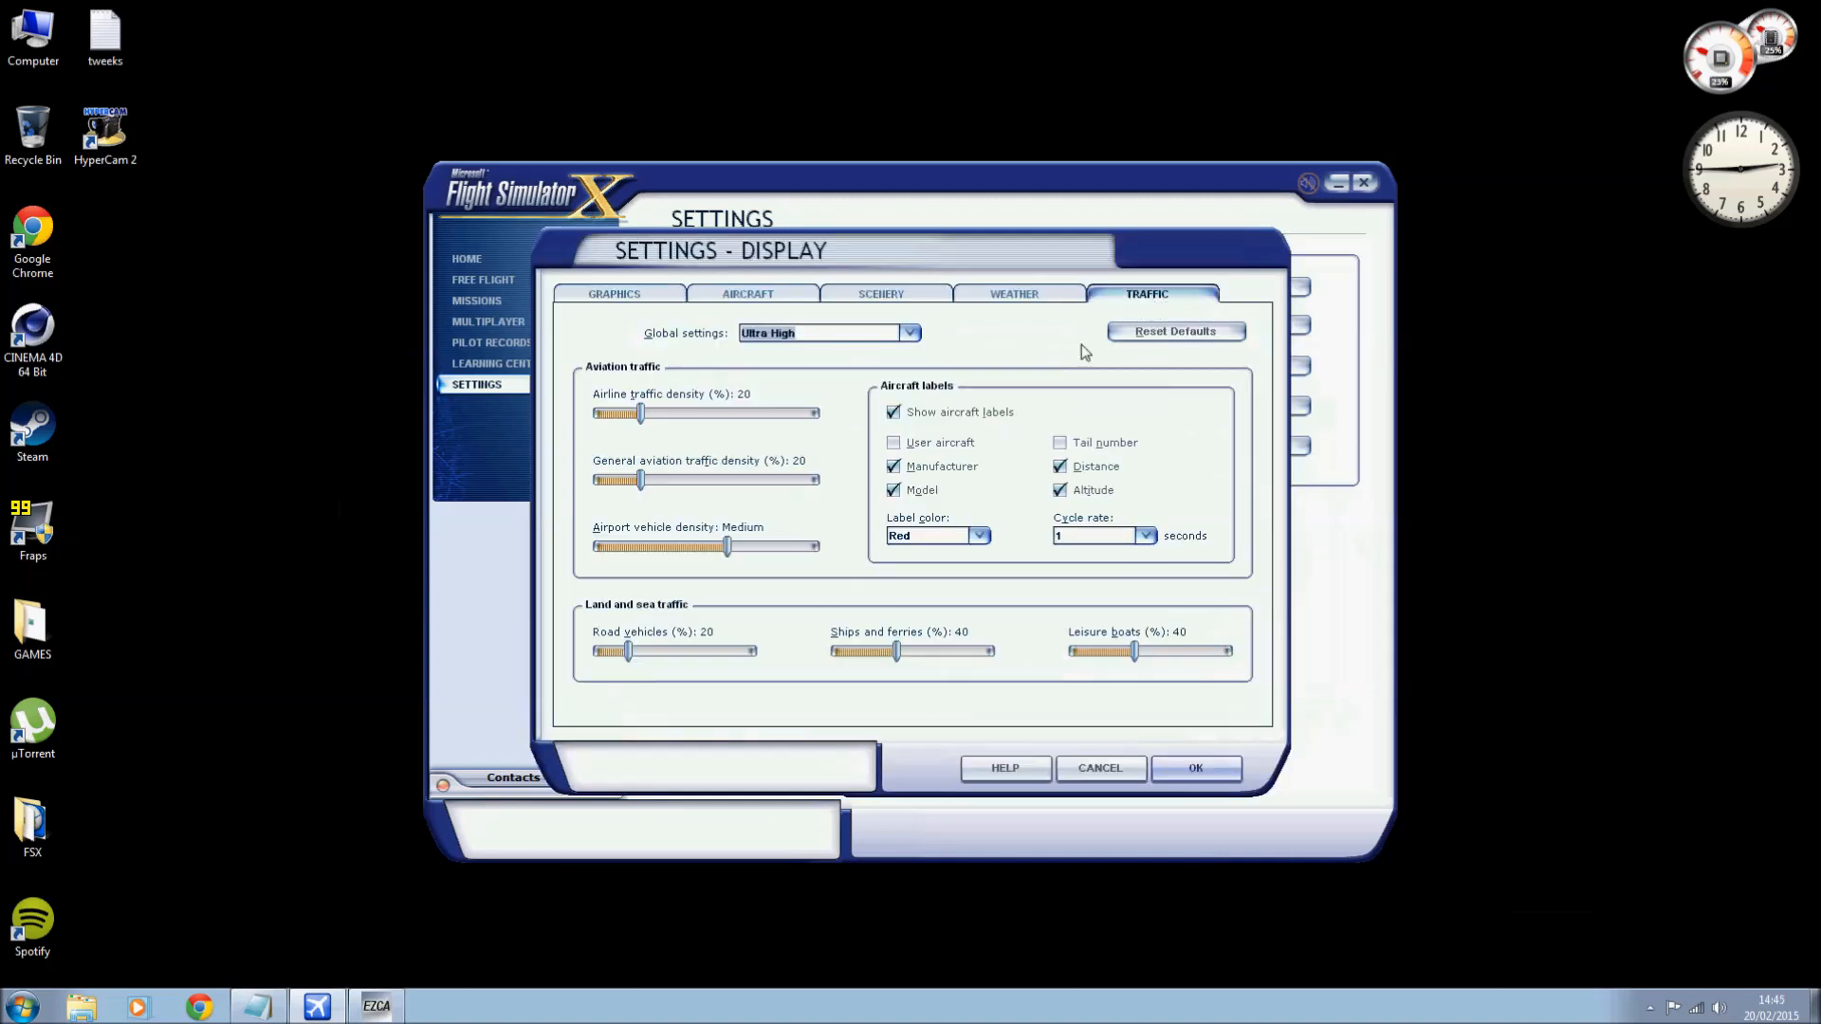
mouse_move(642, 415)
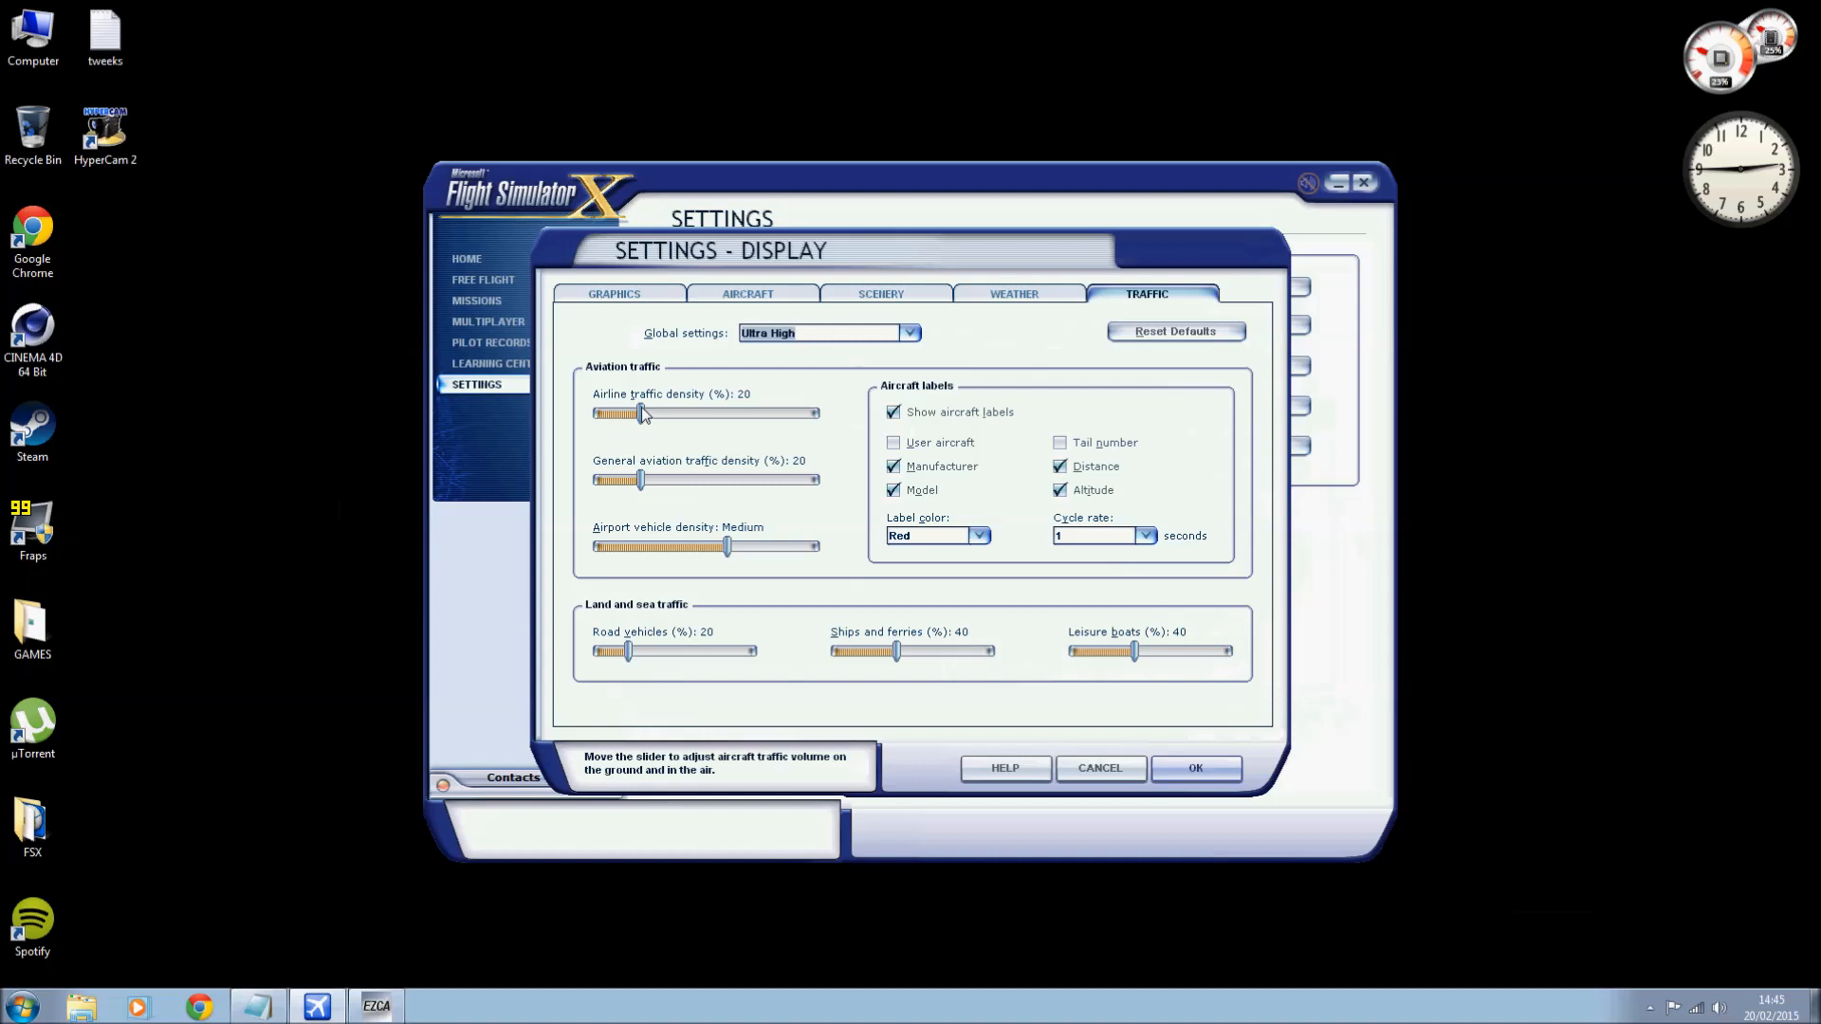
Lower airline traffic density to 0, turn off aircraft labels and accept the traffic settings.
left_click_drag(642, 413, 595, 413)
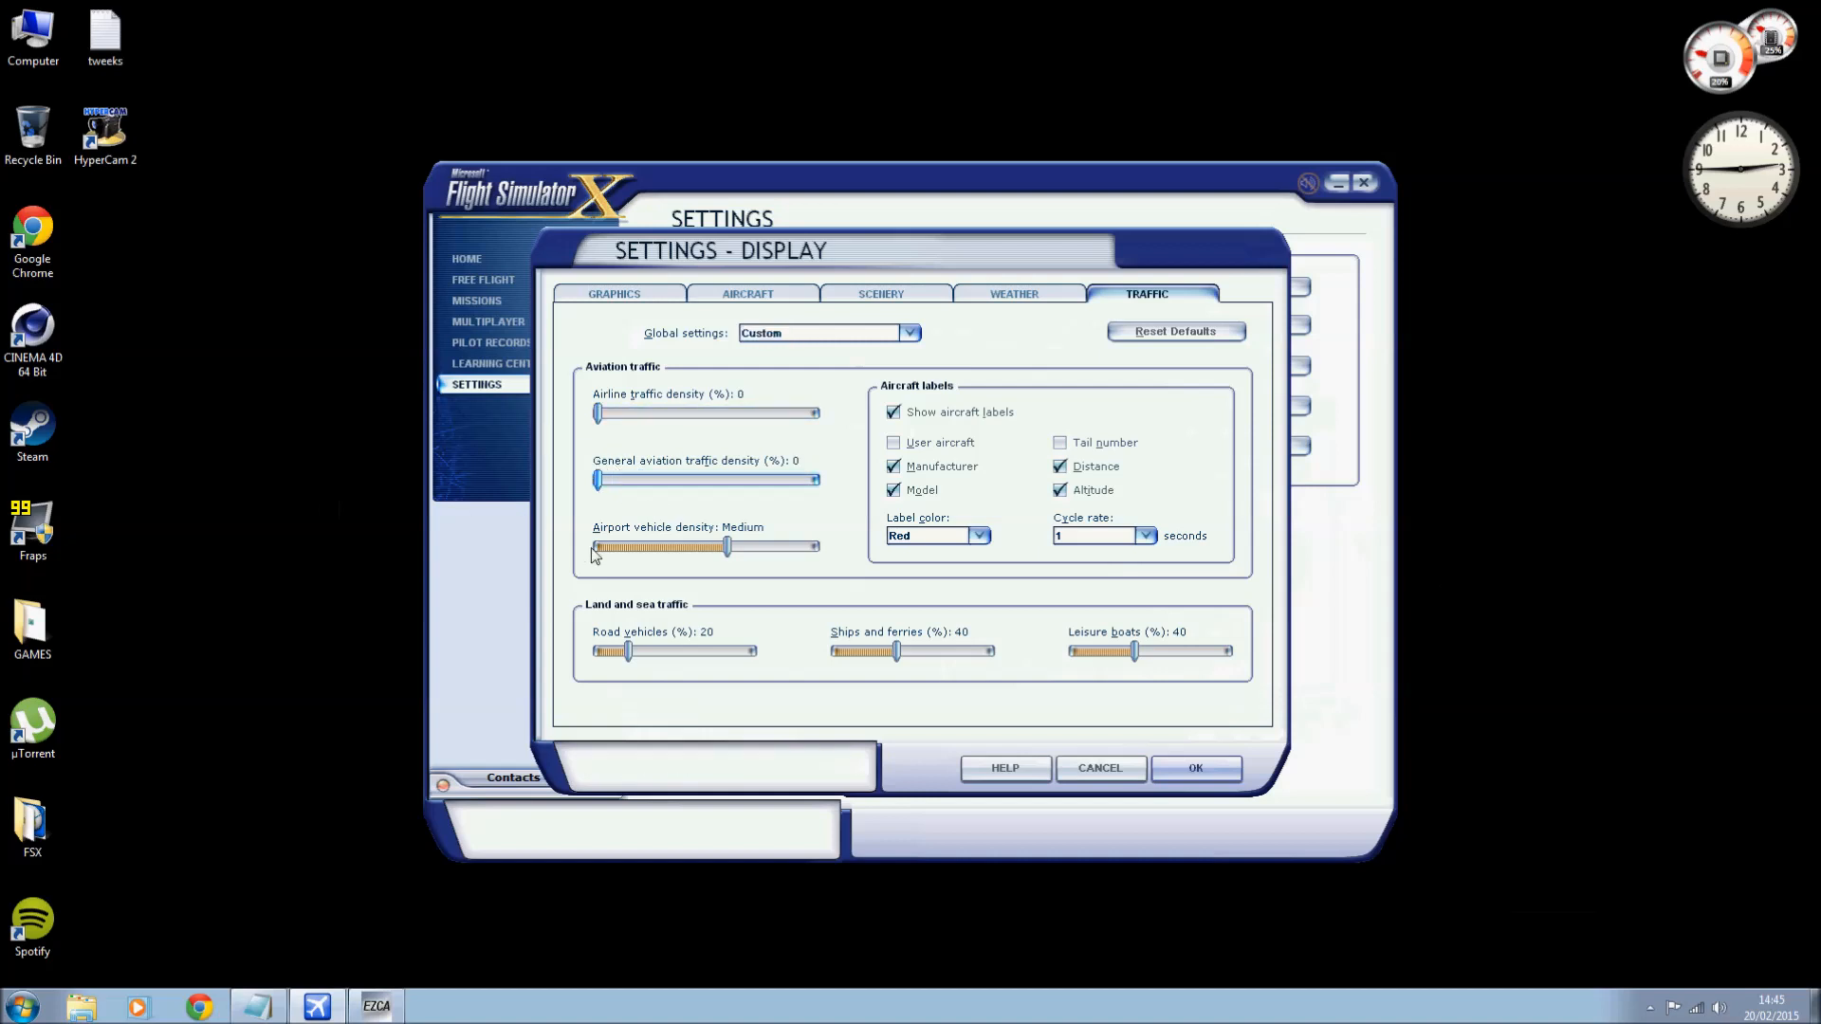
mouse_move(868, 554)
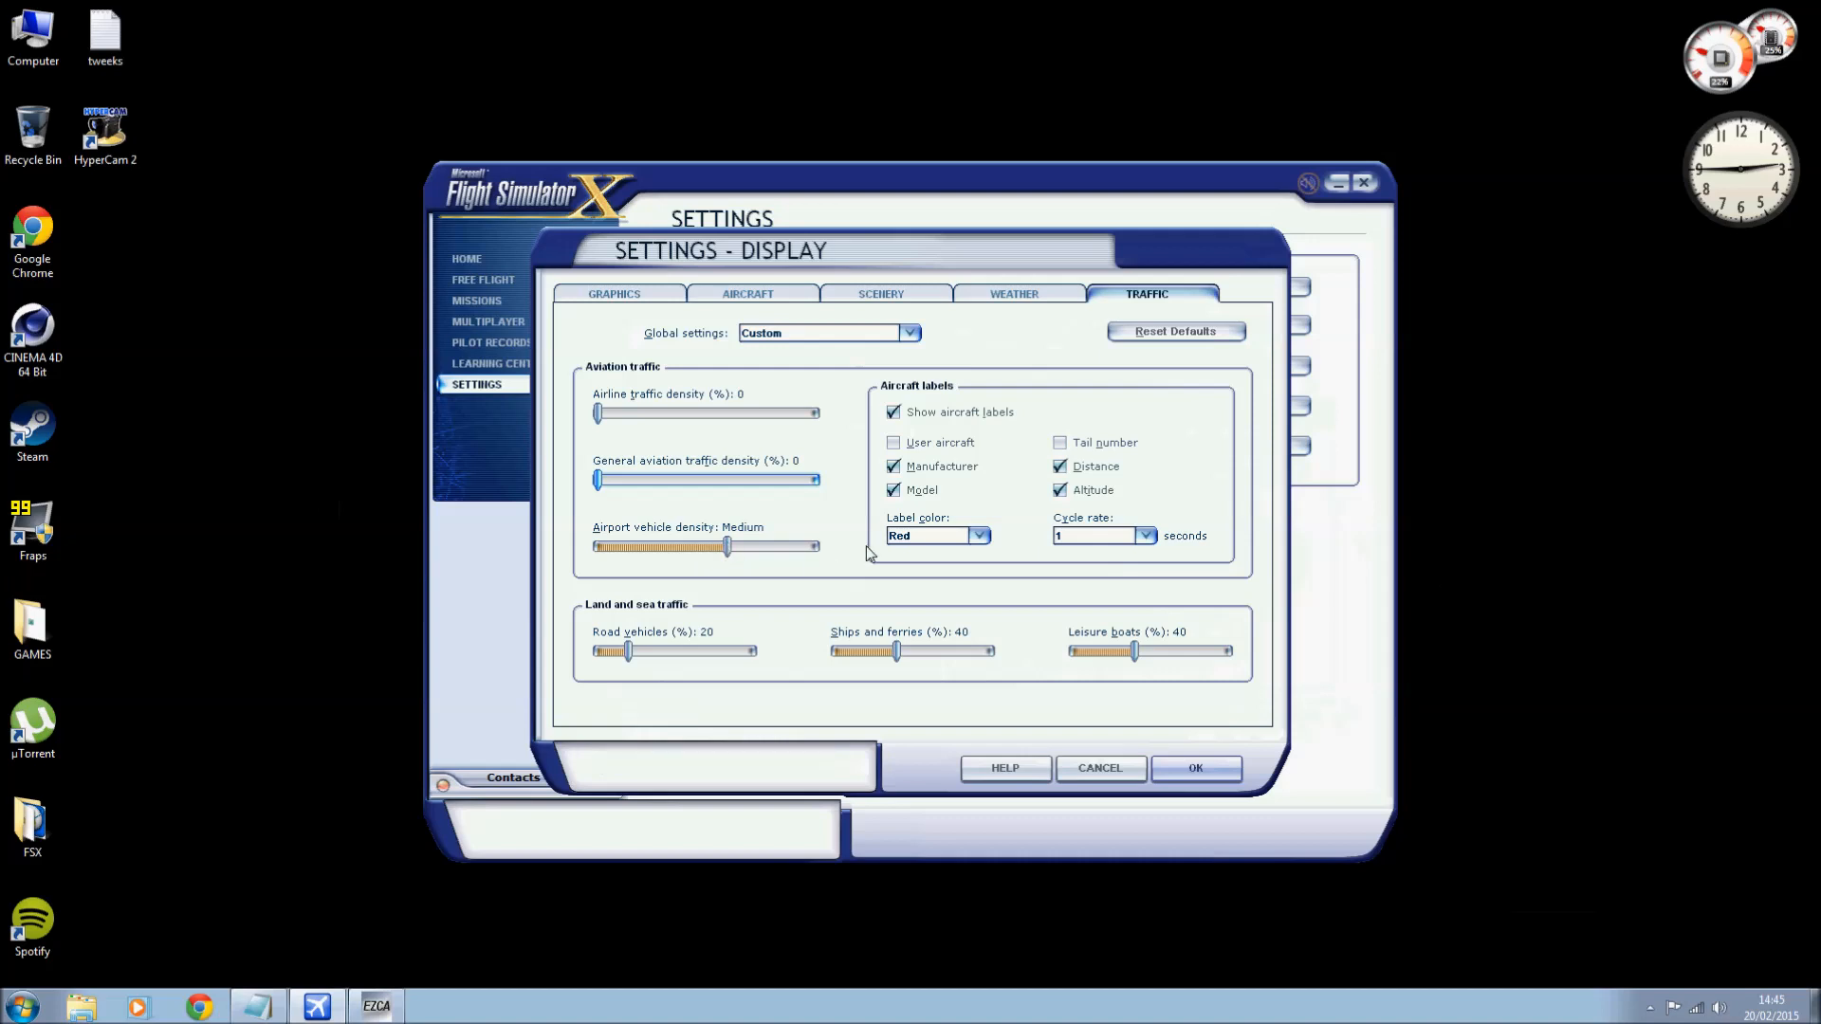
mouse_move(862, 496)
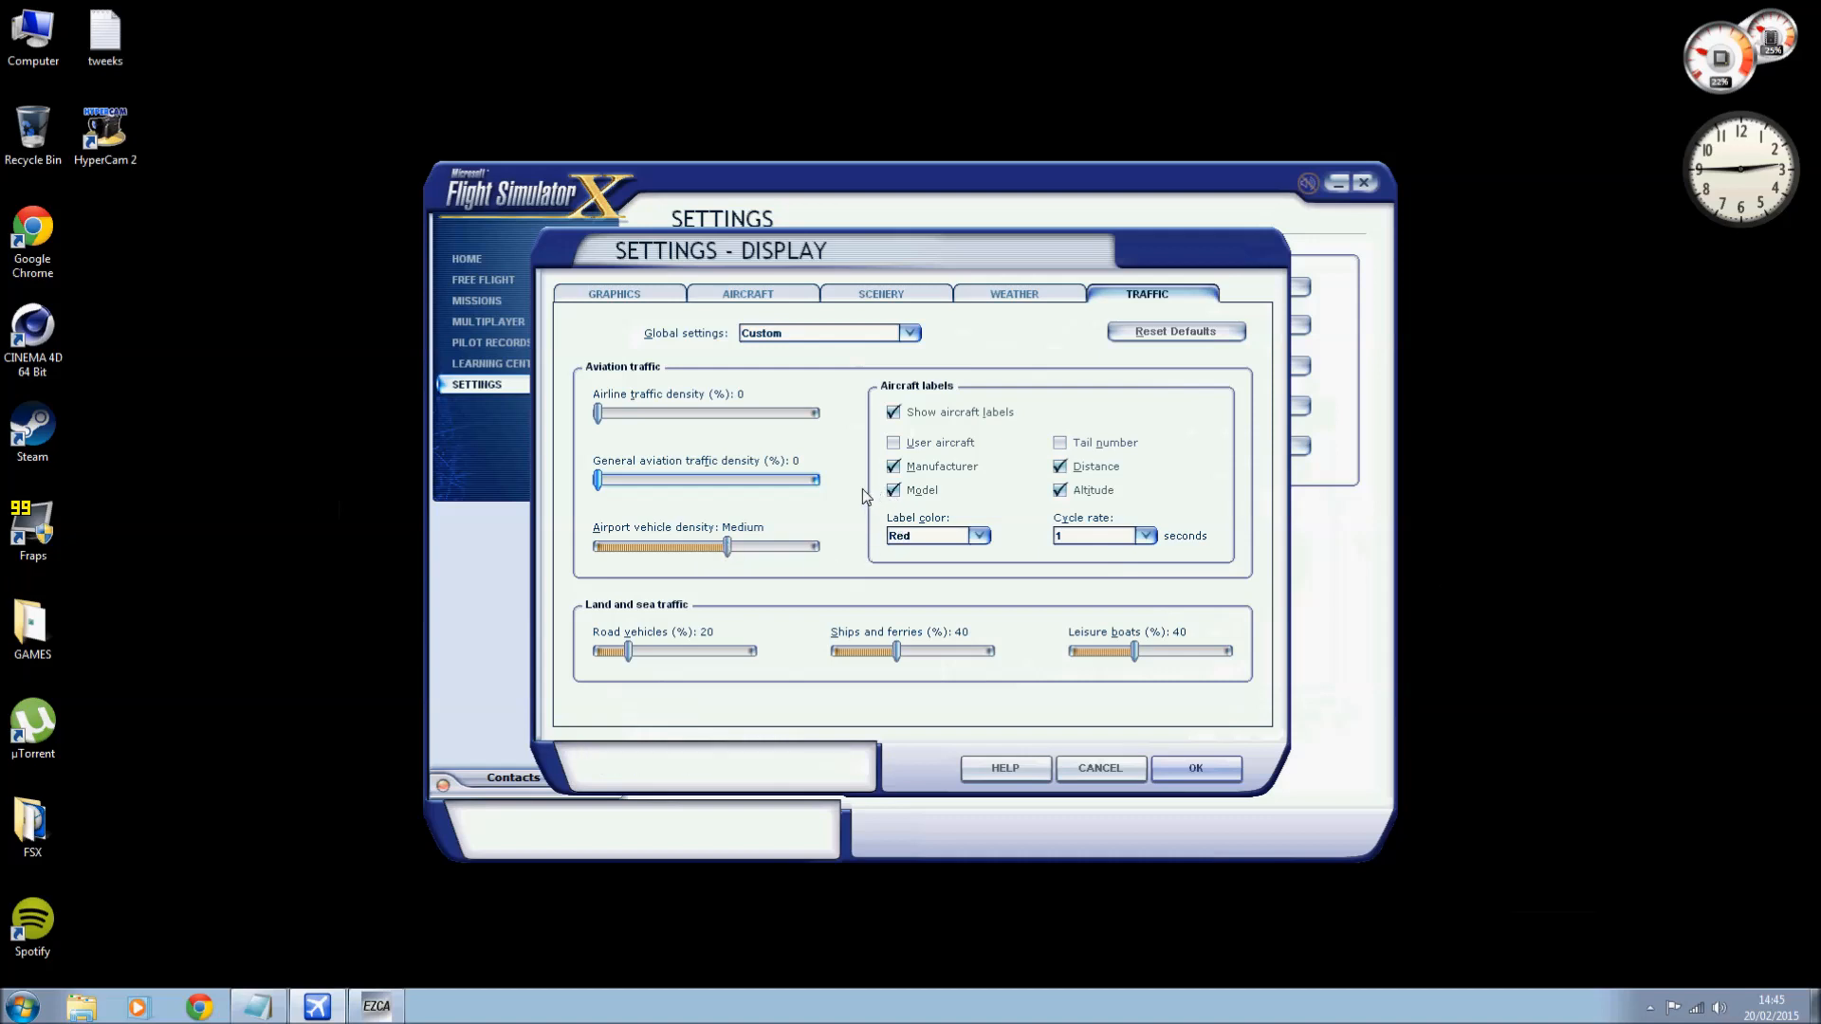
mouse_move(731, 548)
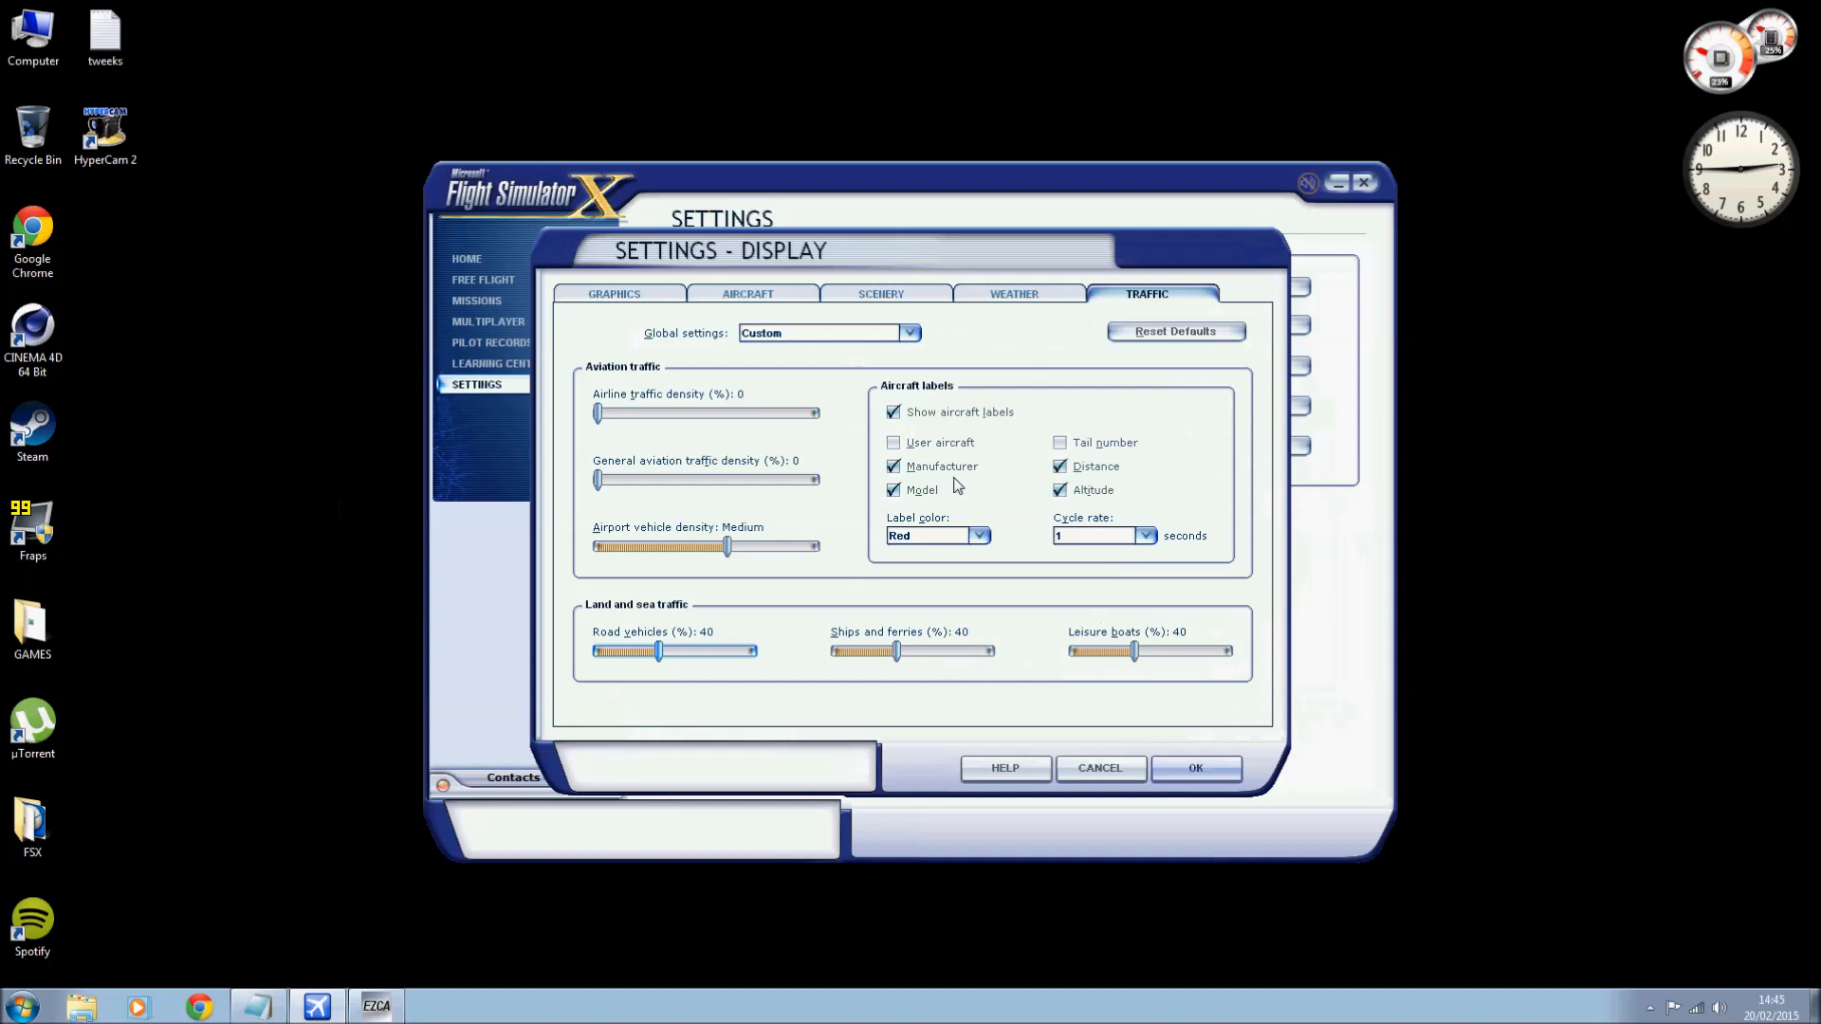
left_click(893, 411)
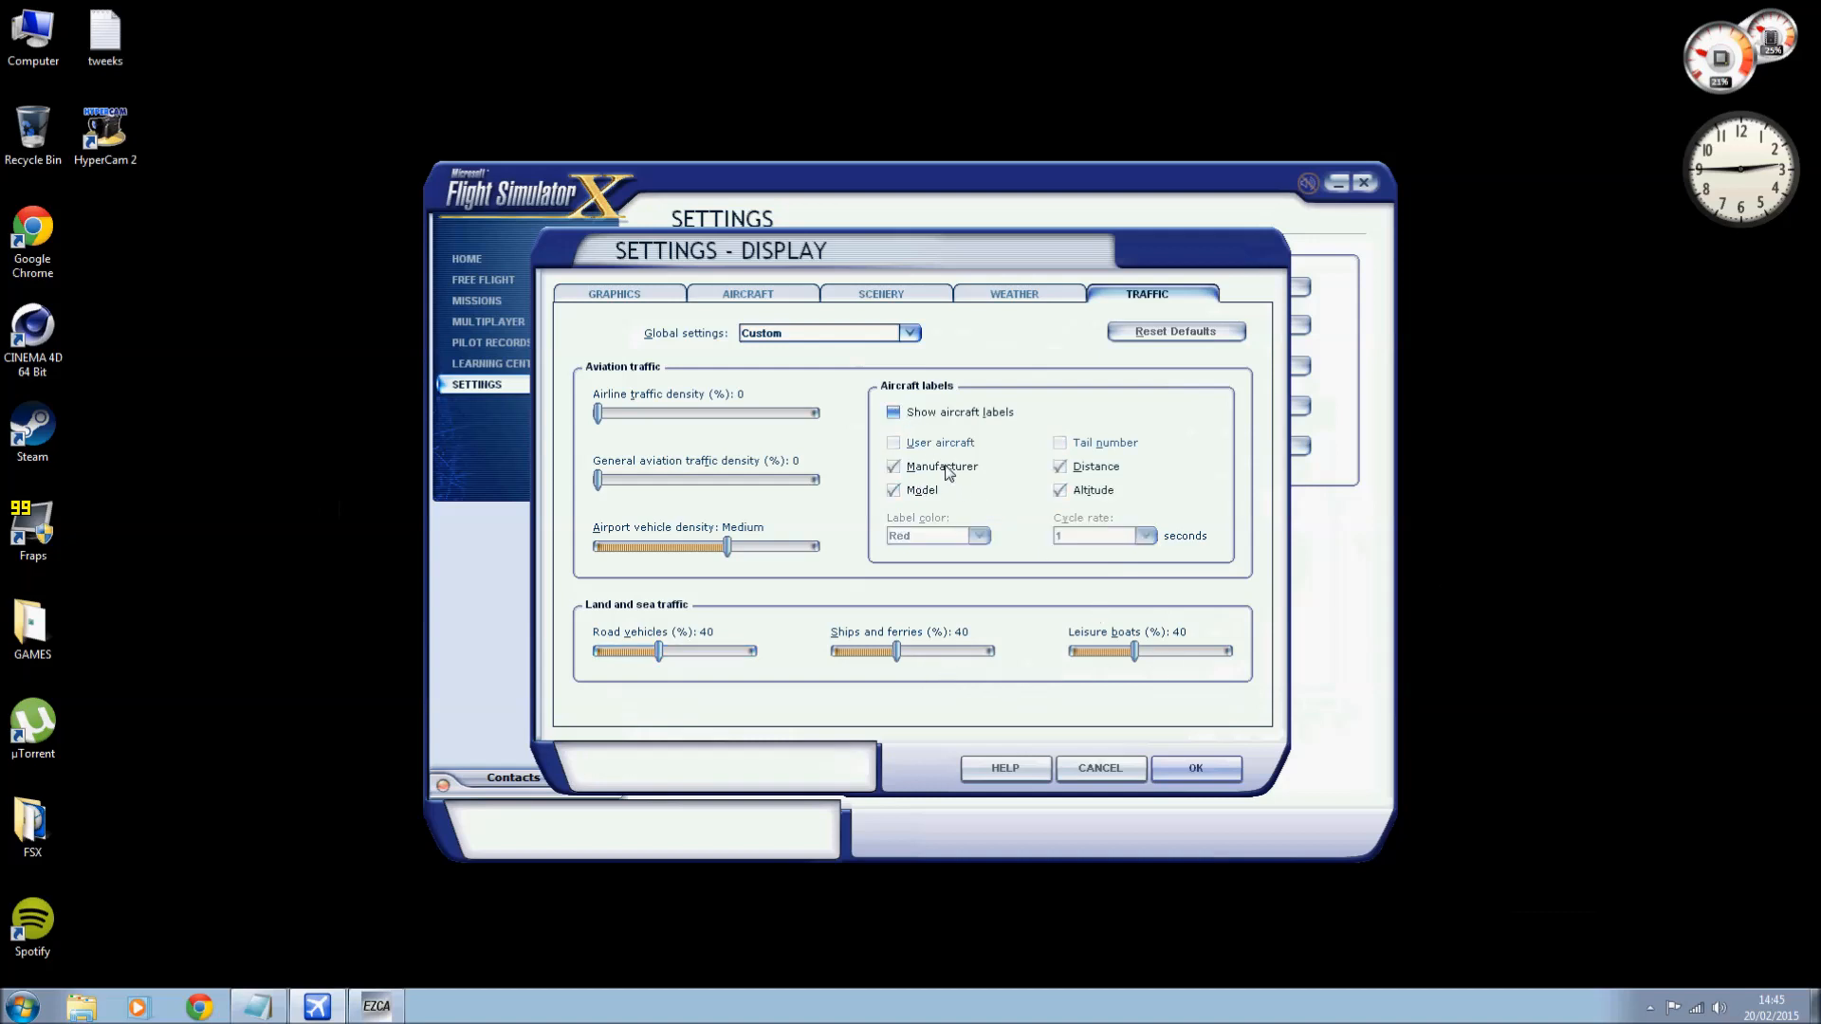
mouse_move(1139, 546)
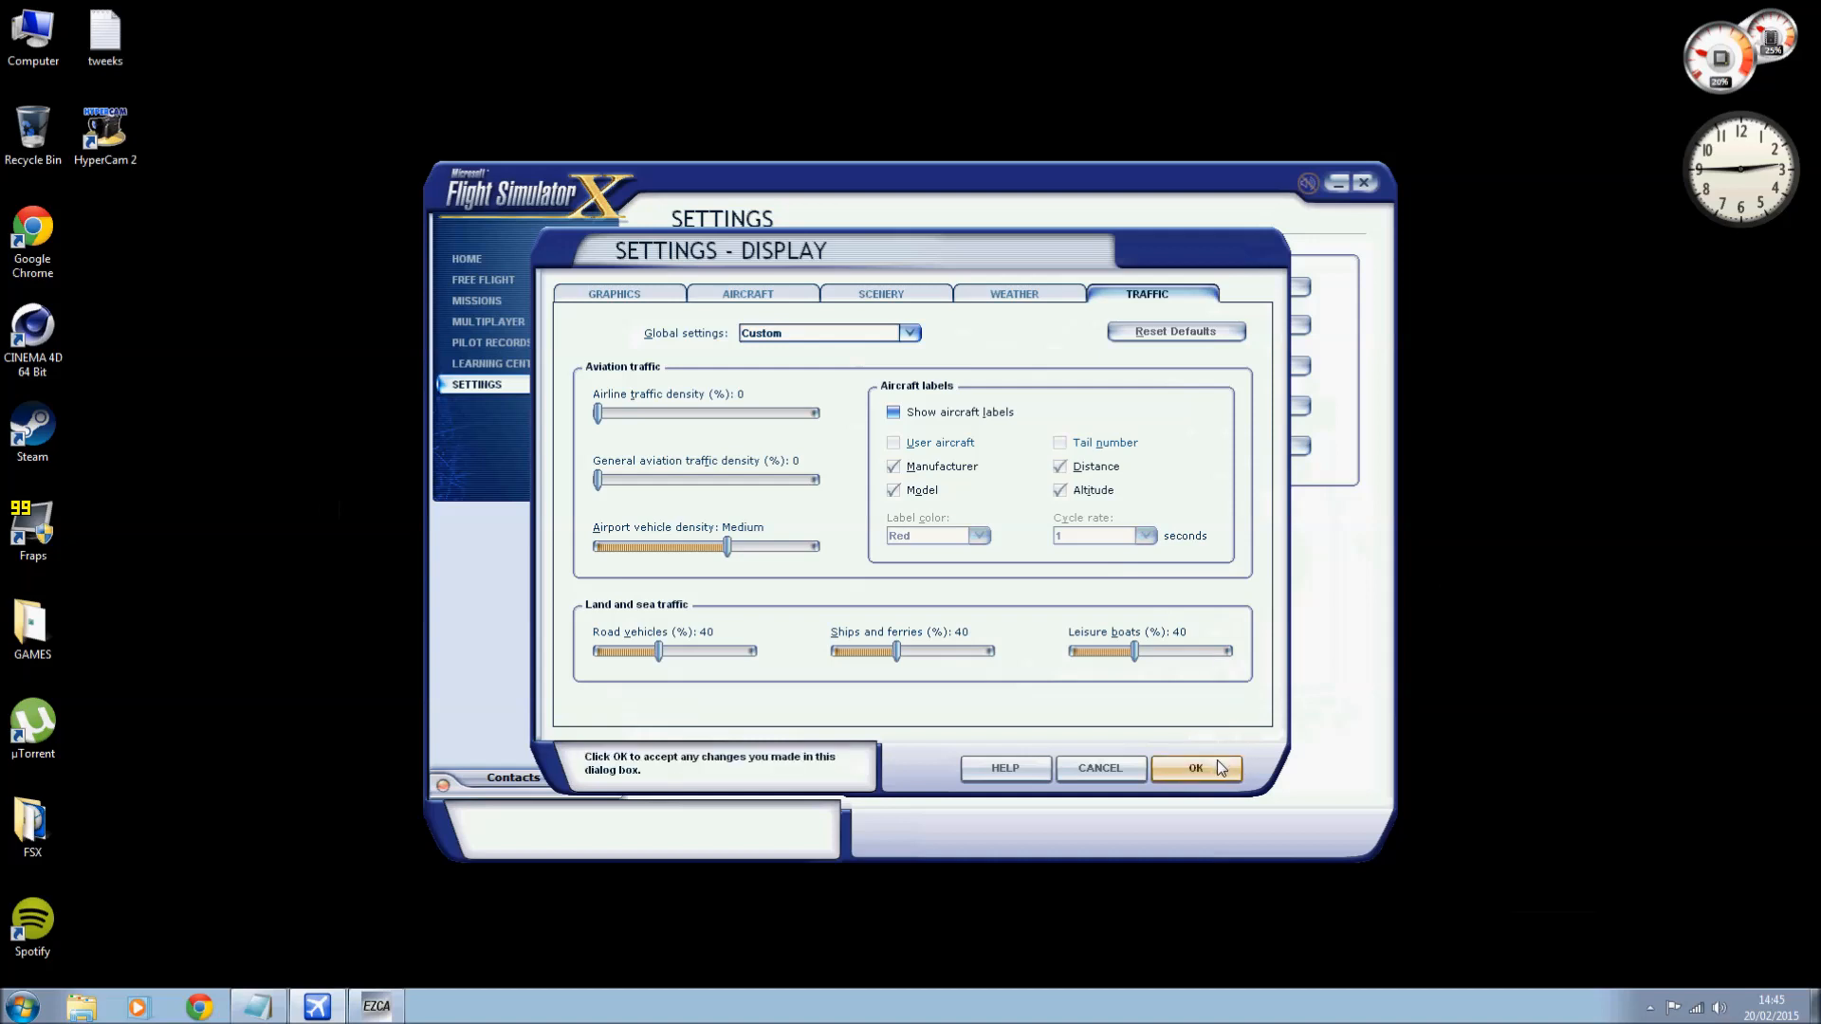
left_click(1195, 769)
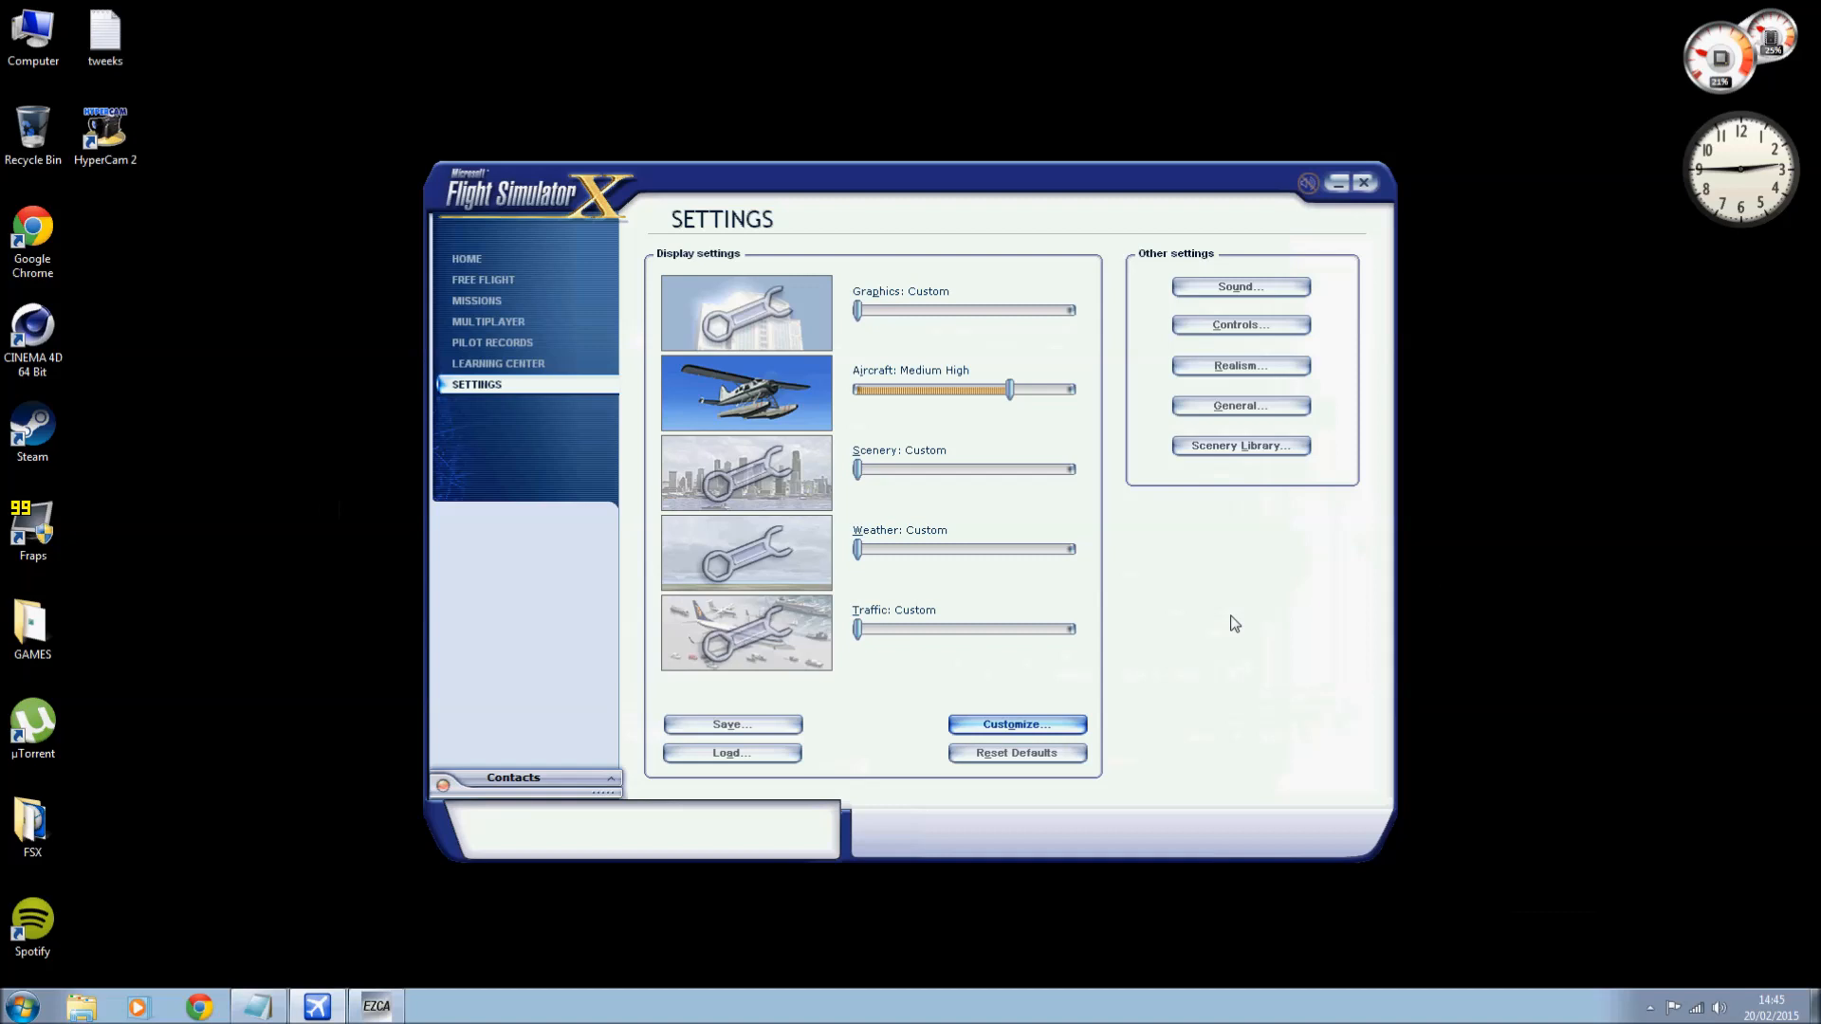
mouse_move(1201, 648)
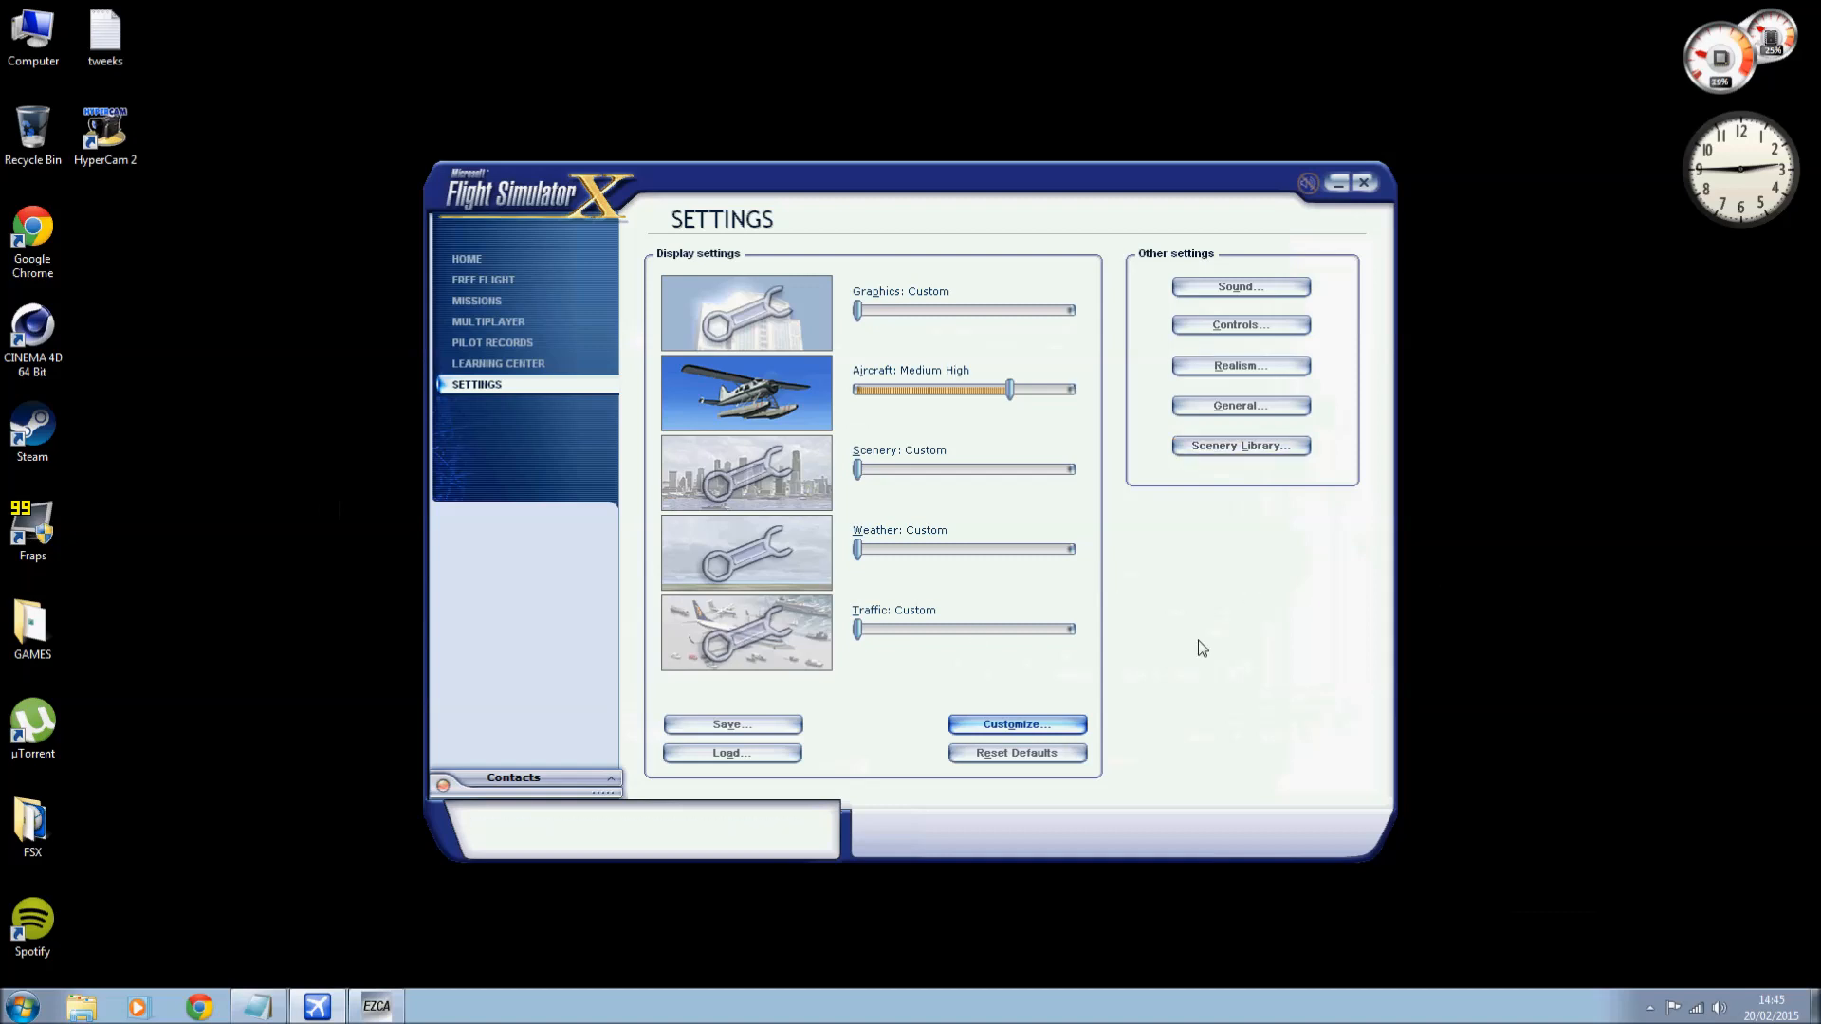
Exit Flight Simulator X, confirming the quit prompt to return to the desktop.
left_click(1364, 182)
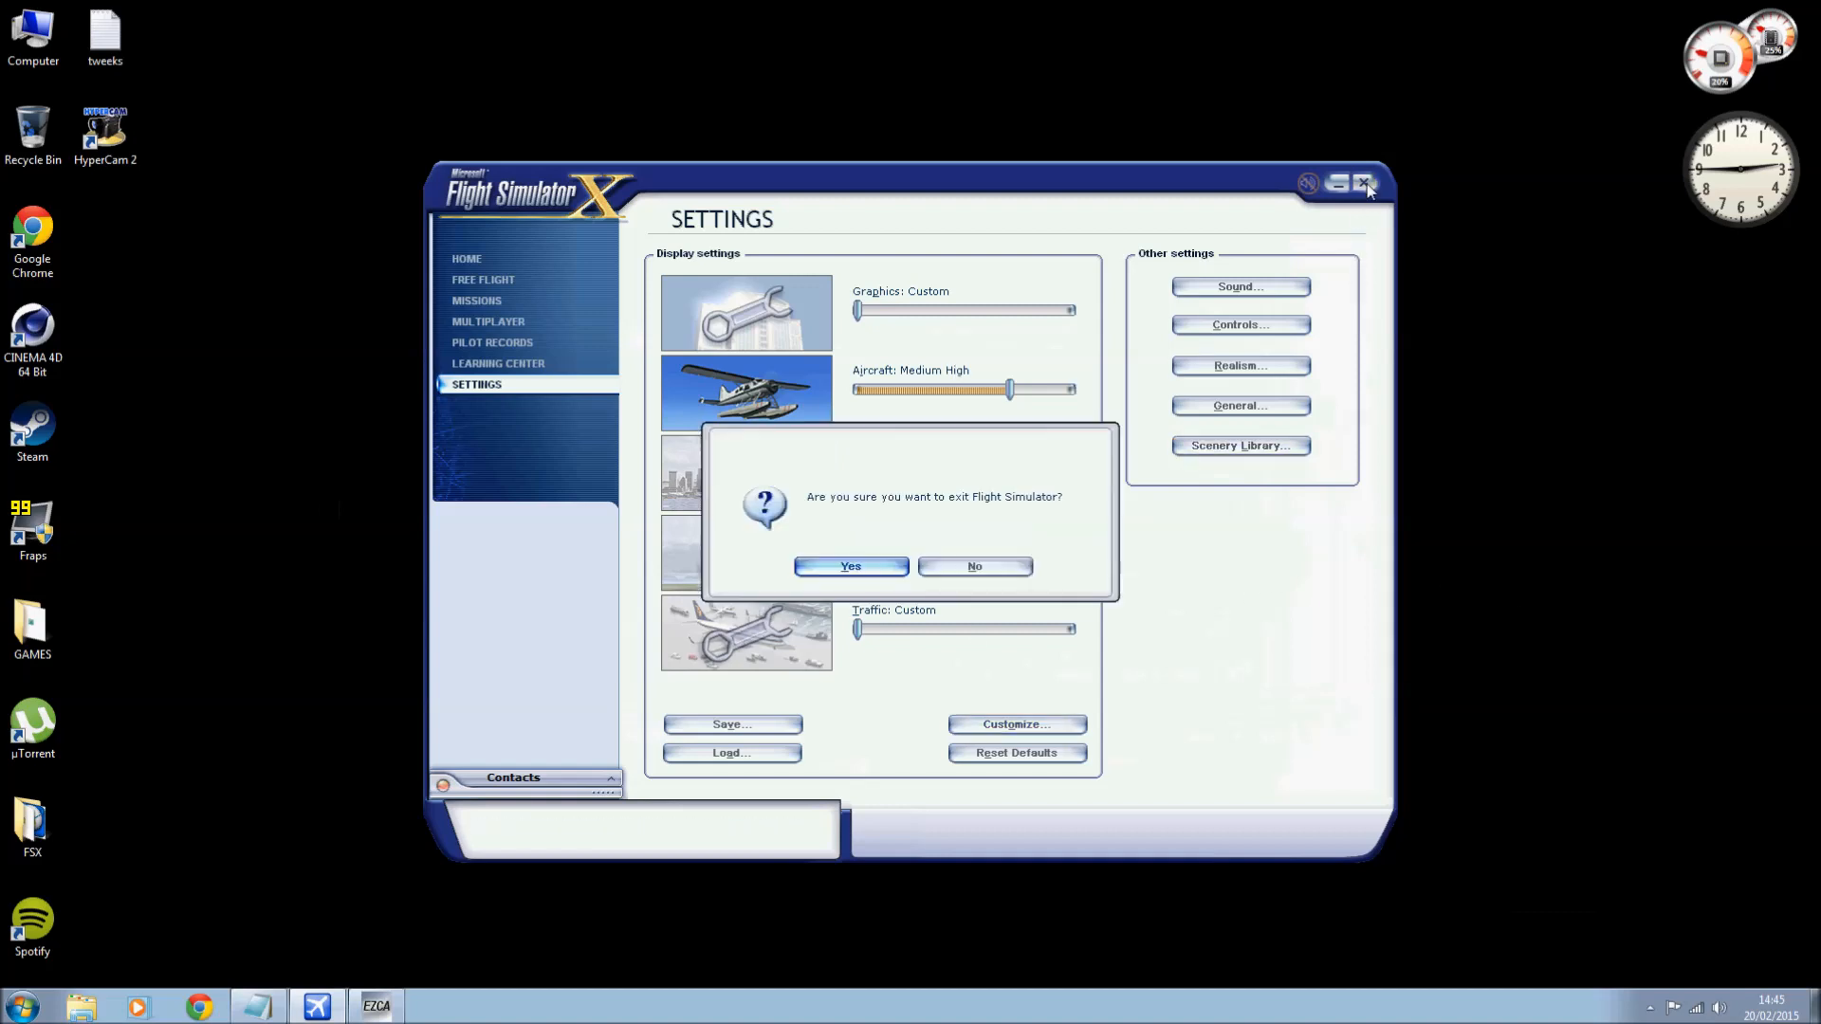
left_click(850, 565)
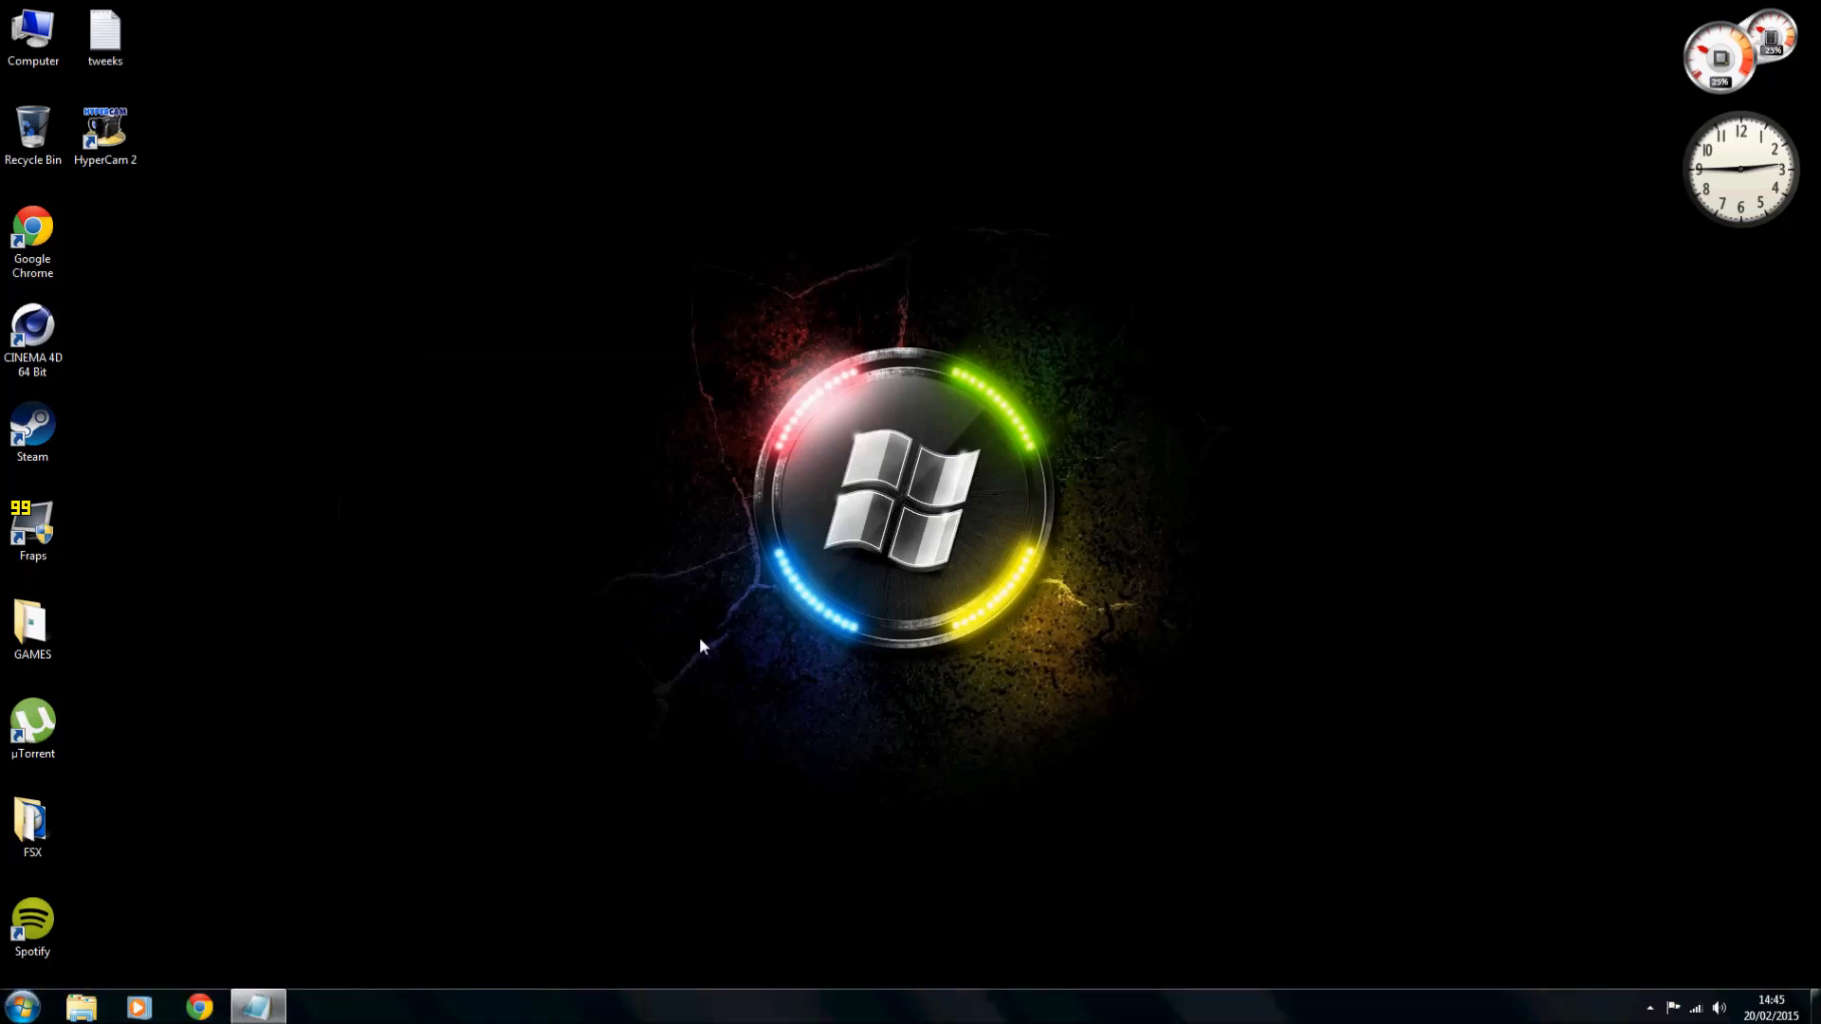
mouse_move(485, 501)
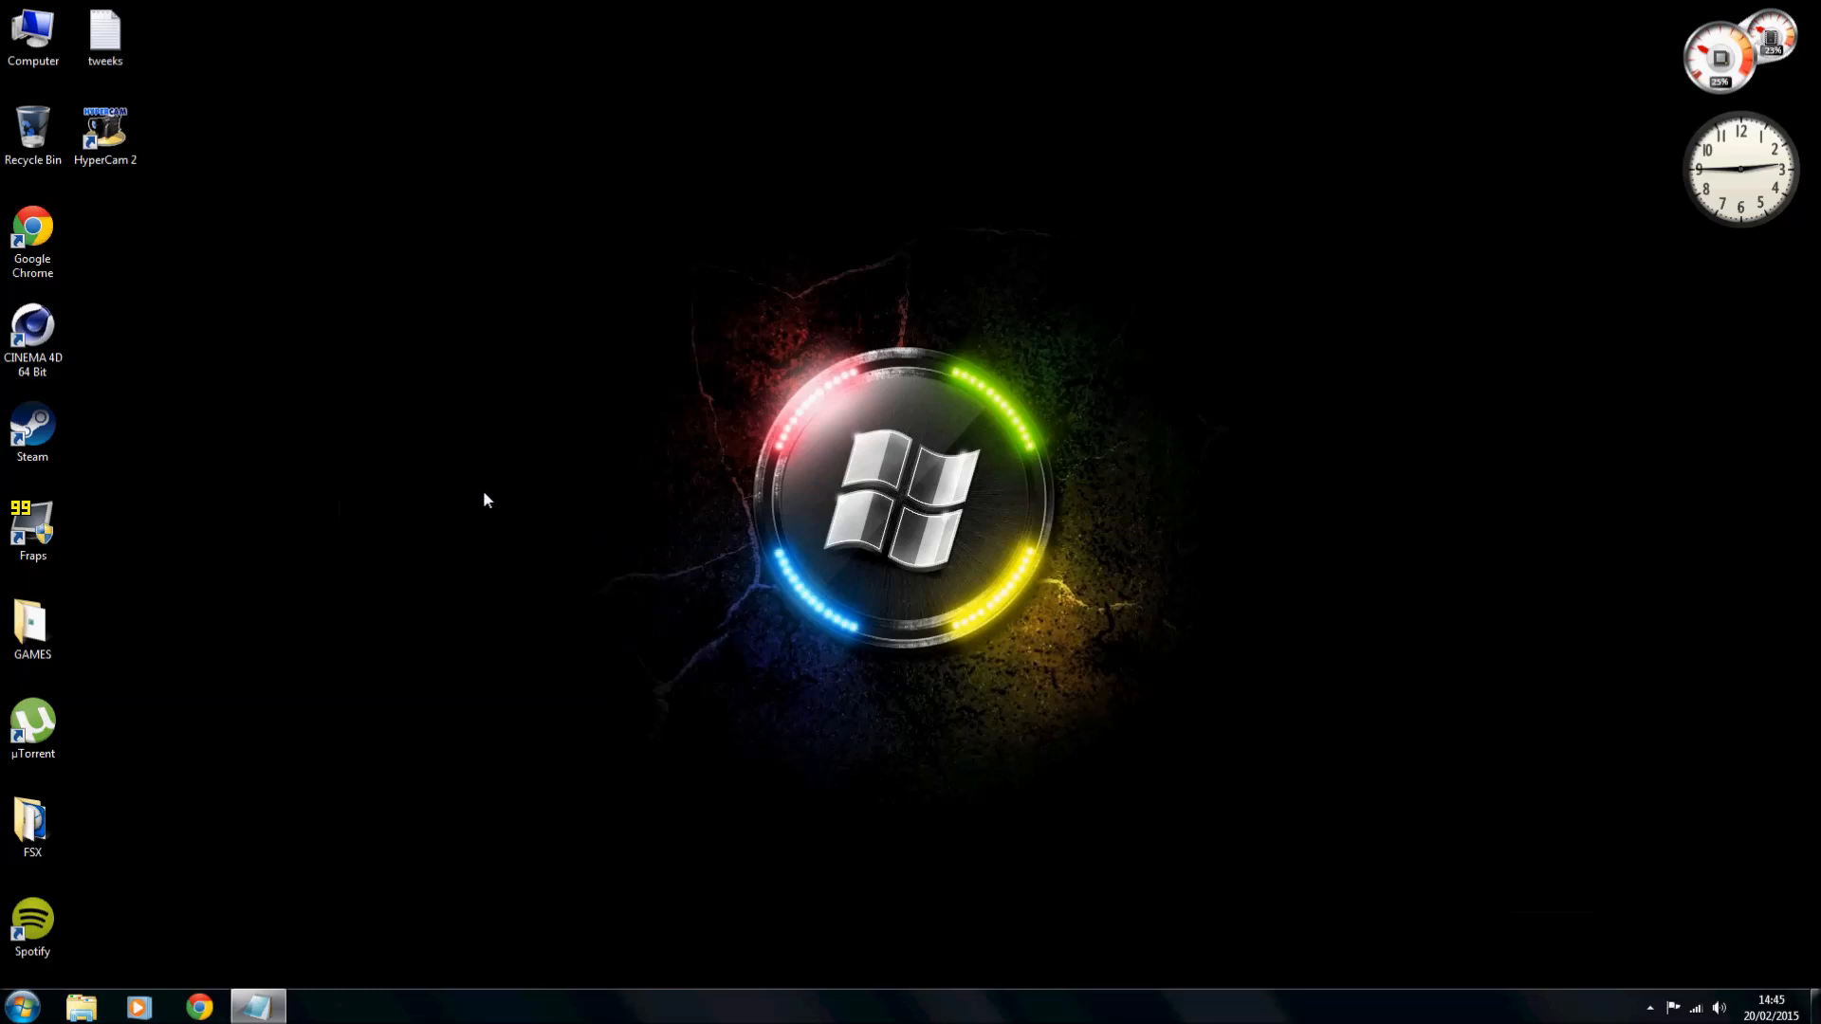
mouse_move(395, 568)
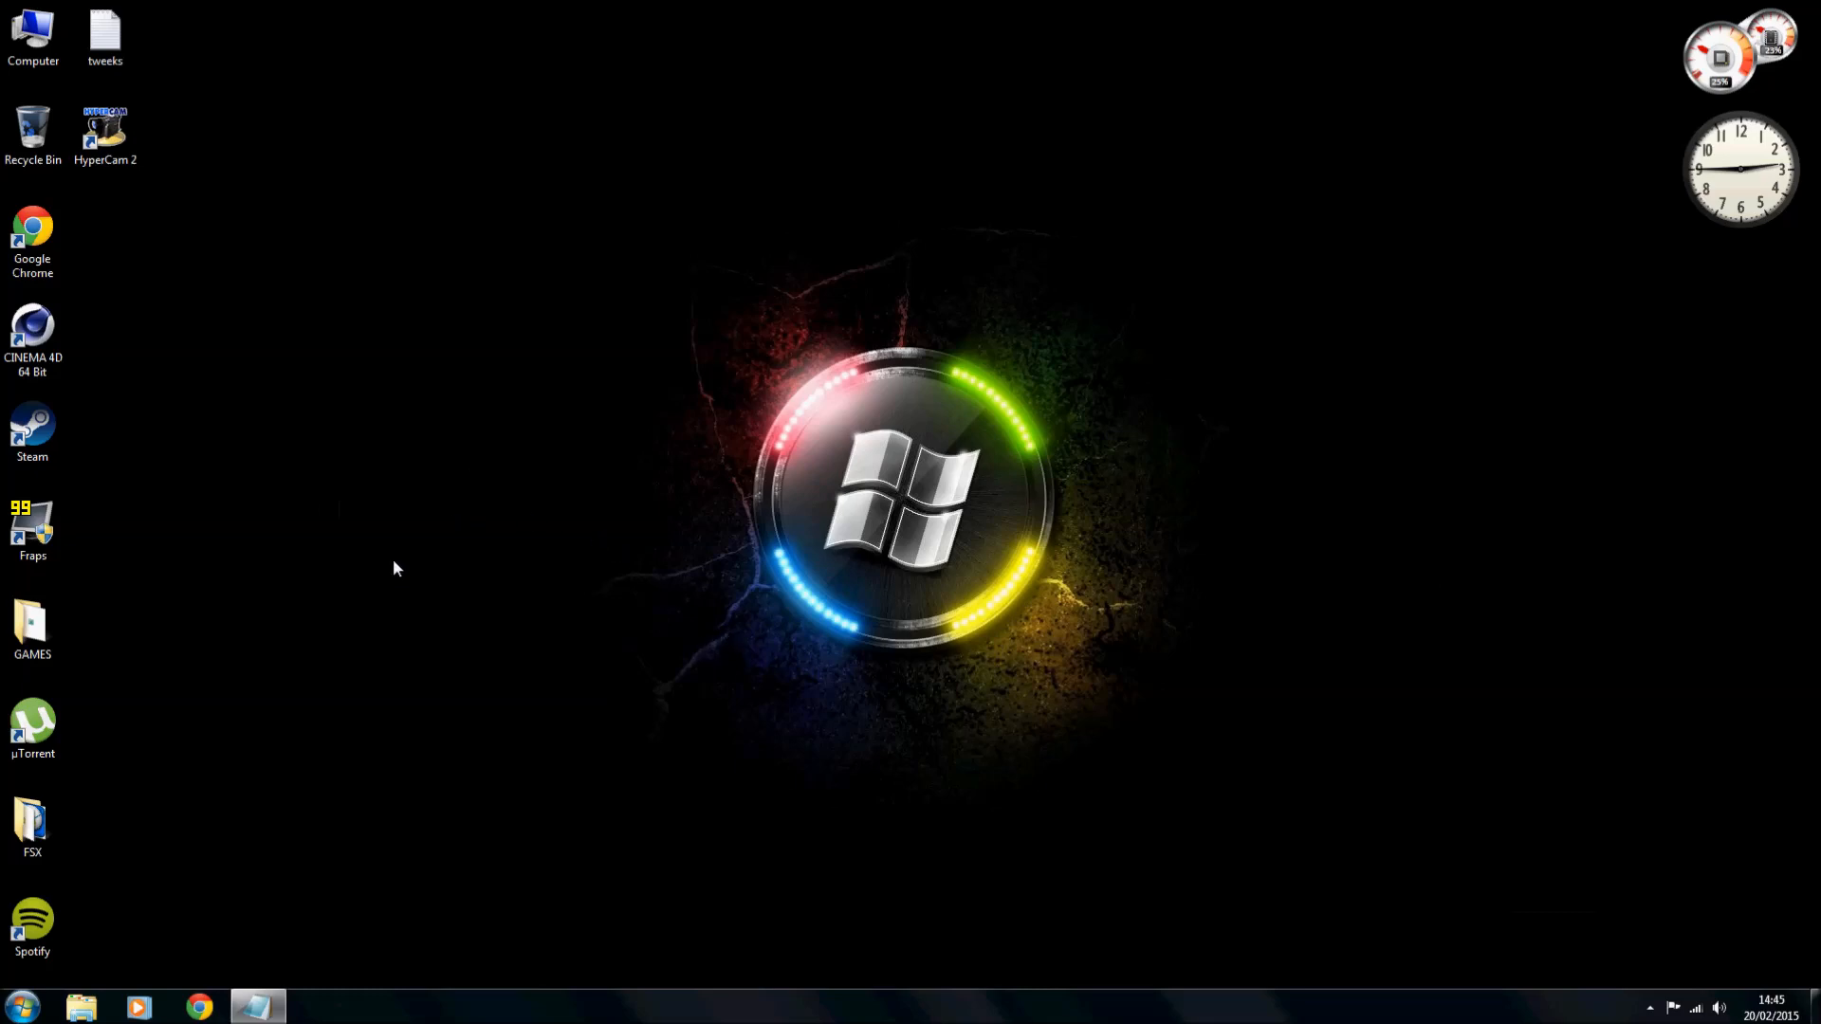
Bring up the Start menu with its program list and search field.
left_click(20, 1005)
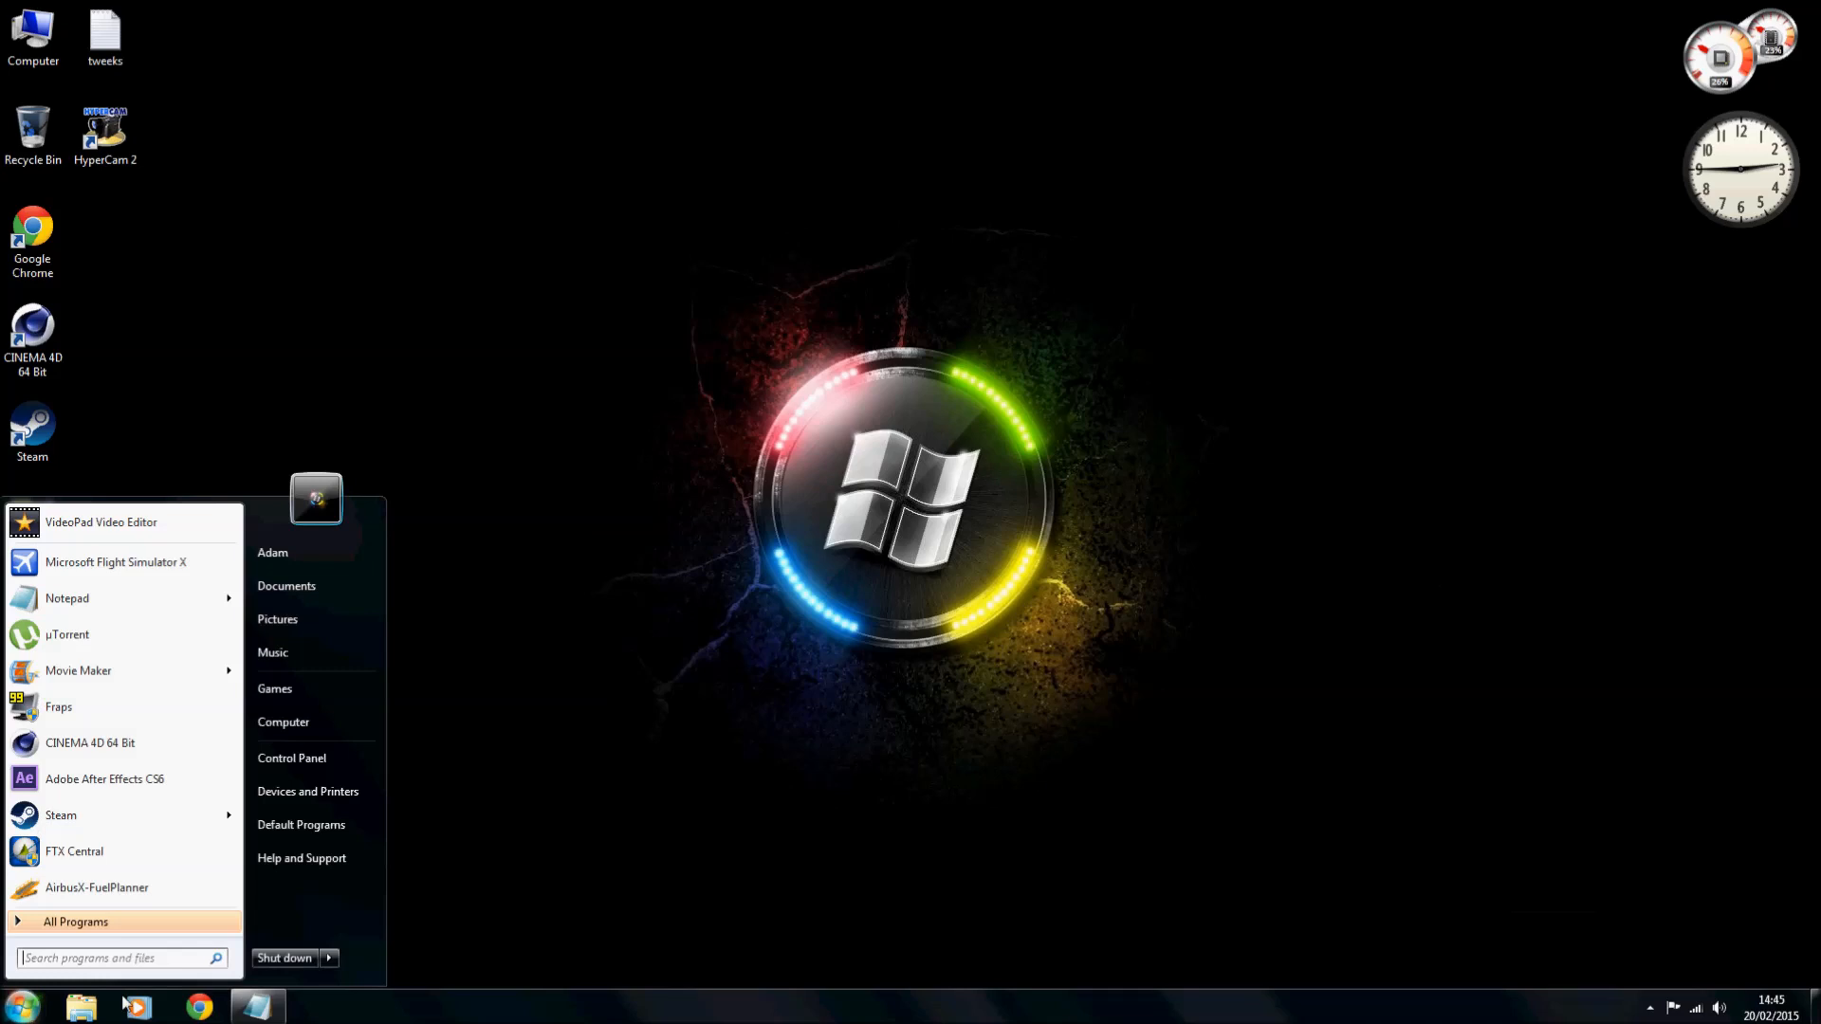
Search %appdata, browse into Roaming\Microsoft\FSX and open fsx.cfg.
left_click(116, 957)
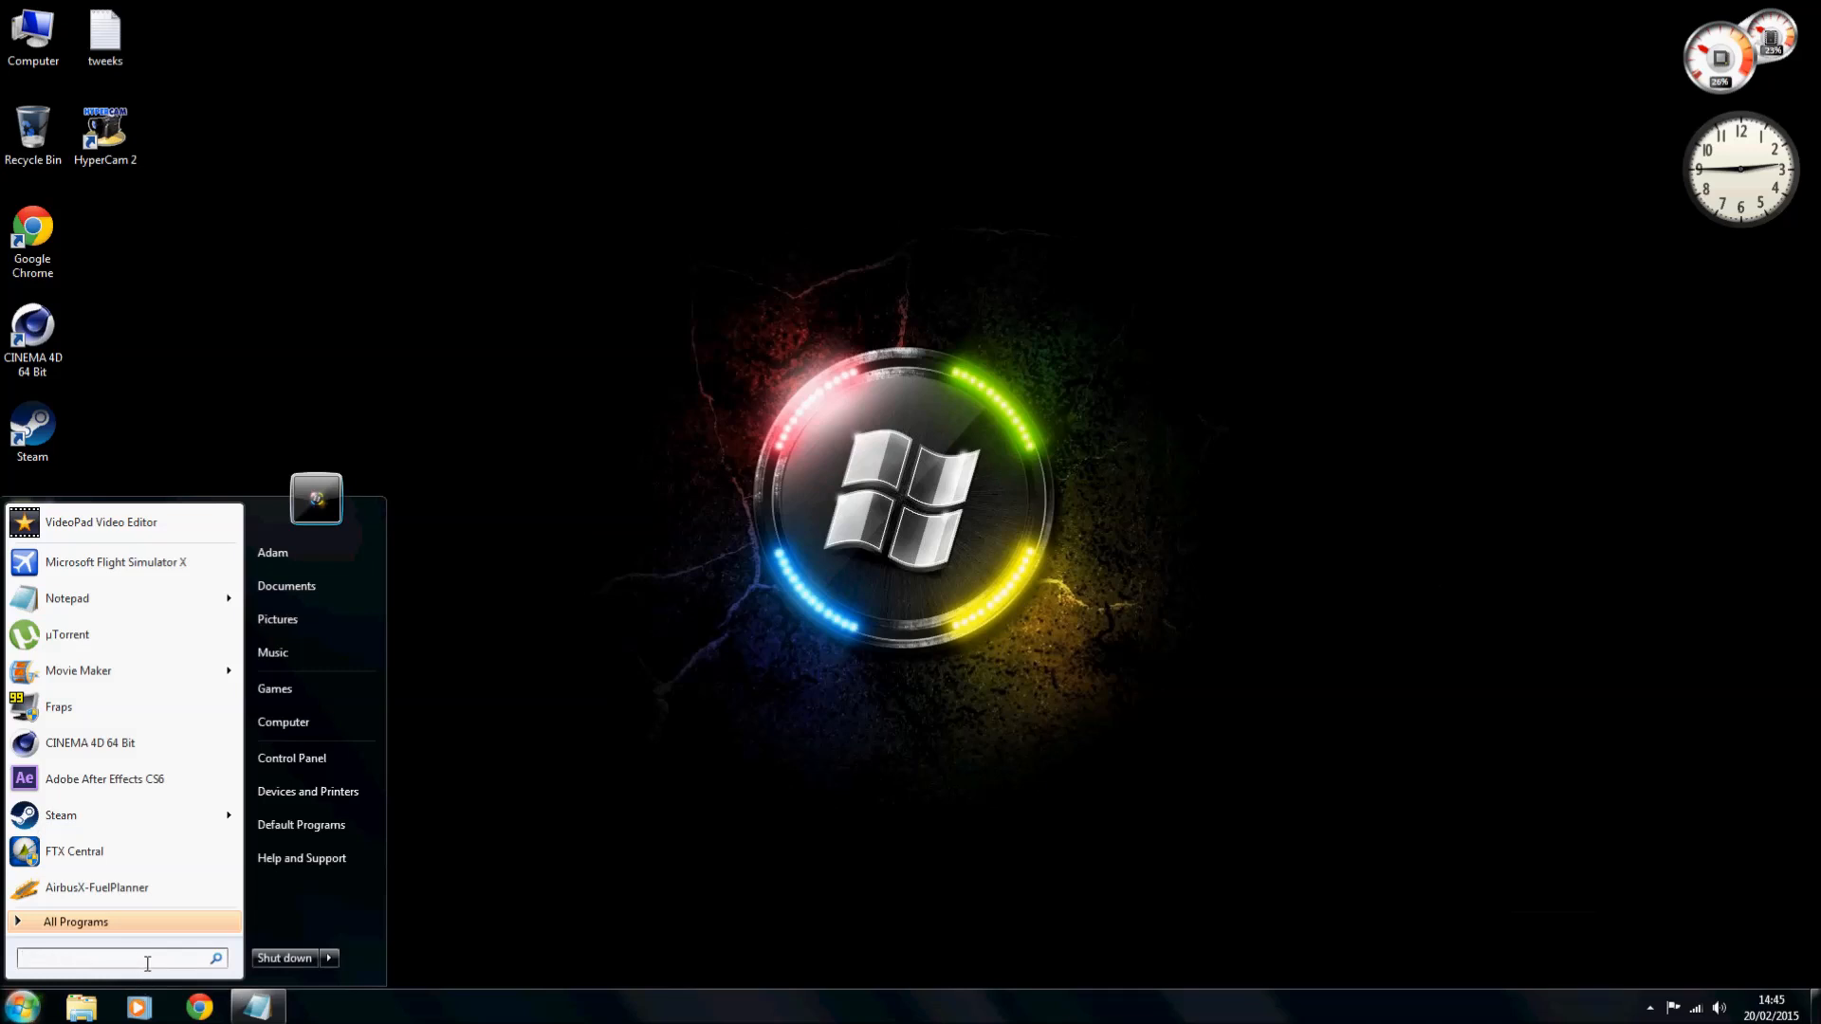
type("%appdata")
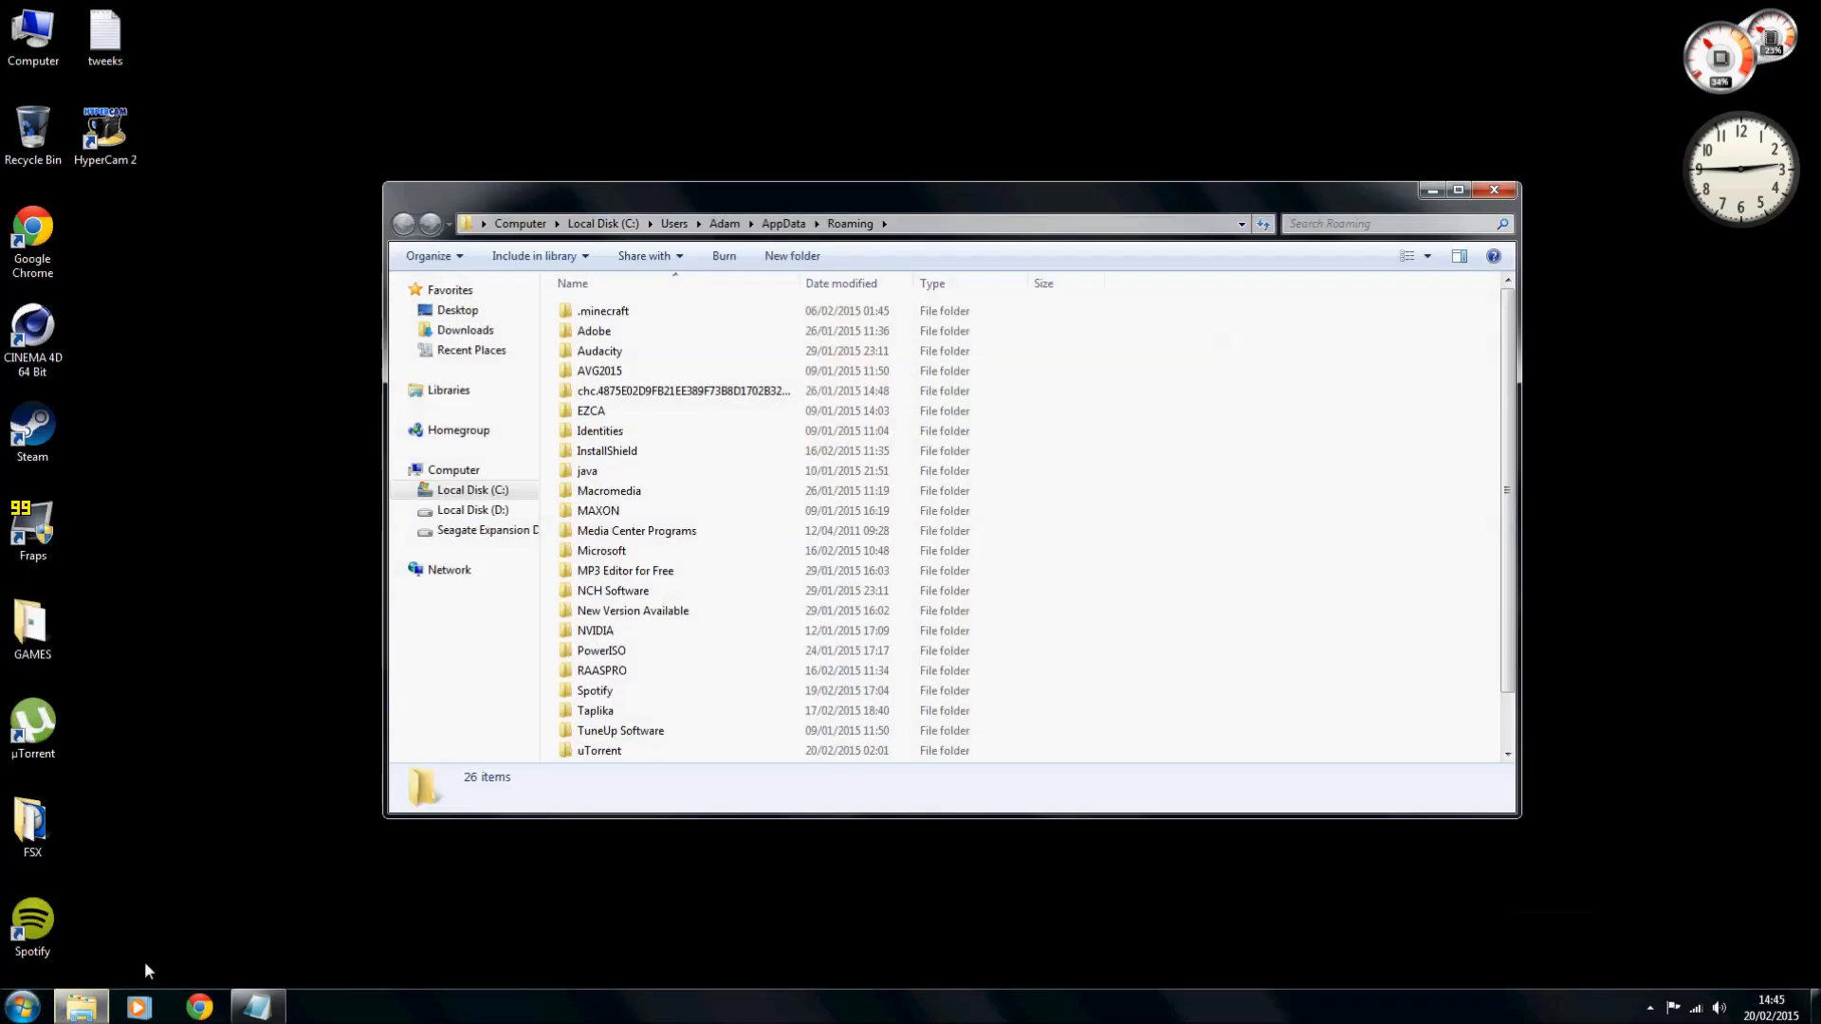
double_click(601, 550)
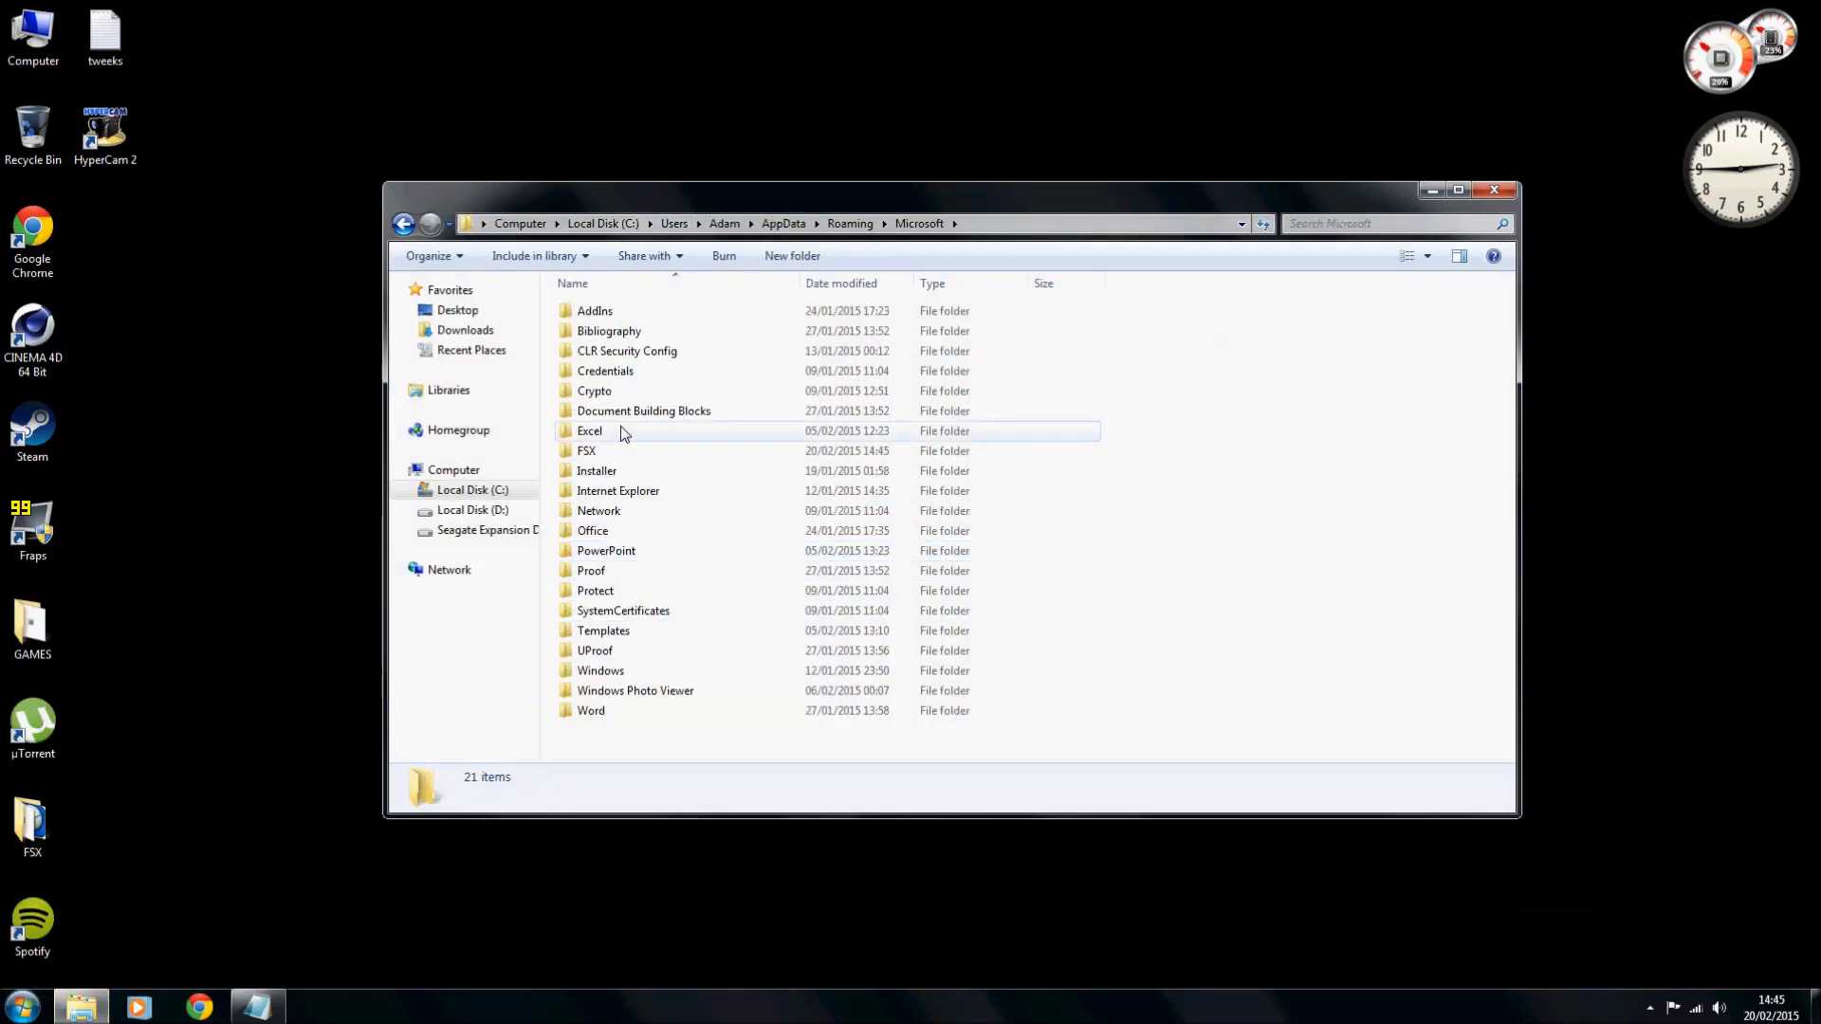
double_click(586, 451)
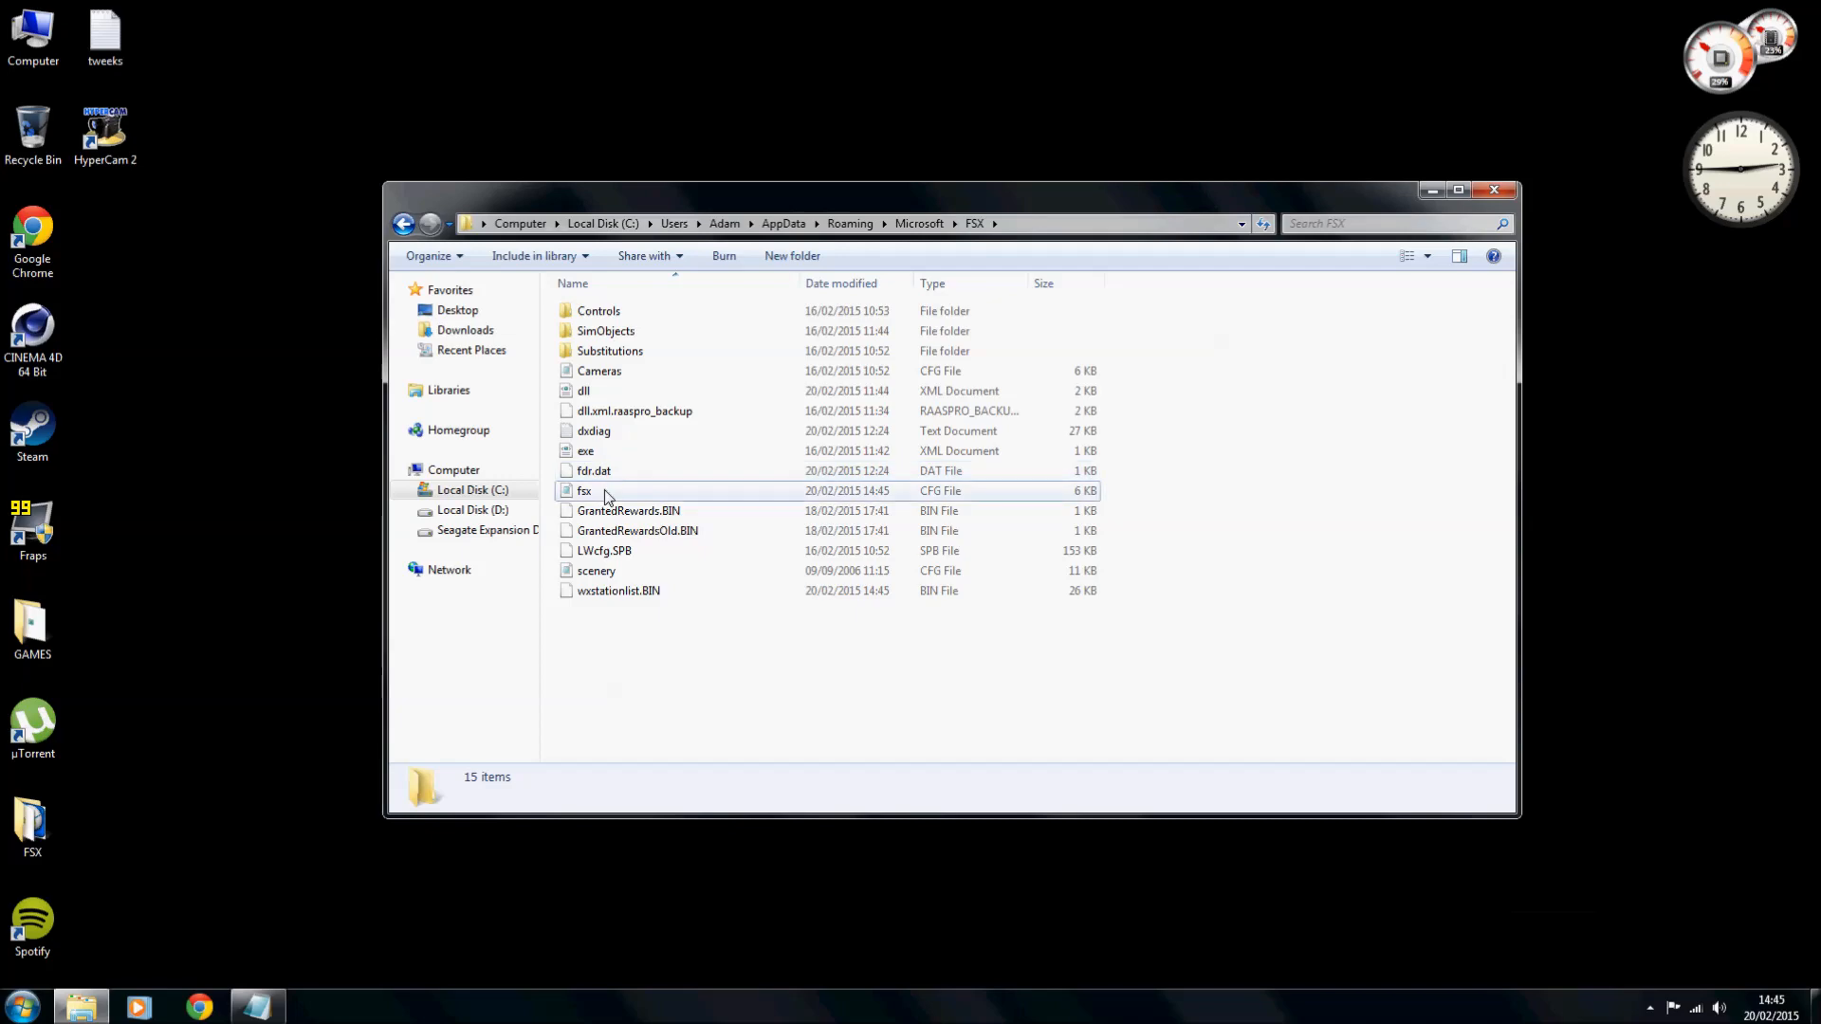
double_click(584, 491)
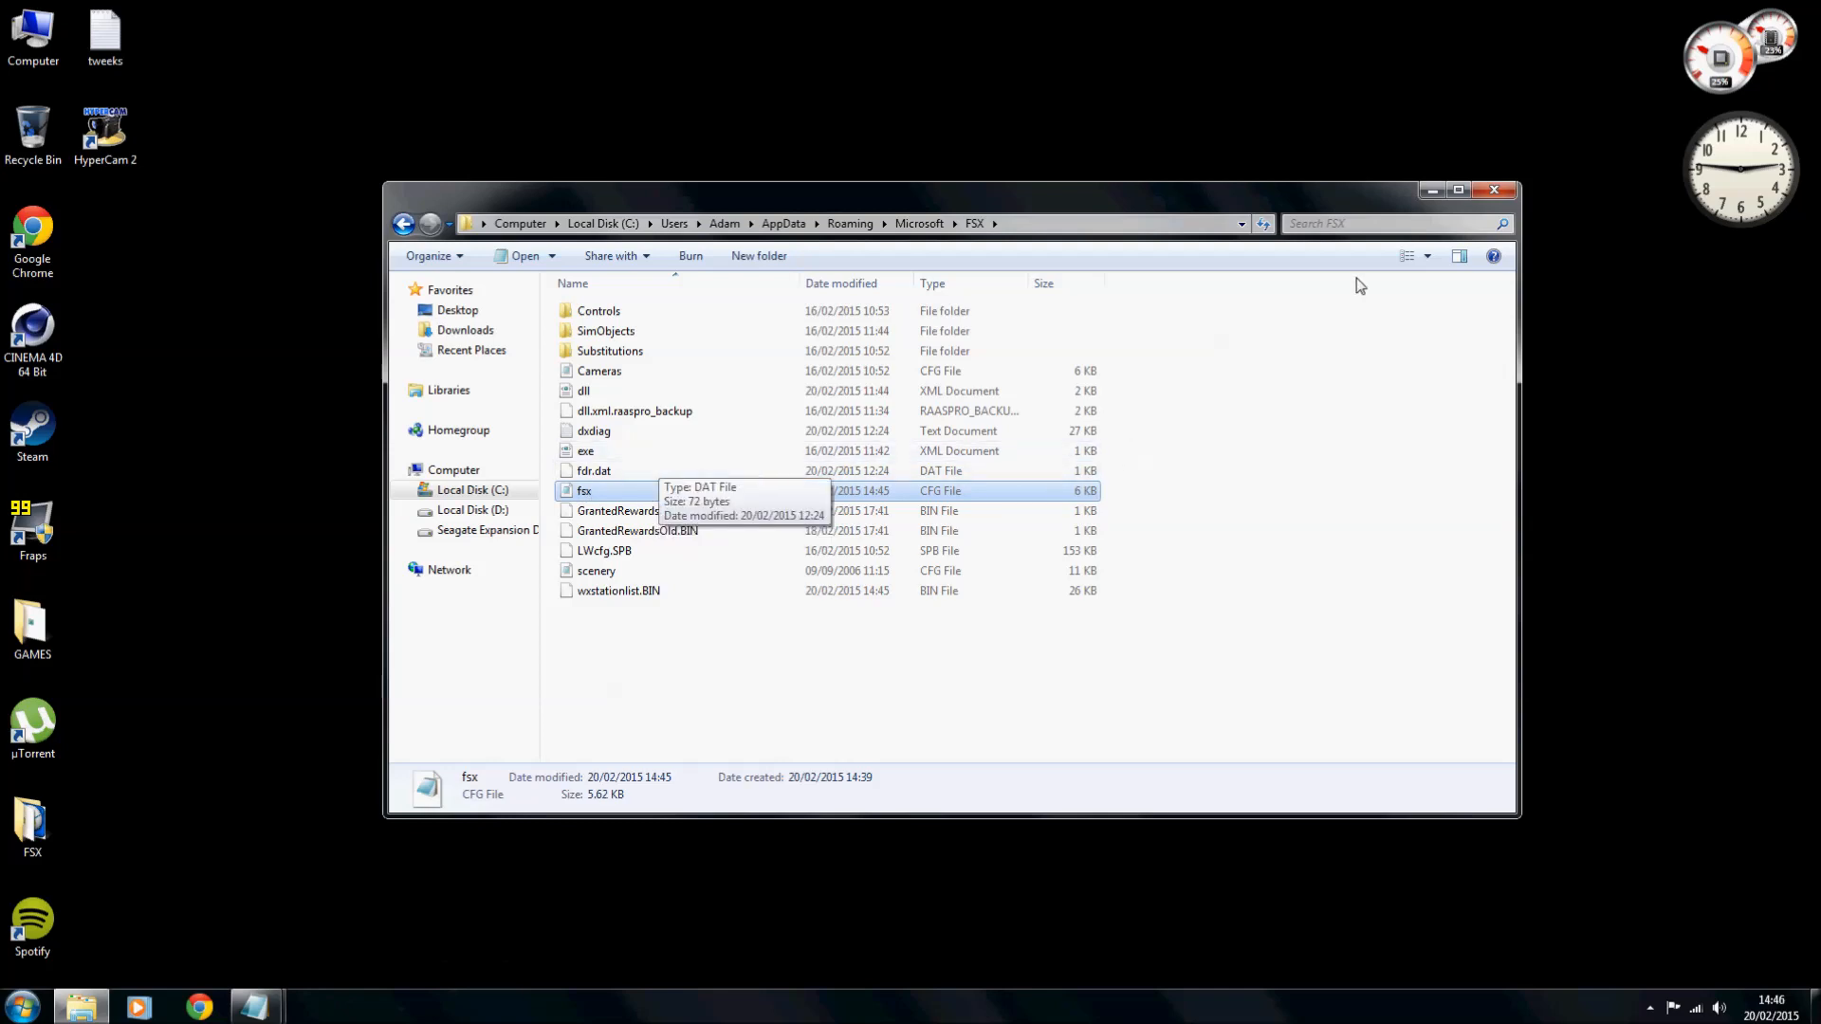
mouse_move(1437, 281)
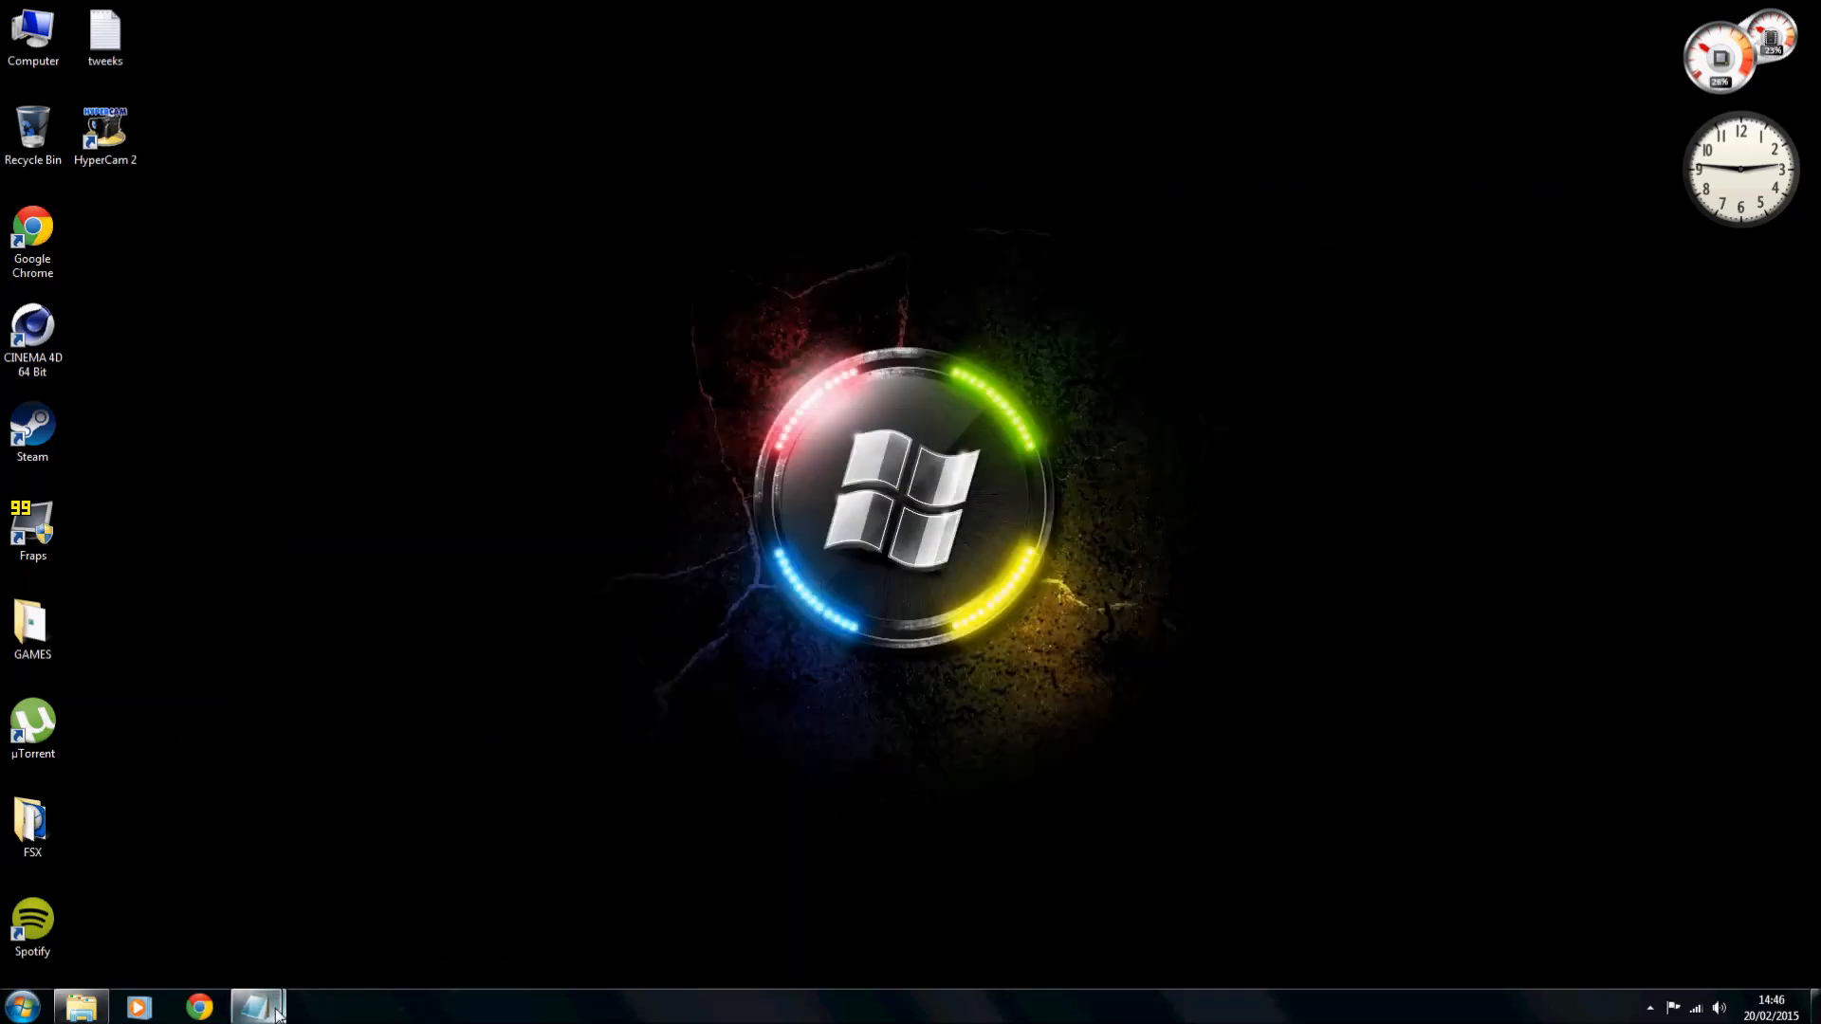
Switch to the tweeks note and copy its BUFFERPOOLS Poolsize=0 section.
left_click(257, 1005)
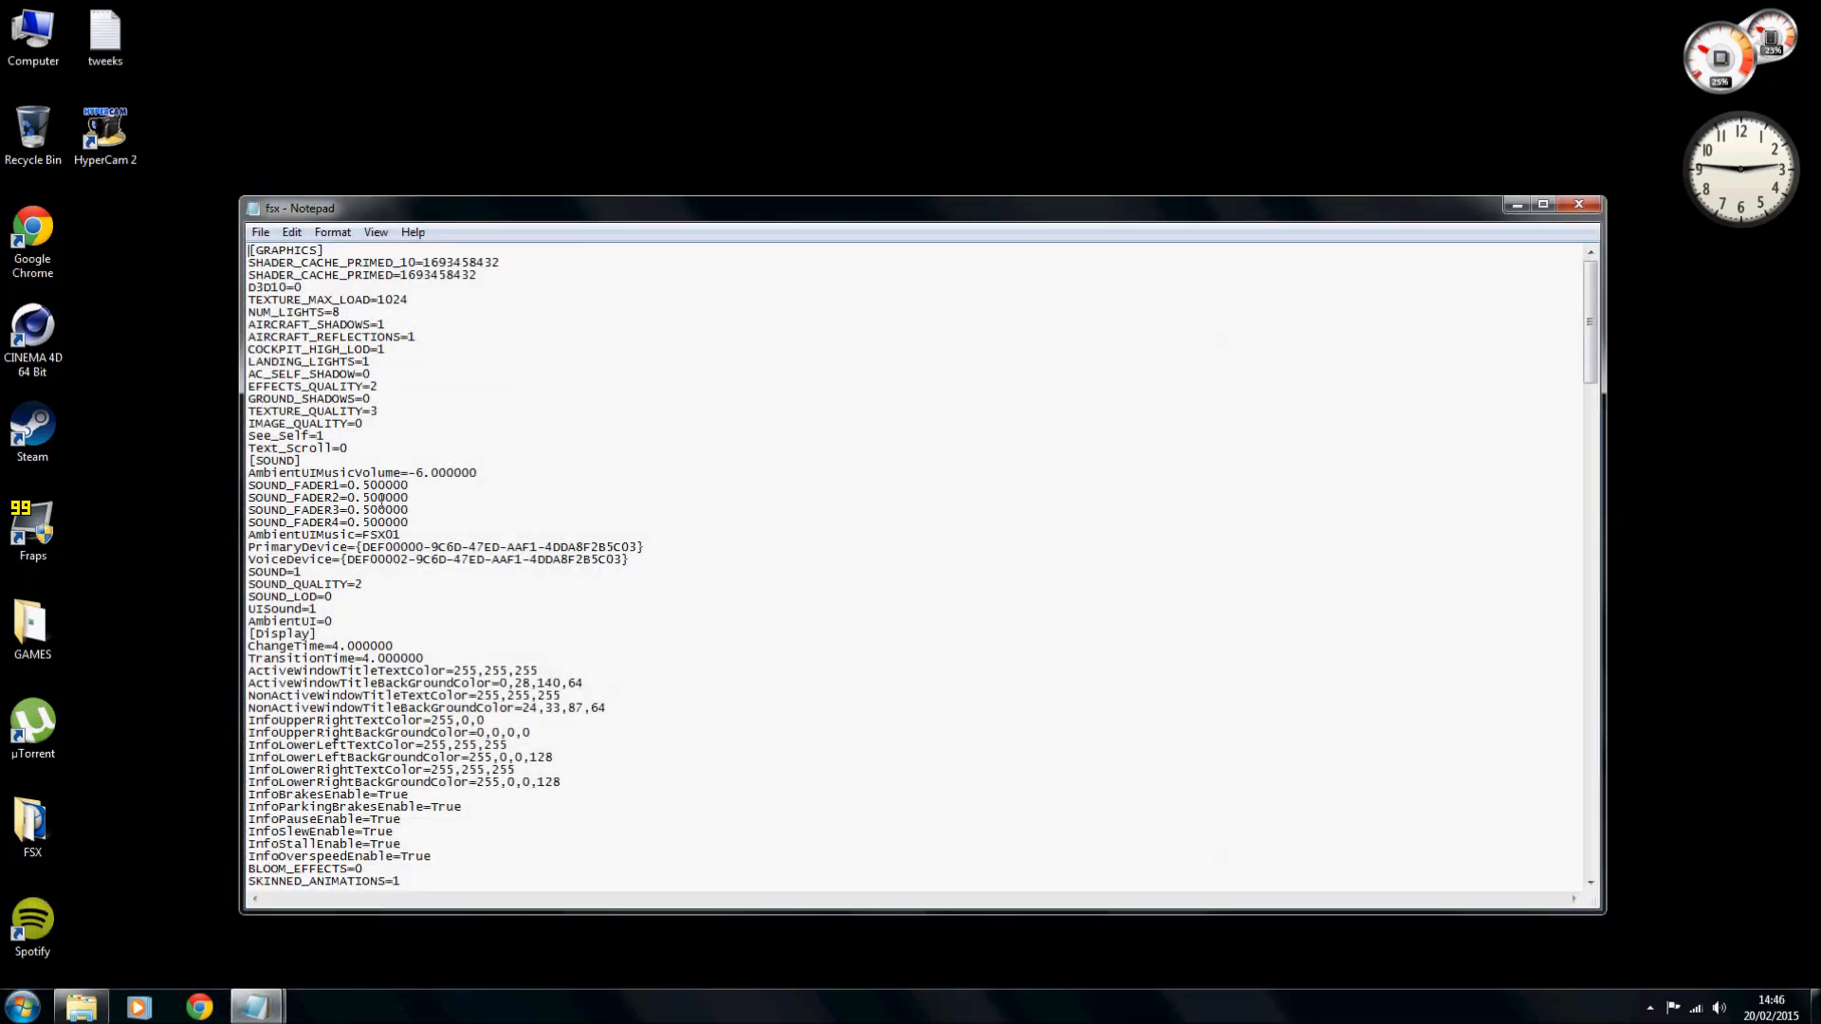
mouse_move(255, 1005)
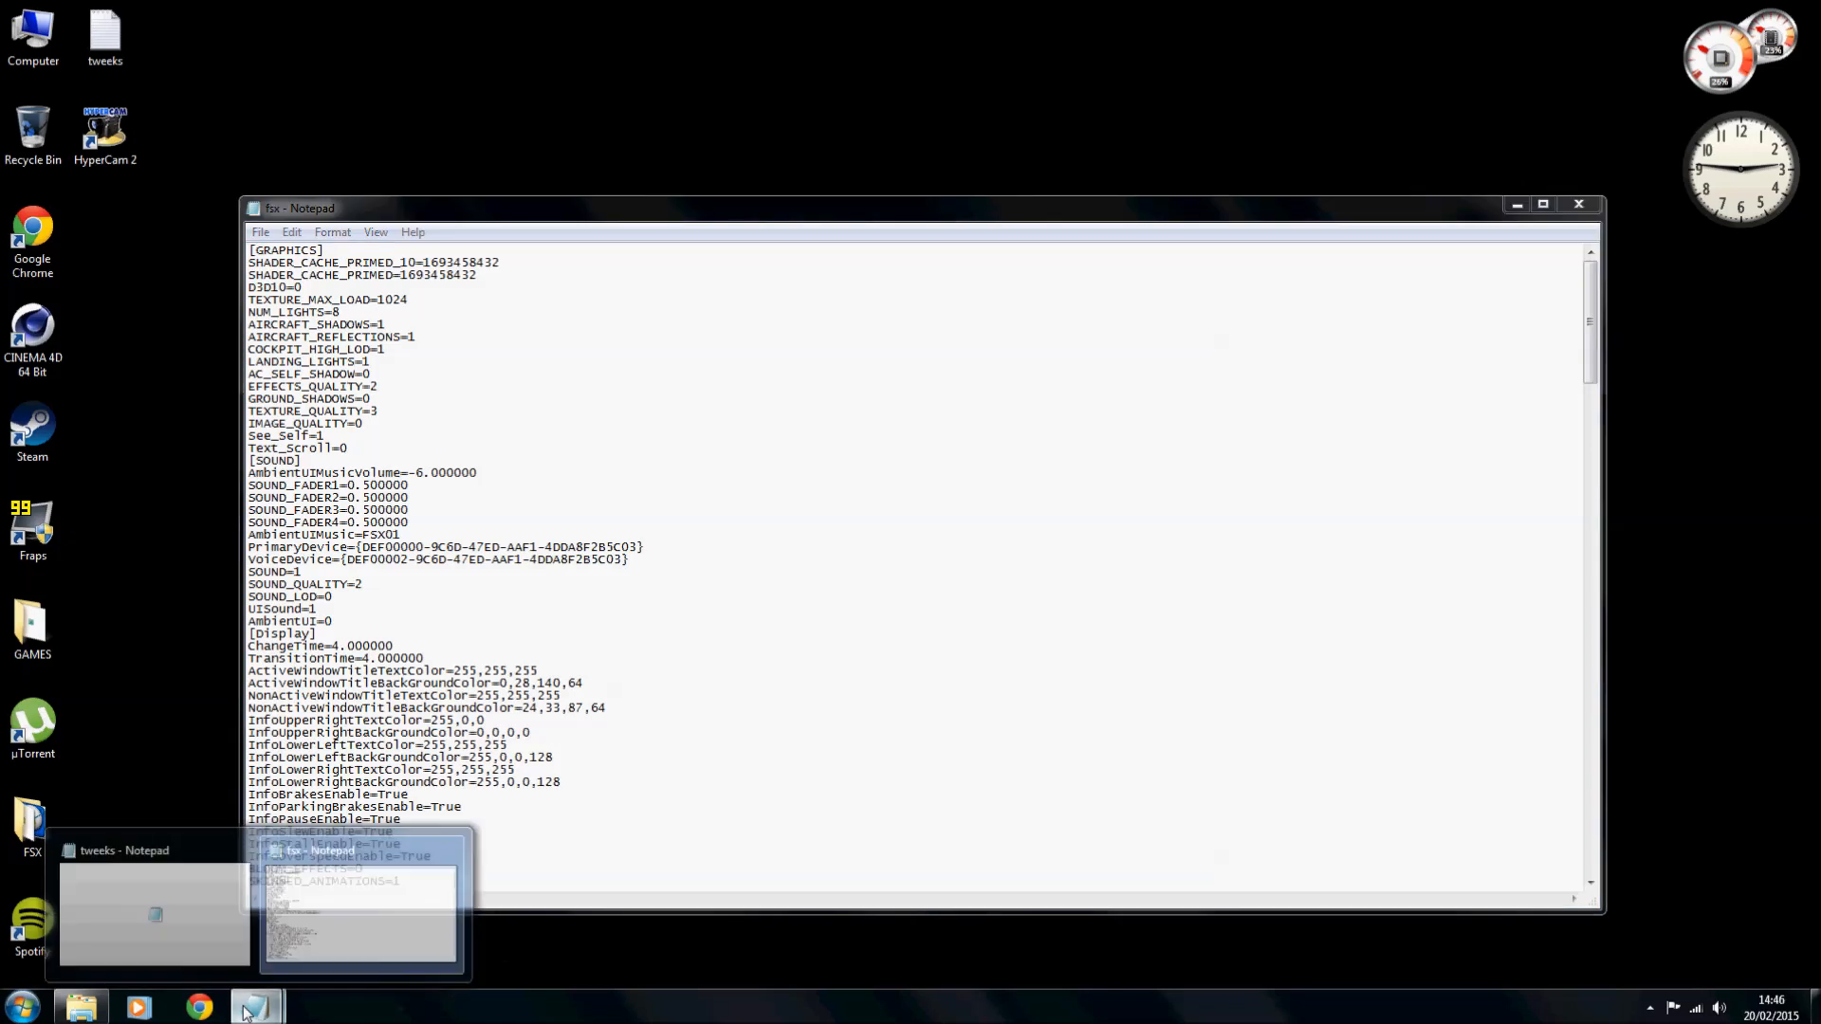
left_click(154, 911)
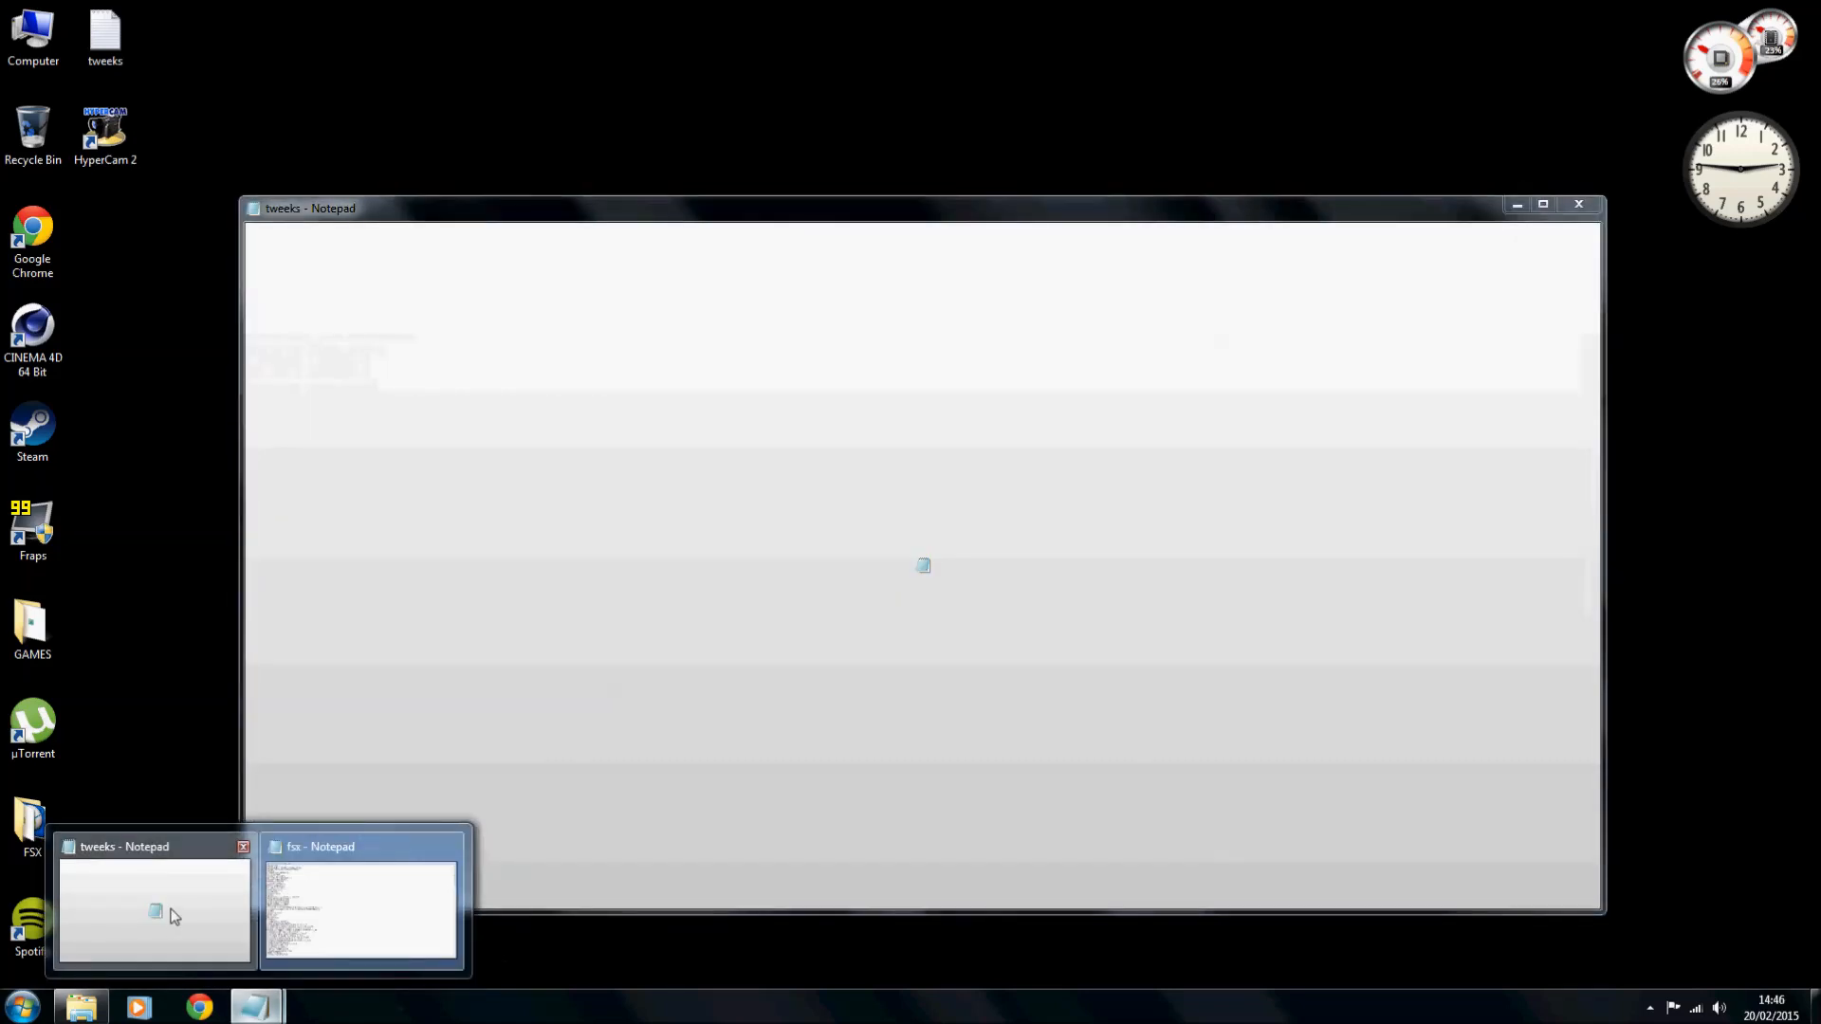
left_click(155, 911)
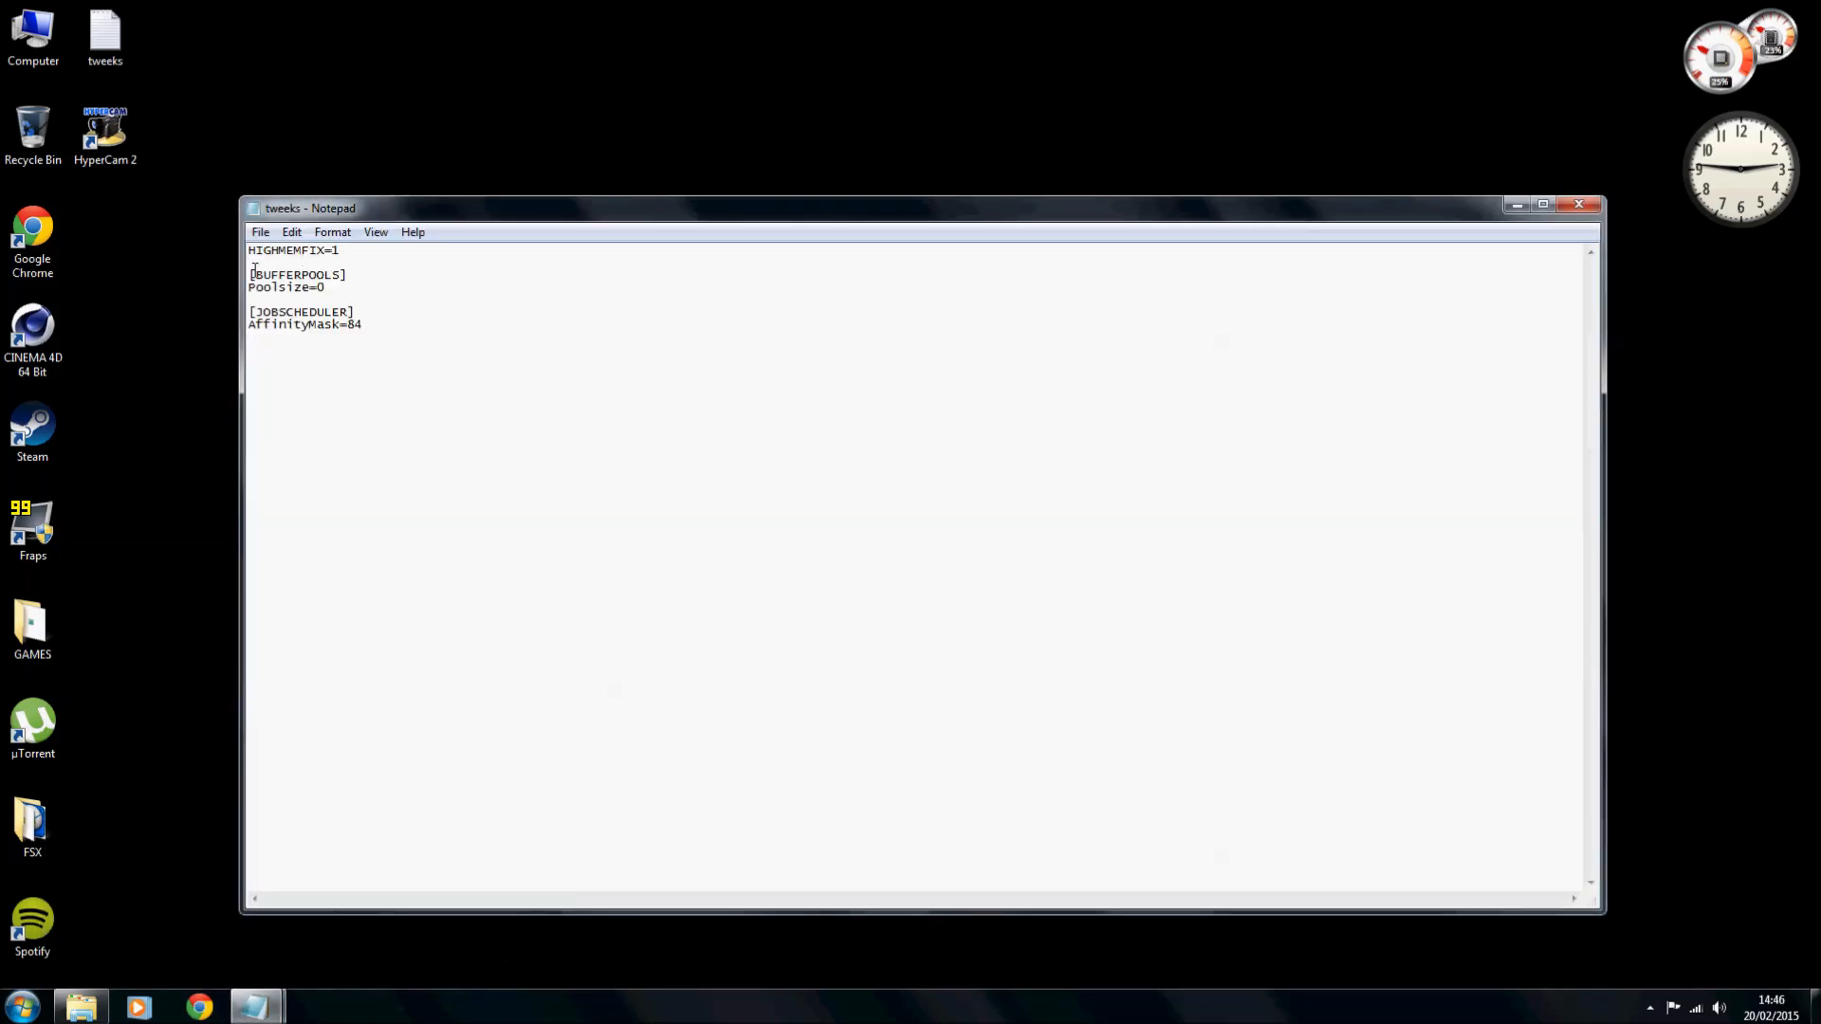
left_click_drag(249, 275, 325, 288)
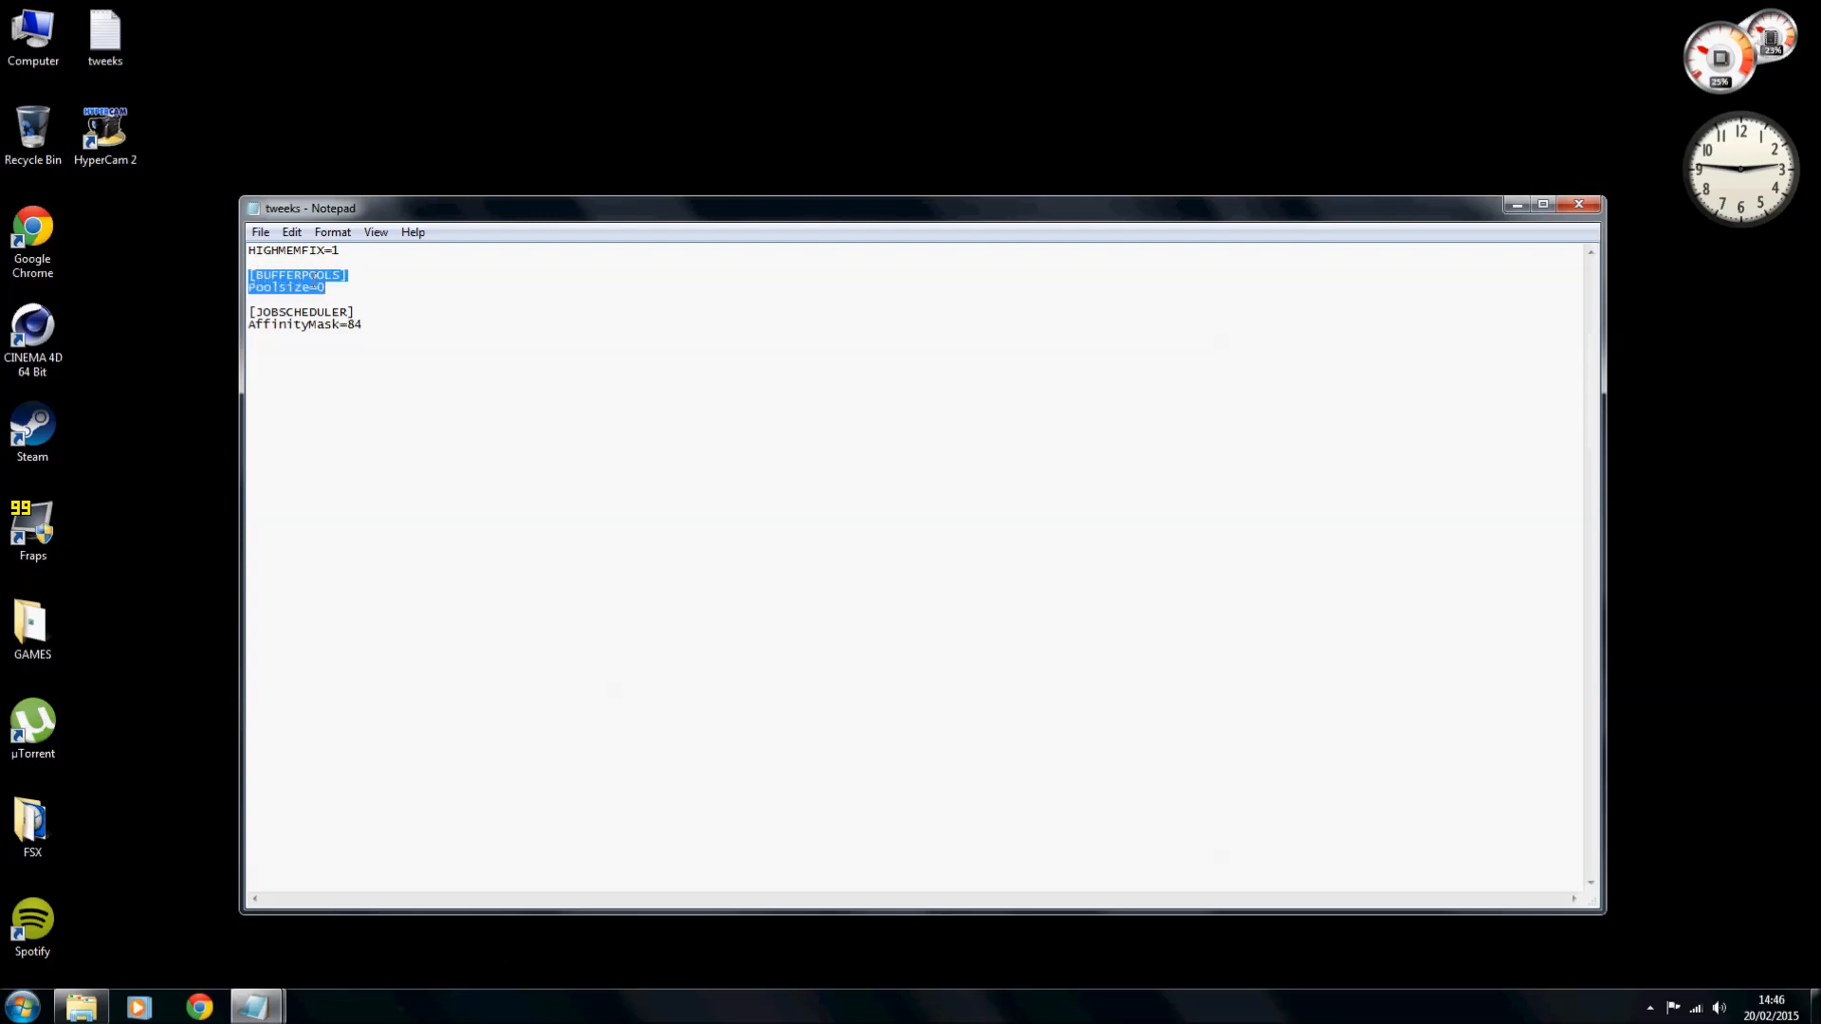
mouse_move(223, 971)
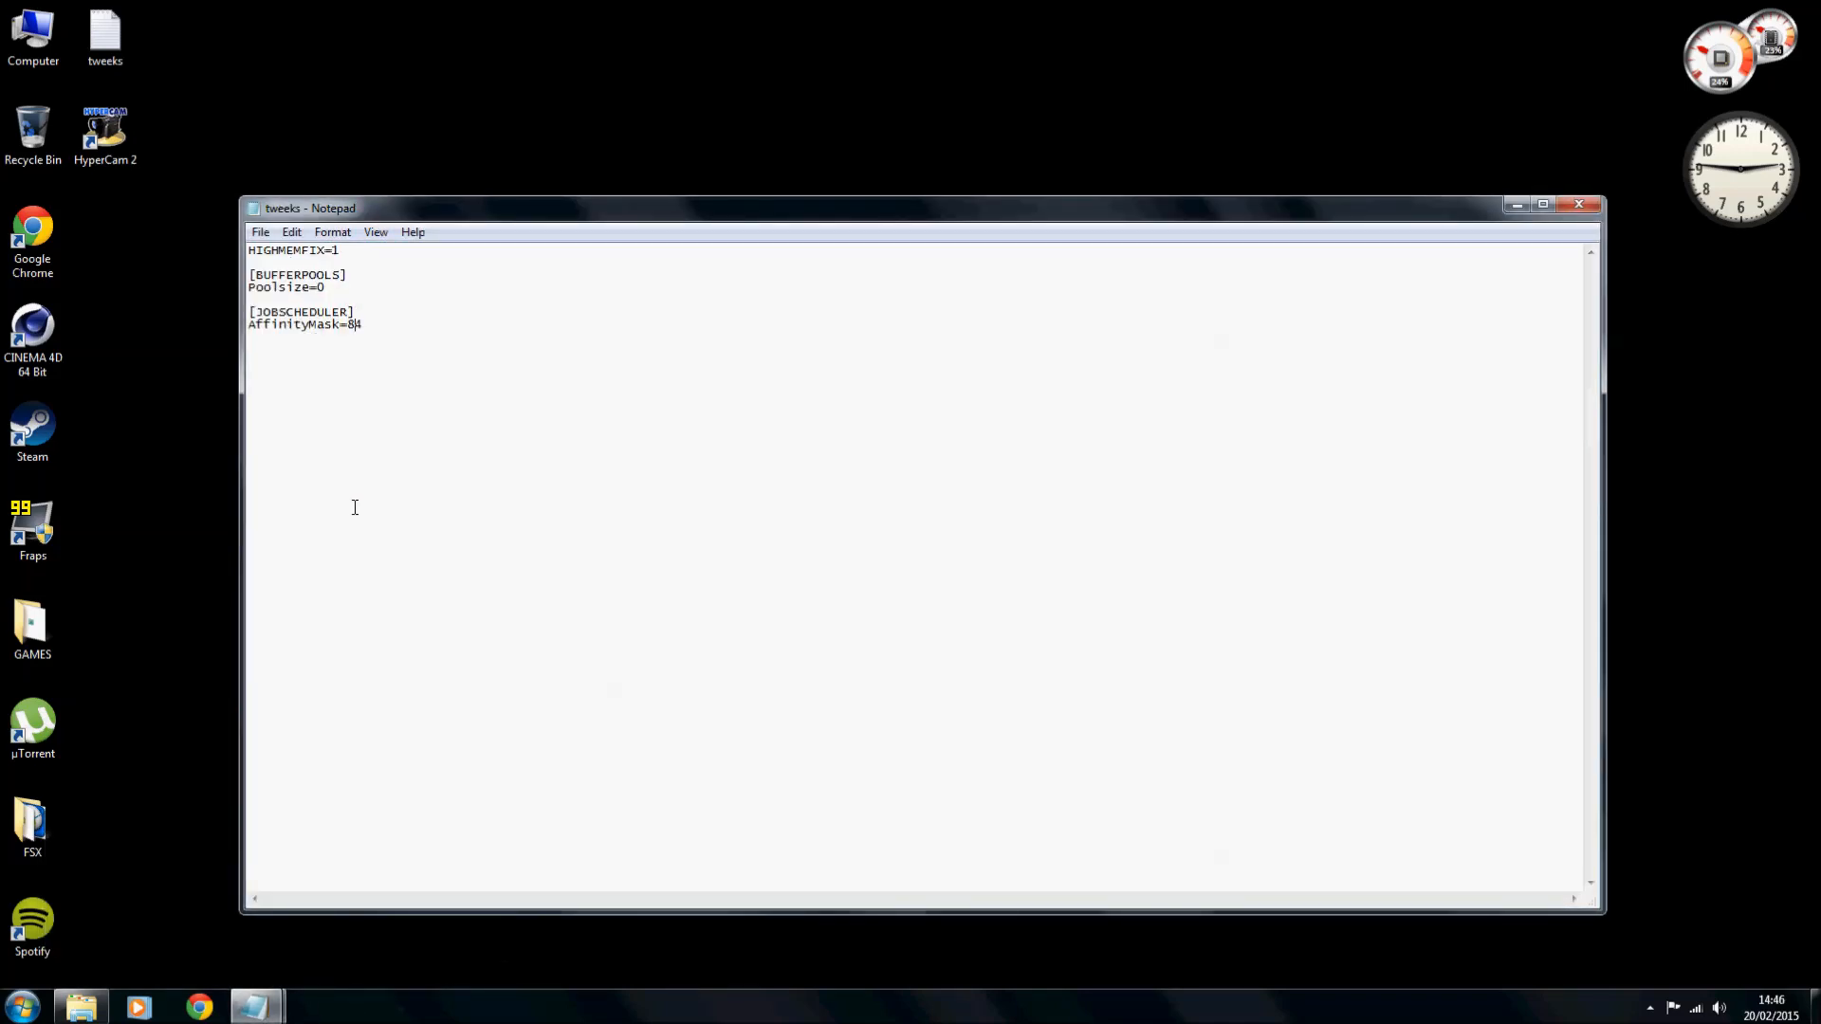
Copy the JOBSCHEDULER AffinityMask=84 section and paste both blocks at the top of fsx.cfg.
double_click(258, 311)
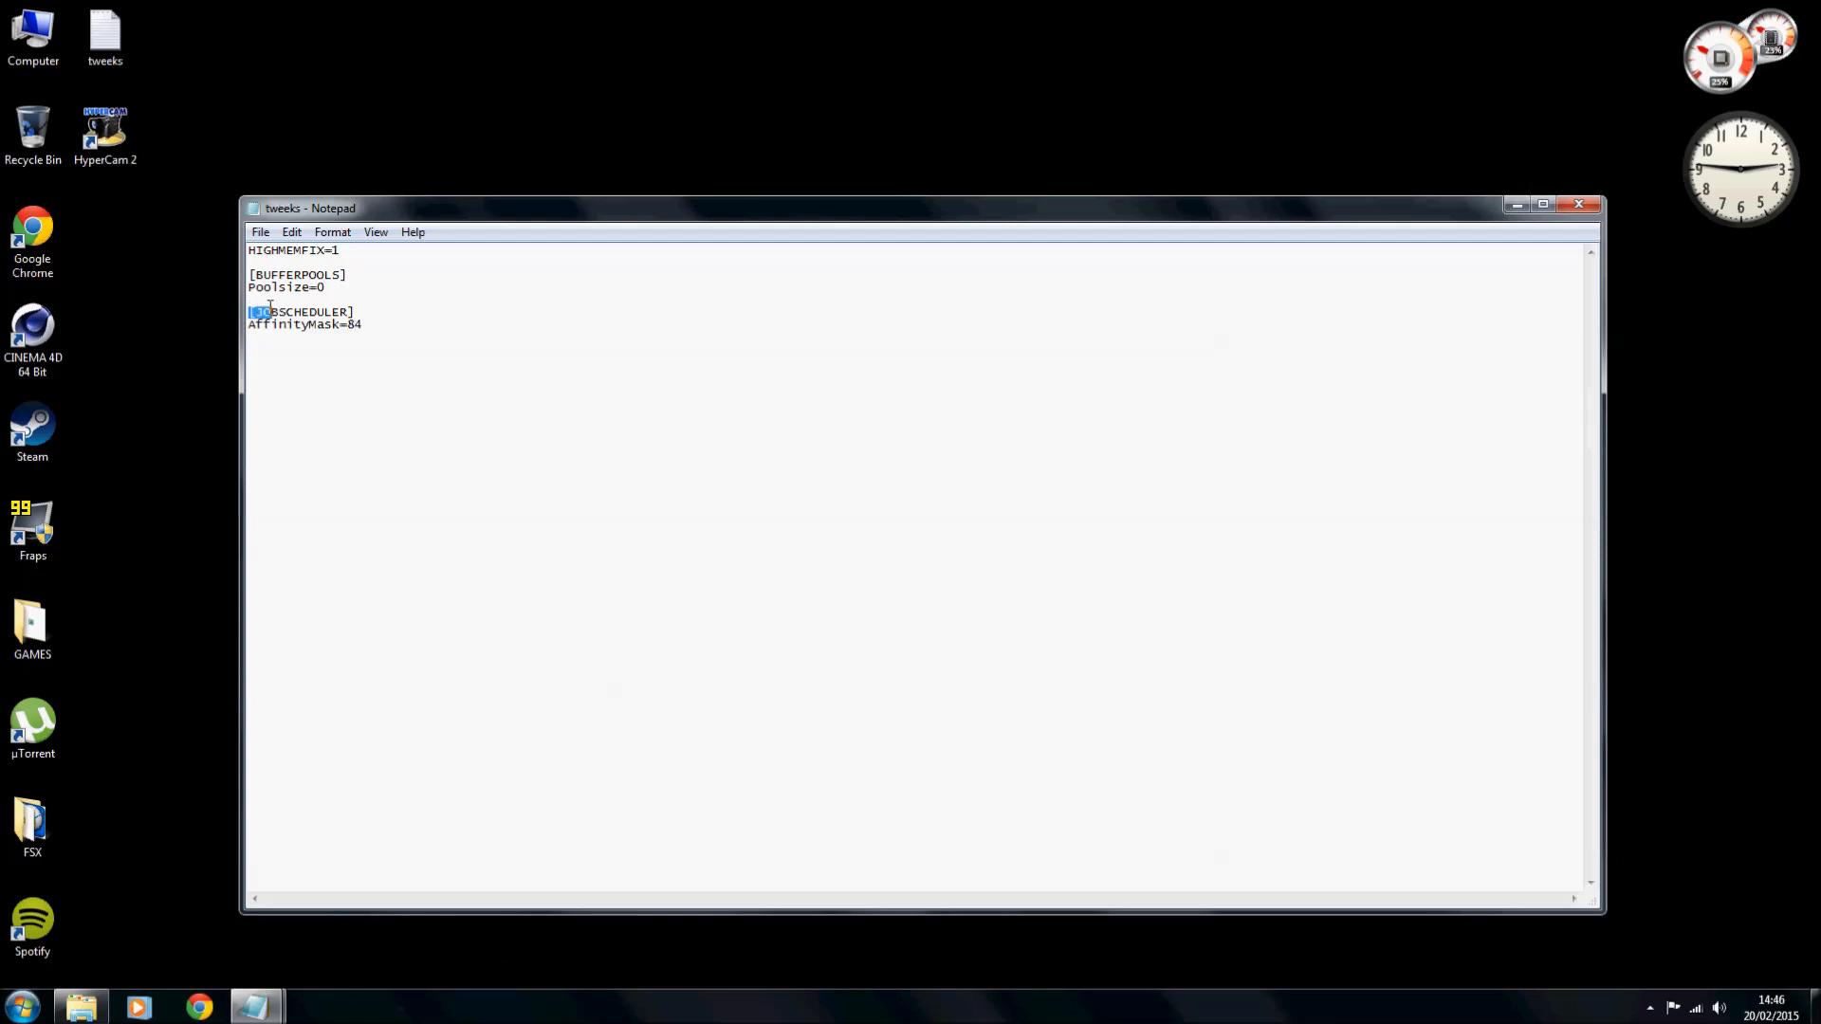
left_click_drag(248, 311, 362, 324)
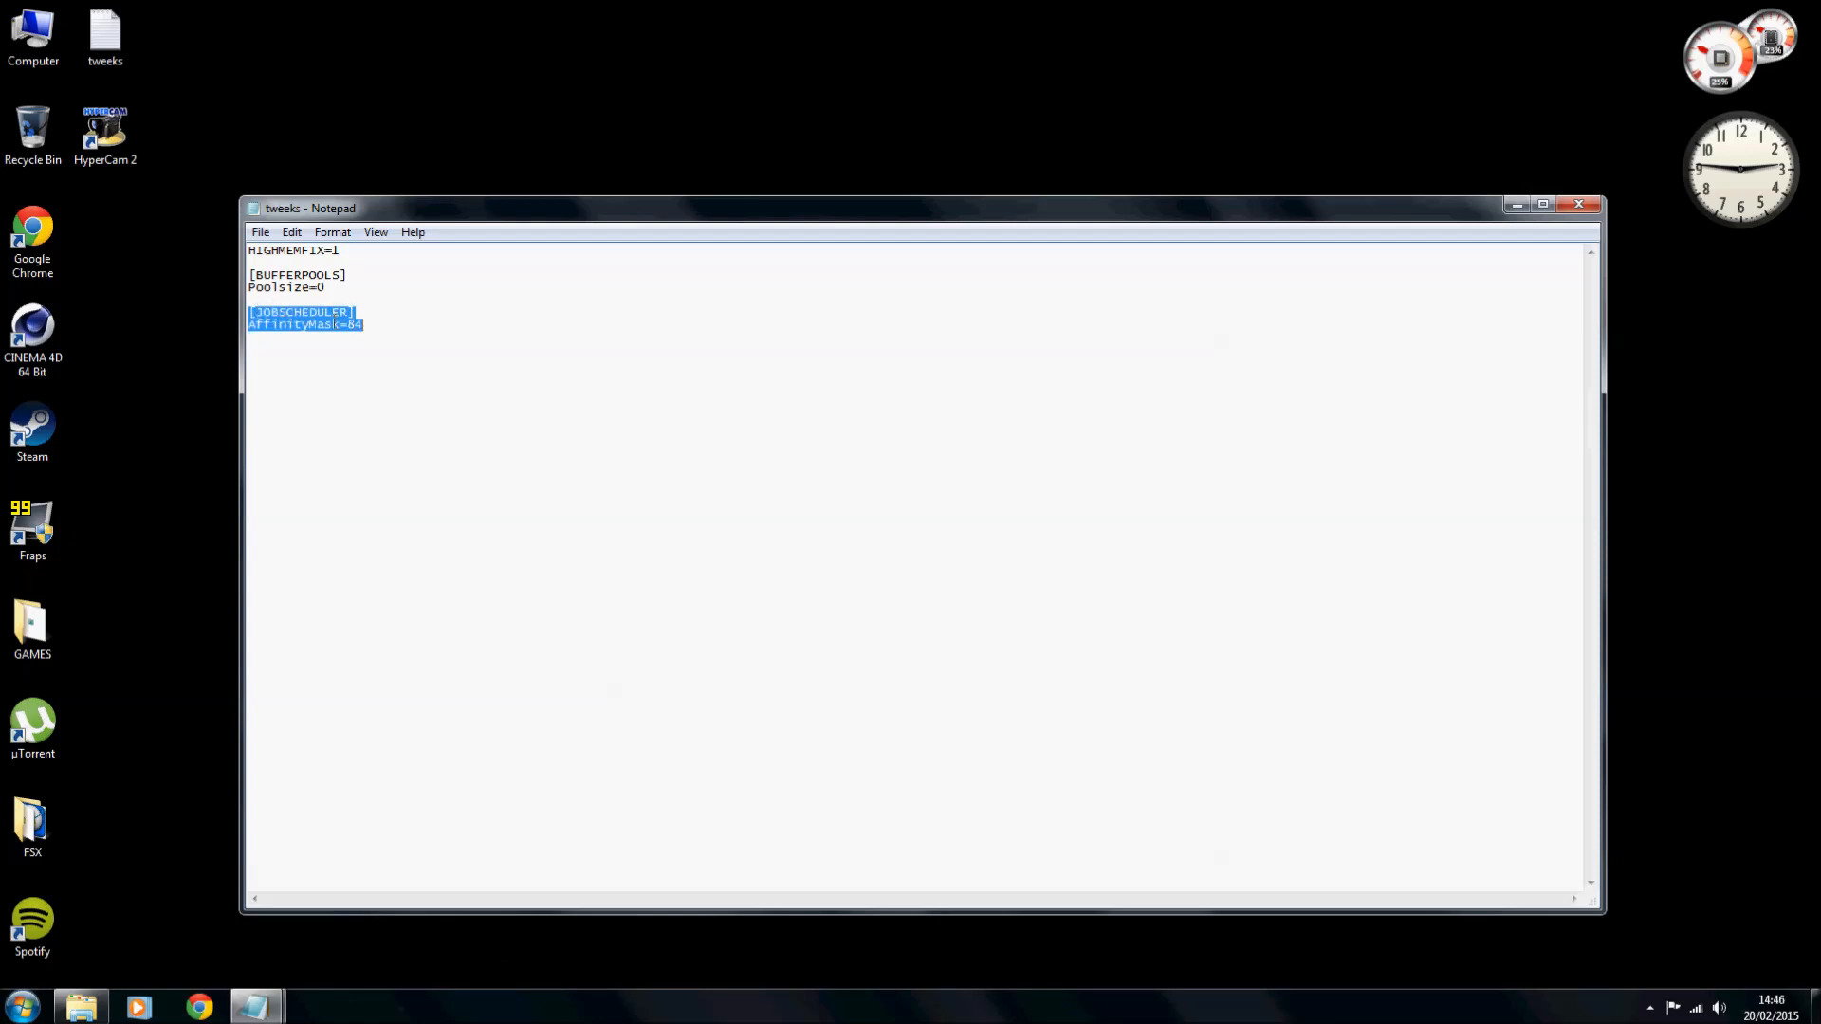
mouse_move(255, 1004)
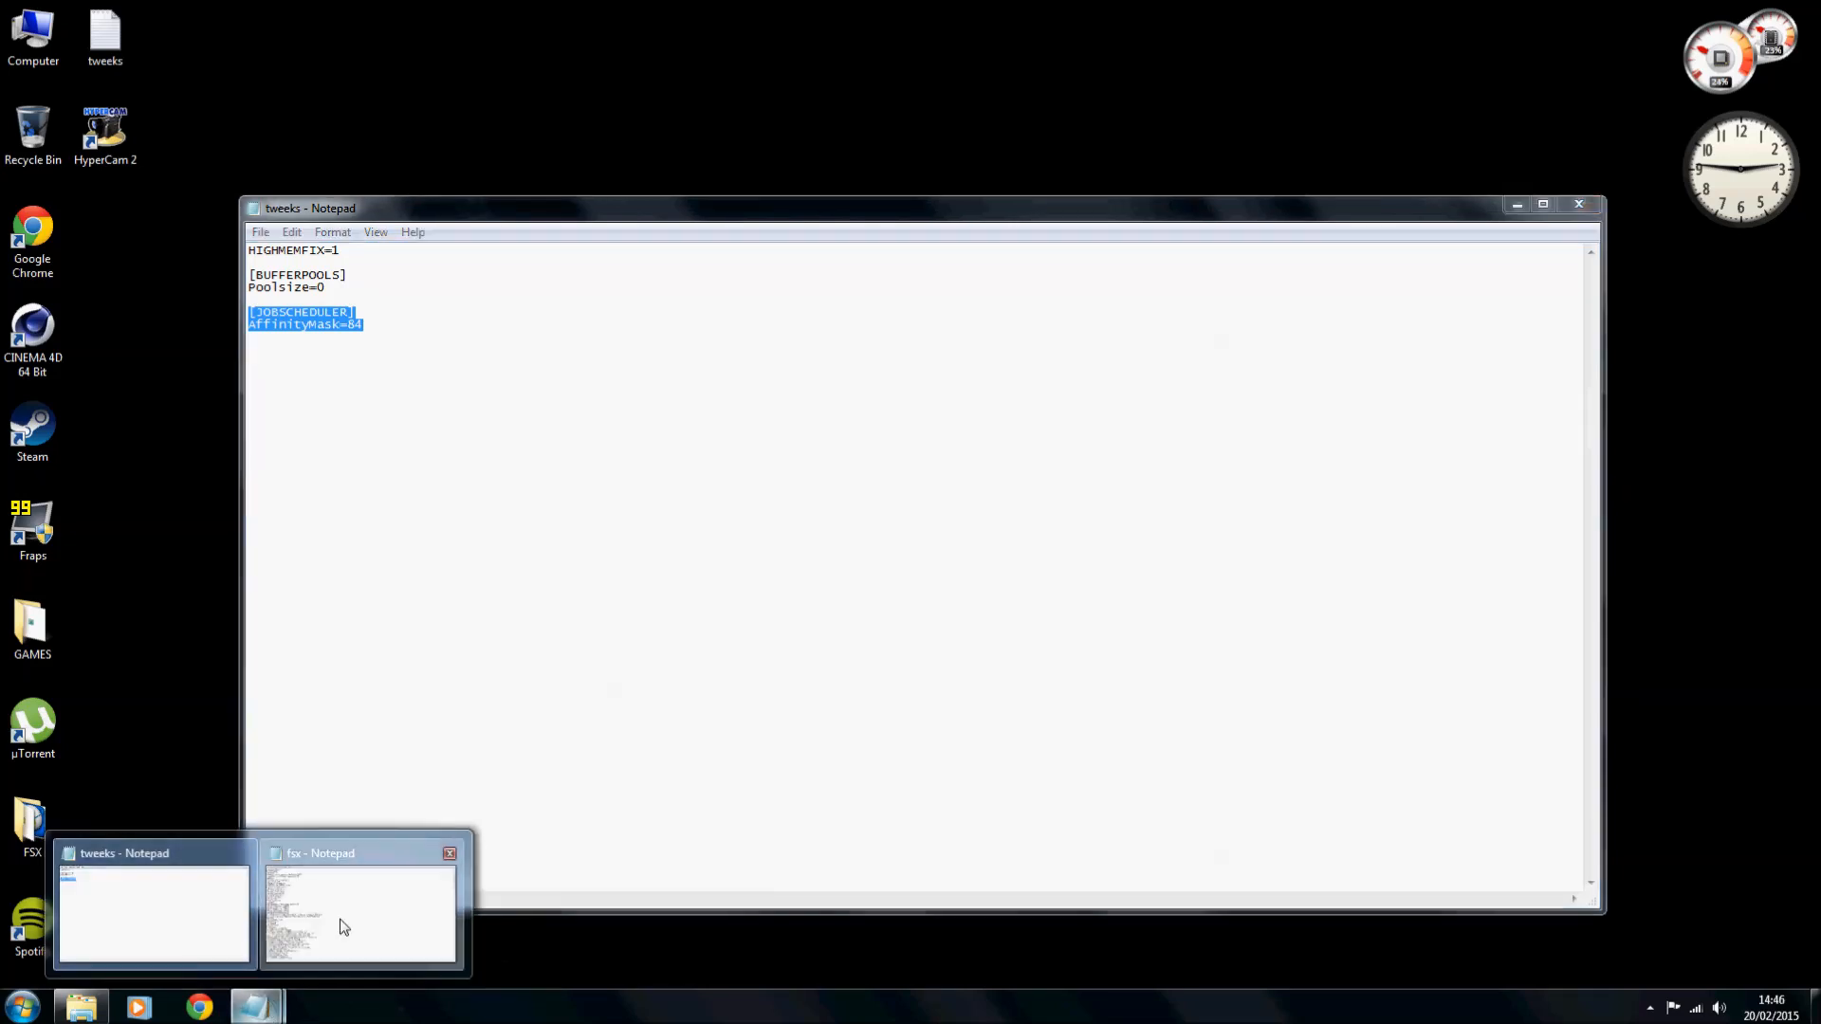
left_click(361, 911)
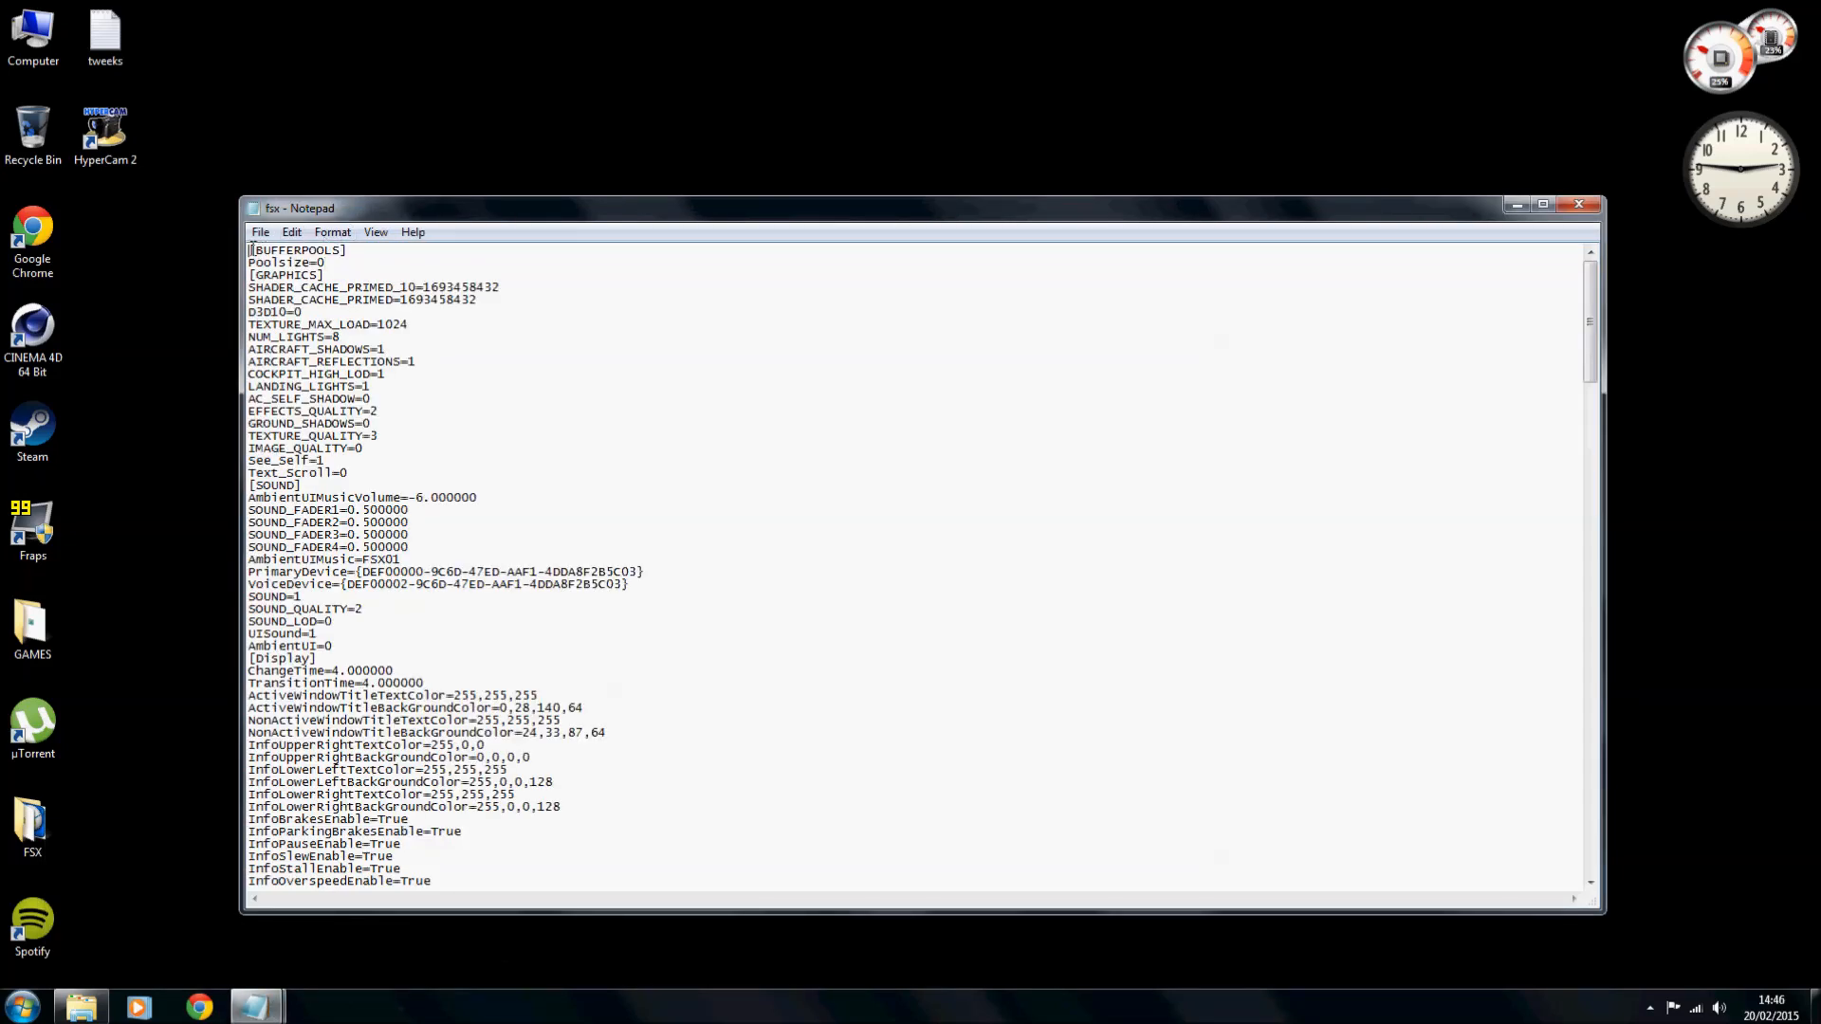
scroll("up", 3)
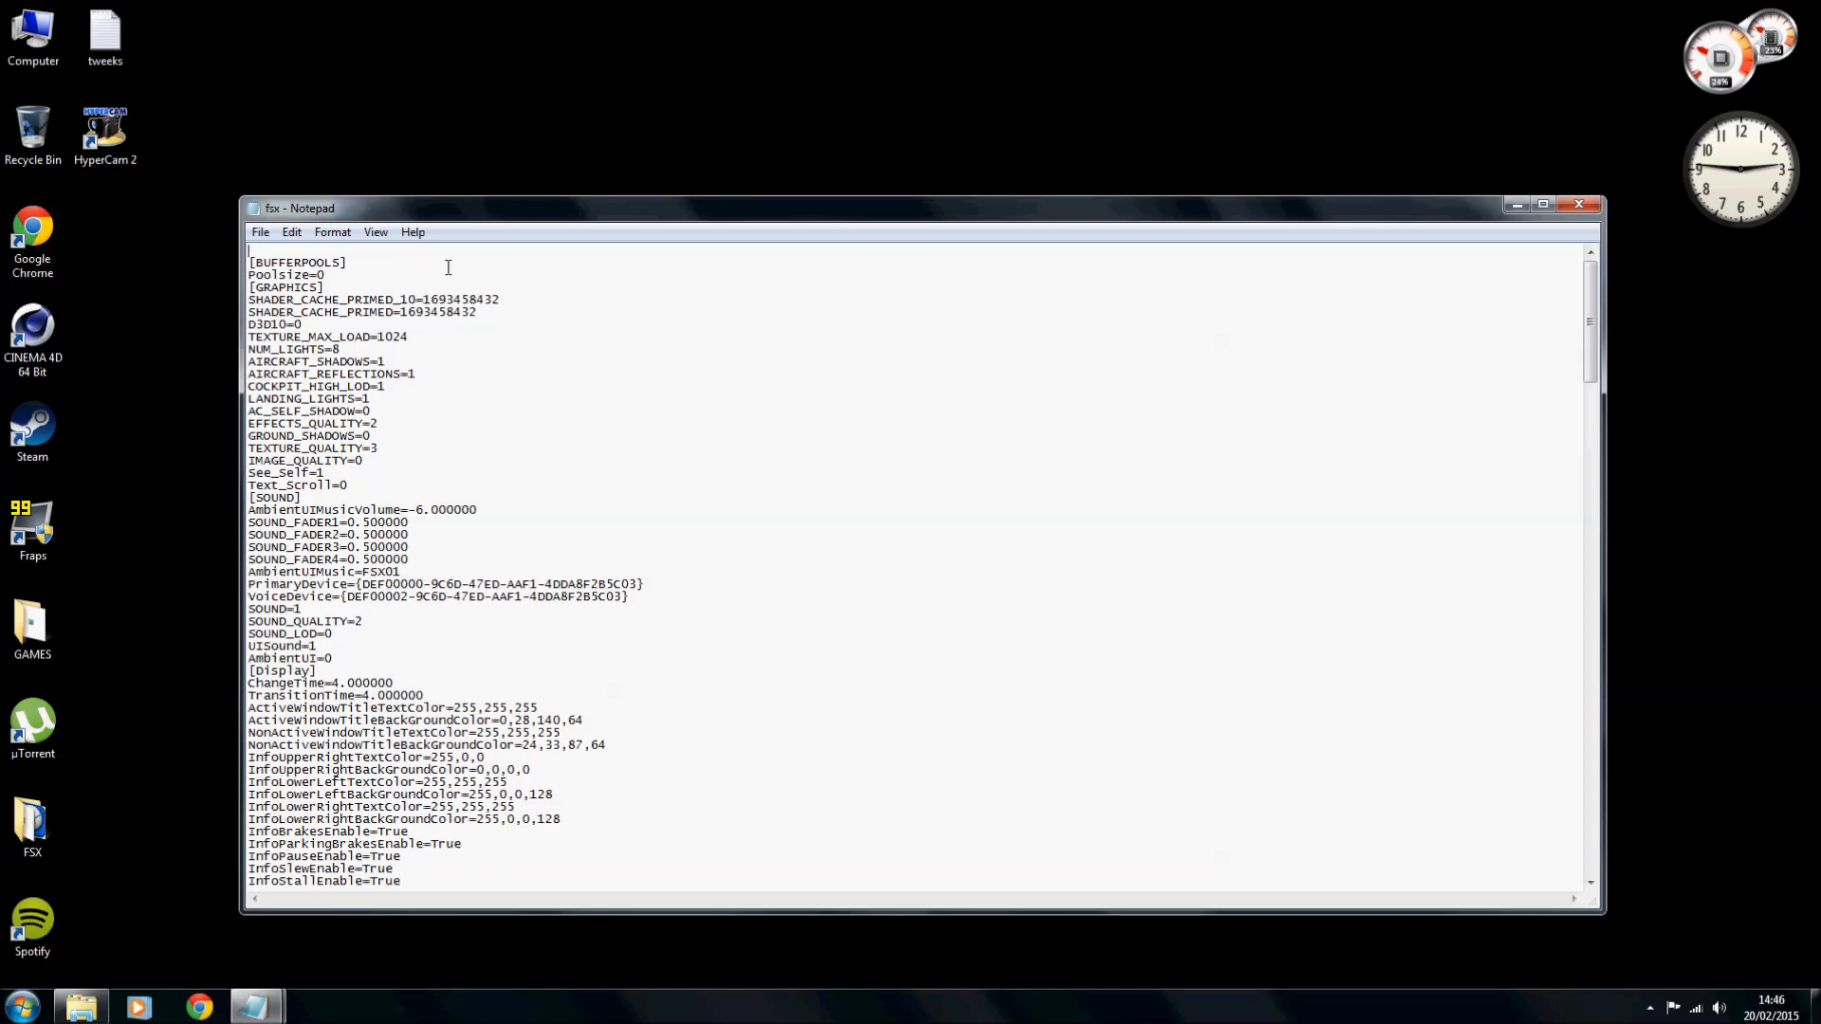
scroll("up", 3)
type("AffinityMask=84")
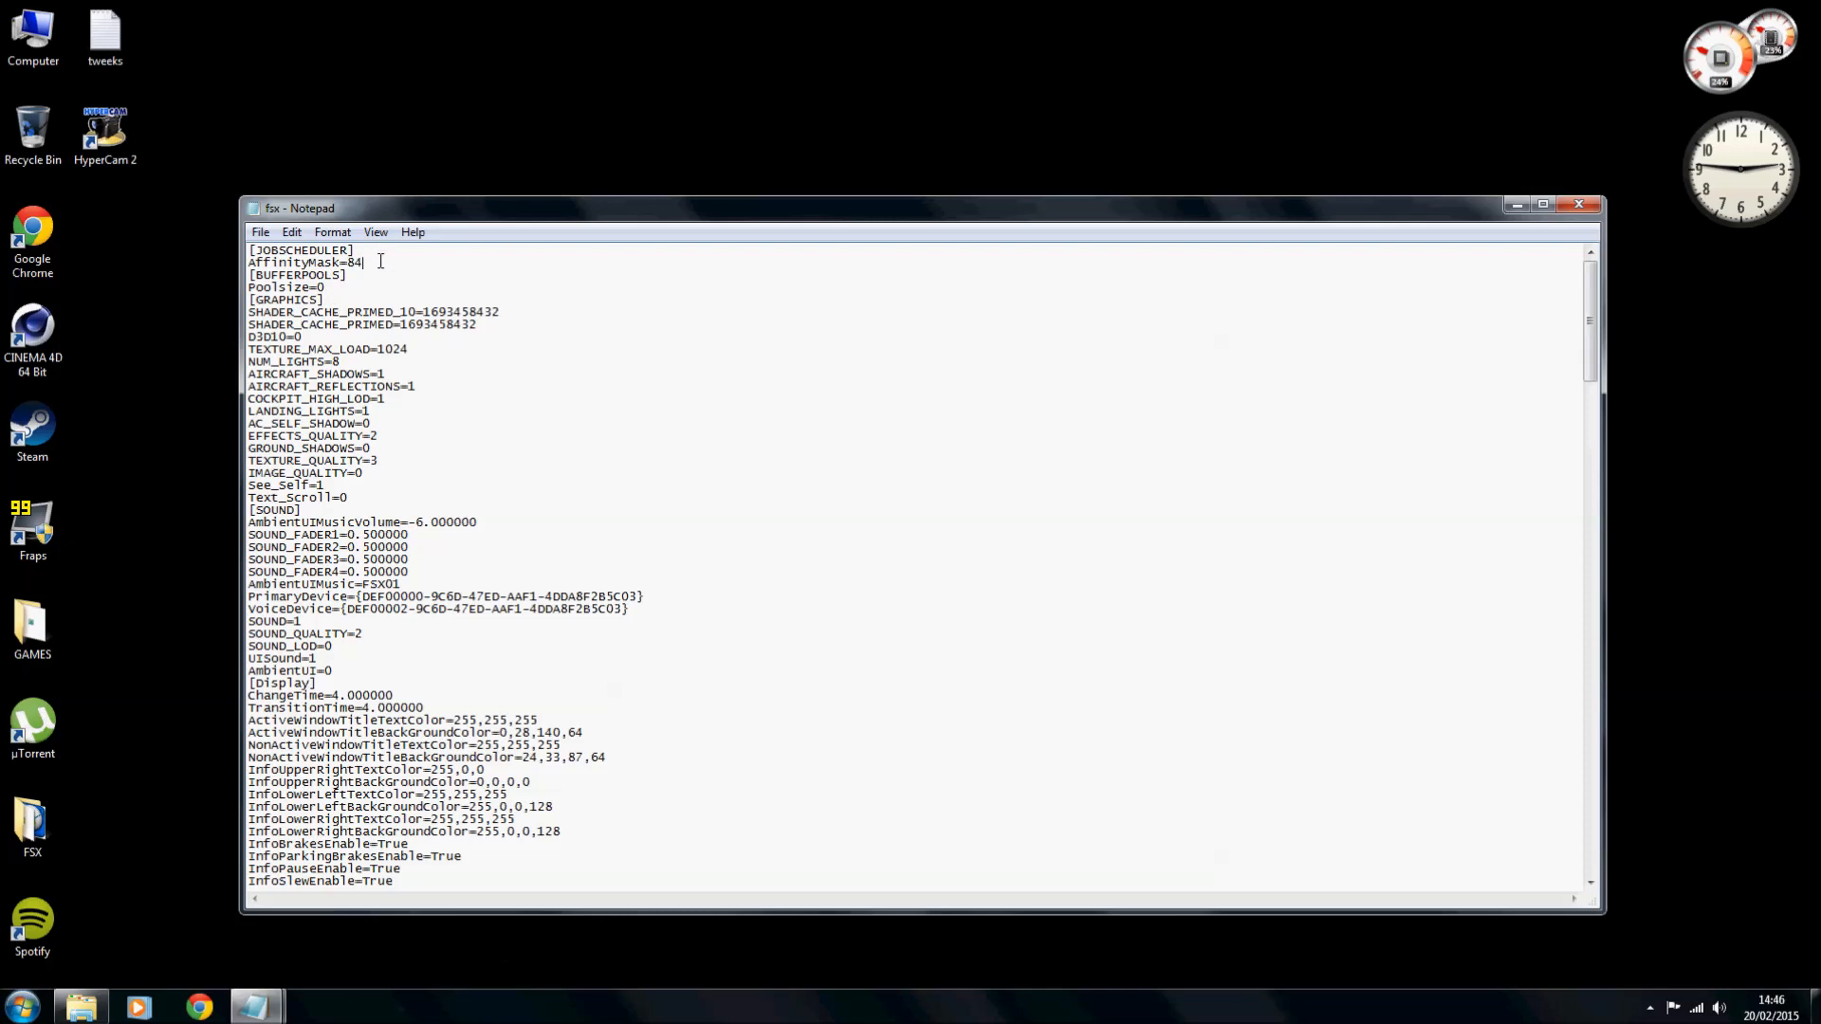
mouse_move(407, 265)
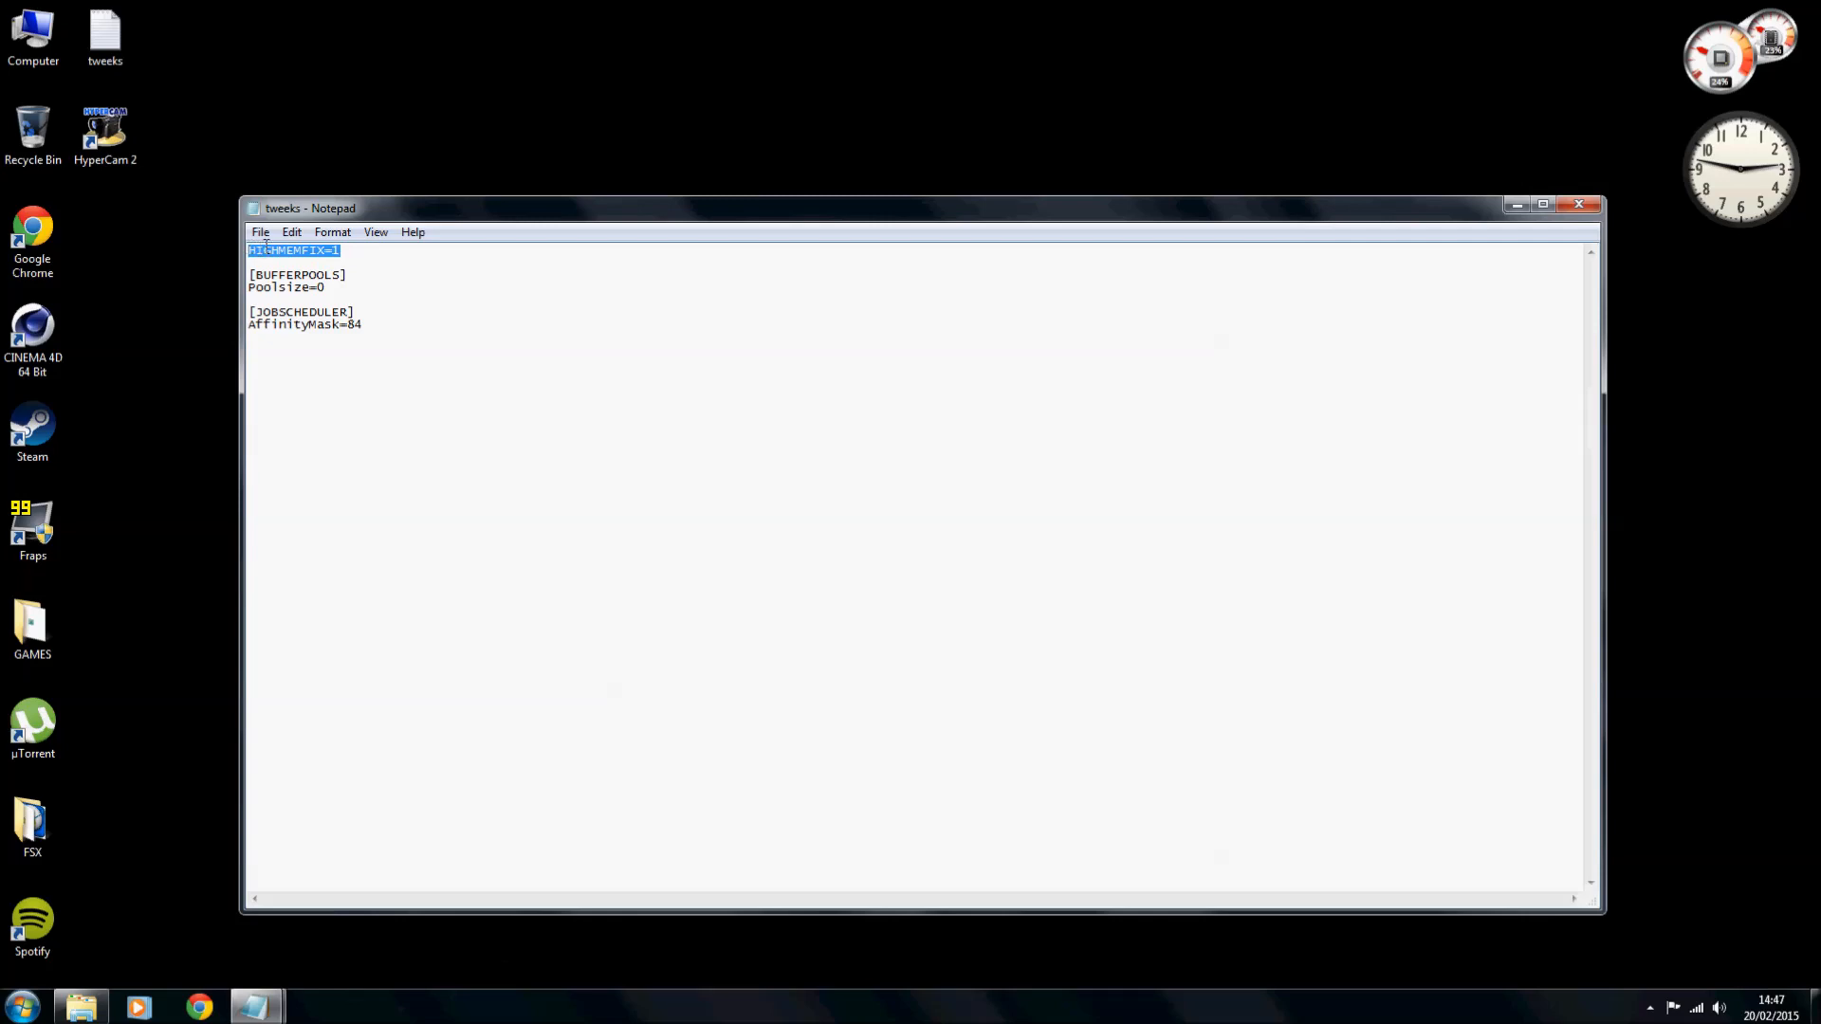
mouse_move(254, 1006)
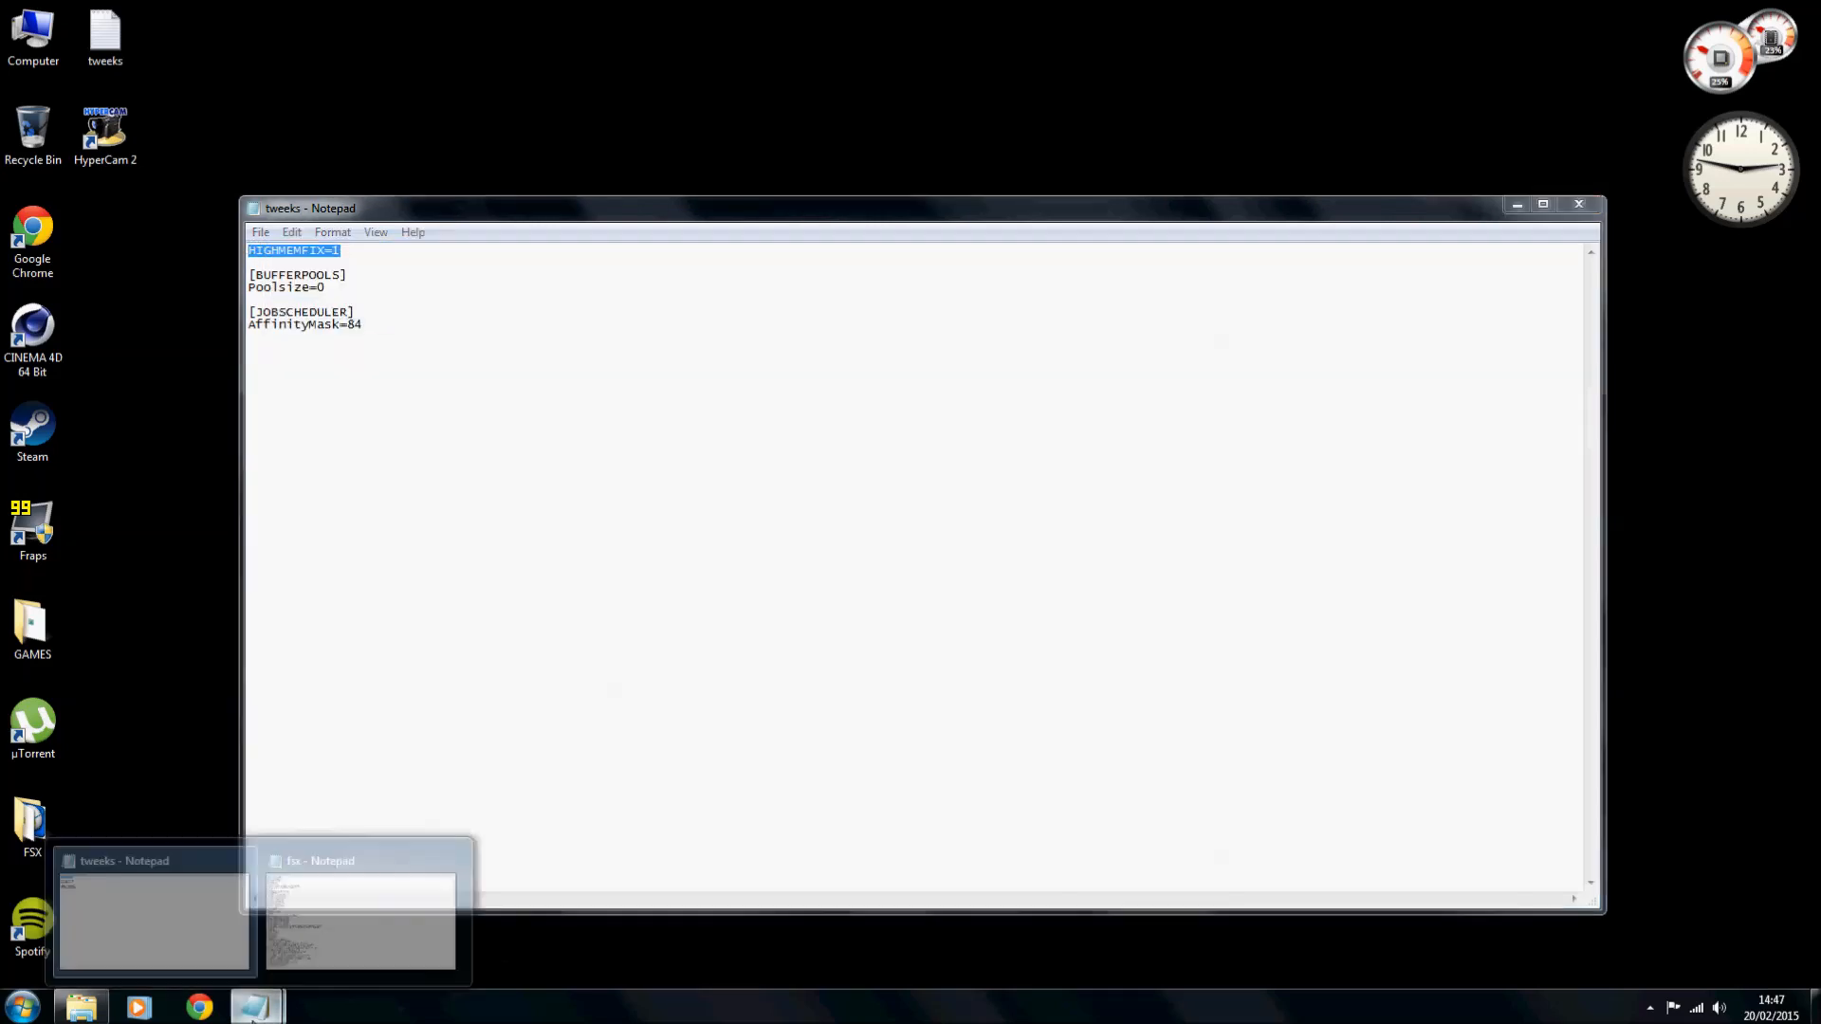
Add the HIGHMEMFIX=1 line under the GRAPHICS section of fsx.cfg.
left_click(361, 917)
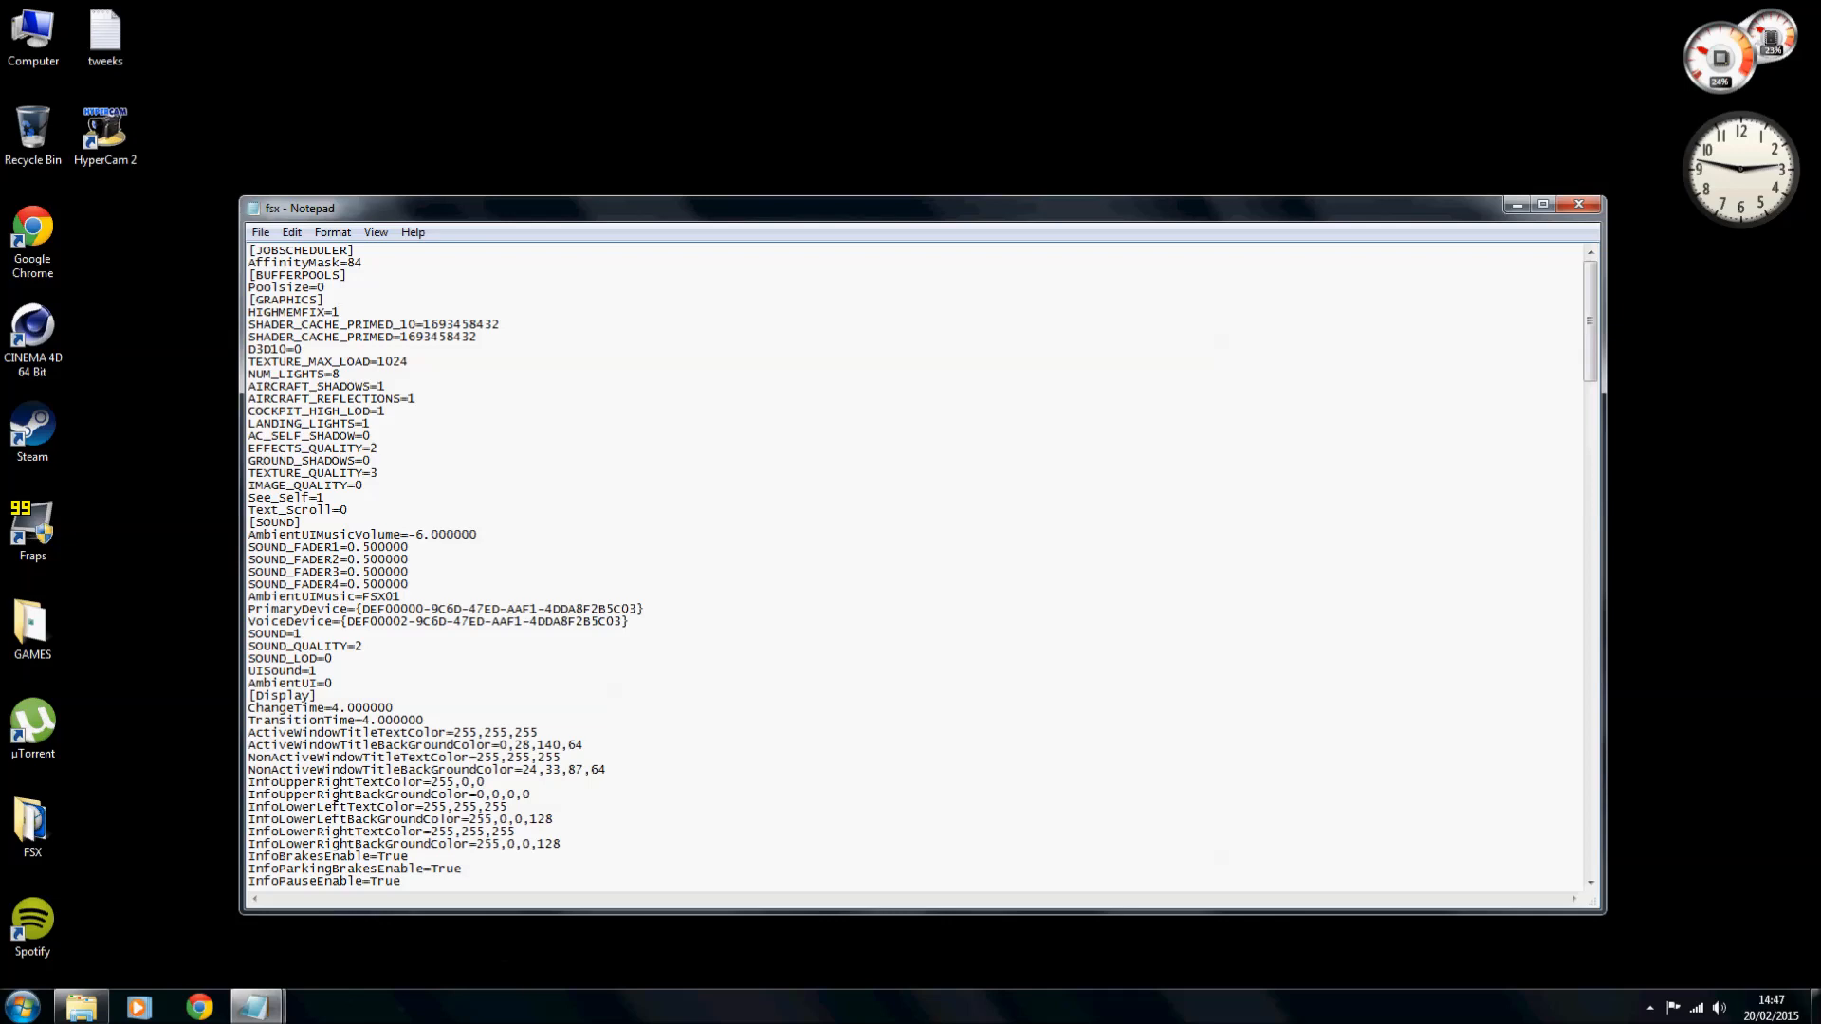
mouse_move(596, 403)
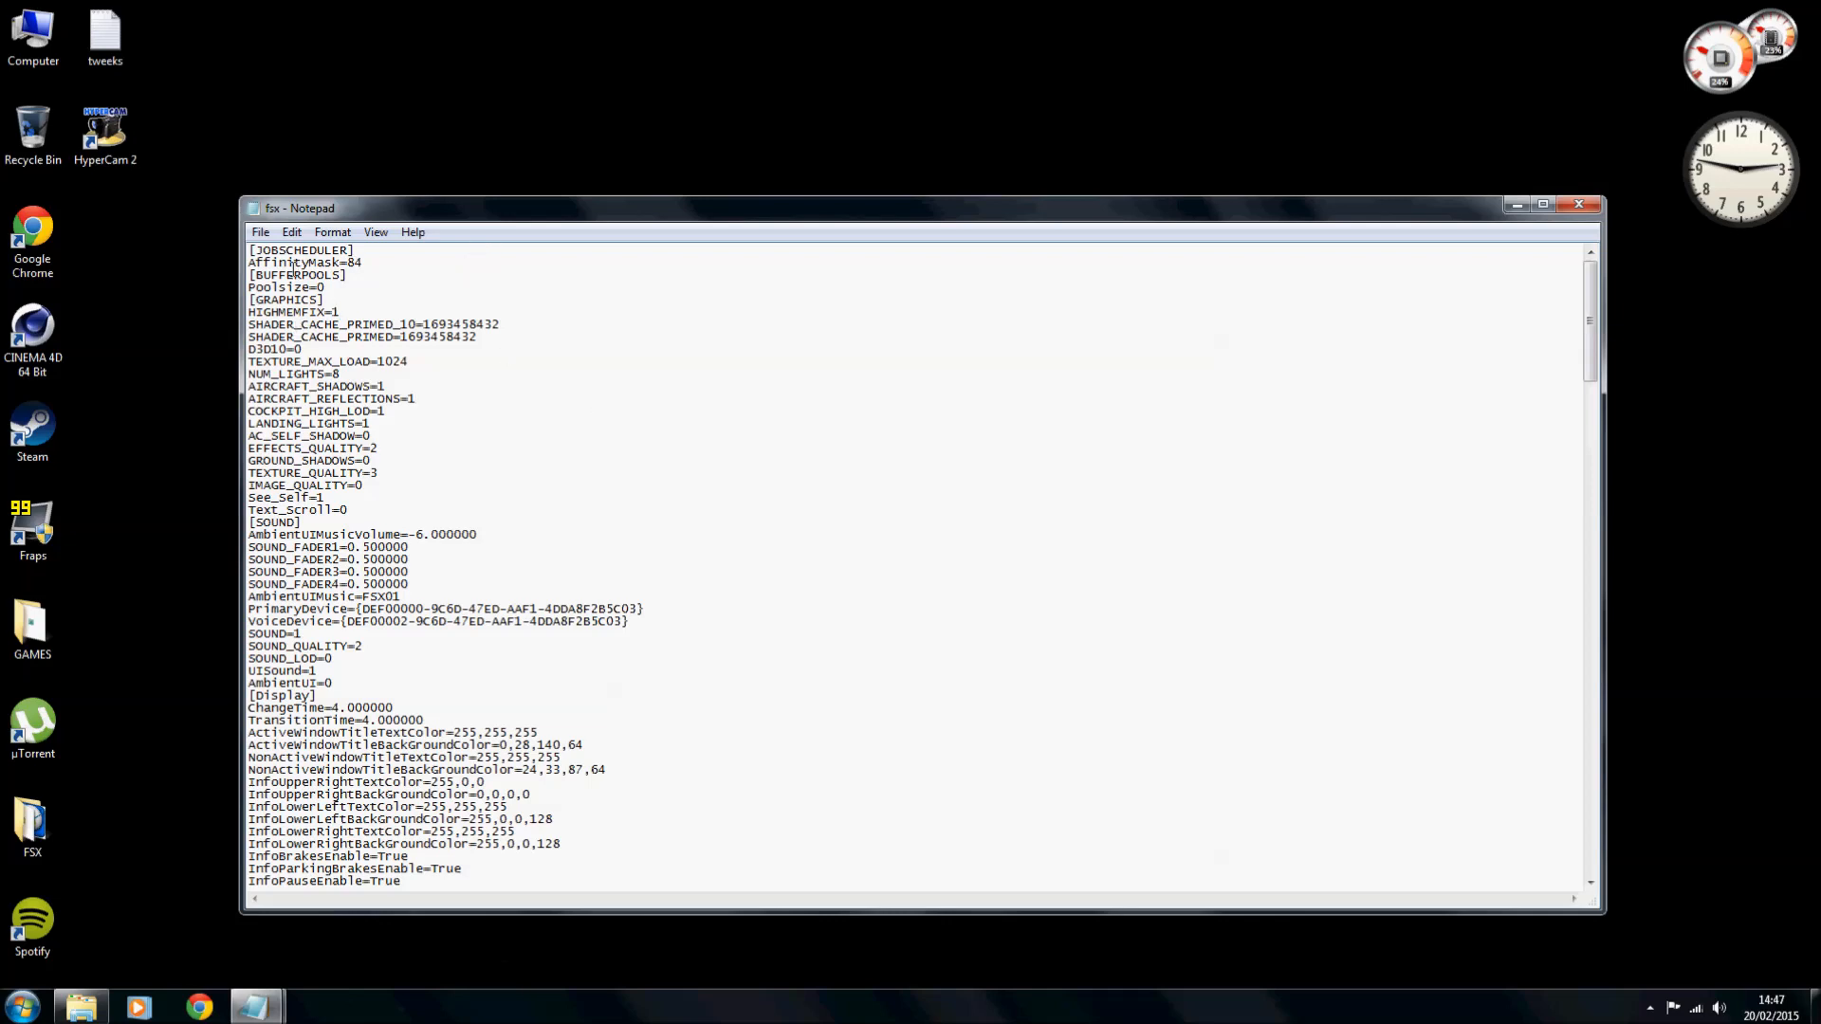
mouse_move(226, 264)
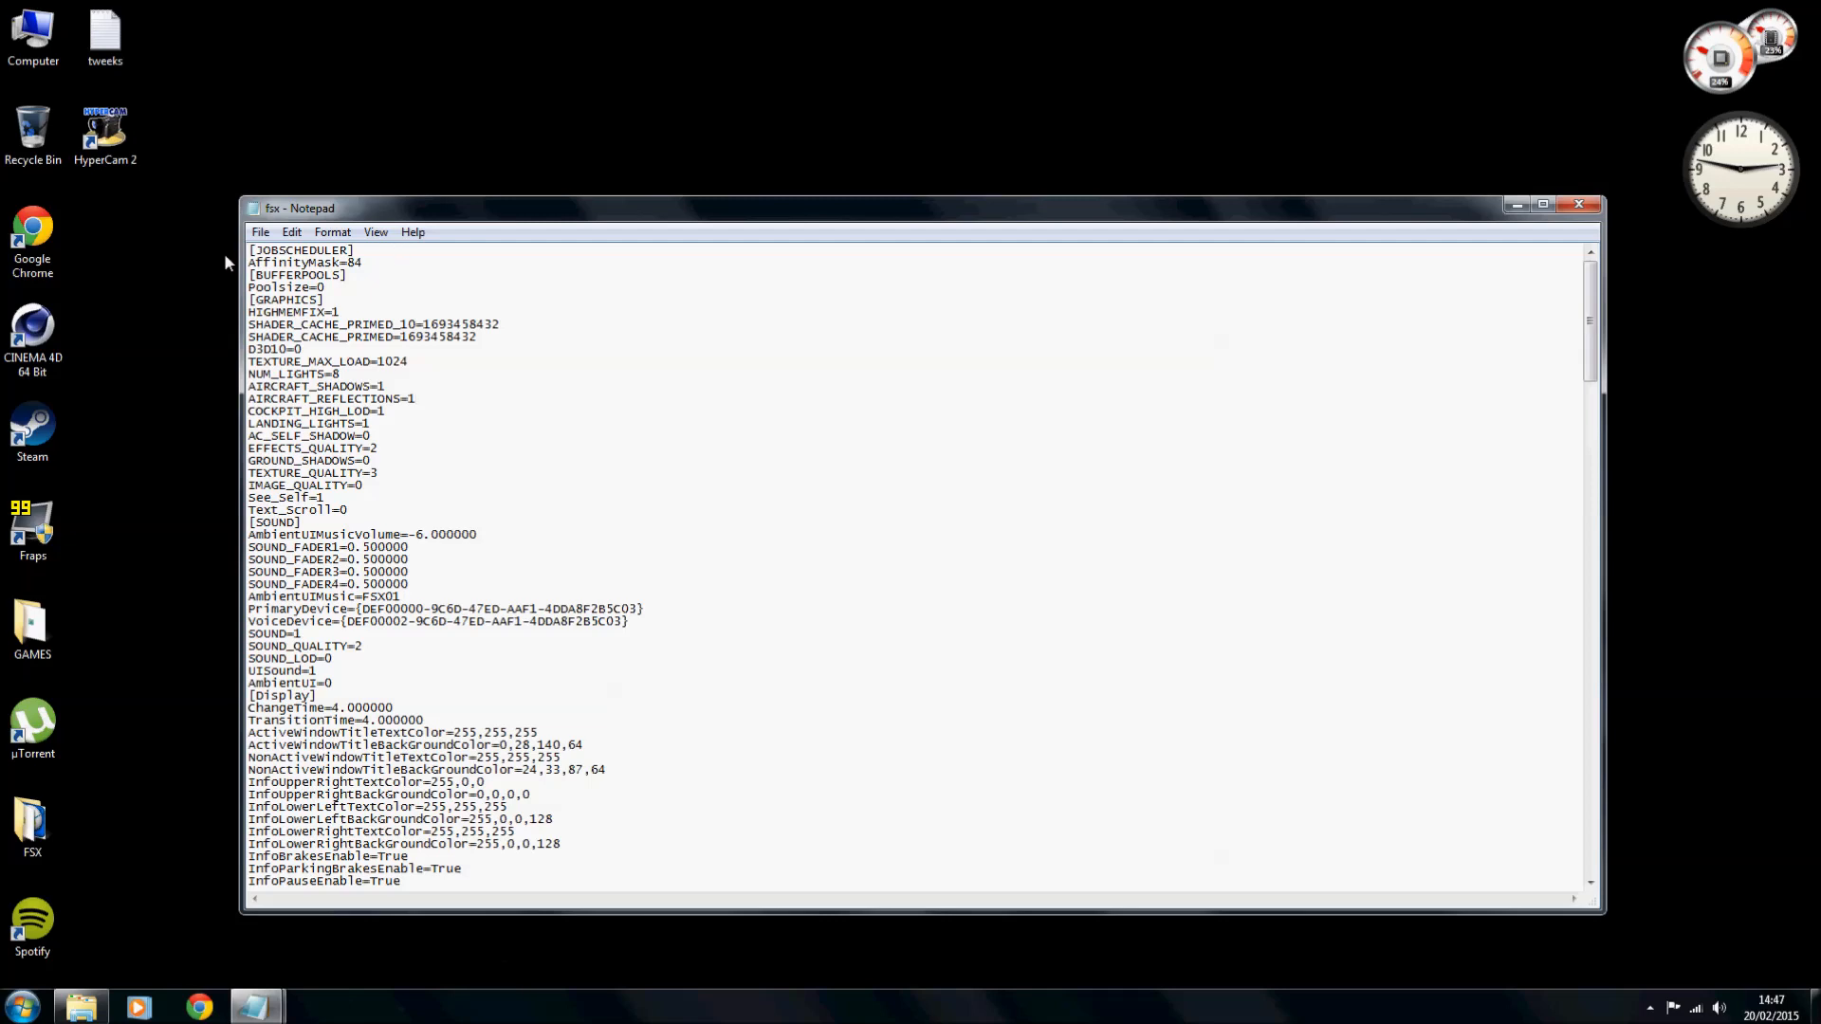
mouse_move(372, 260)
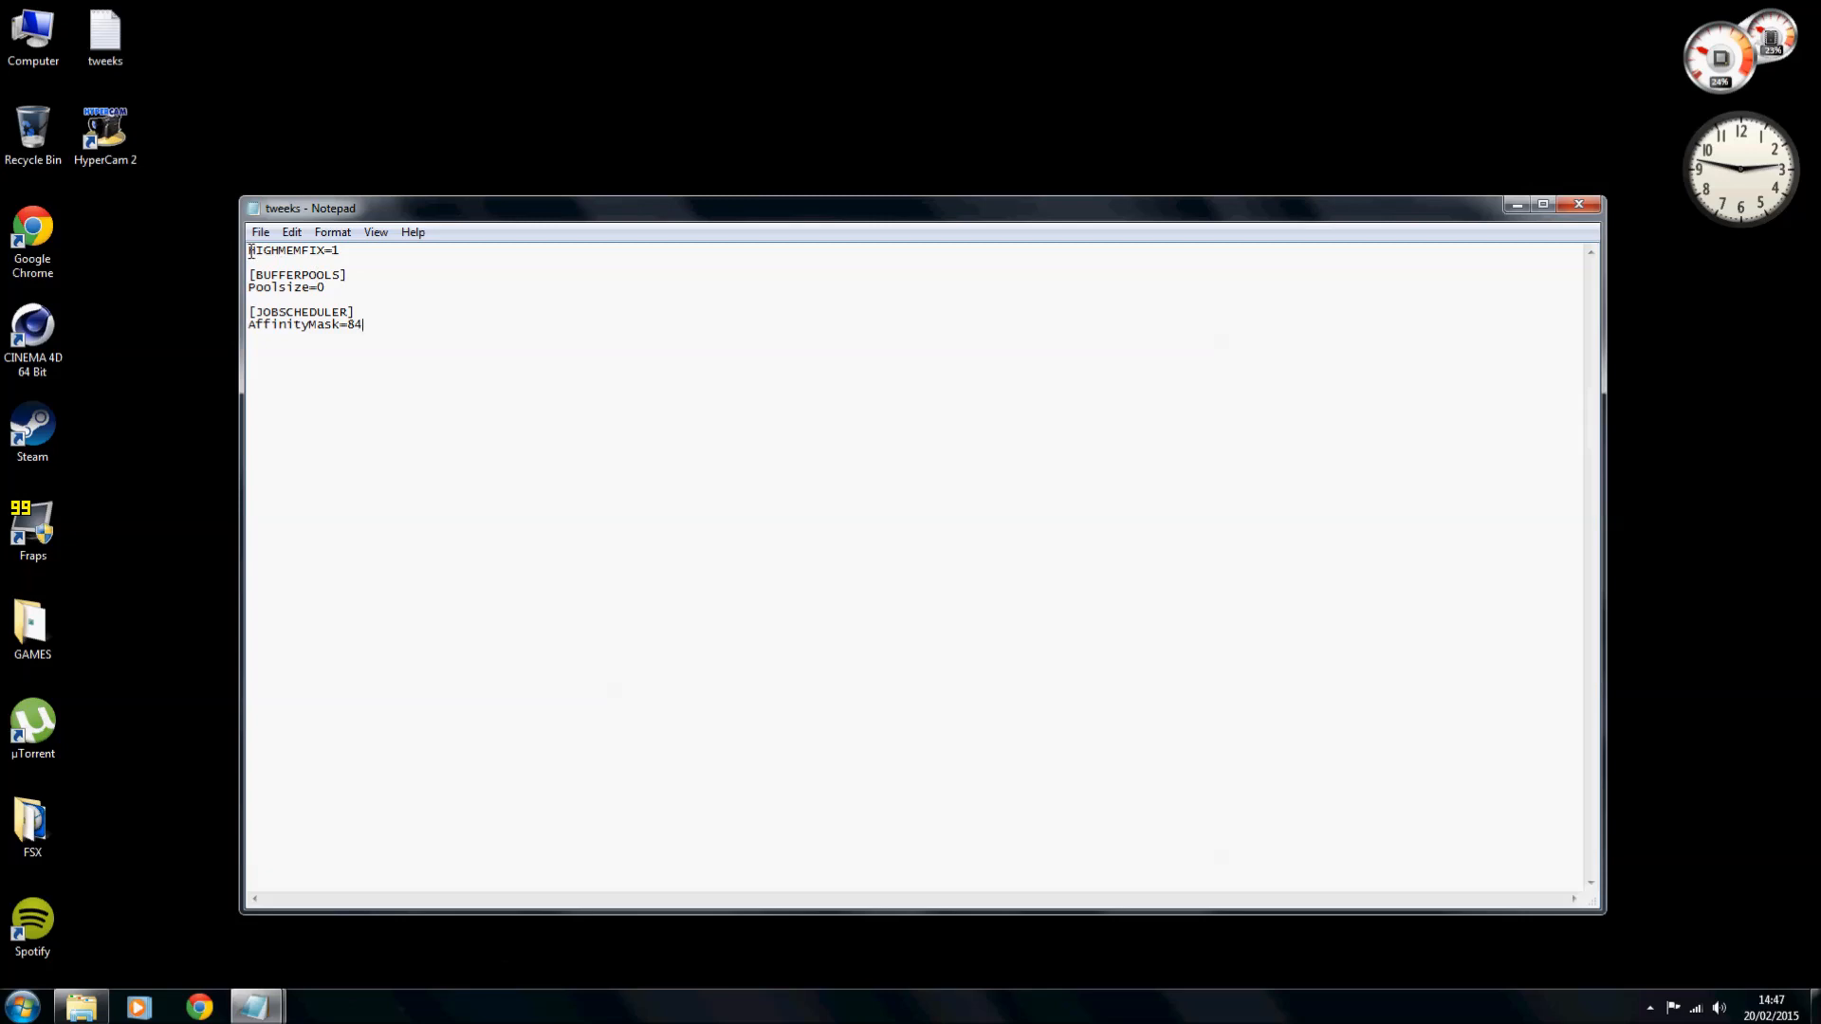
Set the tweeks note's font size to 20 and minimize it so fsx.cfg shows again.
left_click(291, 232)
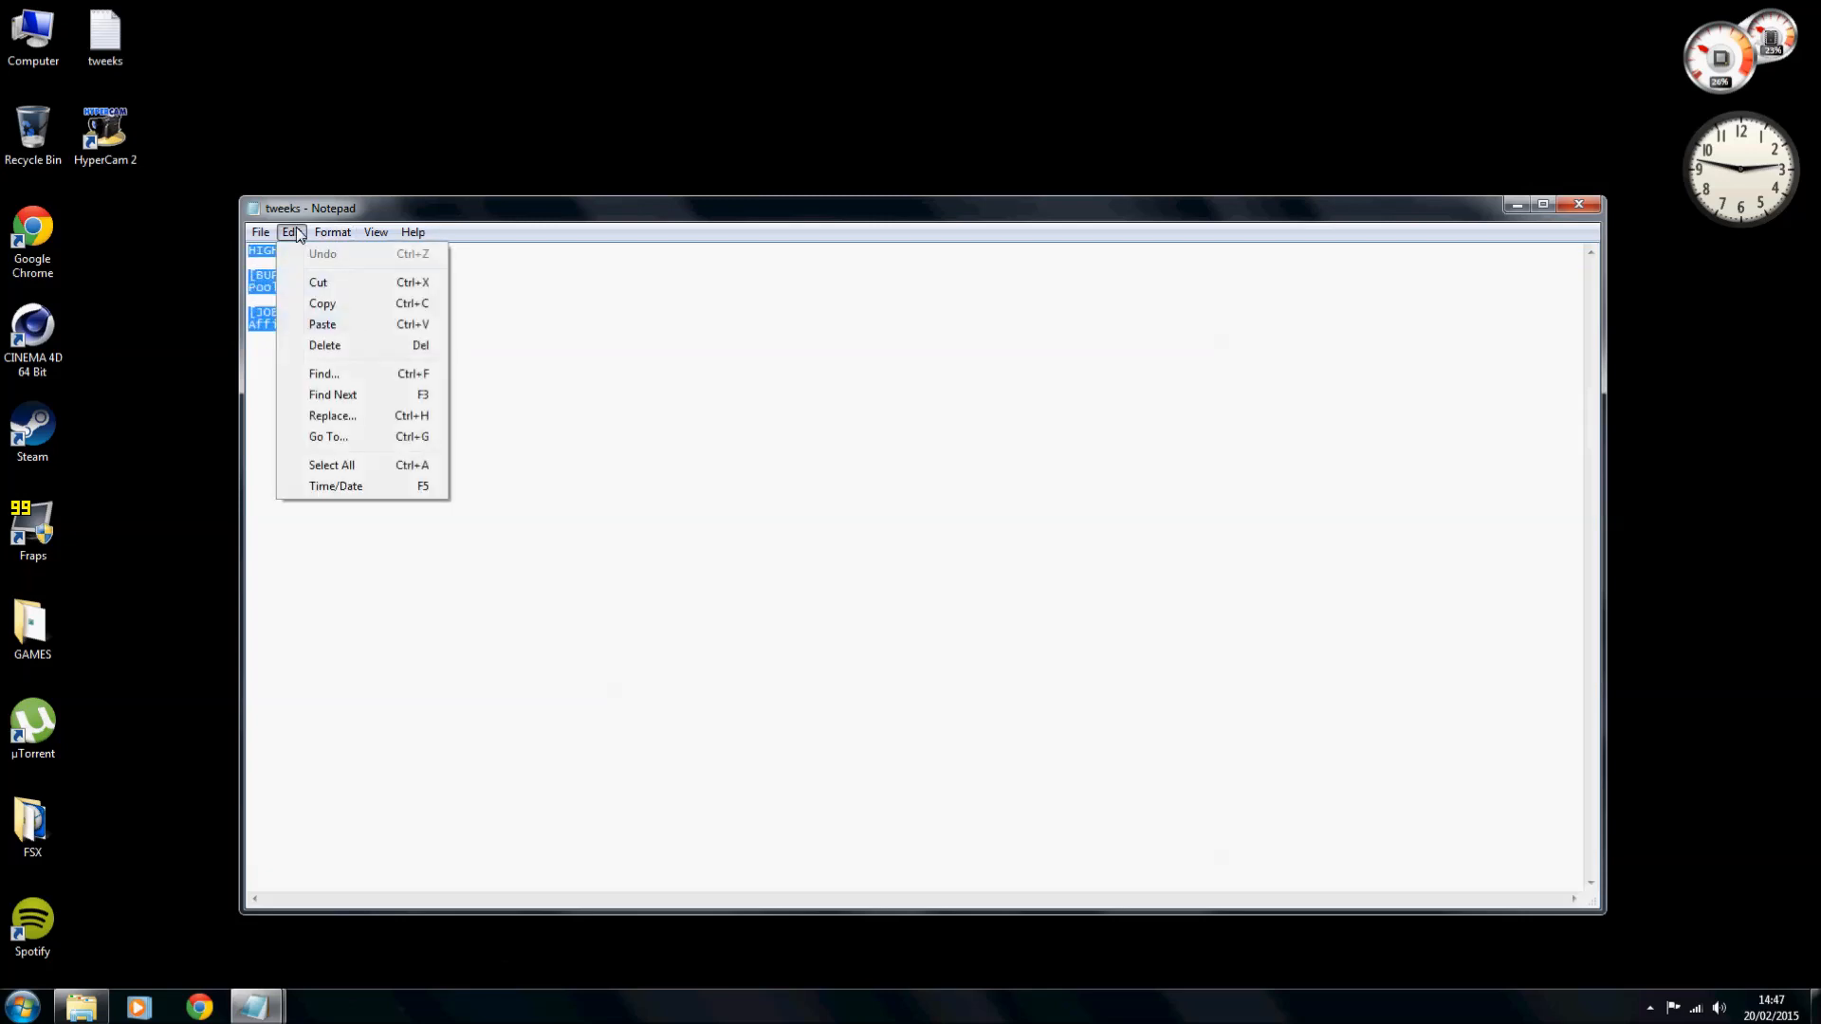
left_click(332, 232)
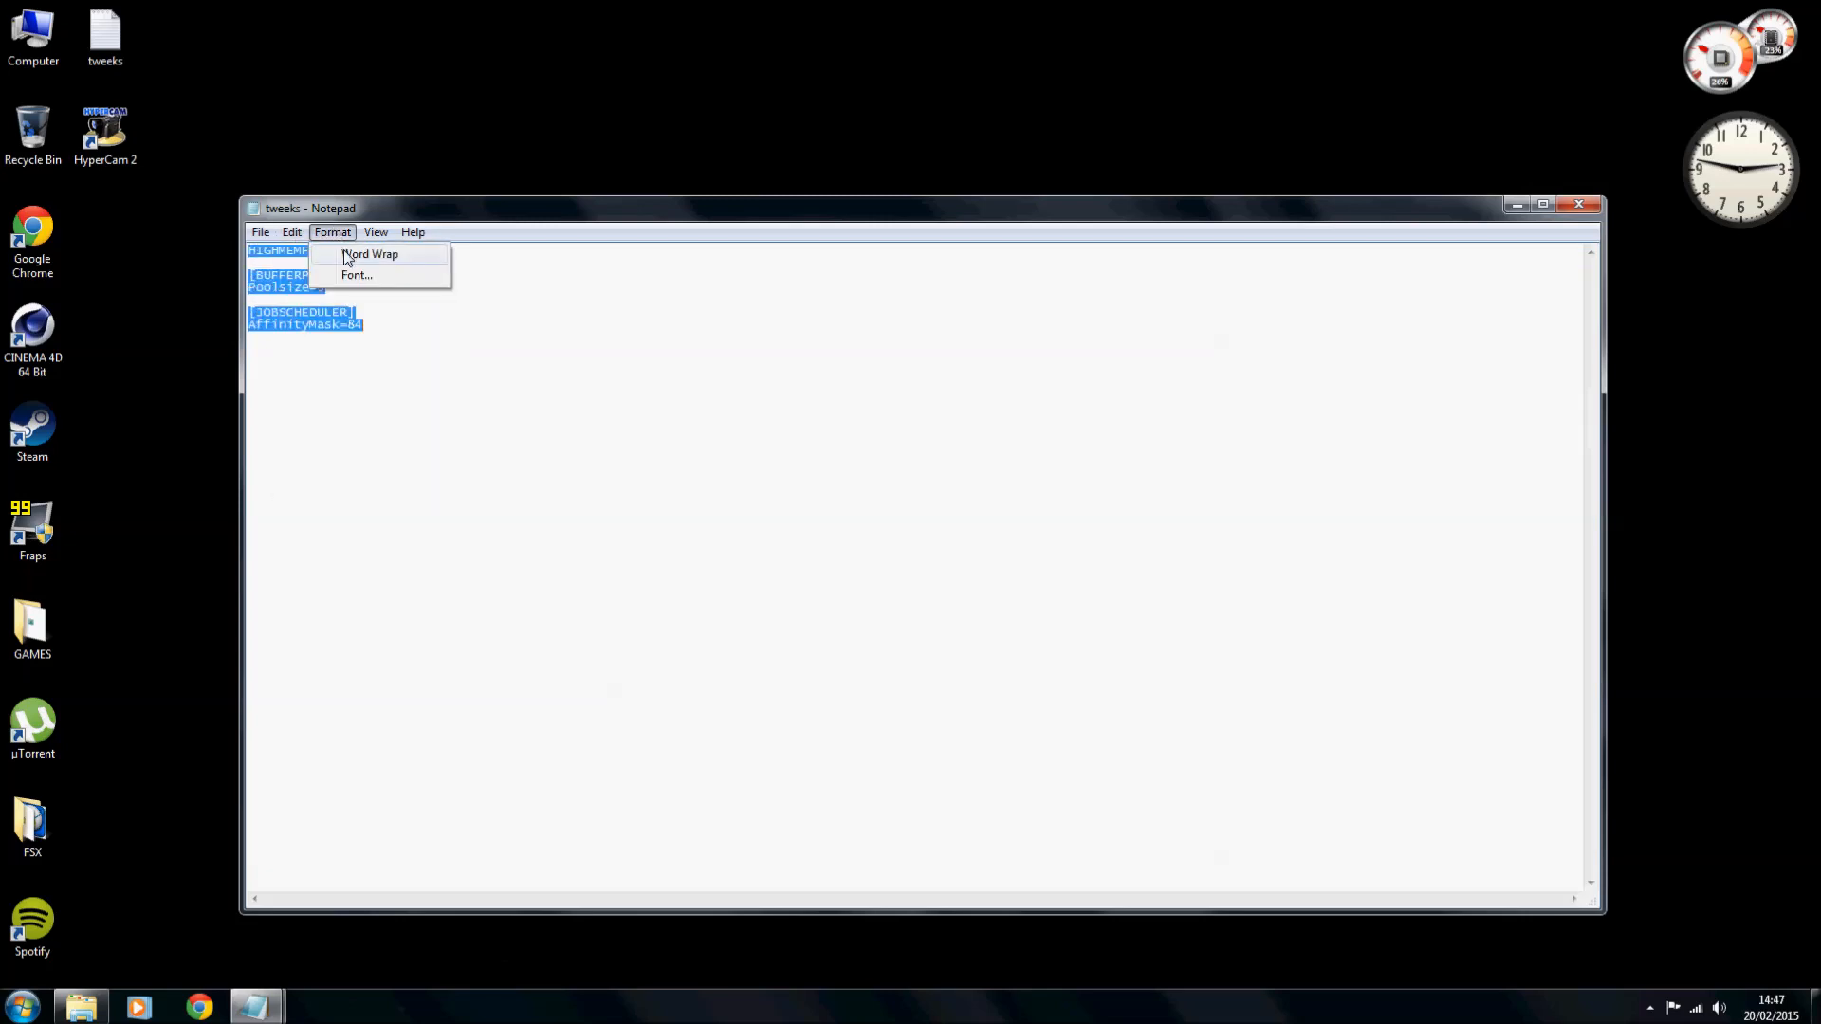
left_click(356, 276)
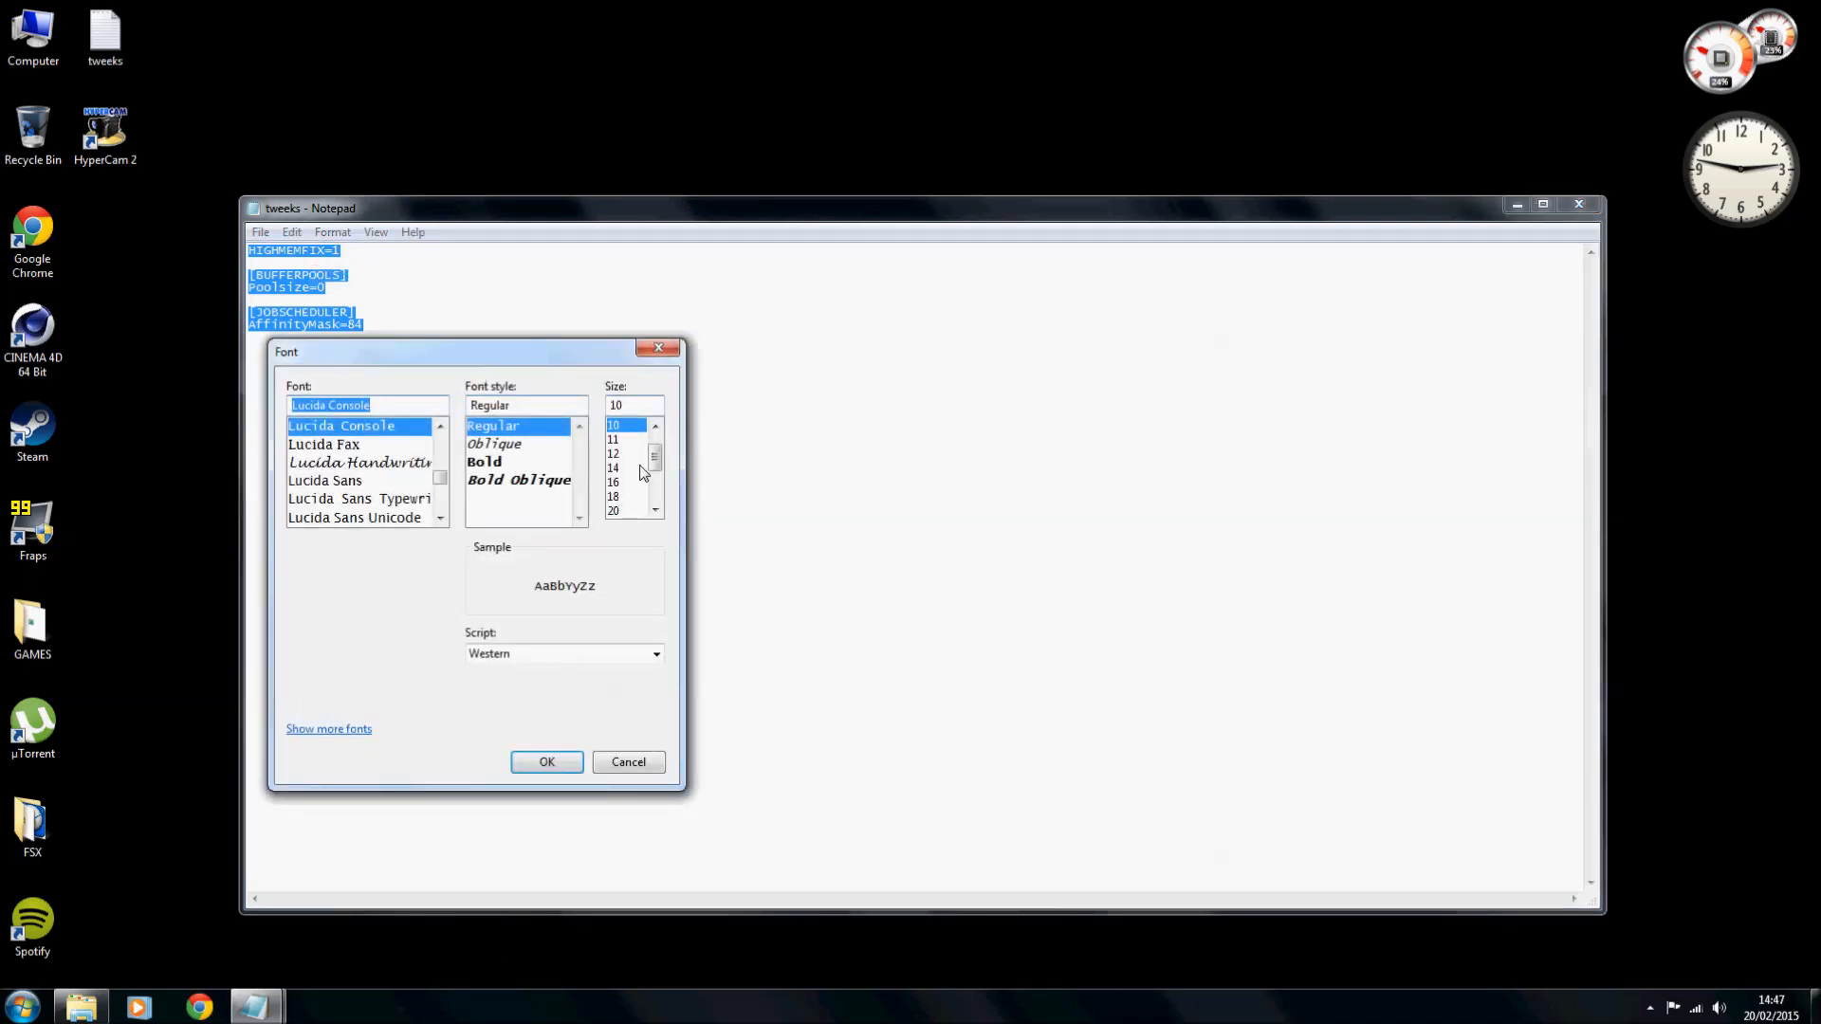
left_click(613, 510)
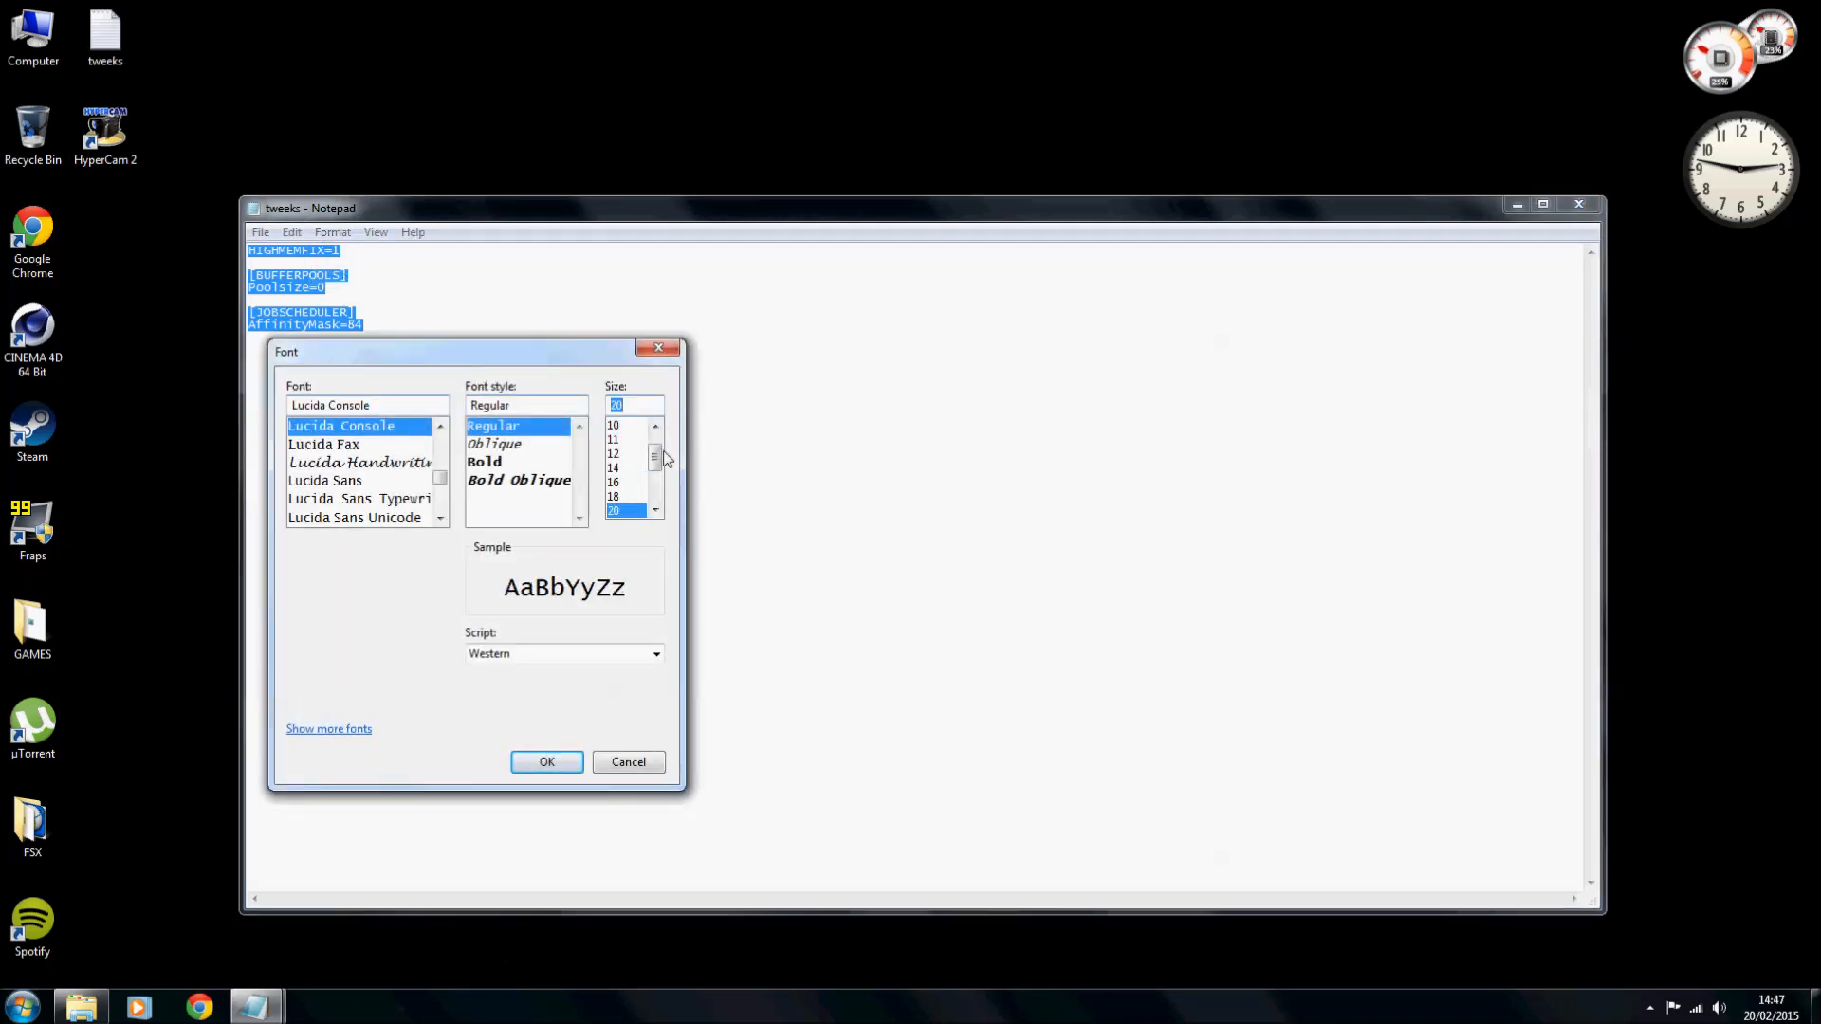
left_click(546, 762)
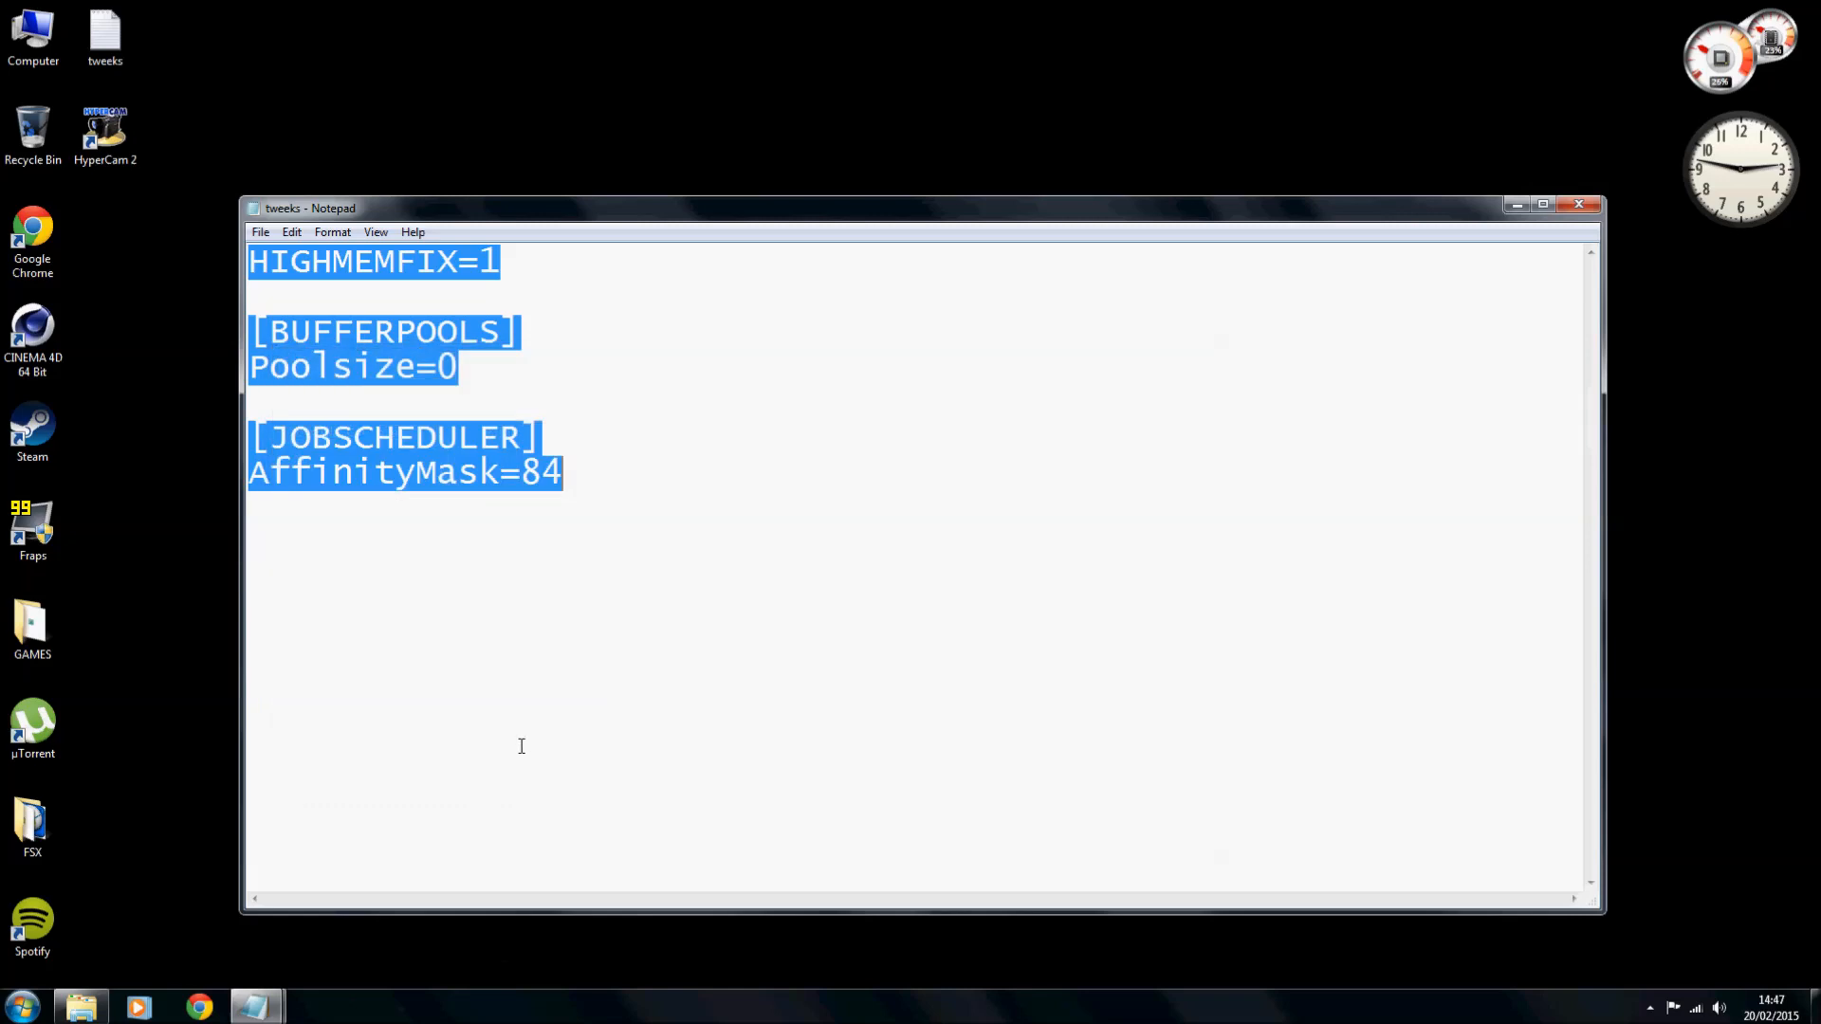
left_click(564, 472)
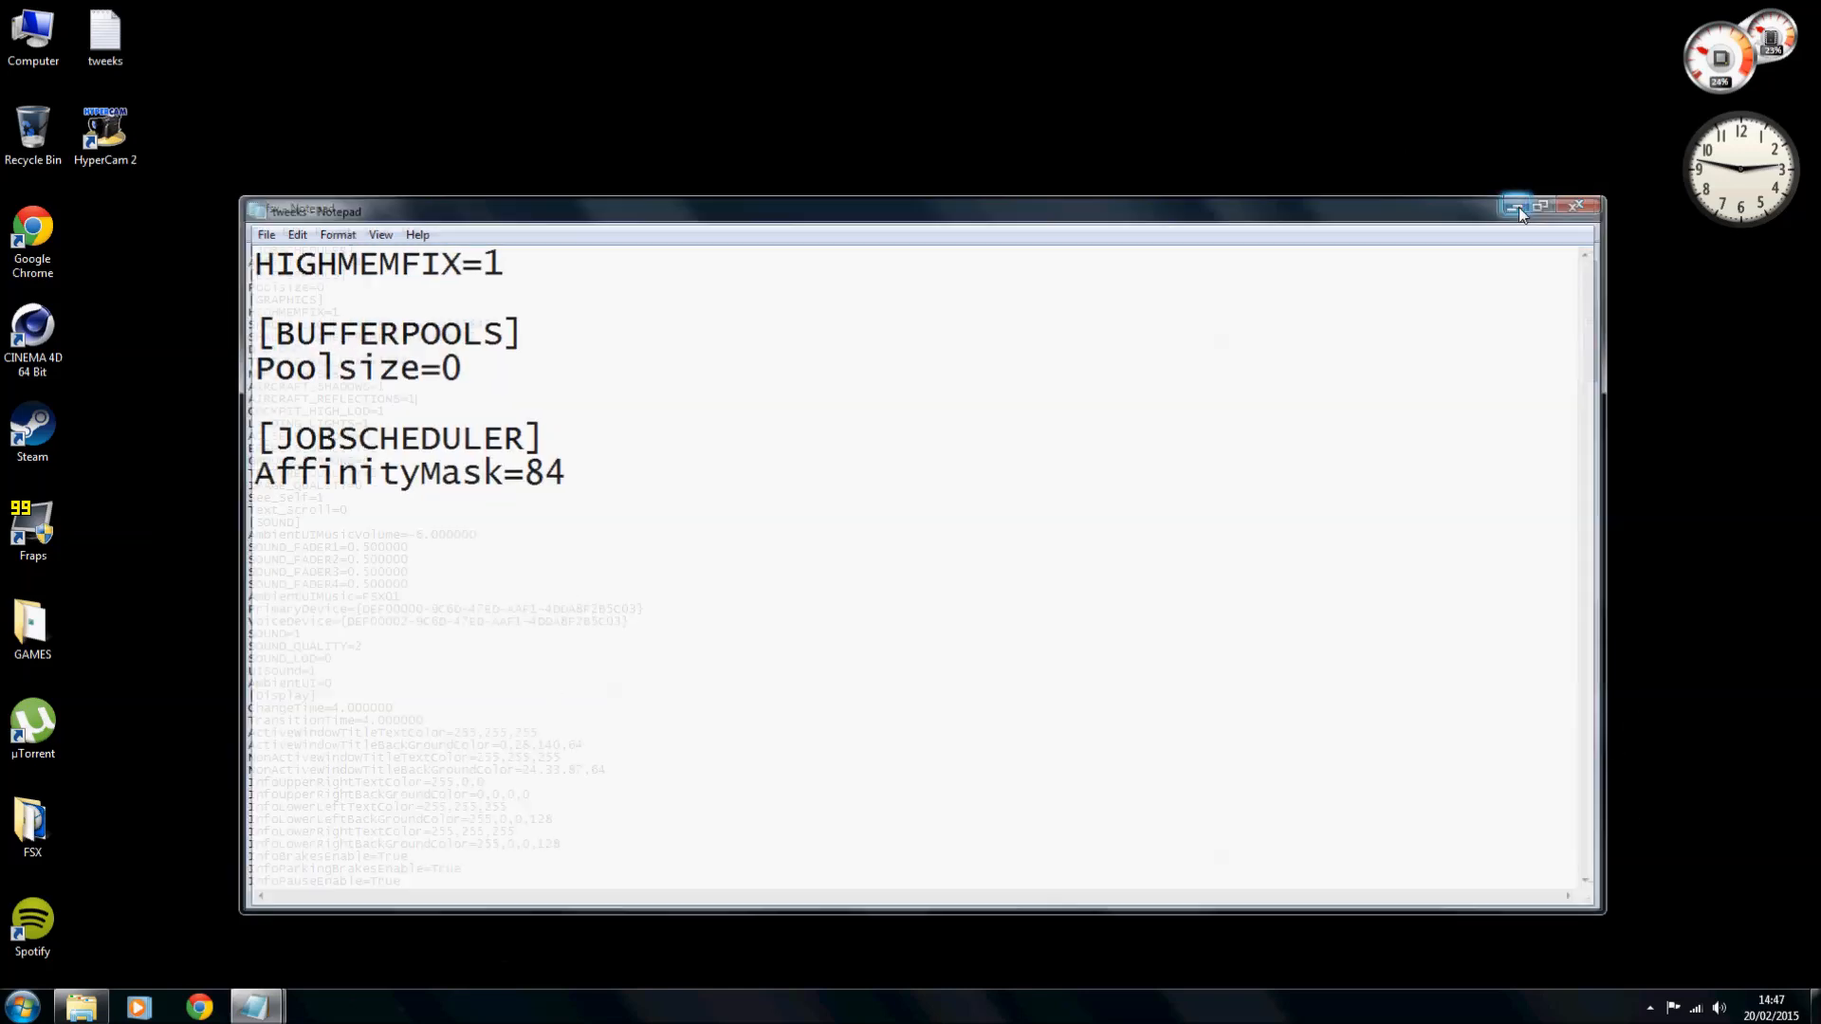
left_click(1518, 206)
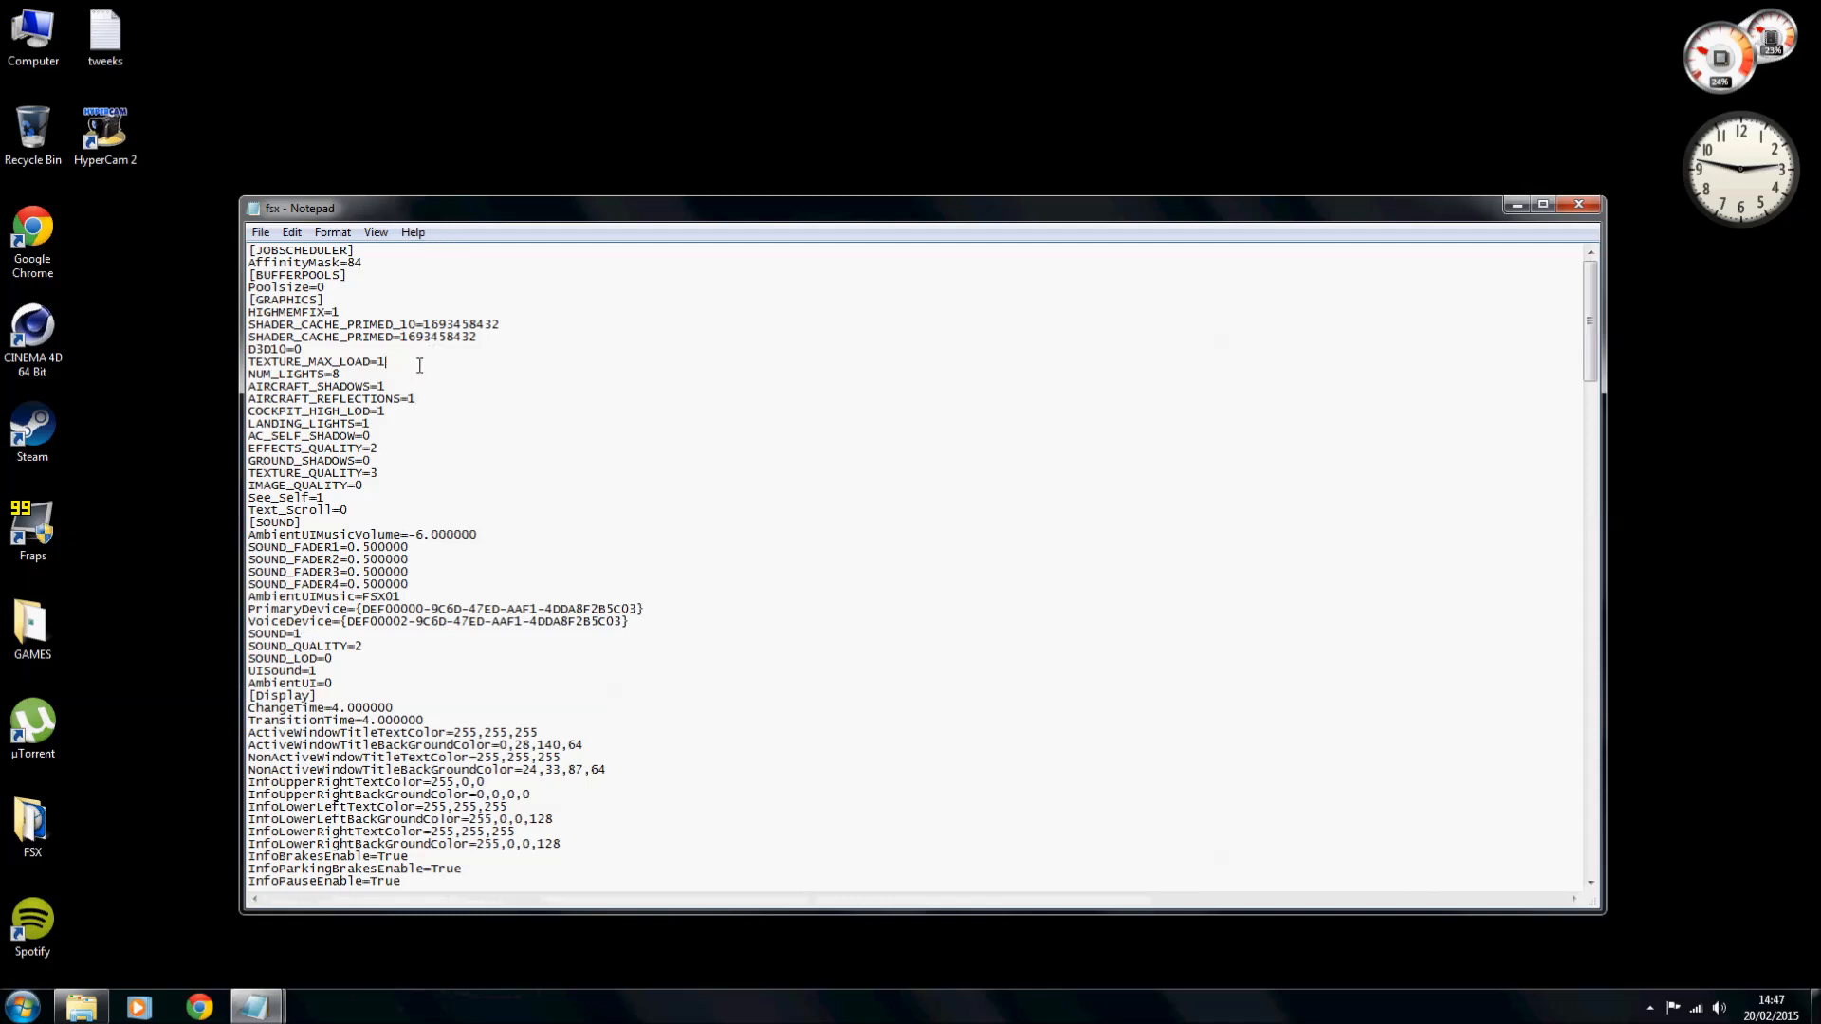
Change TEXTURE_MAX_LOAD from 1024 to 4096 under the GRAPHICS section.
type("40")
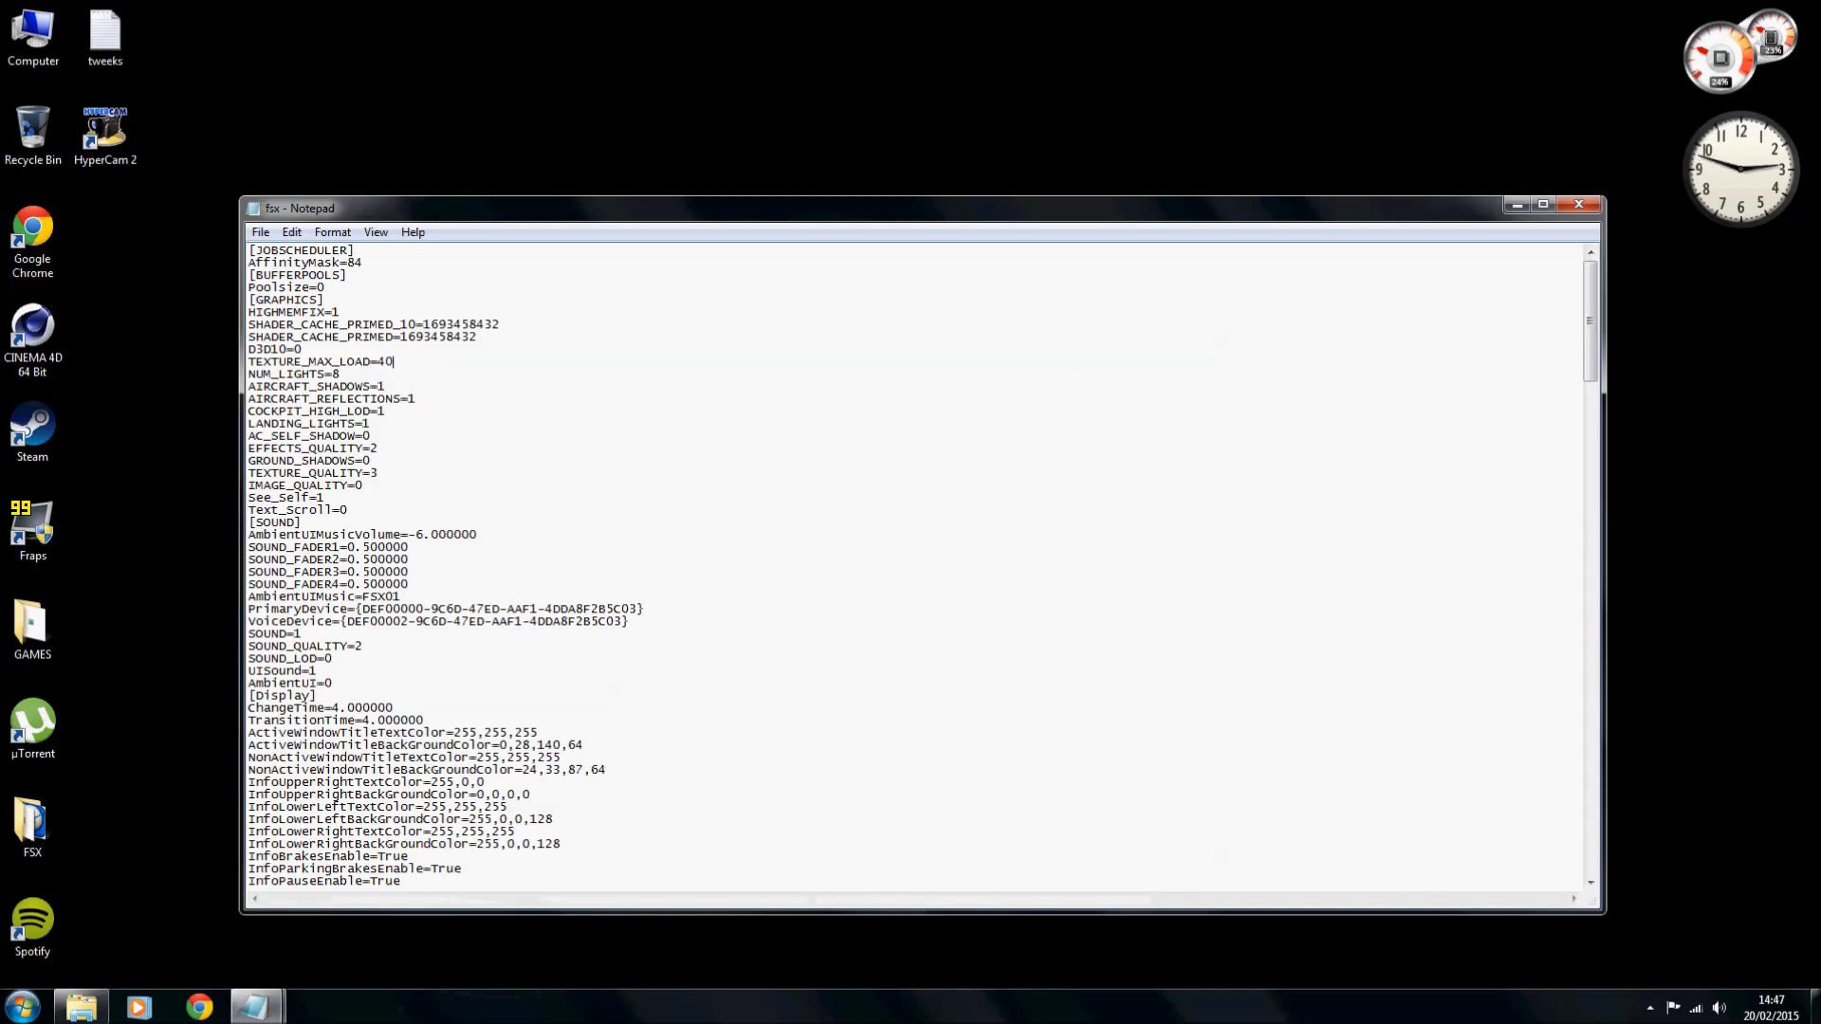
type("96")
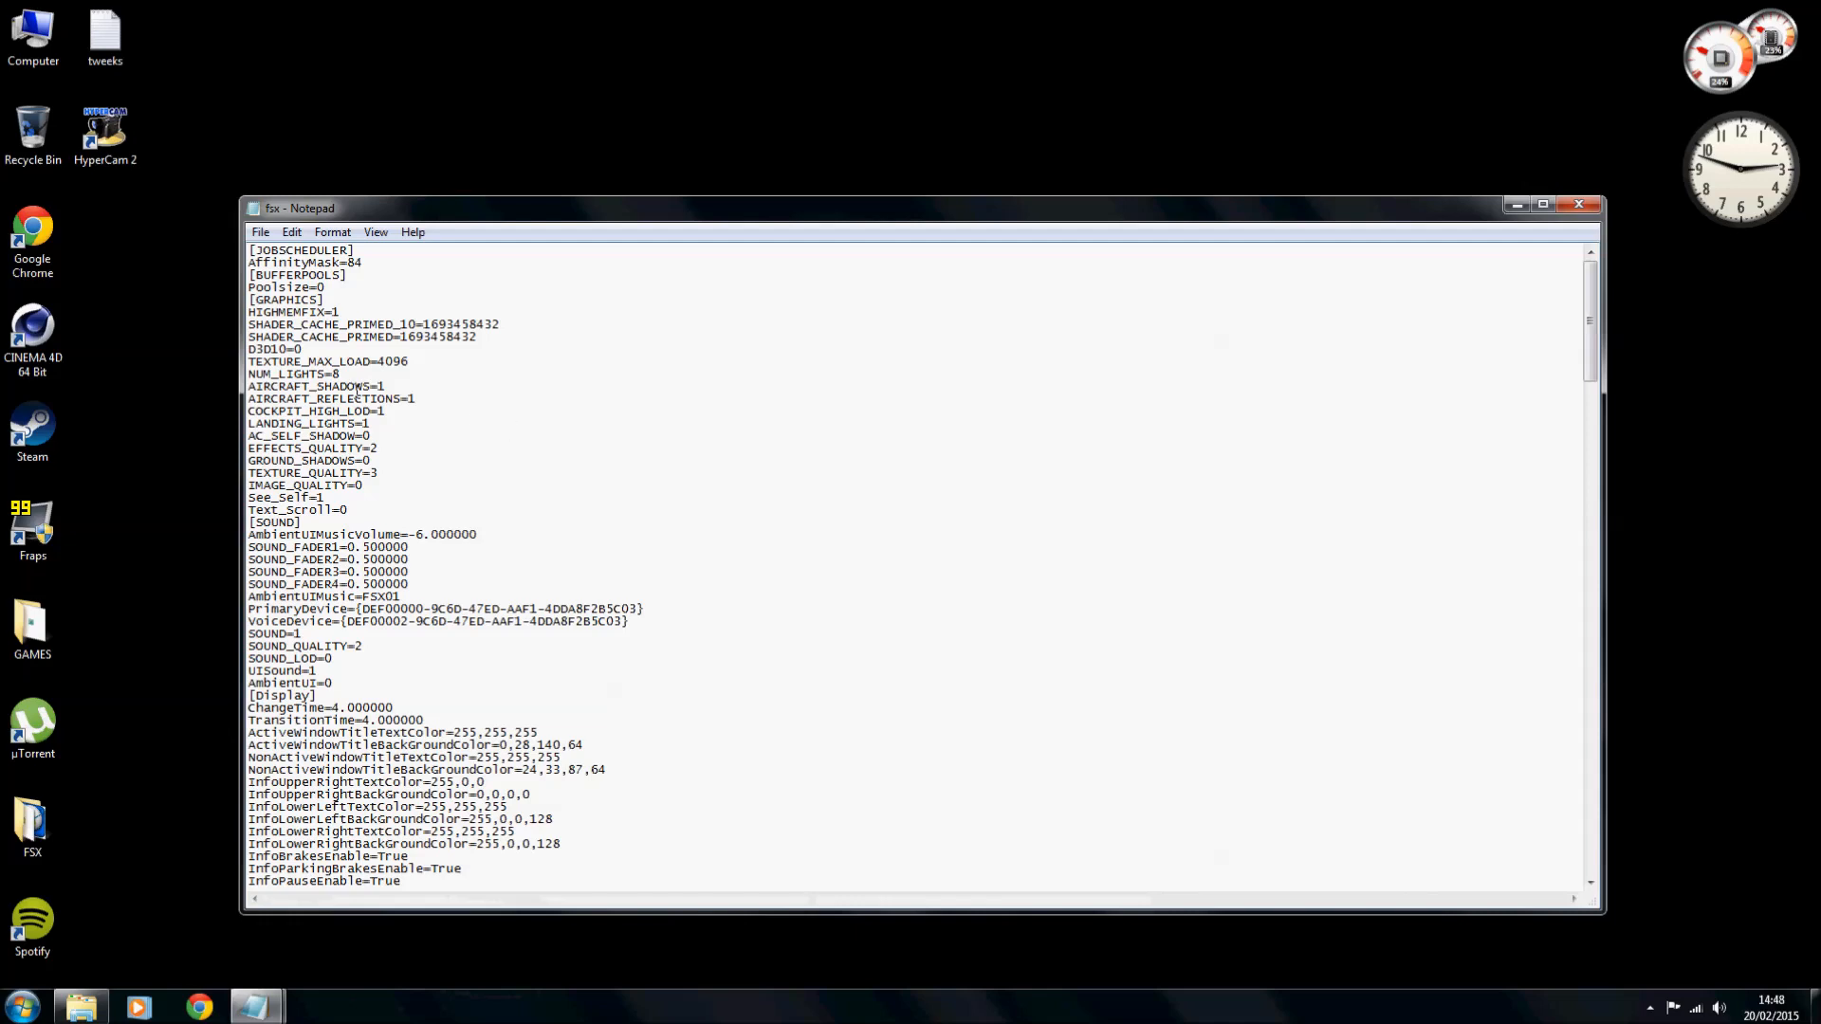
scroll("down", 3)
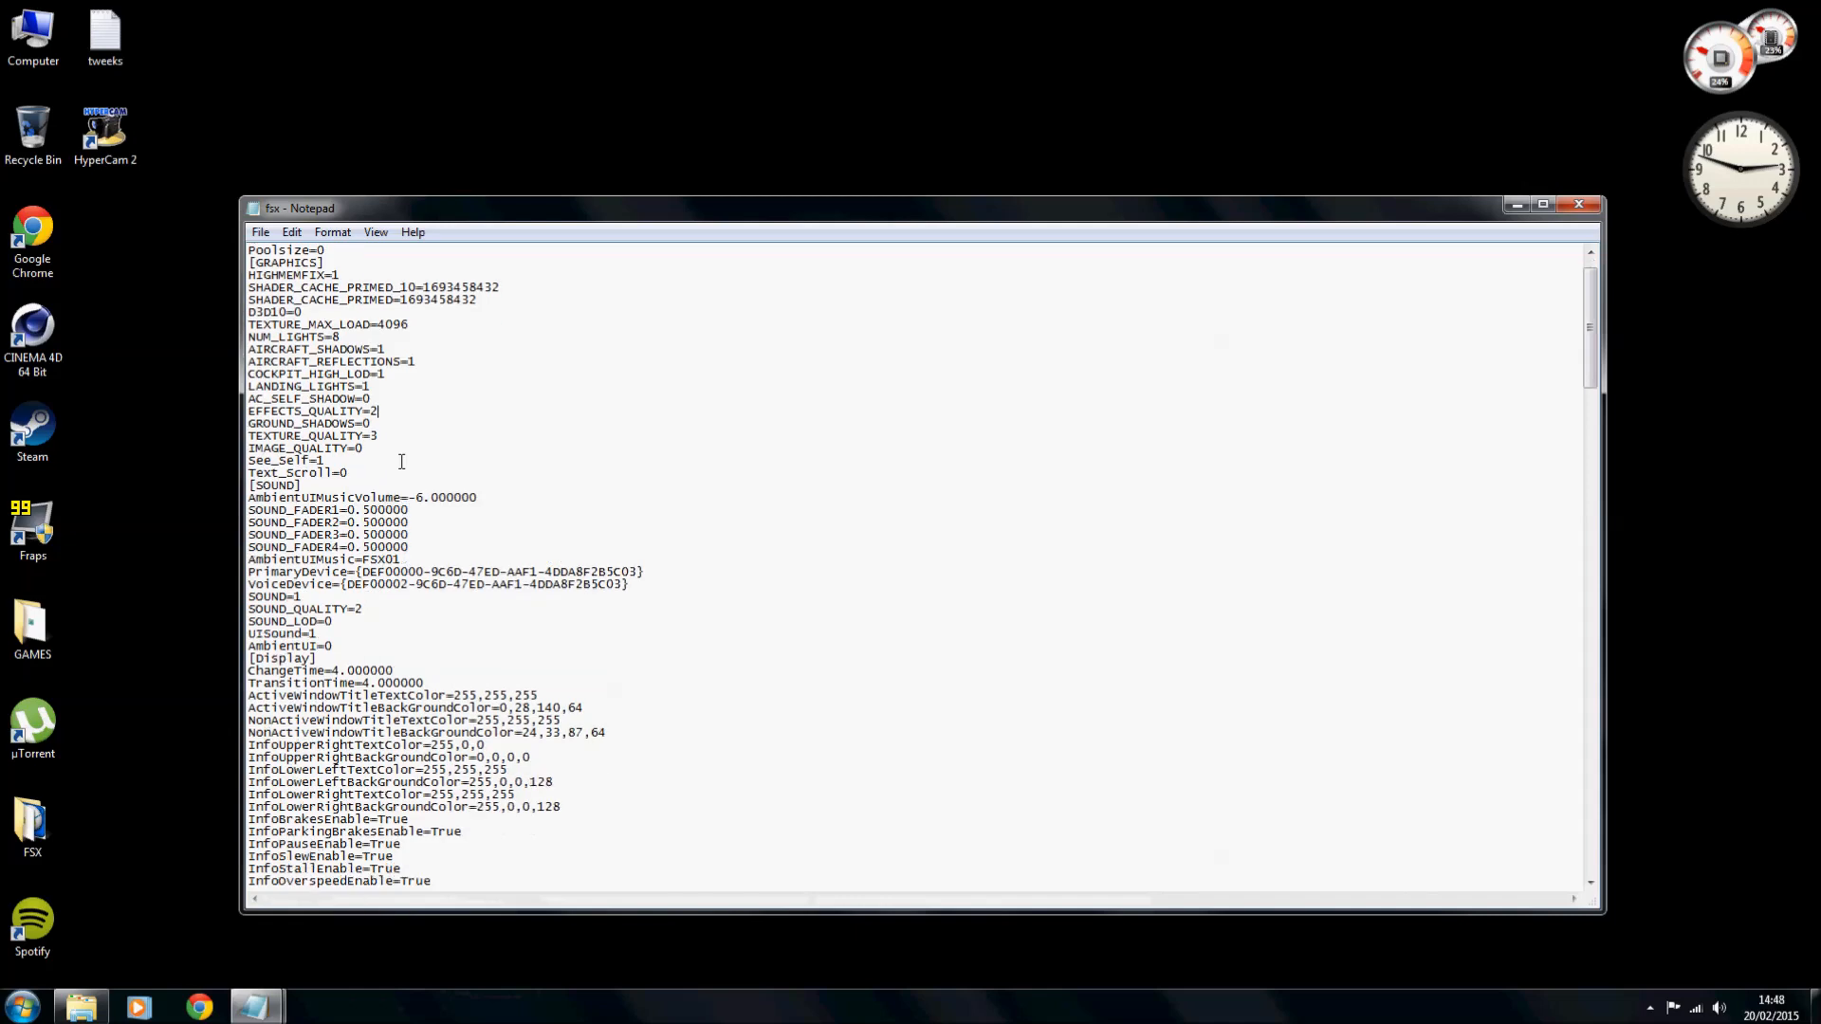
scroll("down", 3)
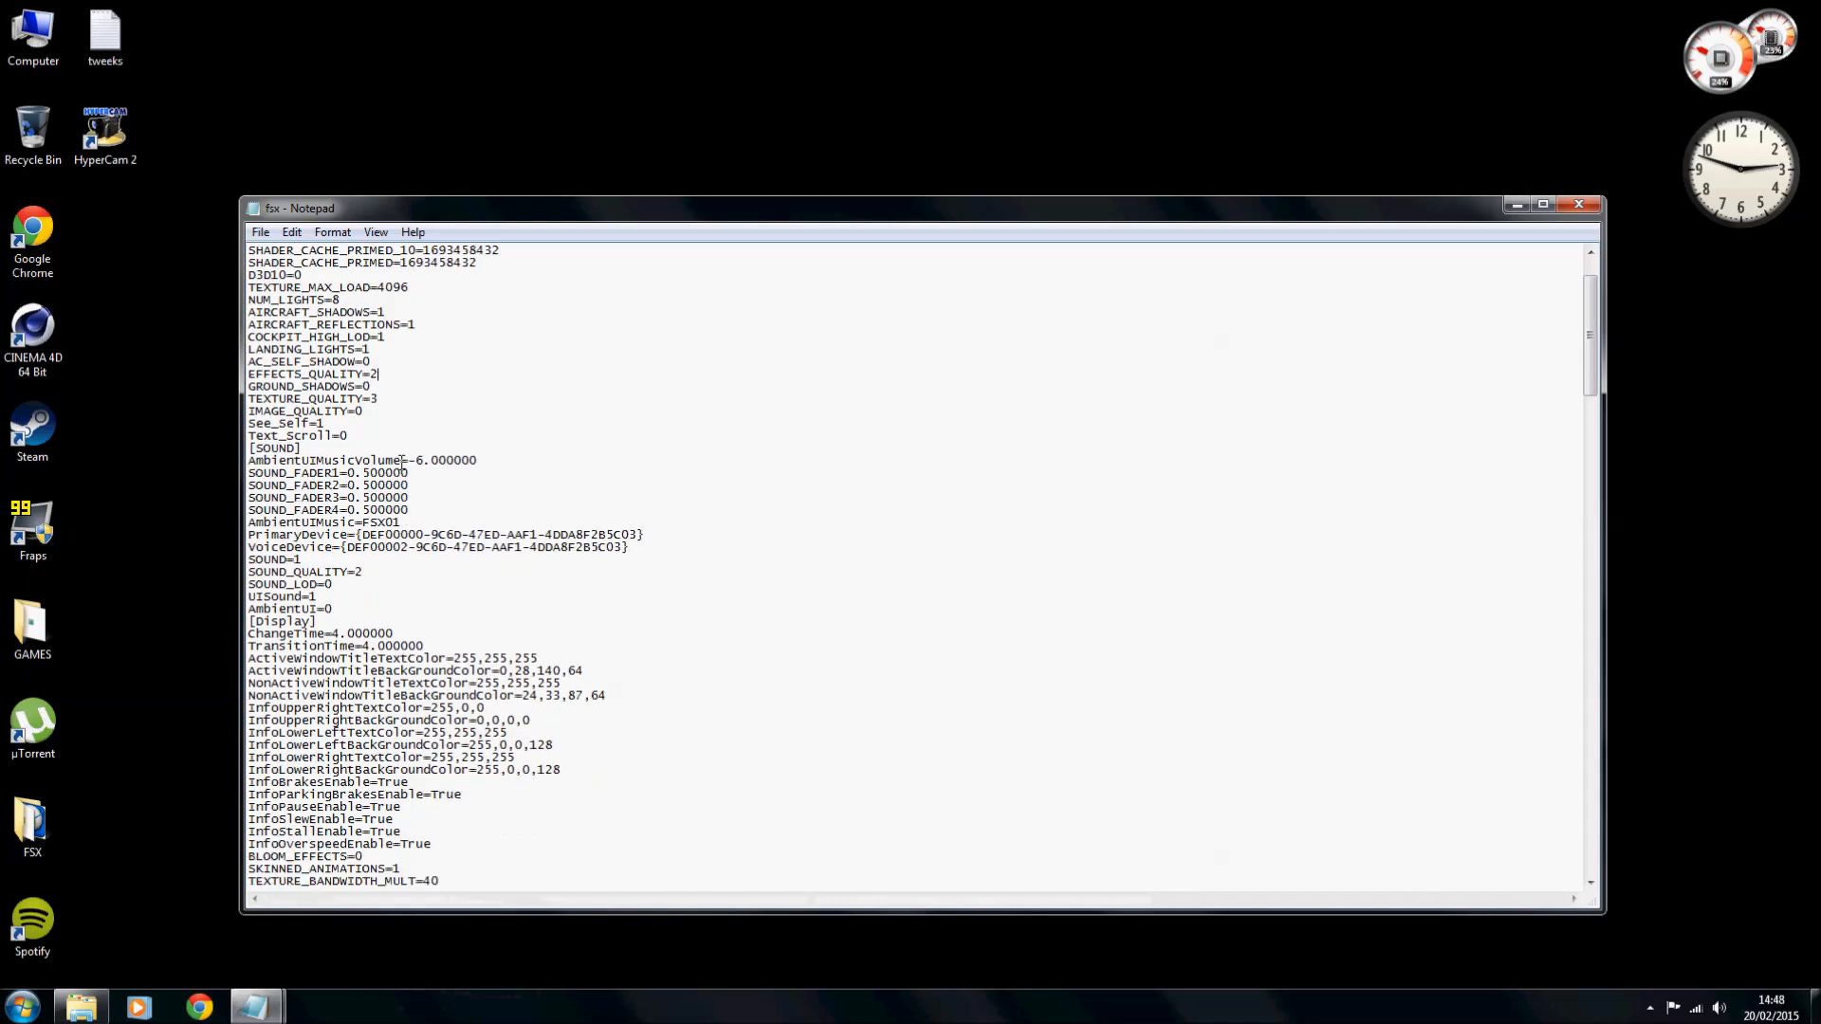
scroll("down", 3)
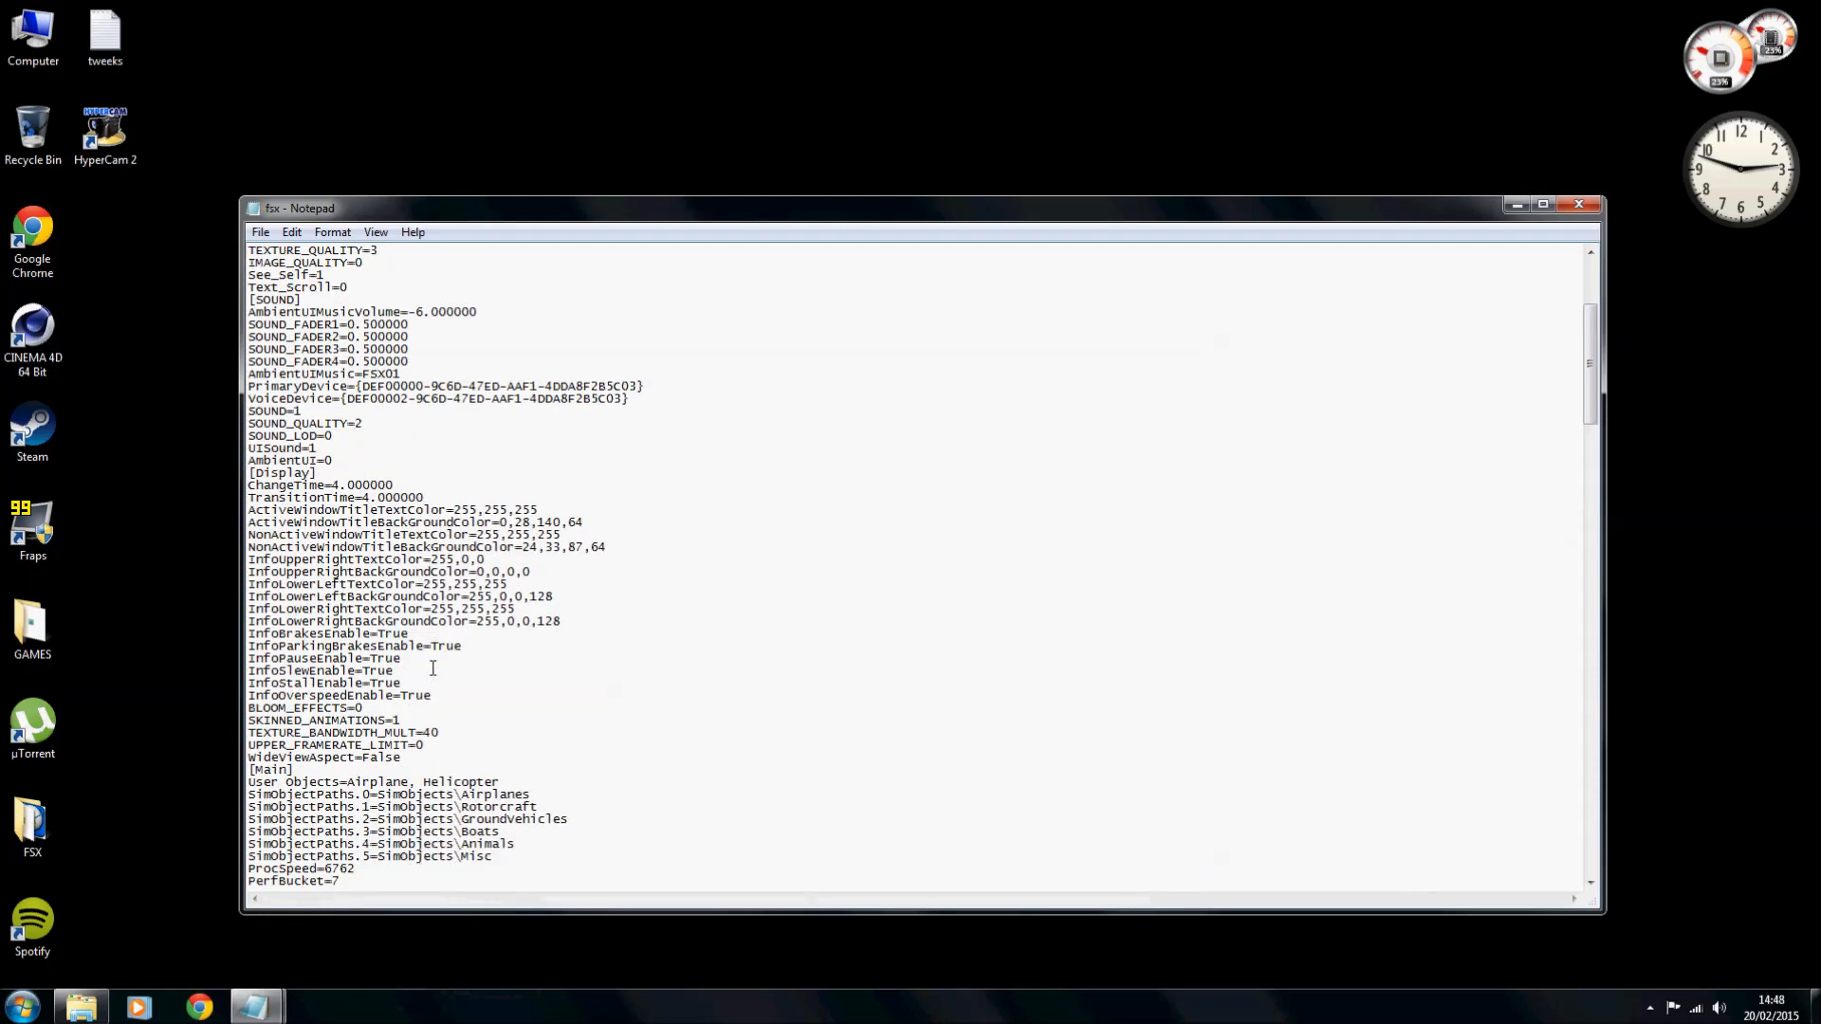
Erase the False value on the WideviewAspect line so it can read True.
scroll("down", 3)
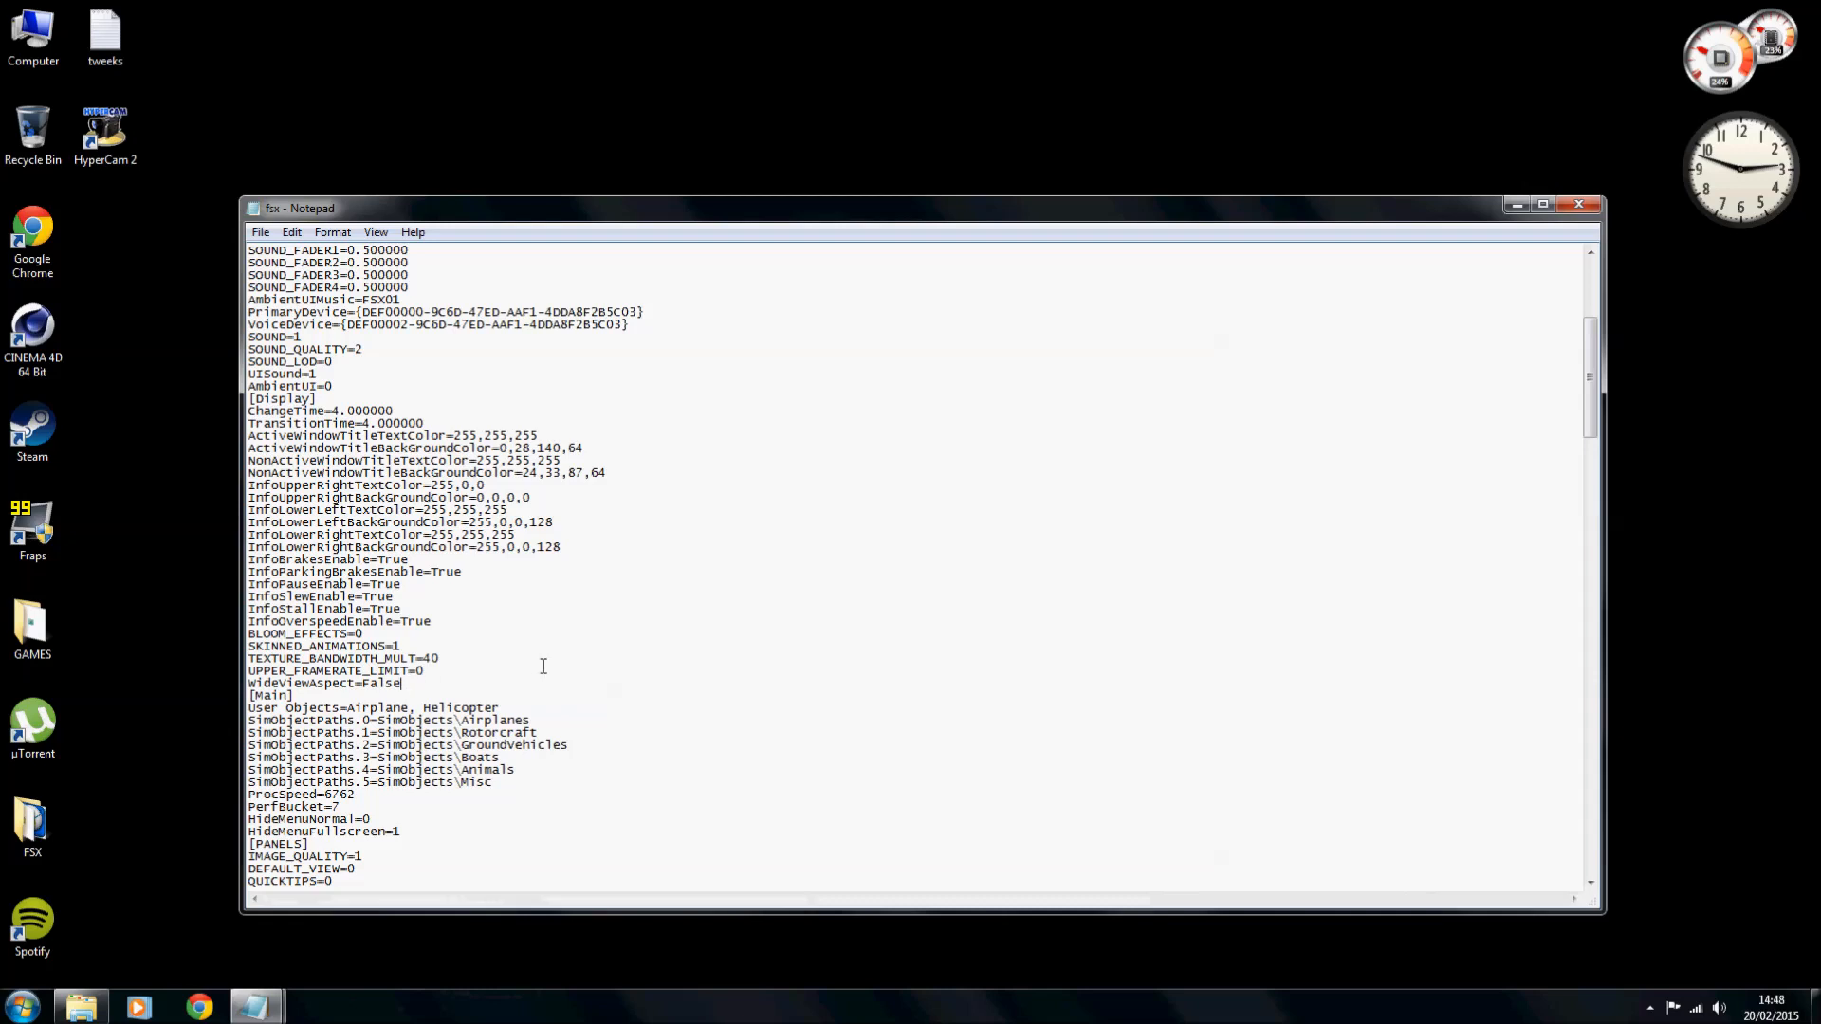
key("BackSpace")
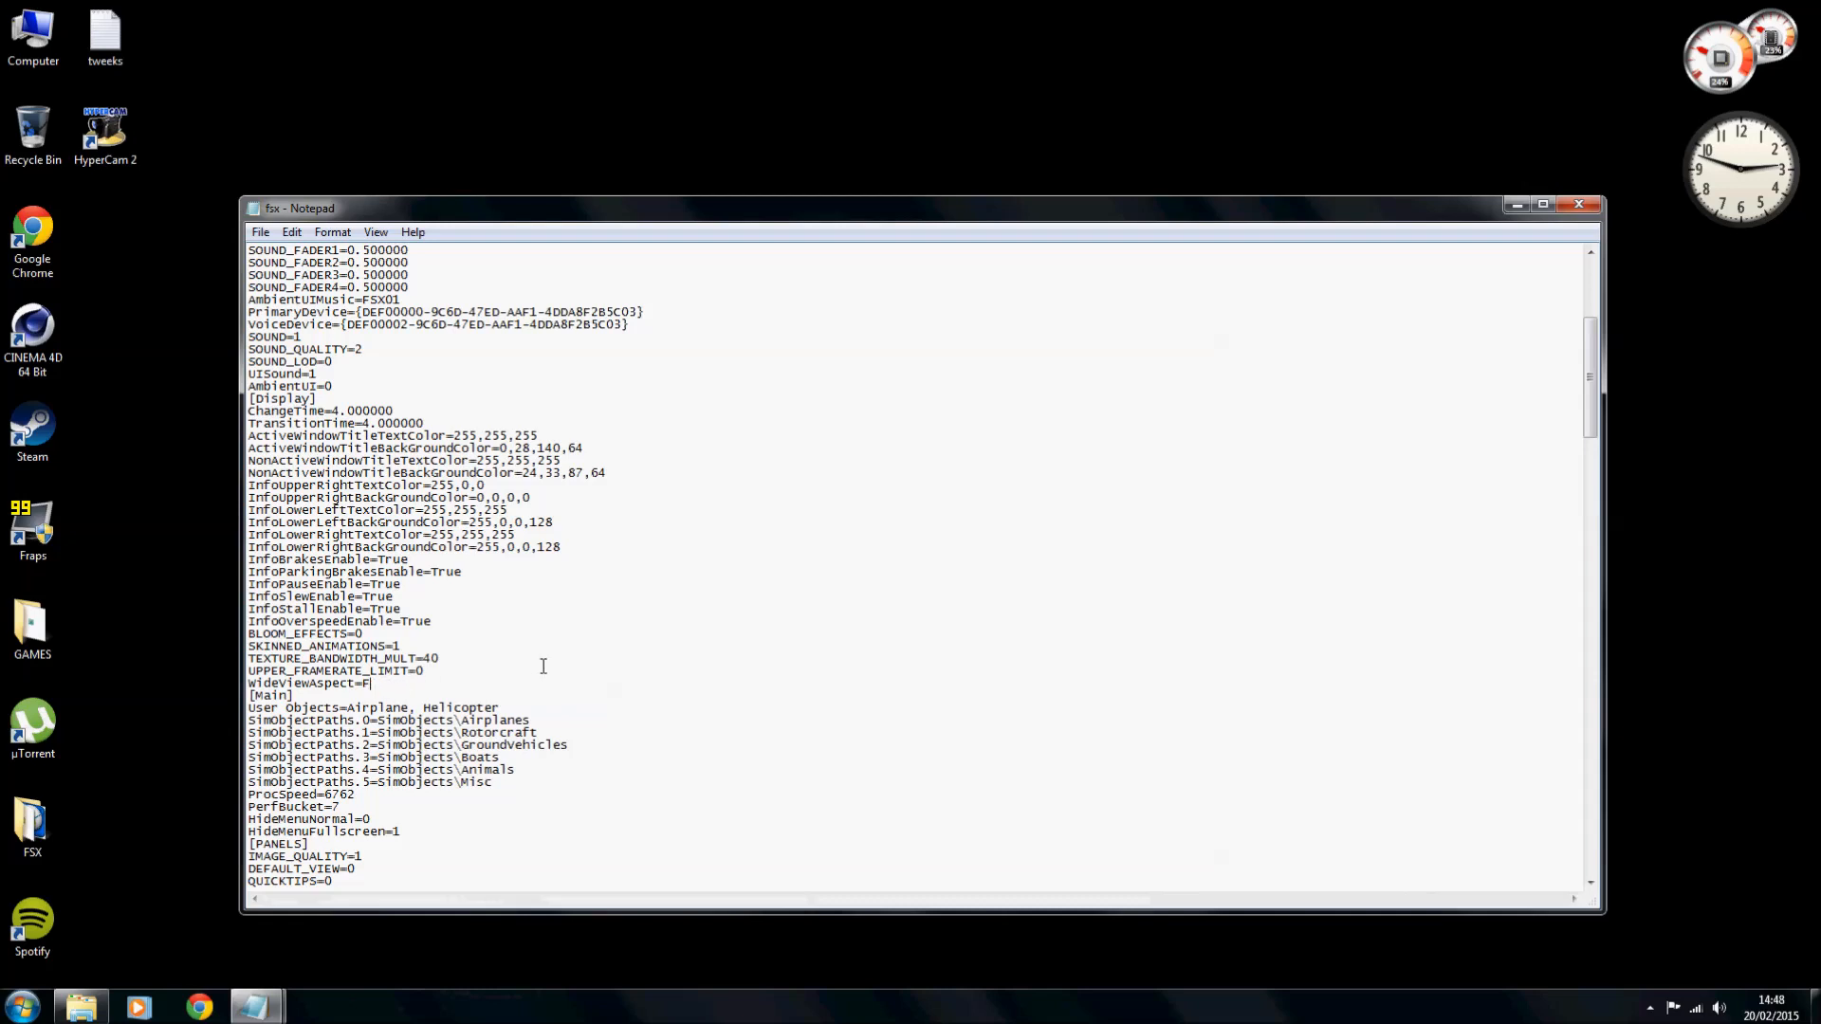
key("Backspace")
type("True")
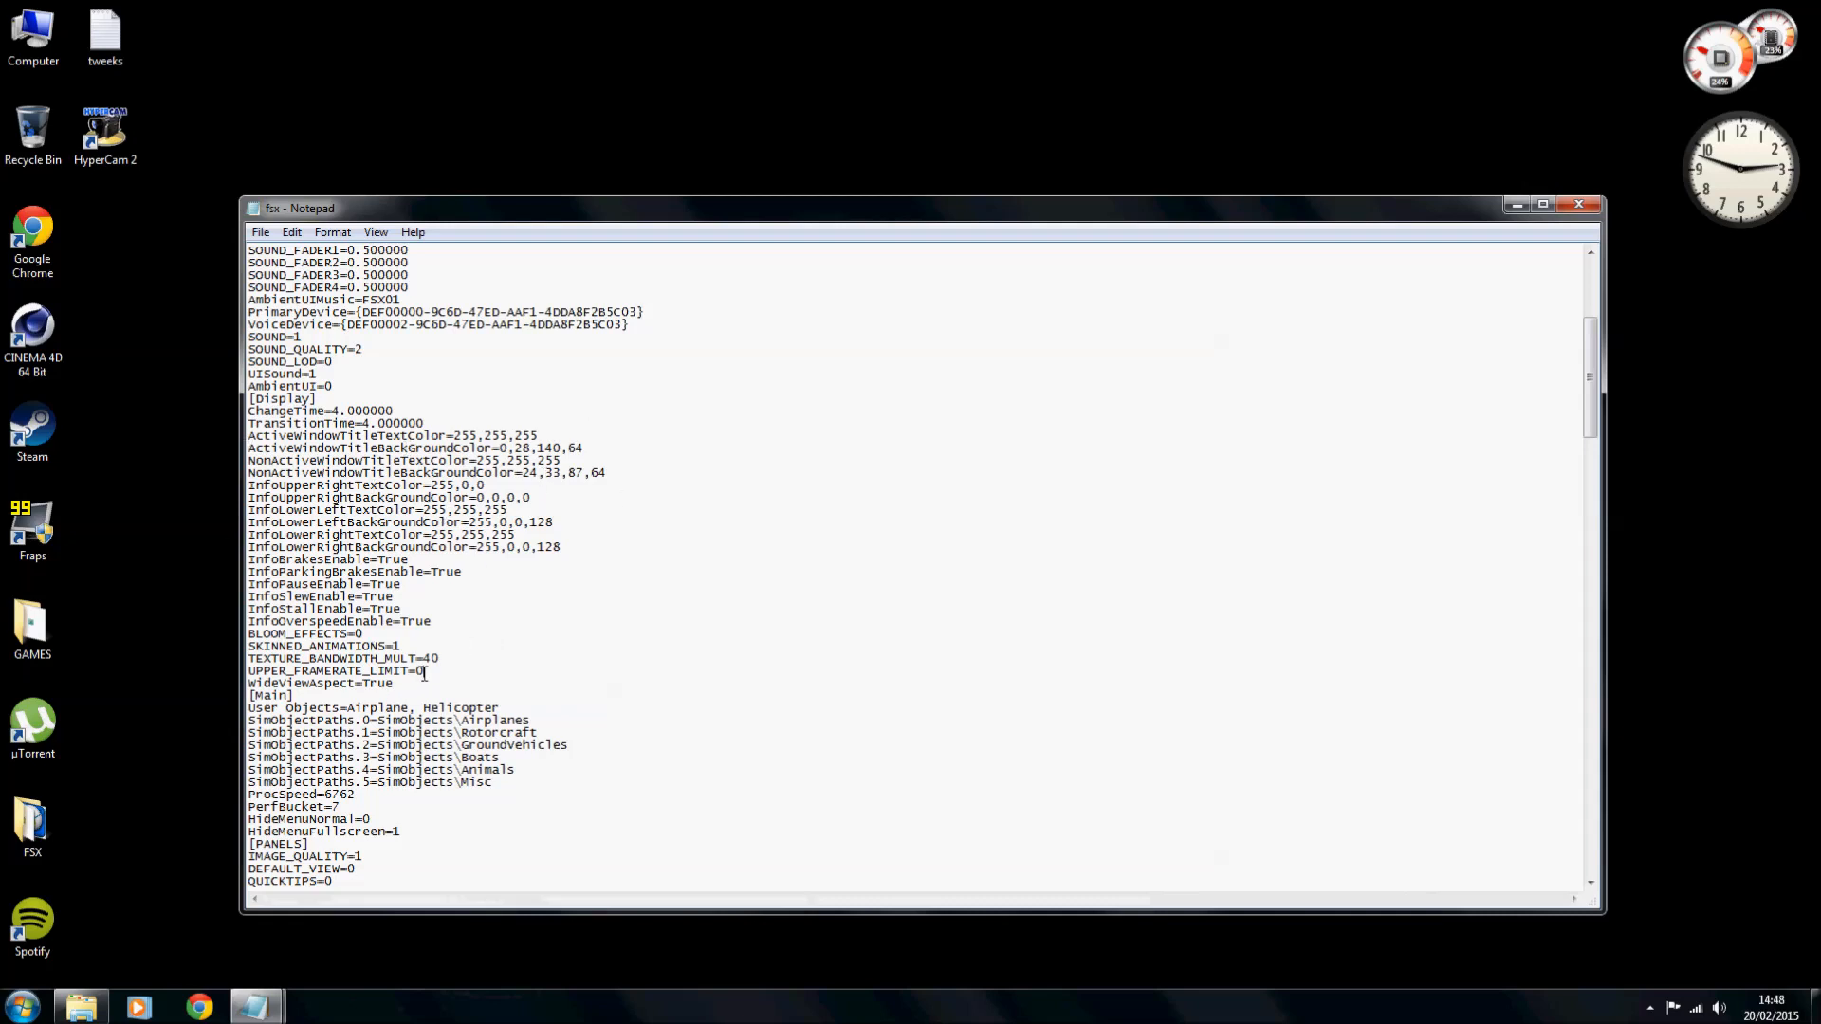
mouse_move(1416, 415)
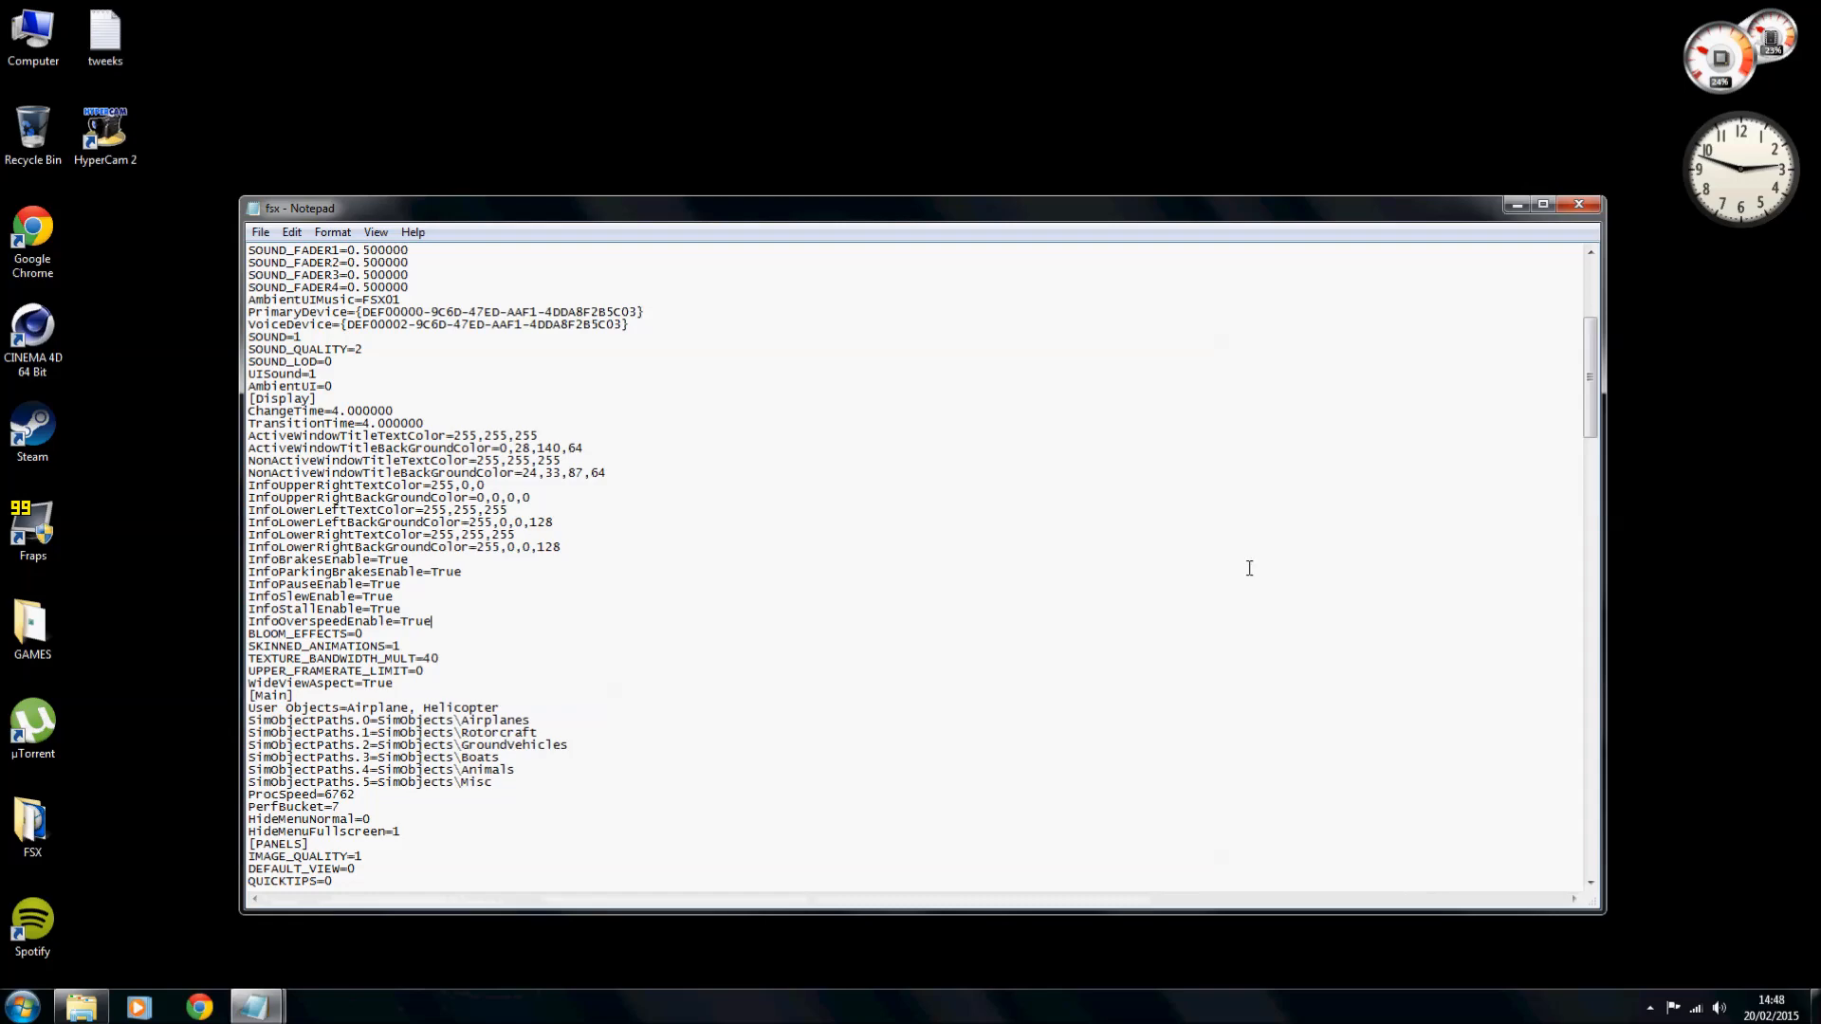
scroll("down", 3)
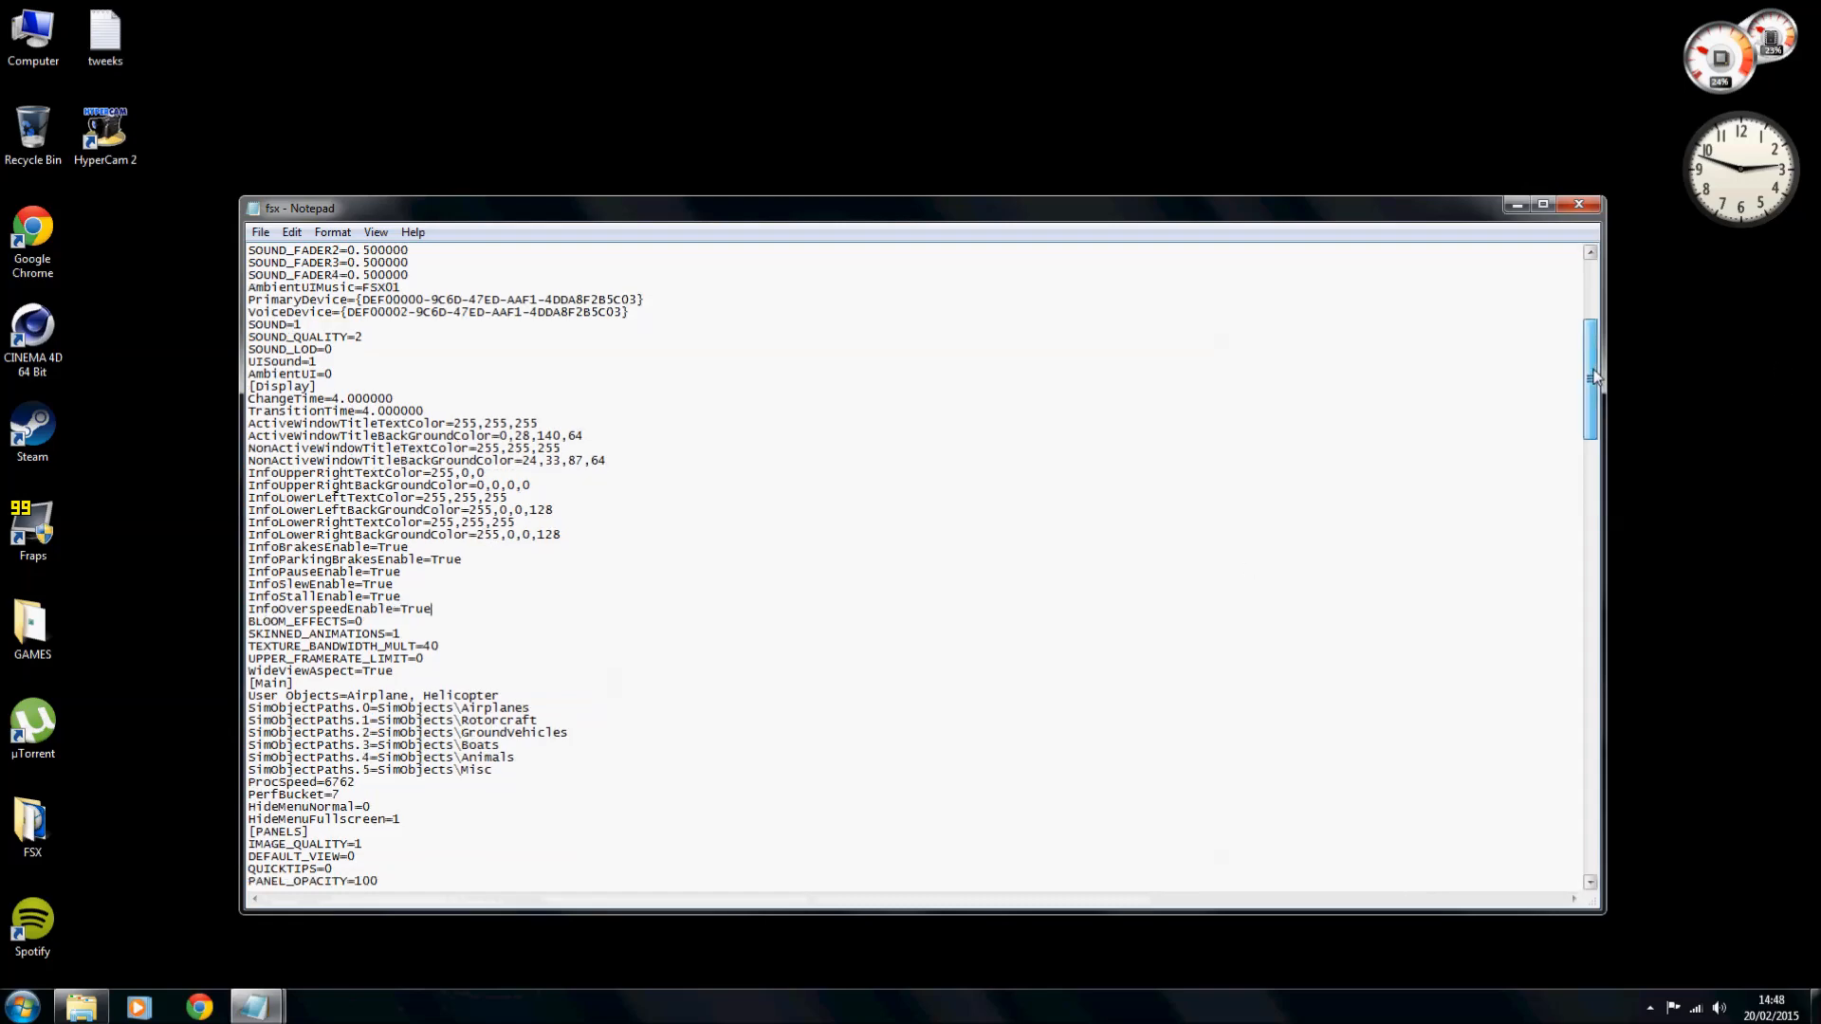
scroll("down", 3)
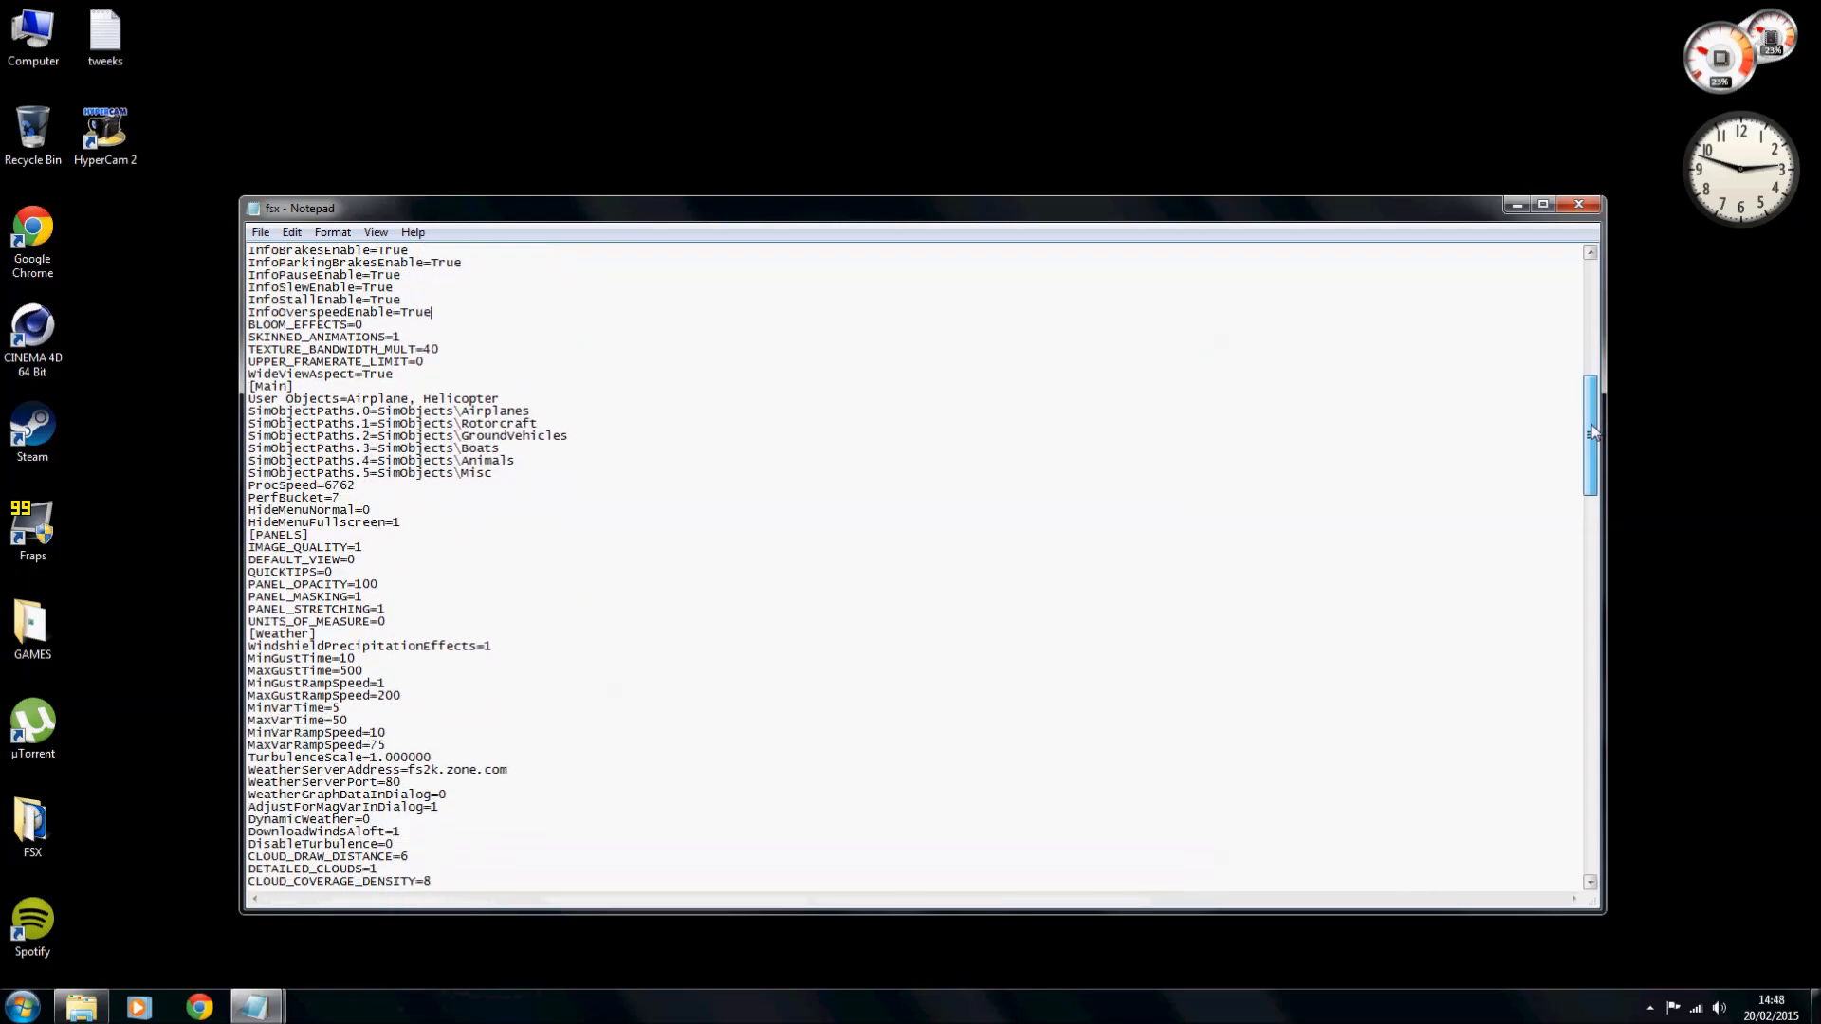
scroll("down", 3)
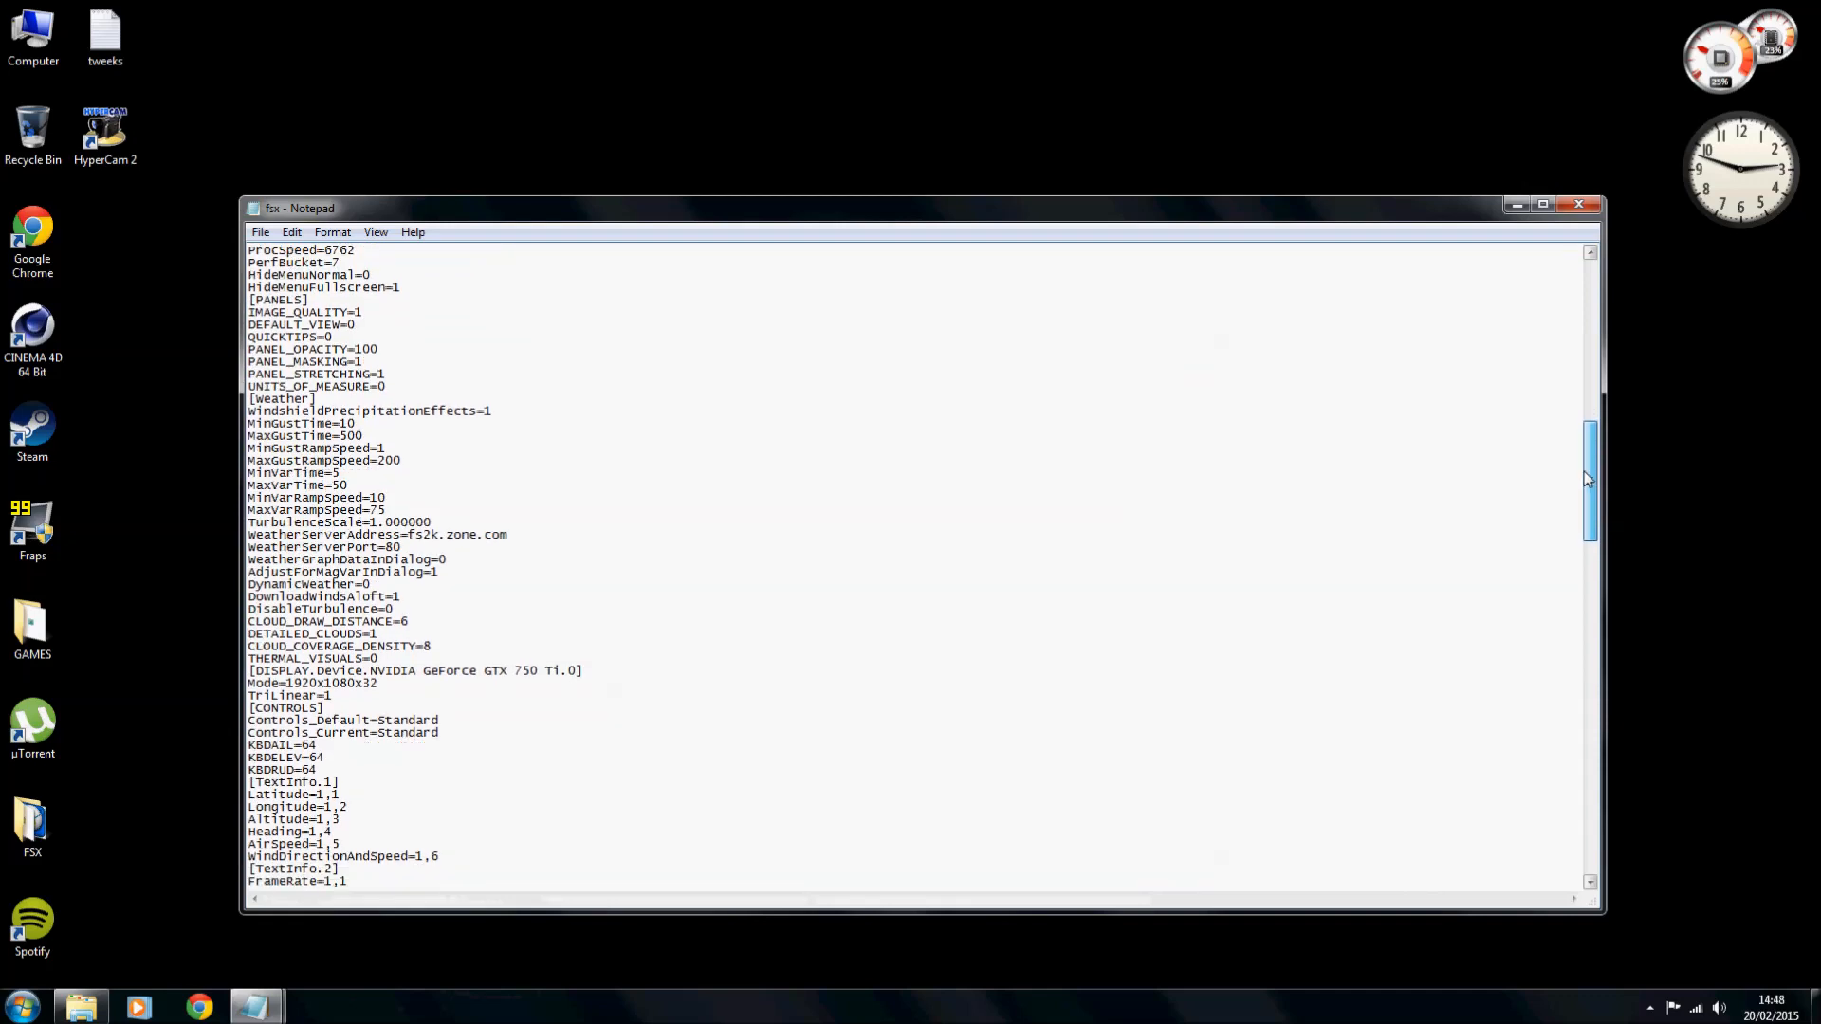
scroll("down", 3)
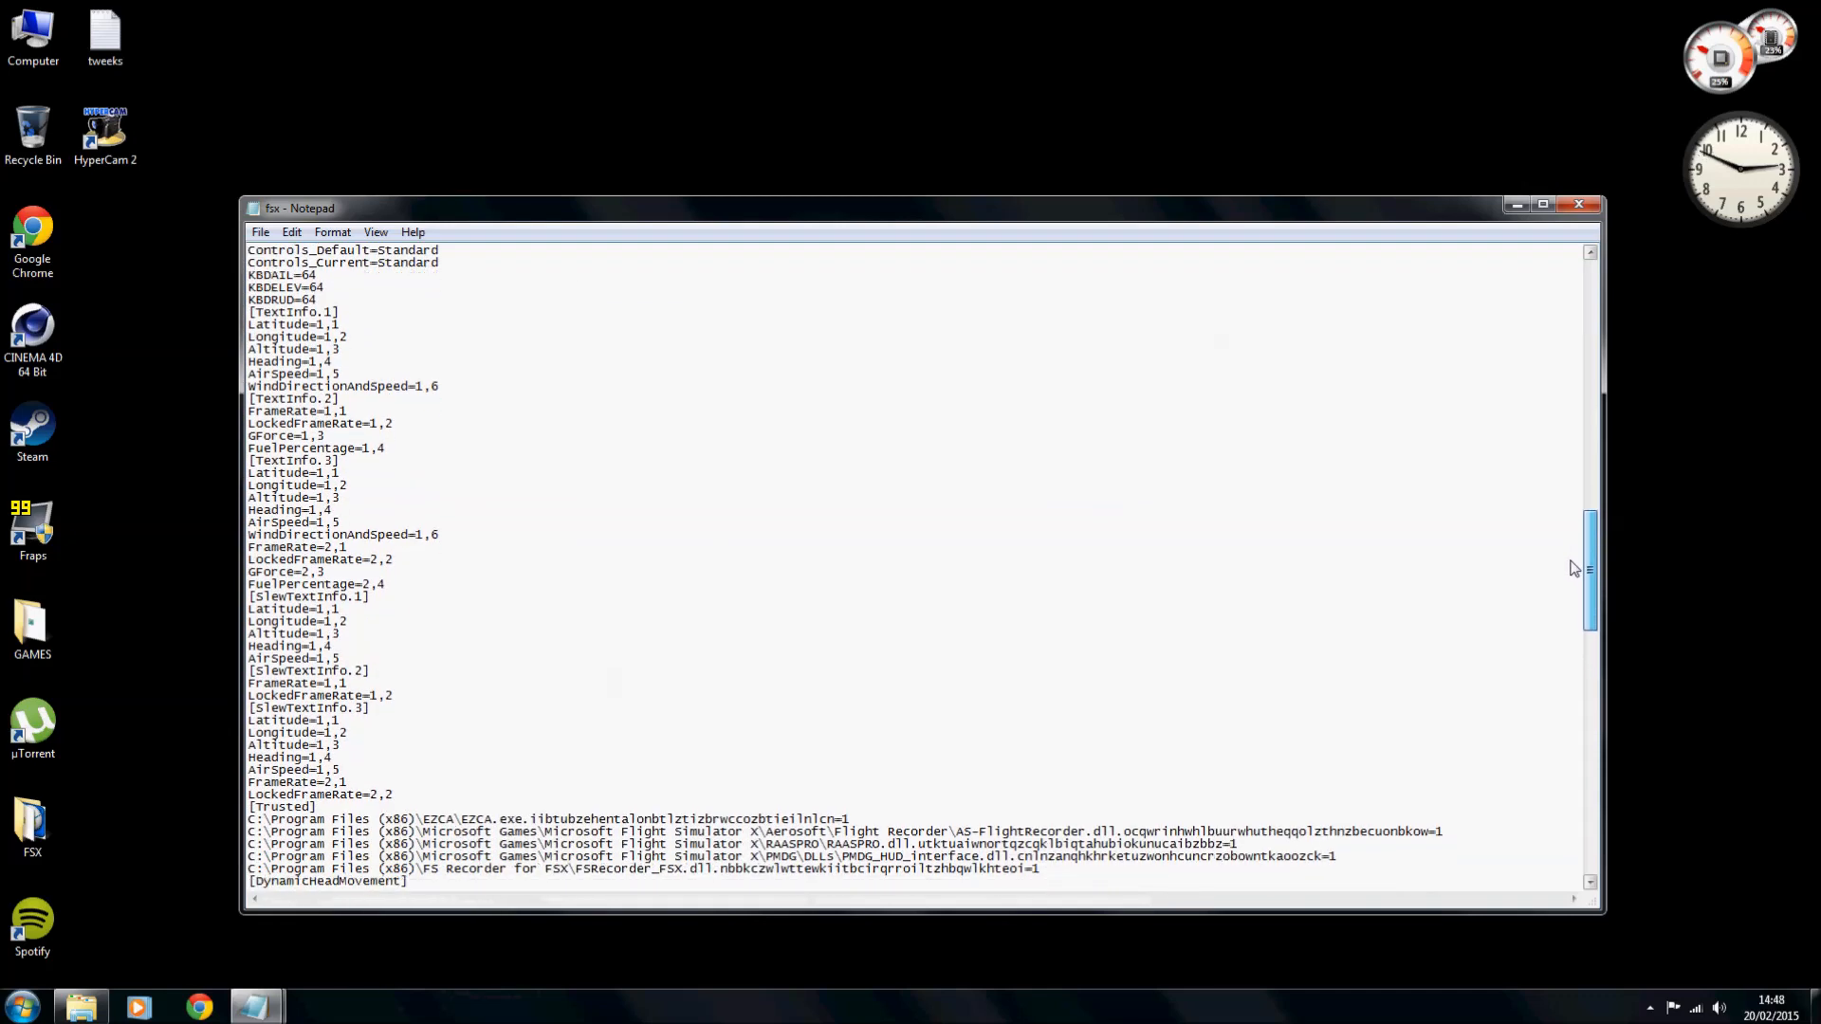
scroll("up", 3)
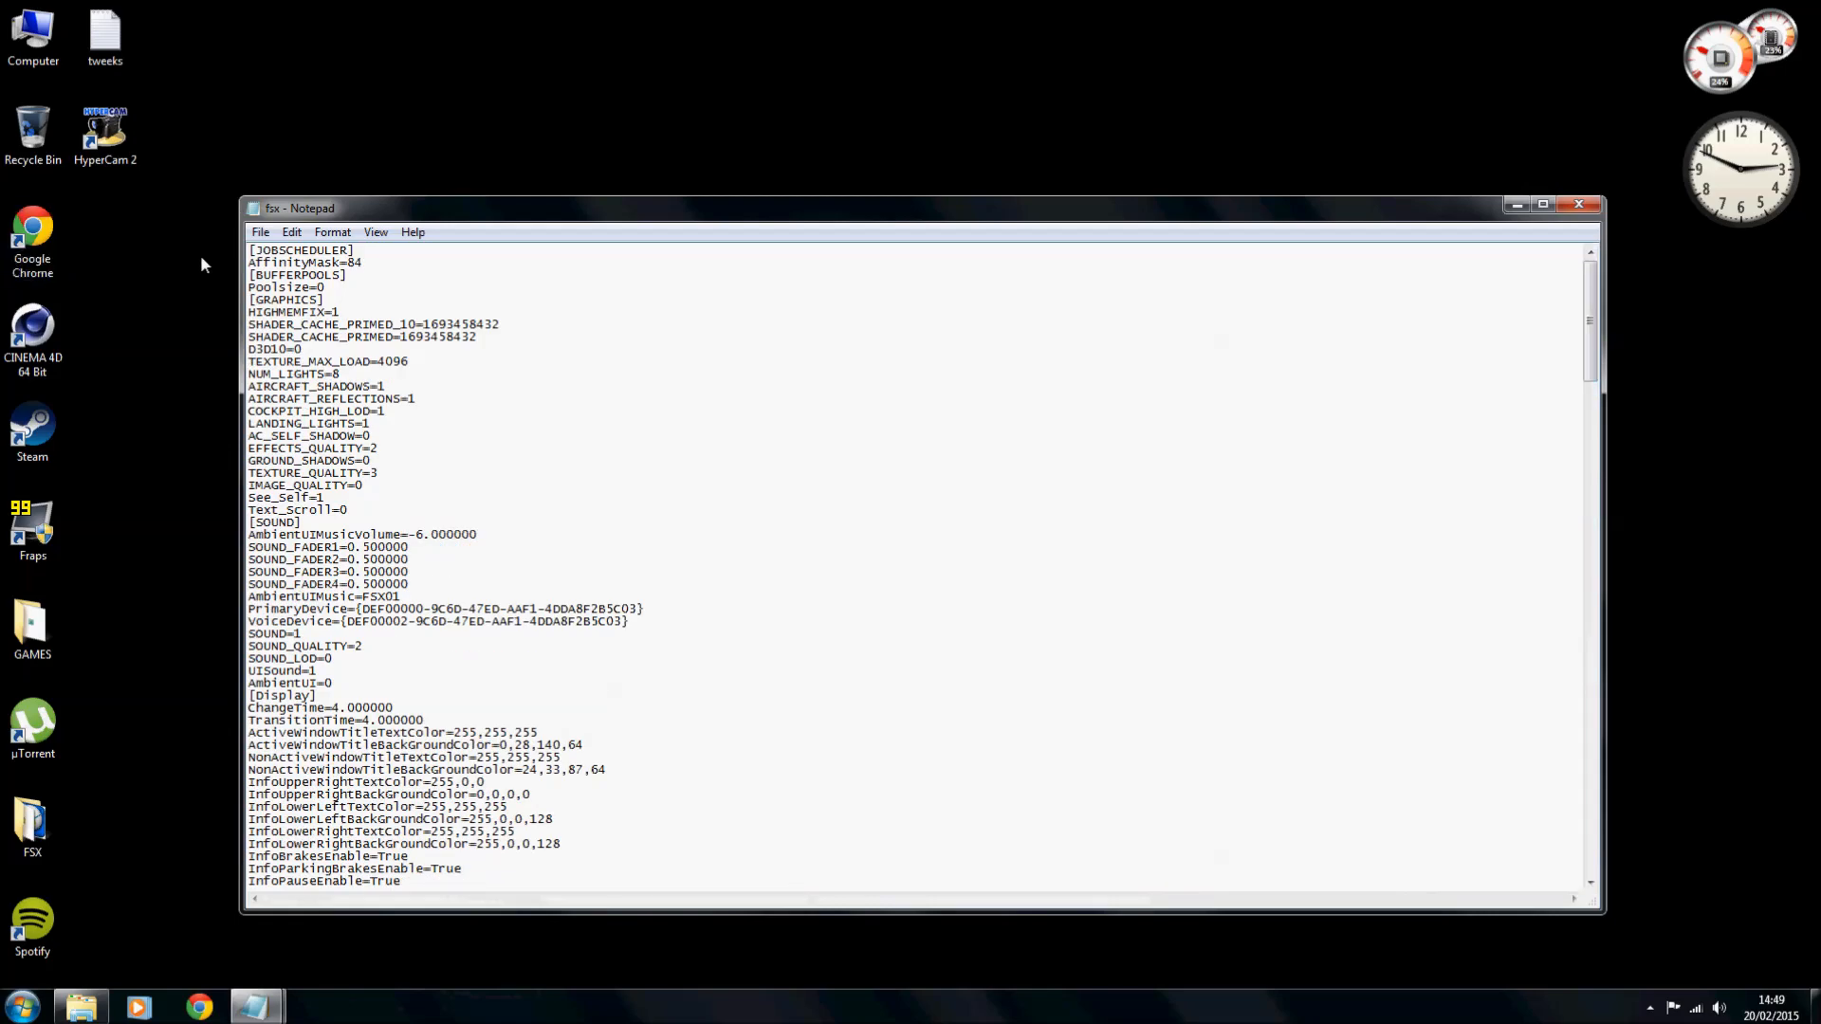
mouse_move(627, 485)
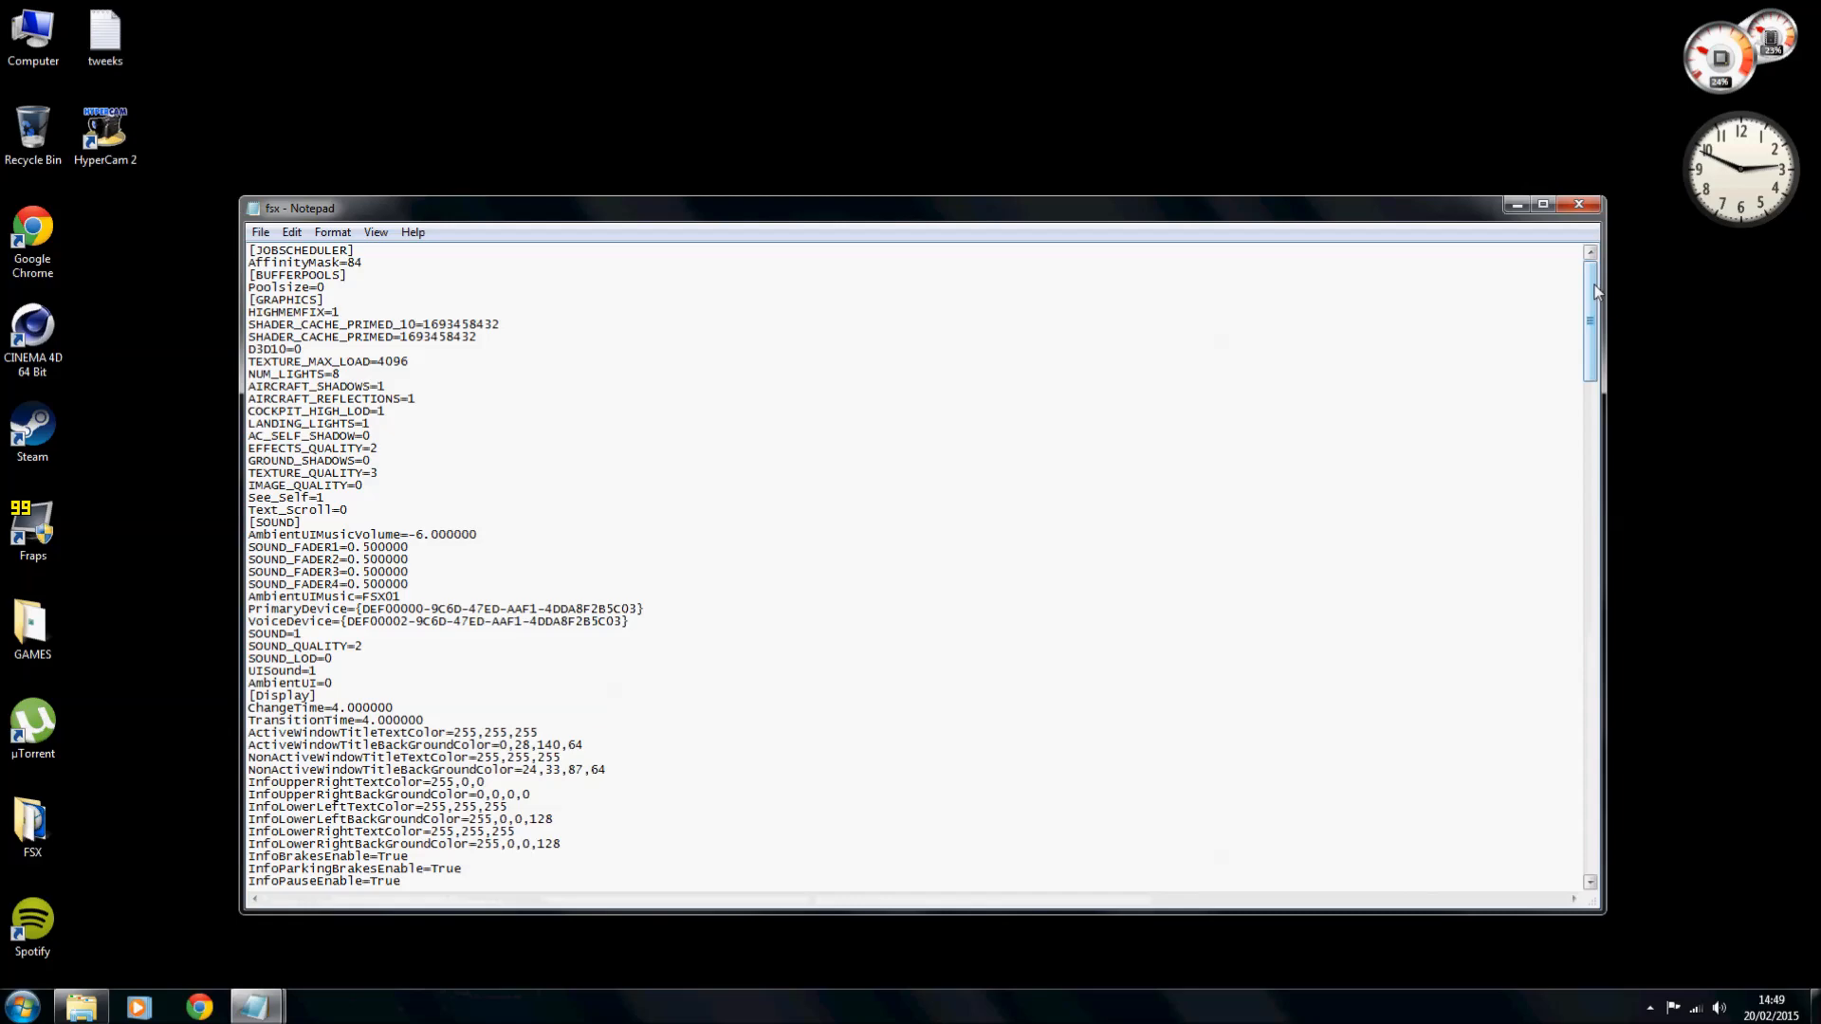
scroll("down", 3)
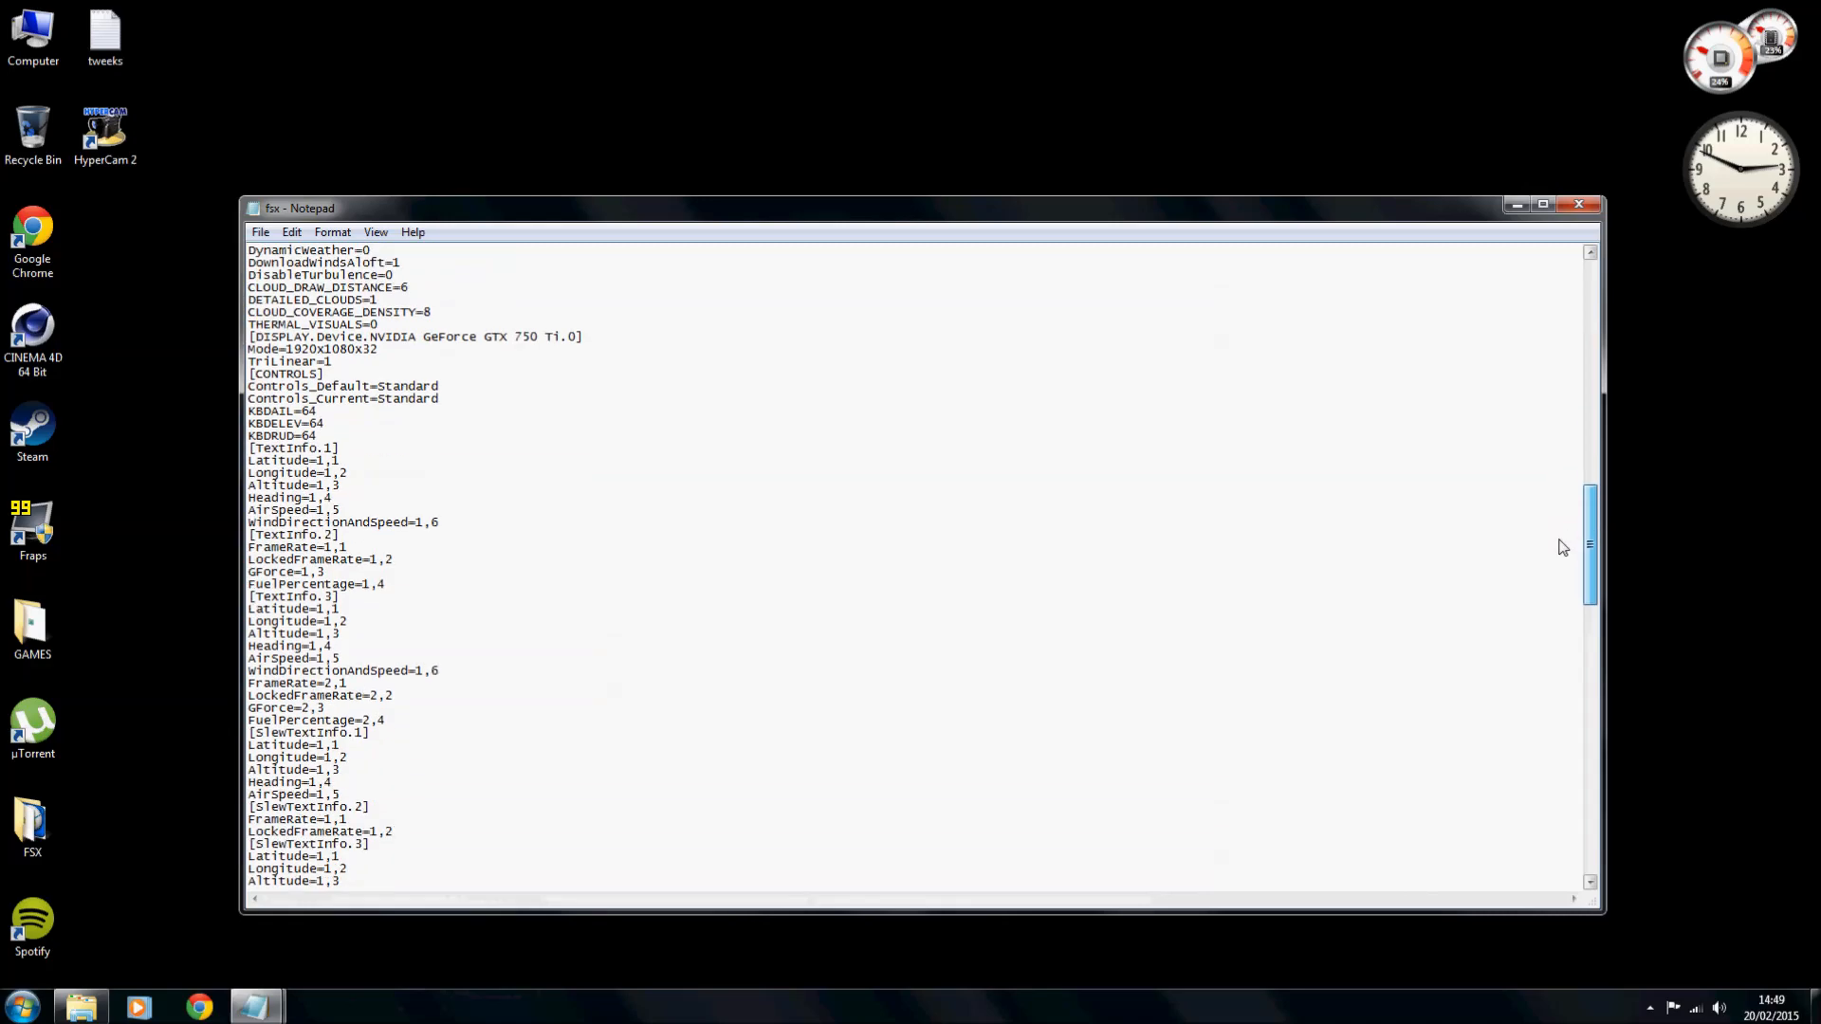
scroll("down", 3)
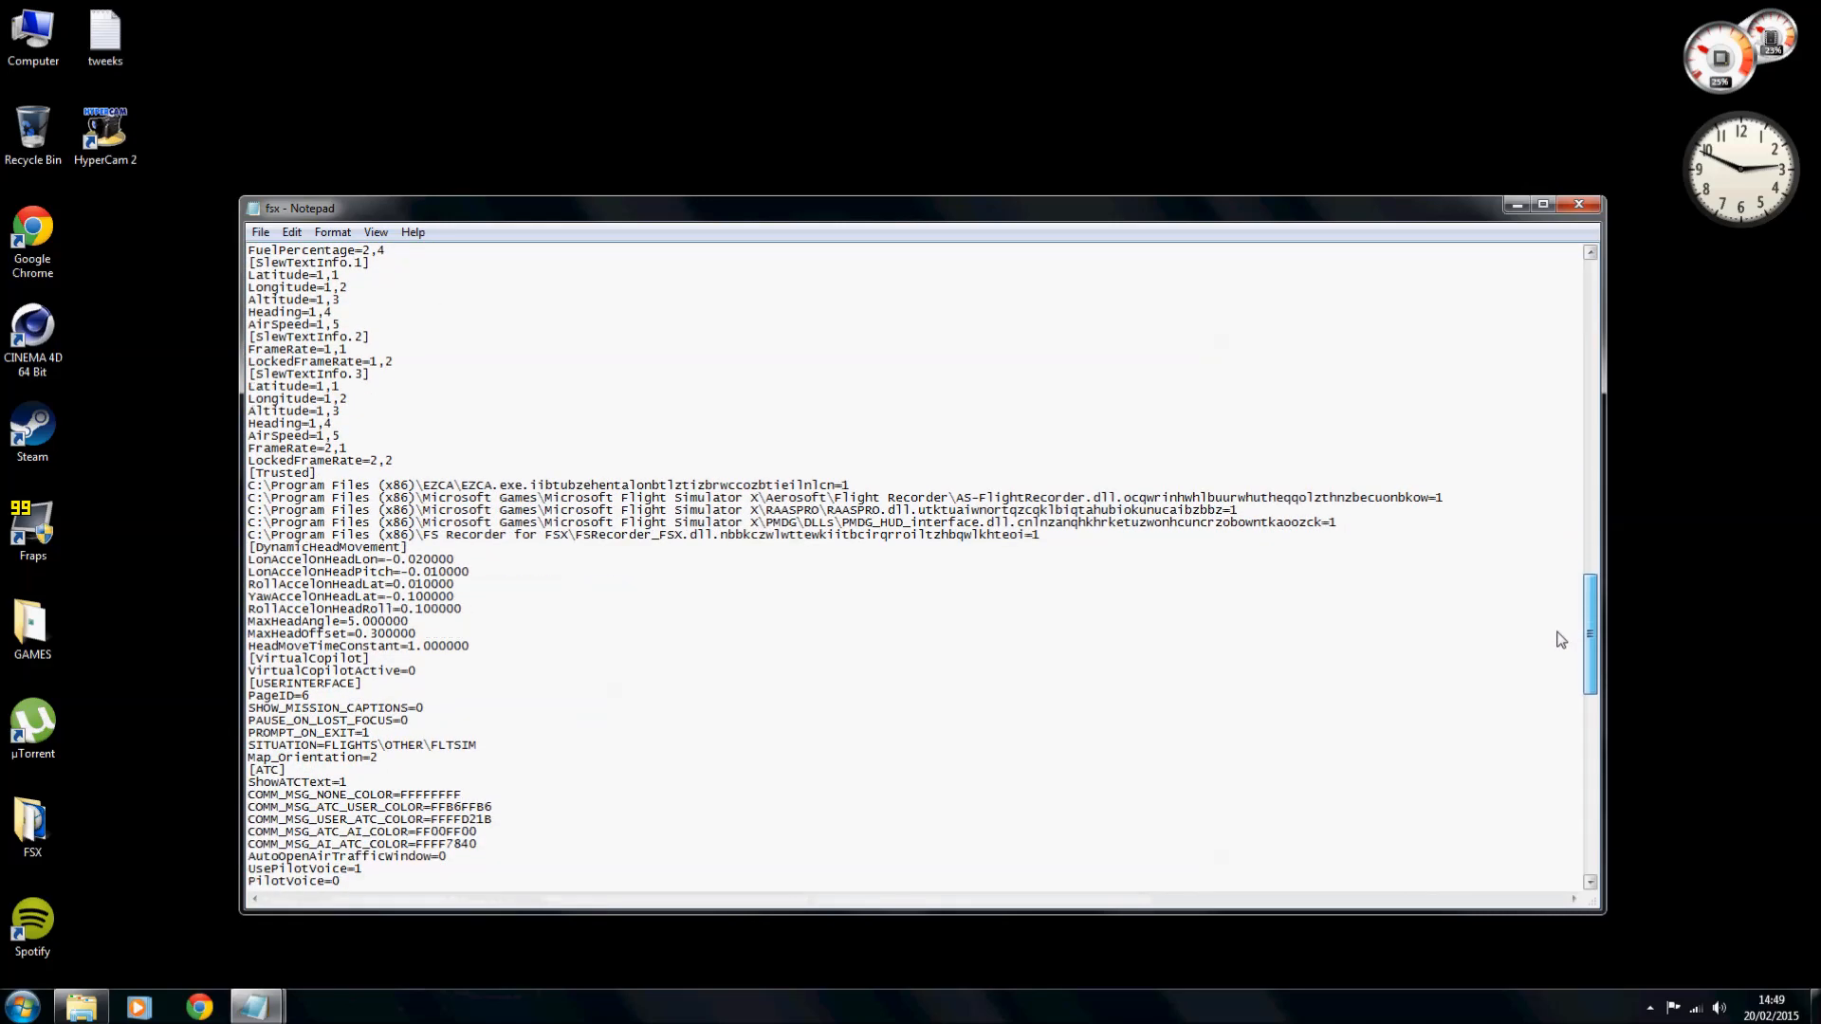
scroll("down", 3)
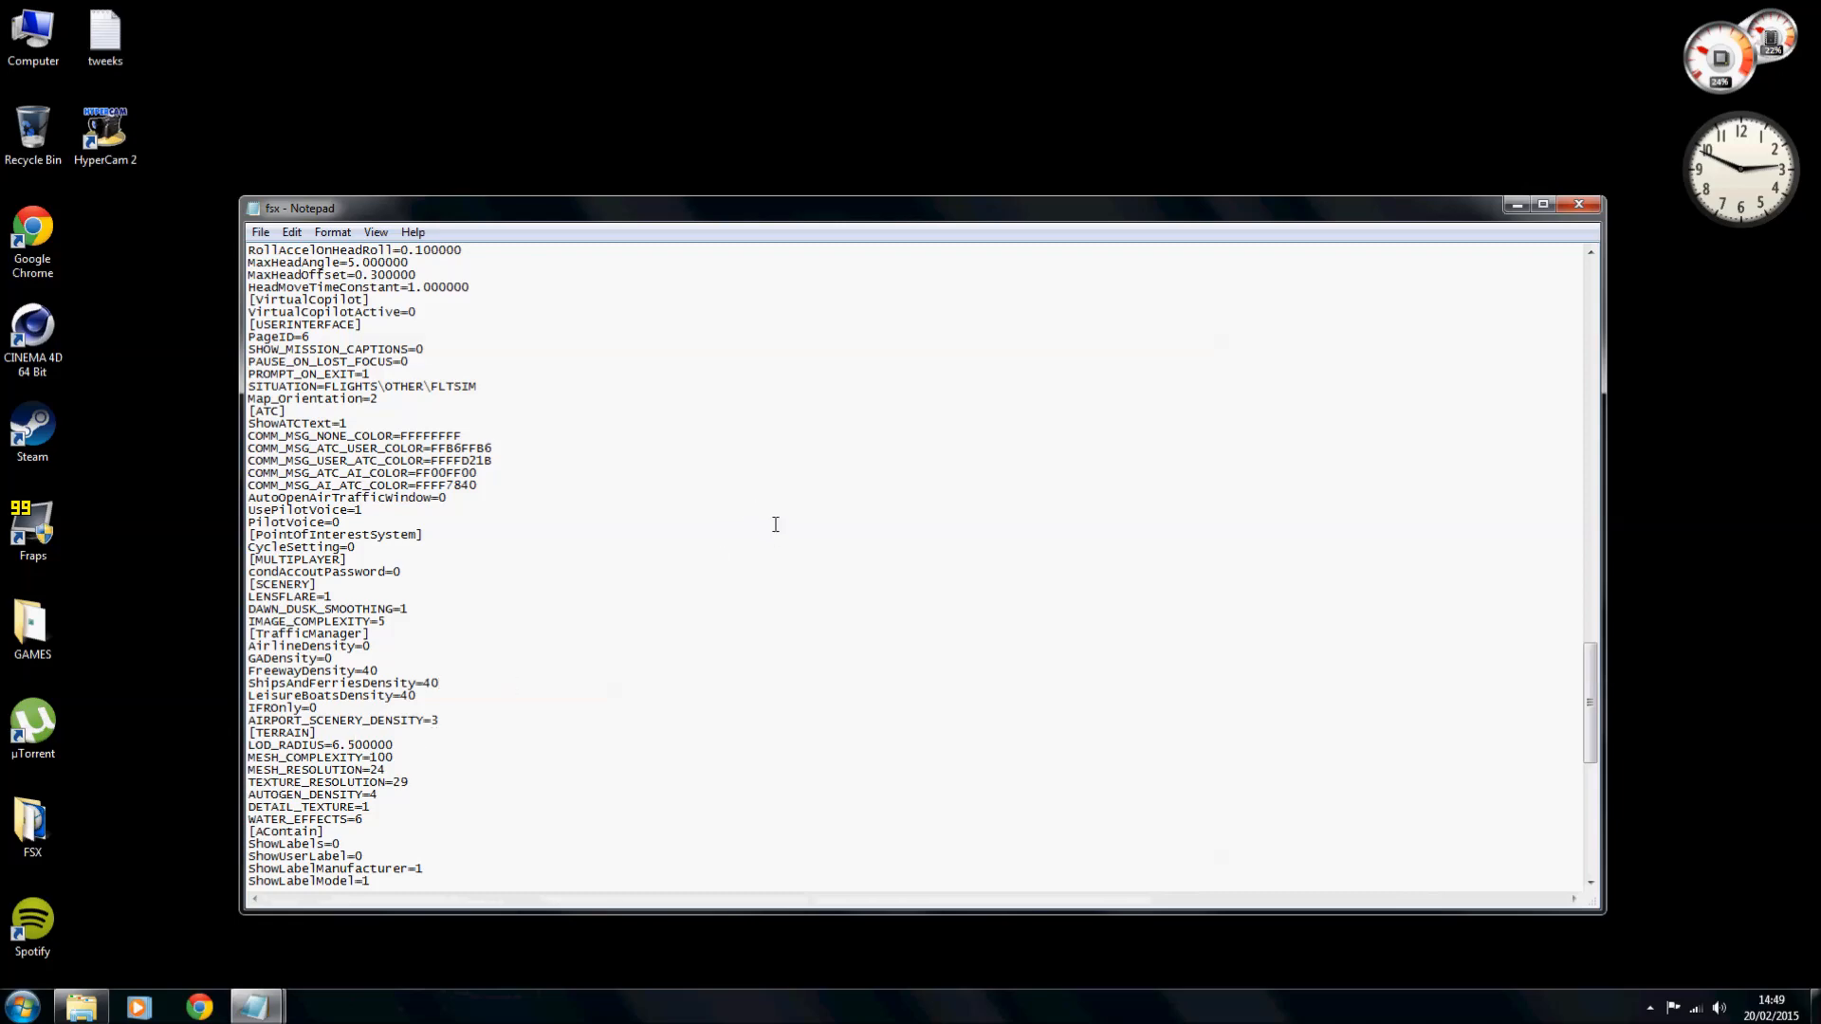
scroll("up", 3)
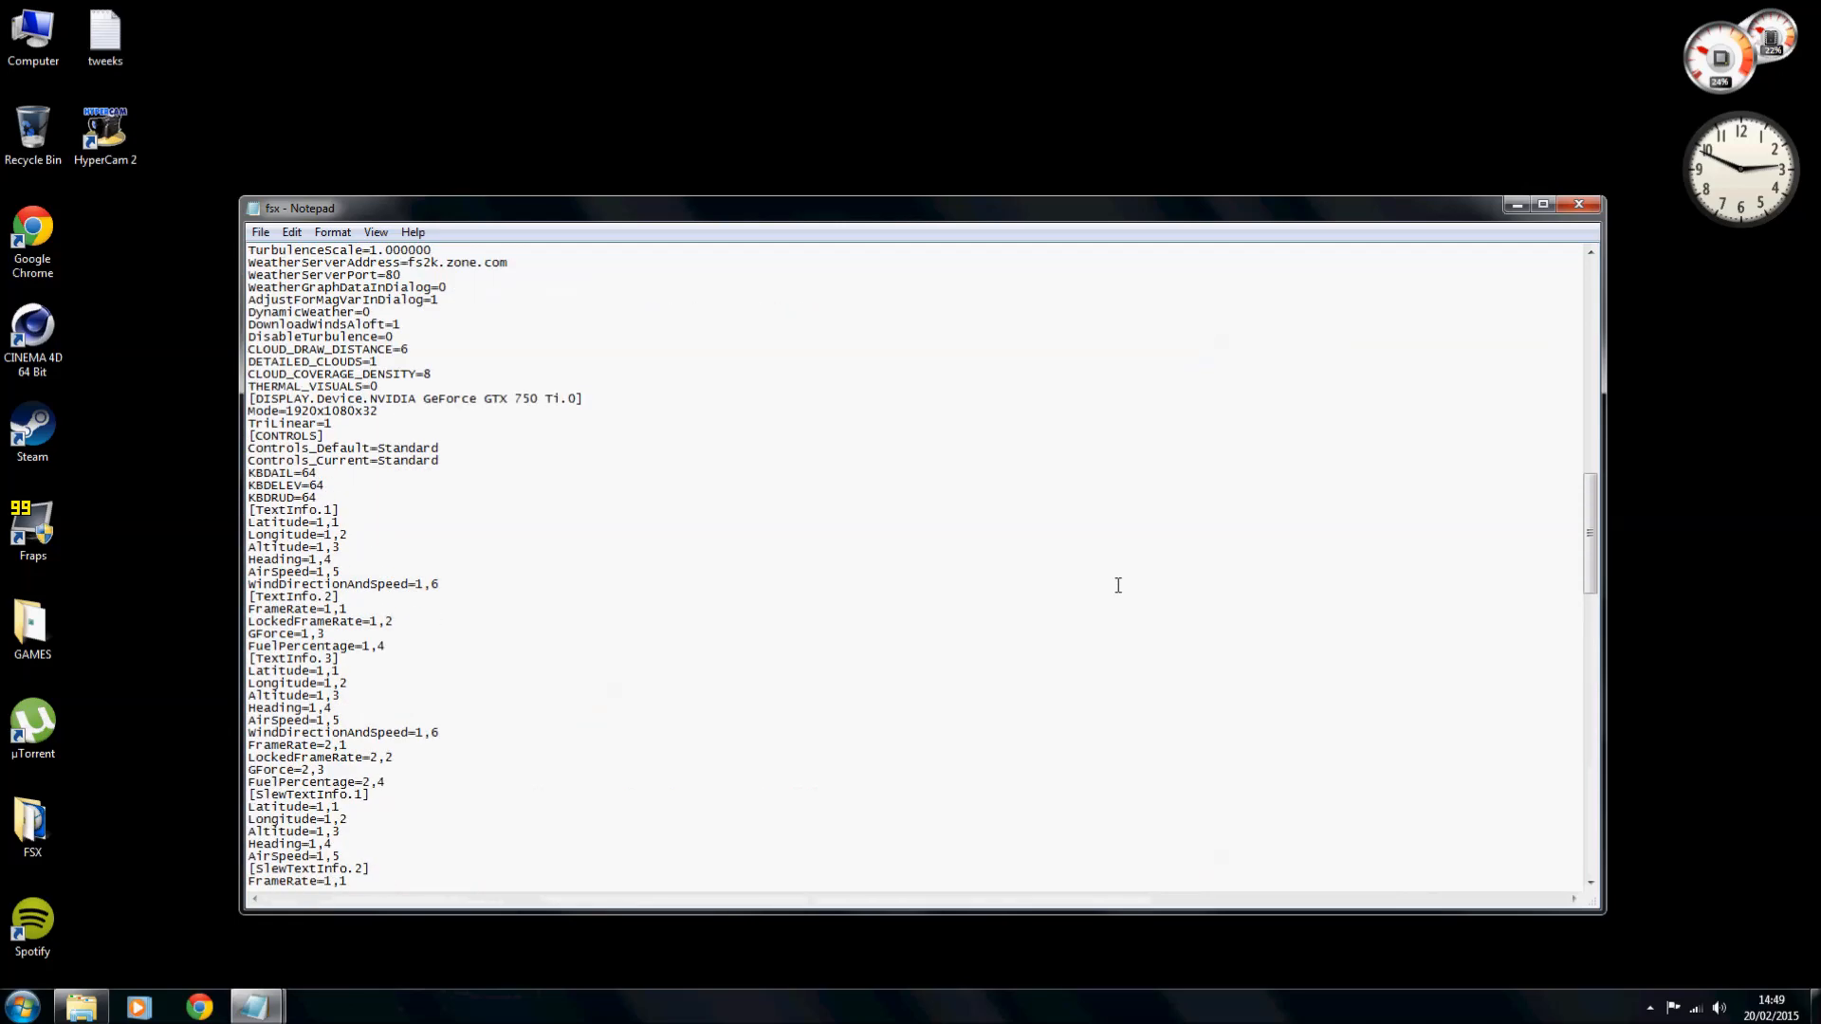
scroll("up", 3)
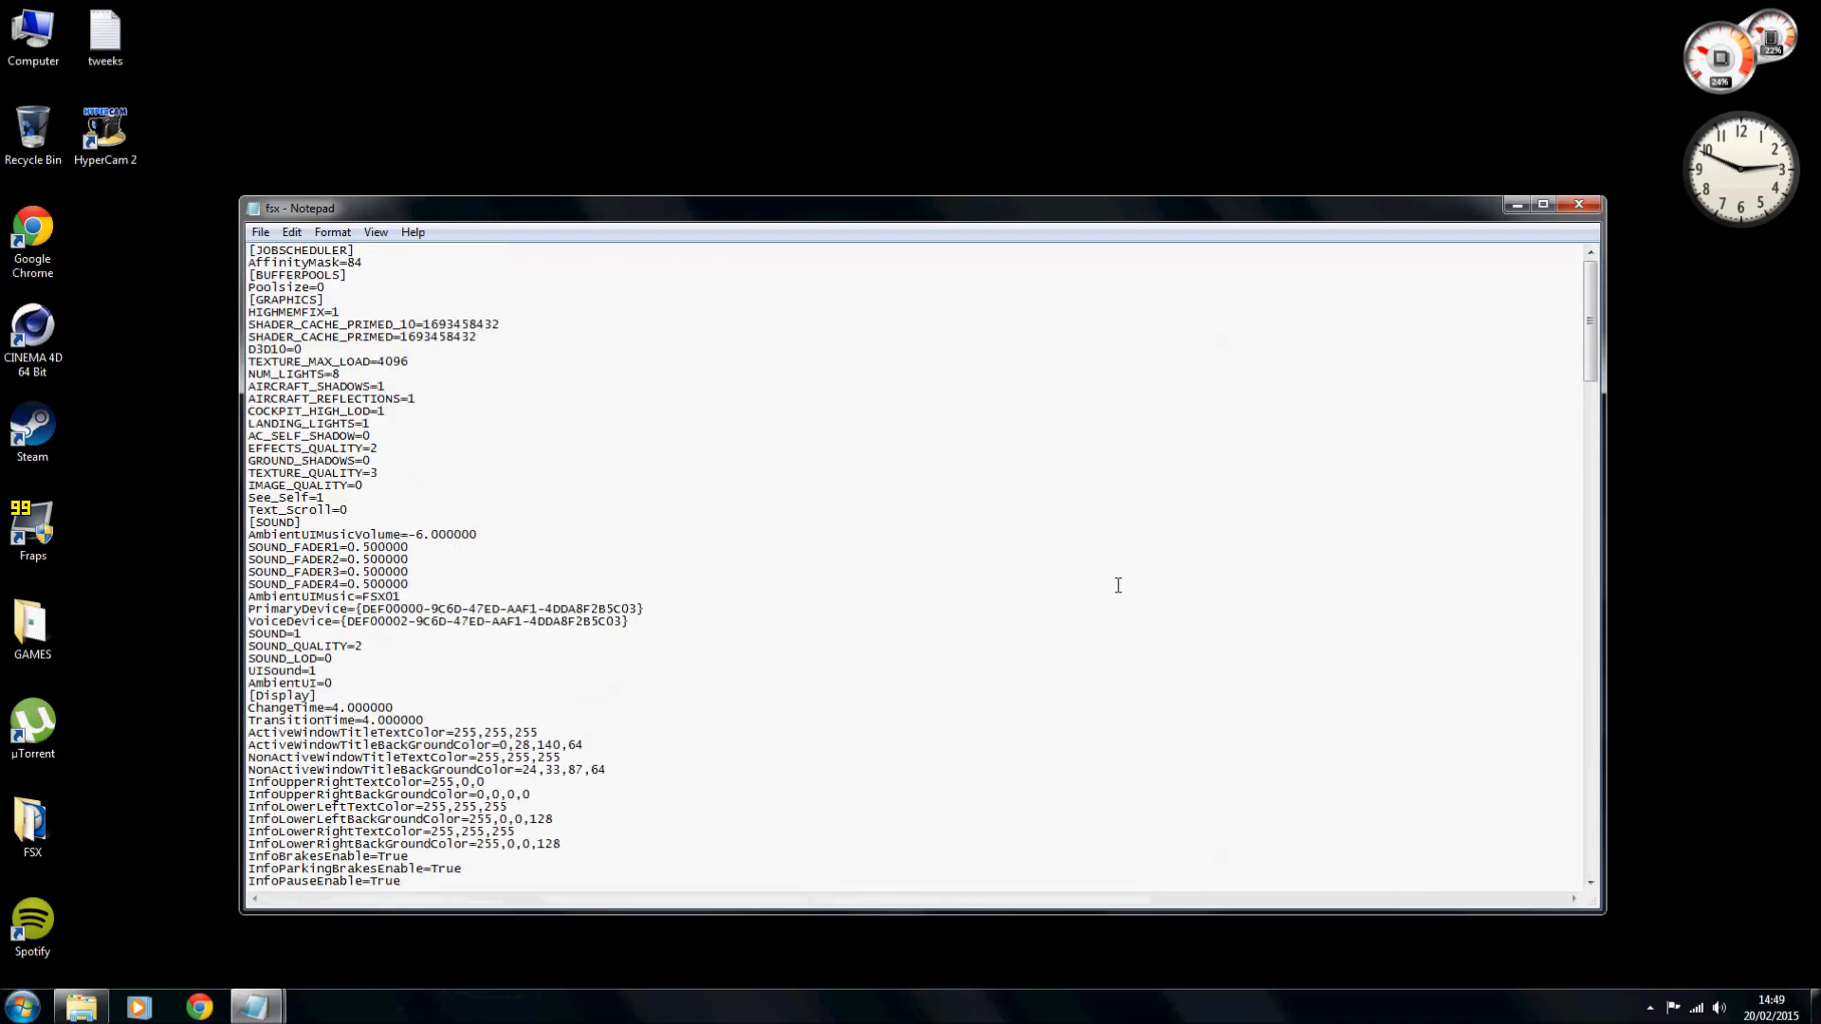
mouse_move(817, 728)
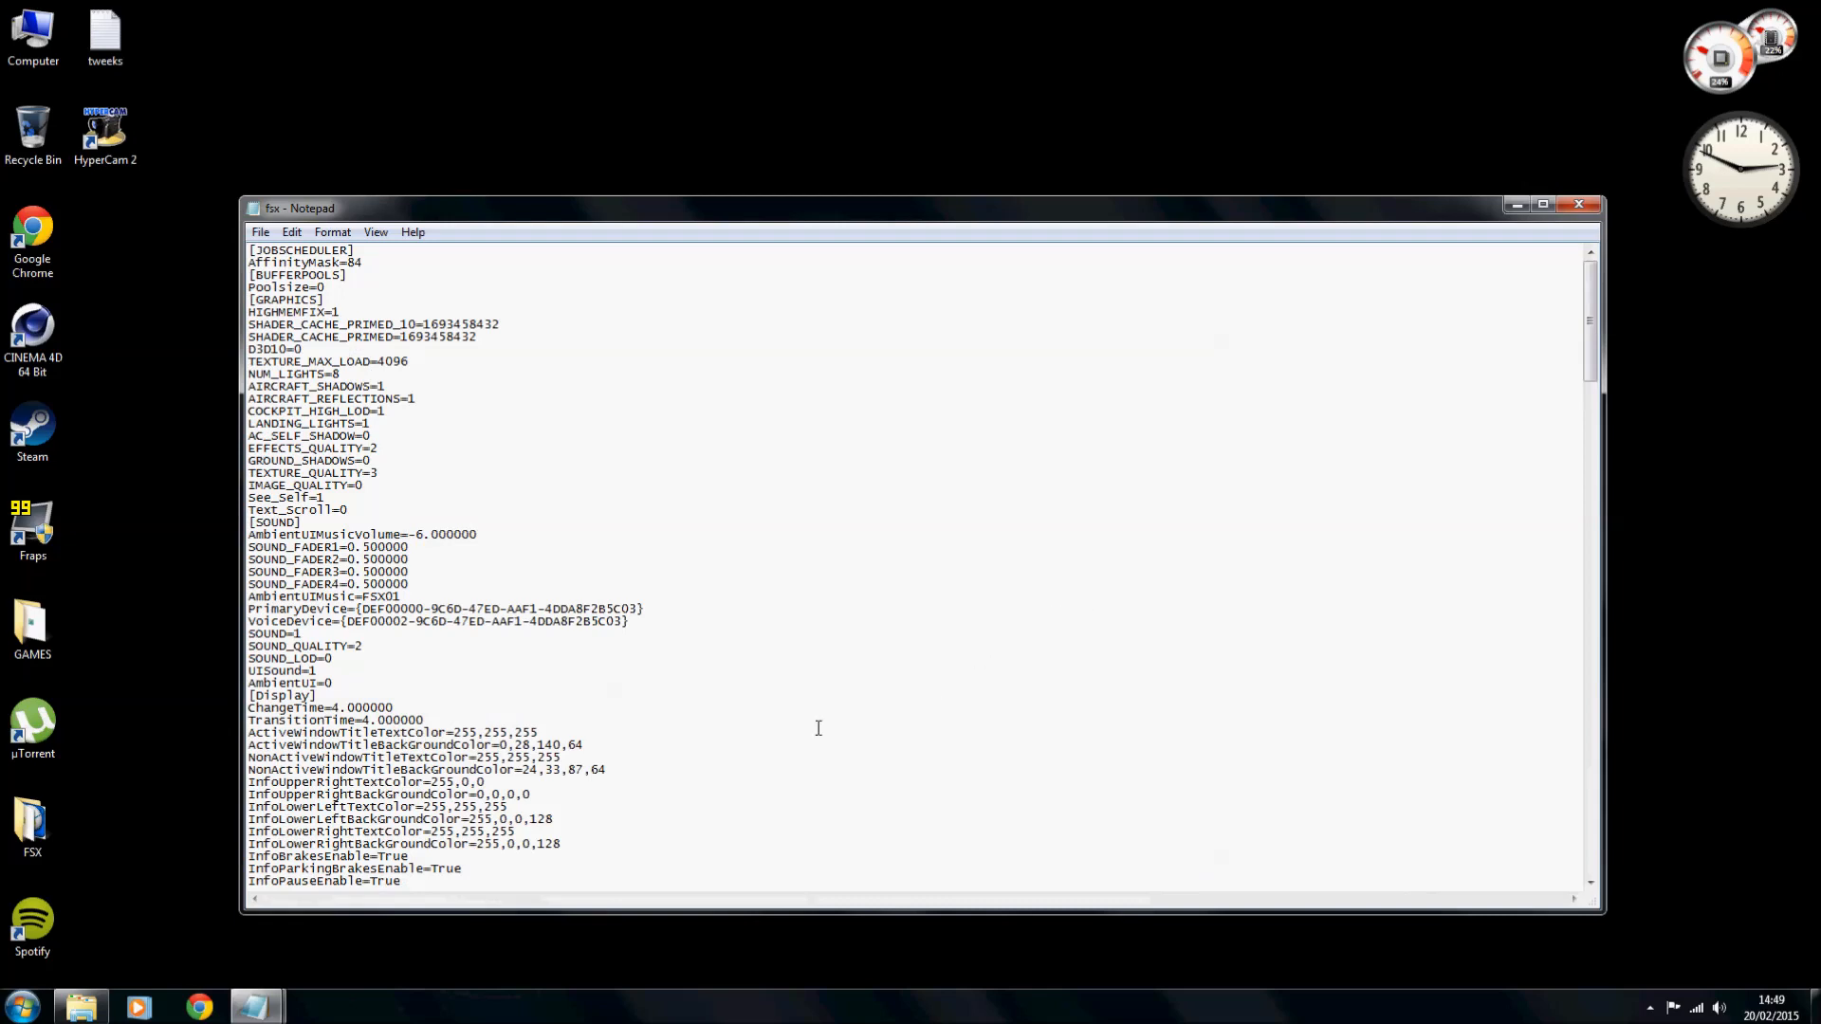
mouse_move(751, 676)
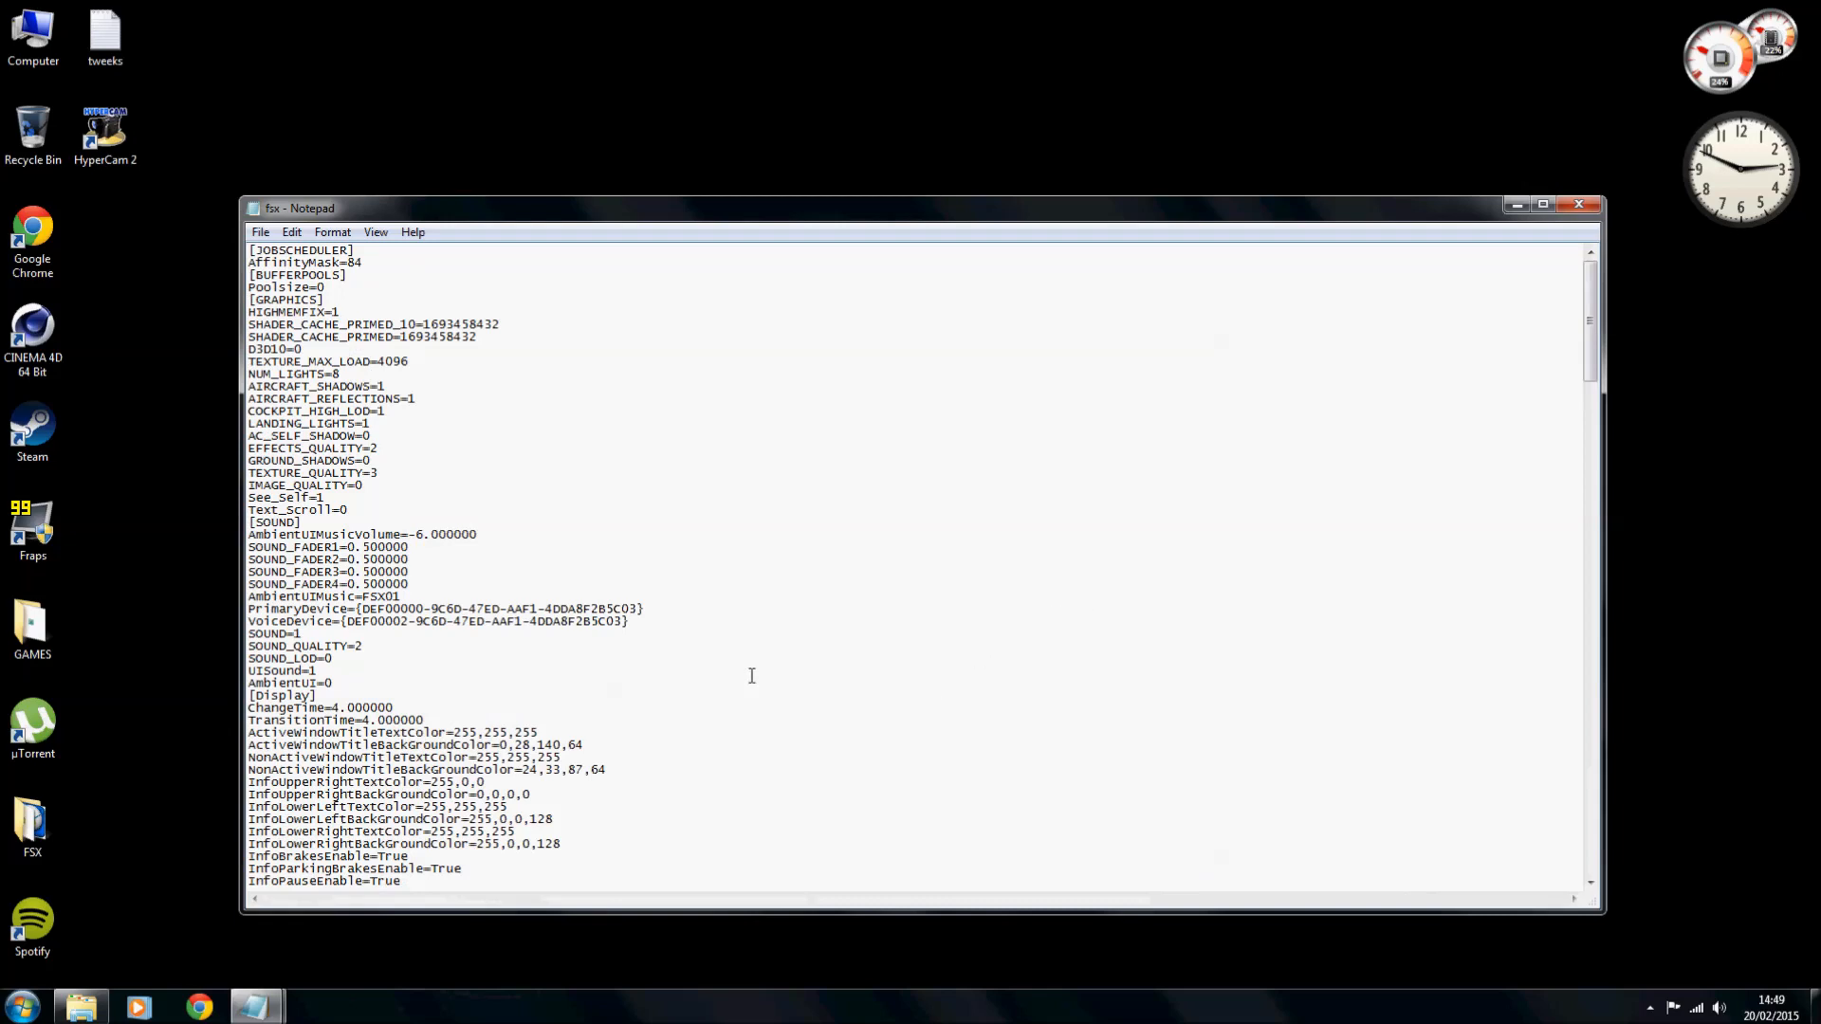
mouse_move(790, 490)
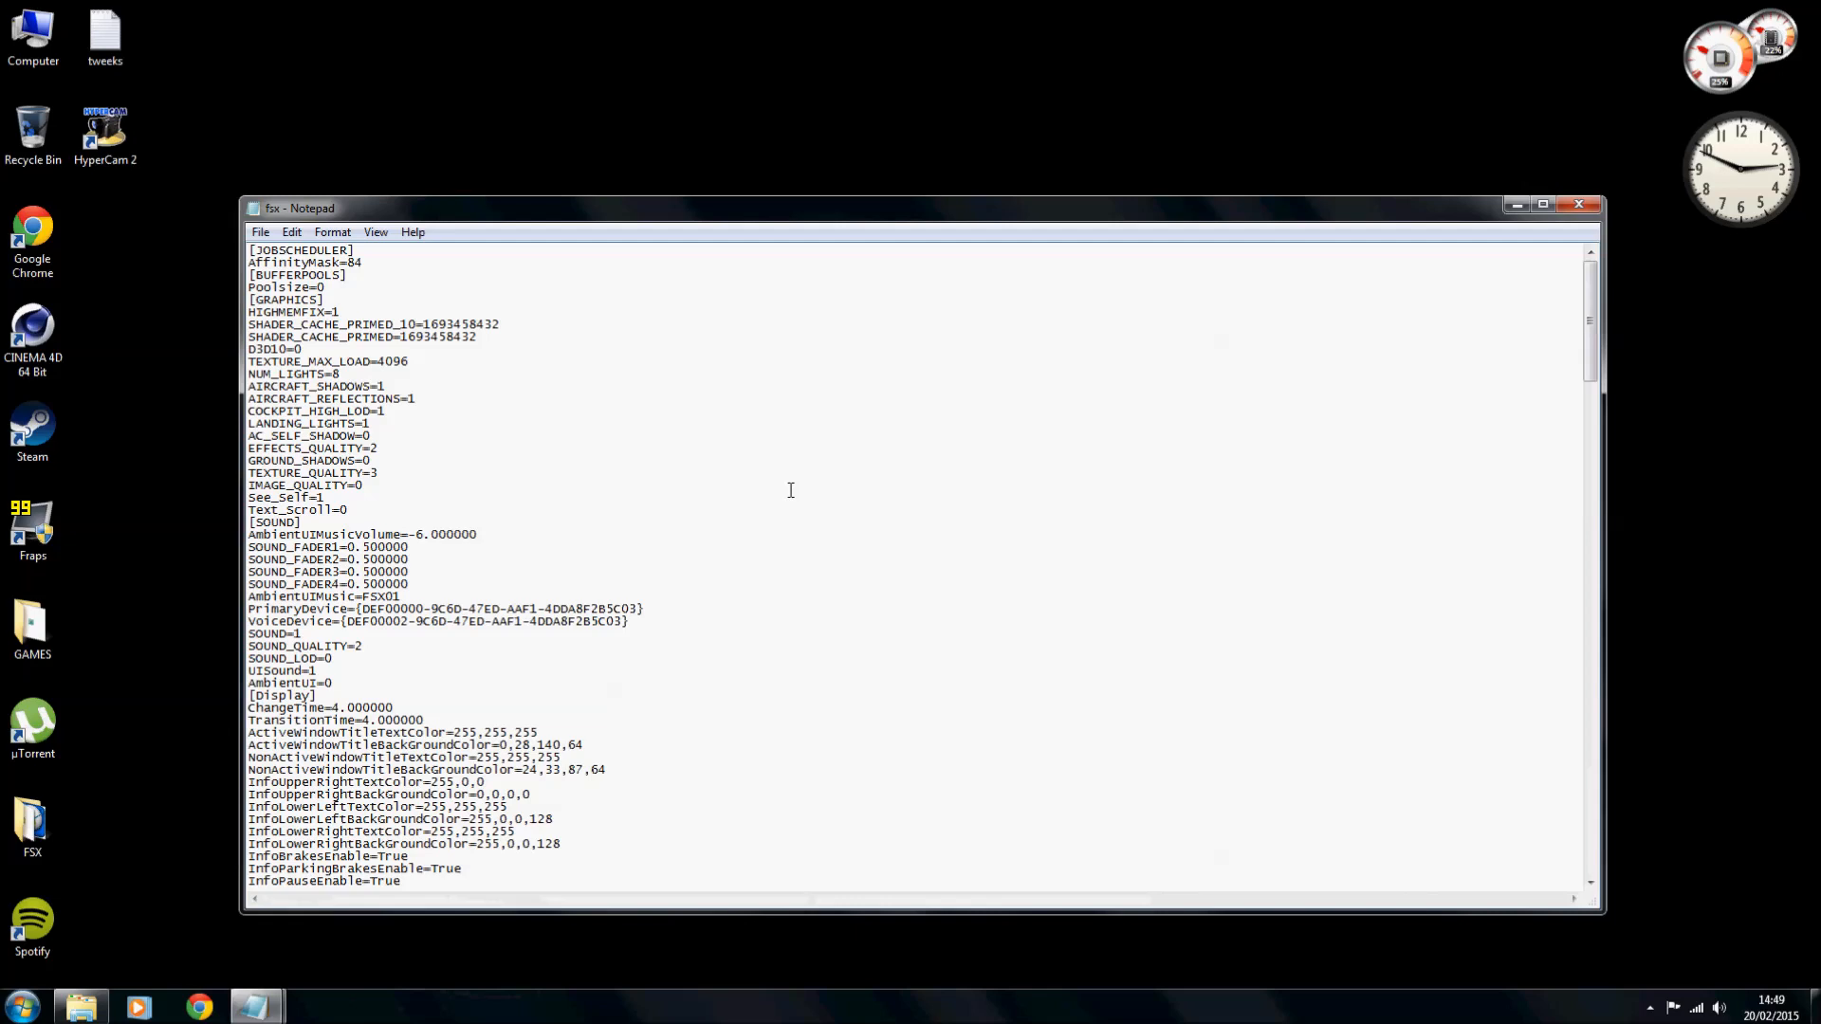
mouse_move(829, 511)
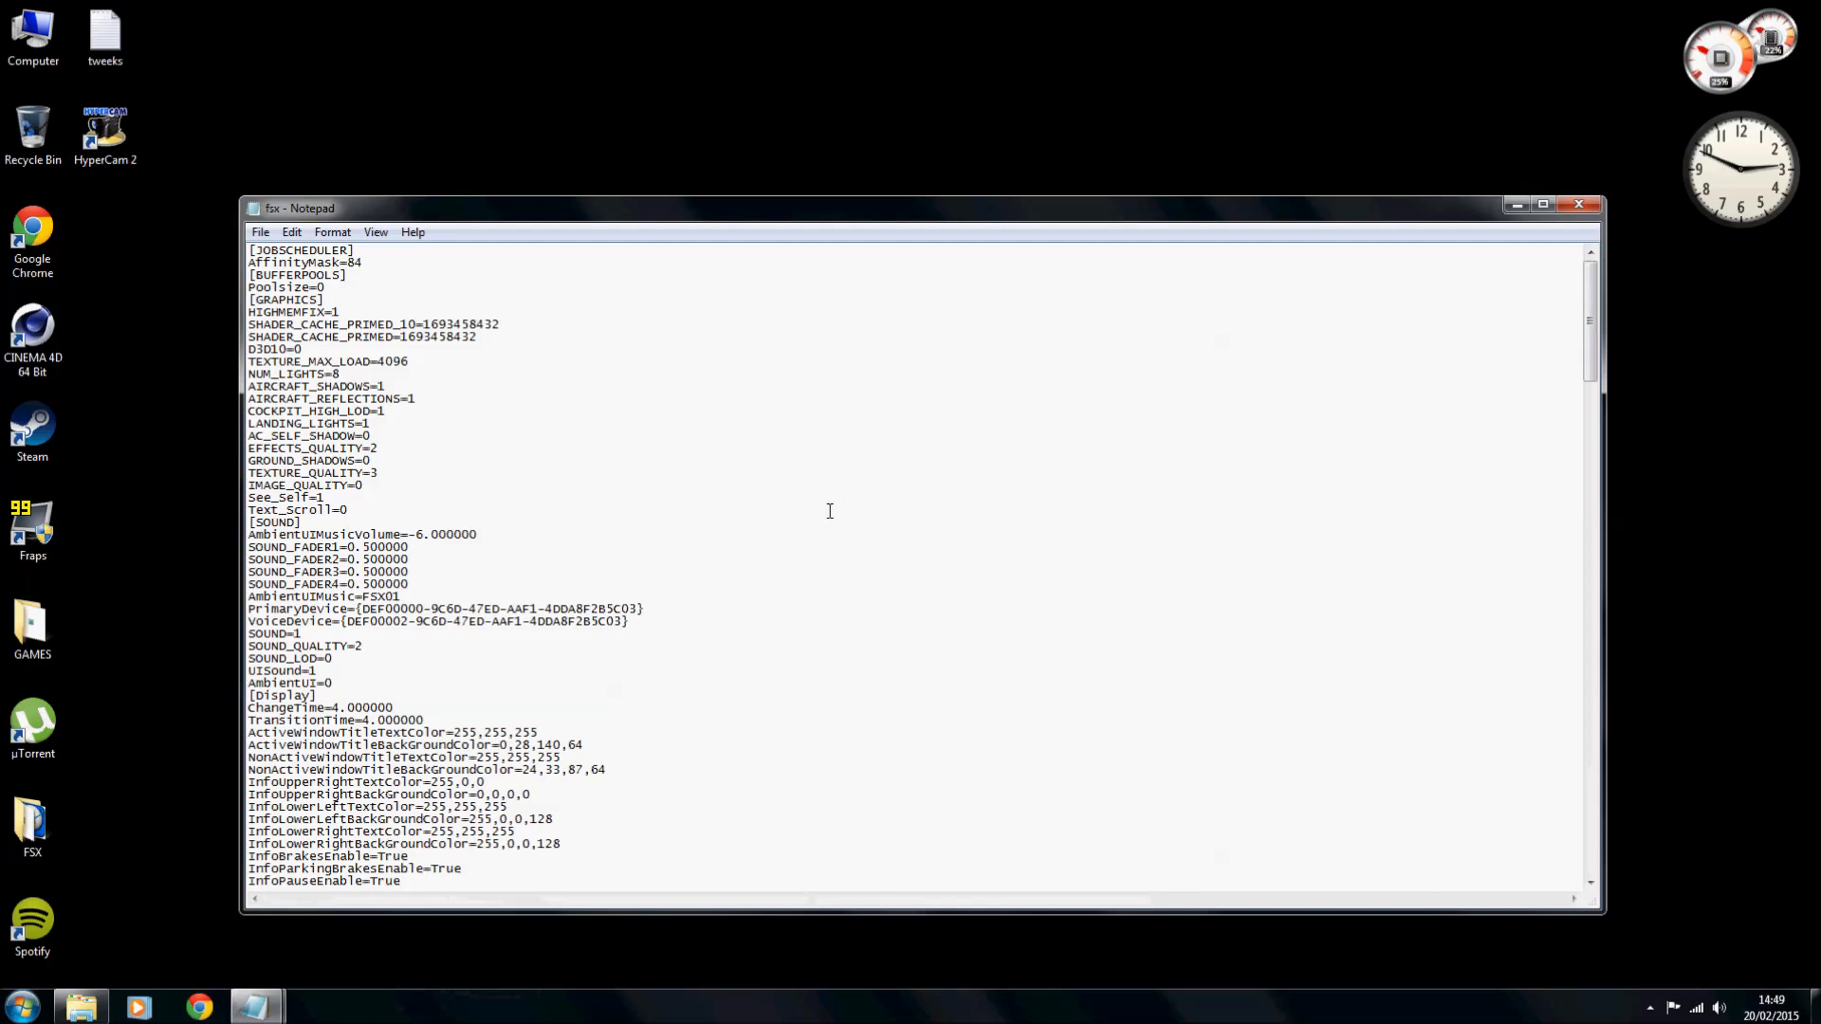
mouse_move(788, 523)
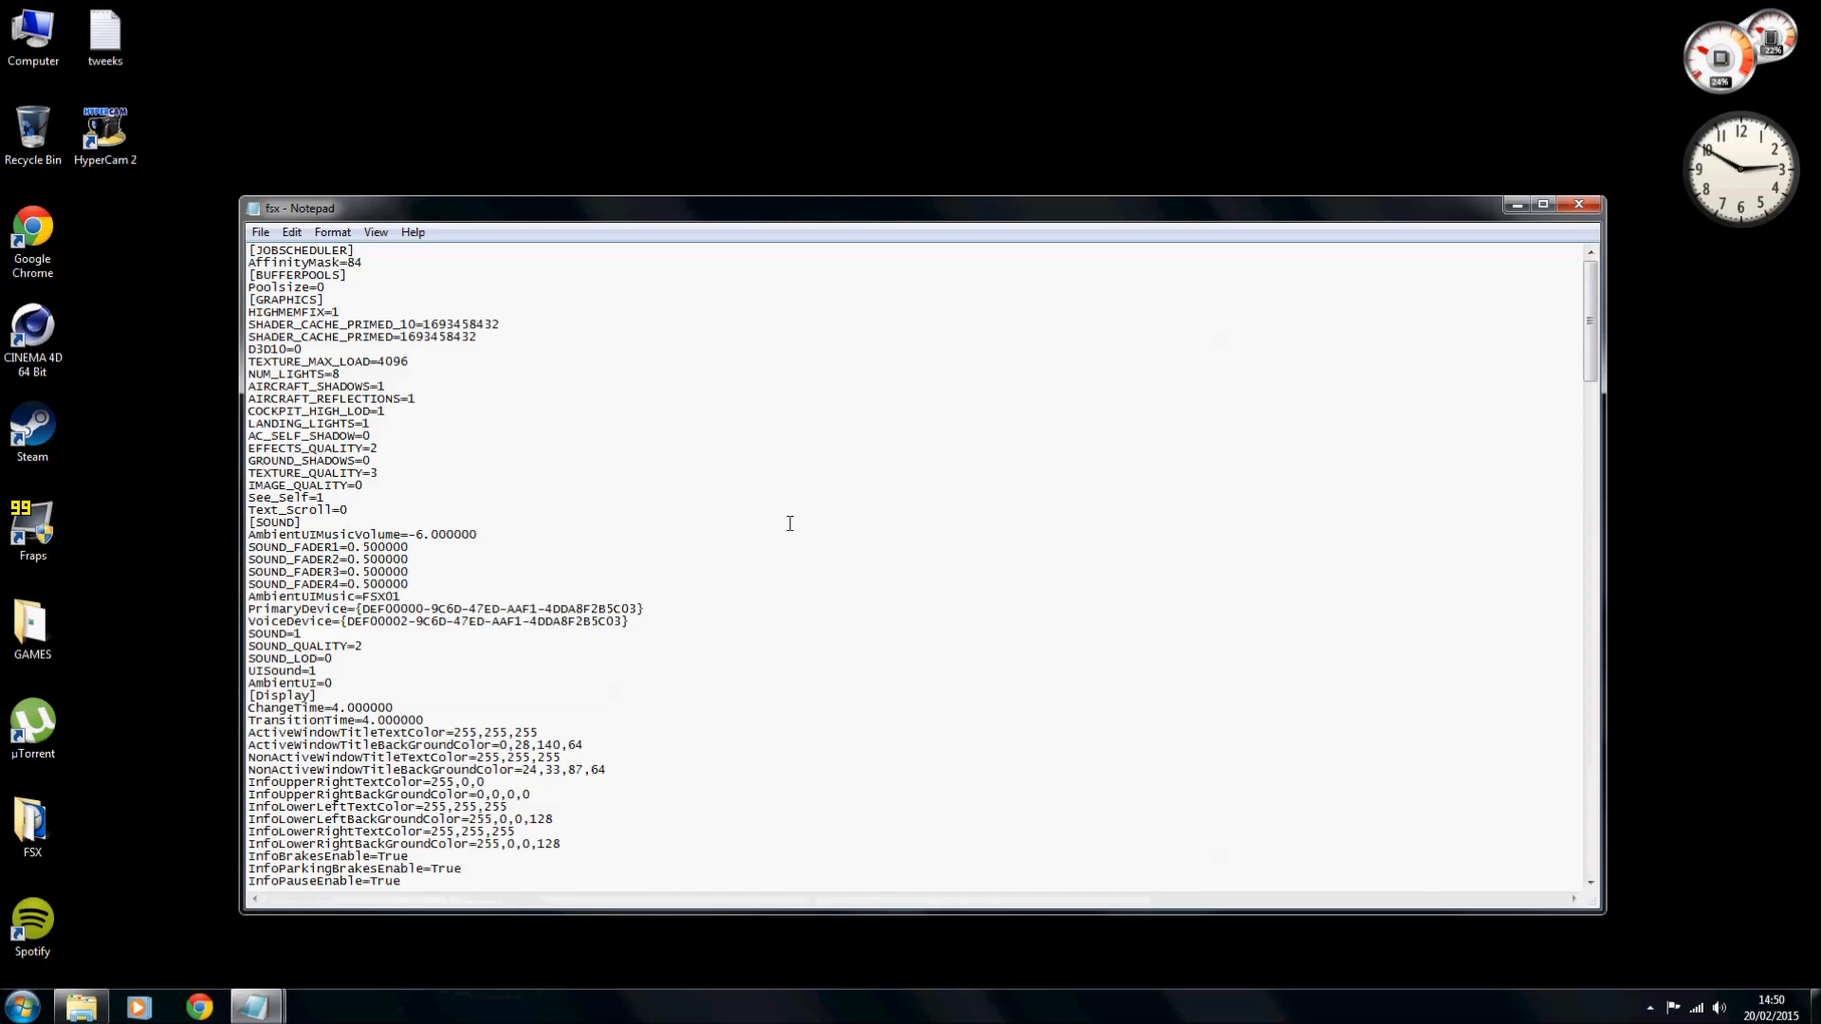
scroll("down", 3)
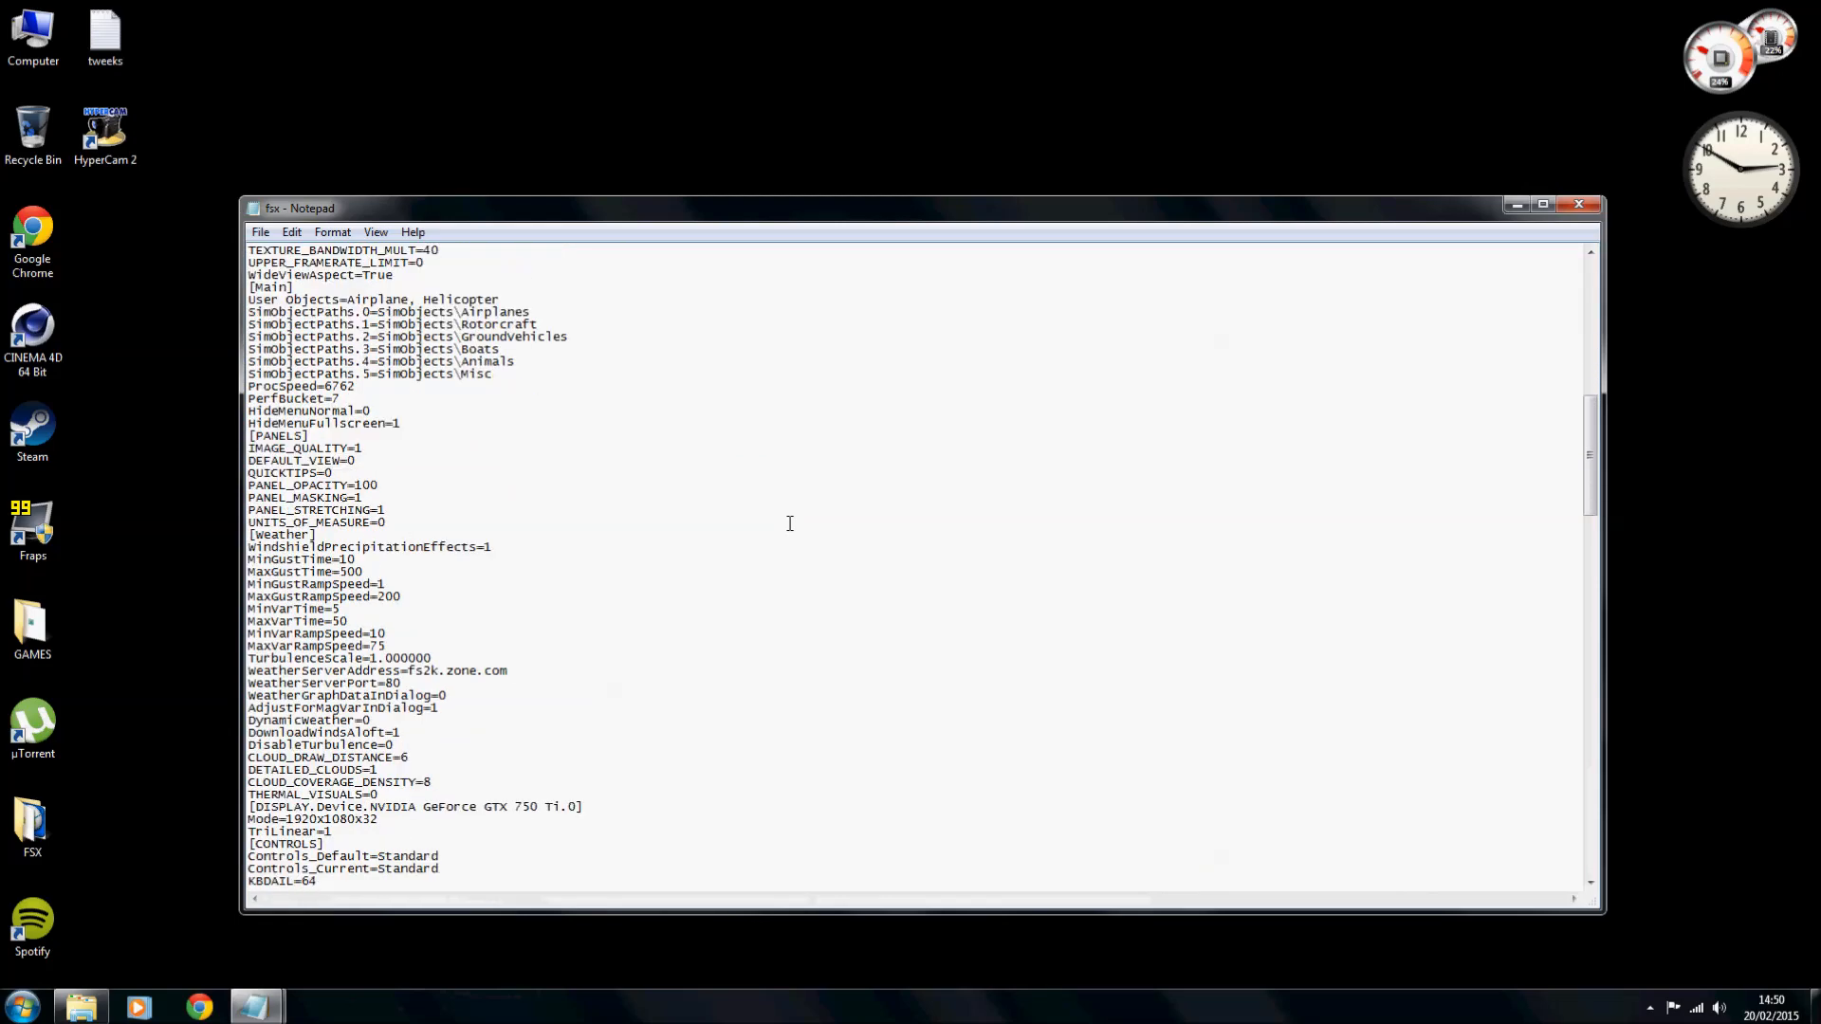
scroll("down", 3)
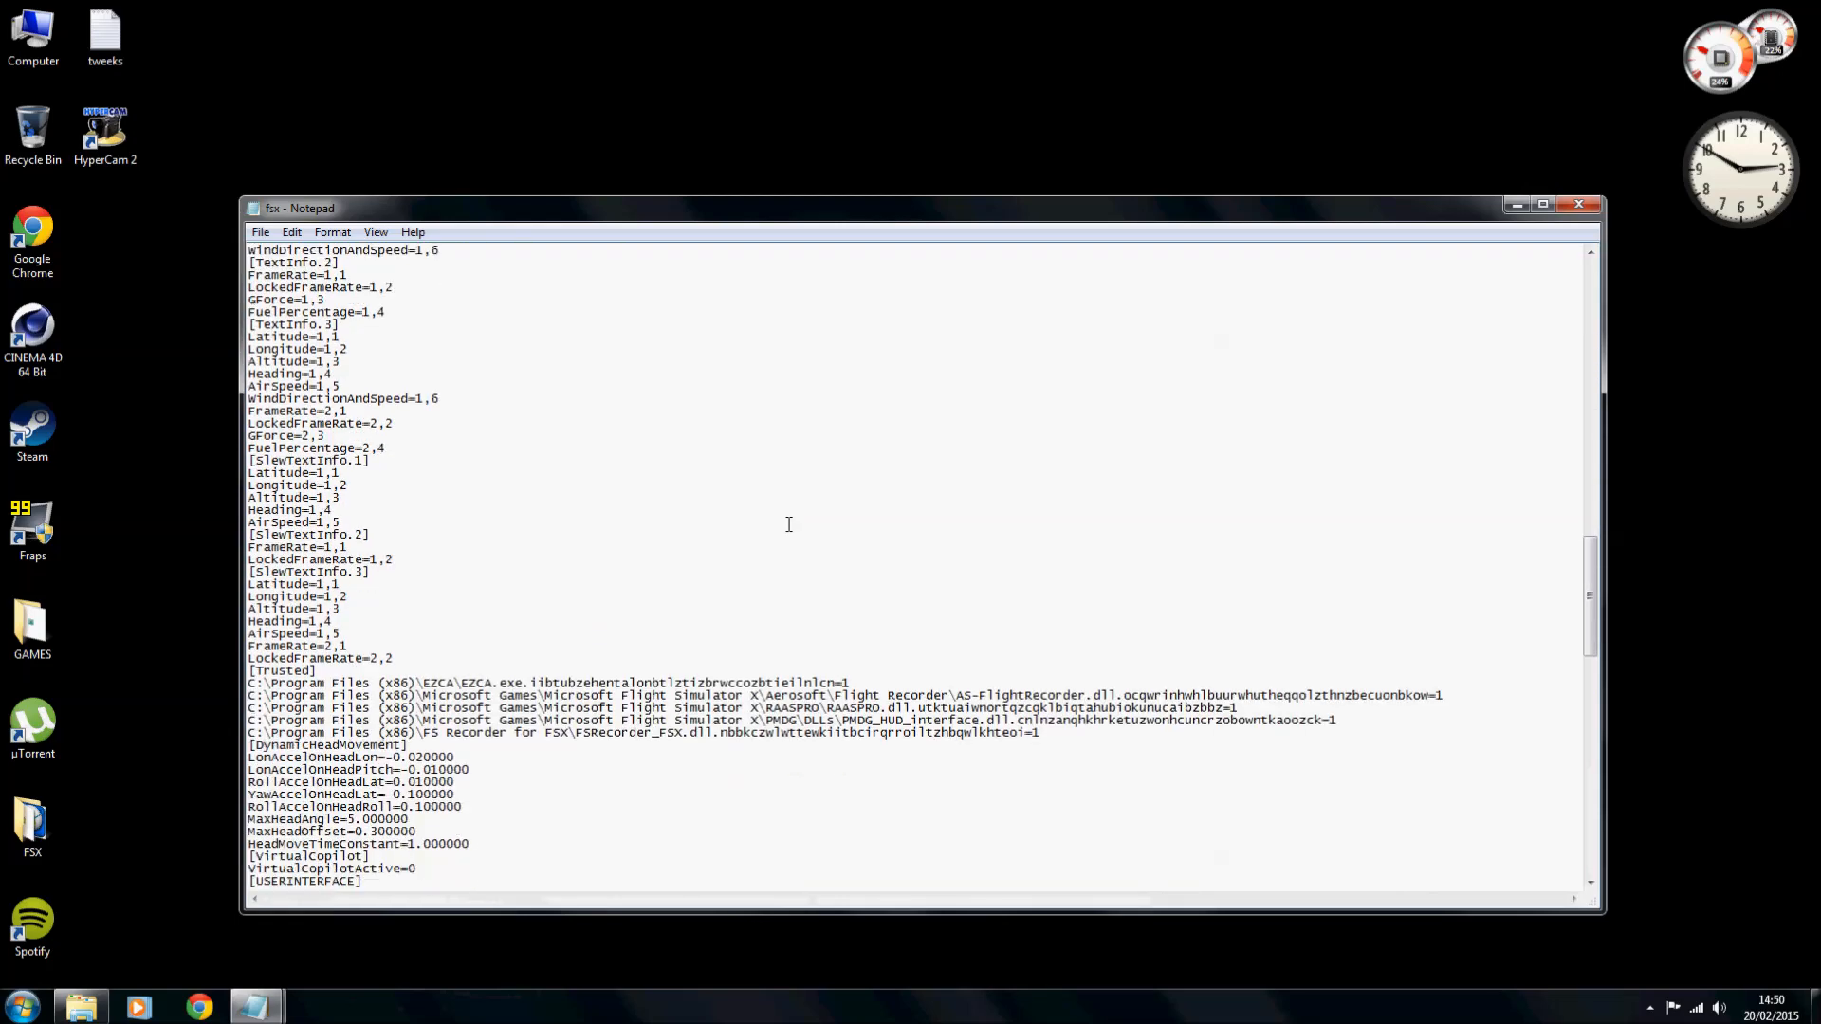
scroll("down", 3)
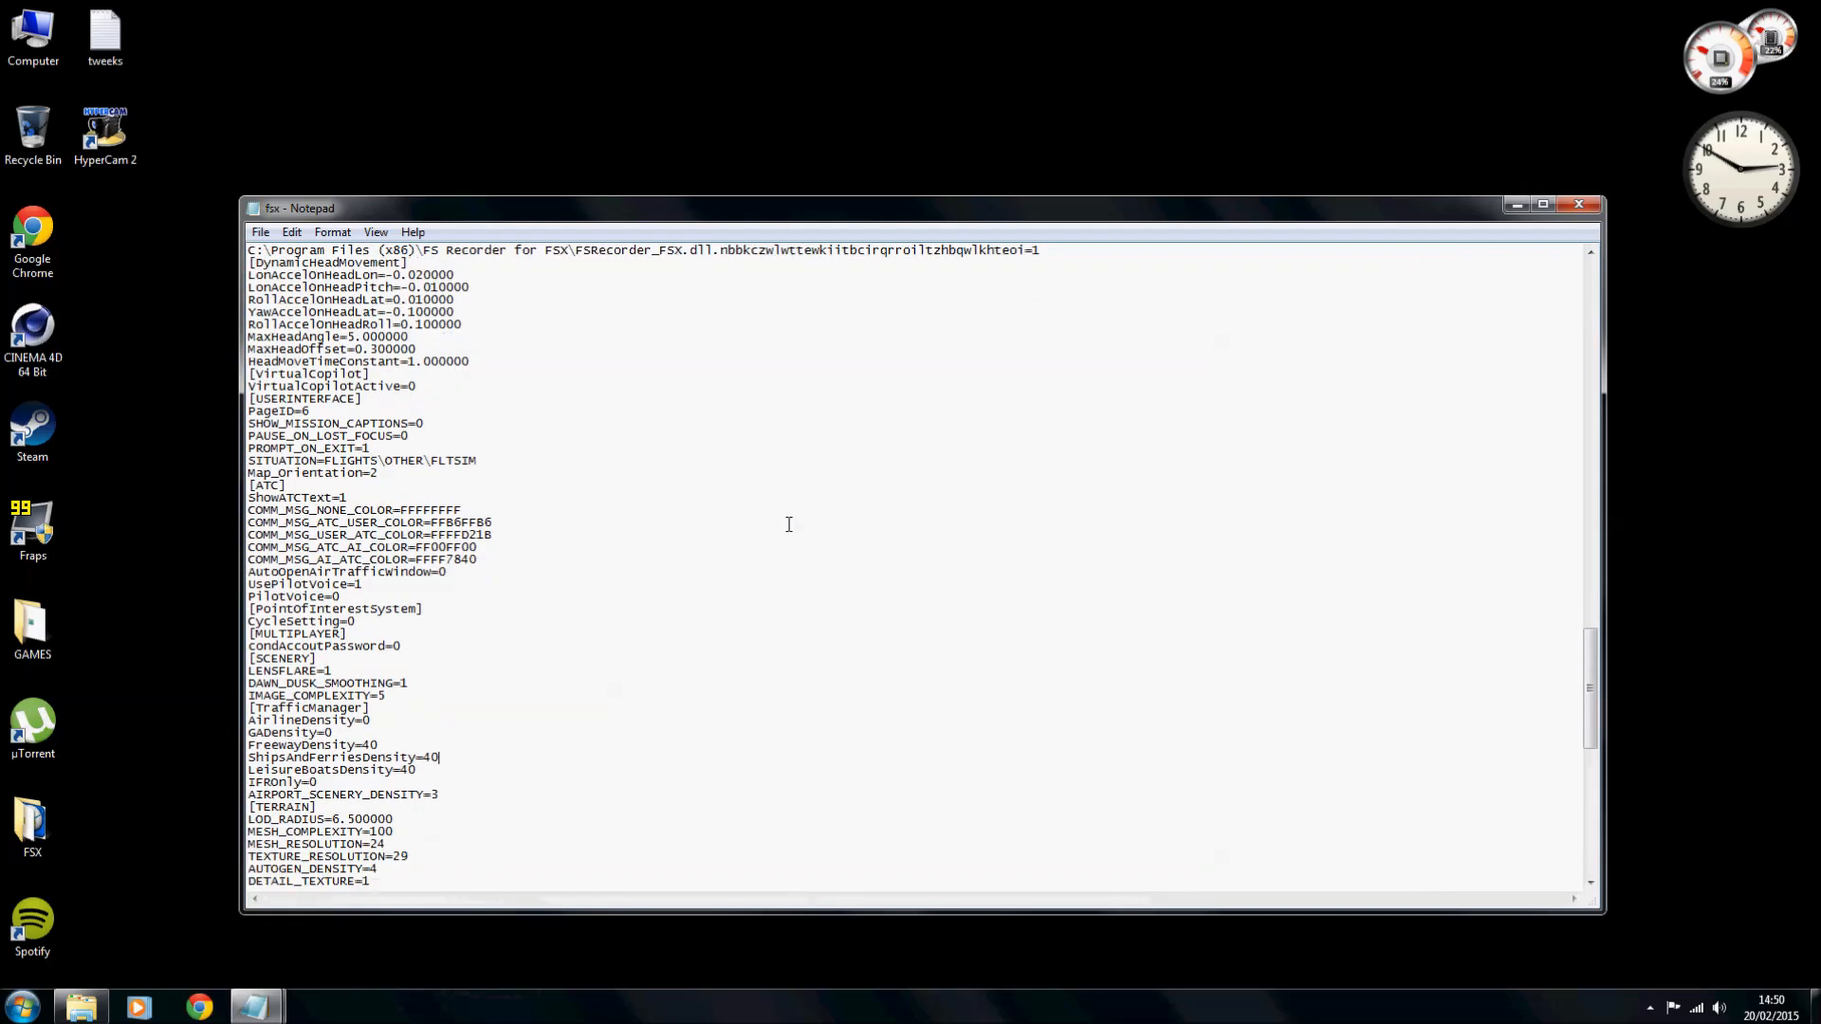
scroll("down", 3)
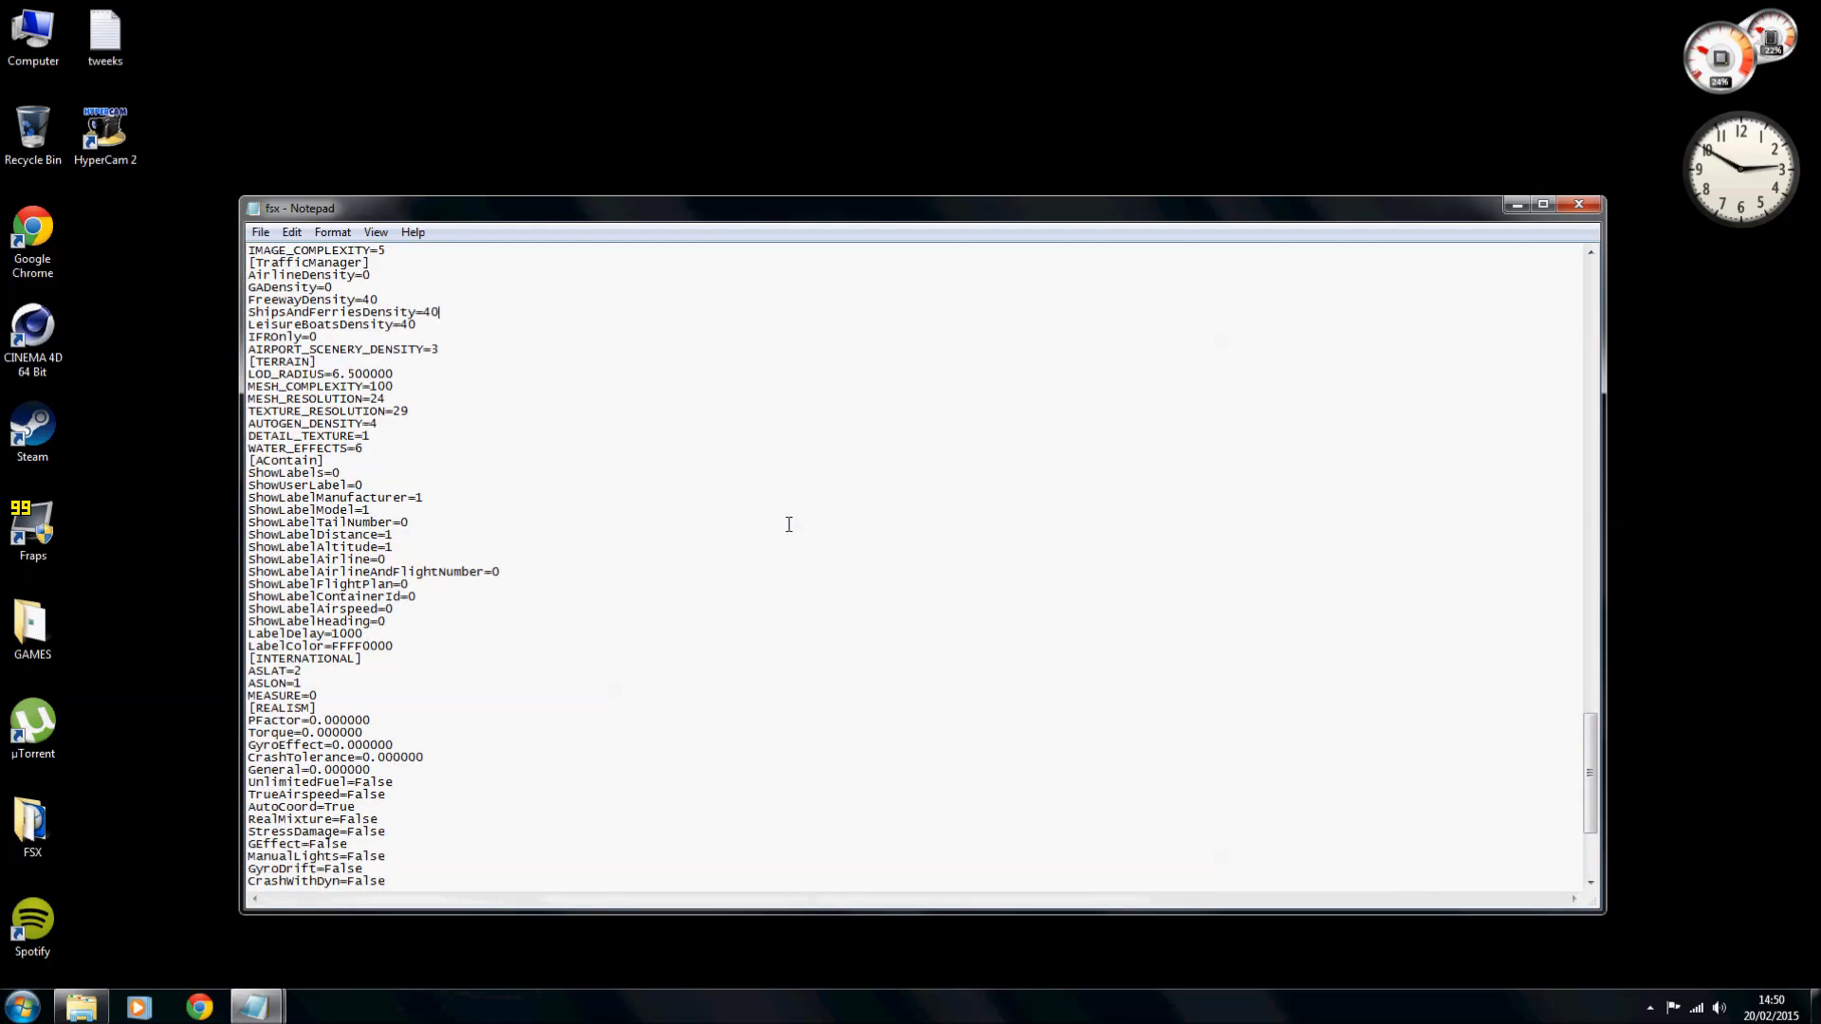
scroll("down", 3)
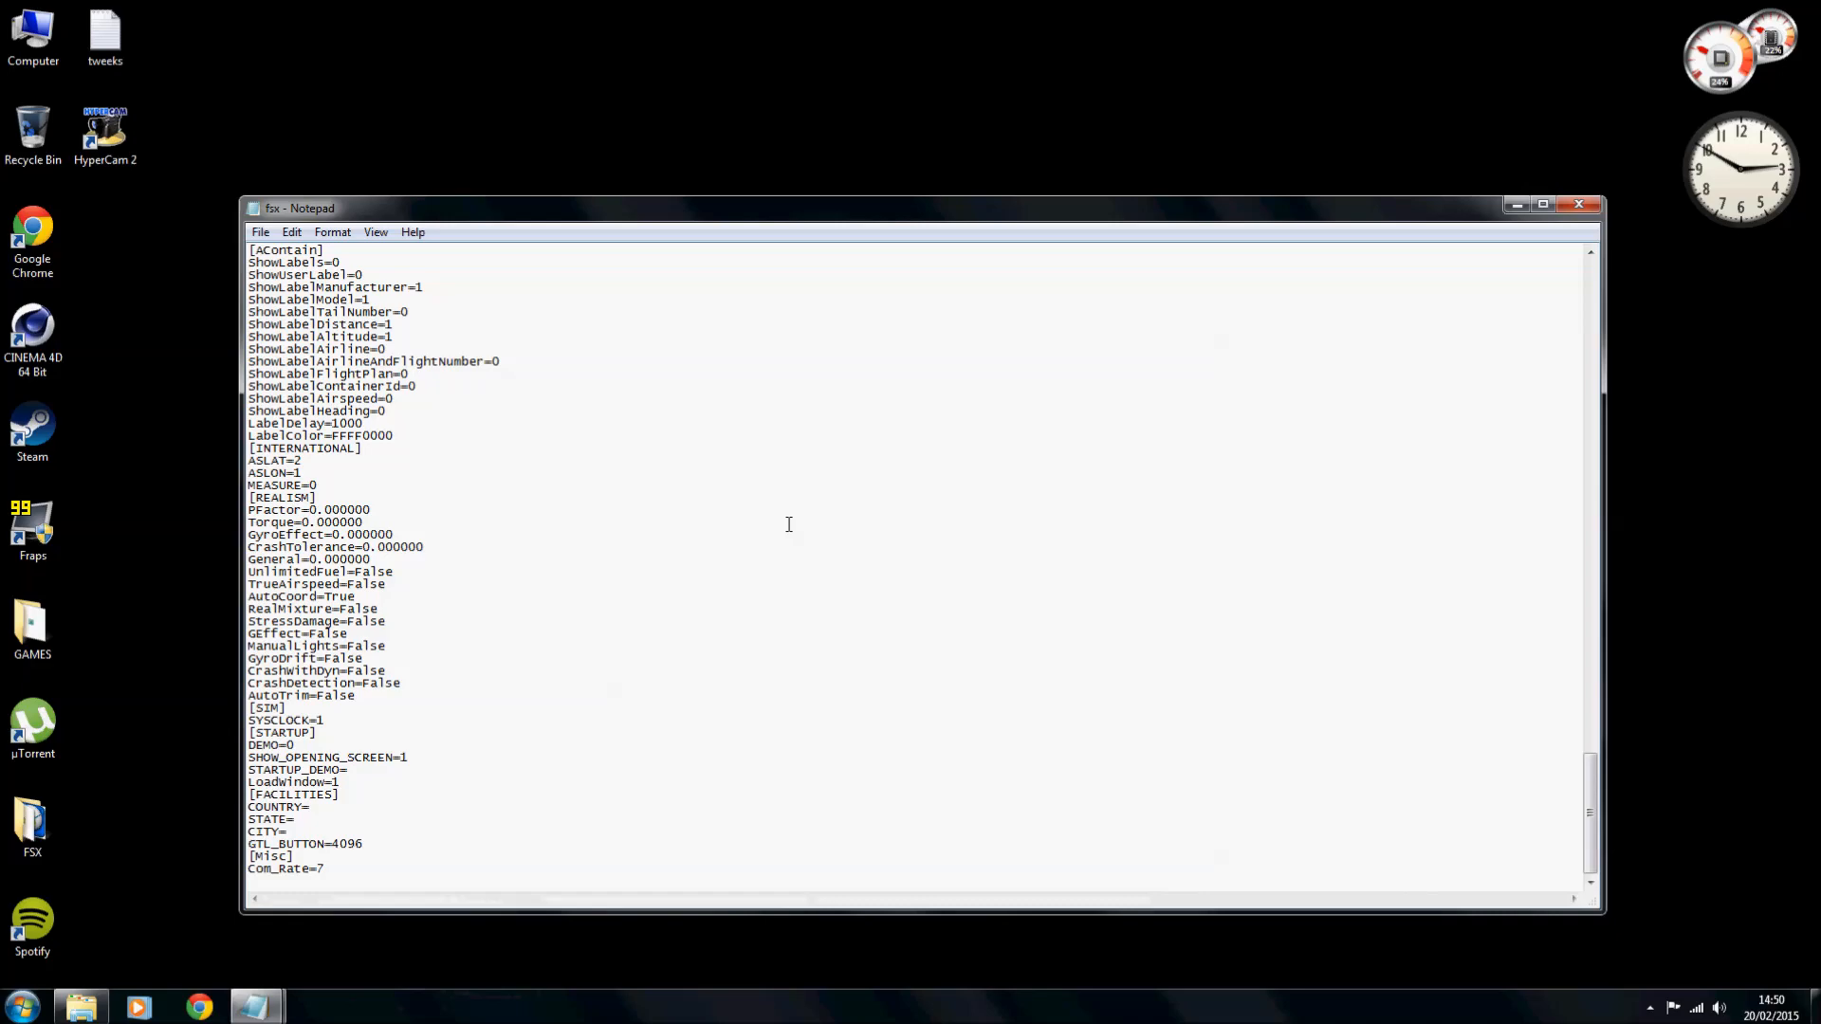
scroll("down", 3)
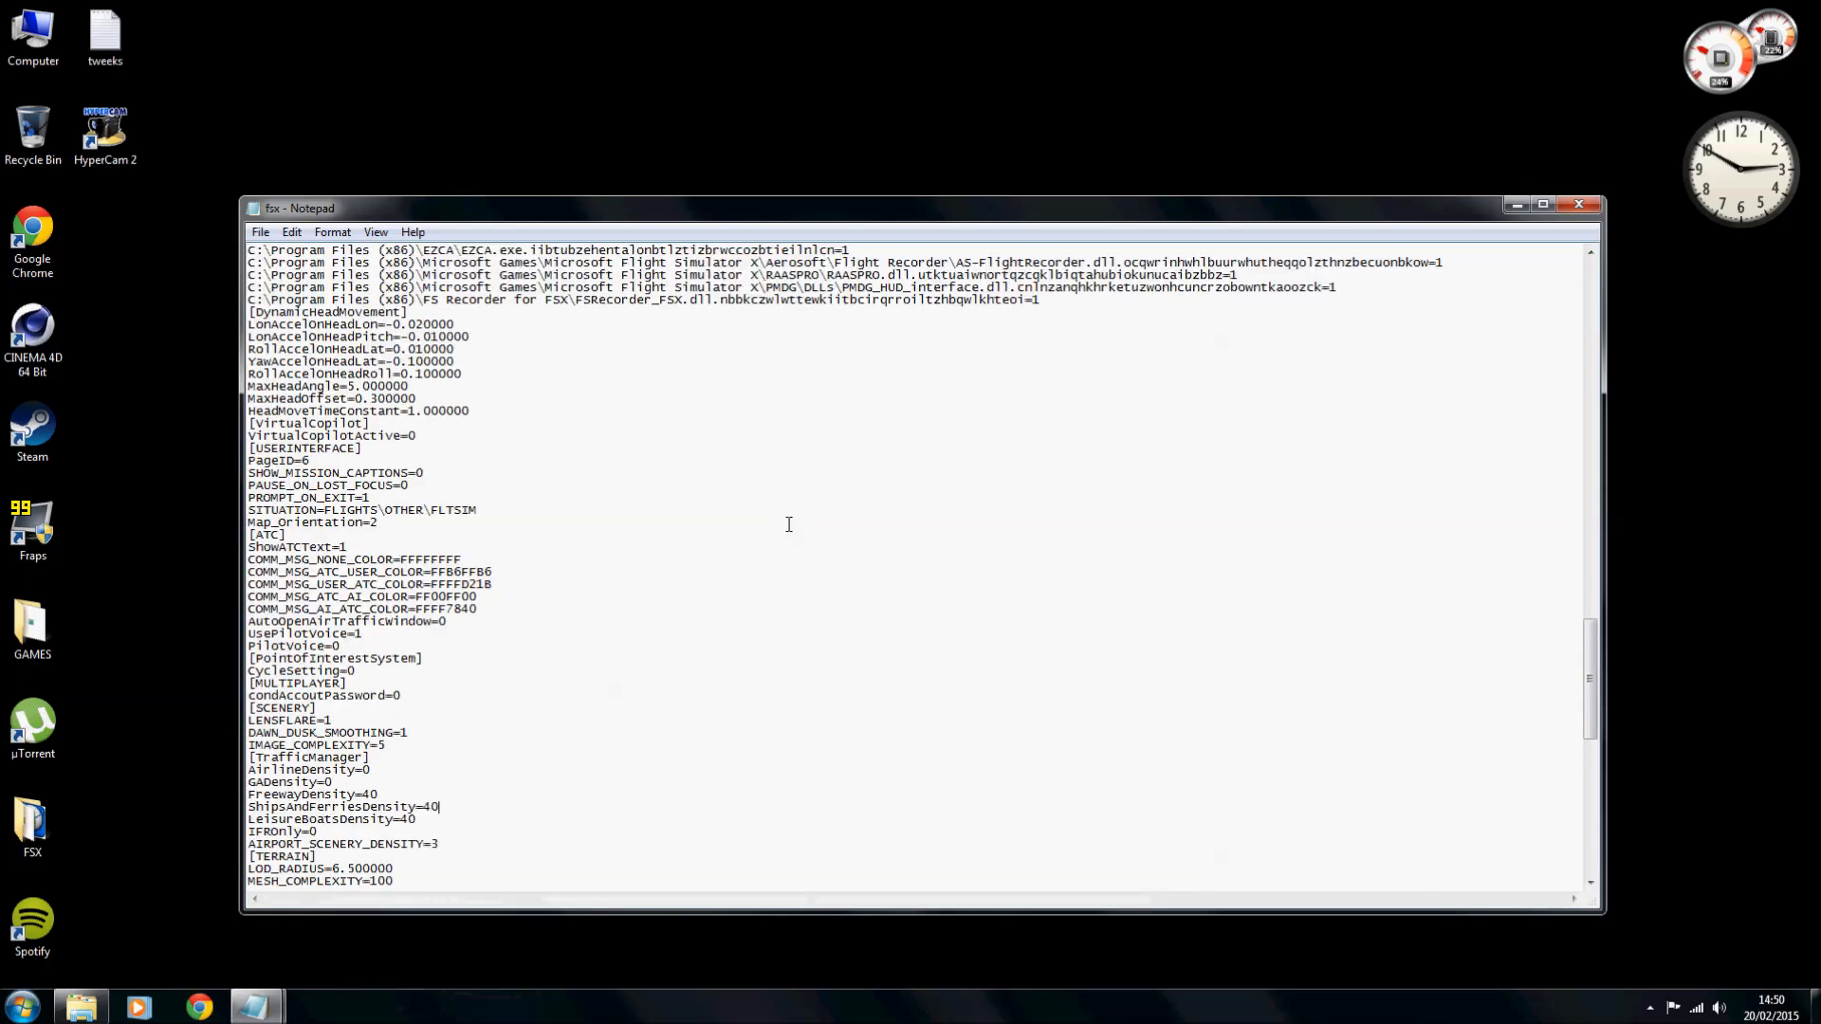
scroll("down", 3)
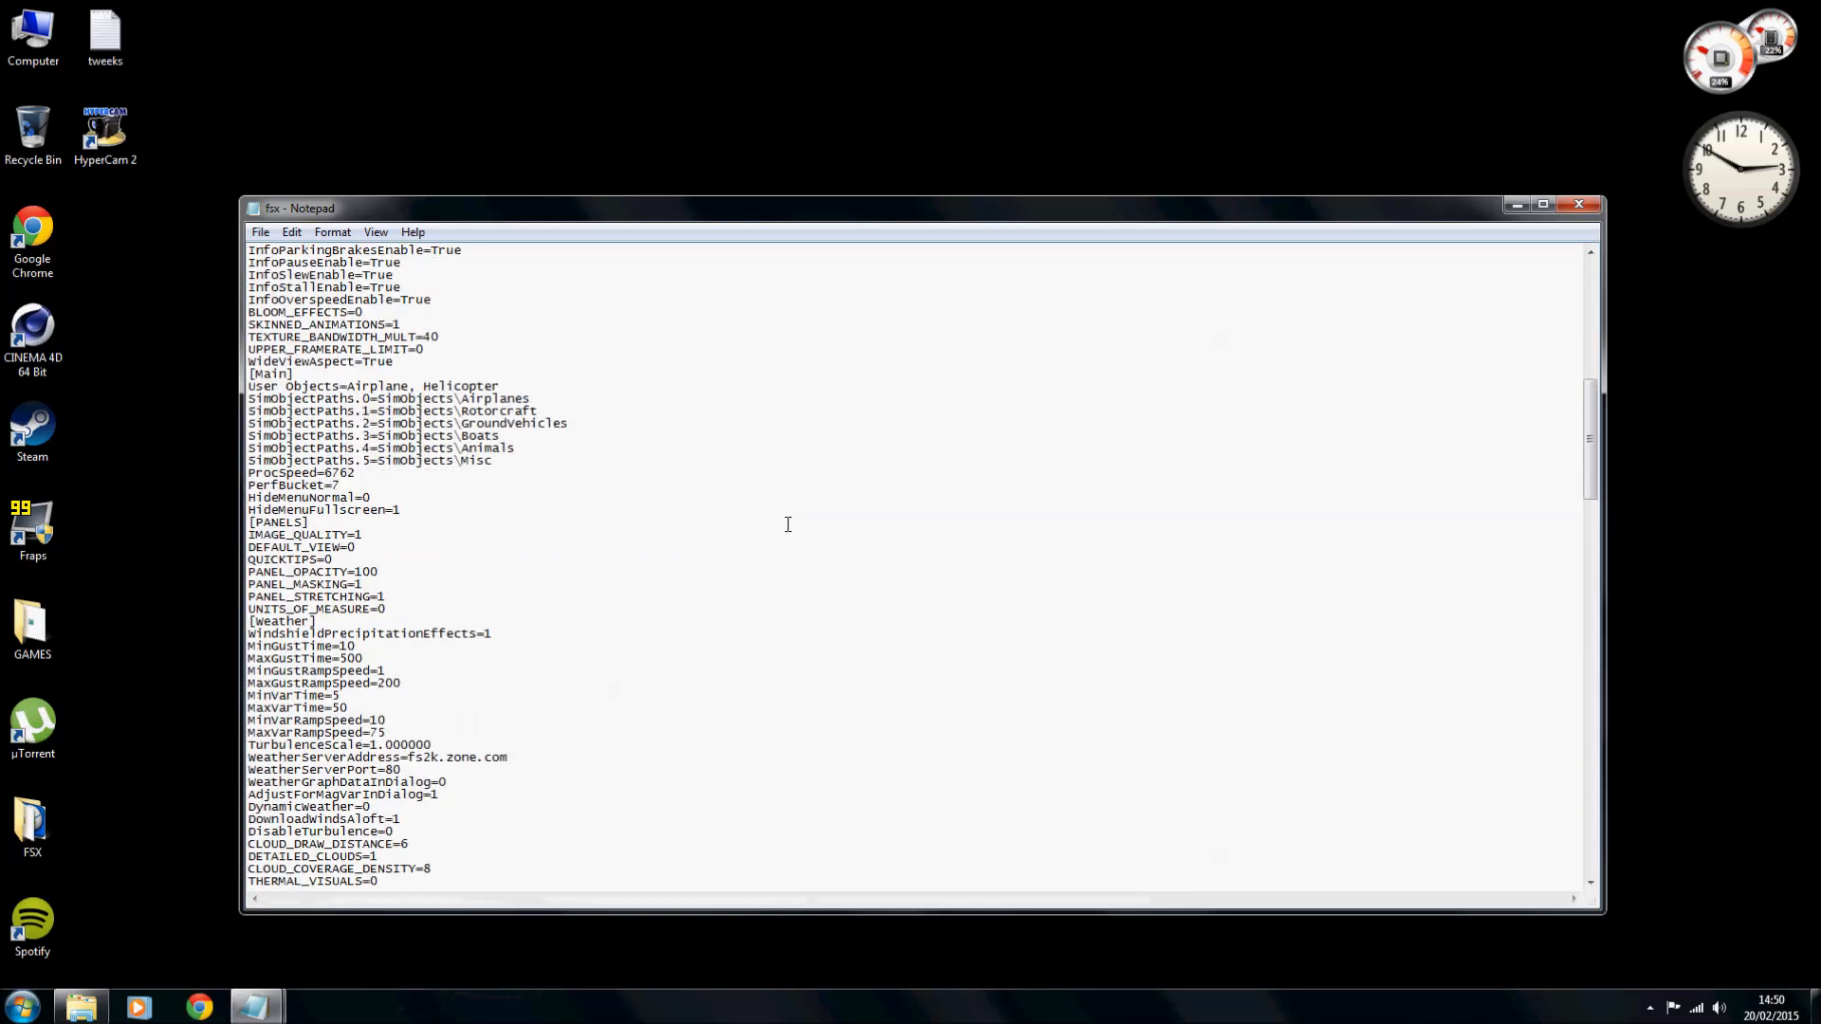
scroll("up", 3)
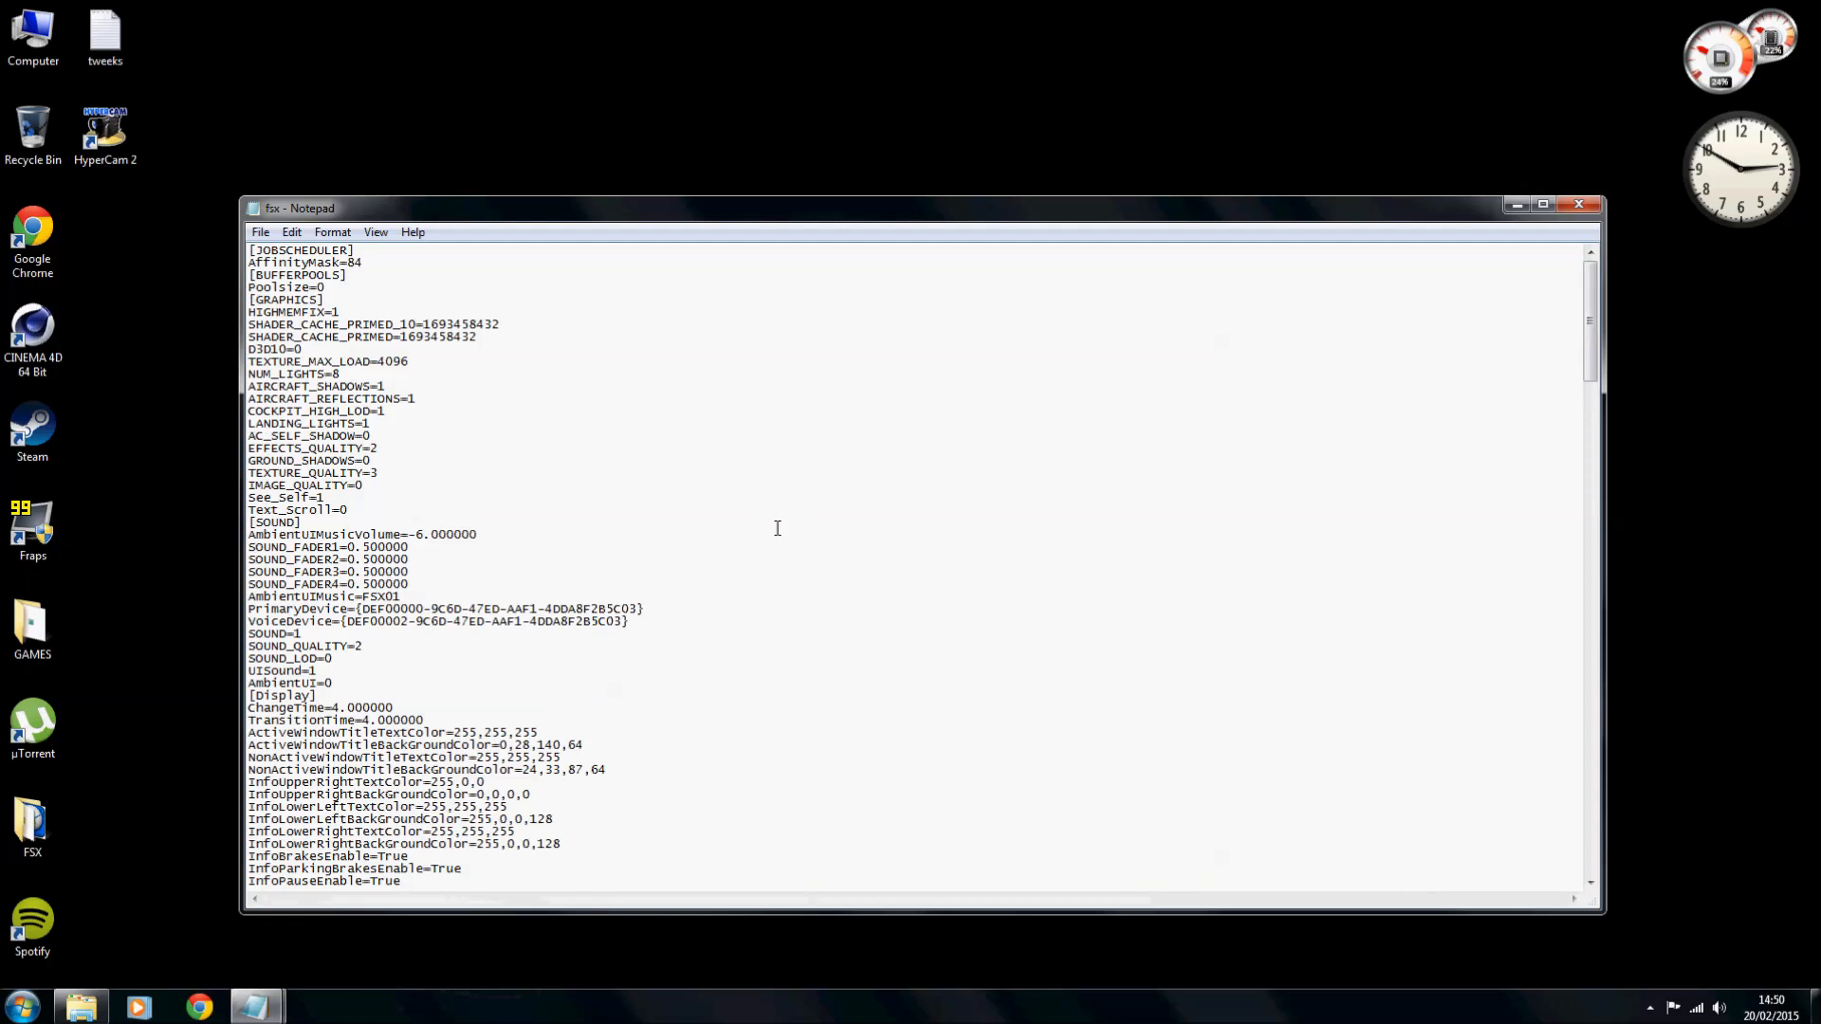
mouse_move(550, 554)
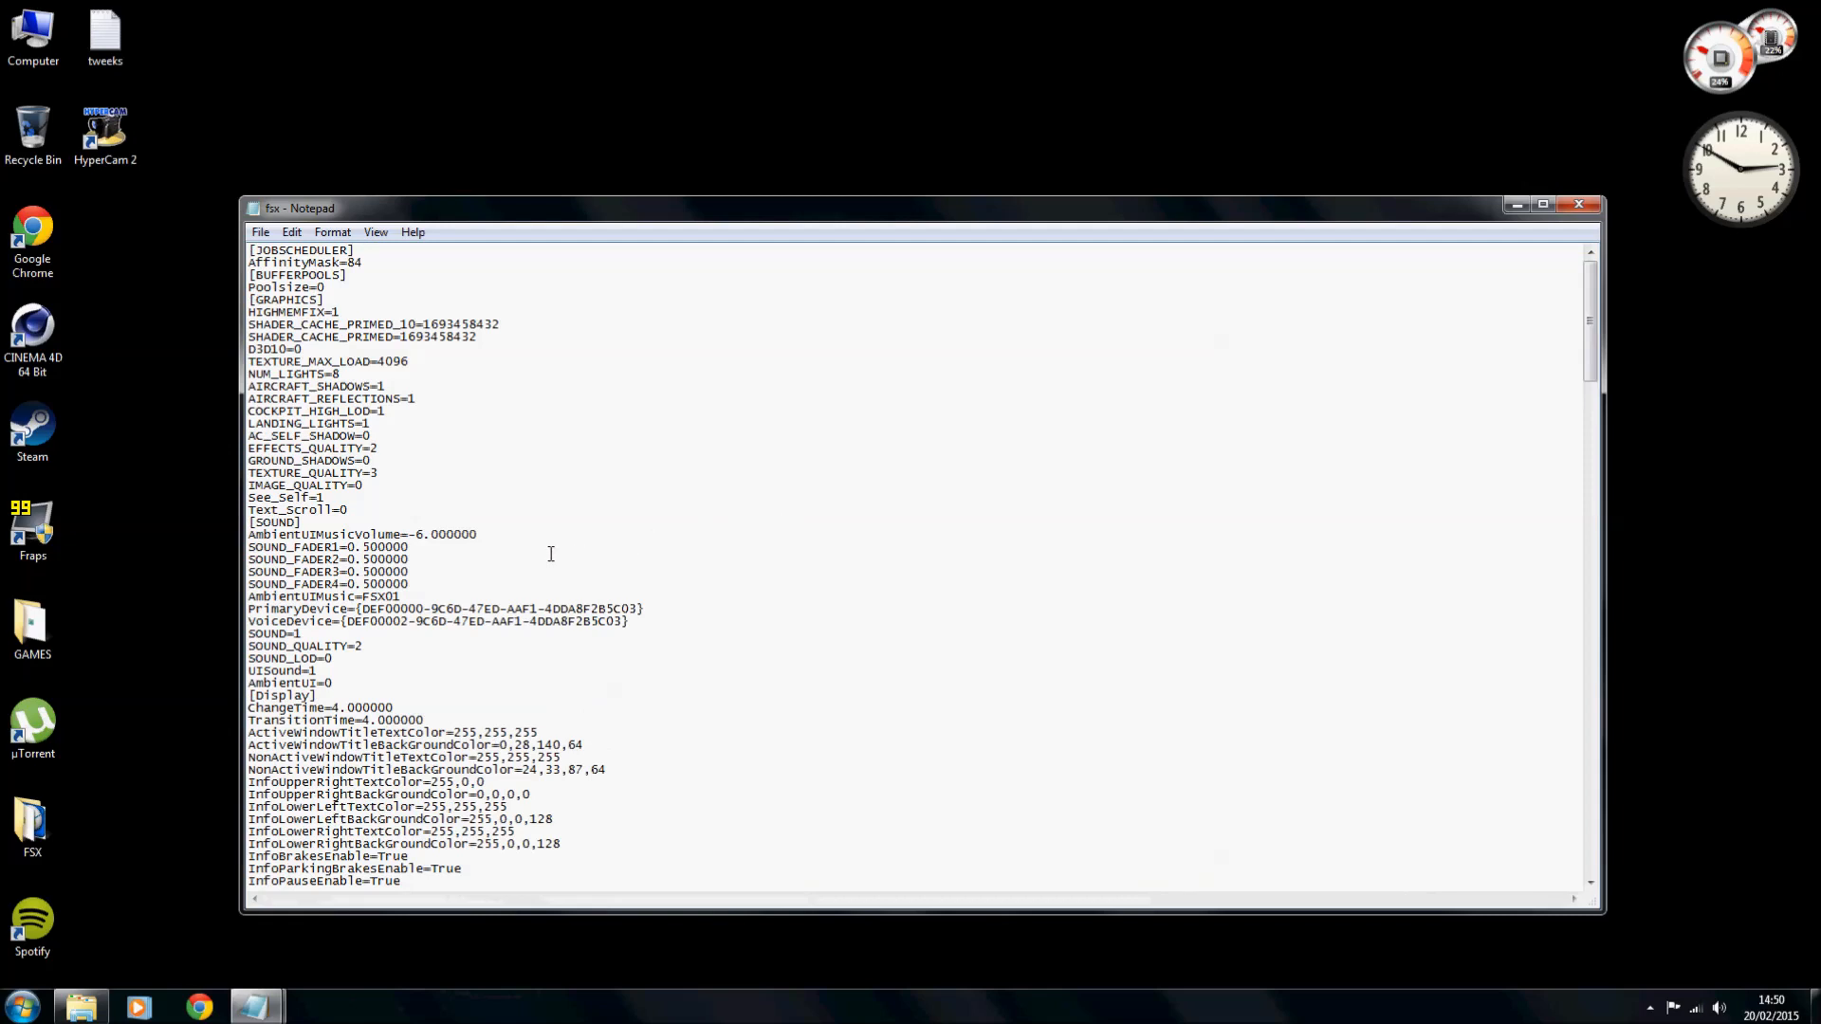
mouse_move(657, 492)
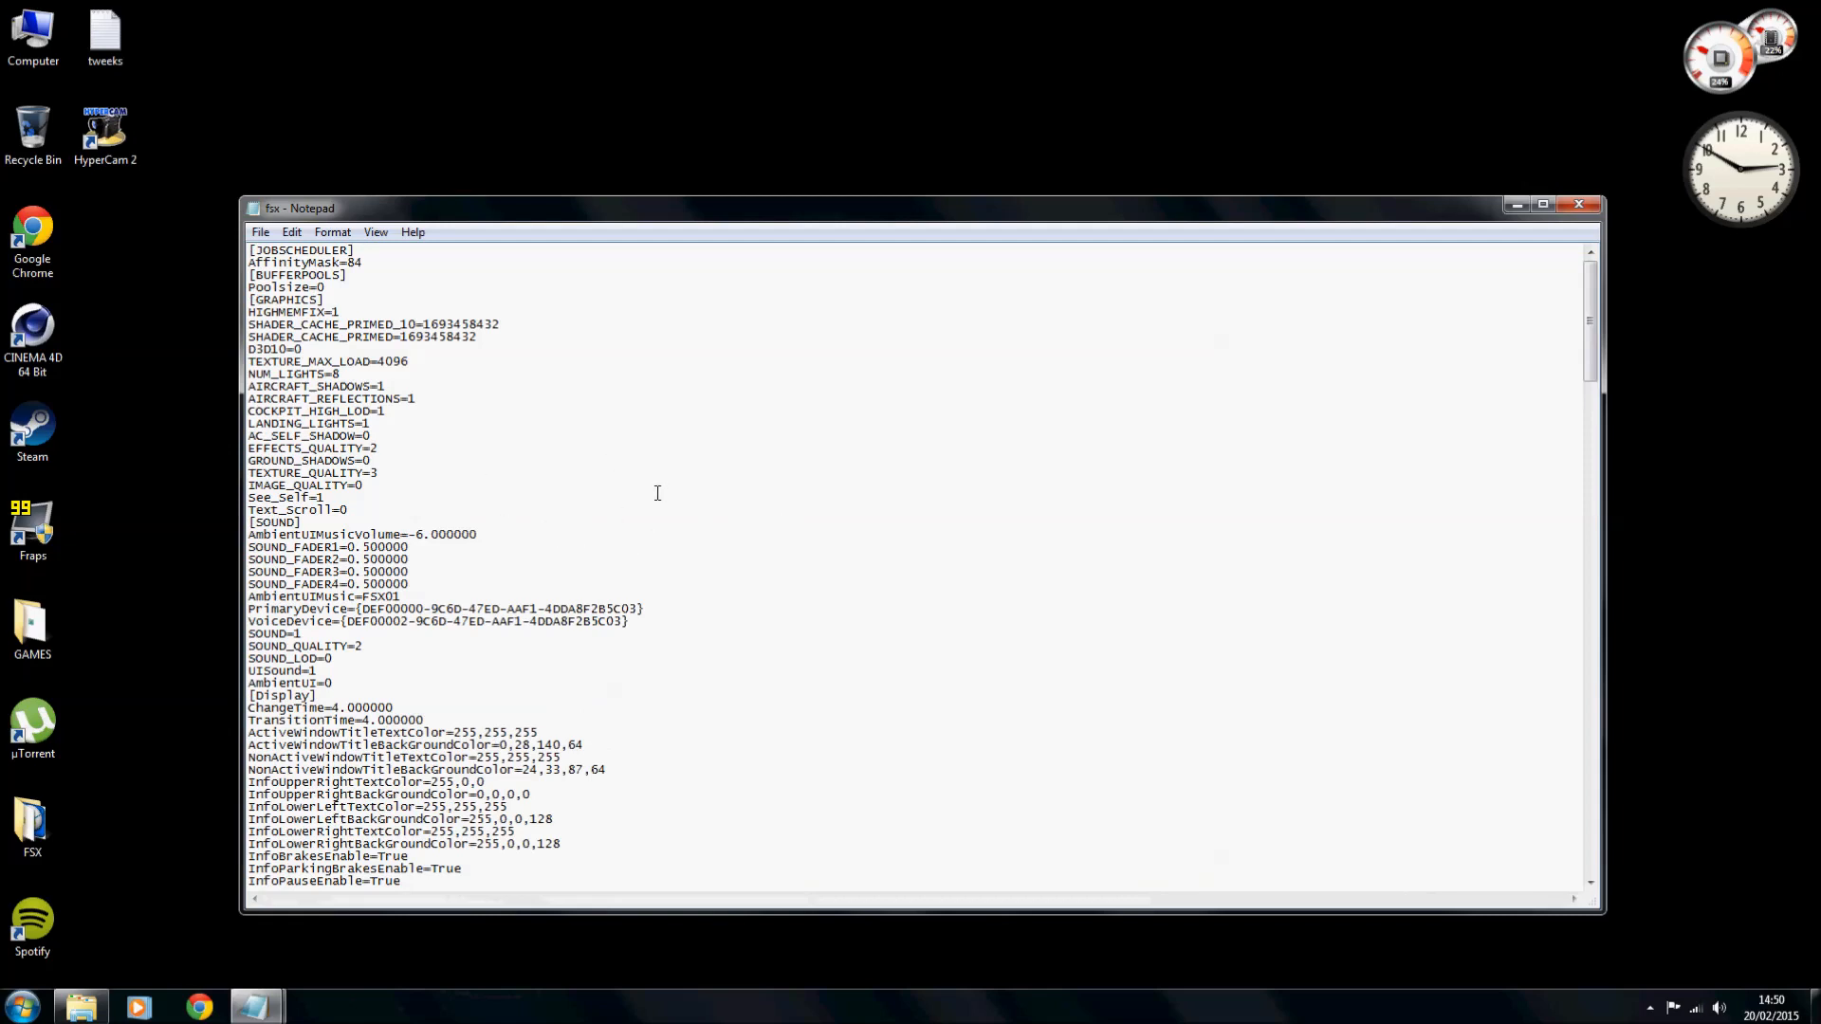
mouse_move(646, 264)
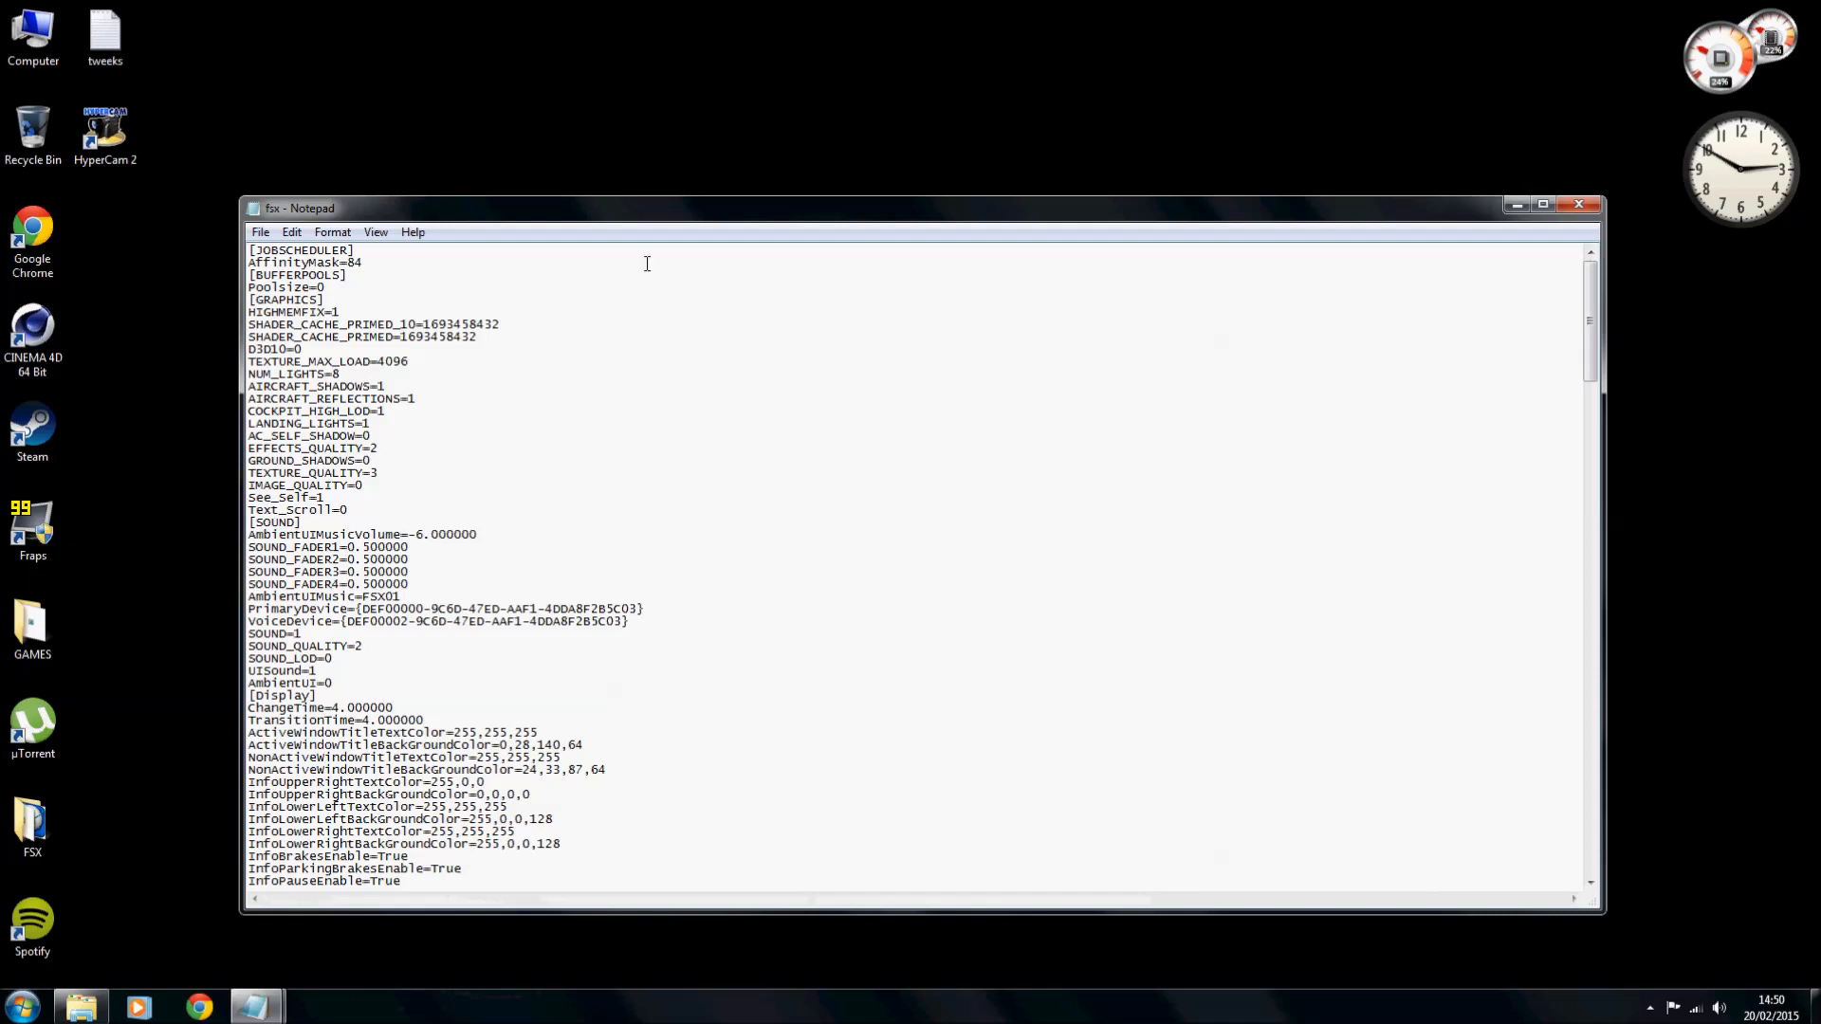
mouse_move(633, 395)
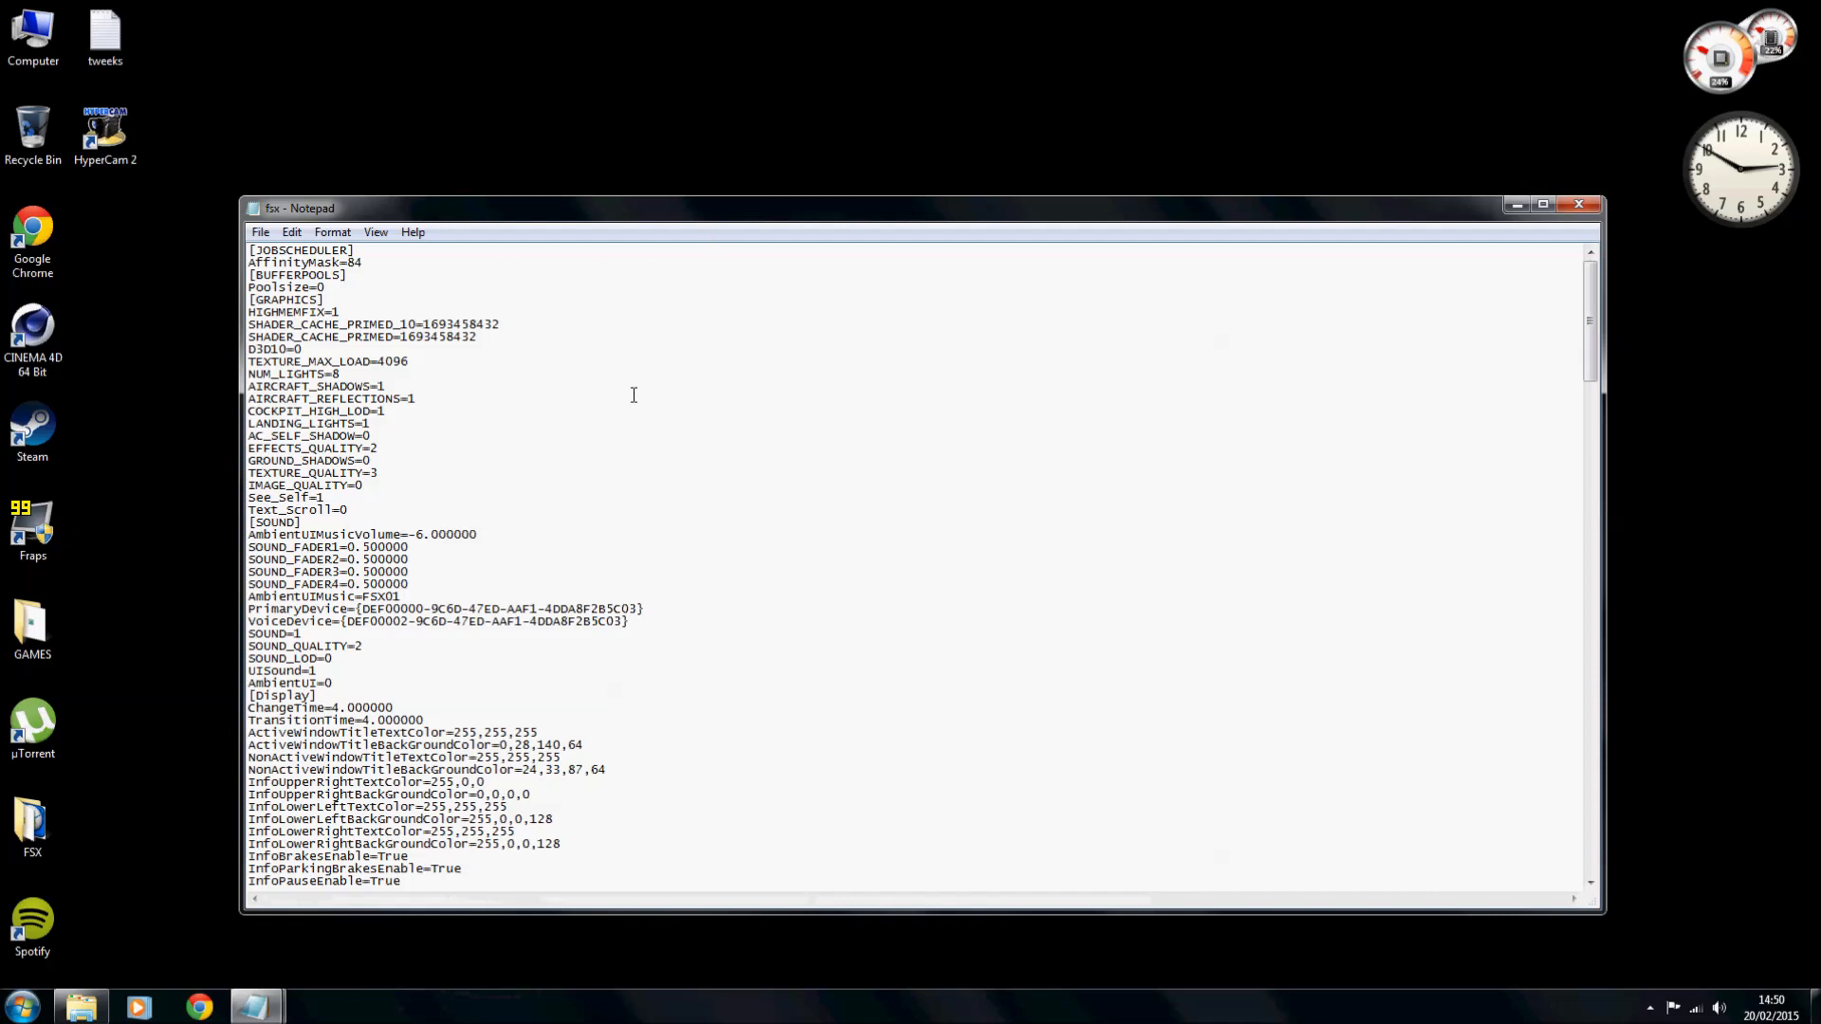
mouse_move(526, 382)
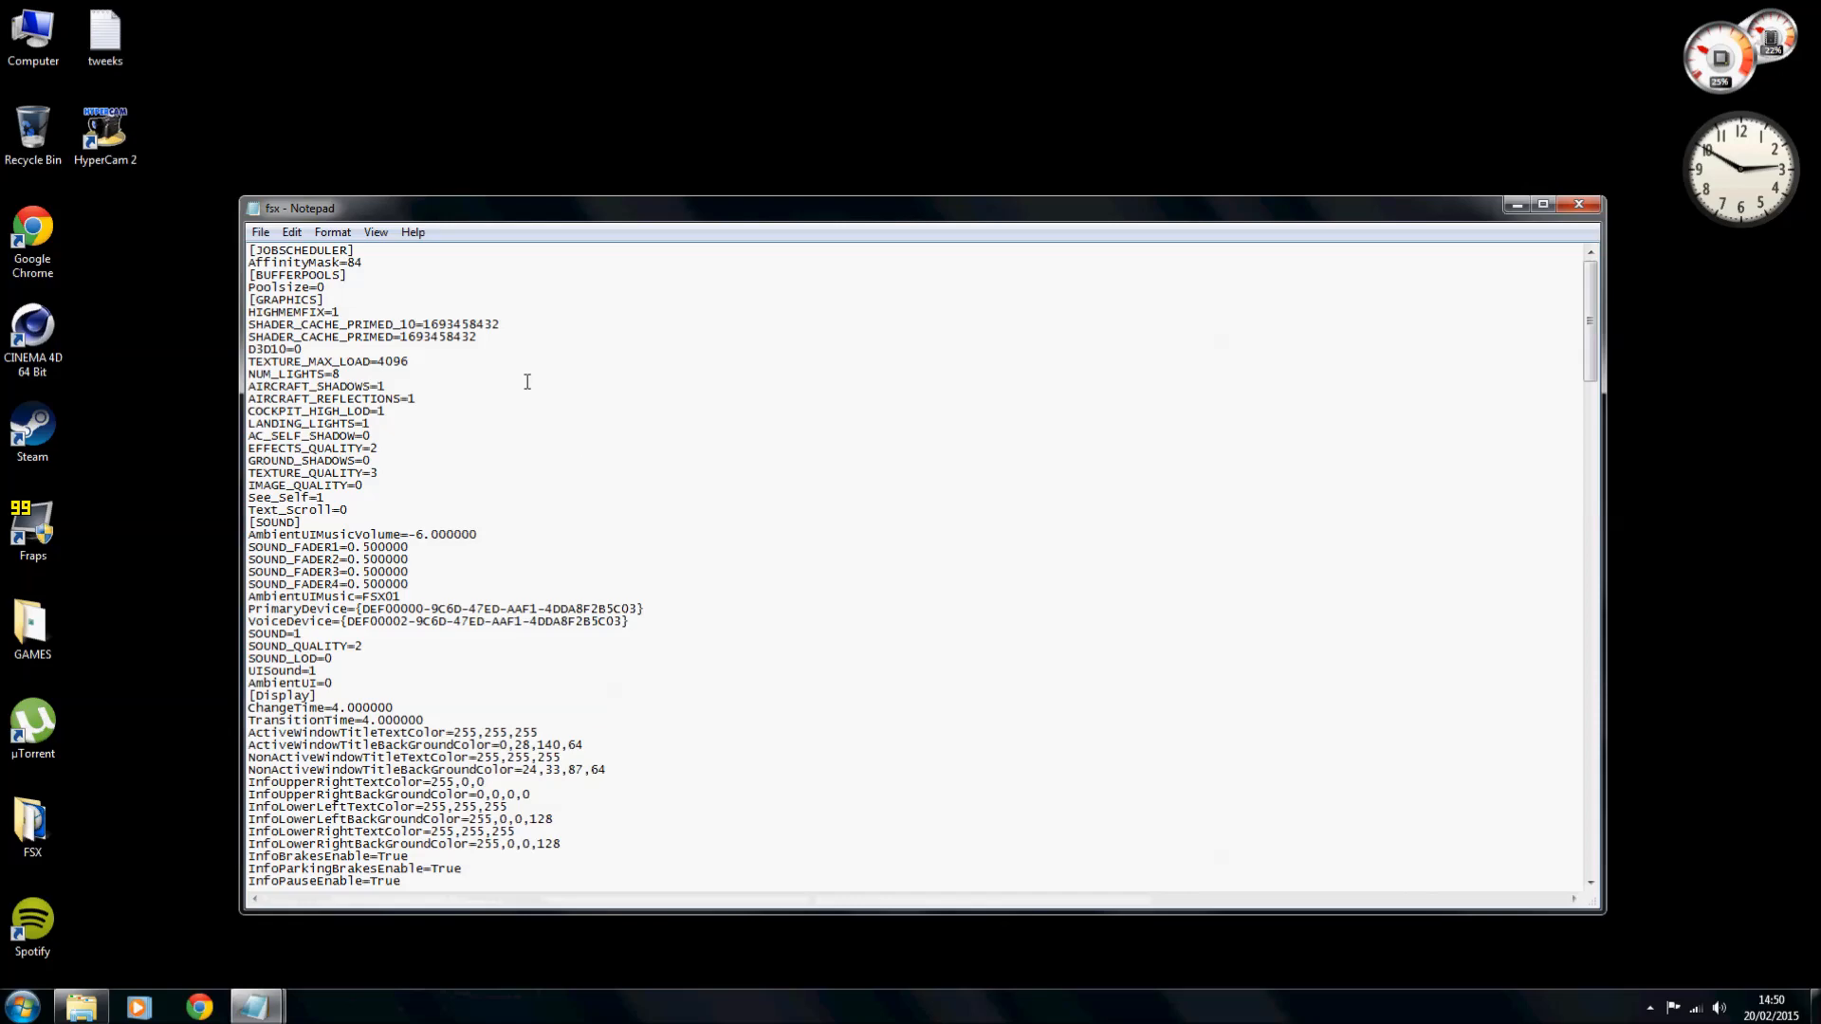
Put away the fsx.cfg window and bring the tweeks note listing HIGHMEMFIX, BUFFERPOOLS, JOBSCHEDULER forward.
left_click(260, 231)
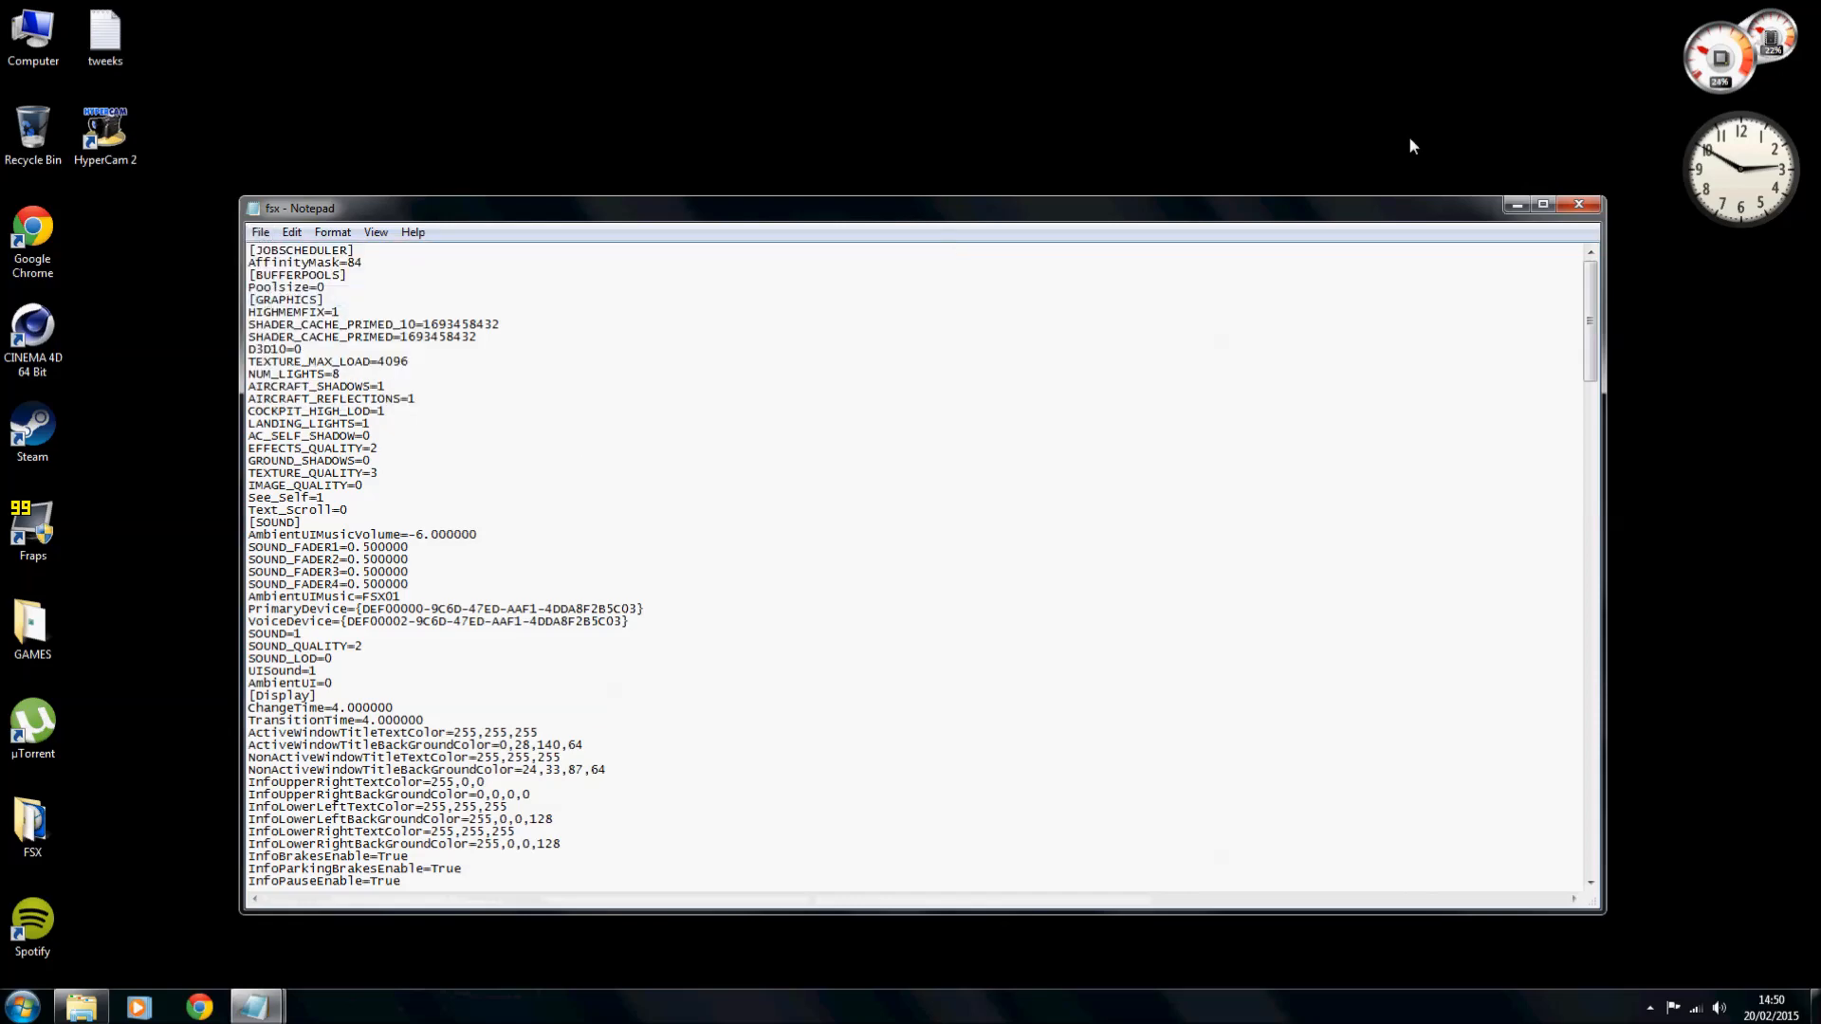
left_click(1578, 206)
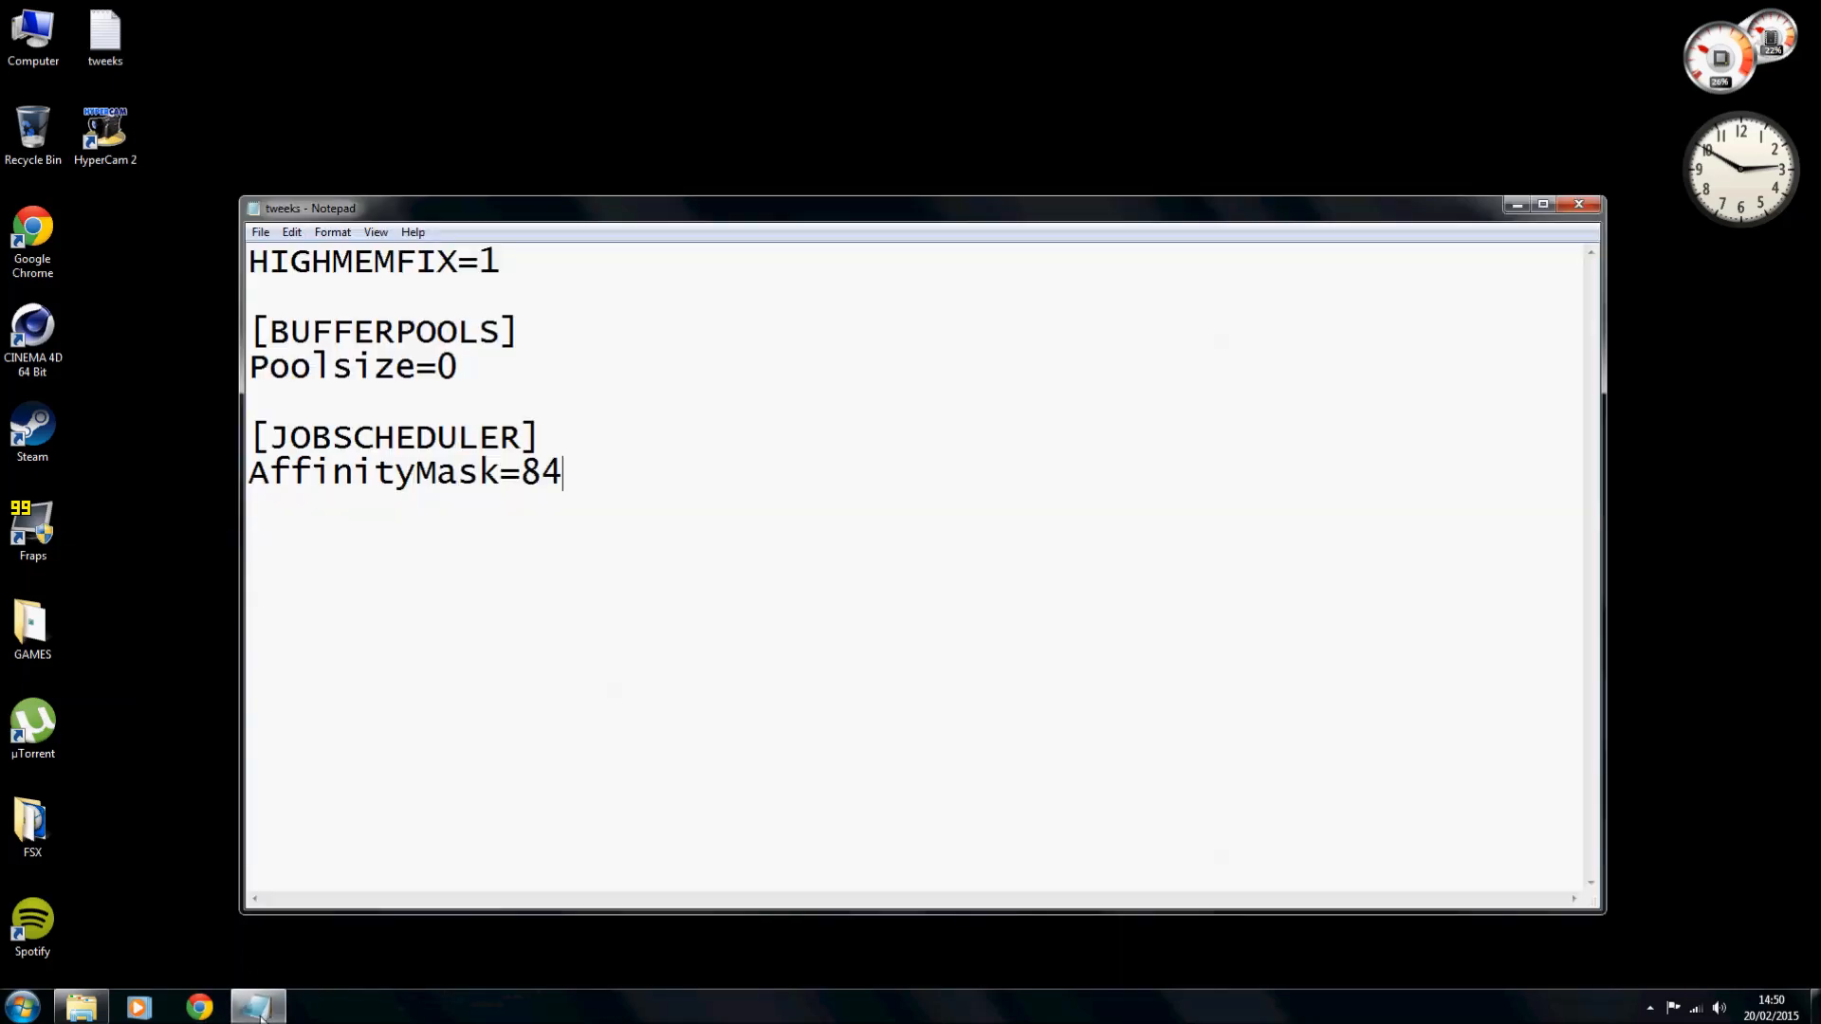
mouse_move(1597, 289)
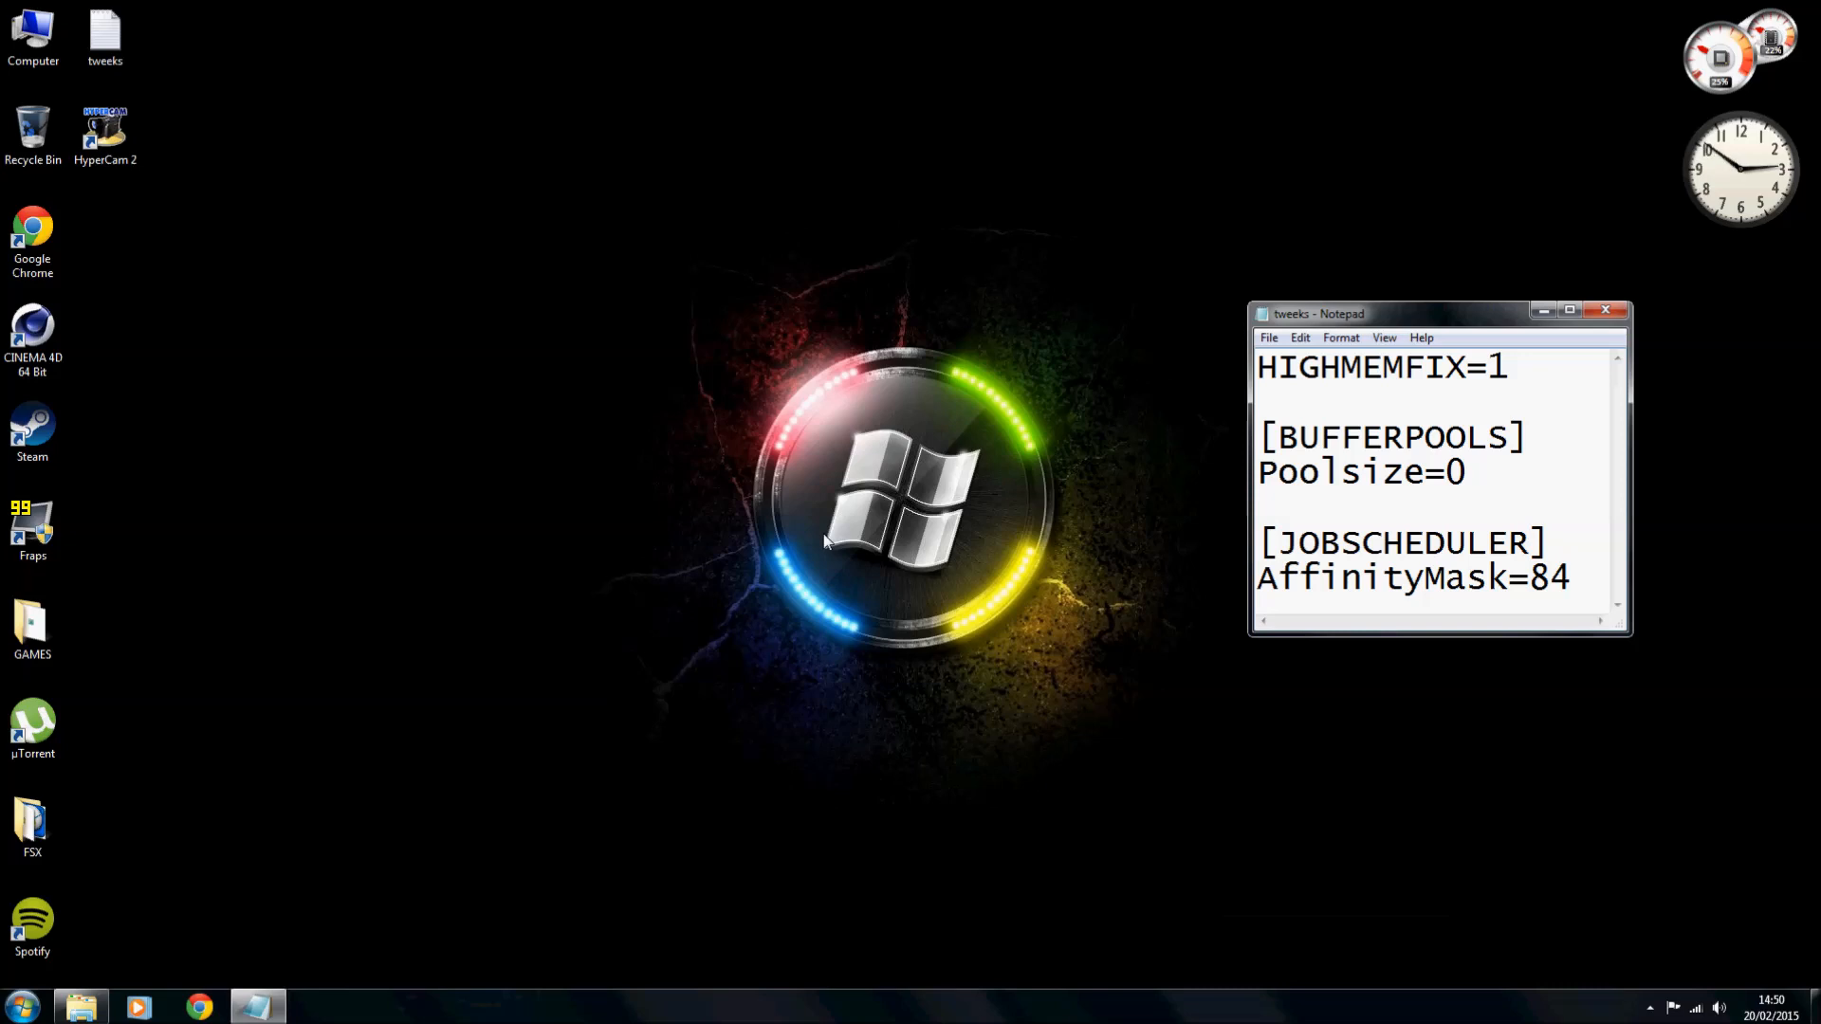
left_click(1571, 578)
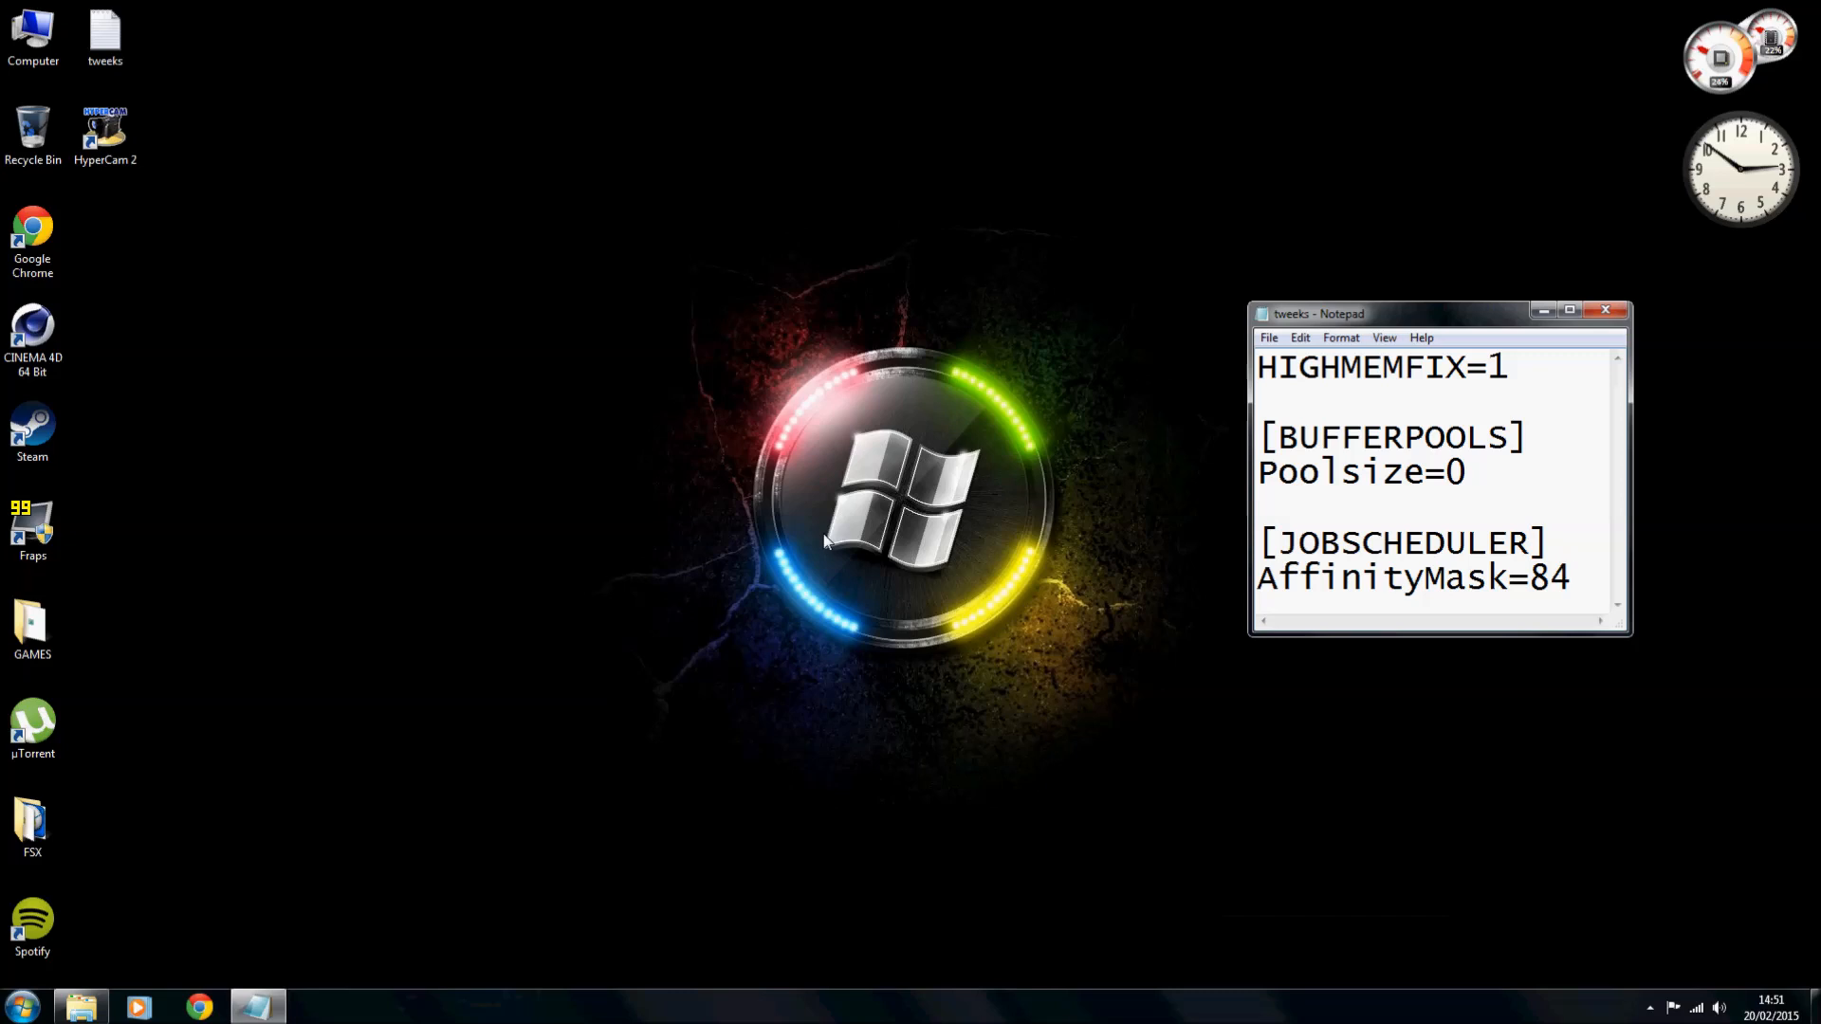
left_click(1572, 578)
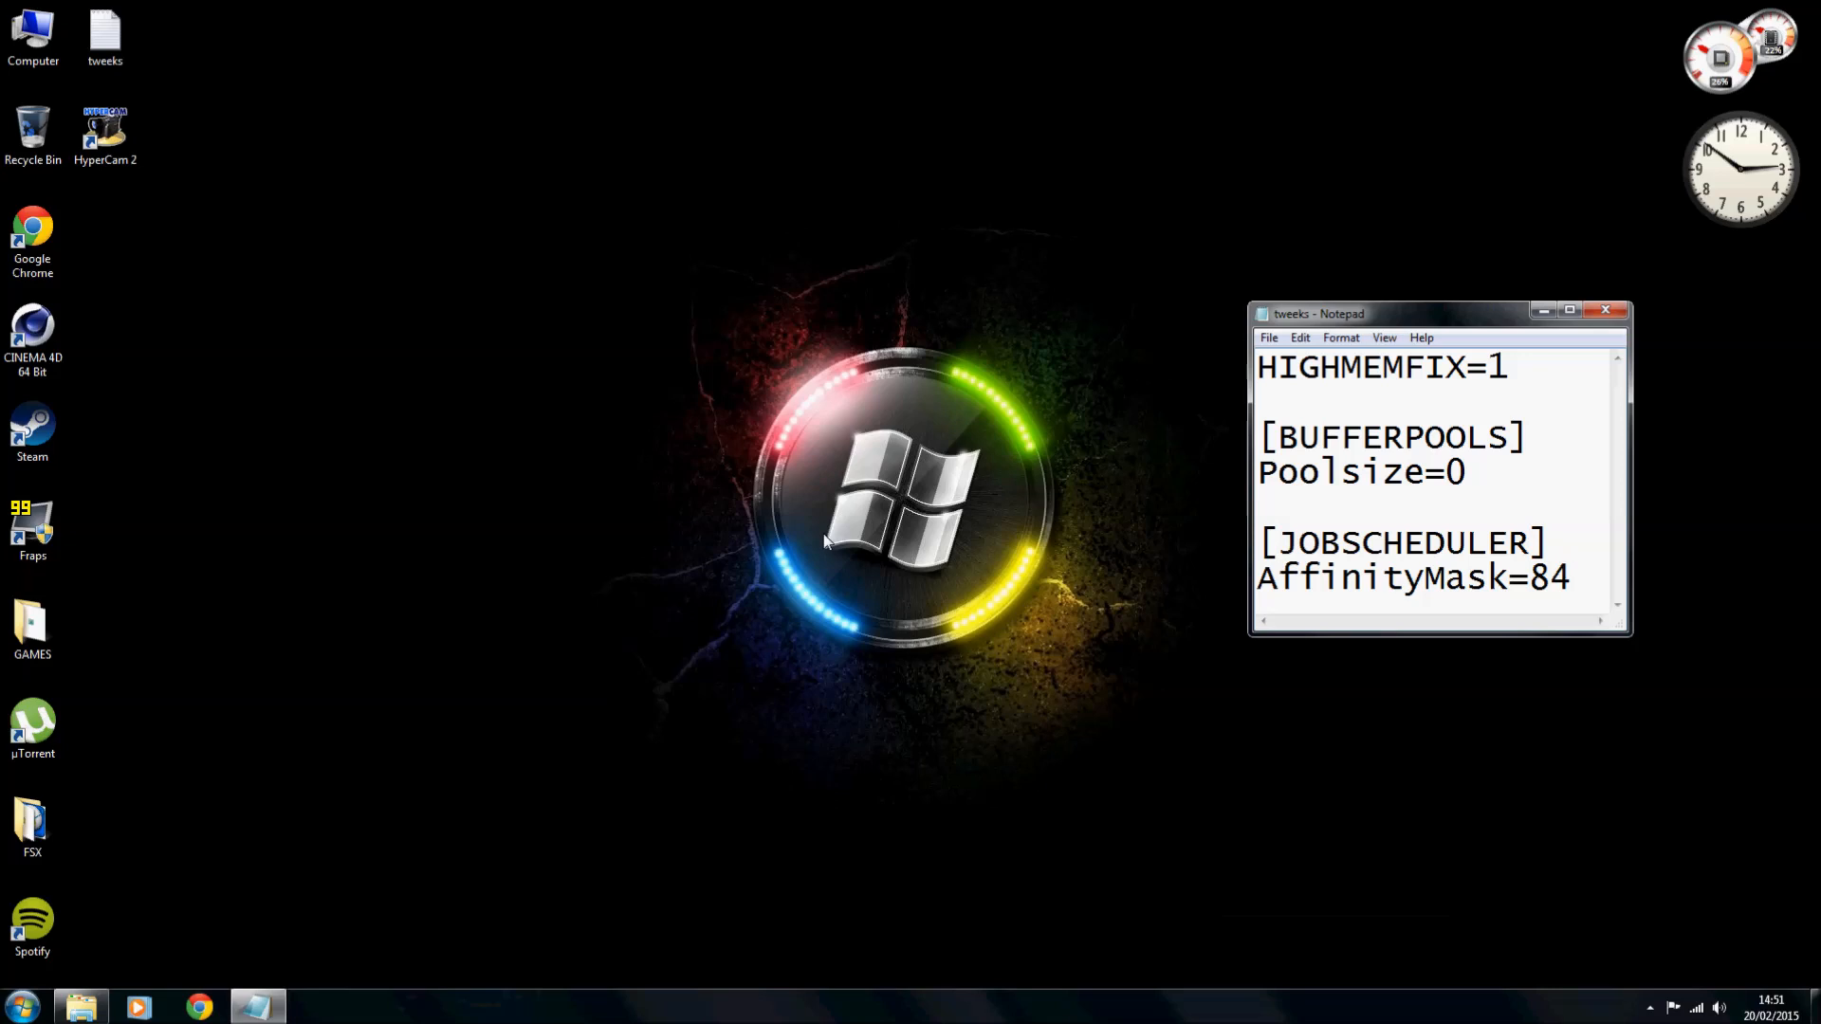
left_click(1571, 578)
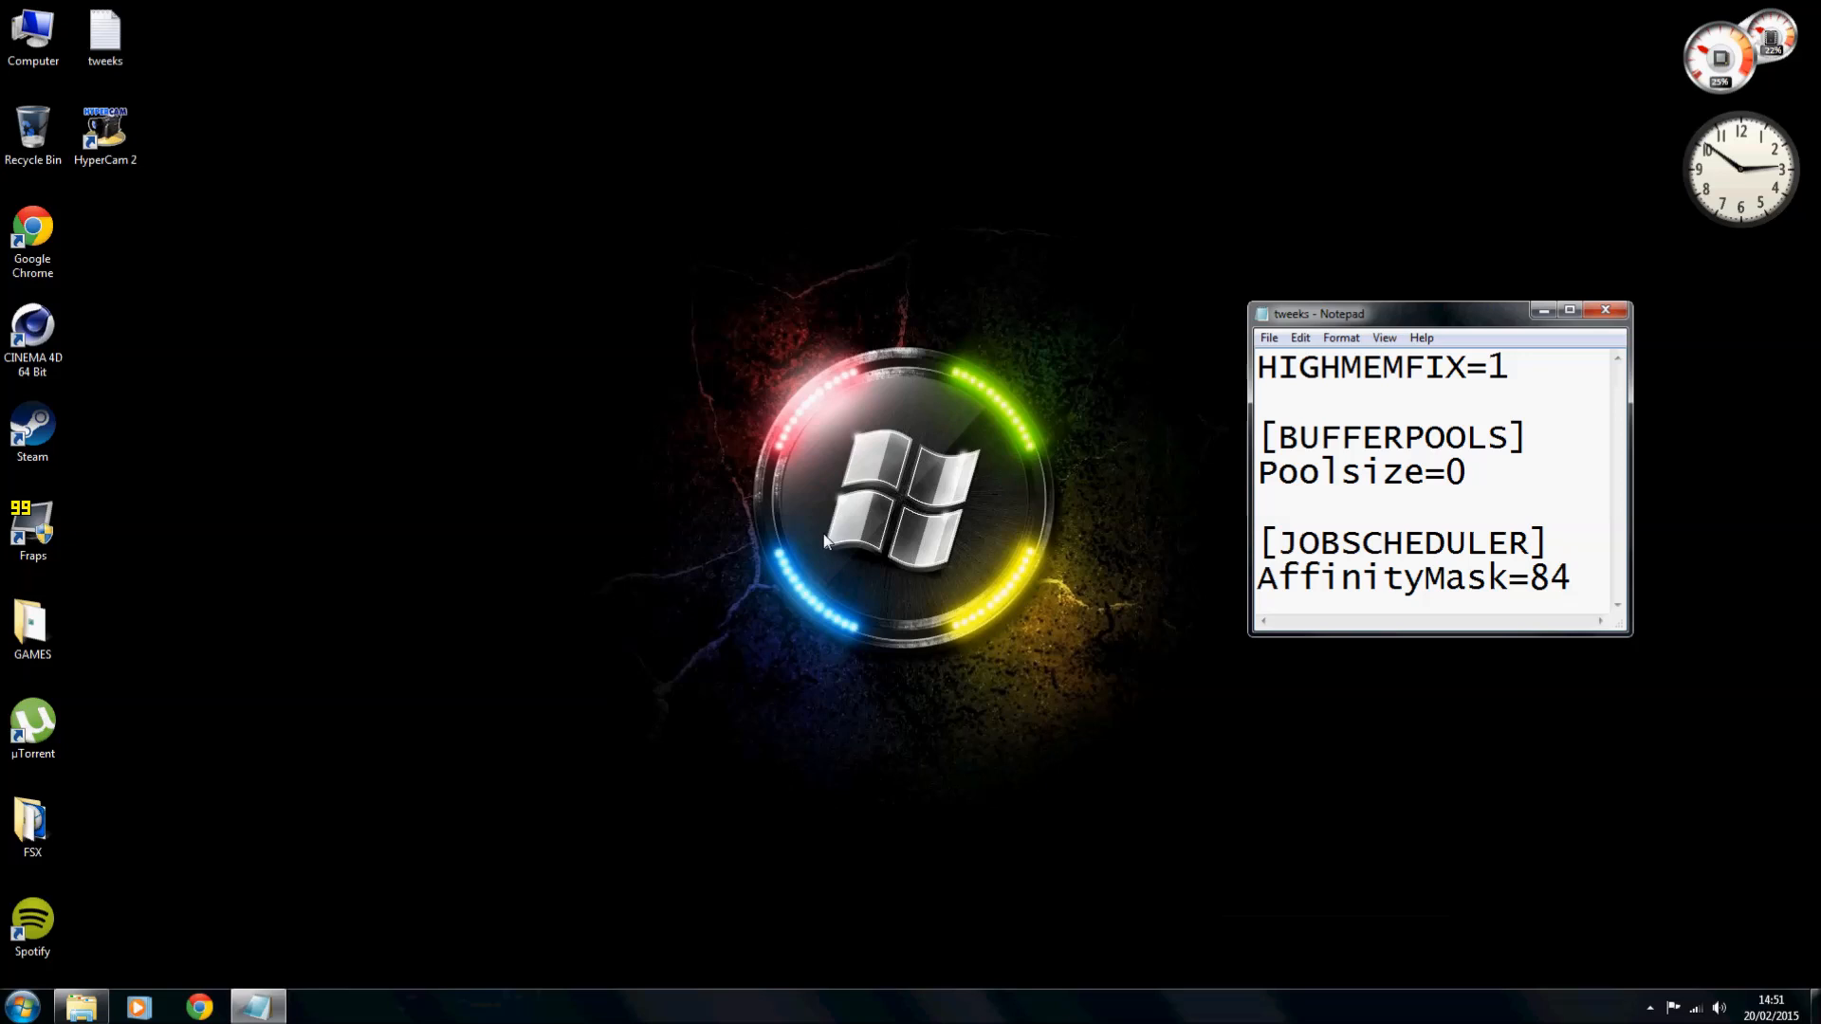
left_click(1571, 577)
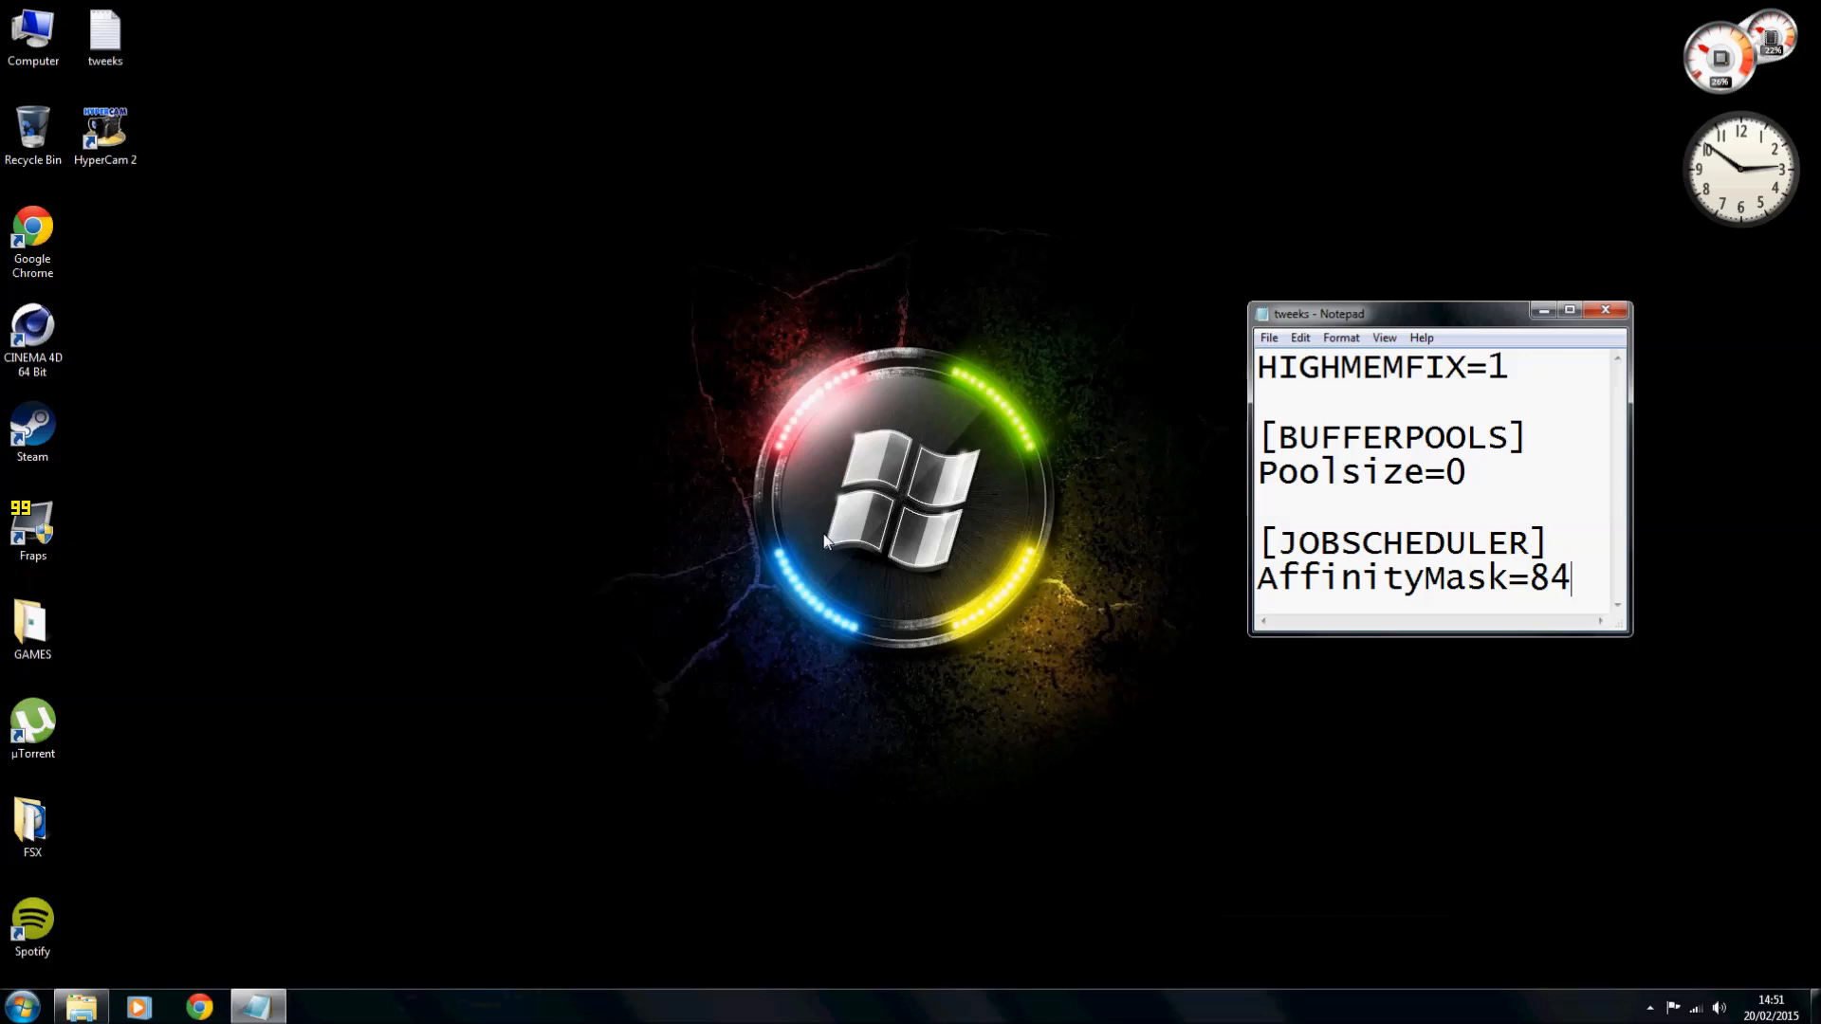